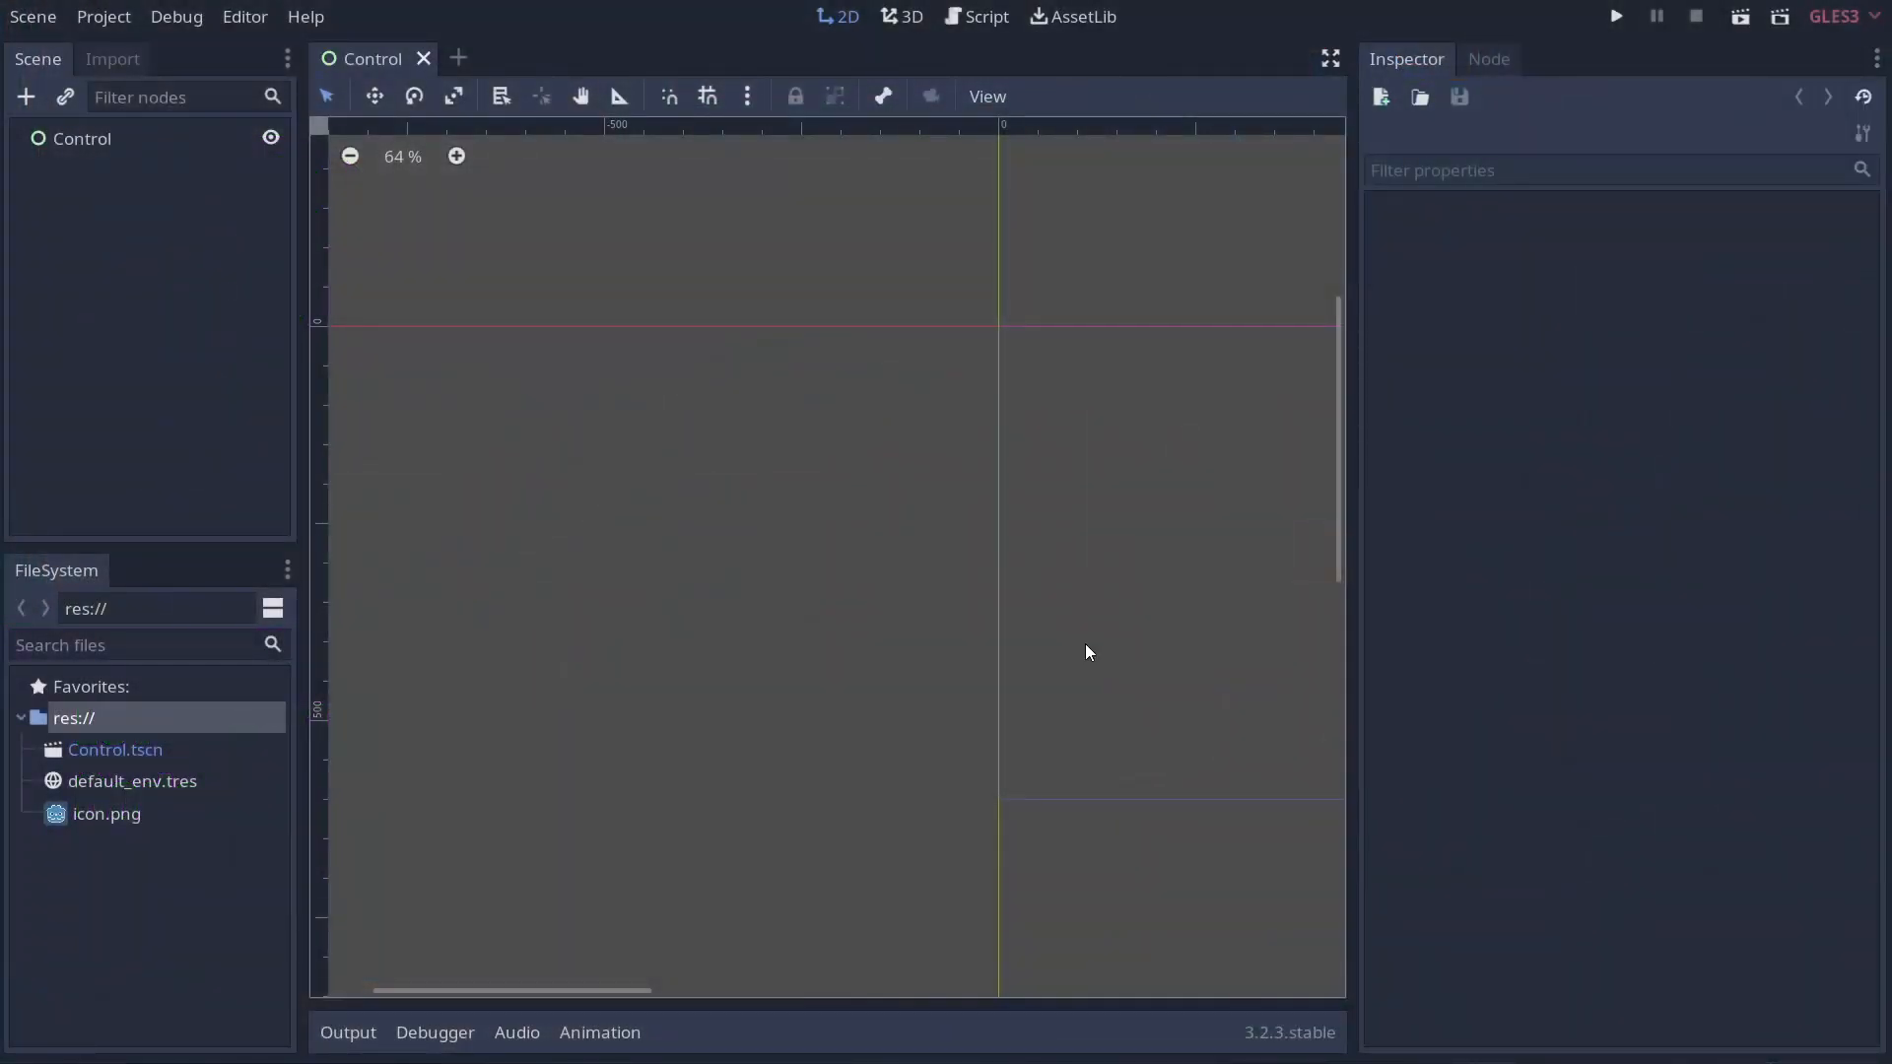
mouse_move(909, 486)
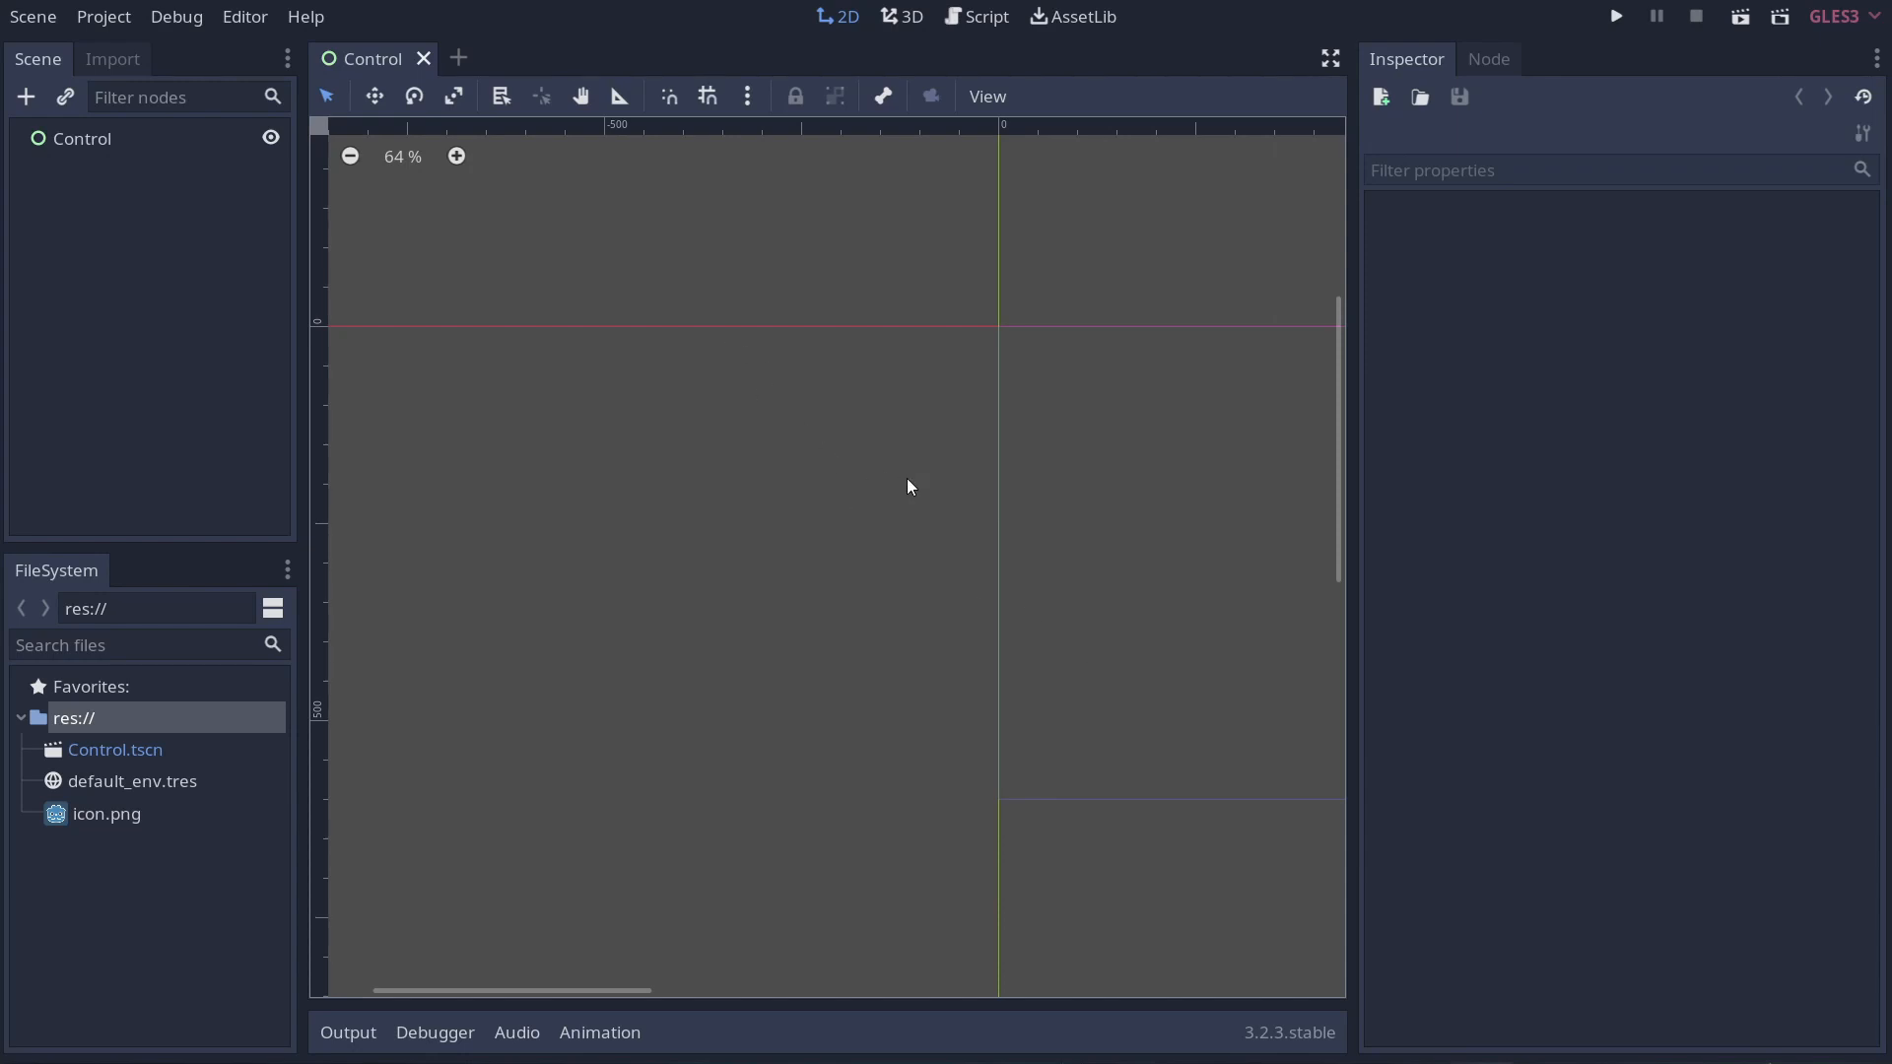
Create a Button node as a child of the Control root via Add Child Node.
right_click(83, 138)
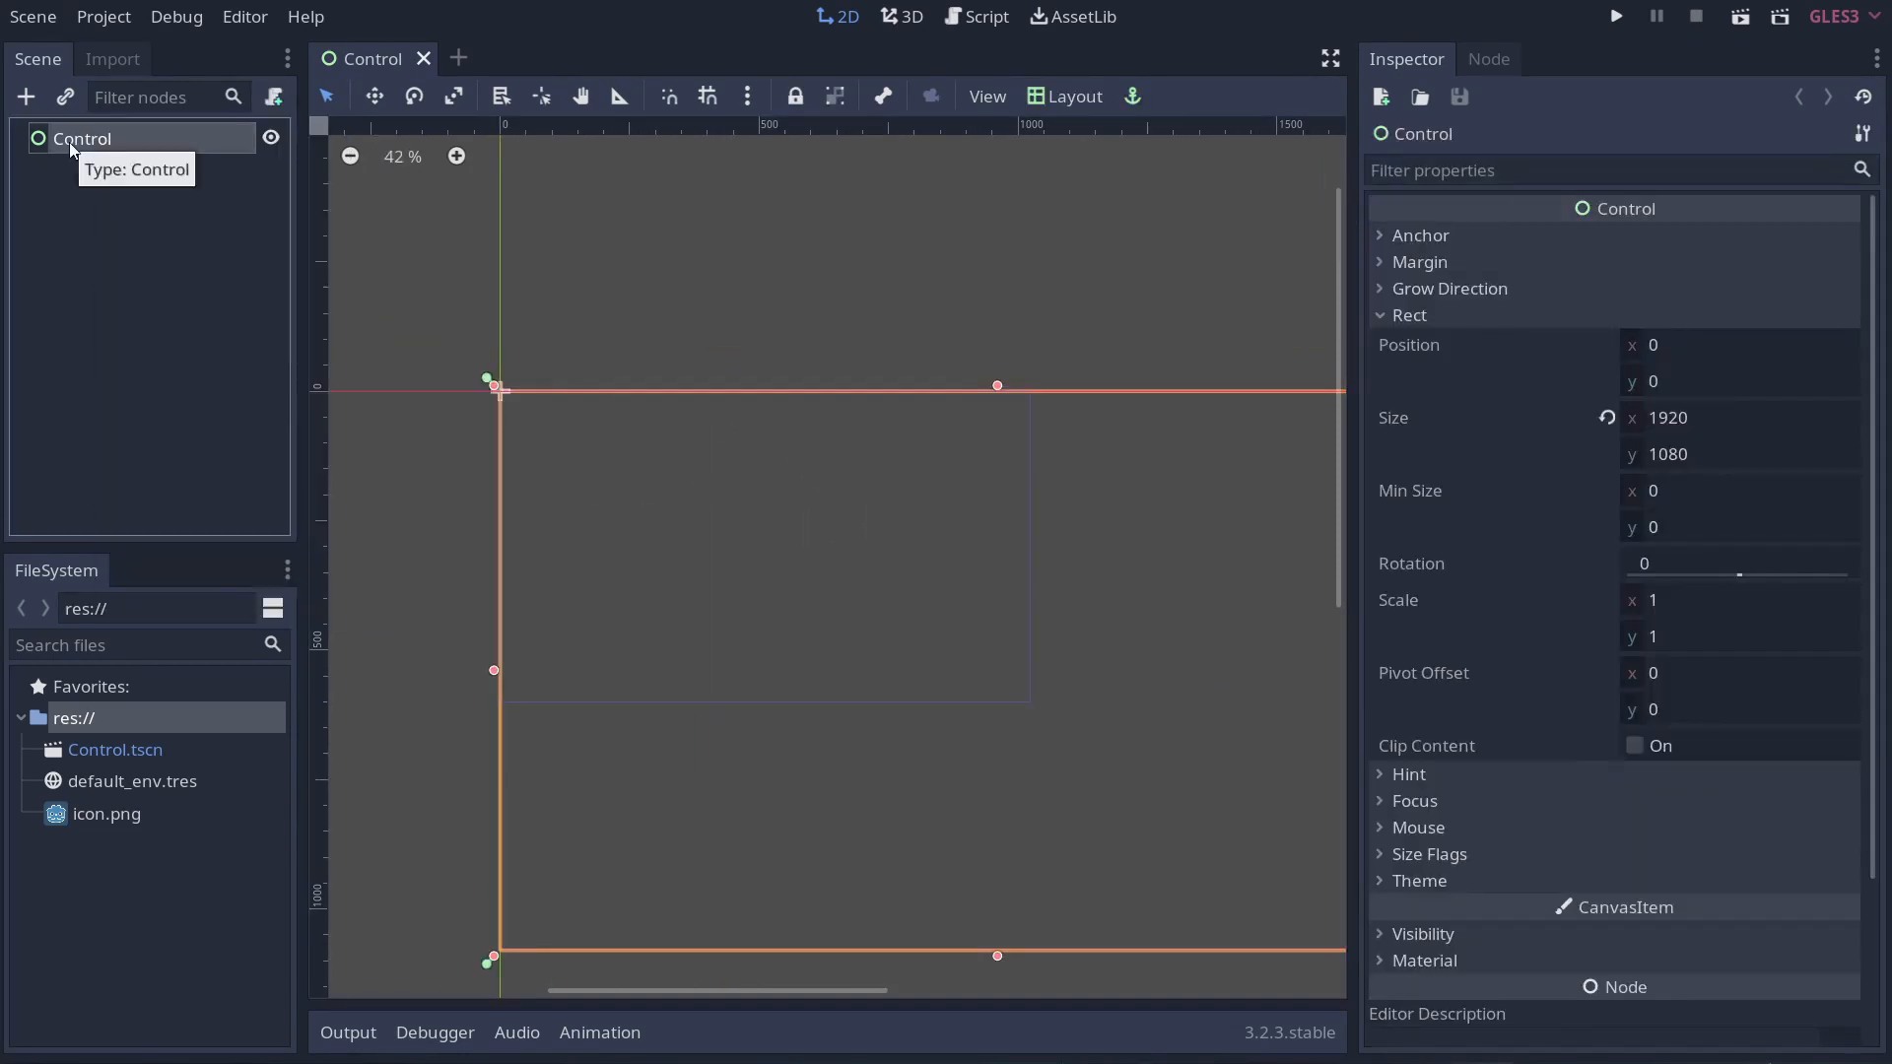
right_click(83, 138)
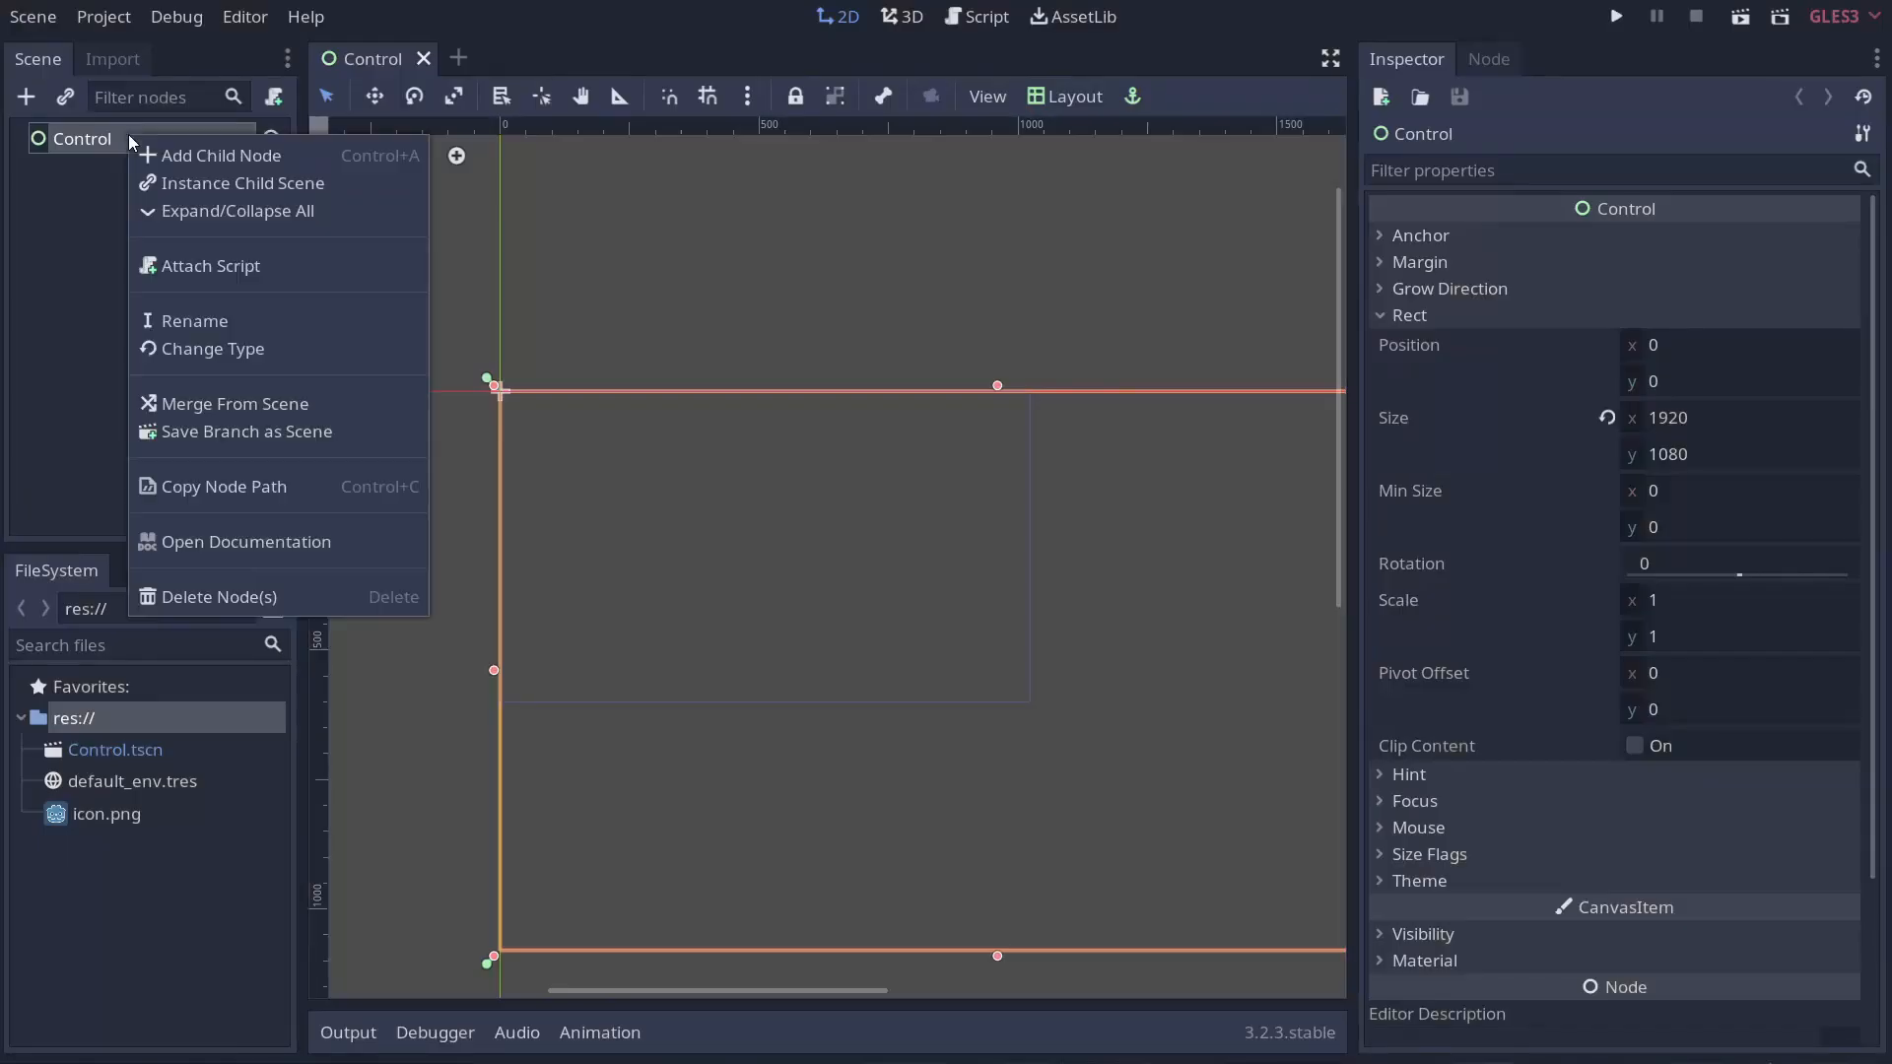
left_click(220, 153)
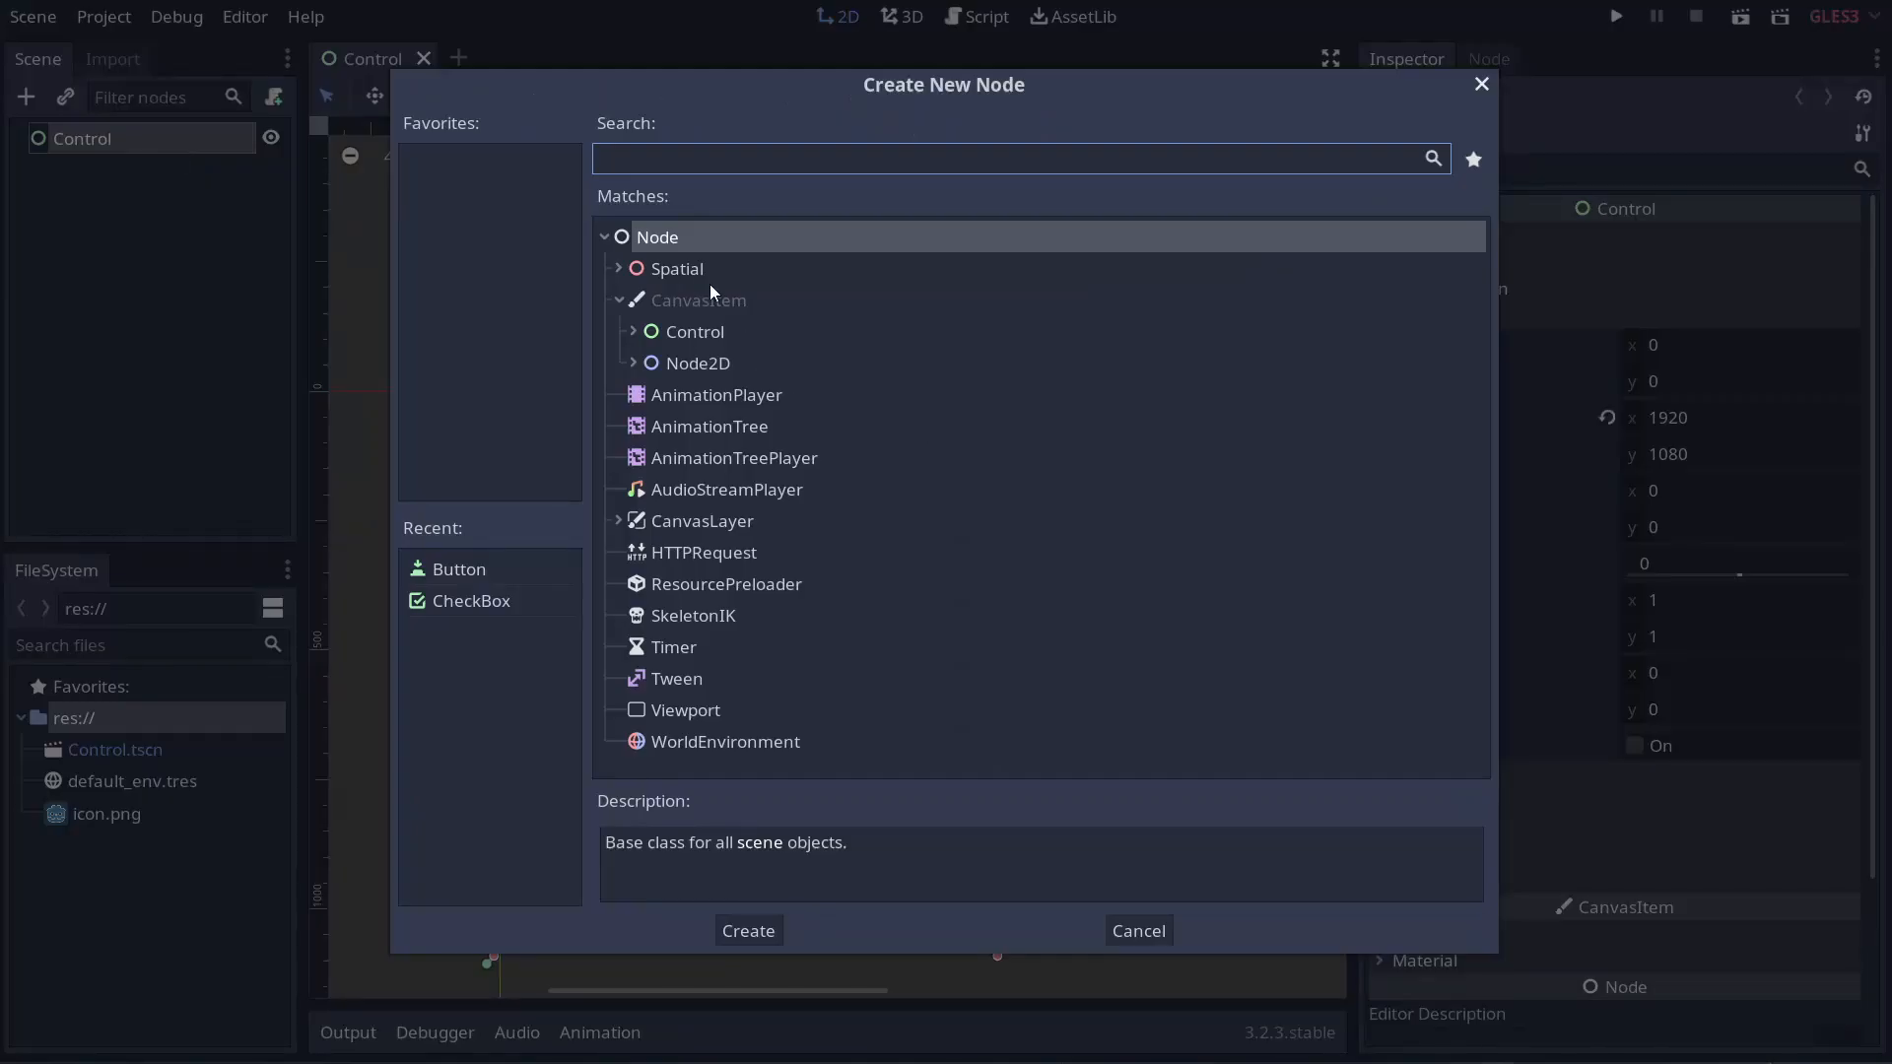
left_click(632, 332)
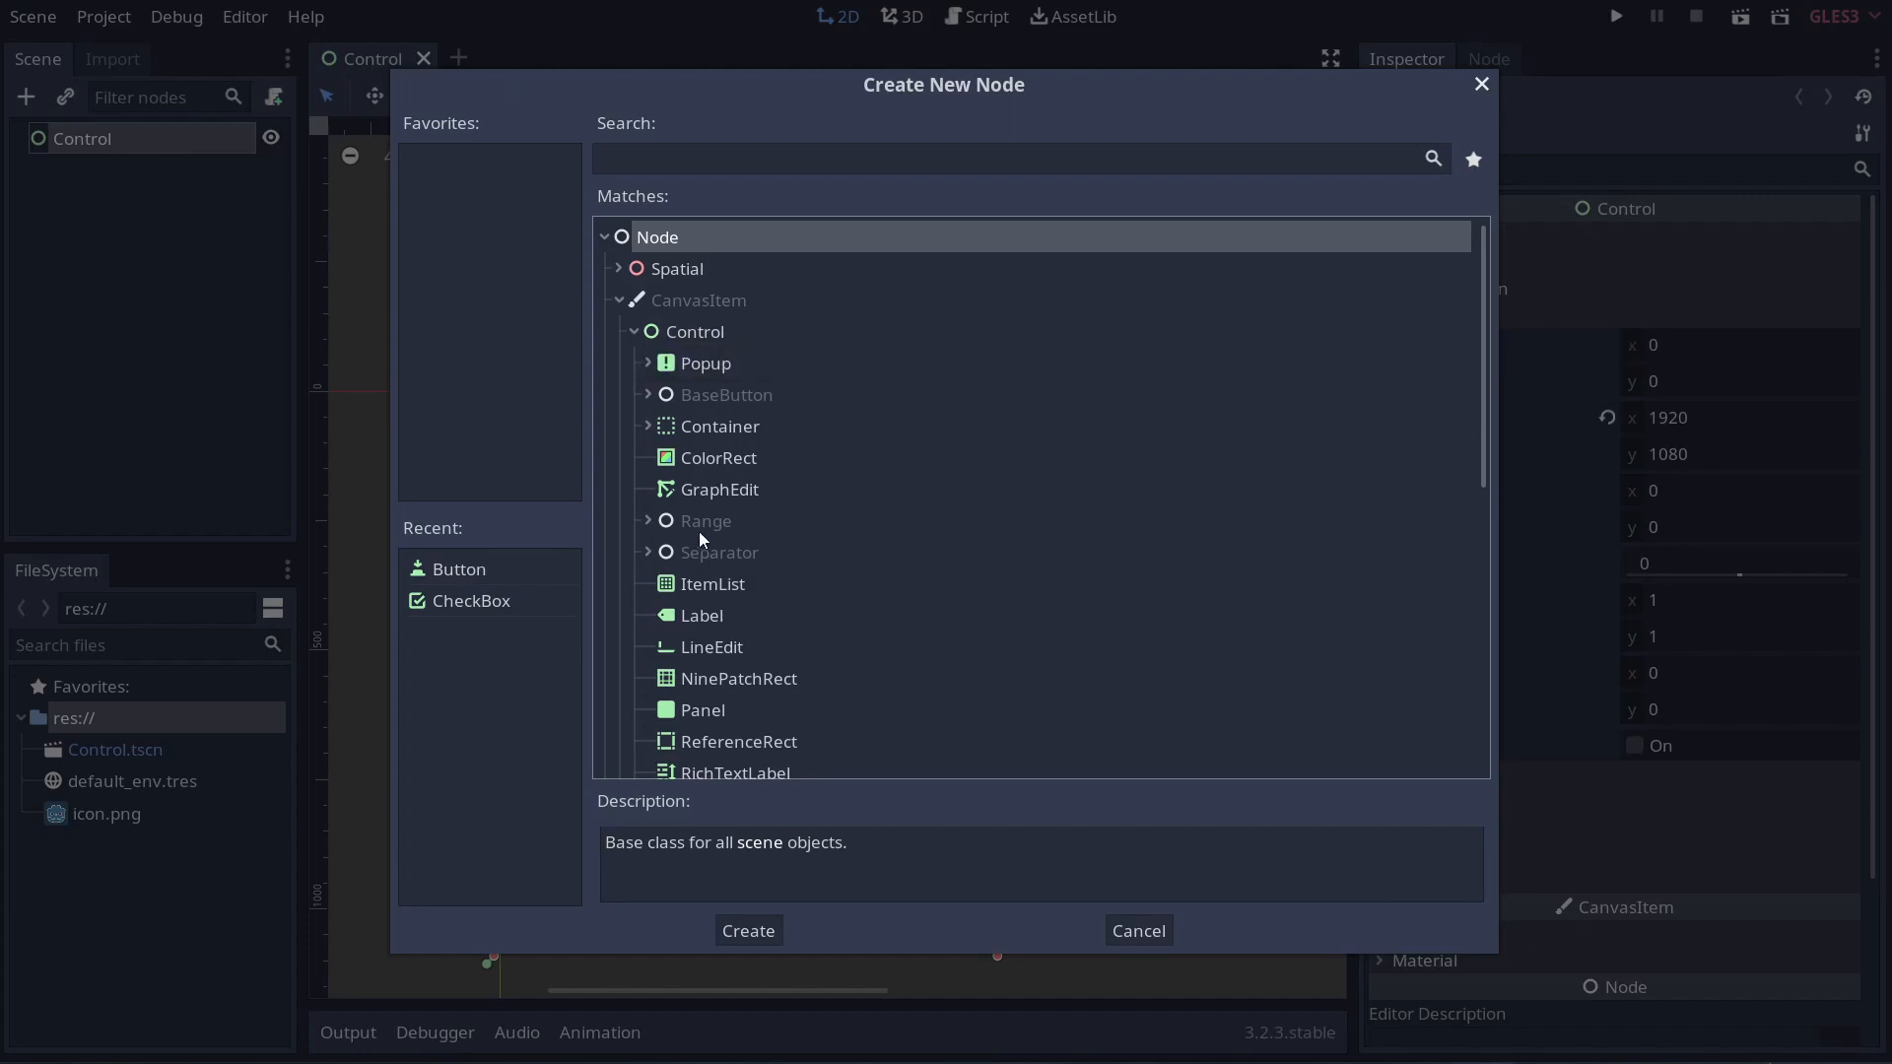
scroll("down", 3)
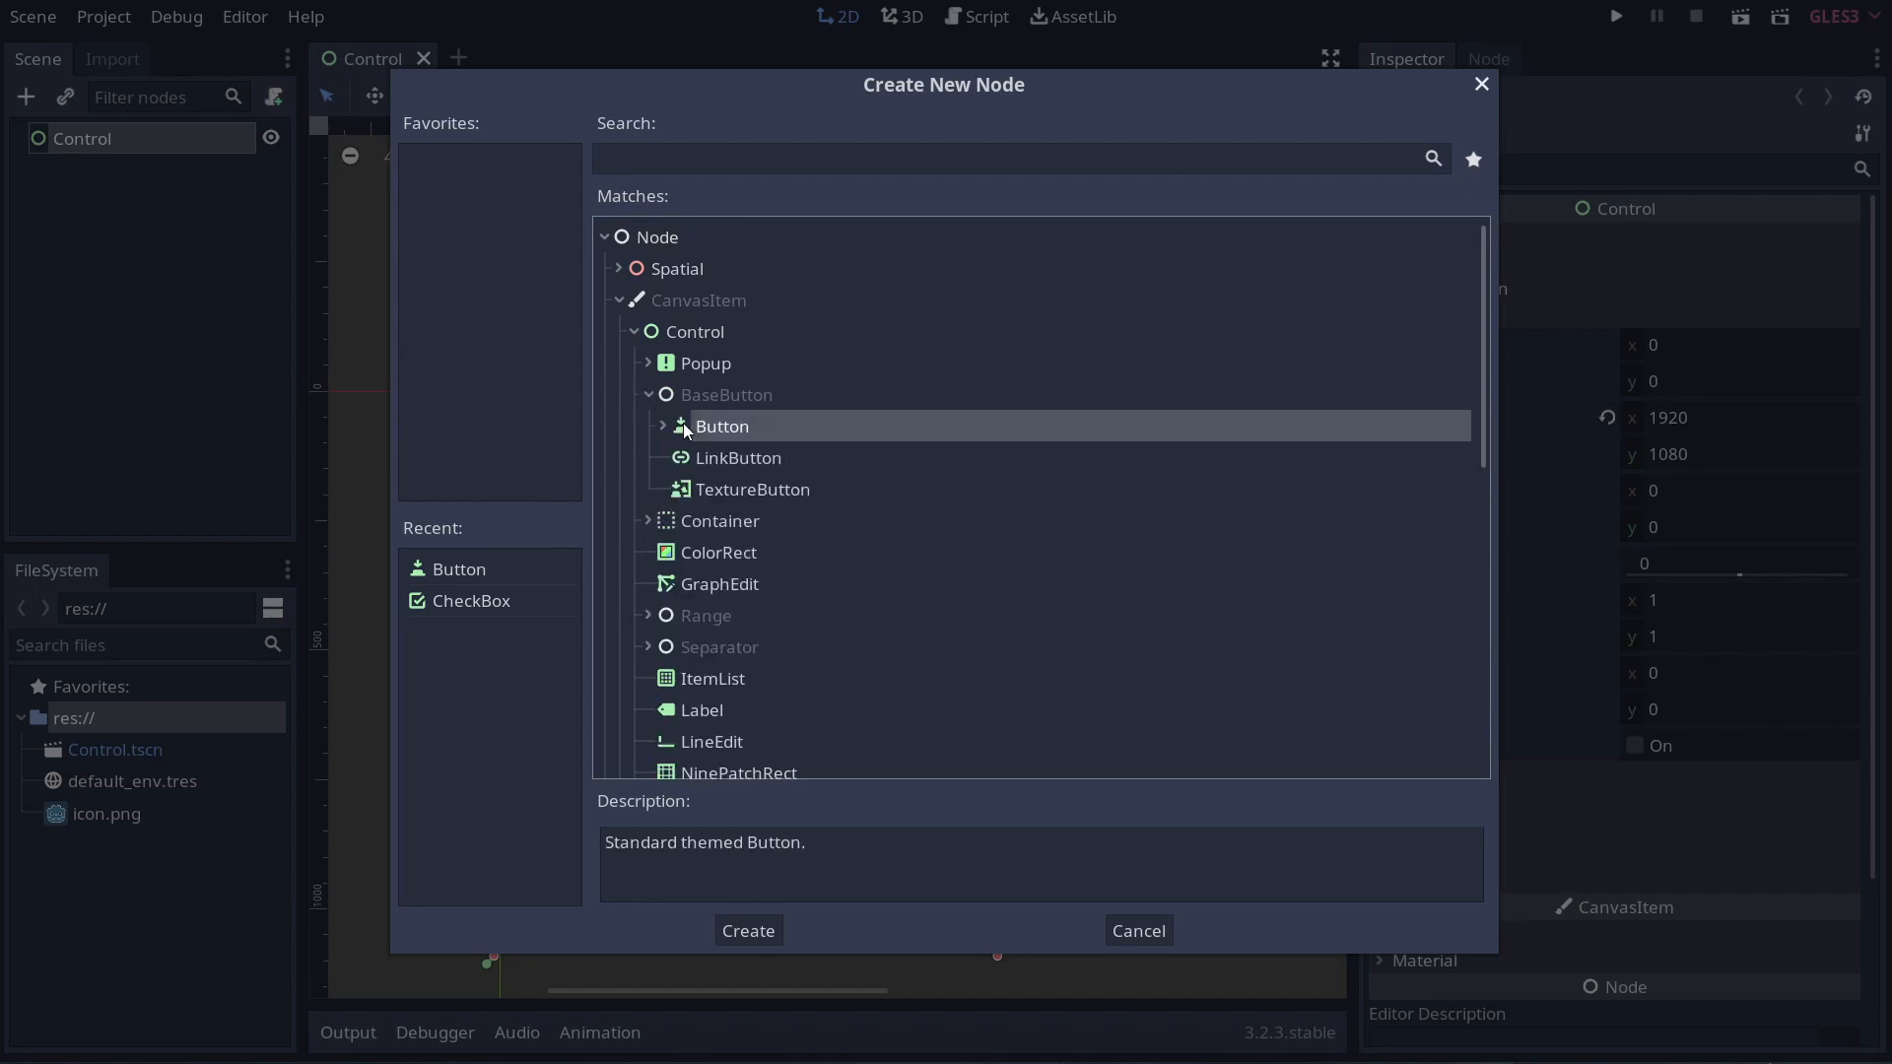
left_click(747, 931)
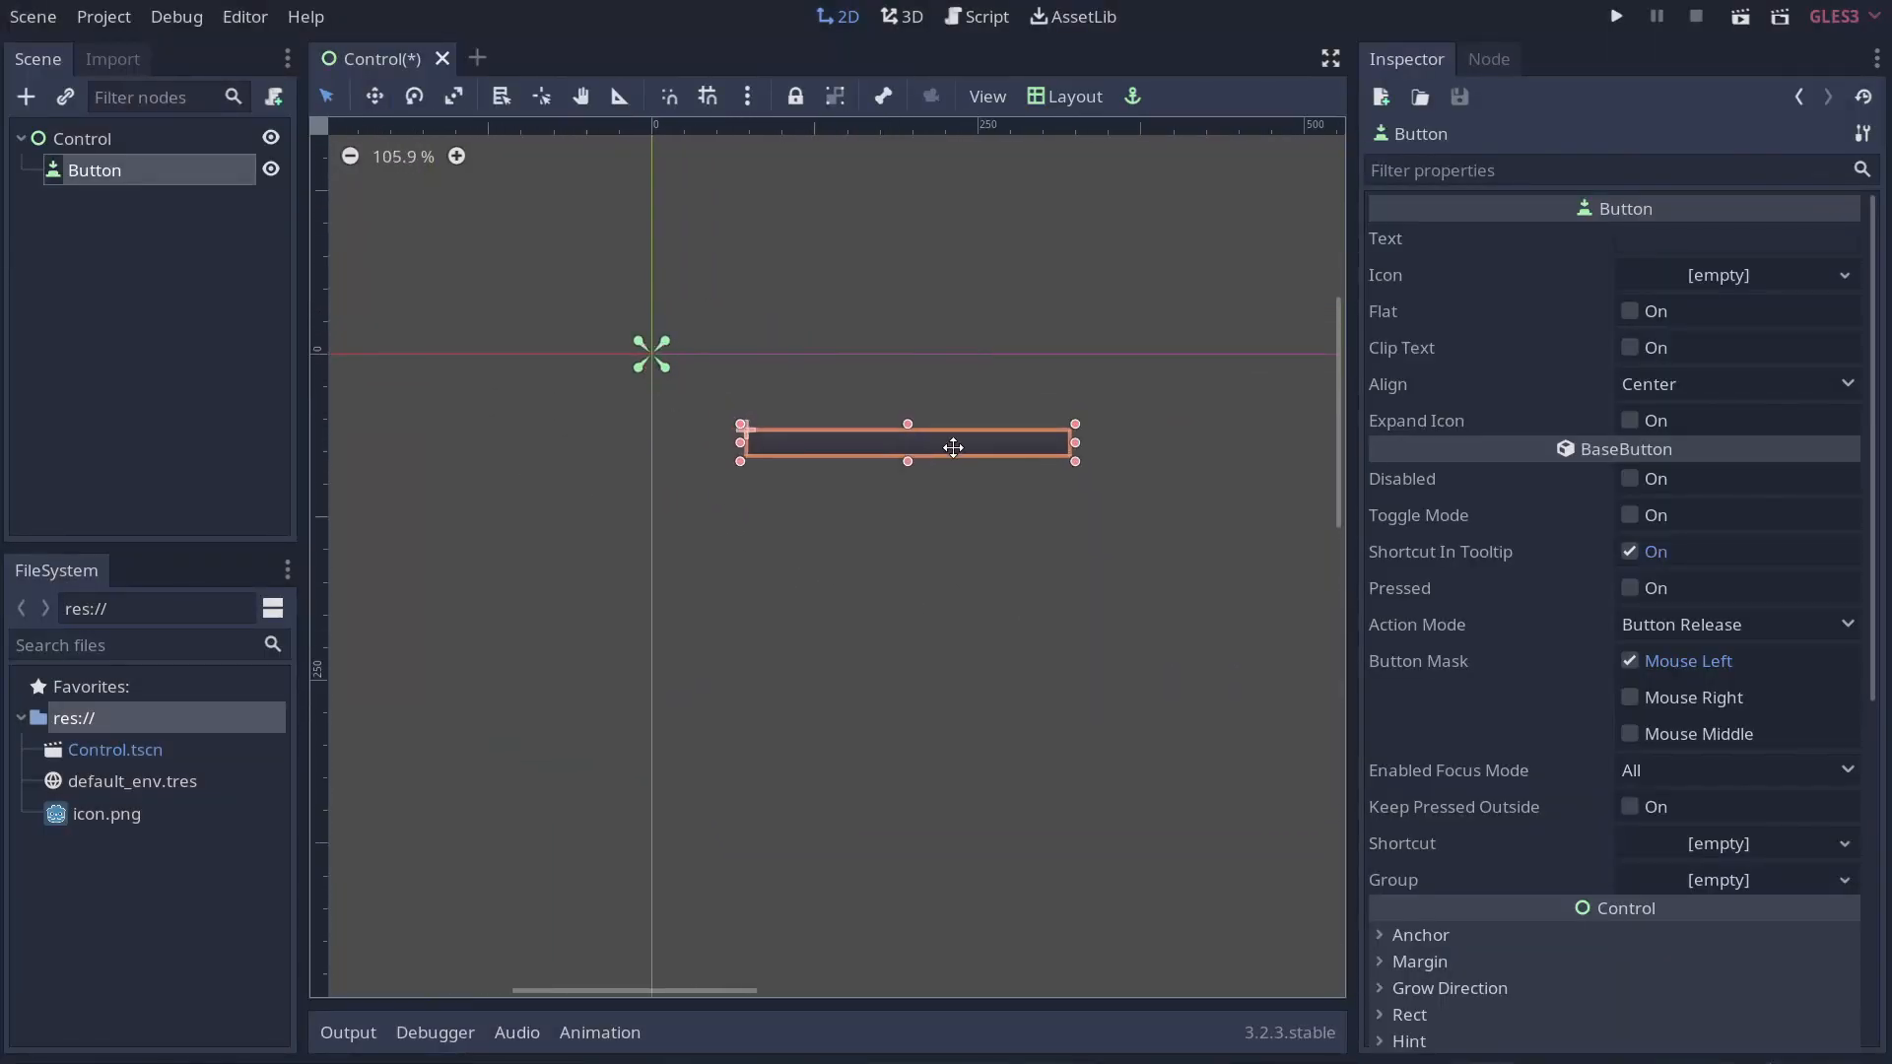
Make the button taller, label it 'Test button' and give its Normal custom style a new StyleBoxTexture.
left_click_drag(907, 461, 907, 536)
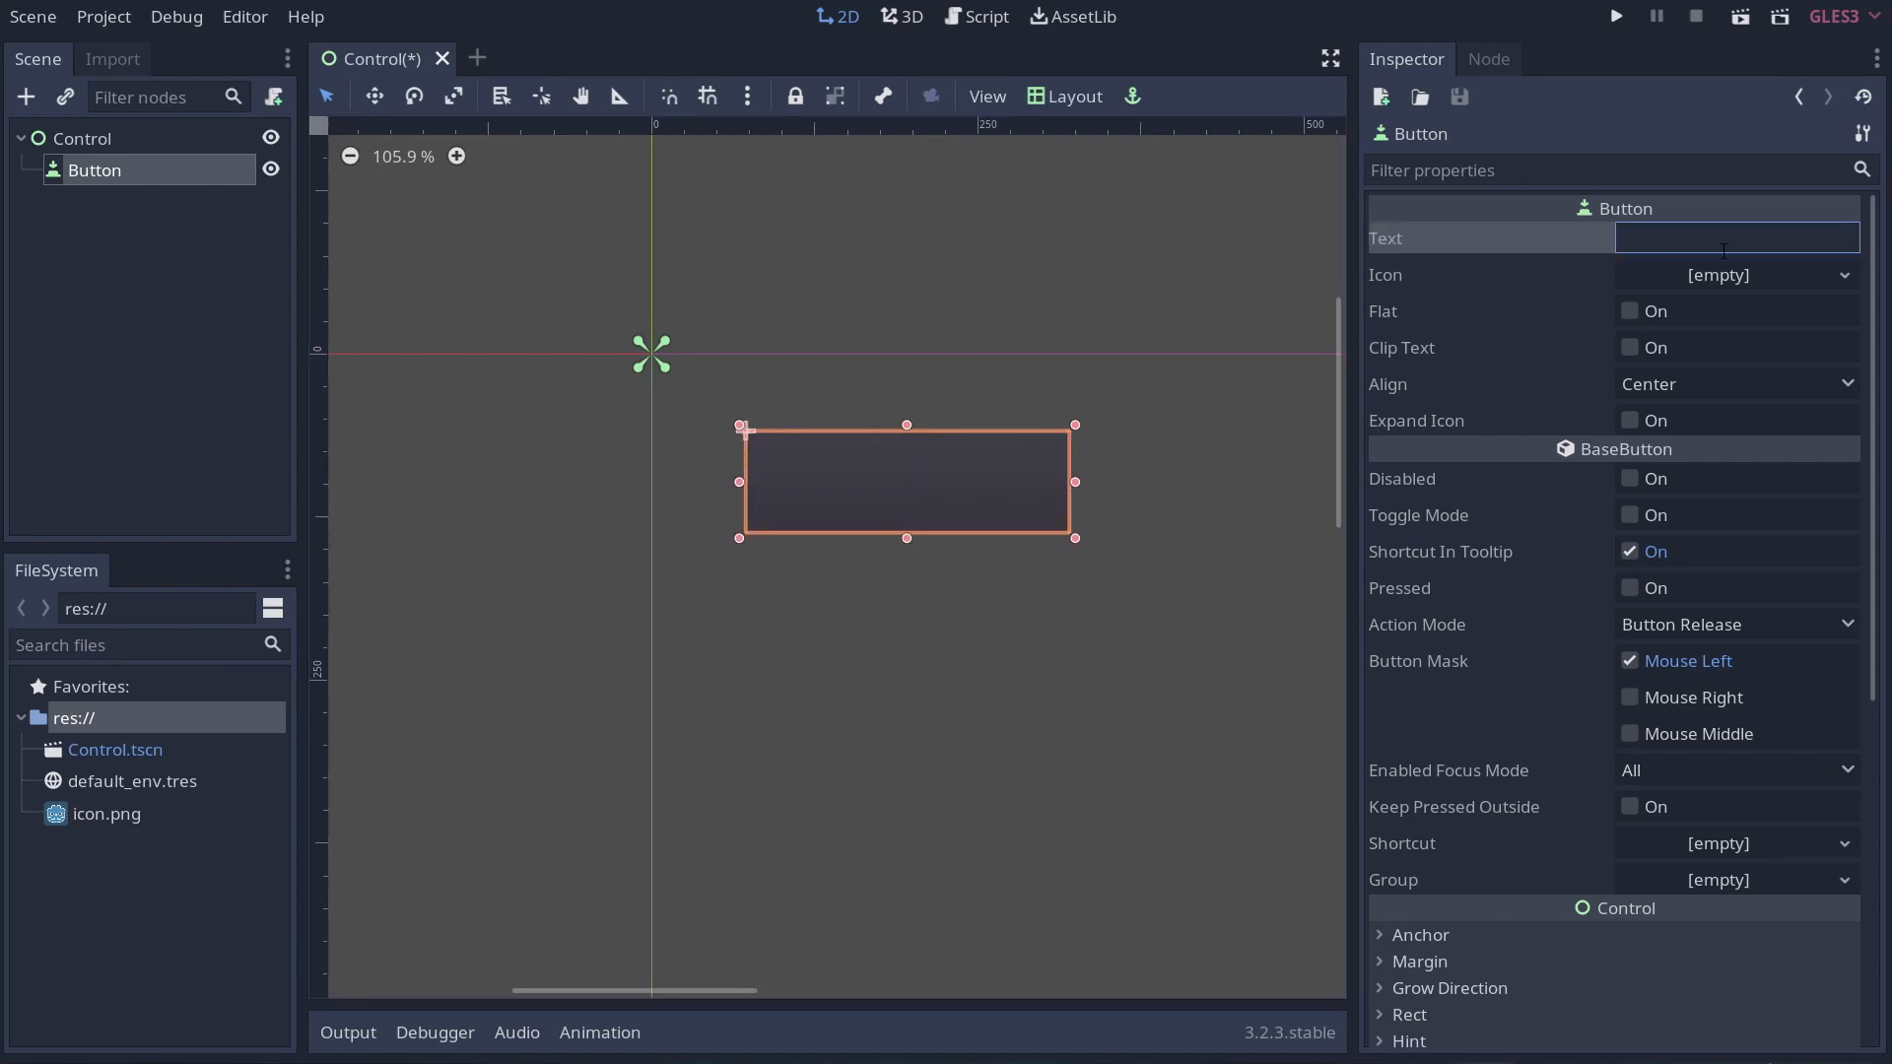
type("Test butt")
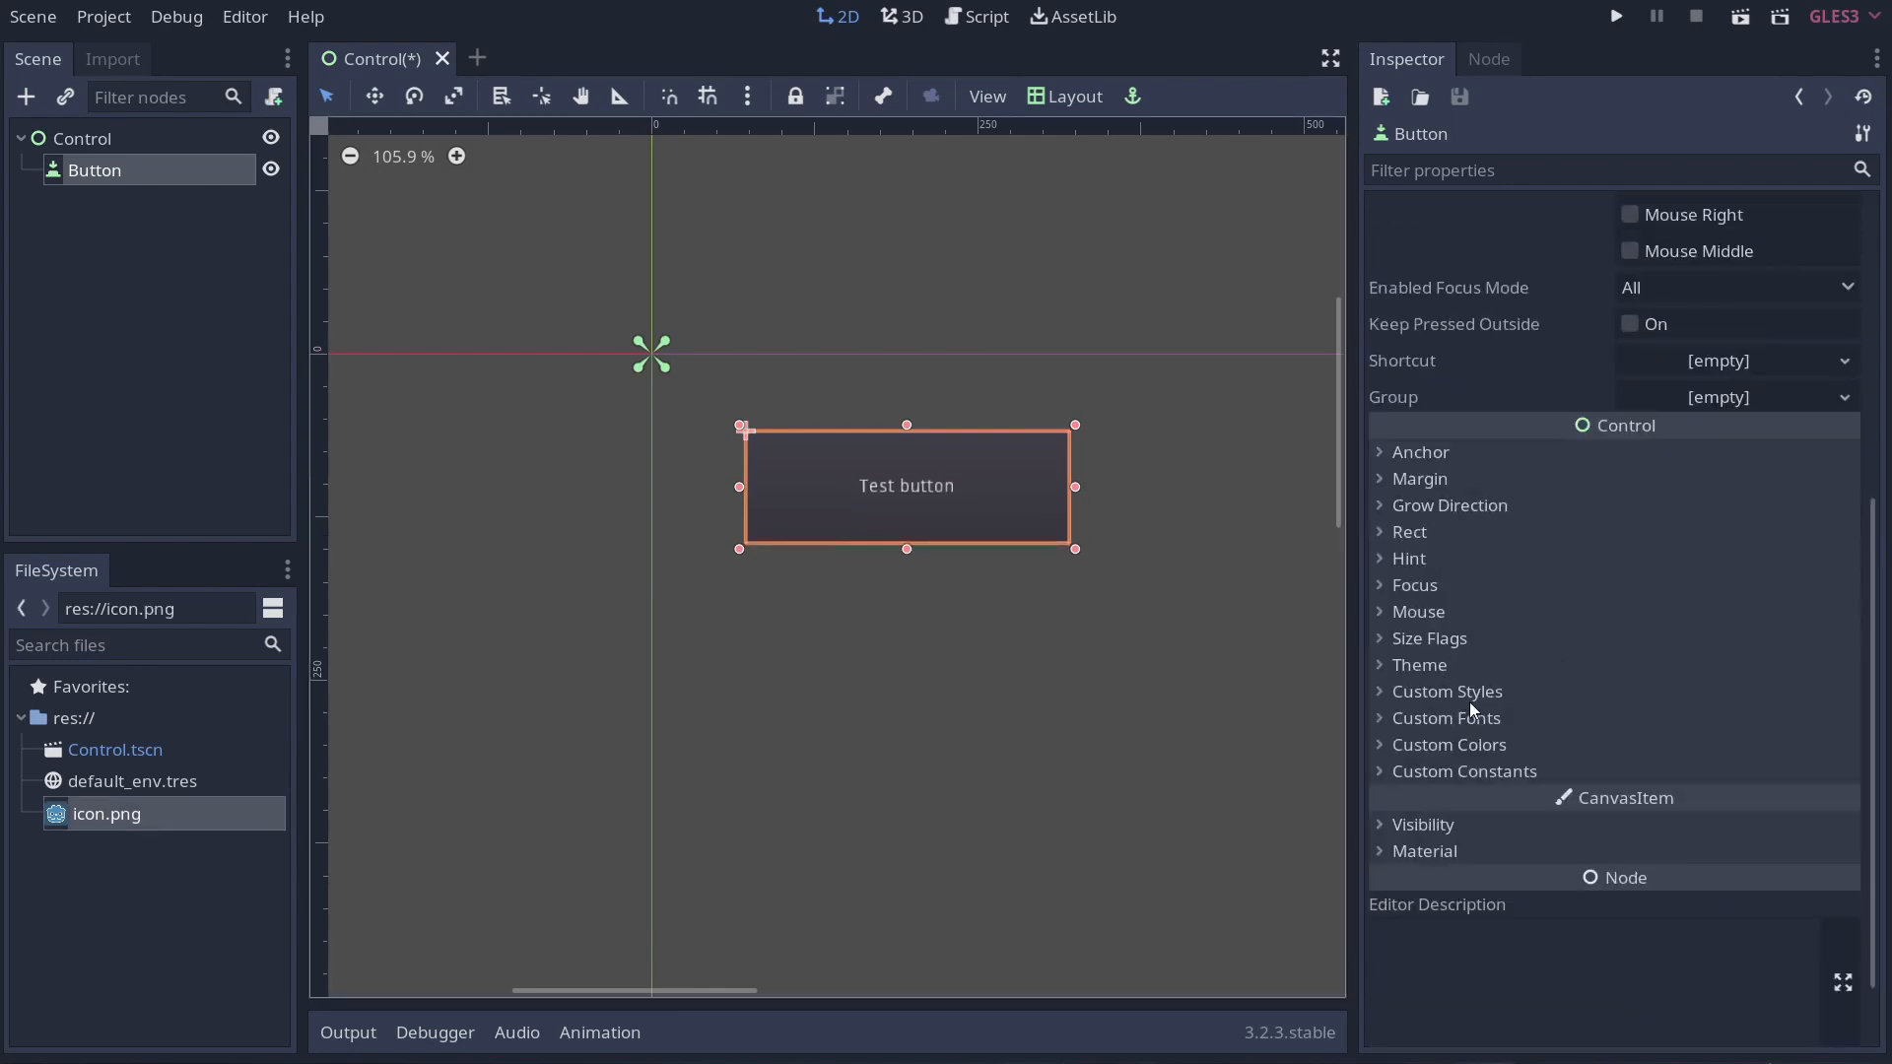
left_click(1445, 692)
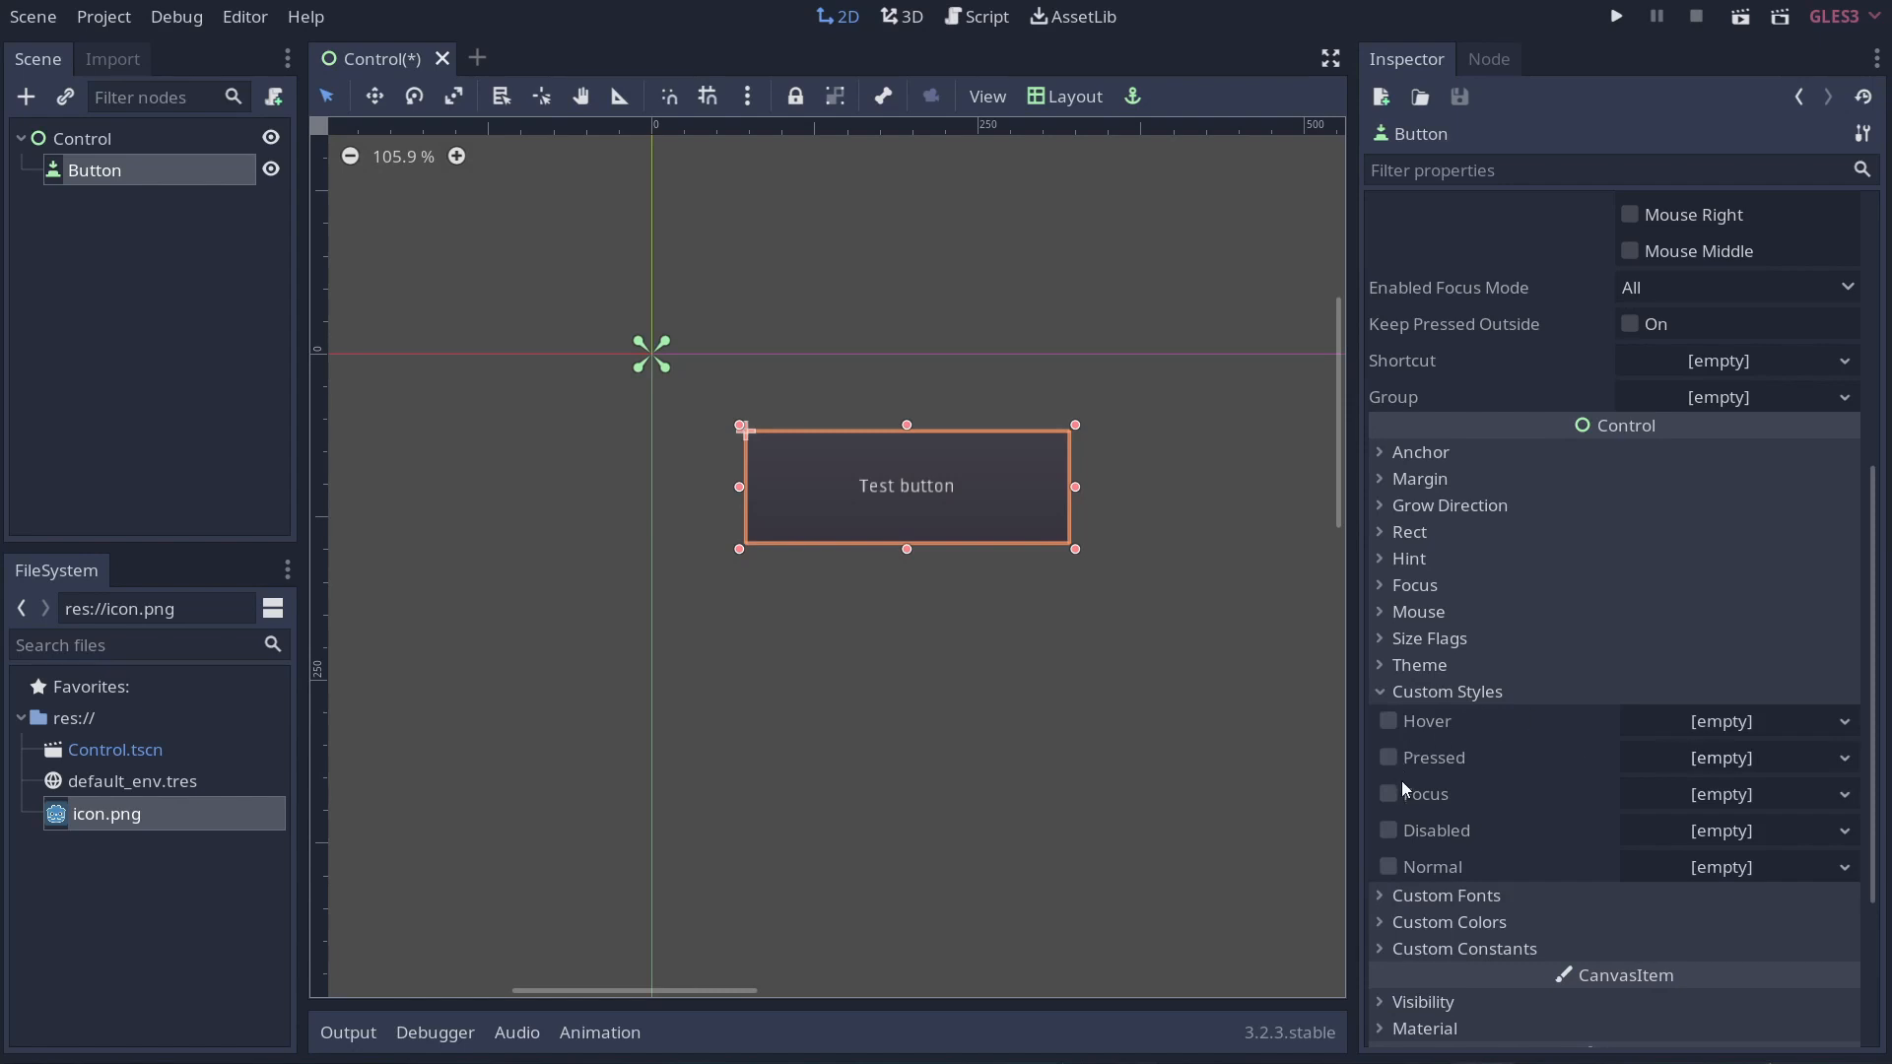
mouse_move(1394, 794)
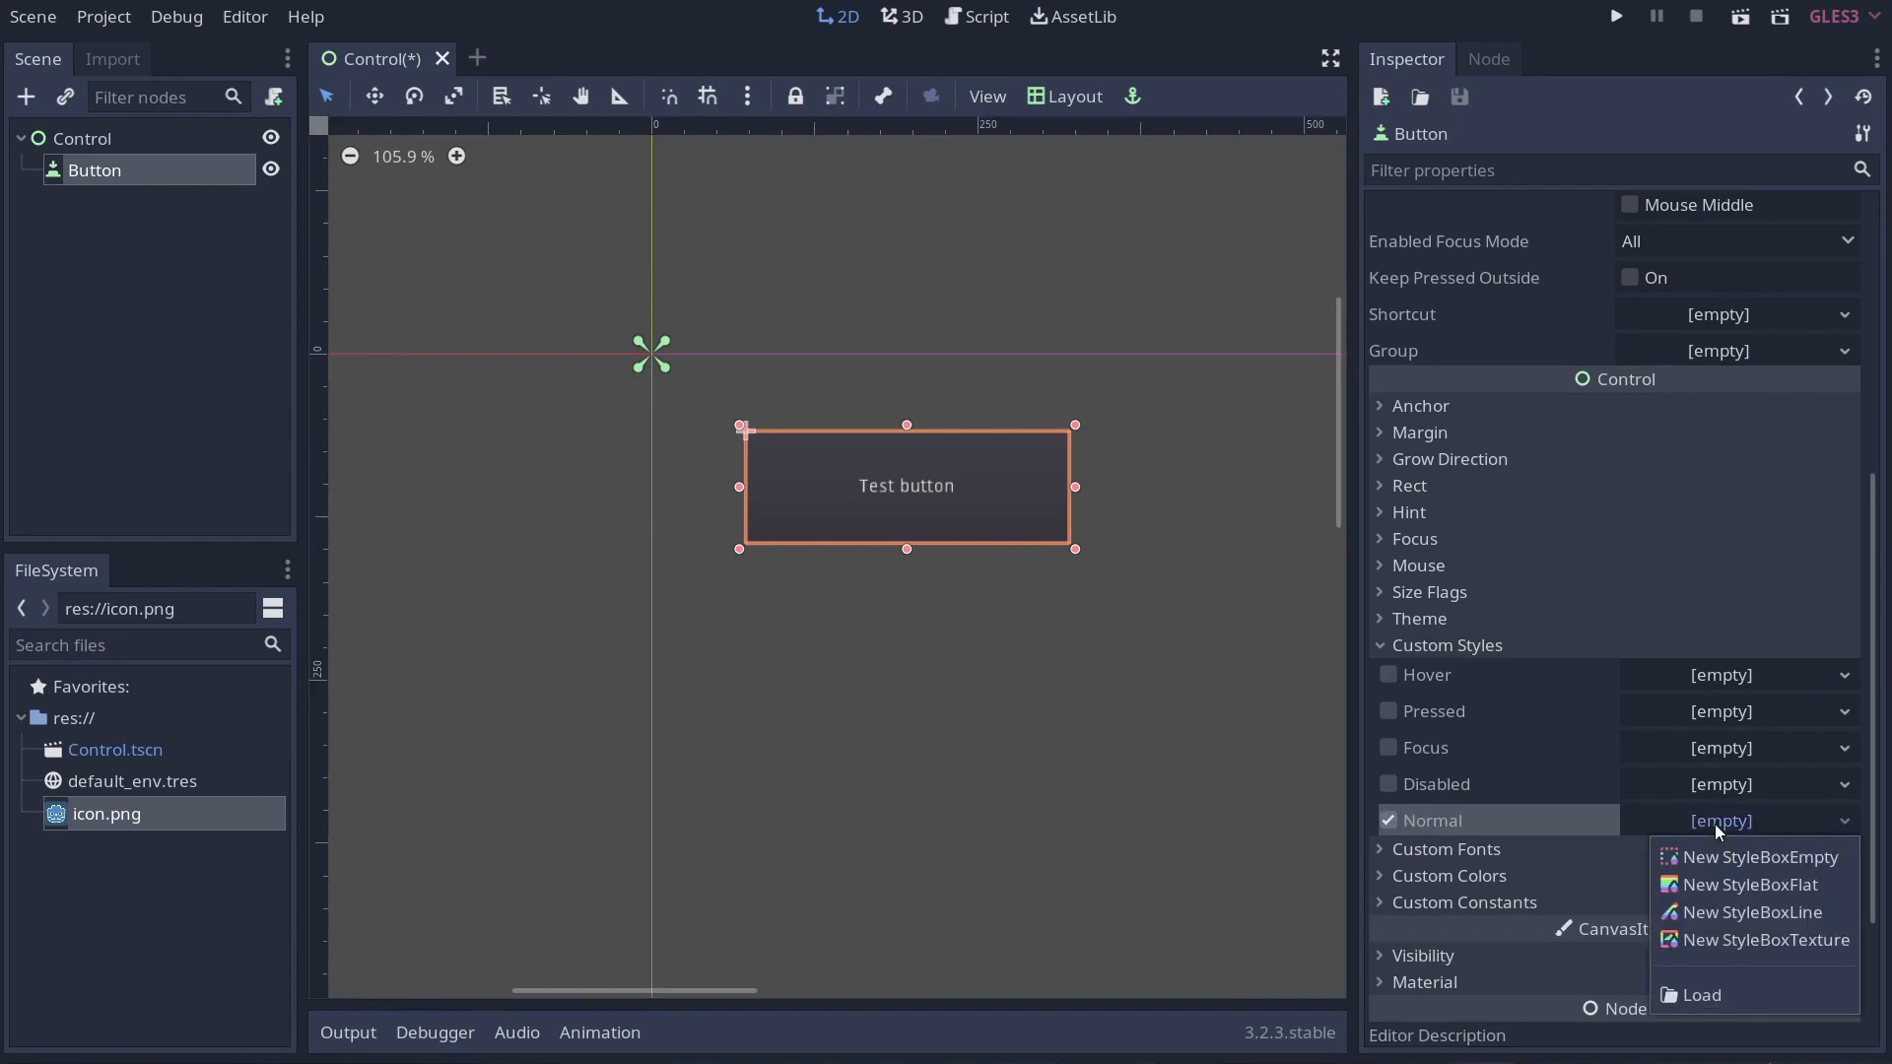
mouse_move(1750, 885)
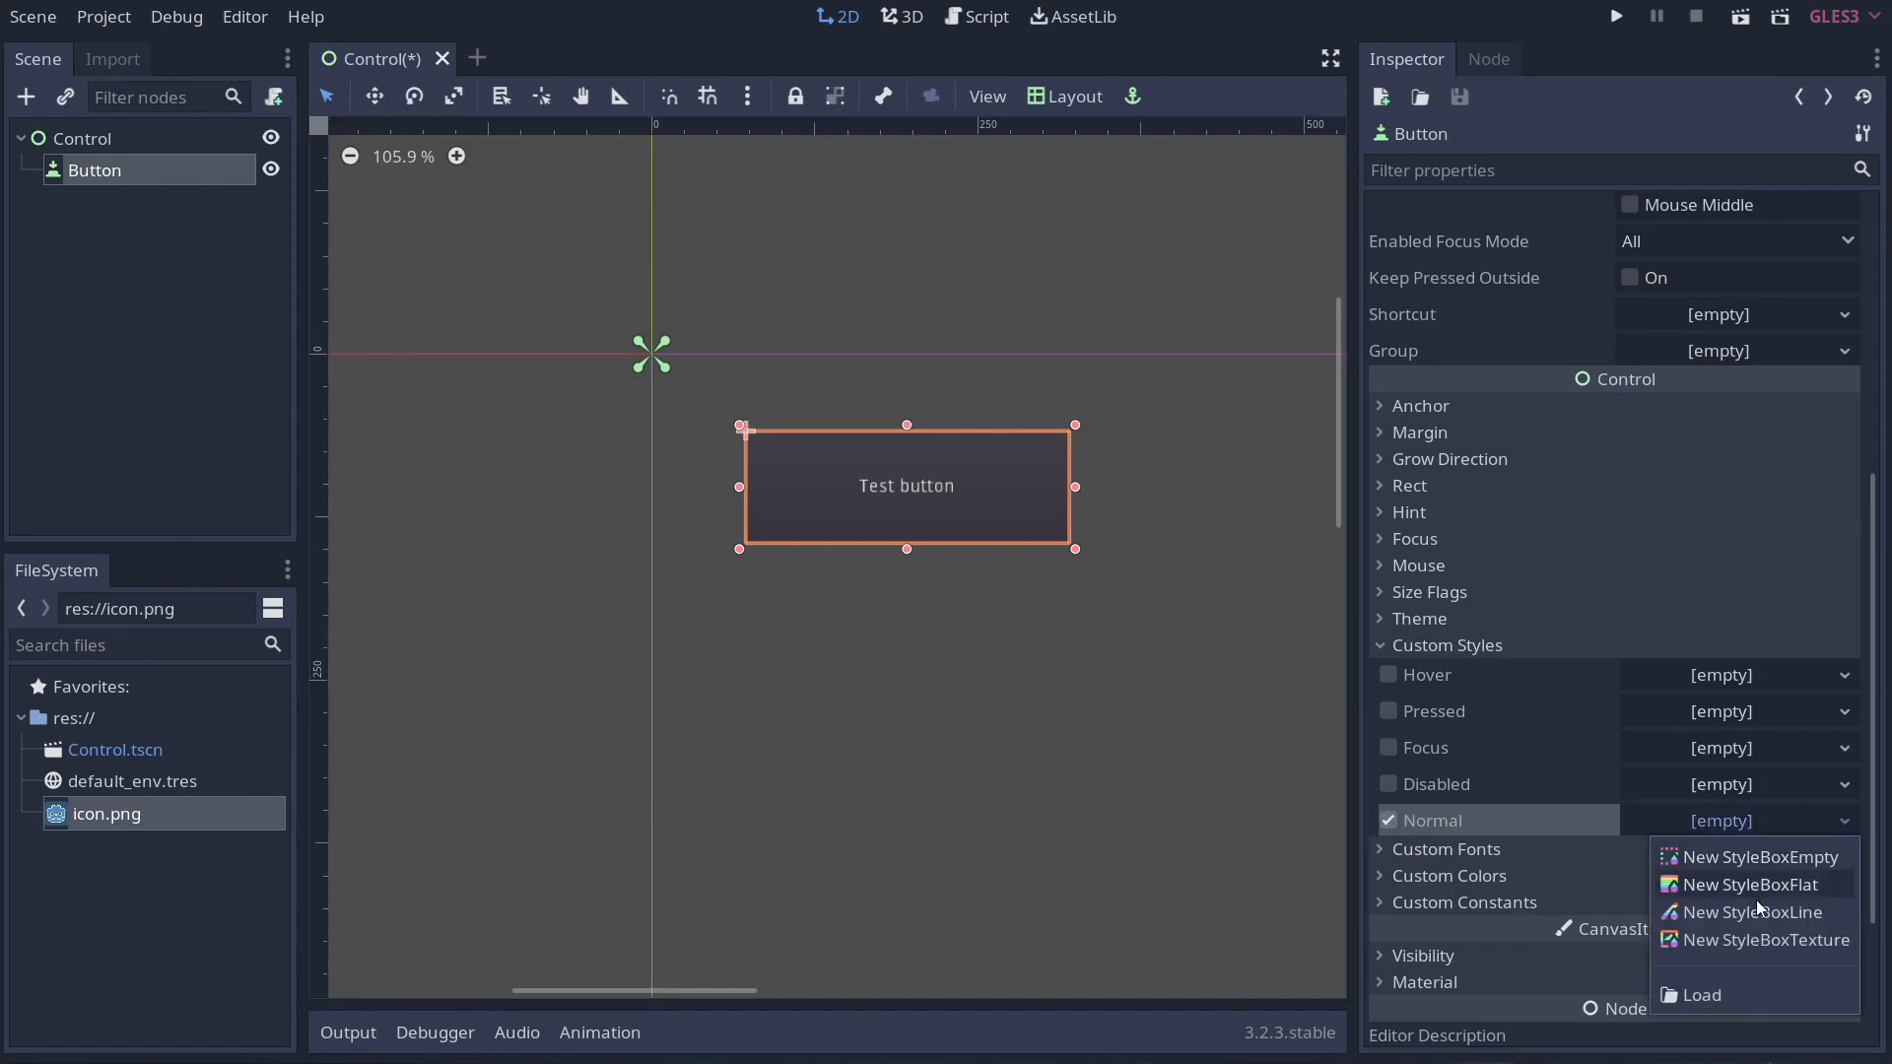
left_click(1750, 940)
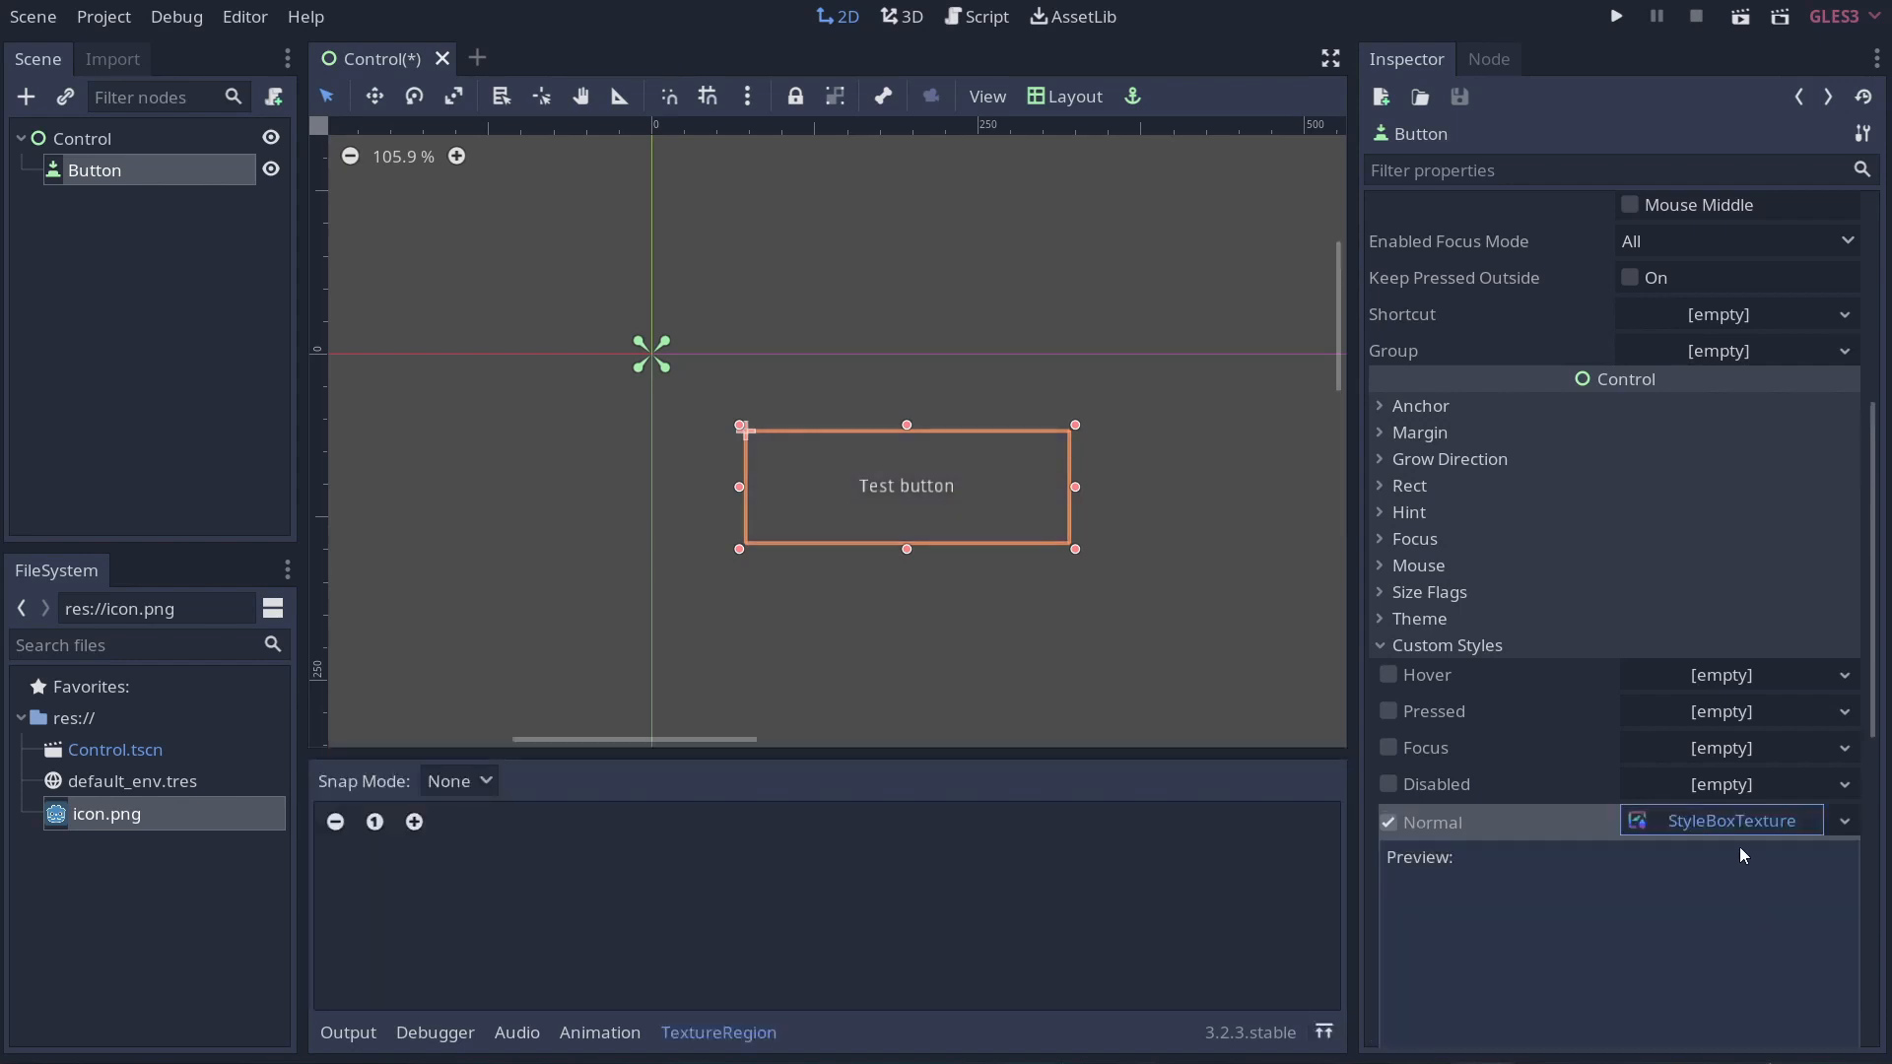
left_click(1729, 820)
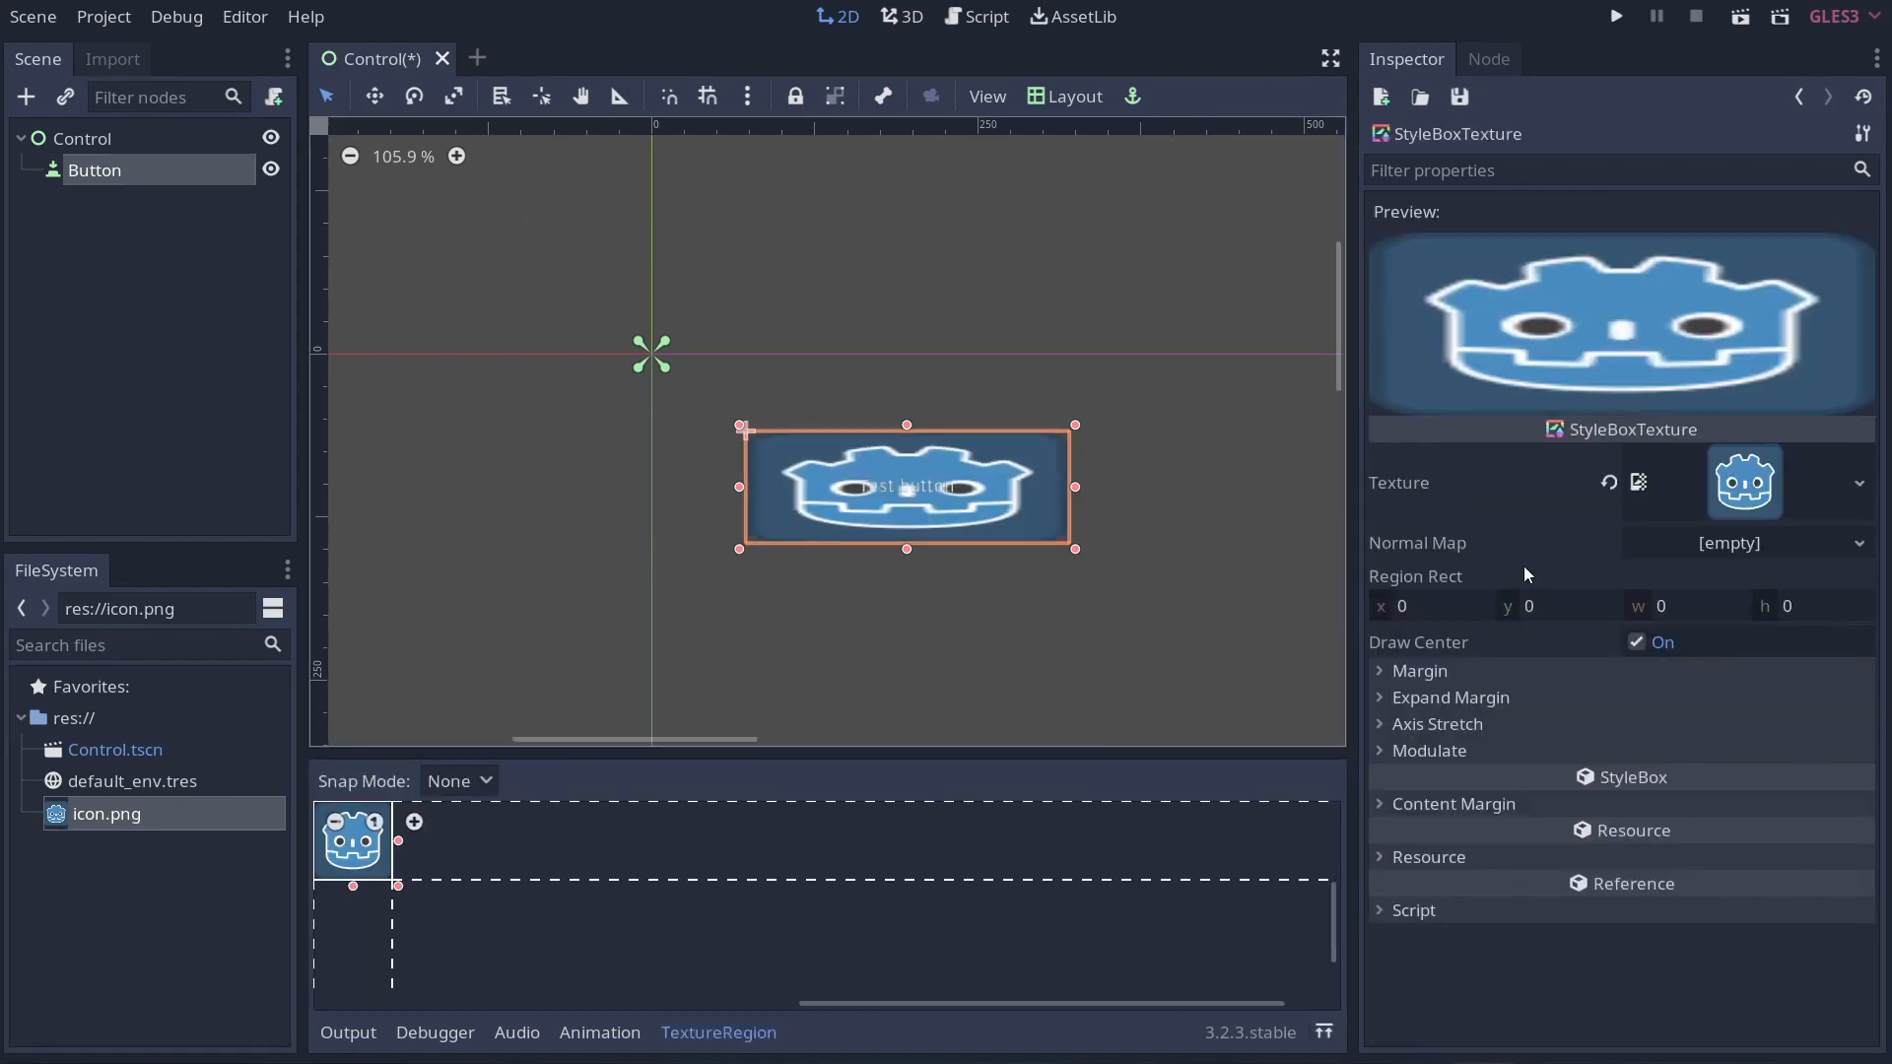
mouse_move(739, 696)
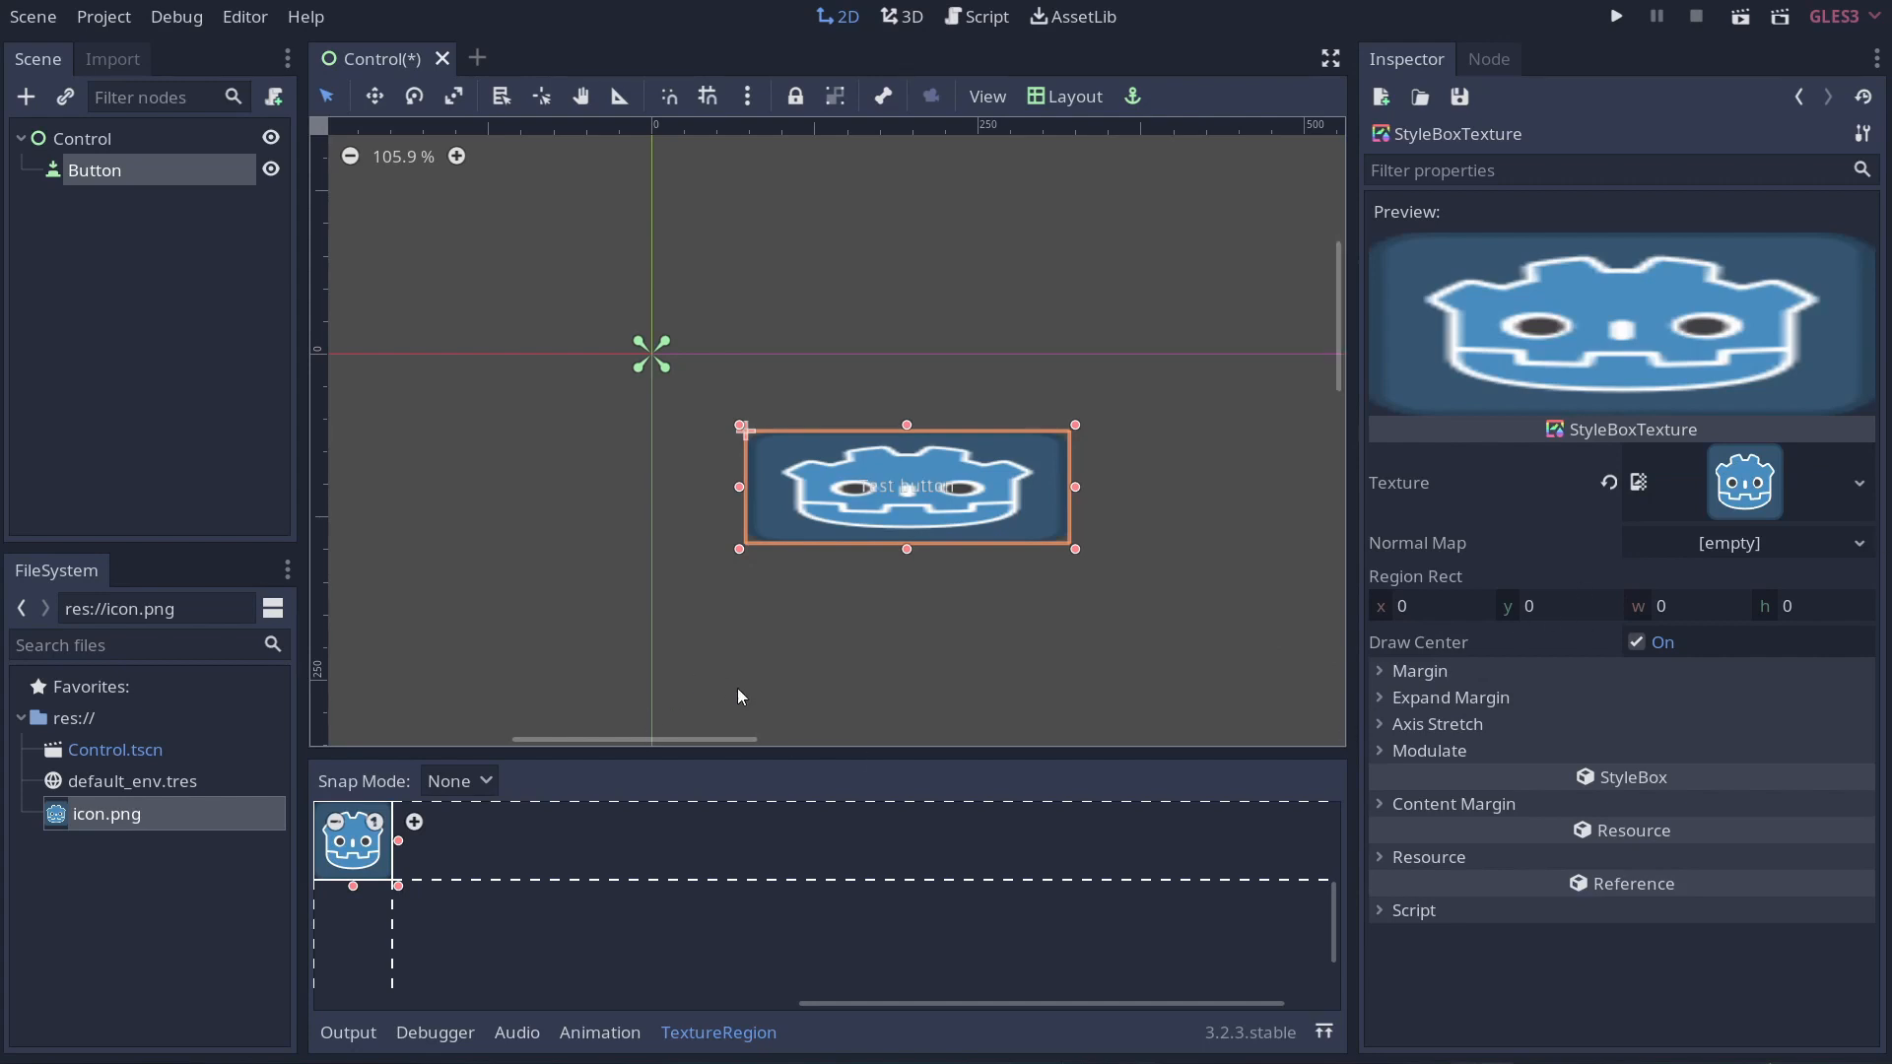
mouse_move(965, 538)
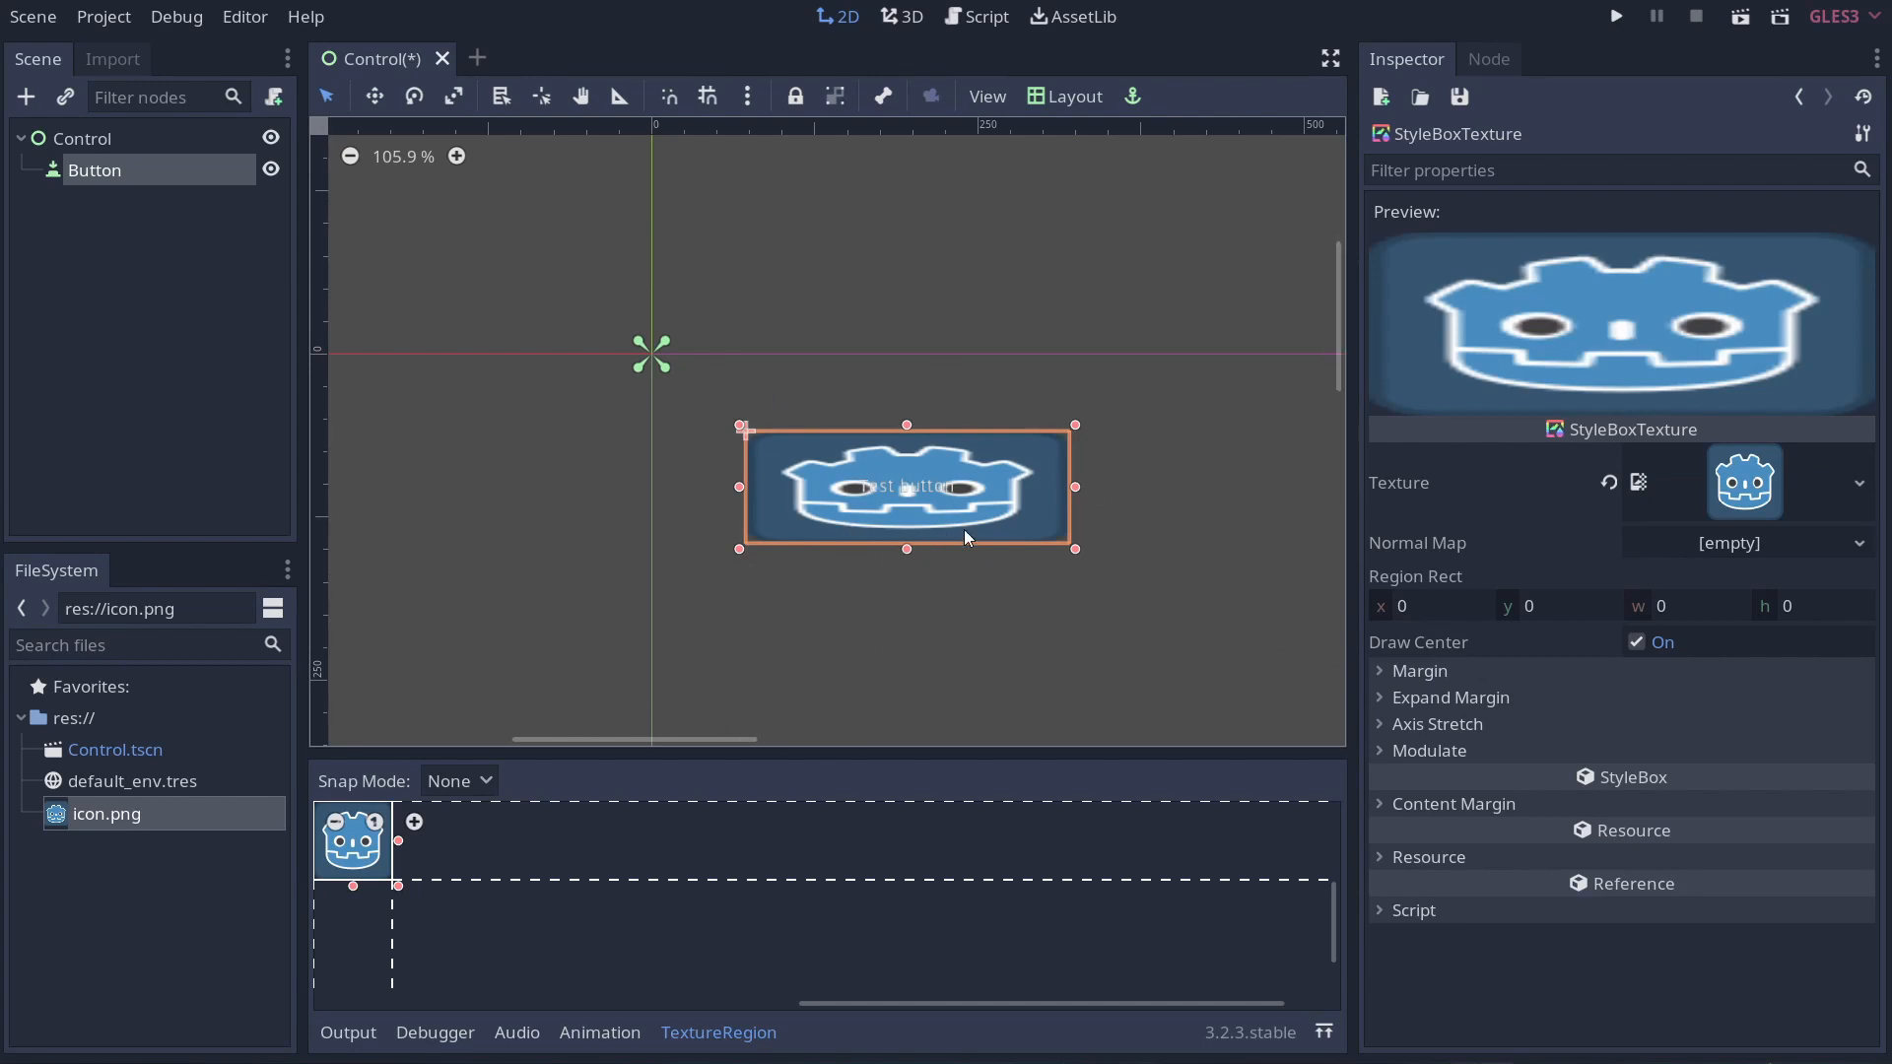
mouse_move(388, 879)
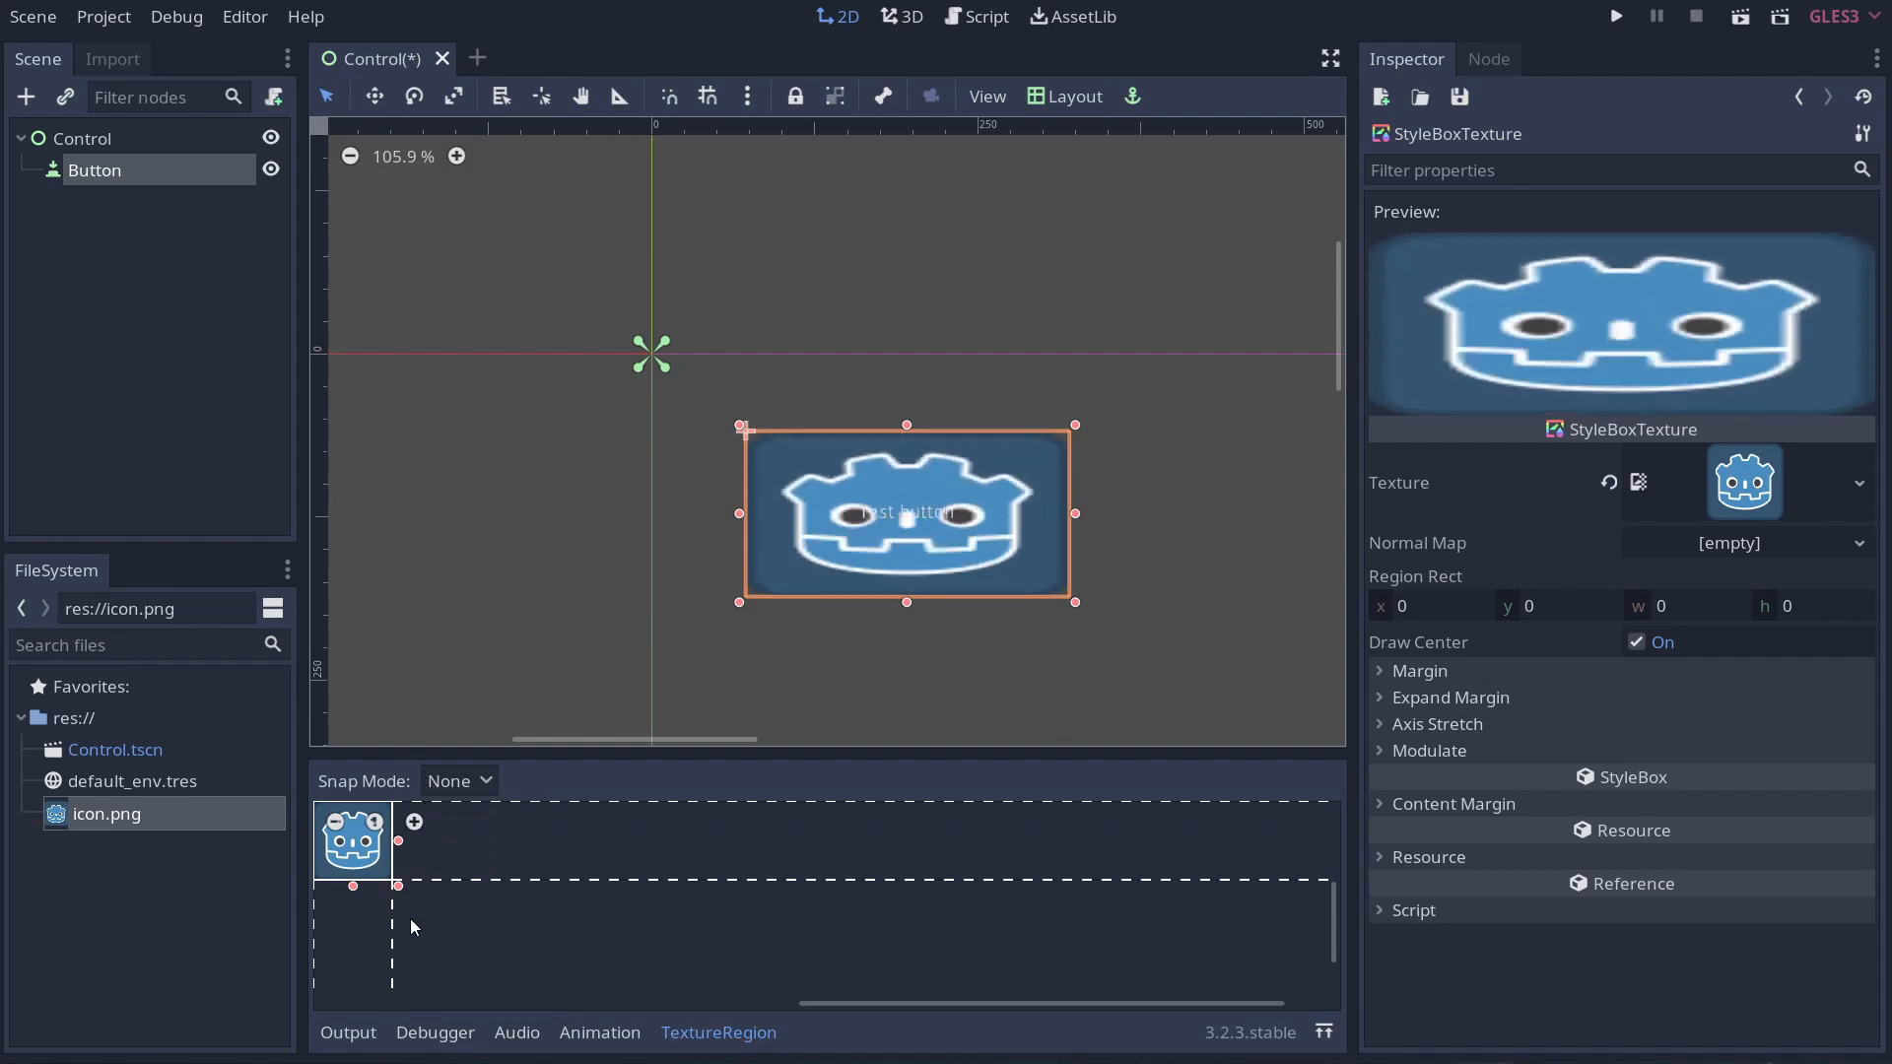
mouse_move(928, 587)
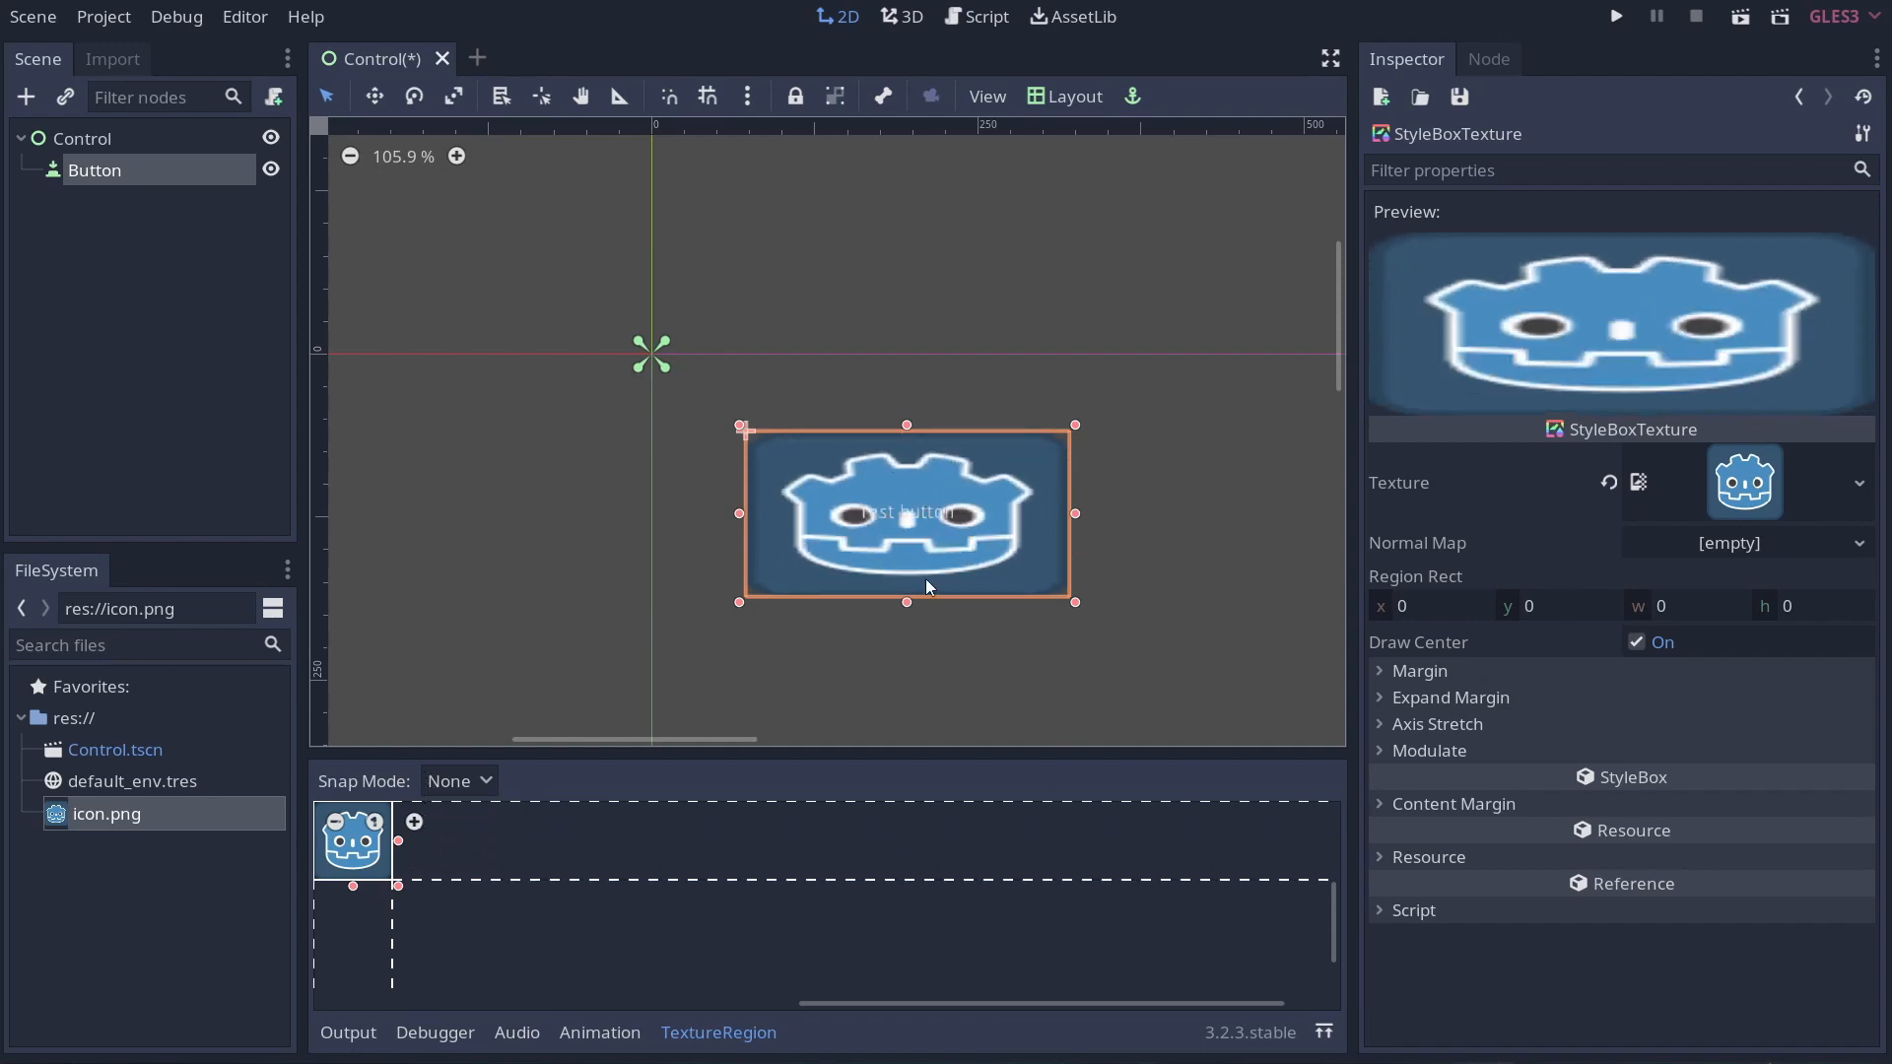
Add Button2 under Control, draw it as a wide bar below the first button and reveal its Theme setting.
right_click(83, 138)
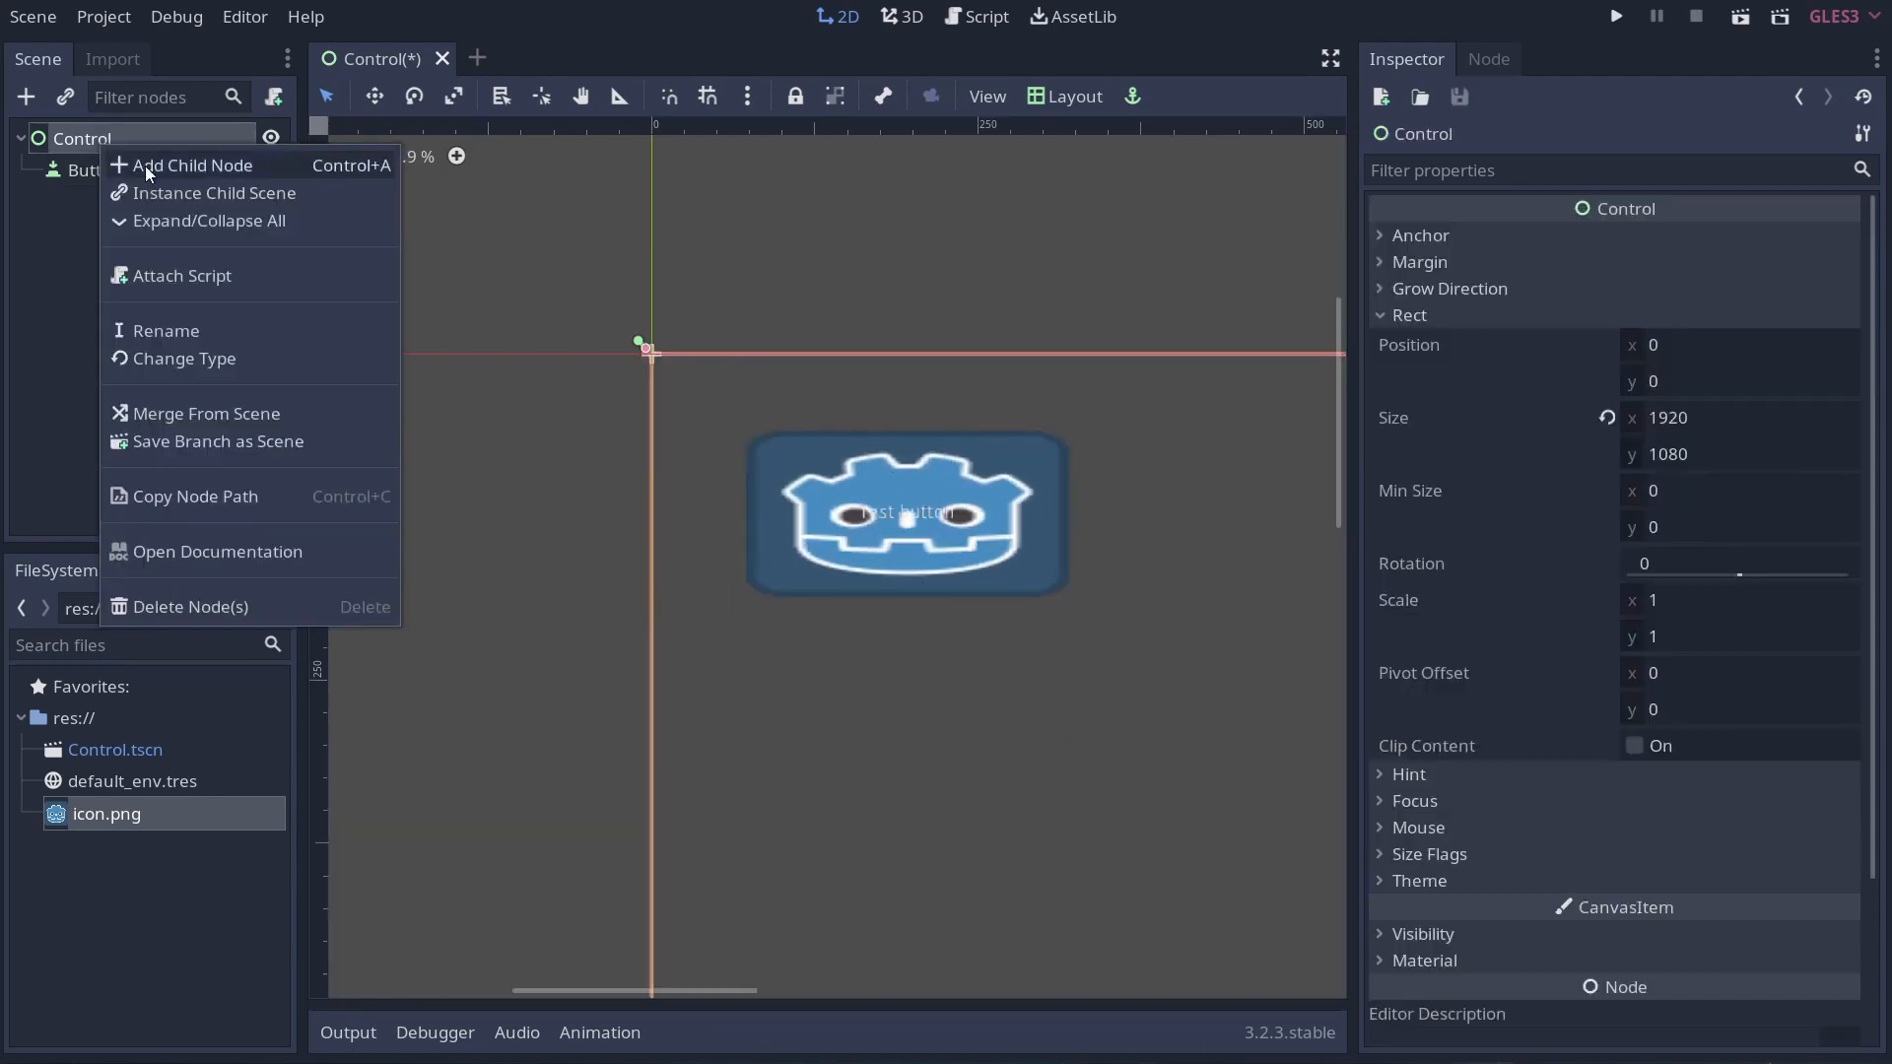
left_click(195, 166)
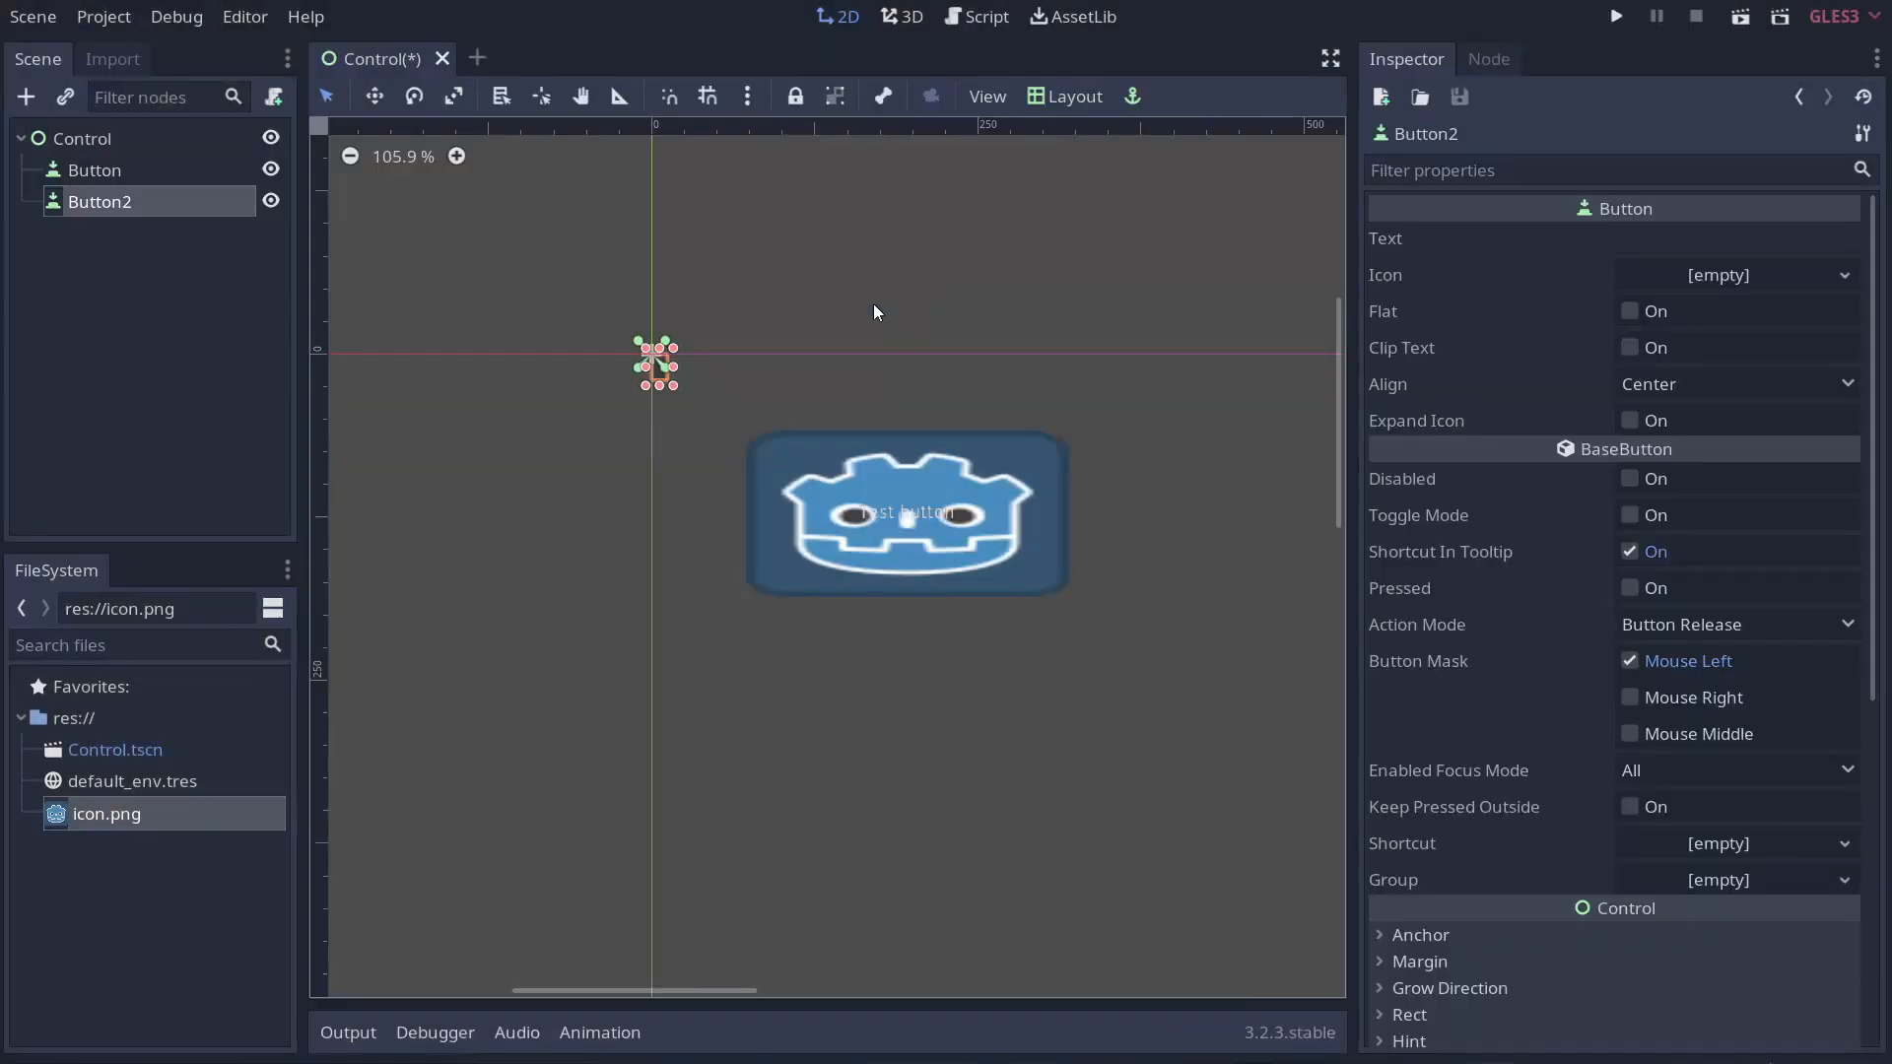
left_click_drag(654, 366, 950, 670)
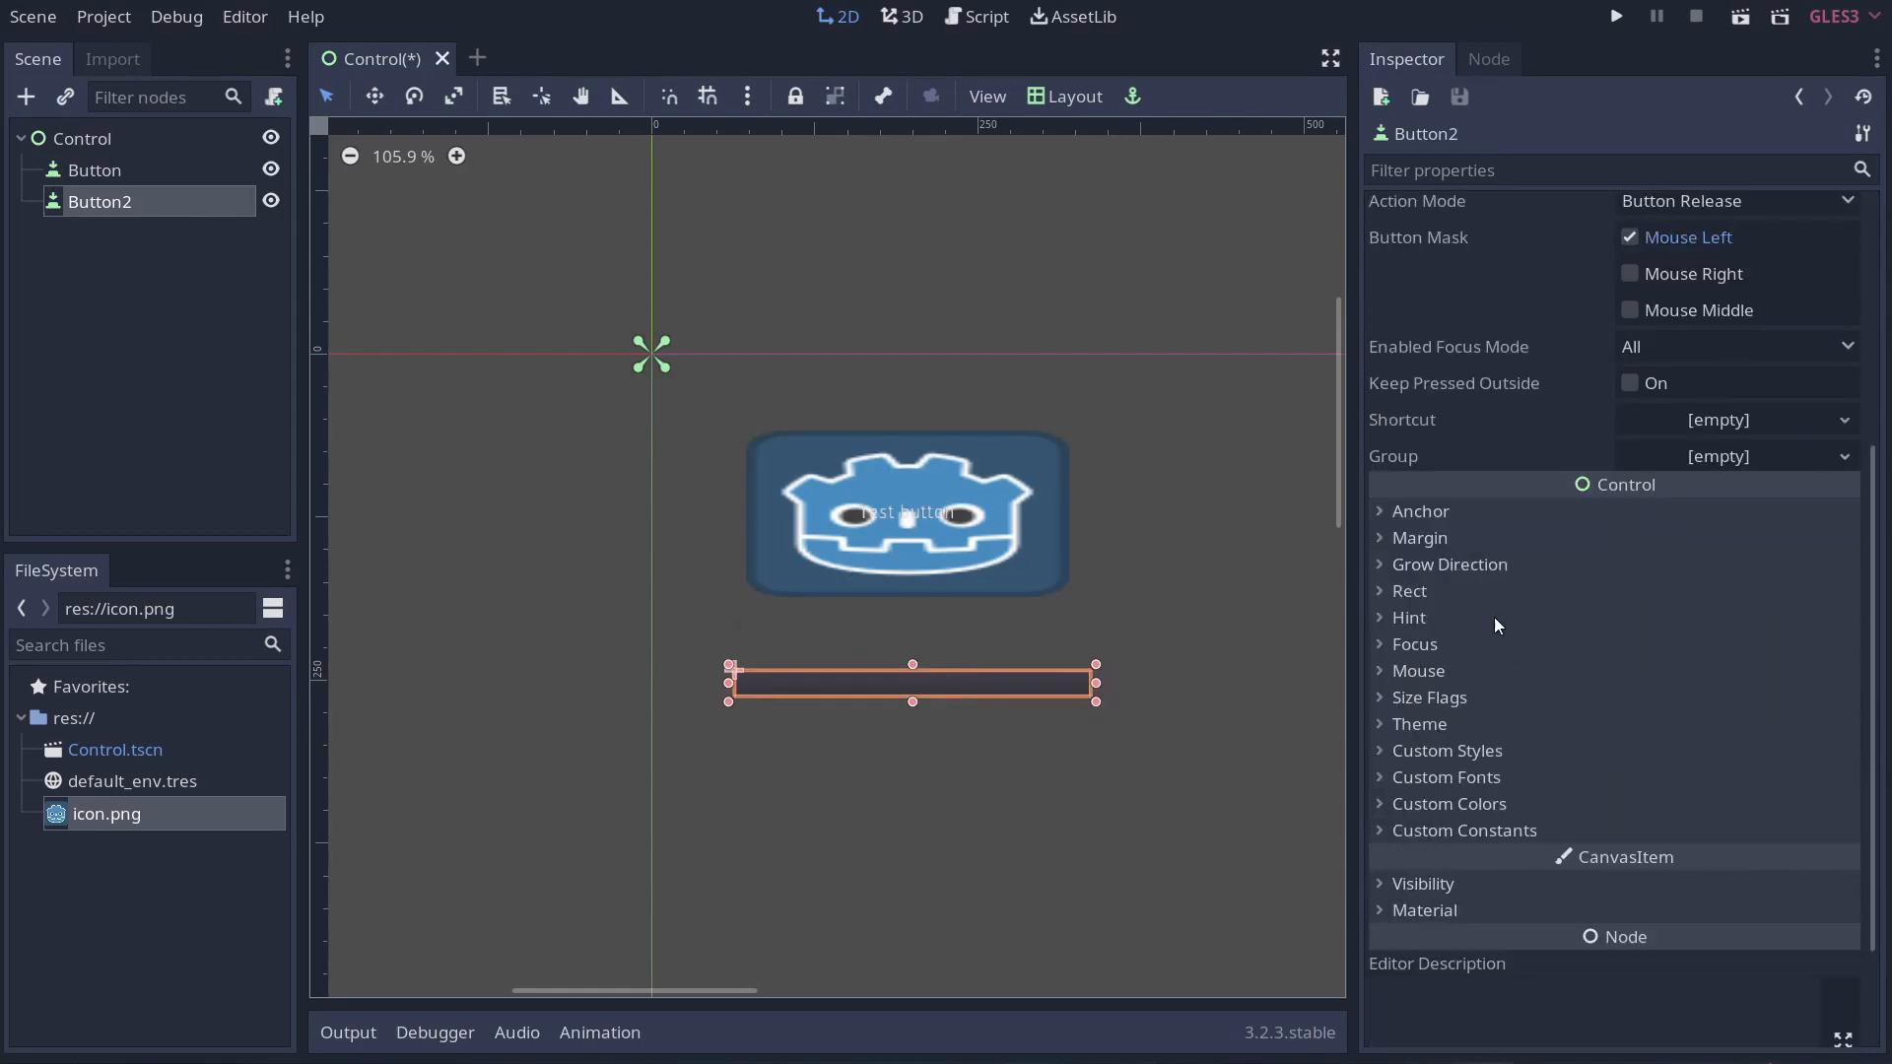
left_click(1447, 749)
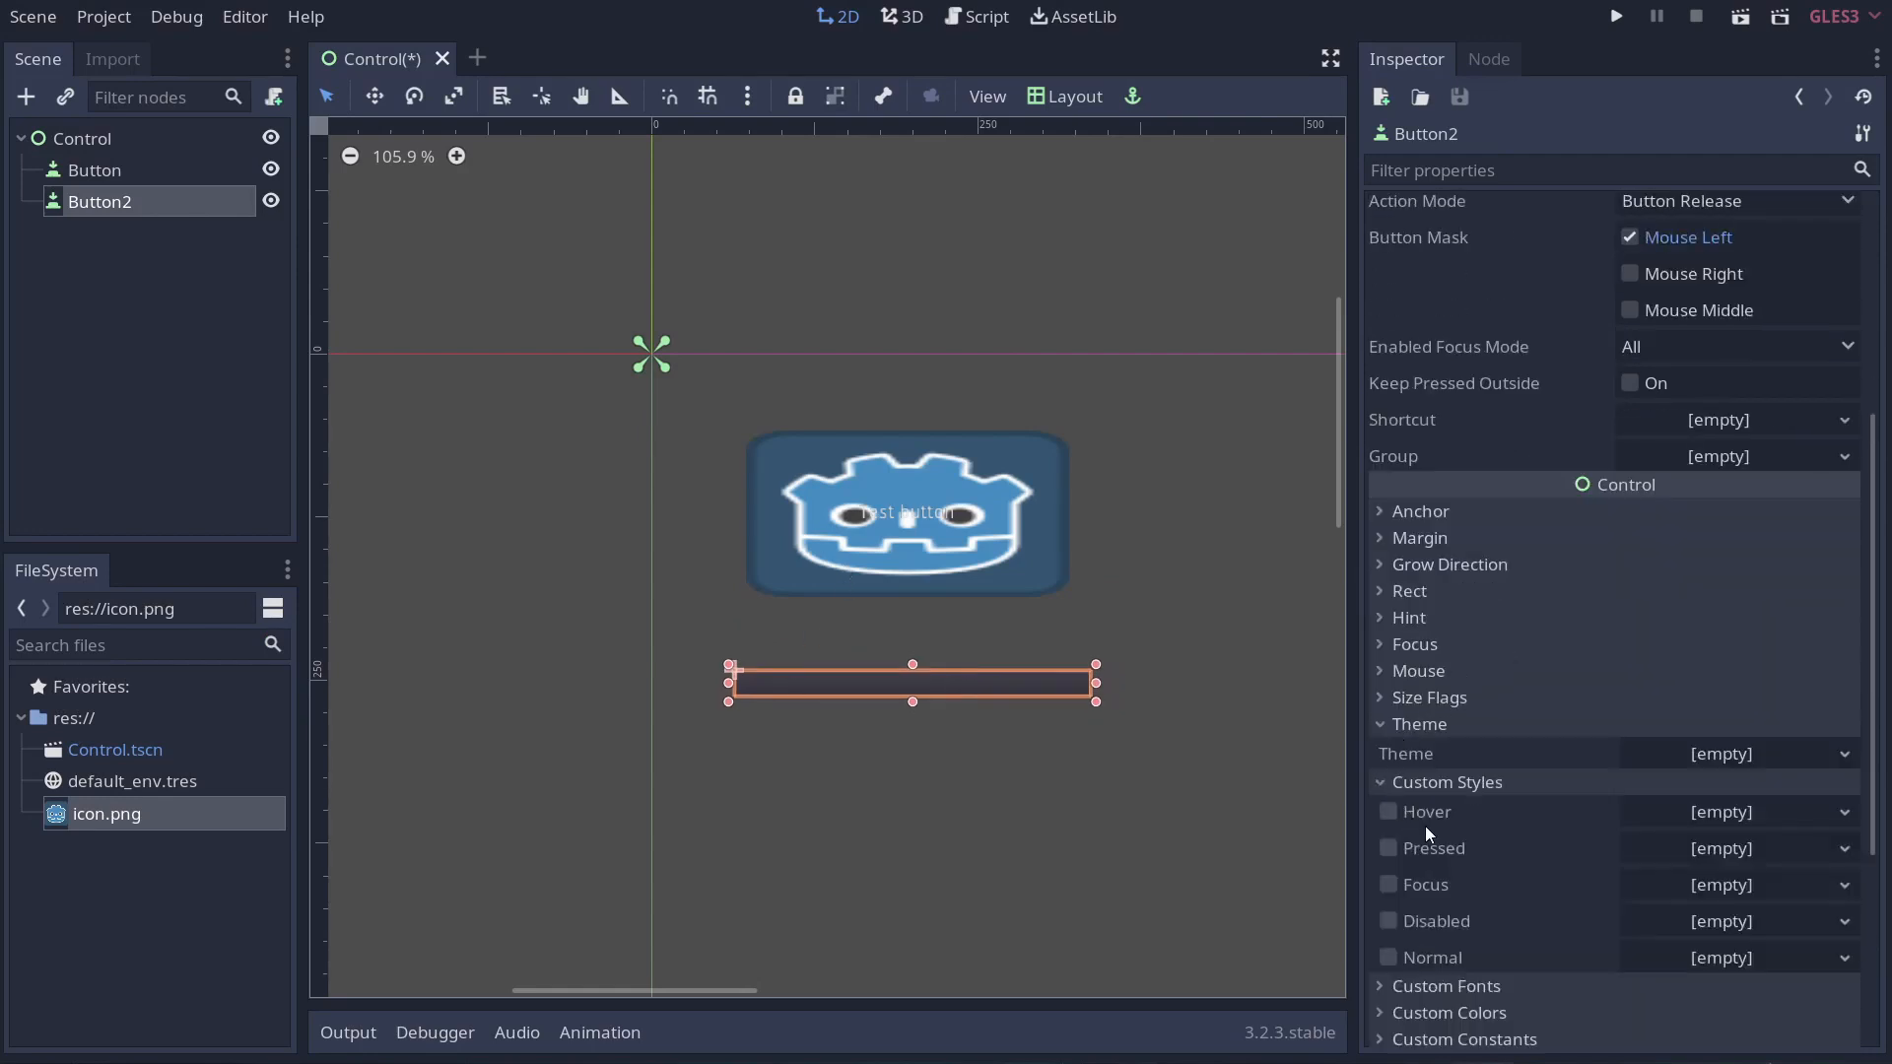
scroll("down", 3)
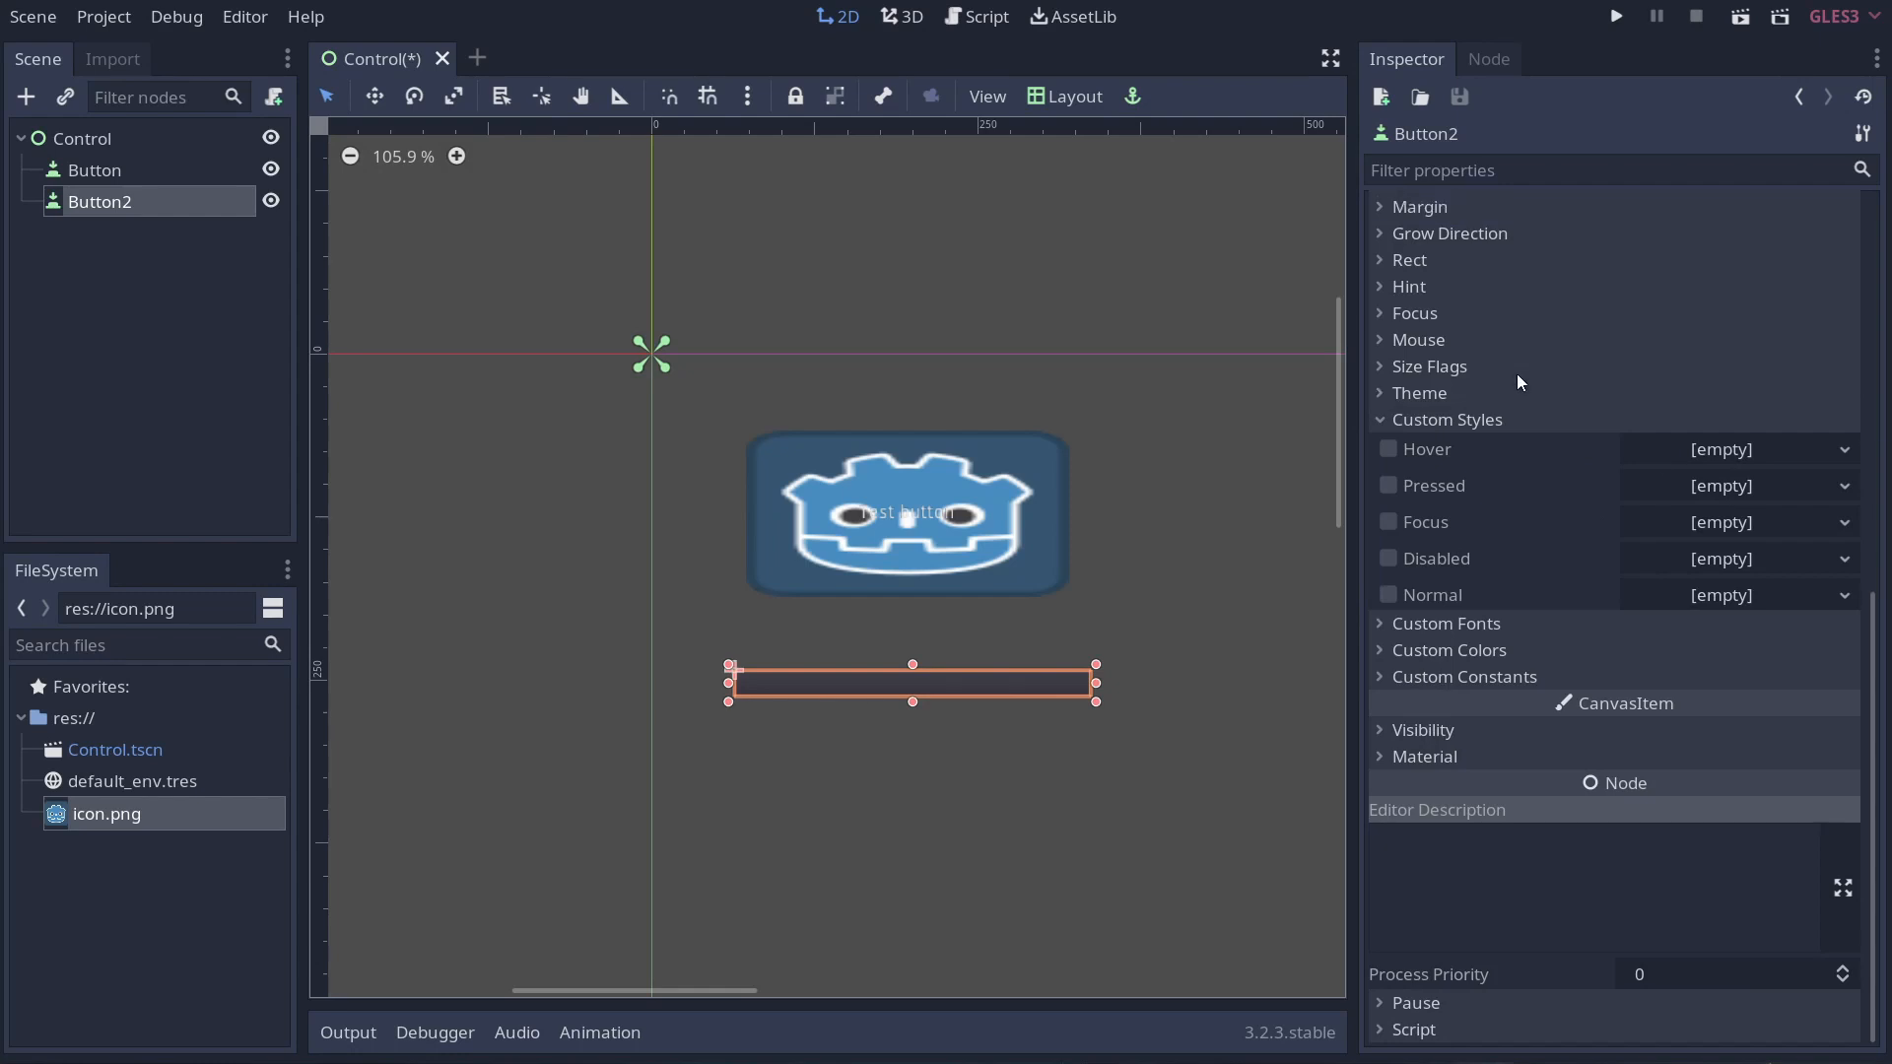
mouse_move(1691, 603)
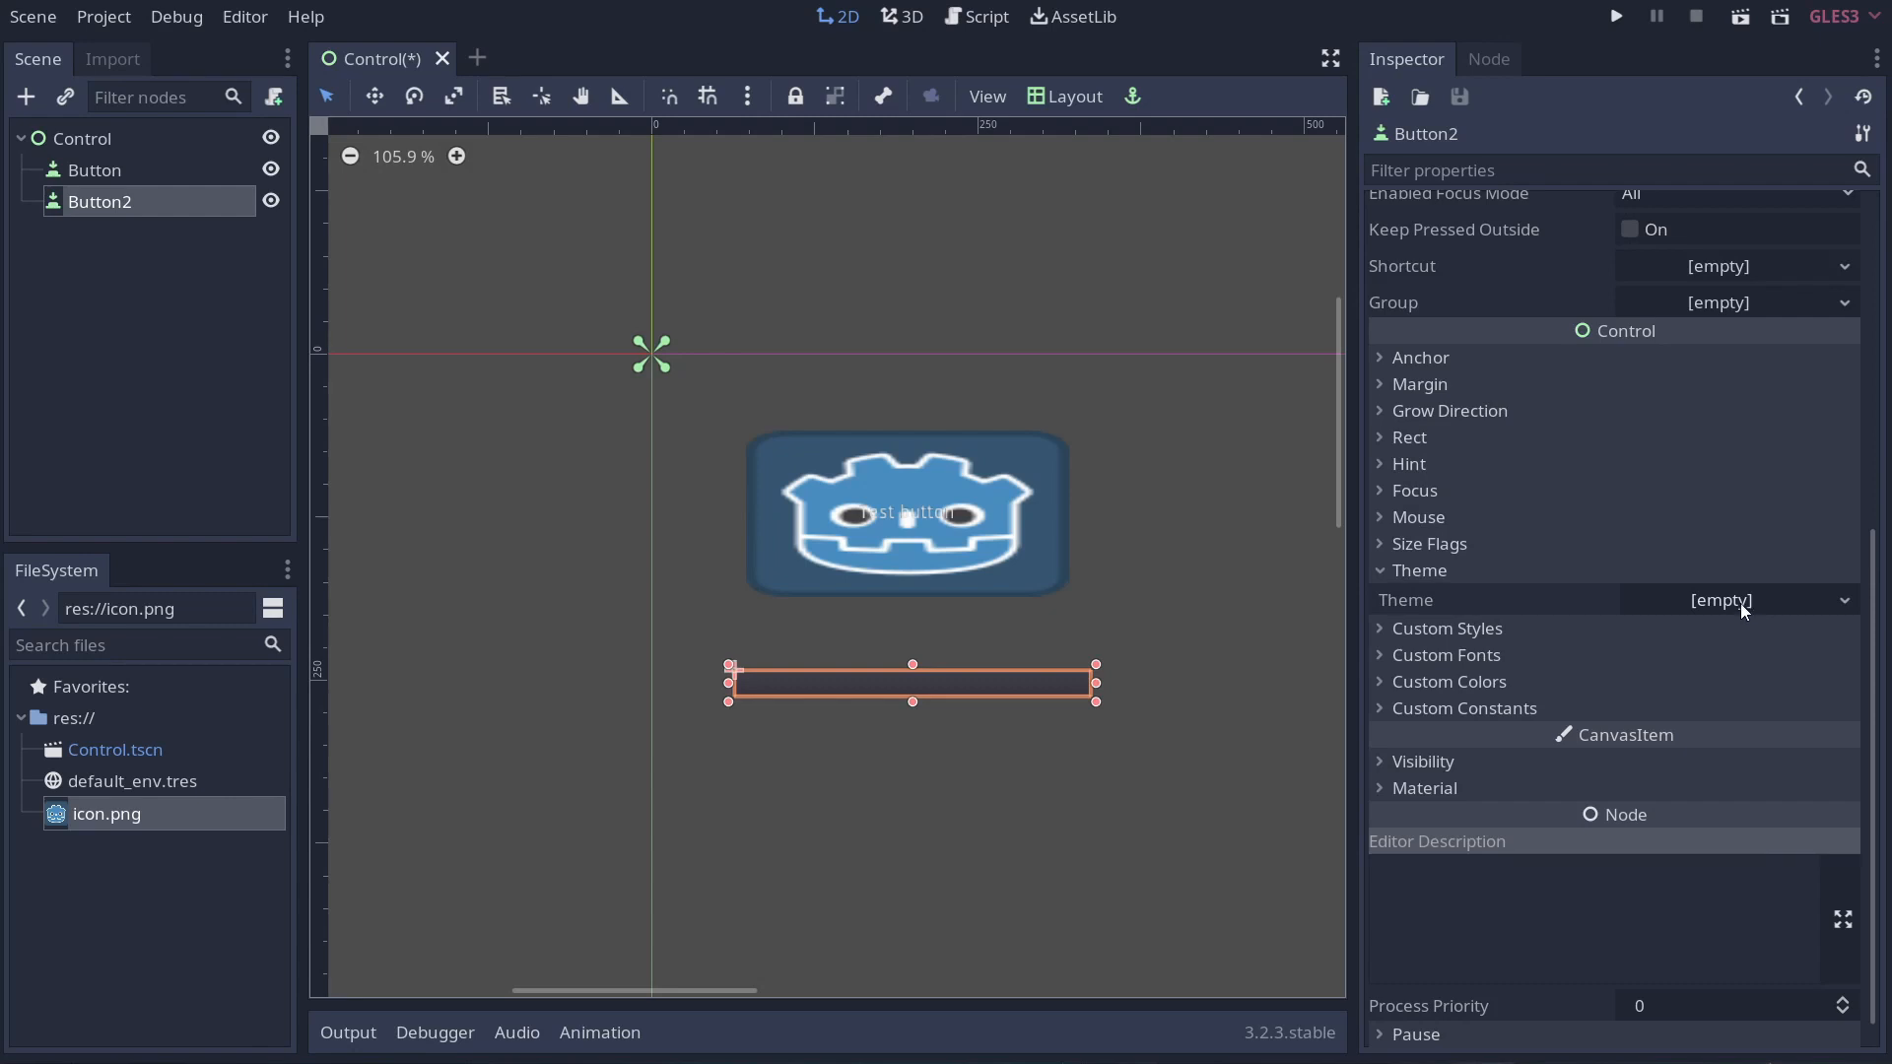
mouse_move(1153, 415)
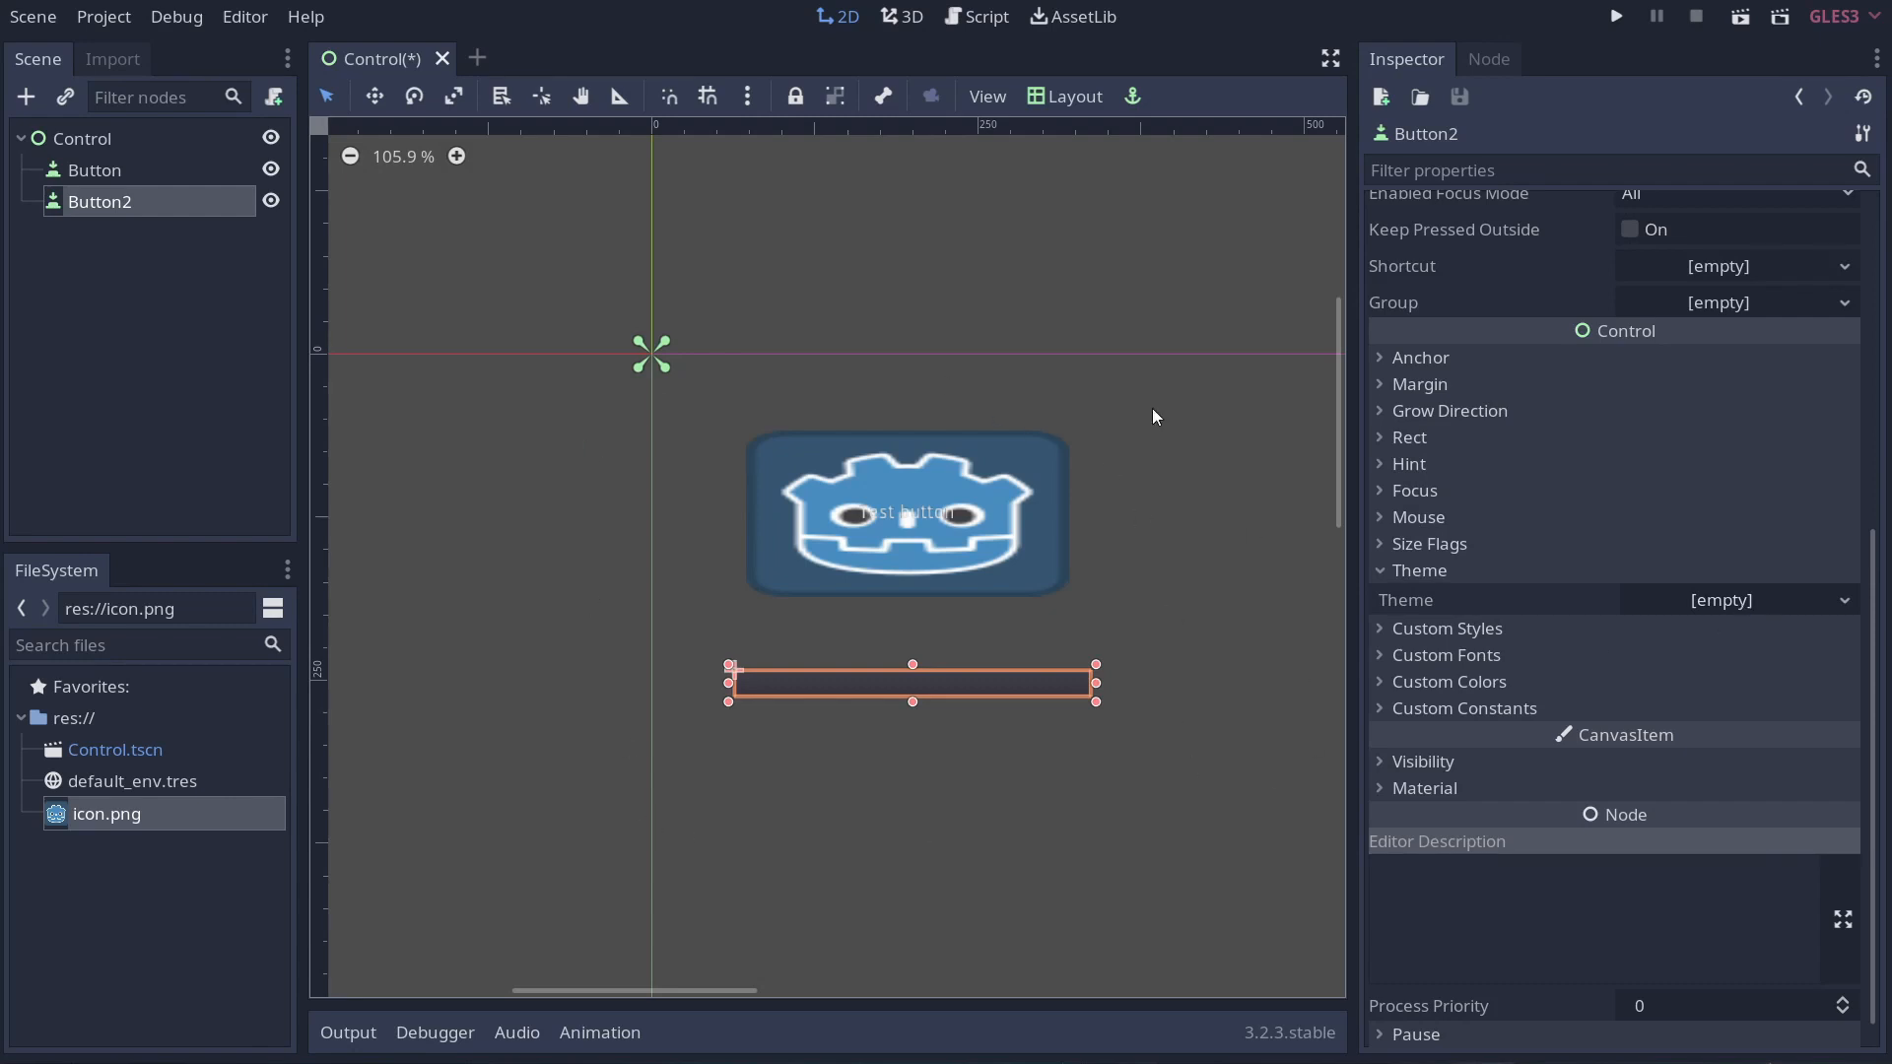
mouse_move(1705, 702)
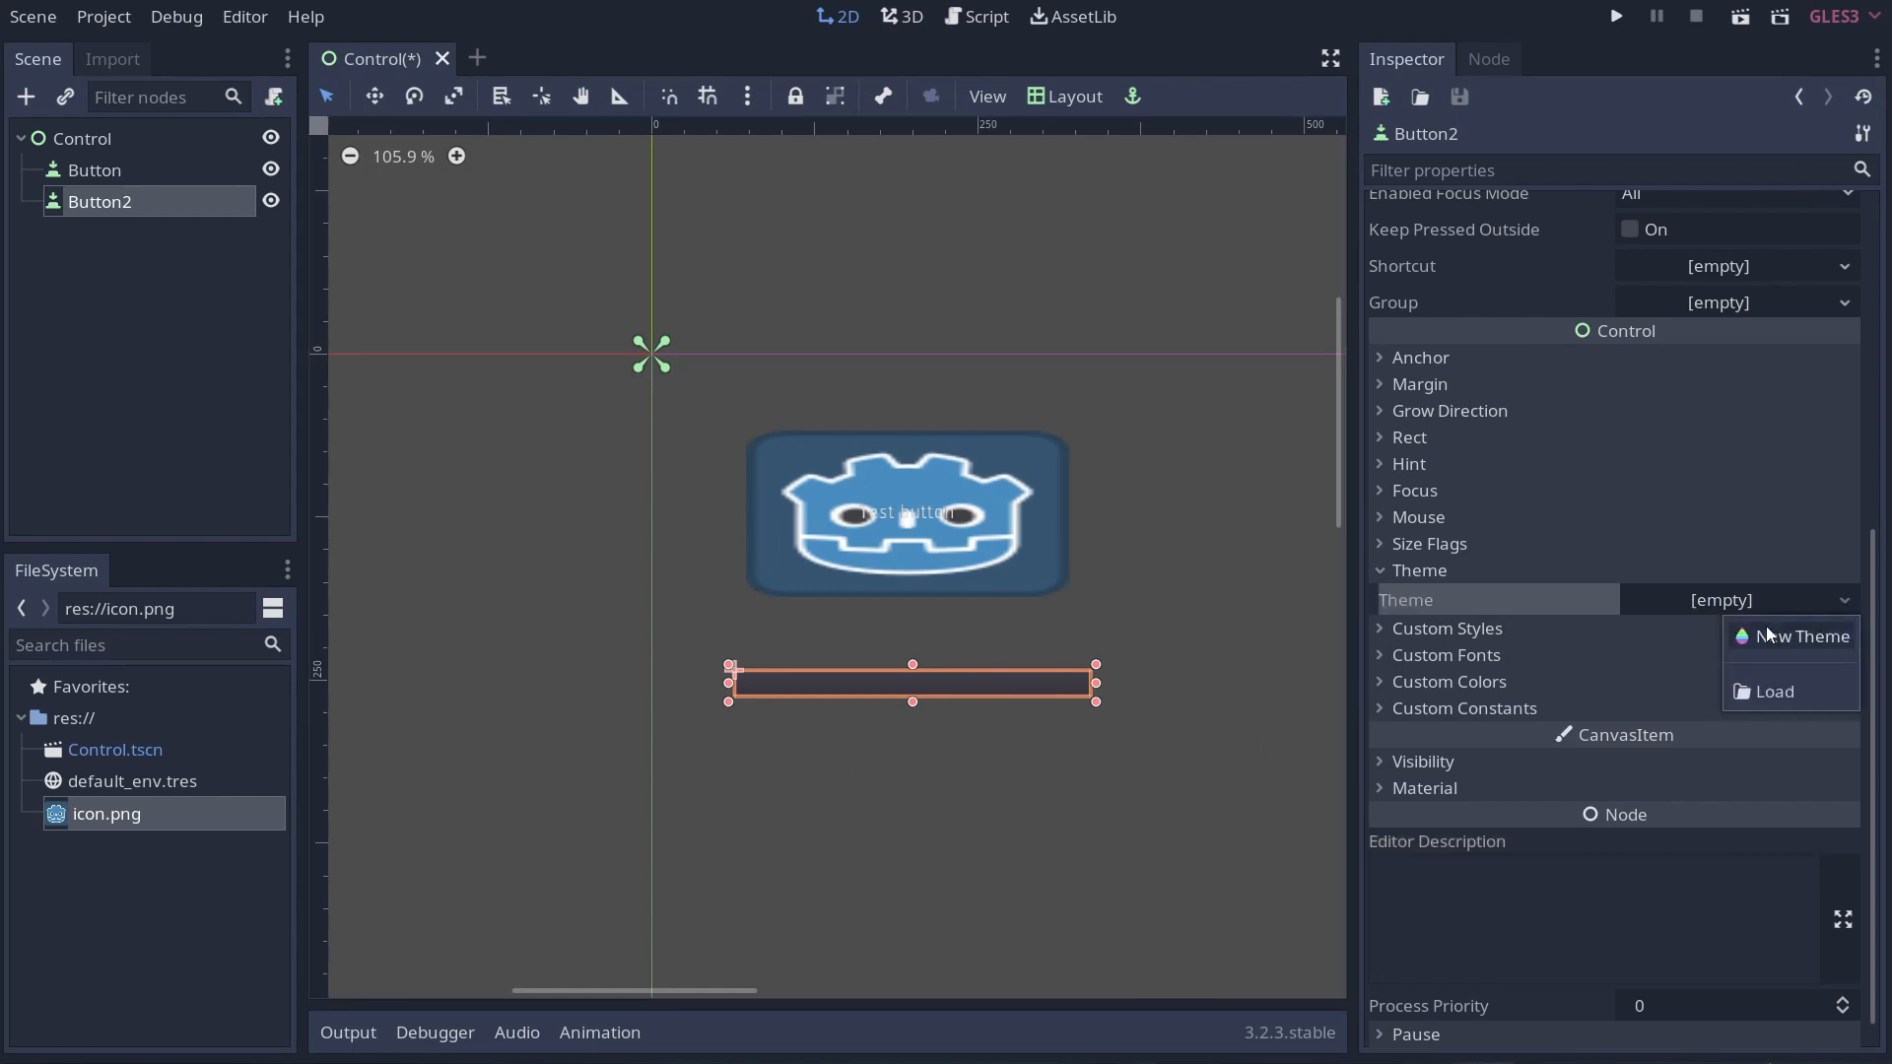
Give Button2 a New Theme and save it to the project as DefaultMenuTheme.tres.
left_click(1798, 636)
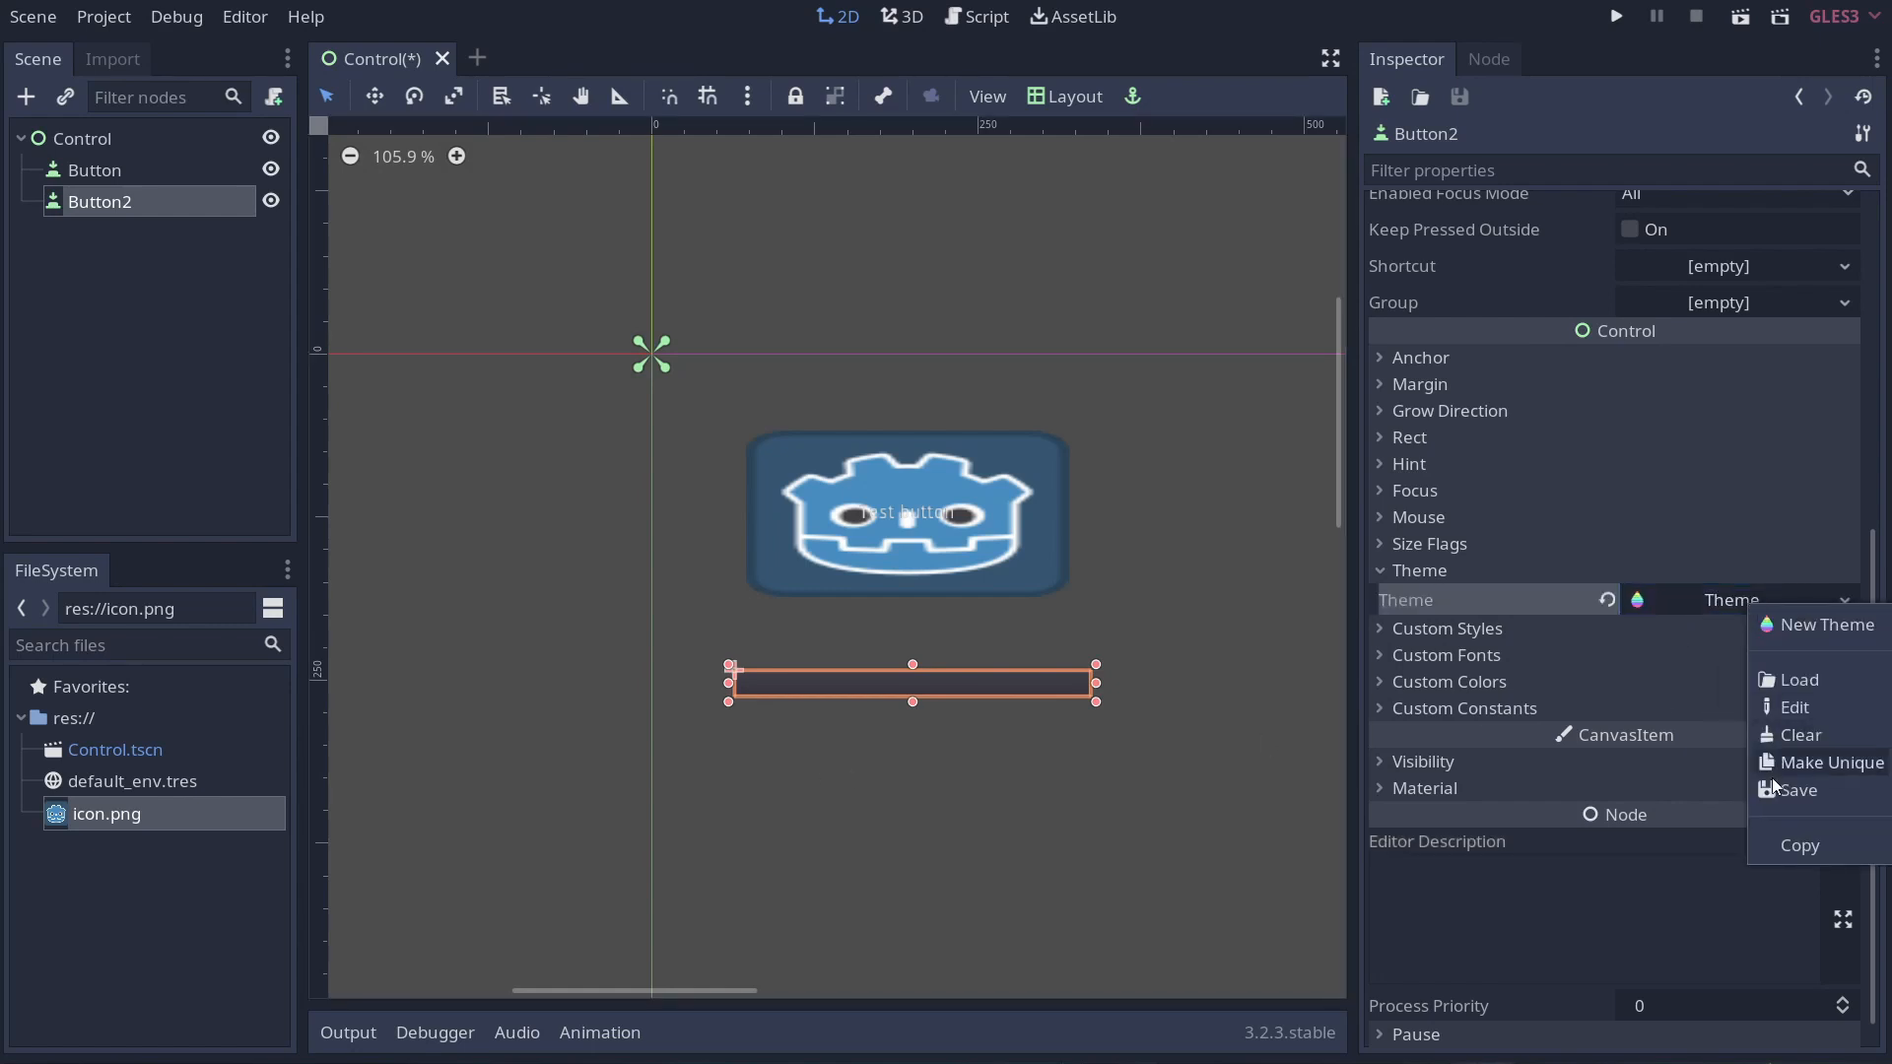
left_click(1797, 791)
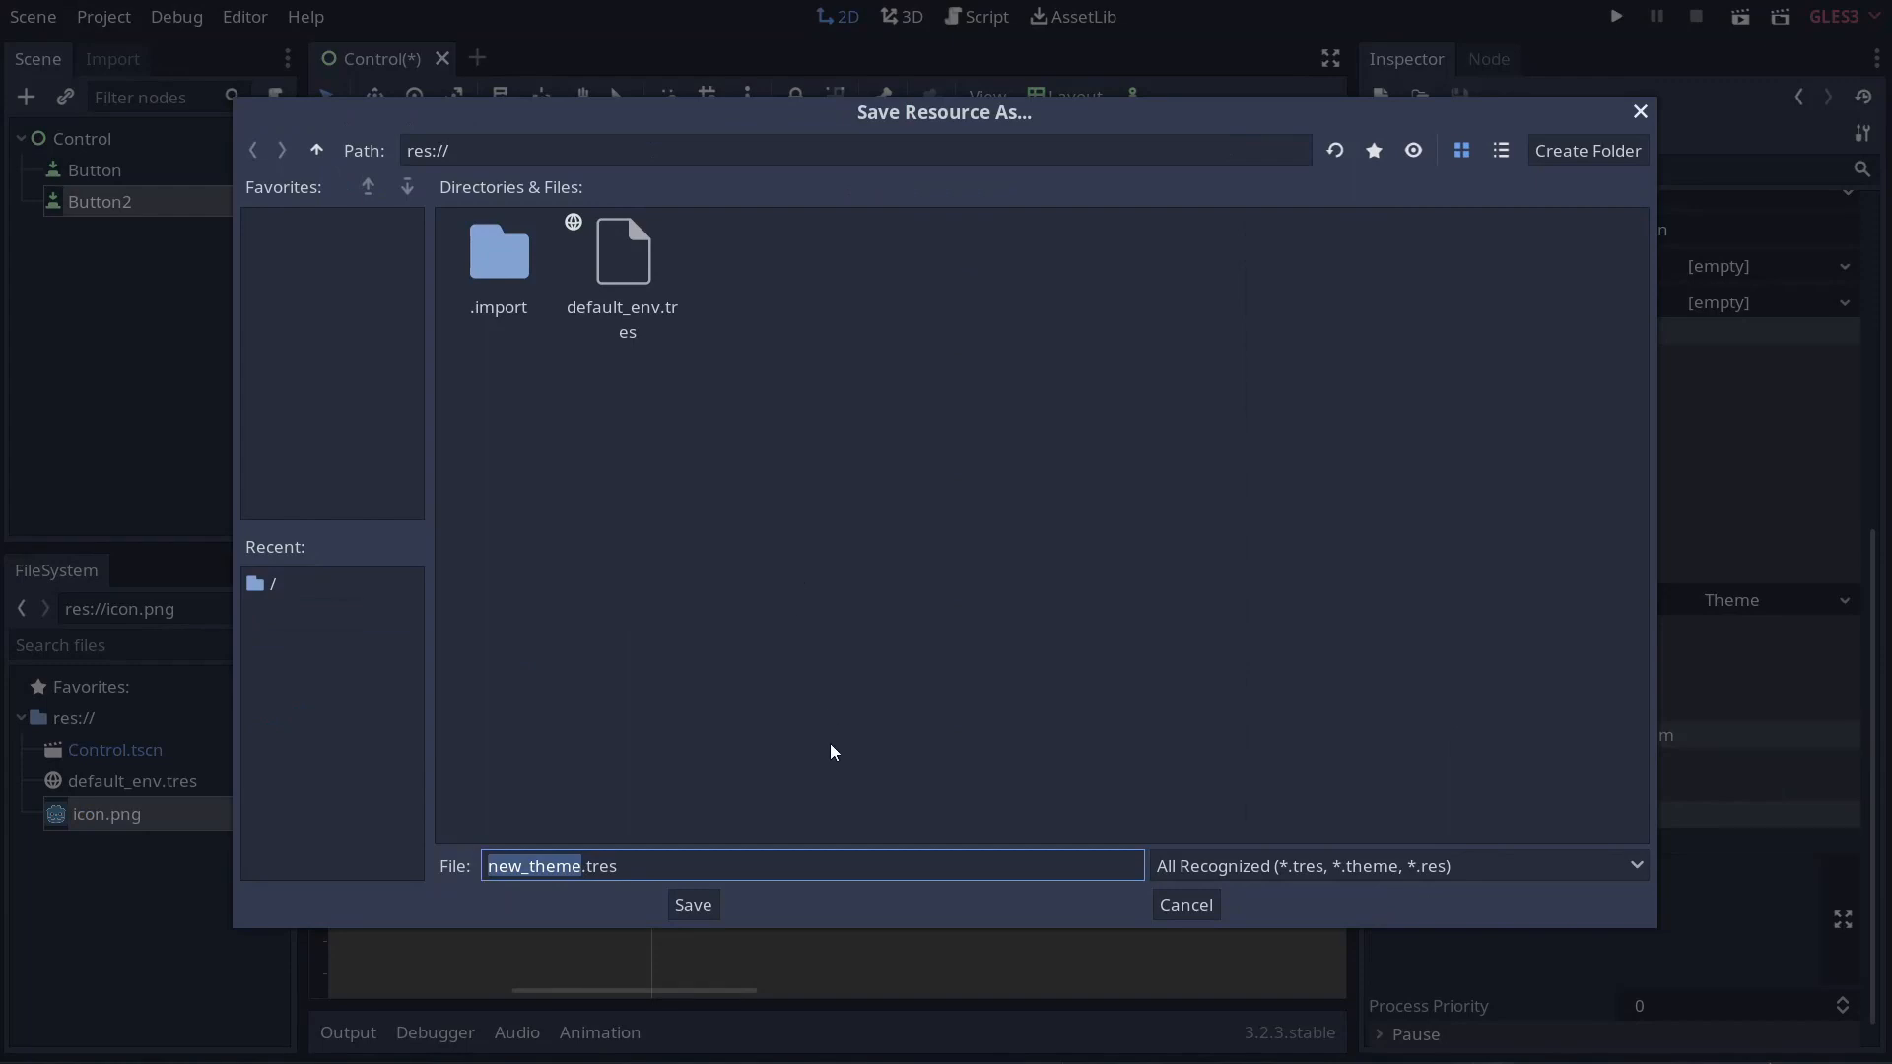
type("DefaultMen.tres")
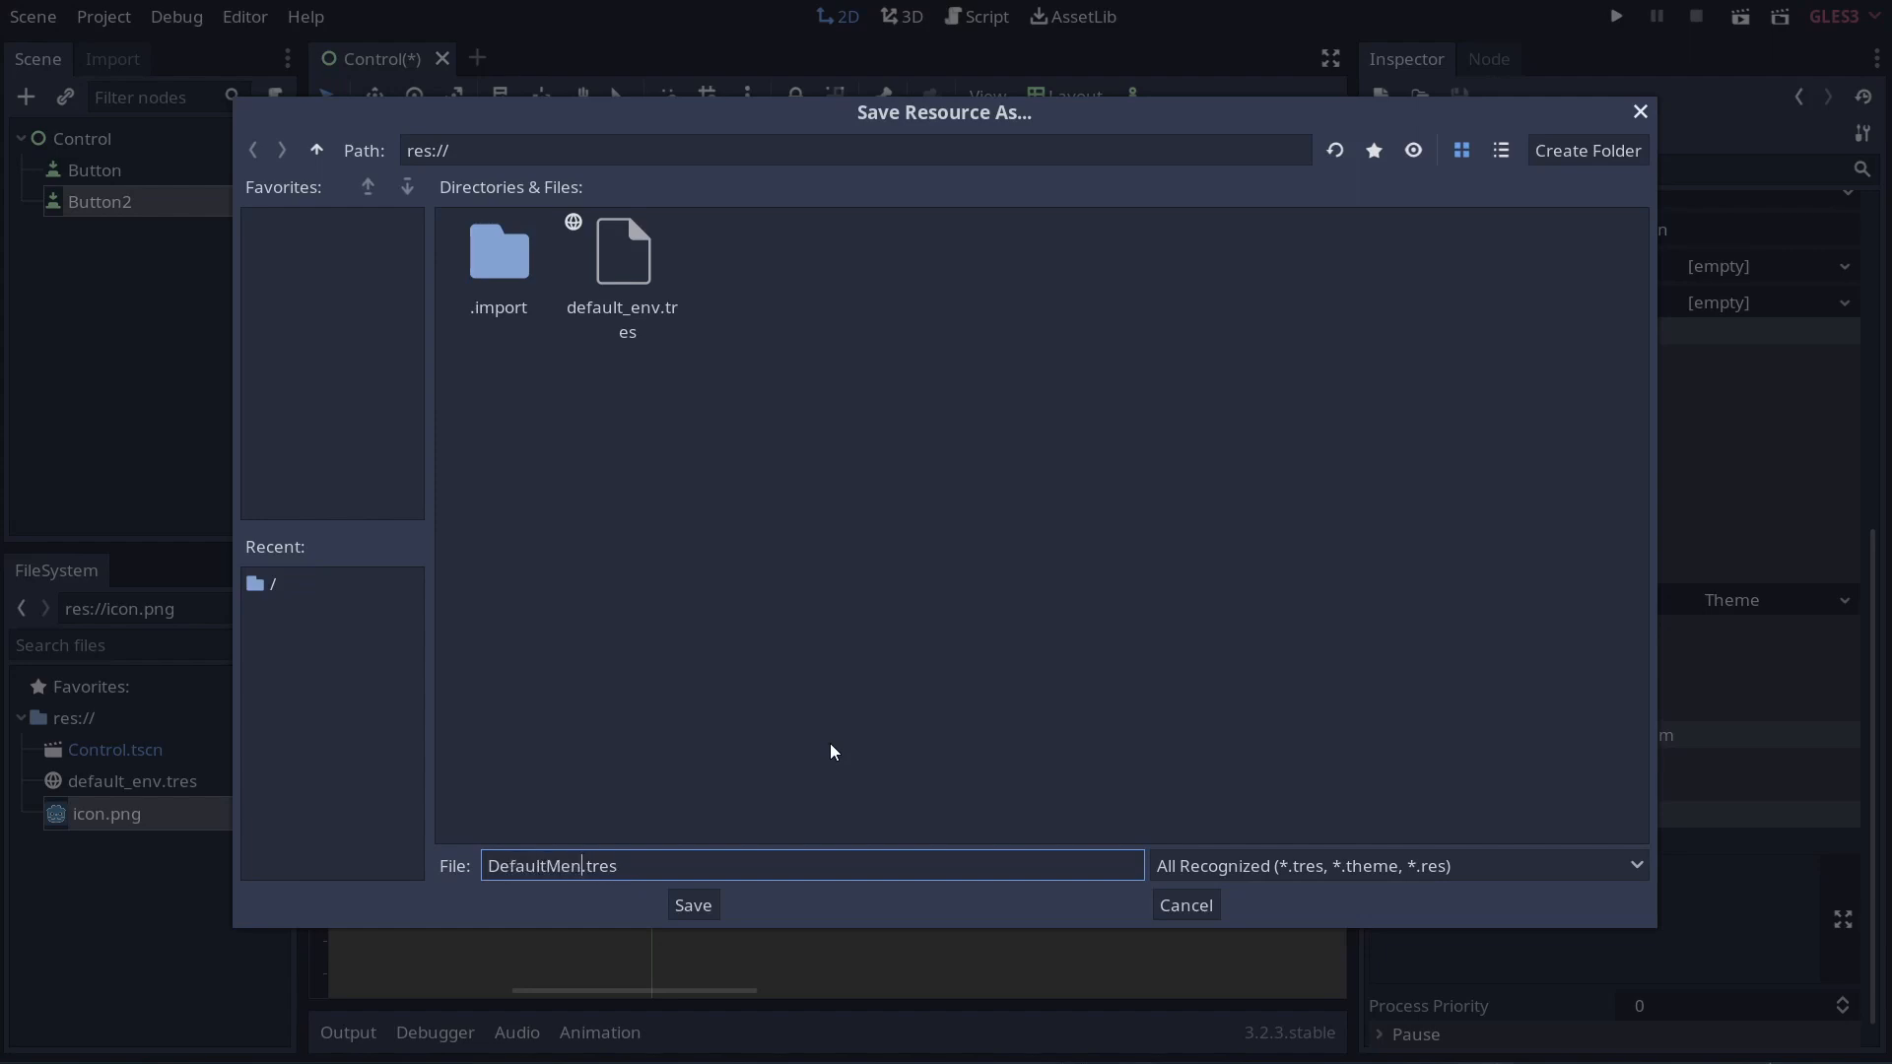
left_click(692, 905)
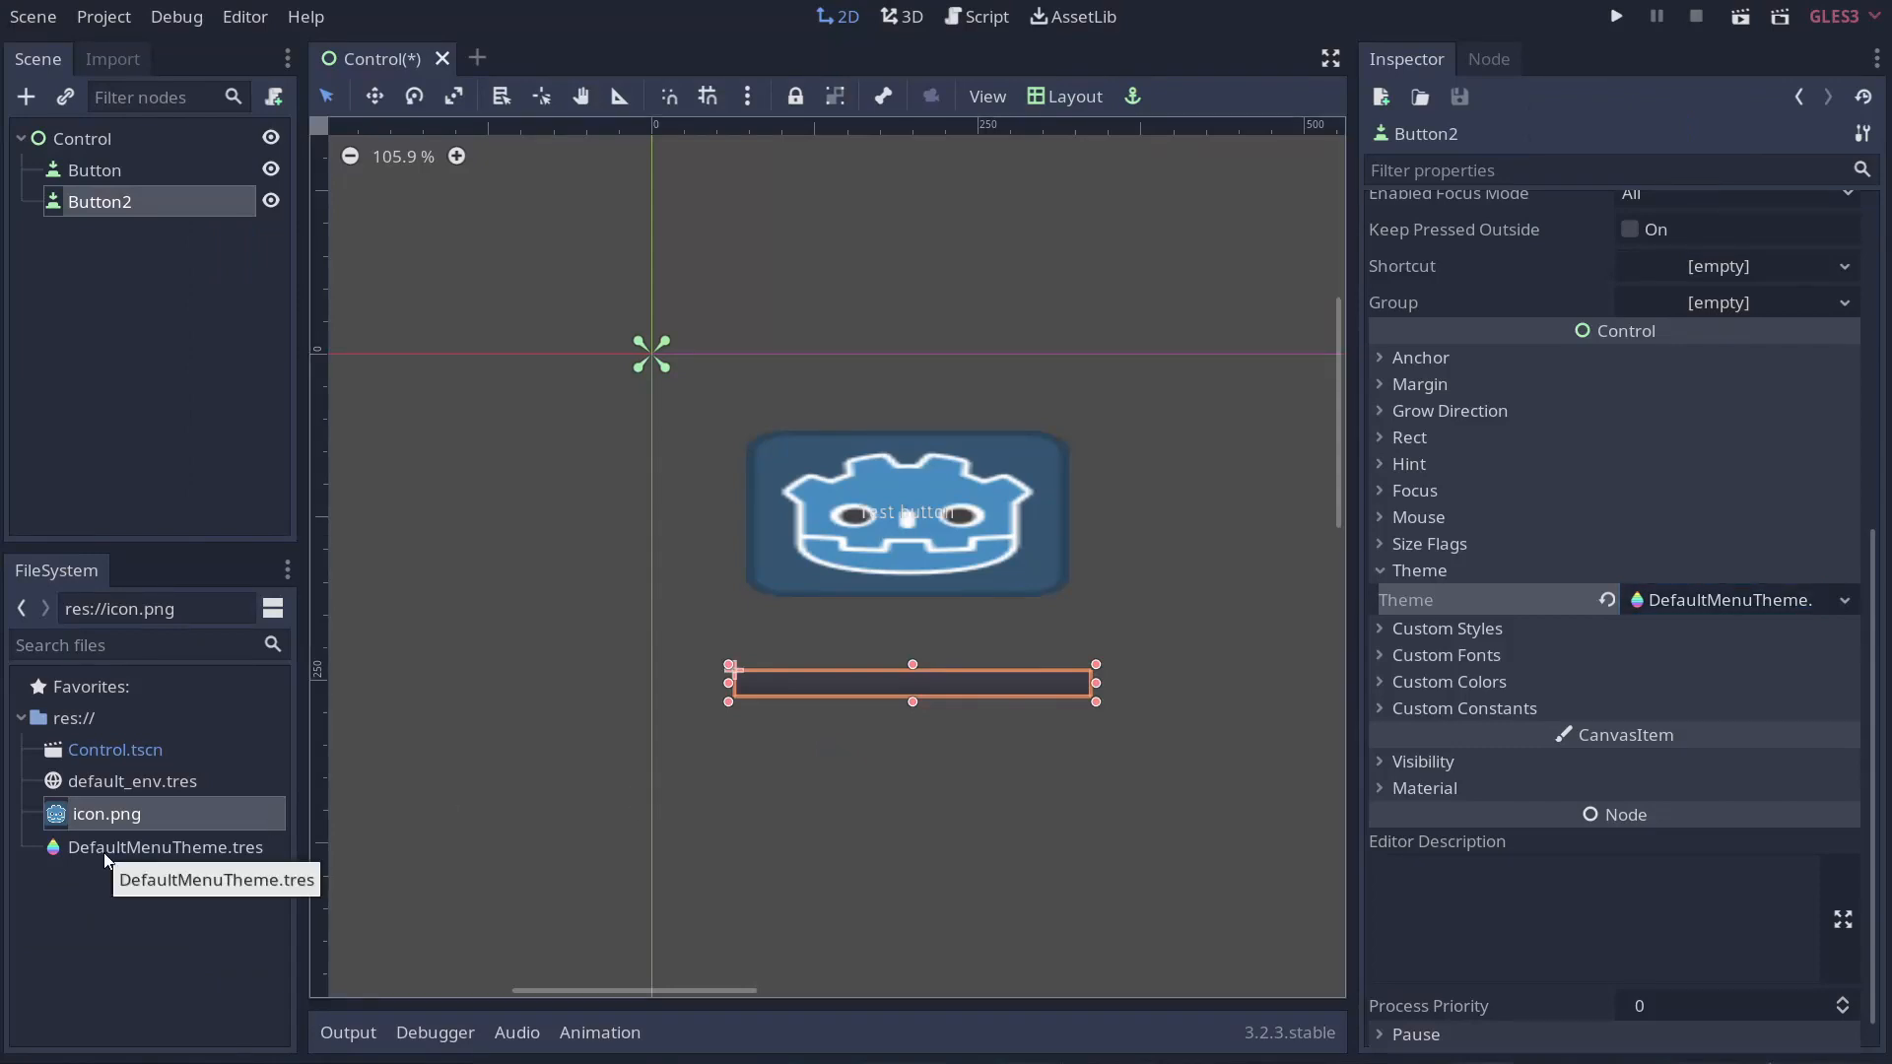
left_click(166, 846)
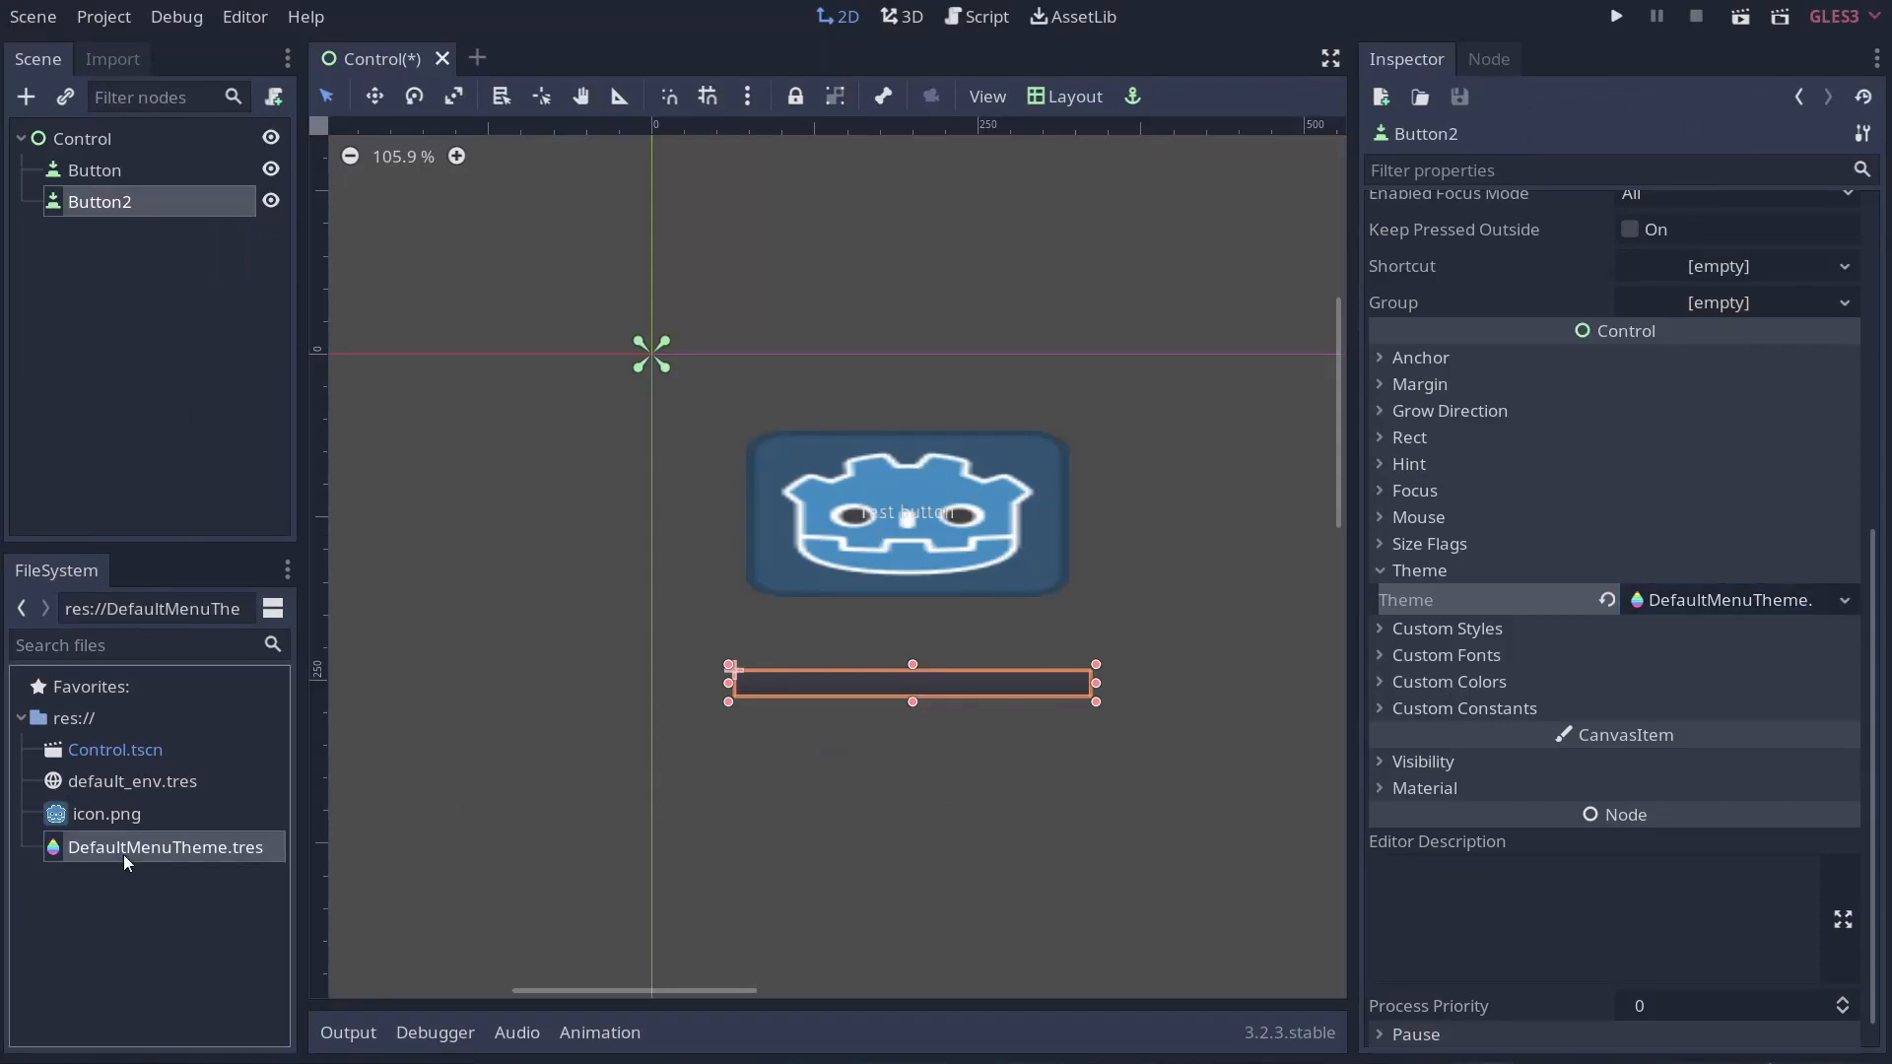
Open DefaultMenuTheme so its preview of themed controls shows in the editor.
left_click(1841, 600)
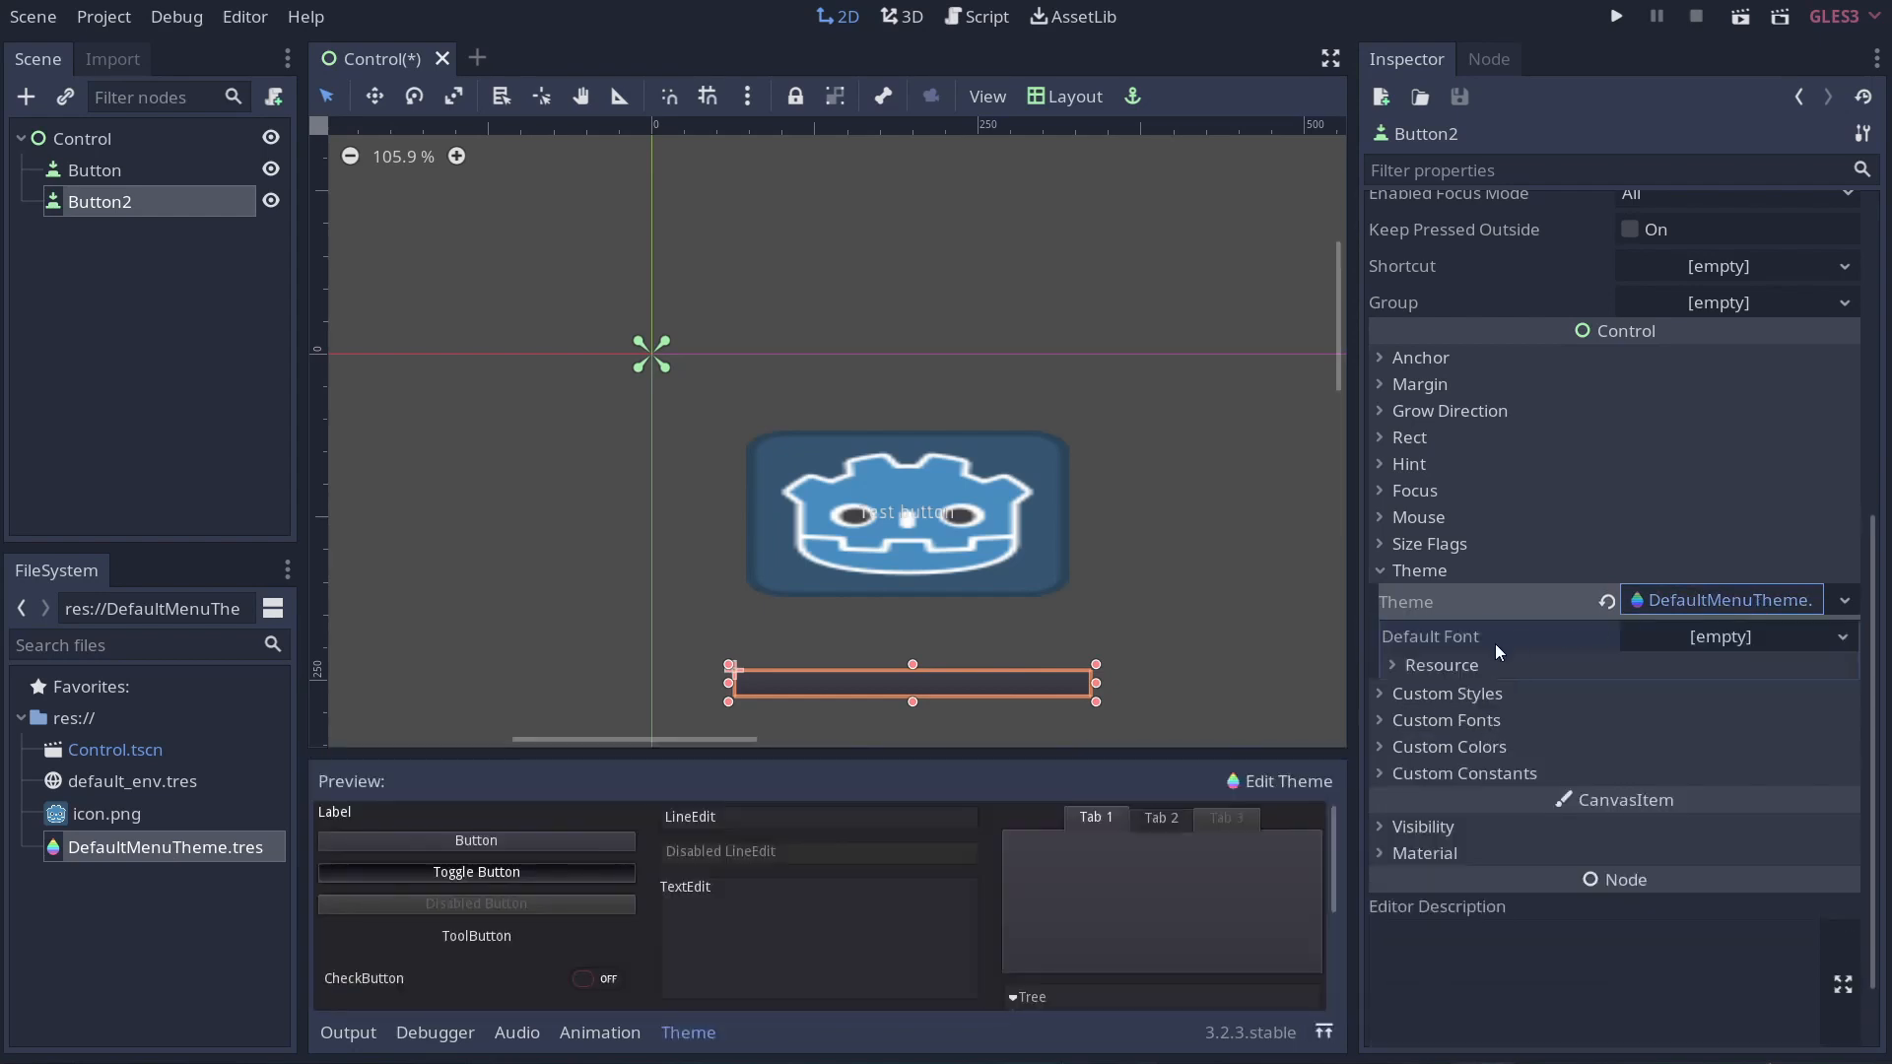
mouse_move(1455, 674)
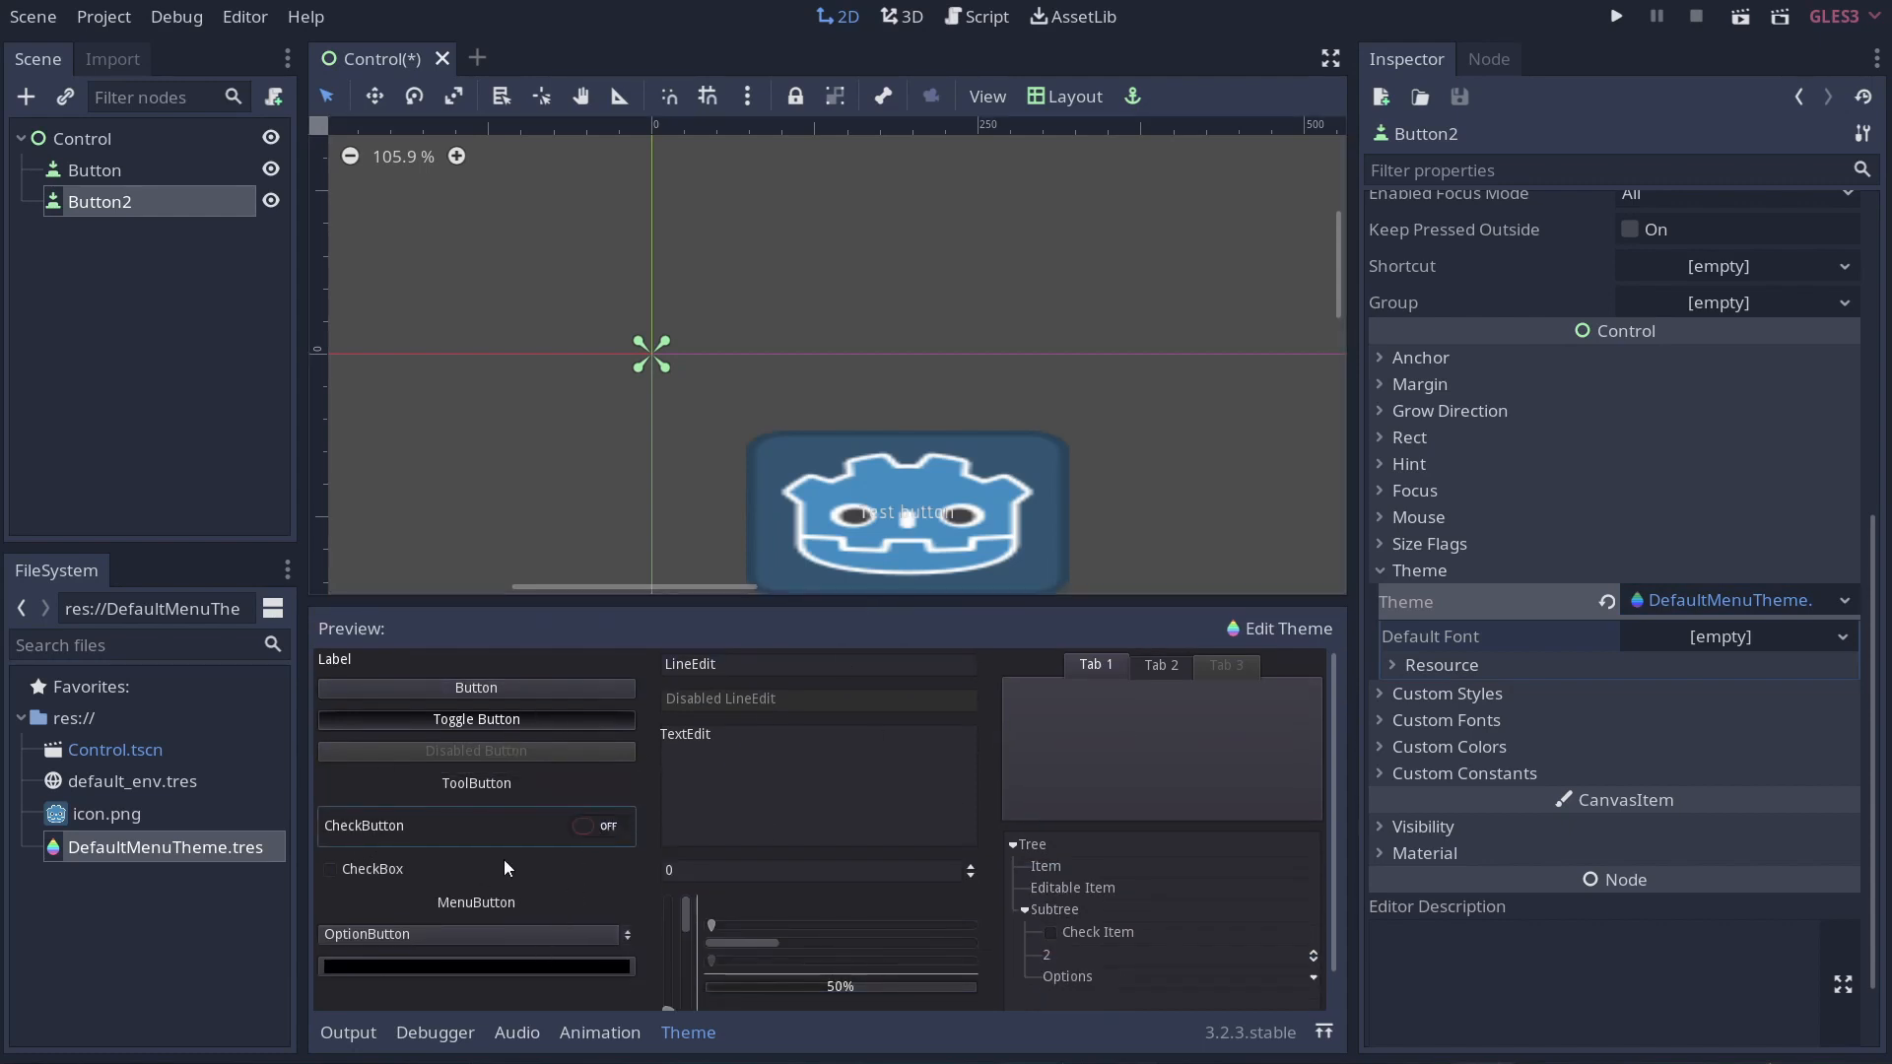
mouse_move(1348, 644)
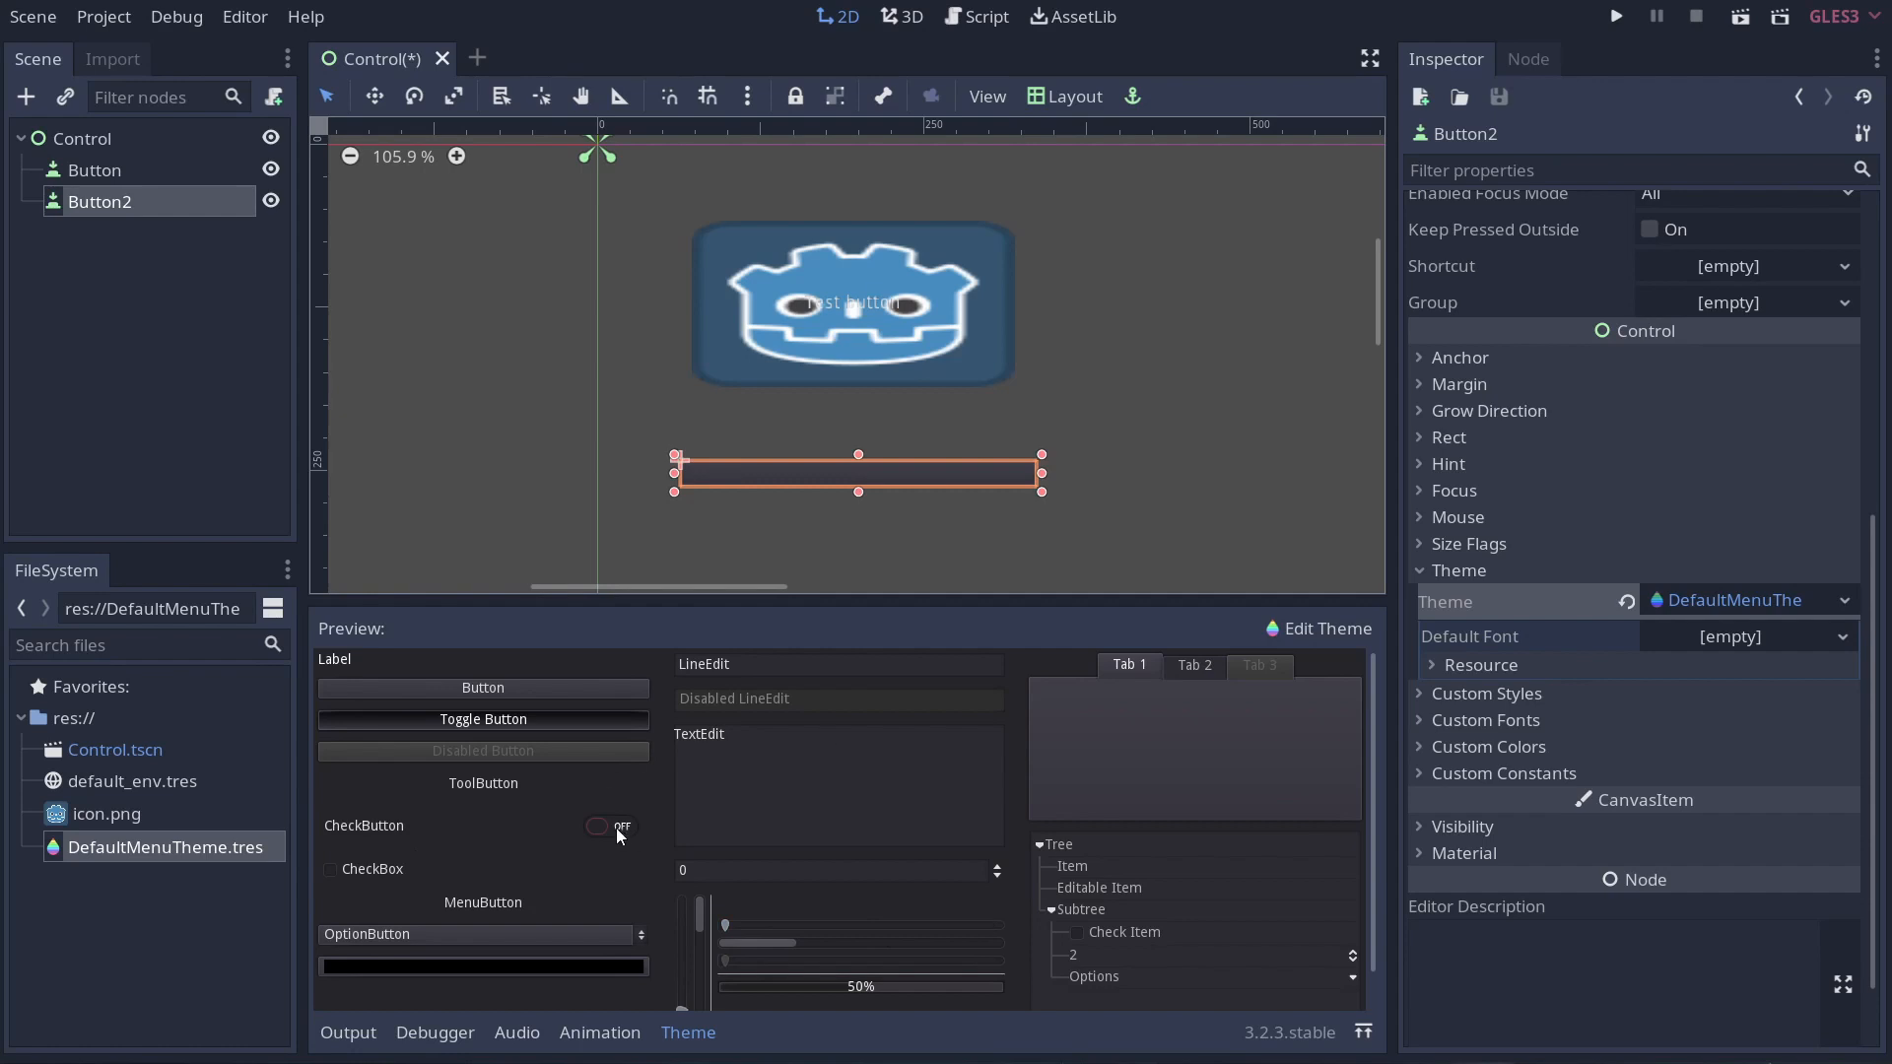
mouse_move(589, 848)
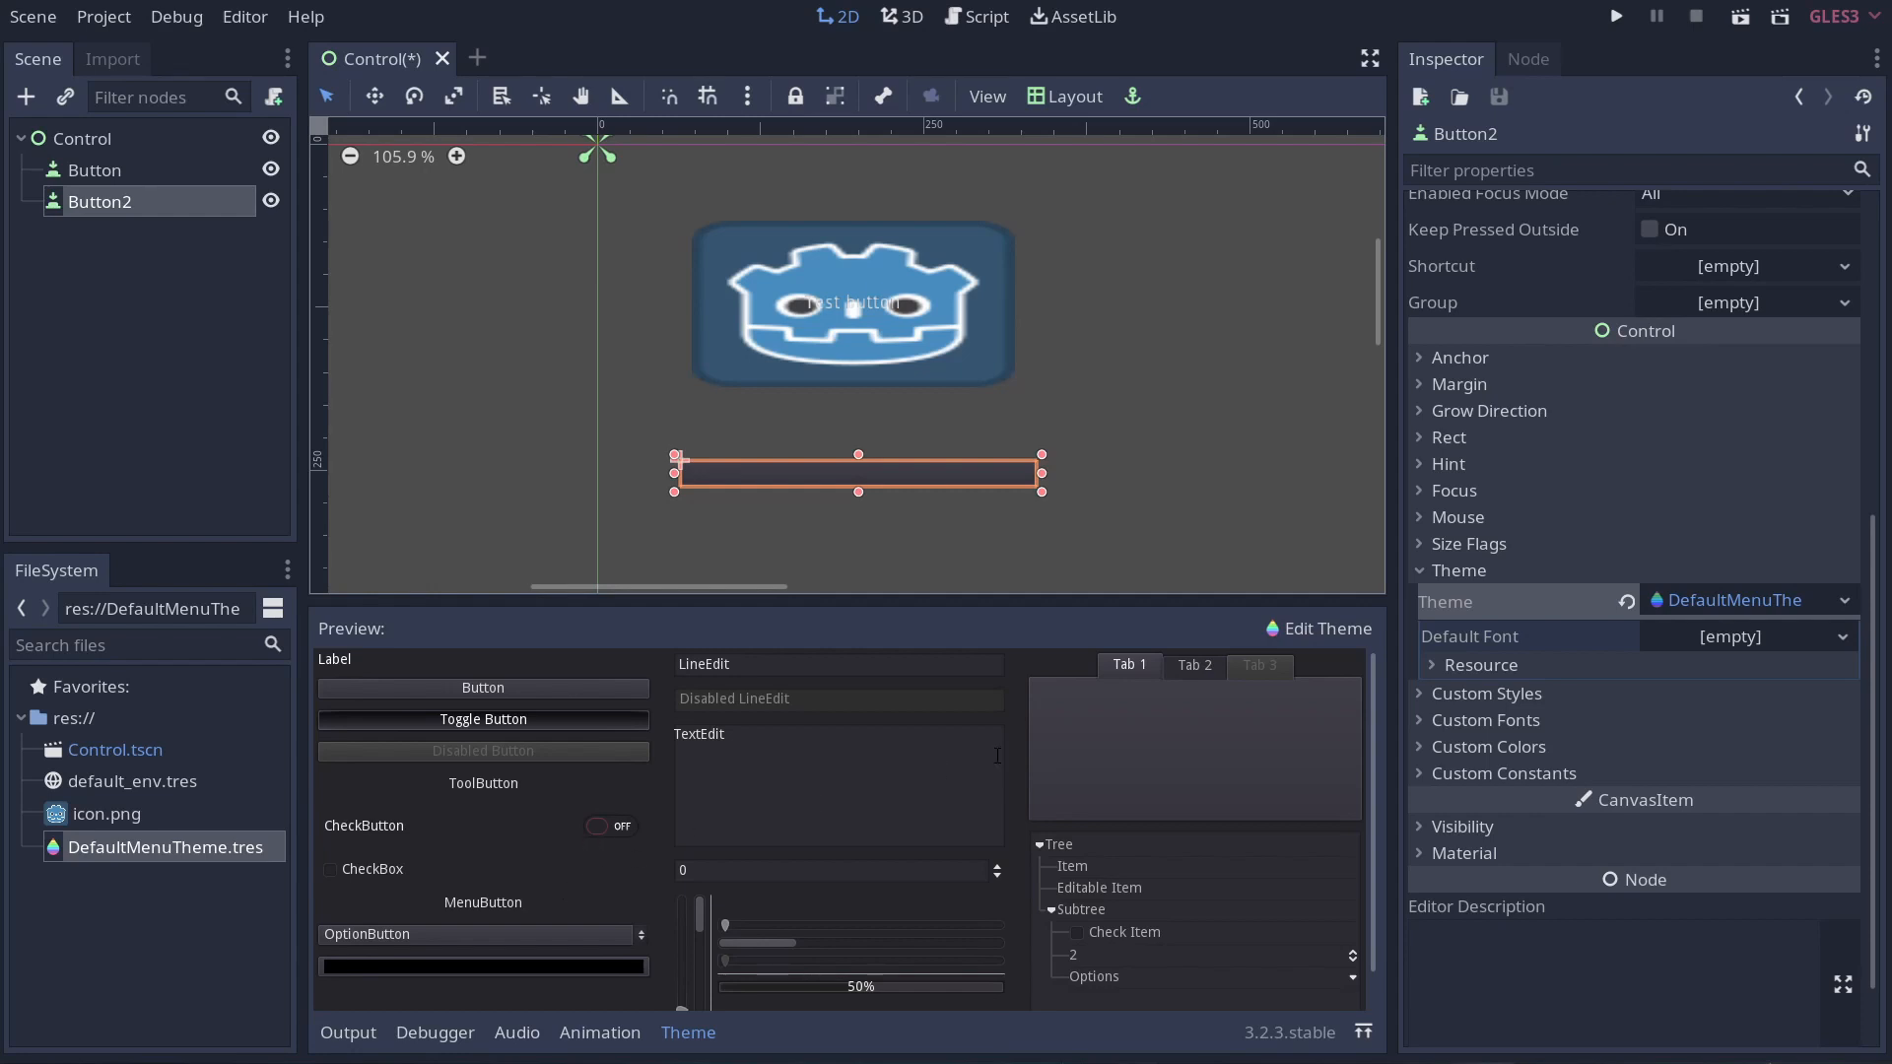
Use Edit Theme > Add Class Items to add all Button items to DefaultMenuTheme.
left_click(1318, 628)
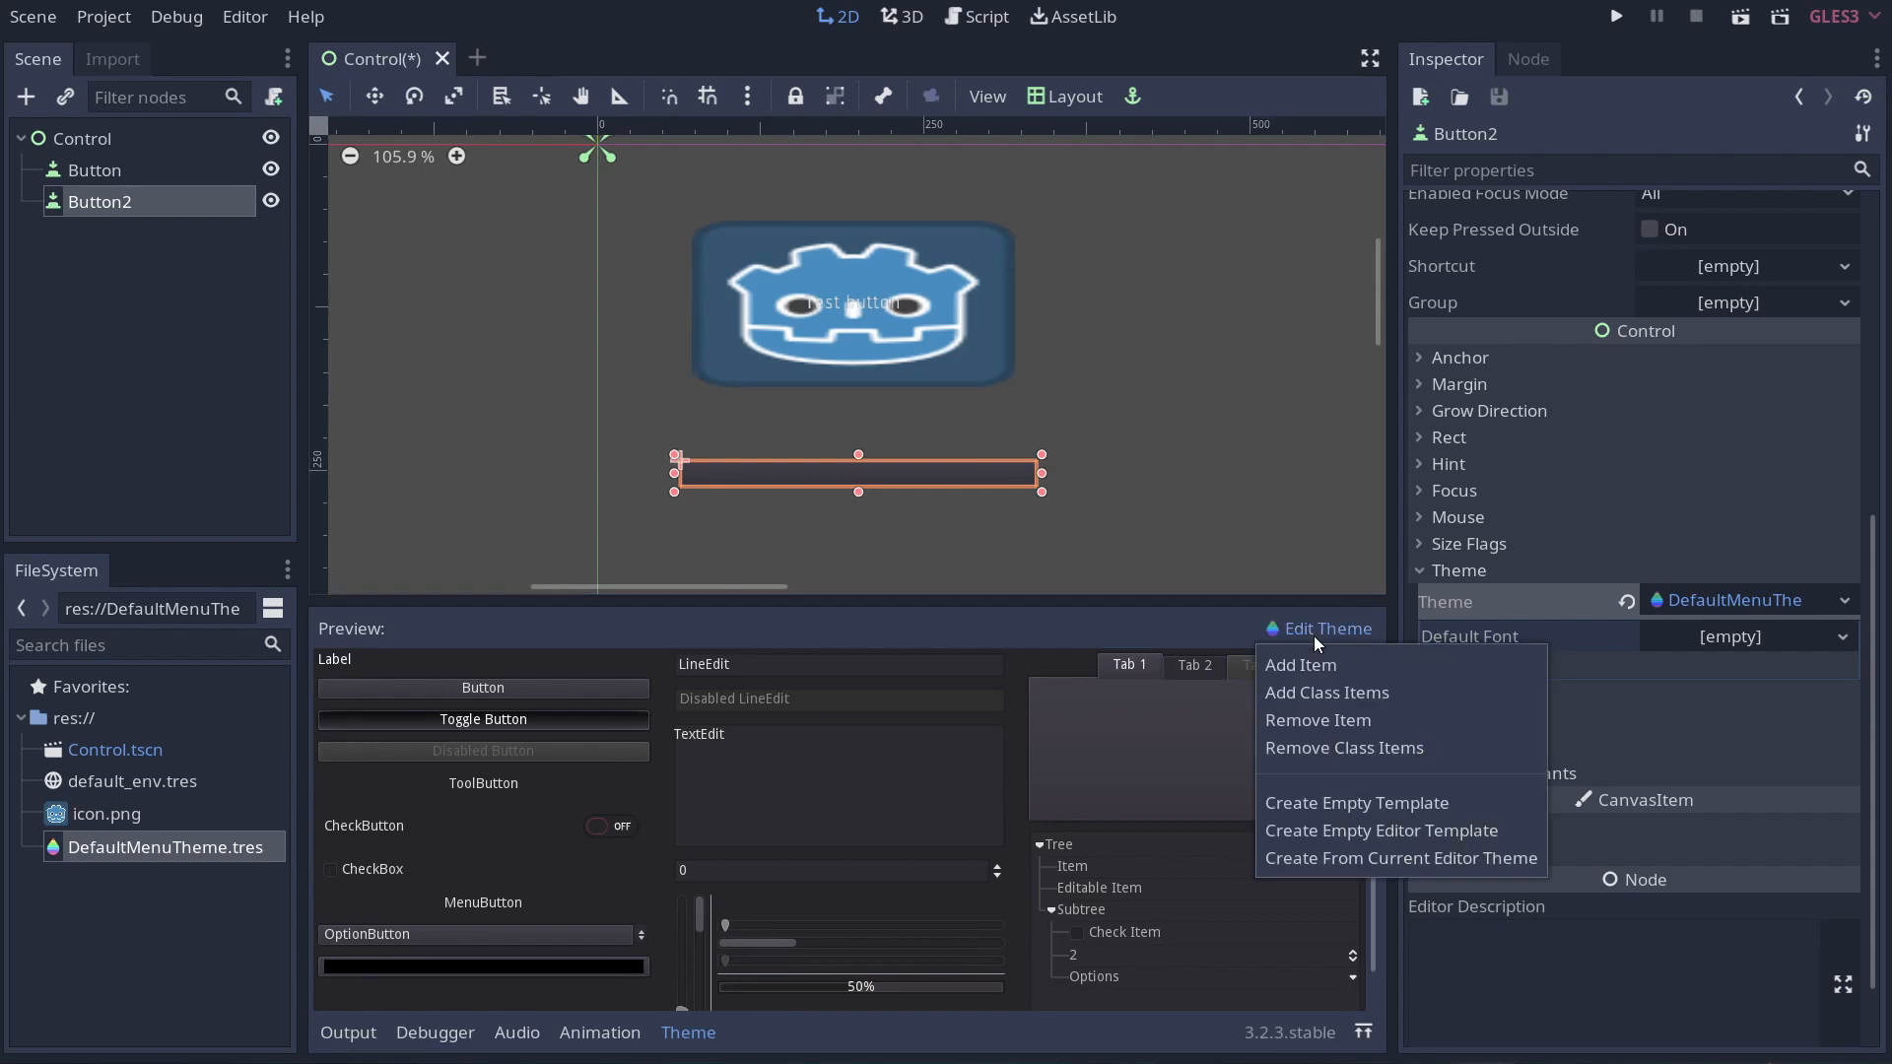
mouse_move(1314, 700)
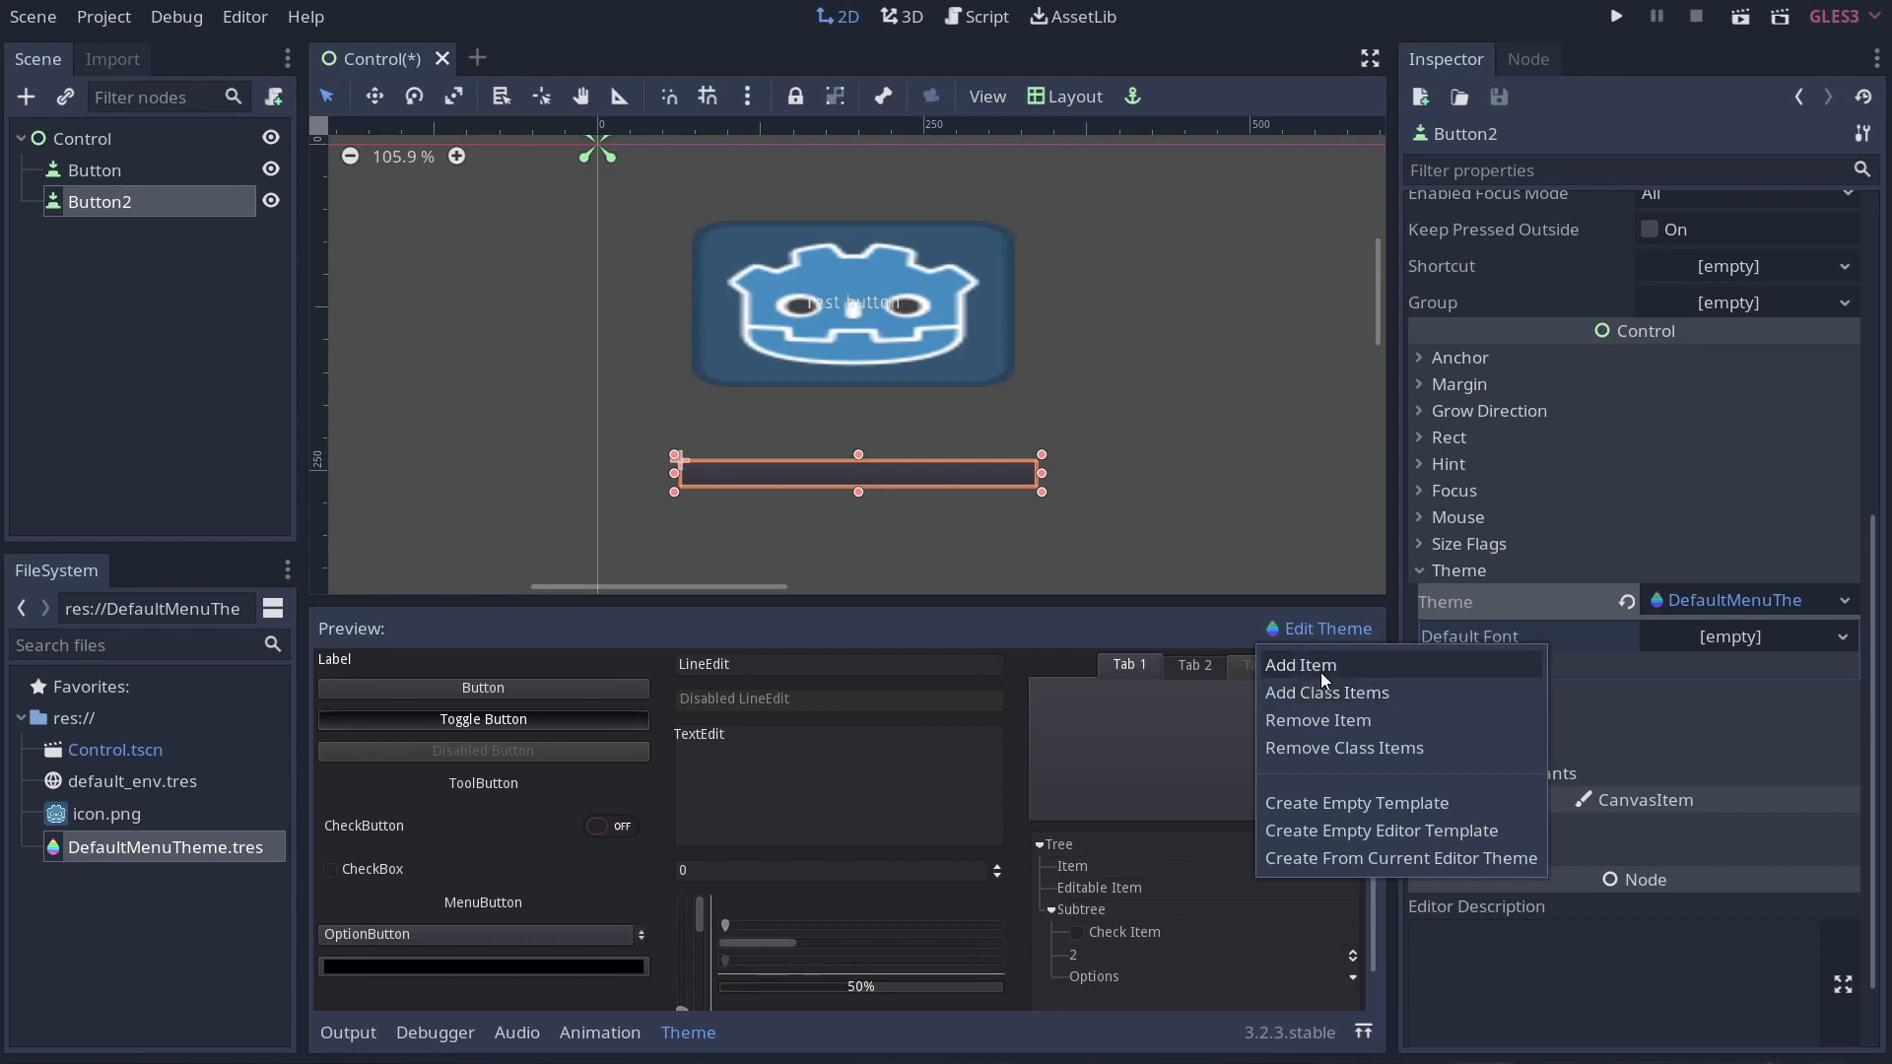
mouse_move(1326, 700)
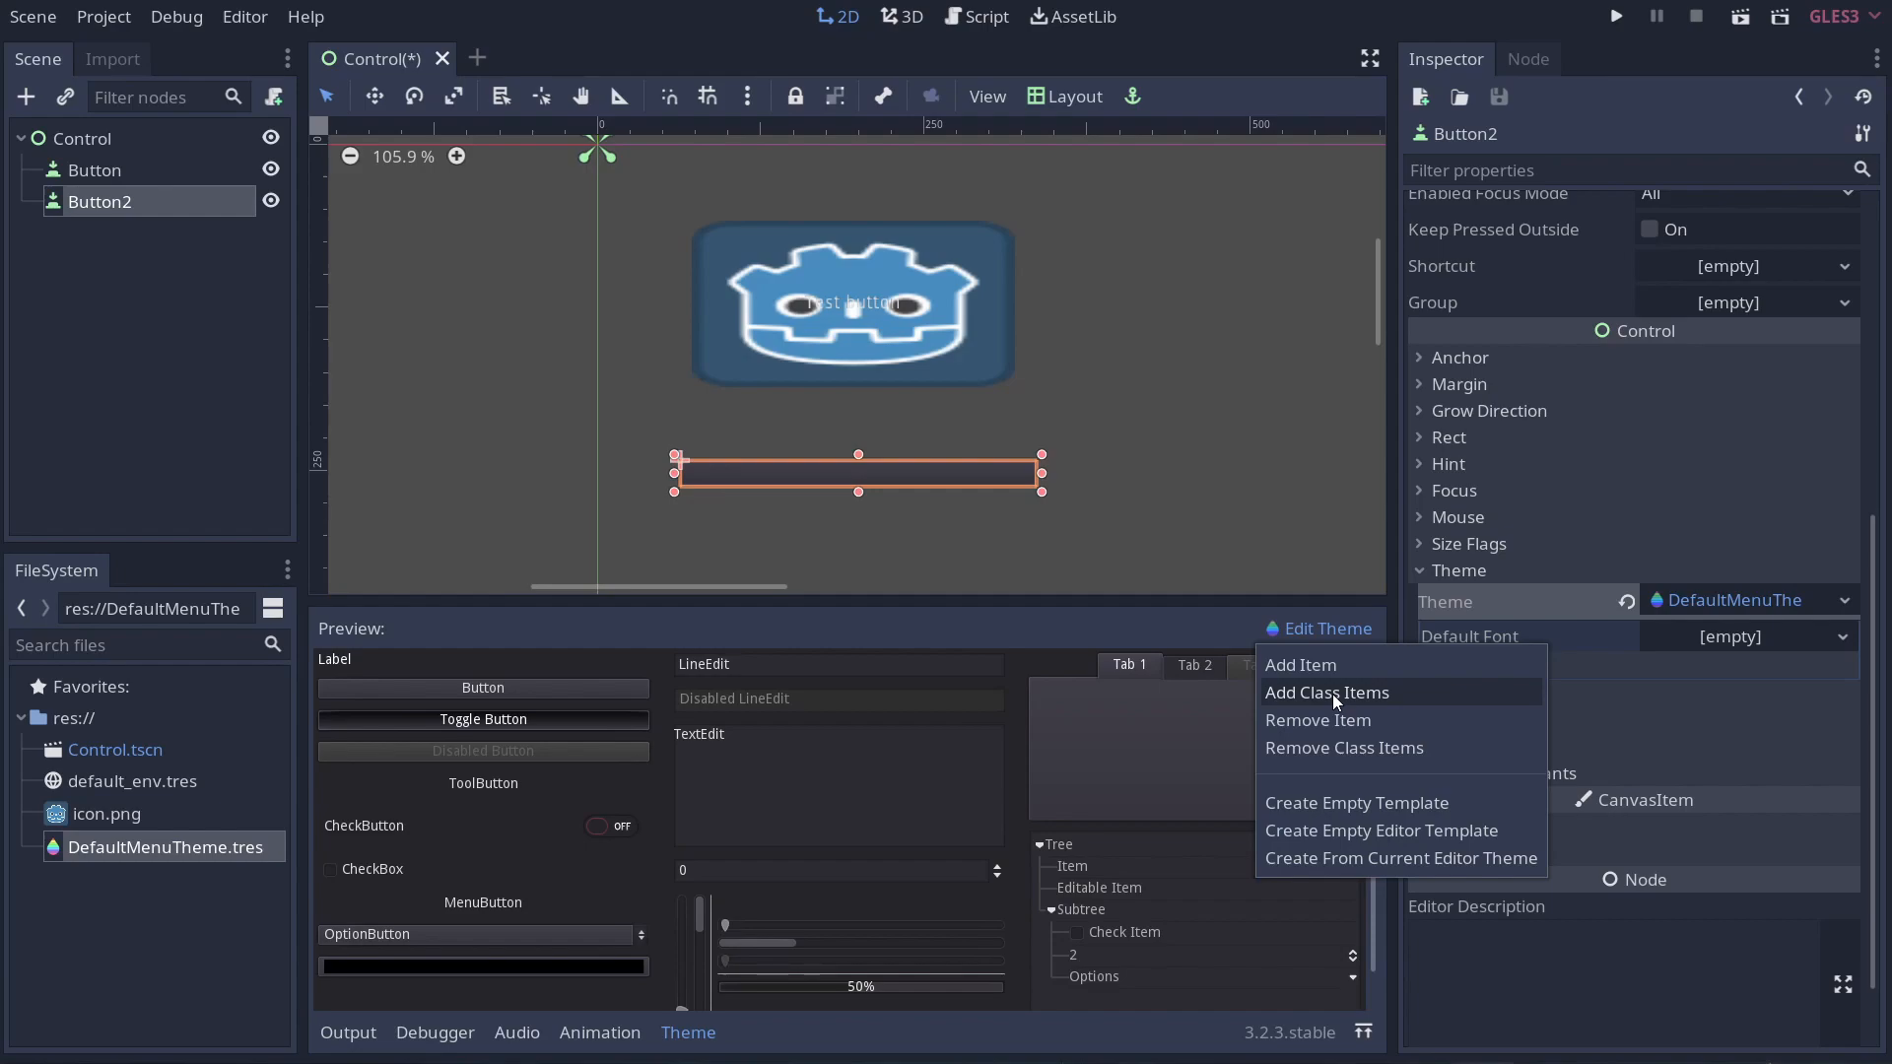
left_click(1326, 692)
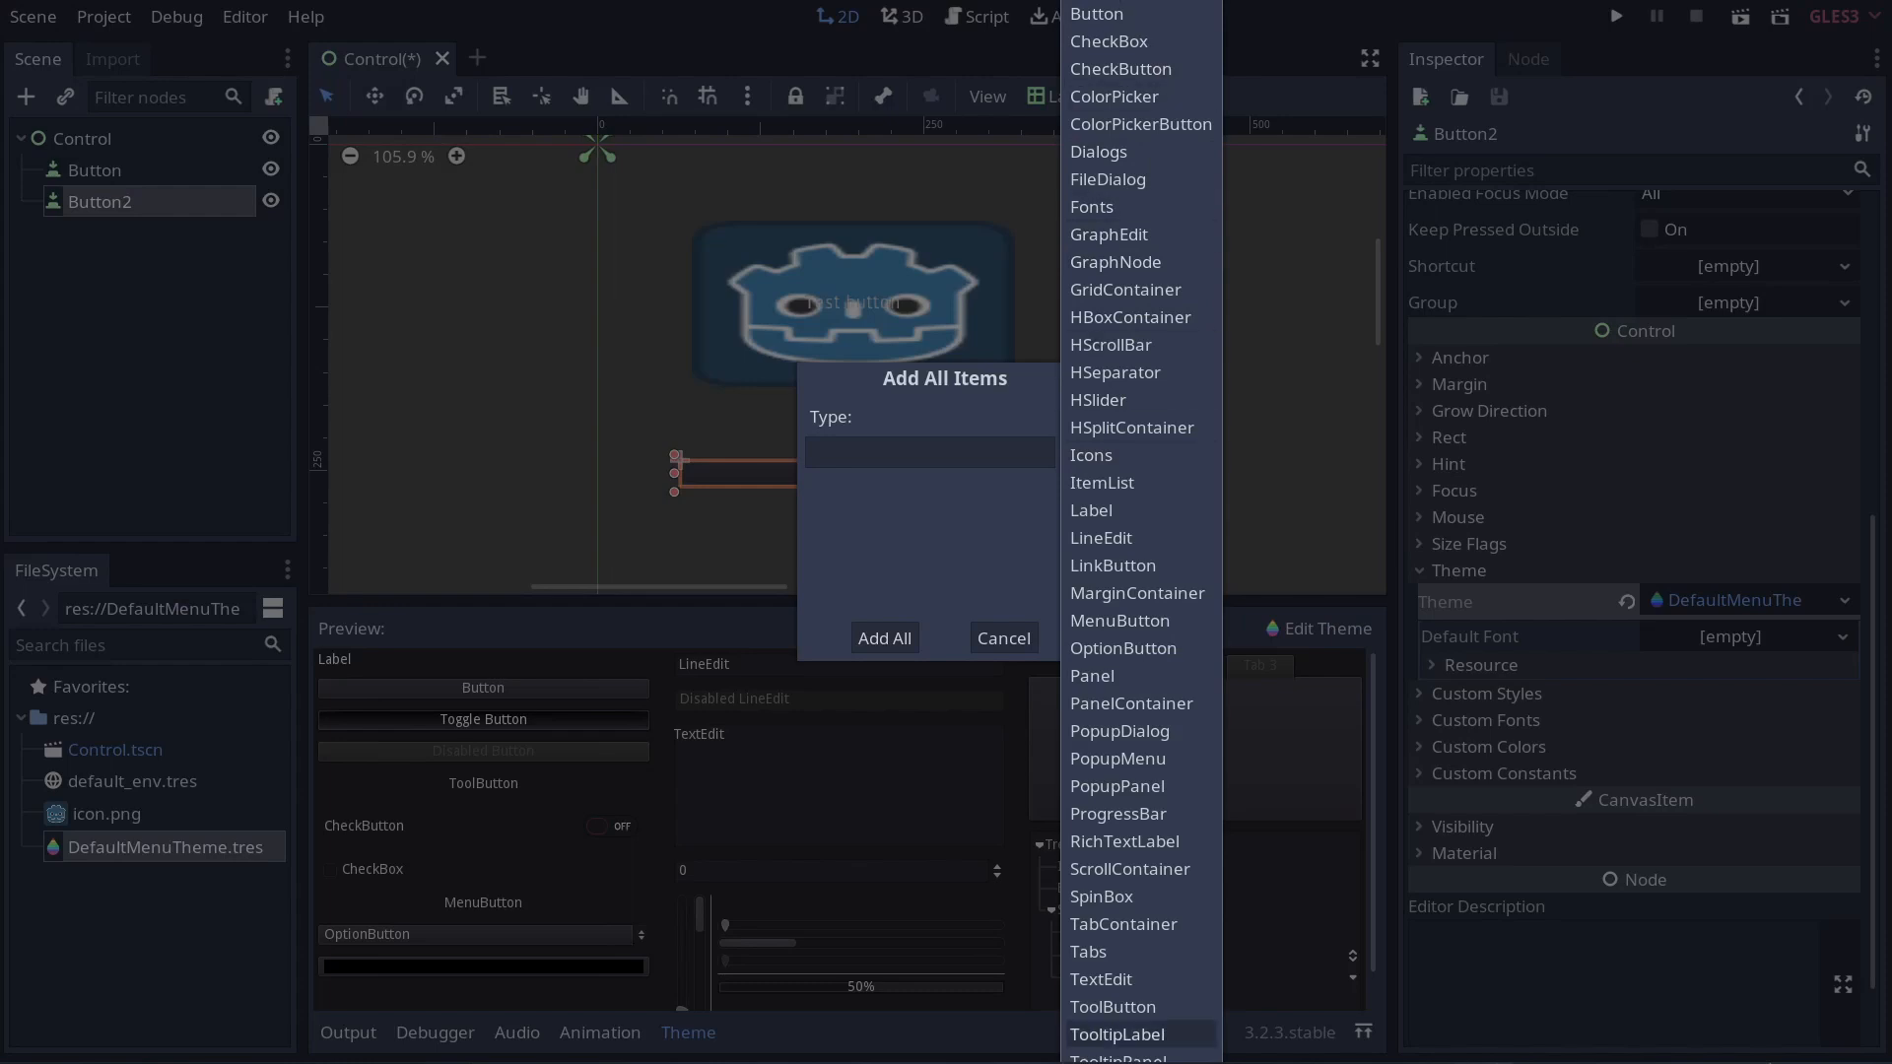
mouse_move(1107, 41)
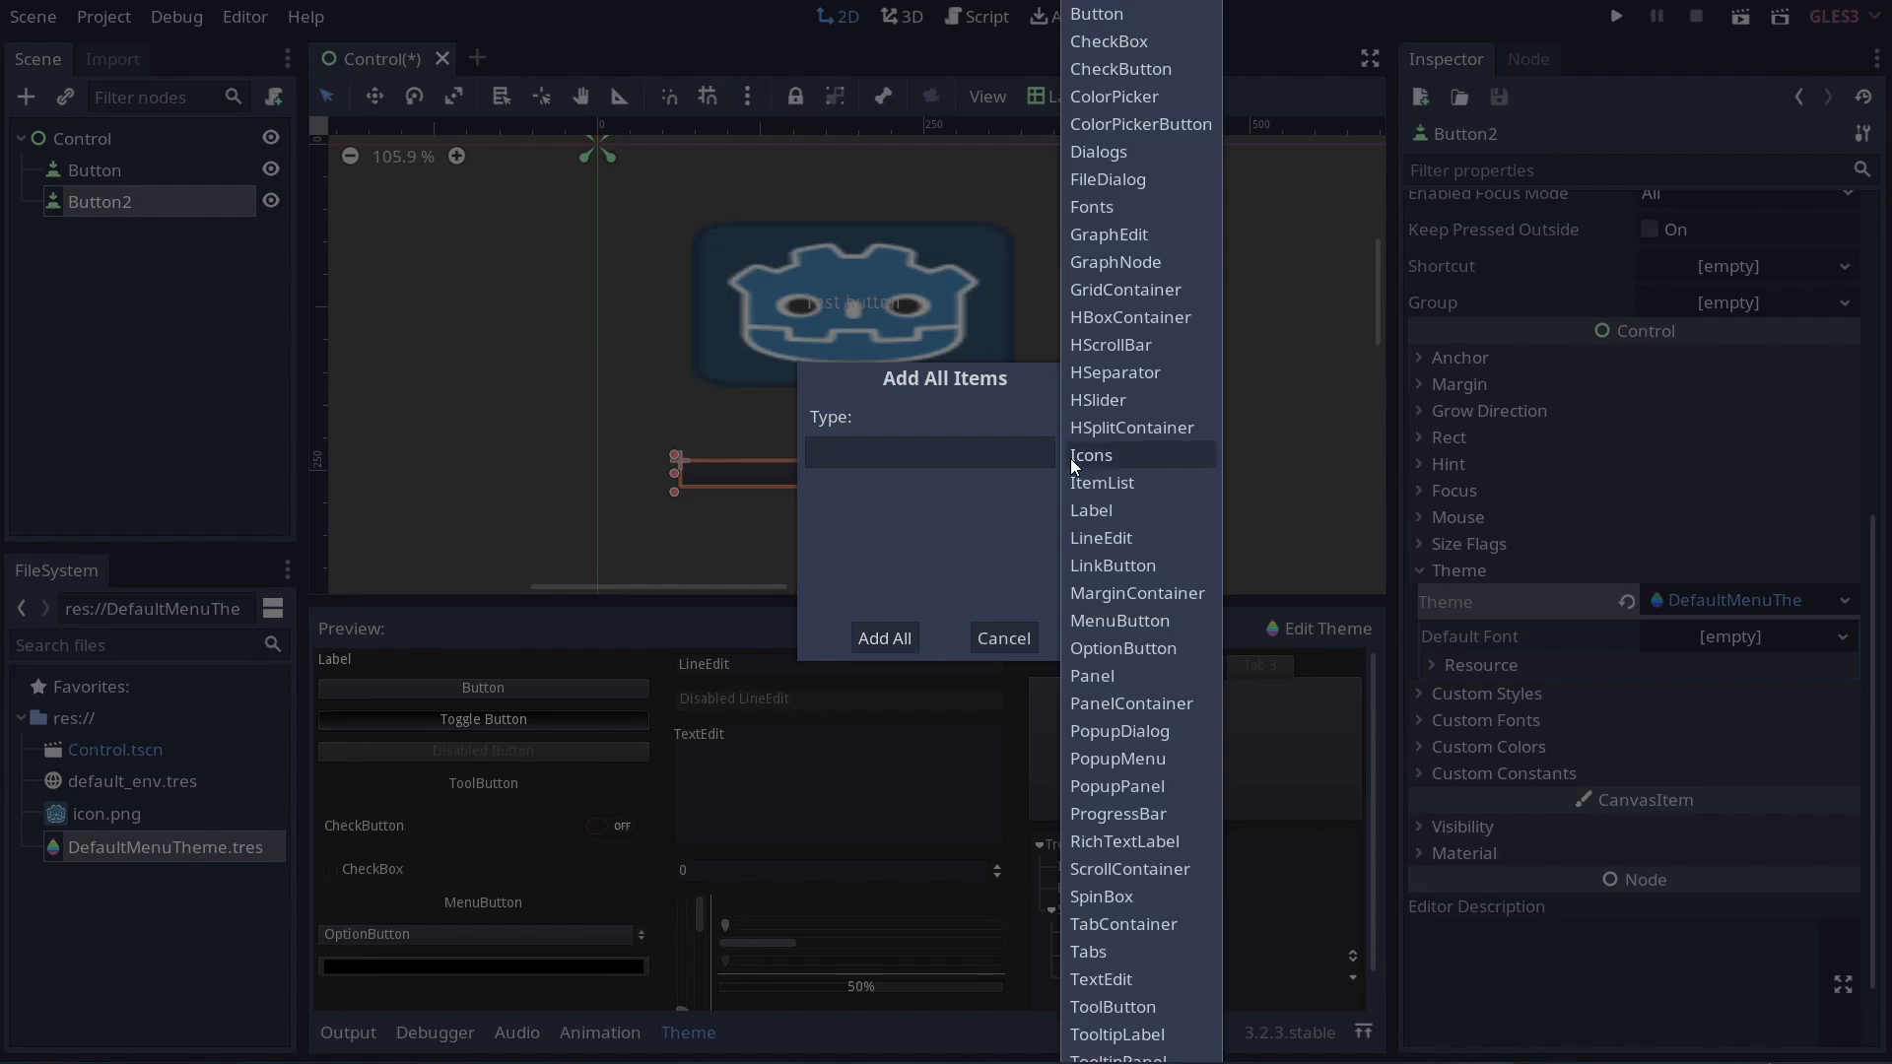
mouse_move(1096, 14)
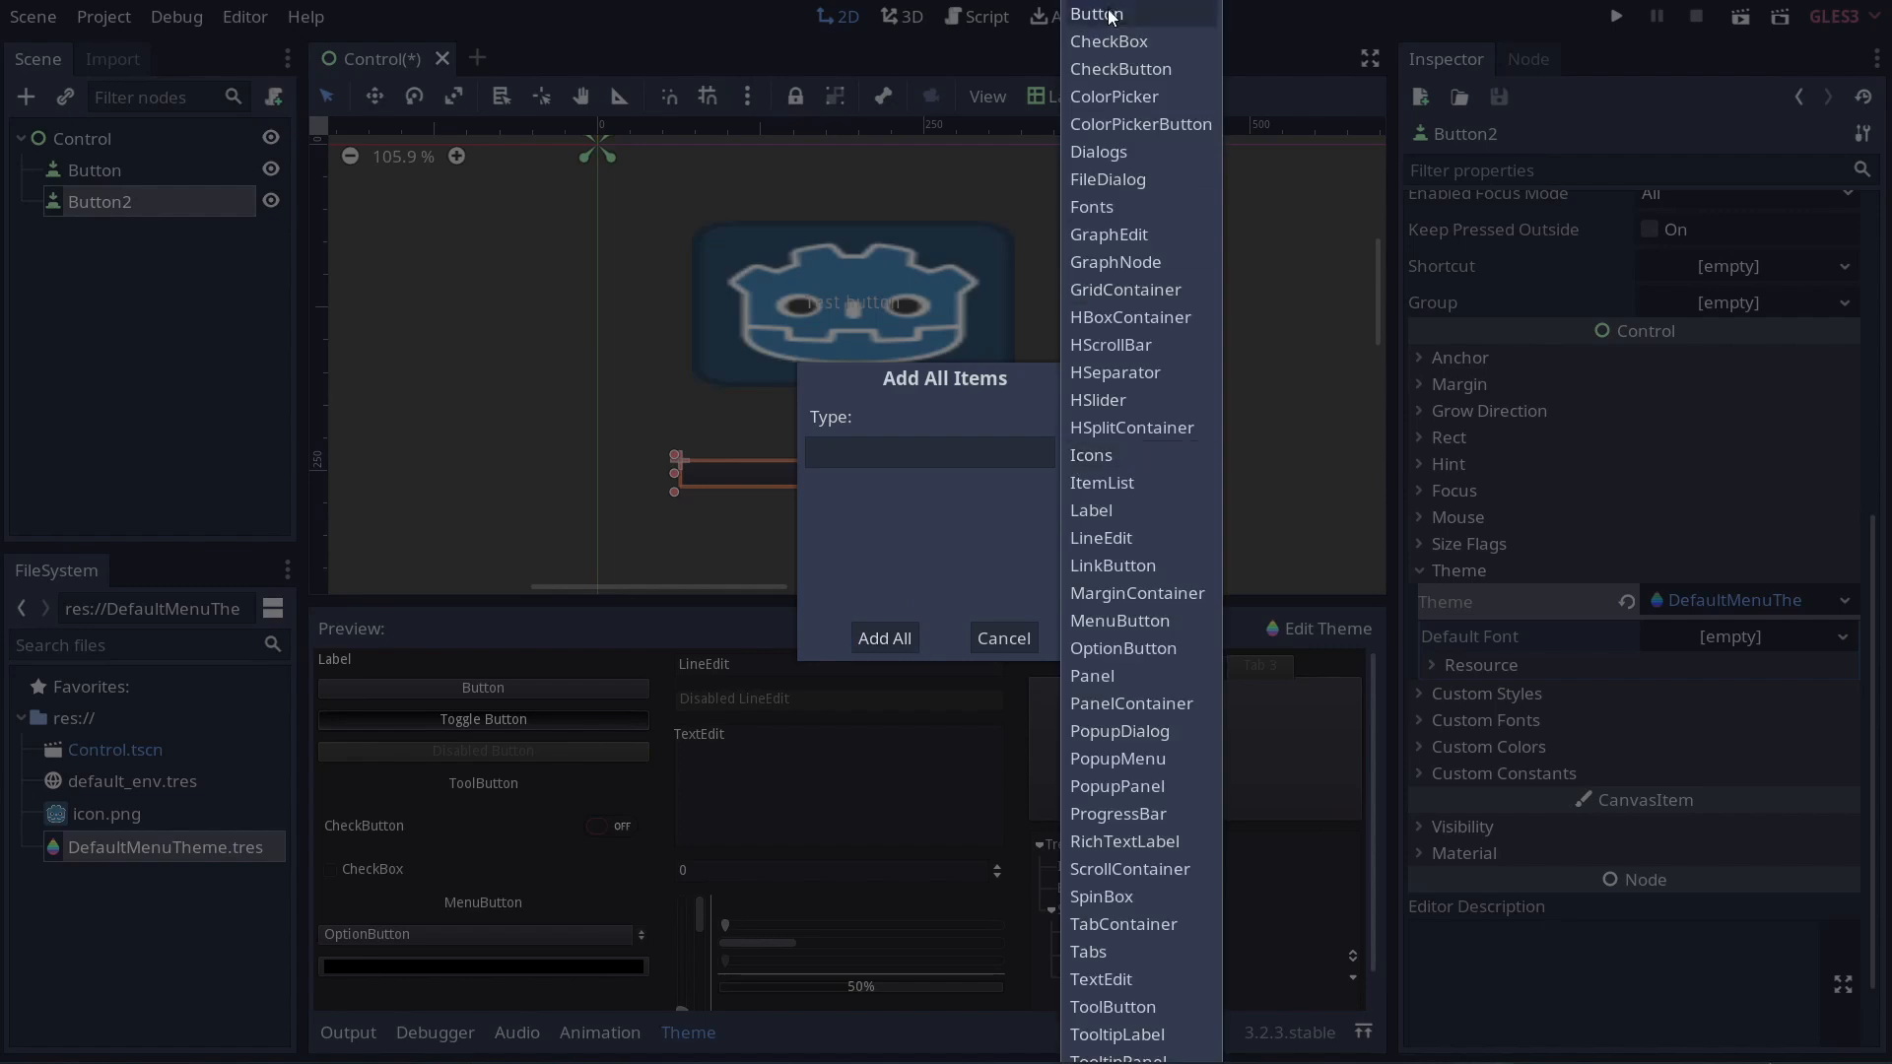
left_click(1094, 14)
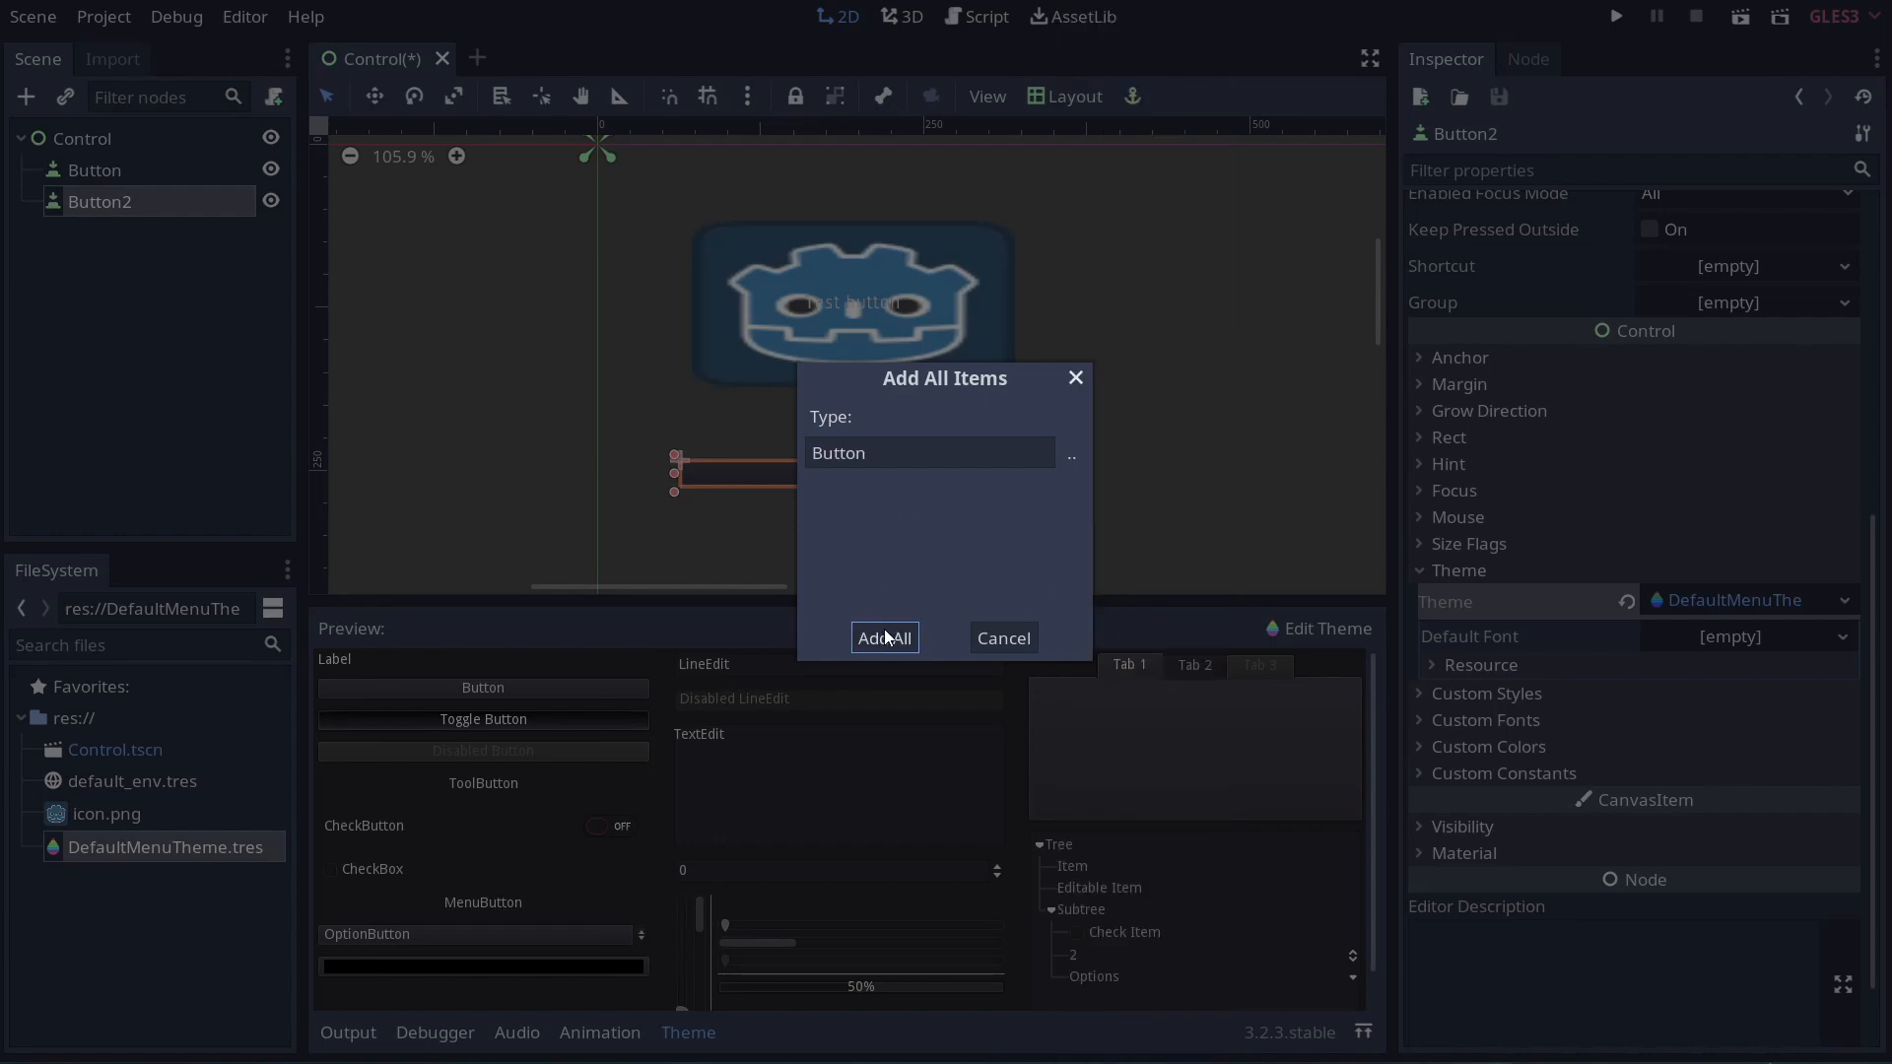
left_click(883, 636)
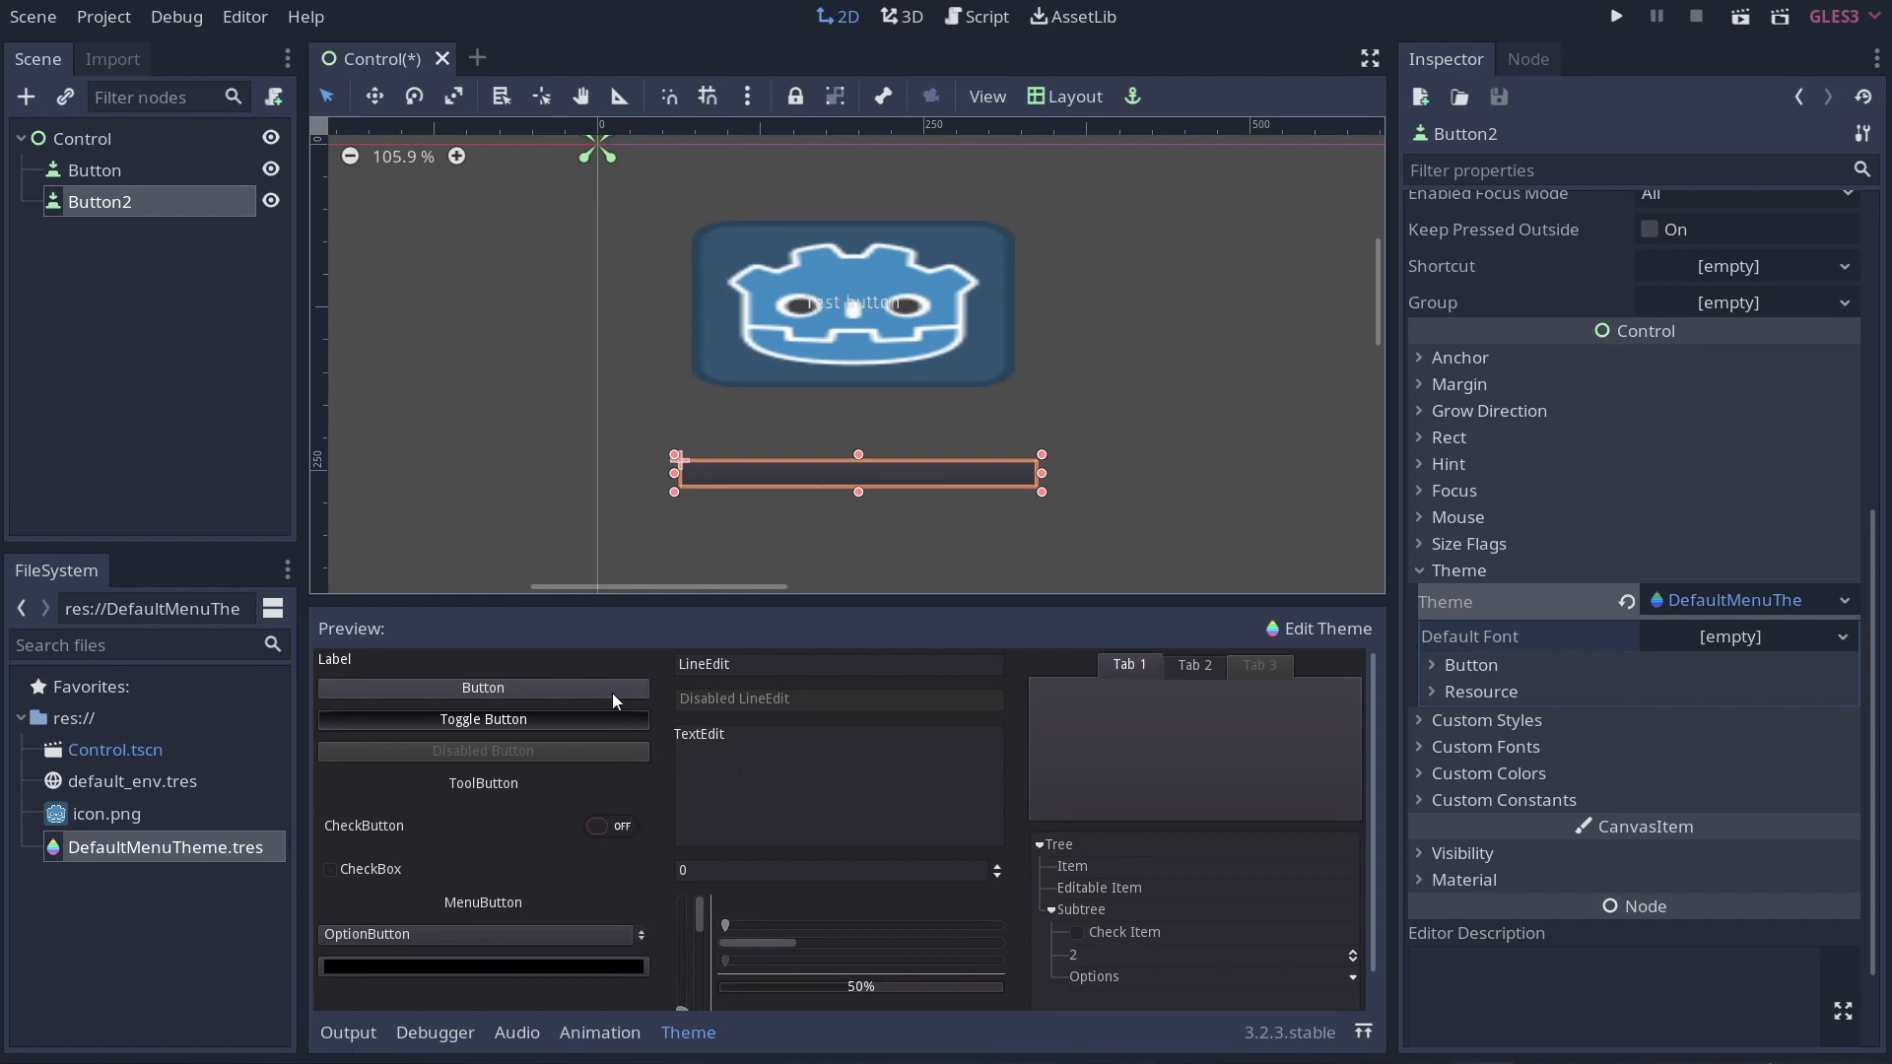
Press the sample Button in the theme preview to test it.
left_click(483, 688)
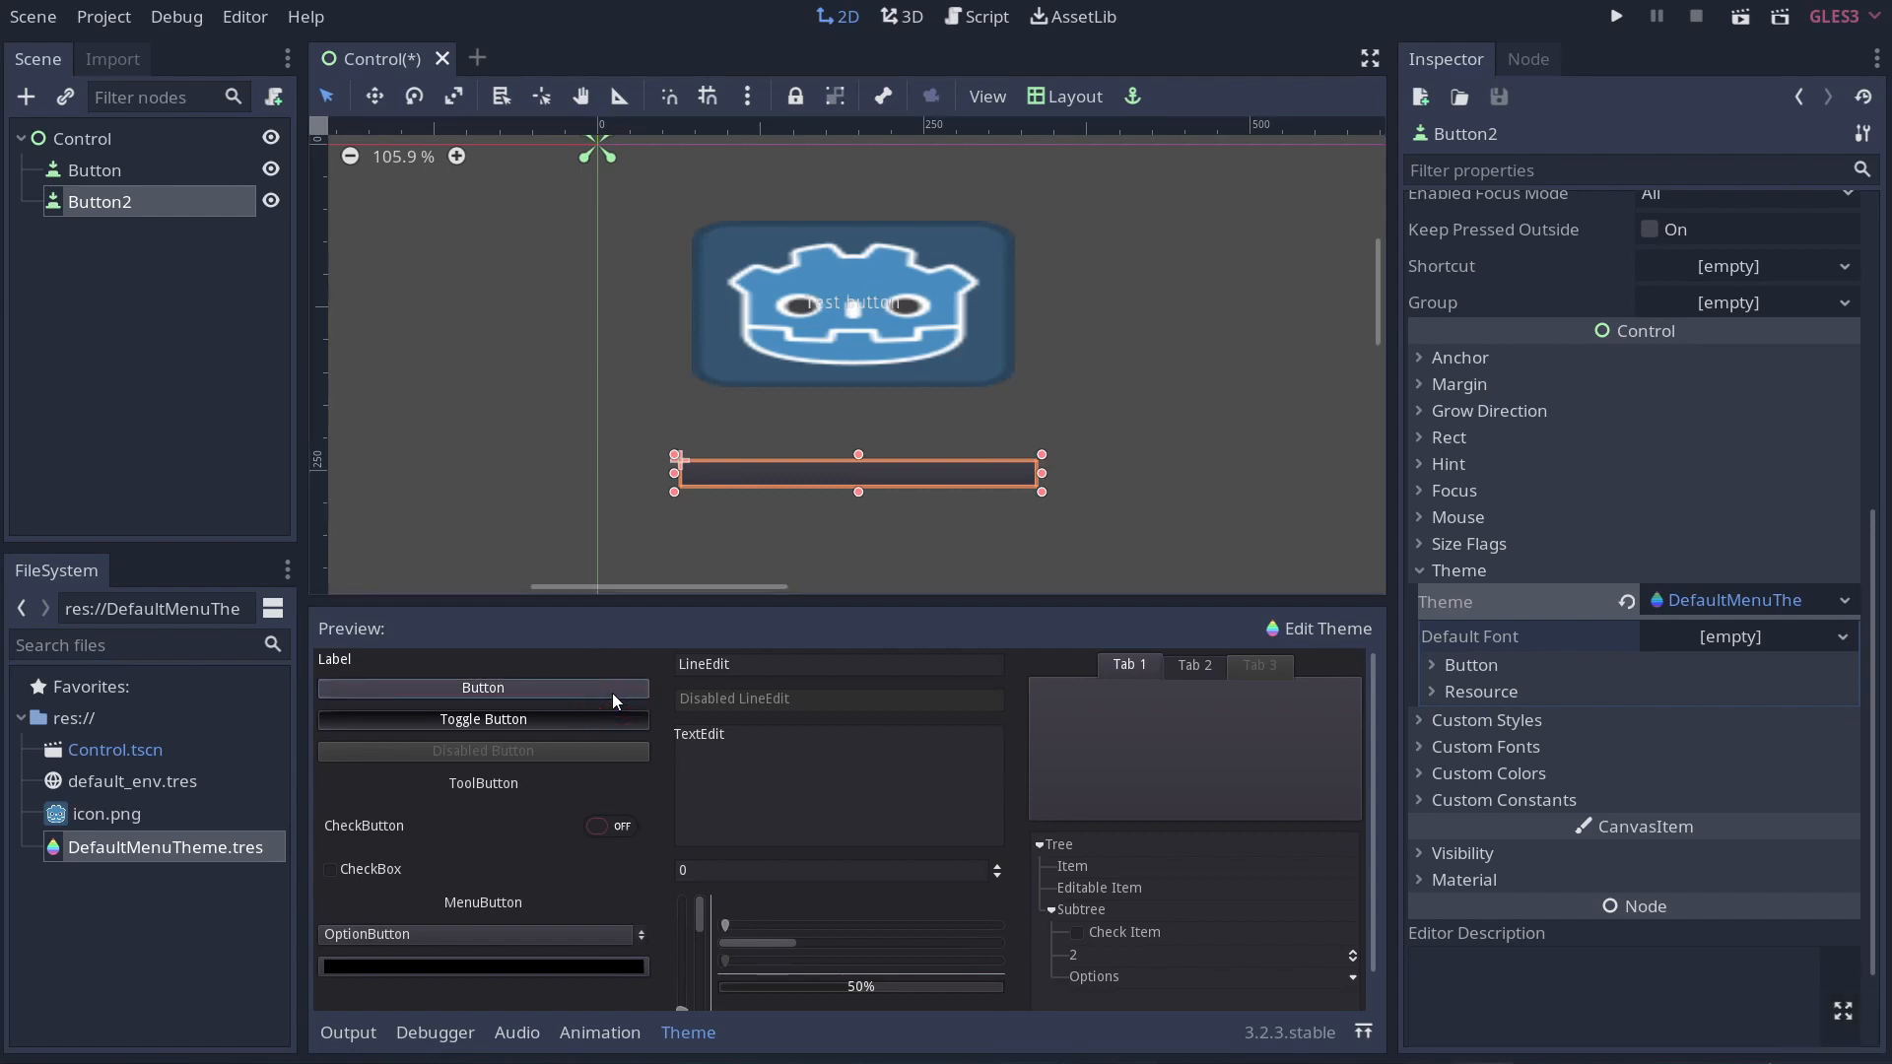
mouse_move(1159, 646)
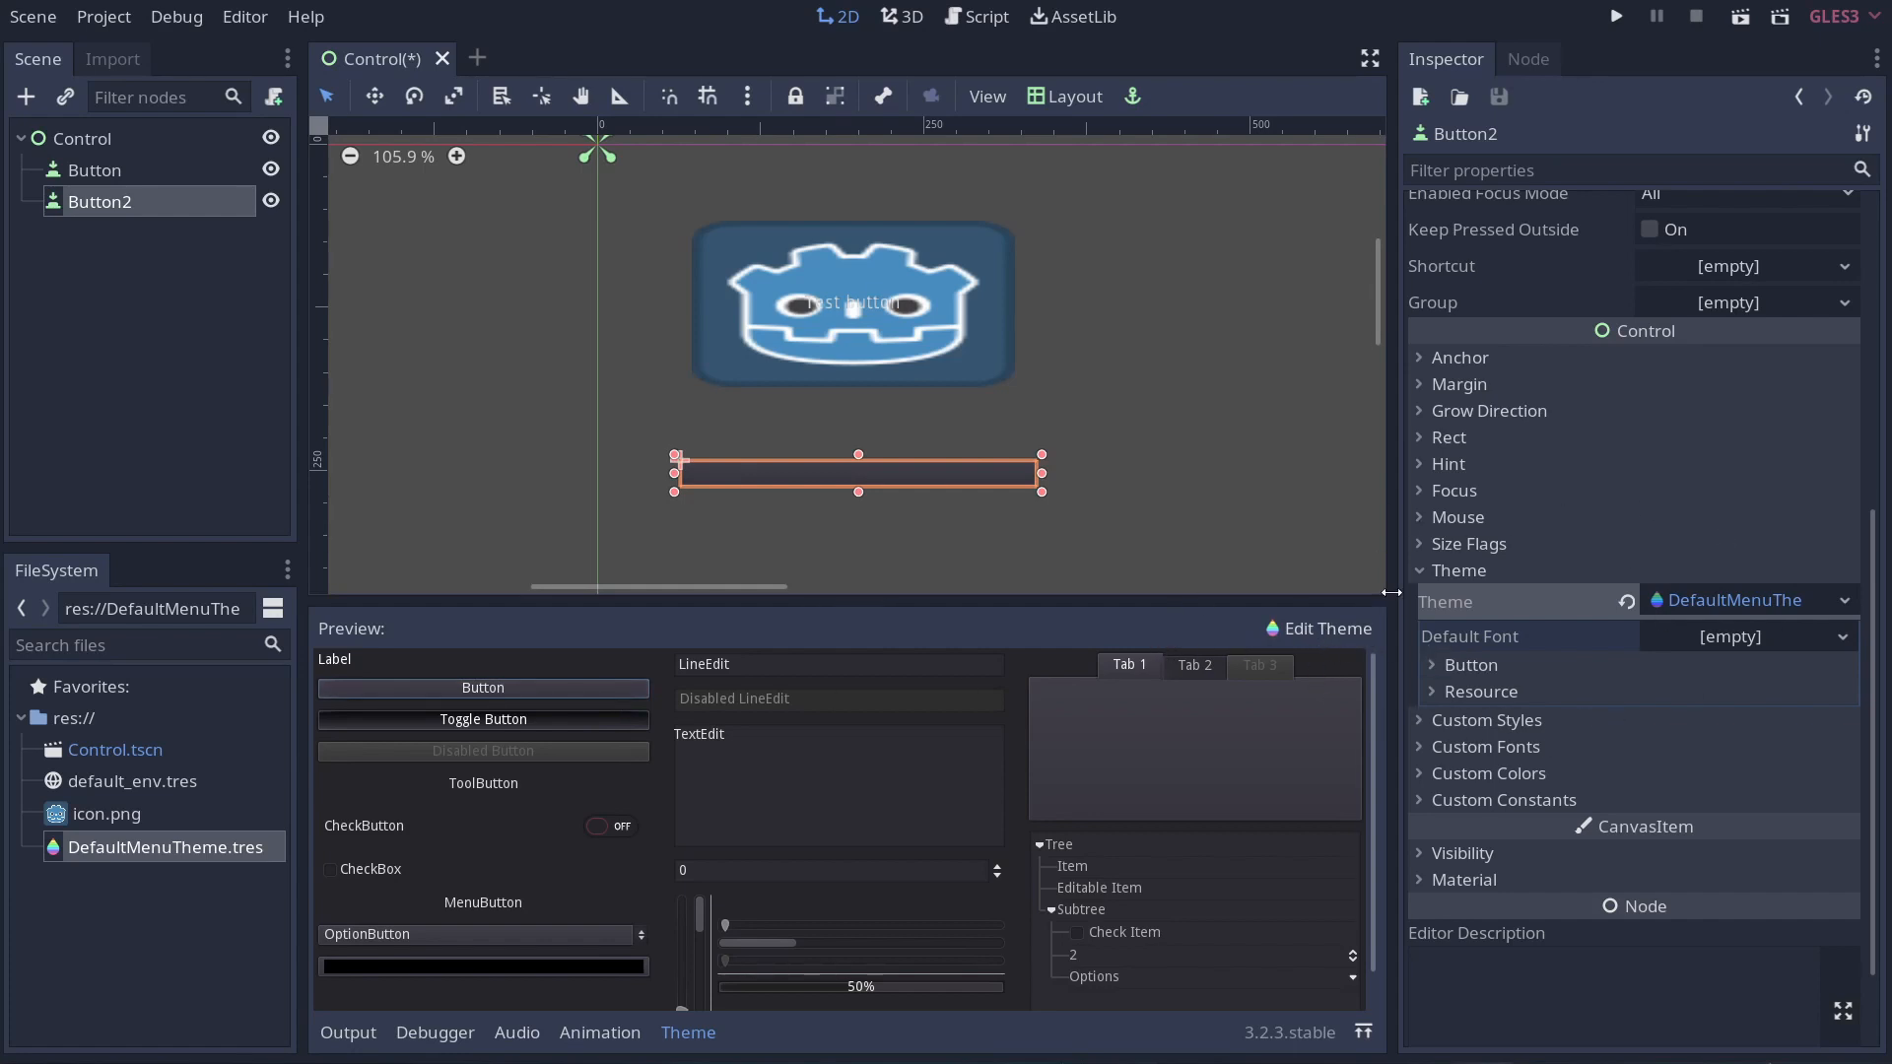
mouse_move(1465, 645)
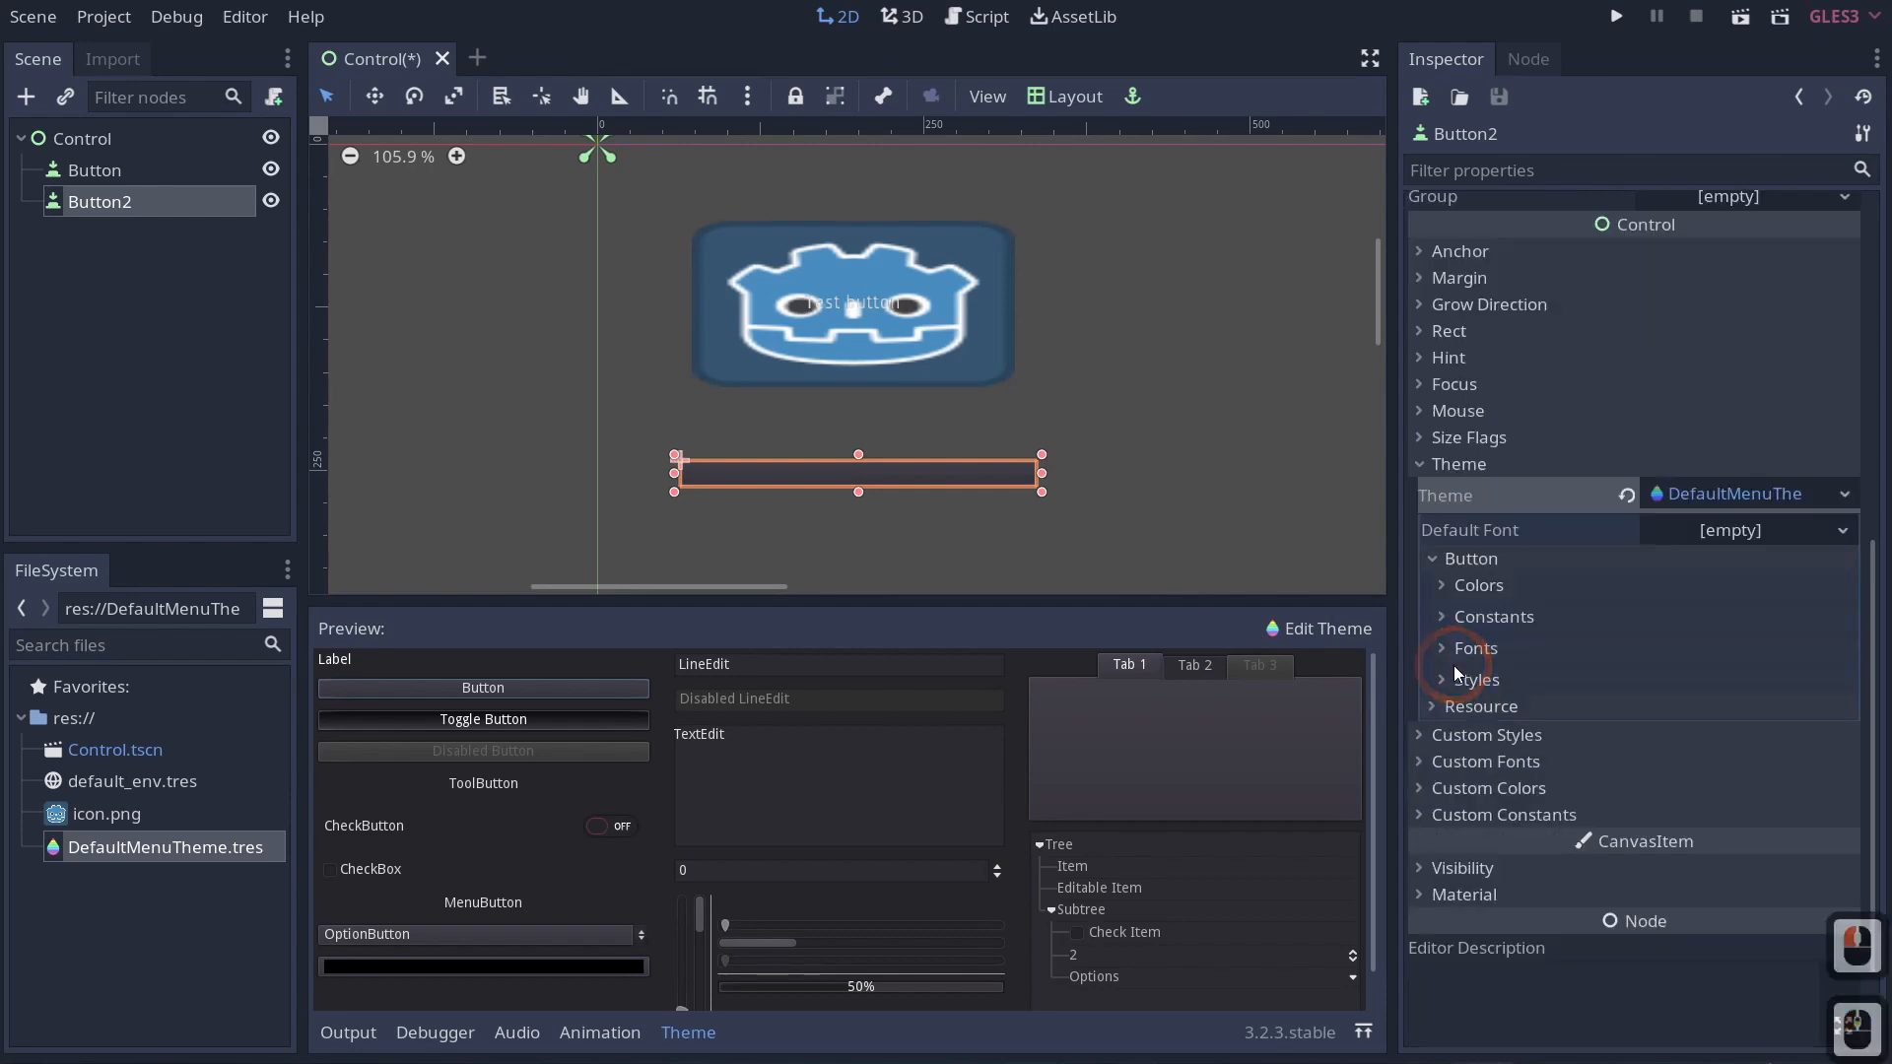
left_click(1476, 586)
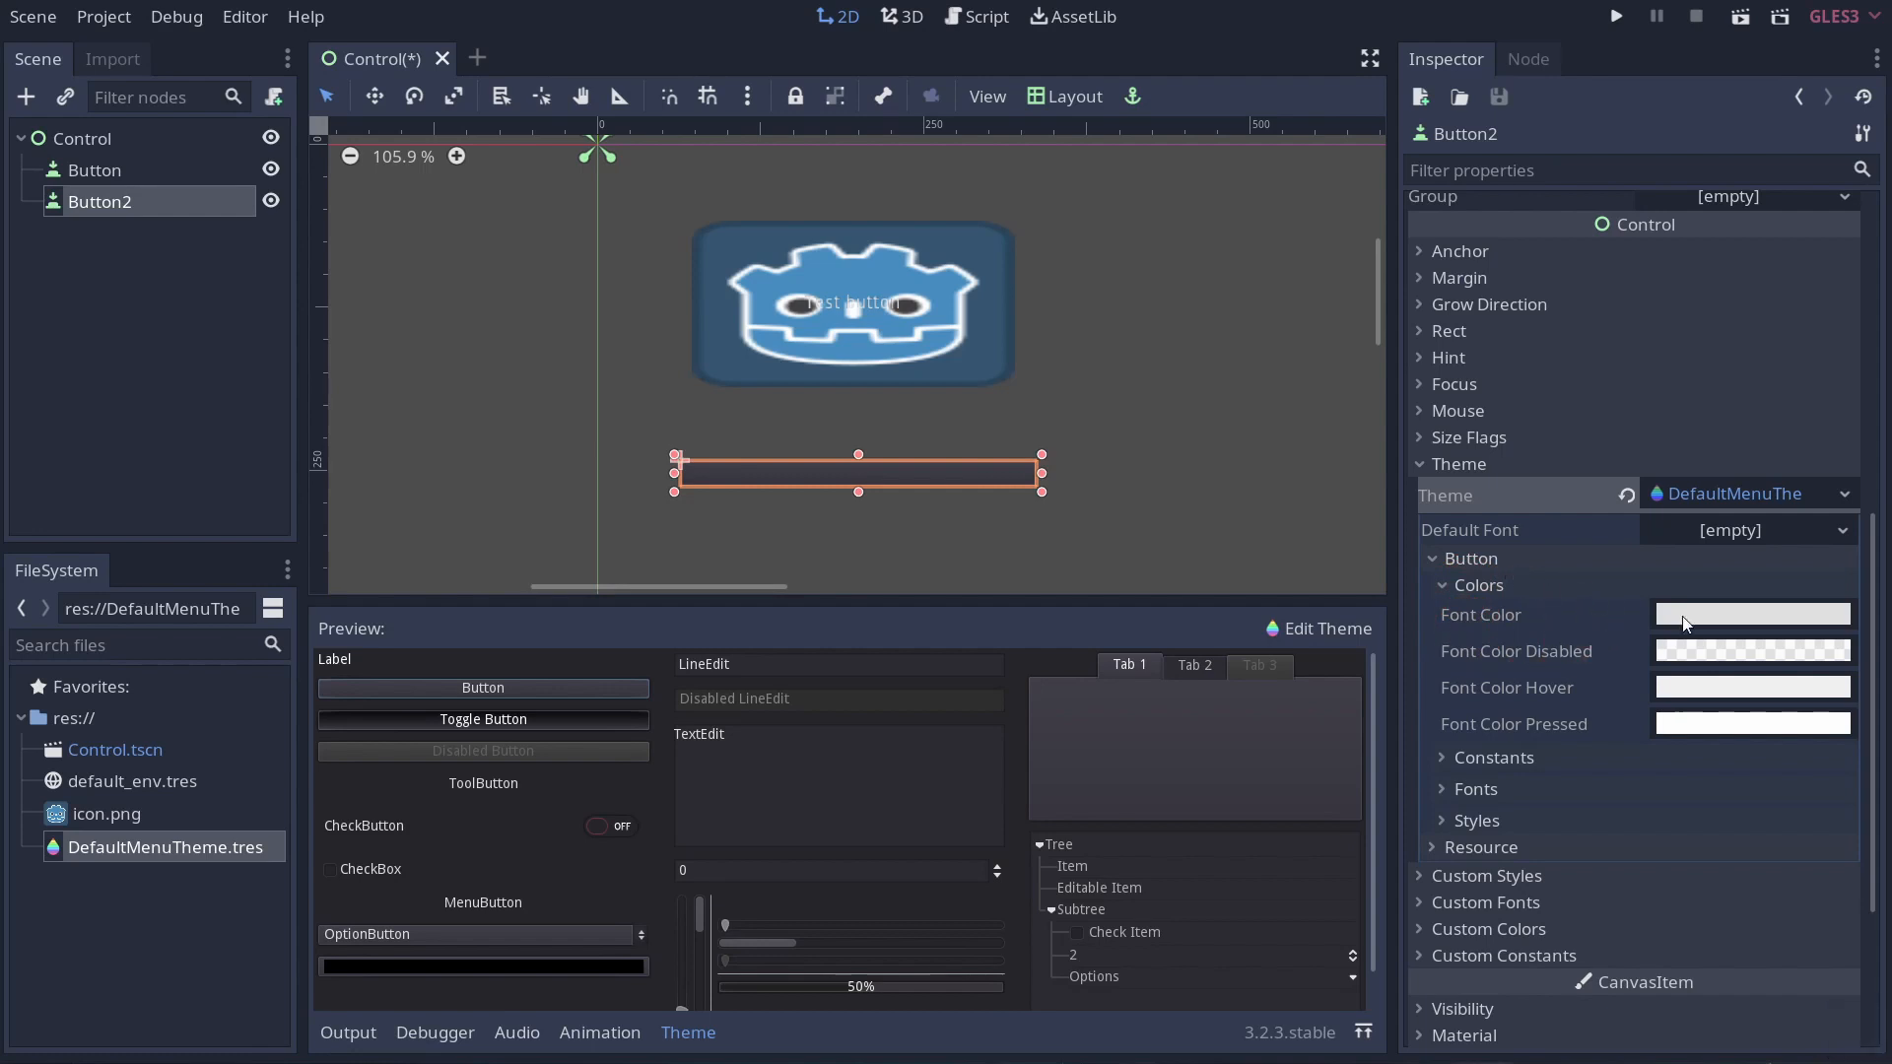
left_click(1752, 614)
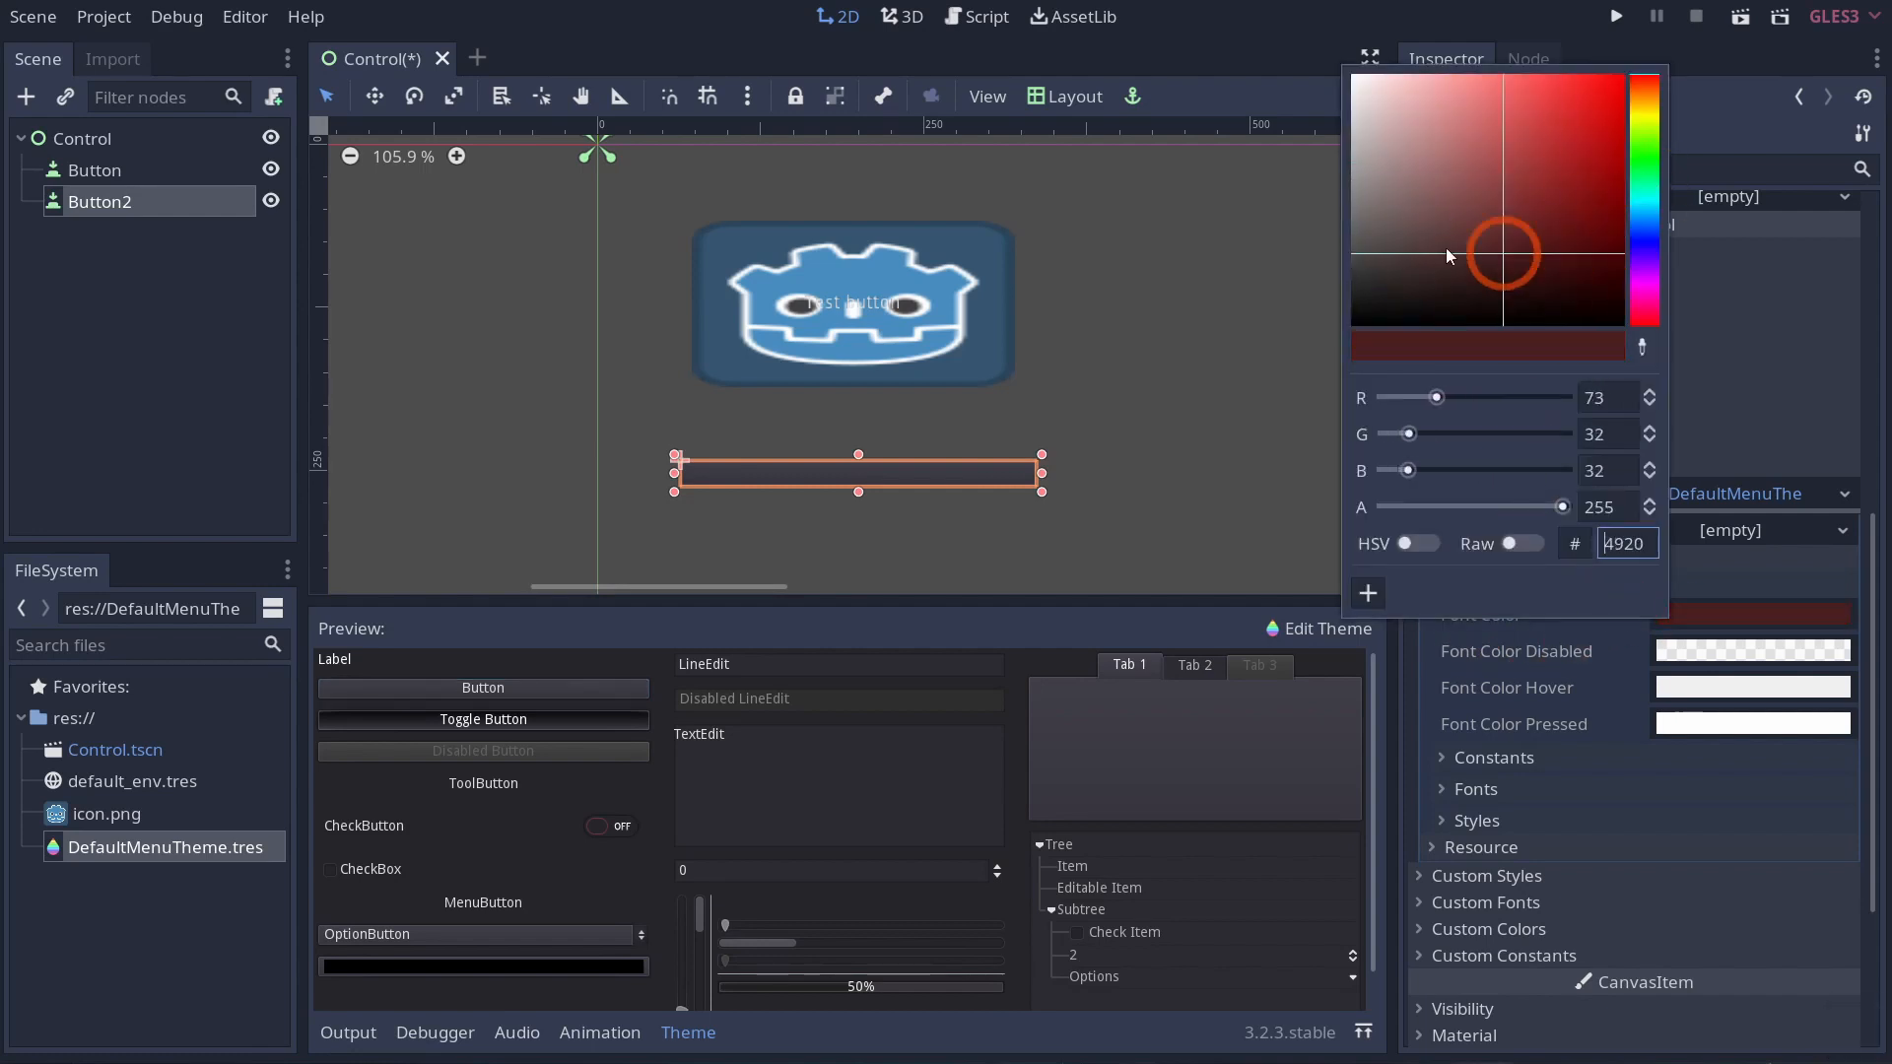
left_click(1448, 256)
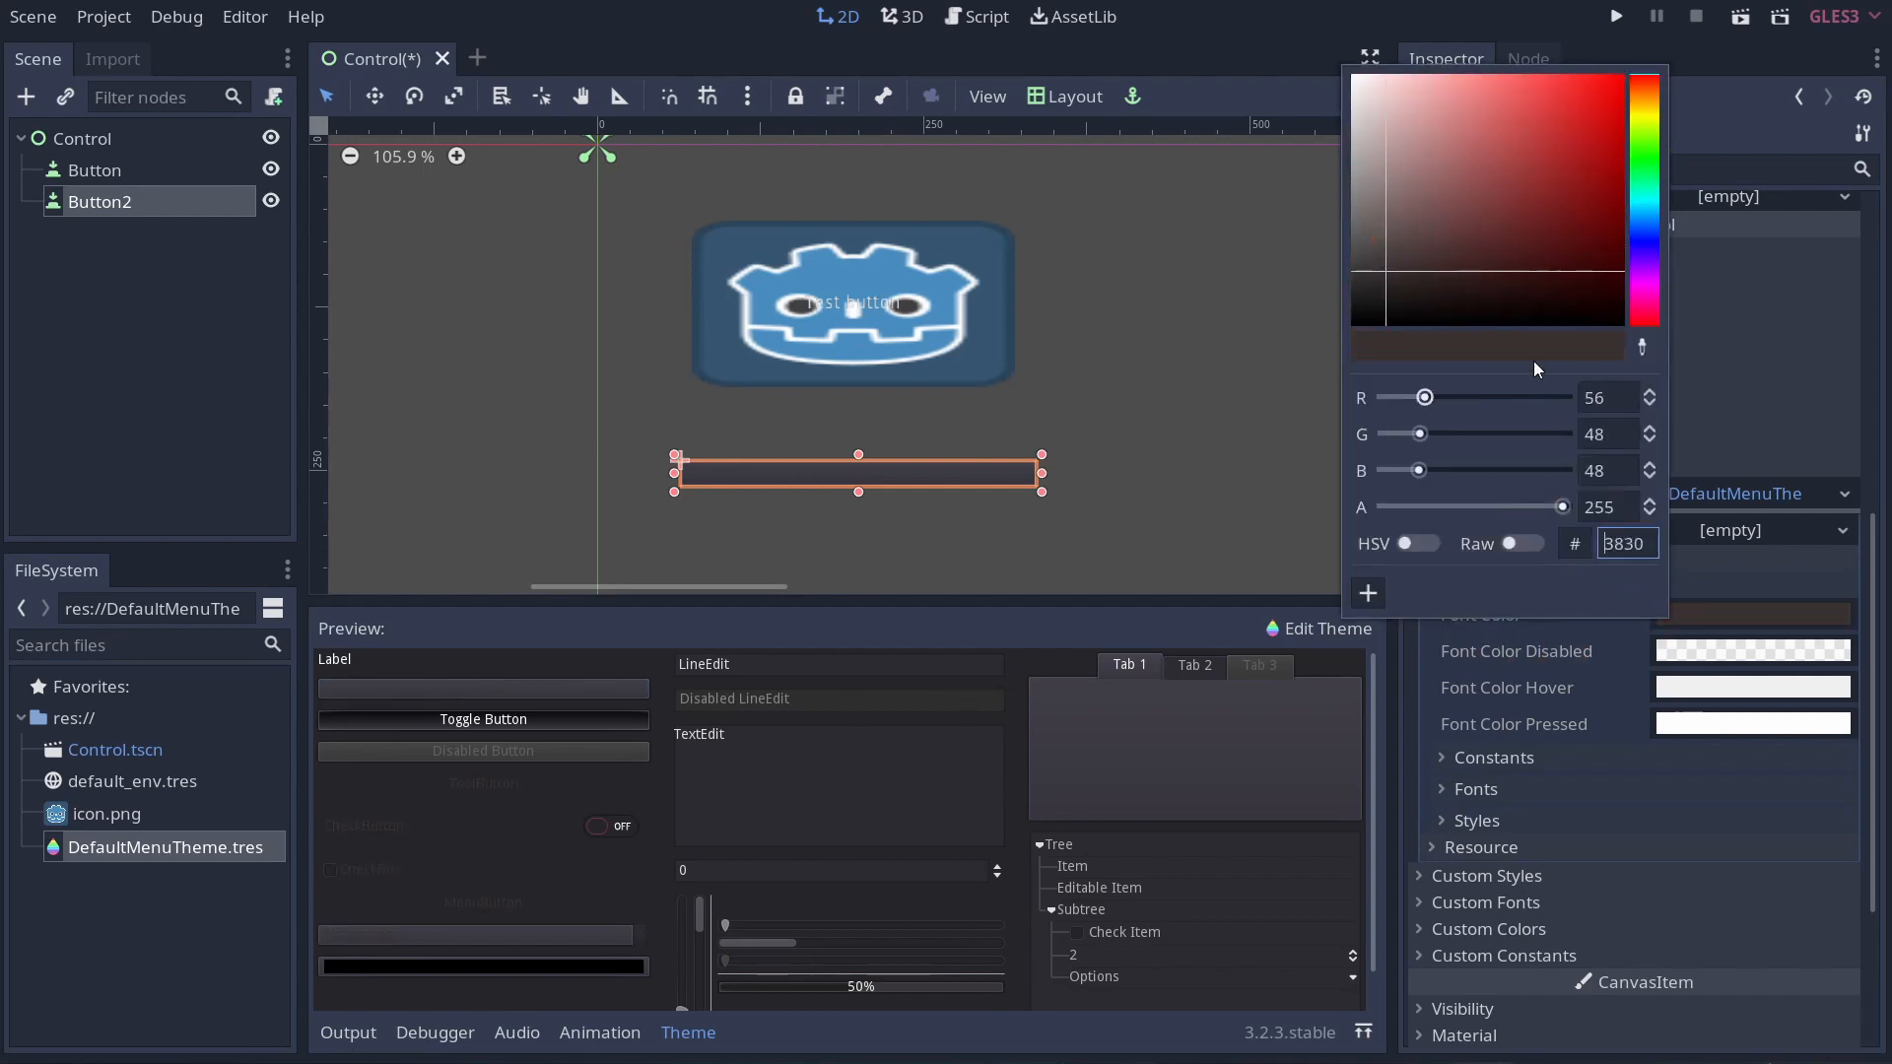
left_click(1595, 95)
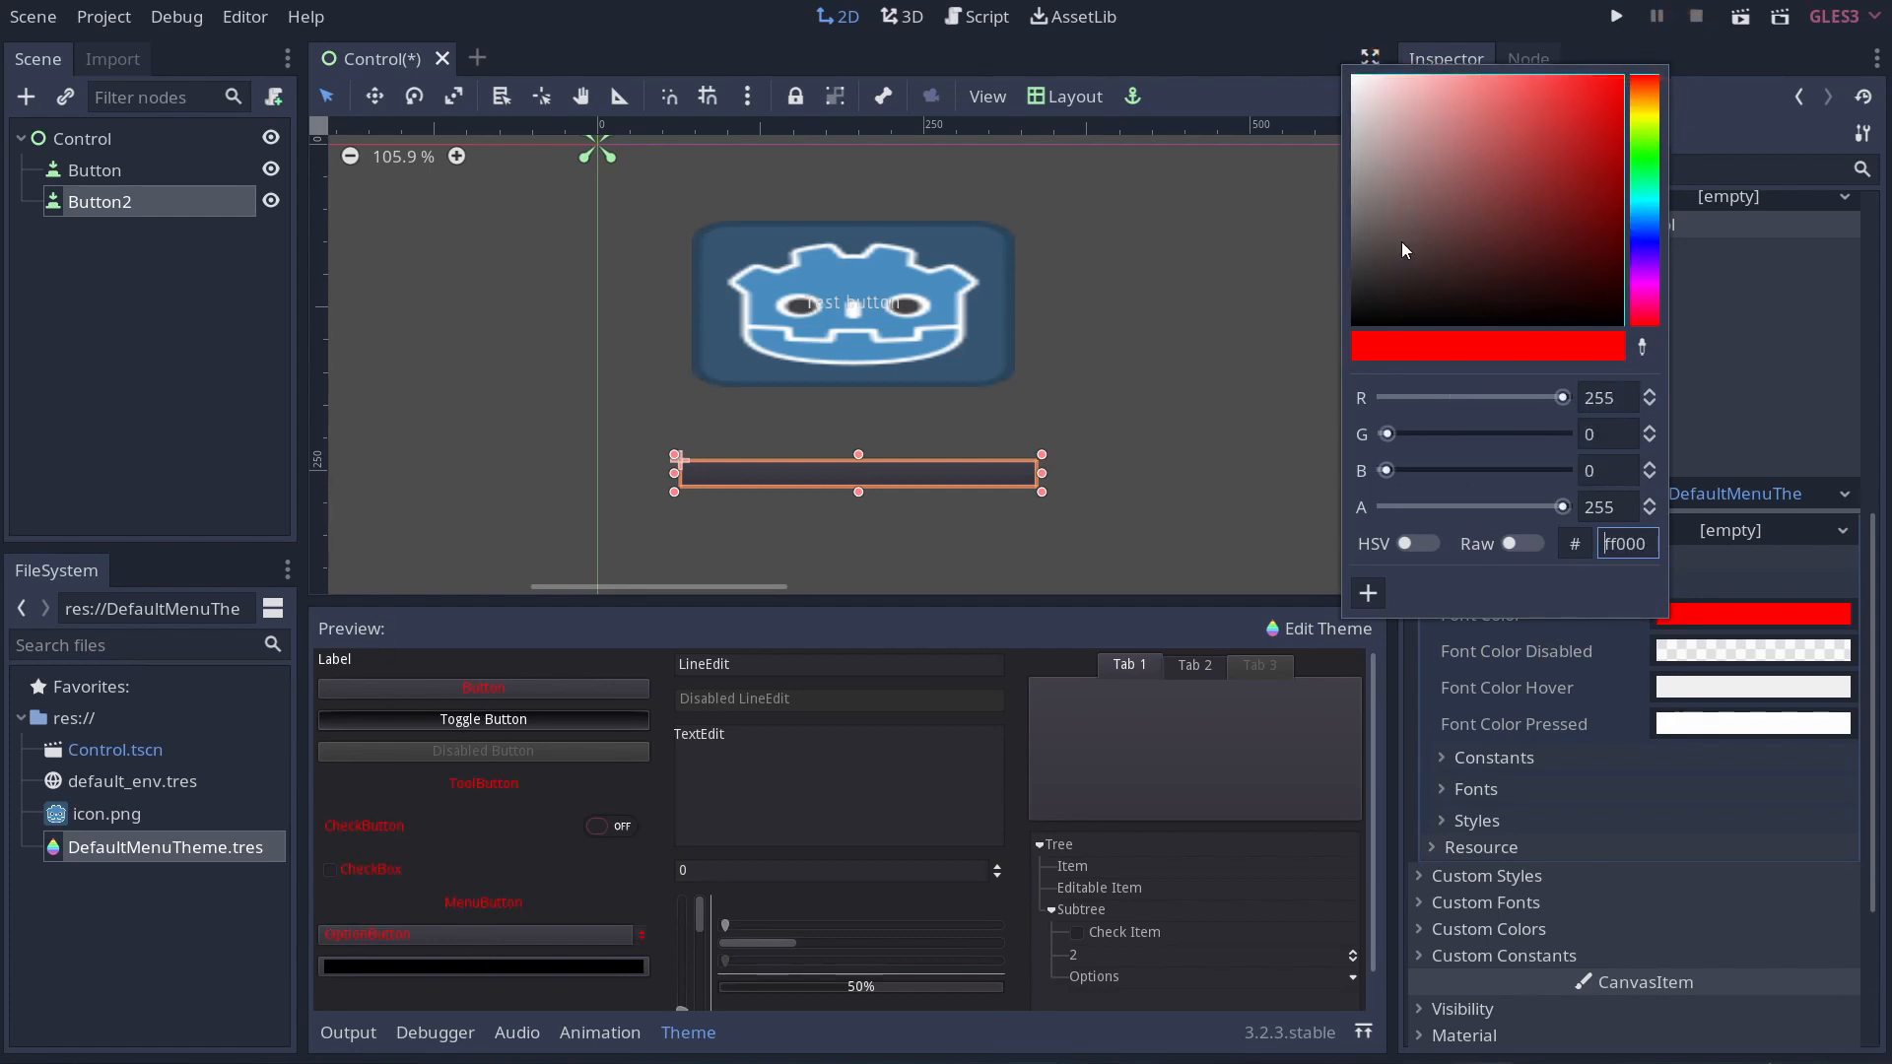
left_click(1622, 215)
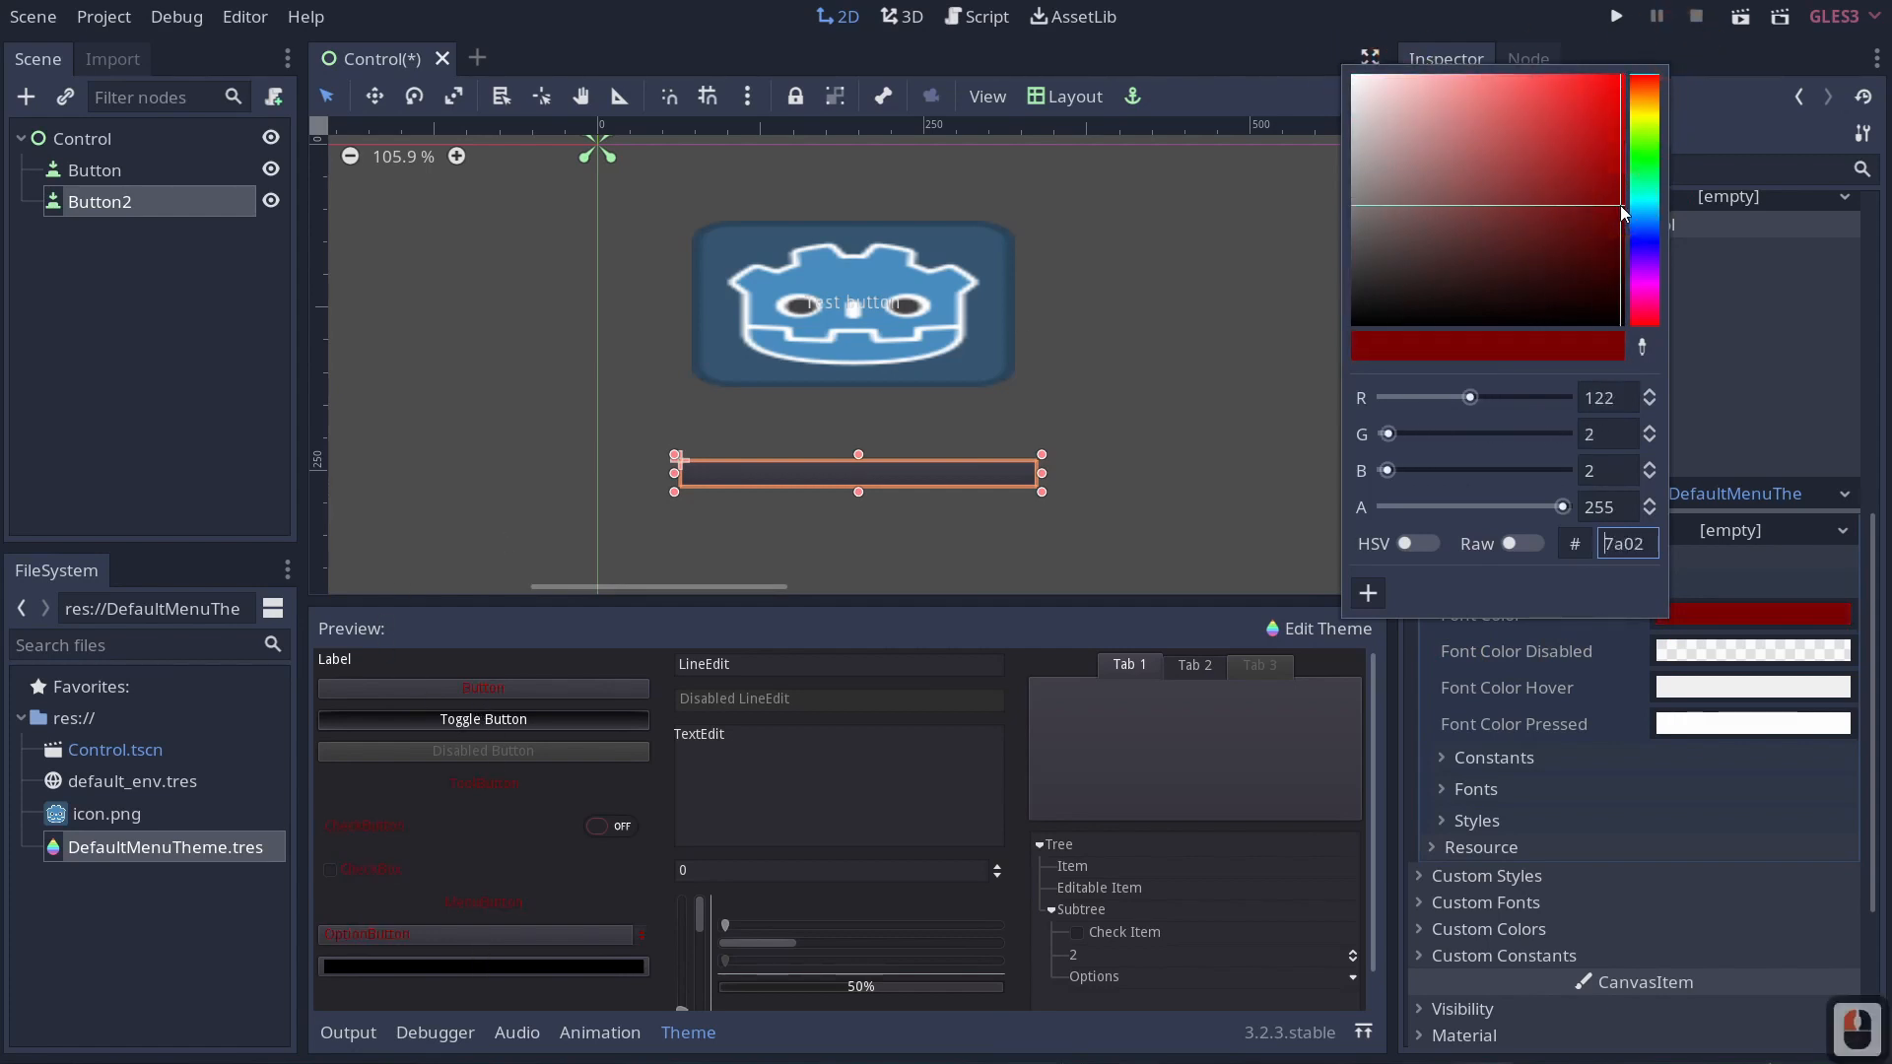
left_click(1608, 108)
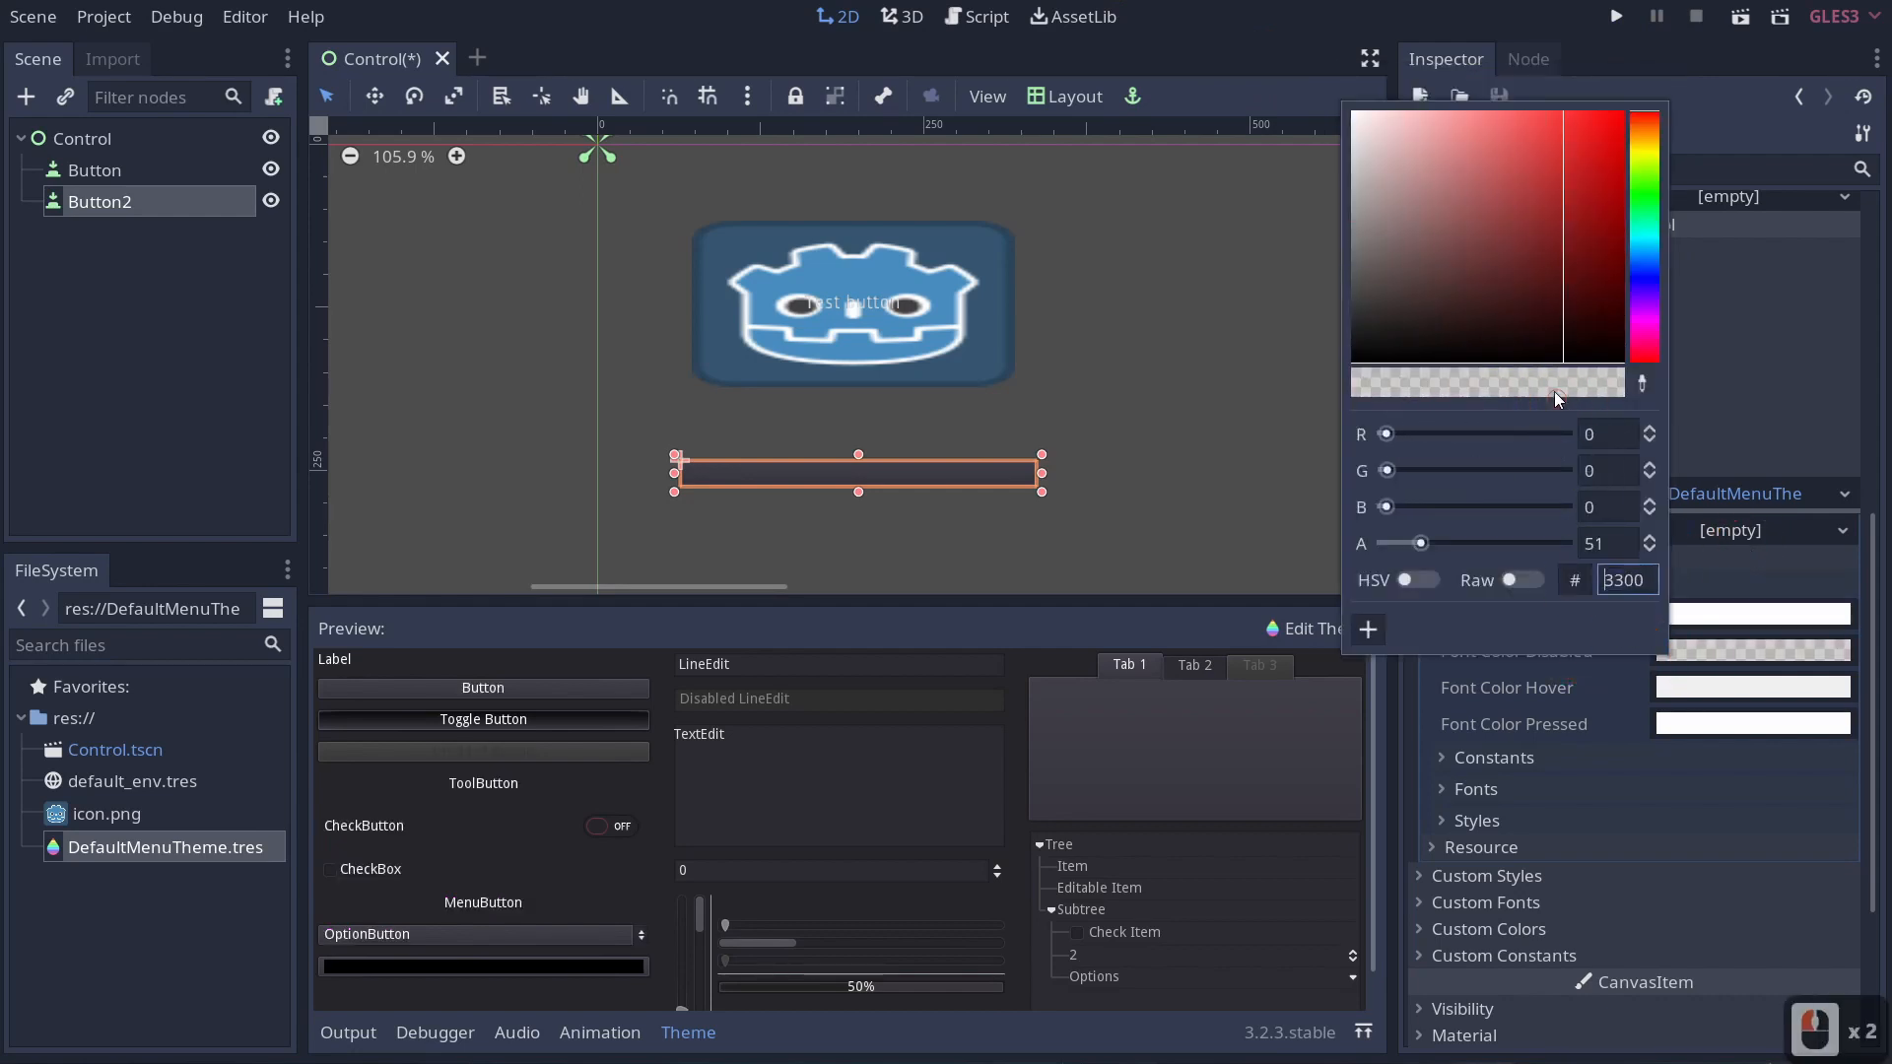
mouse_move(483, 751)
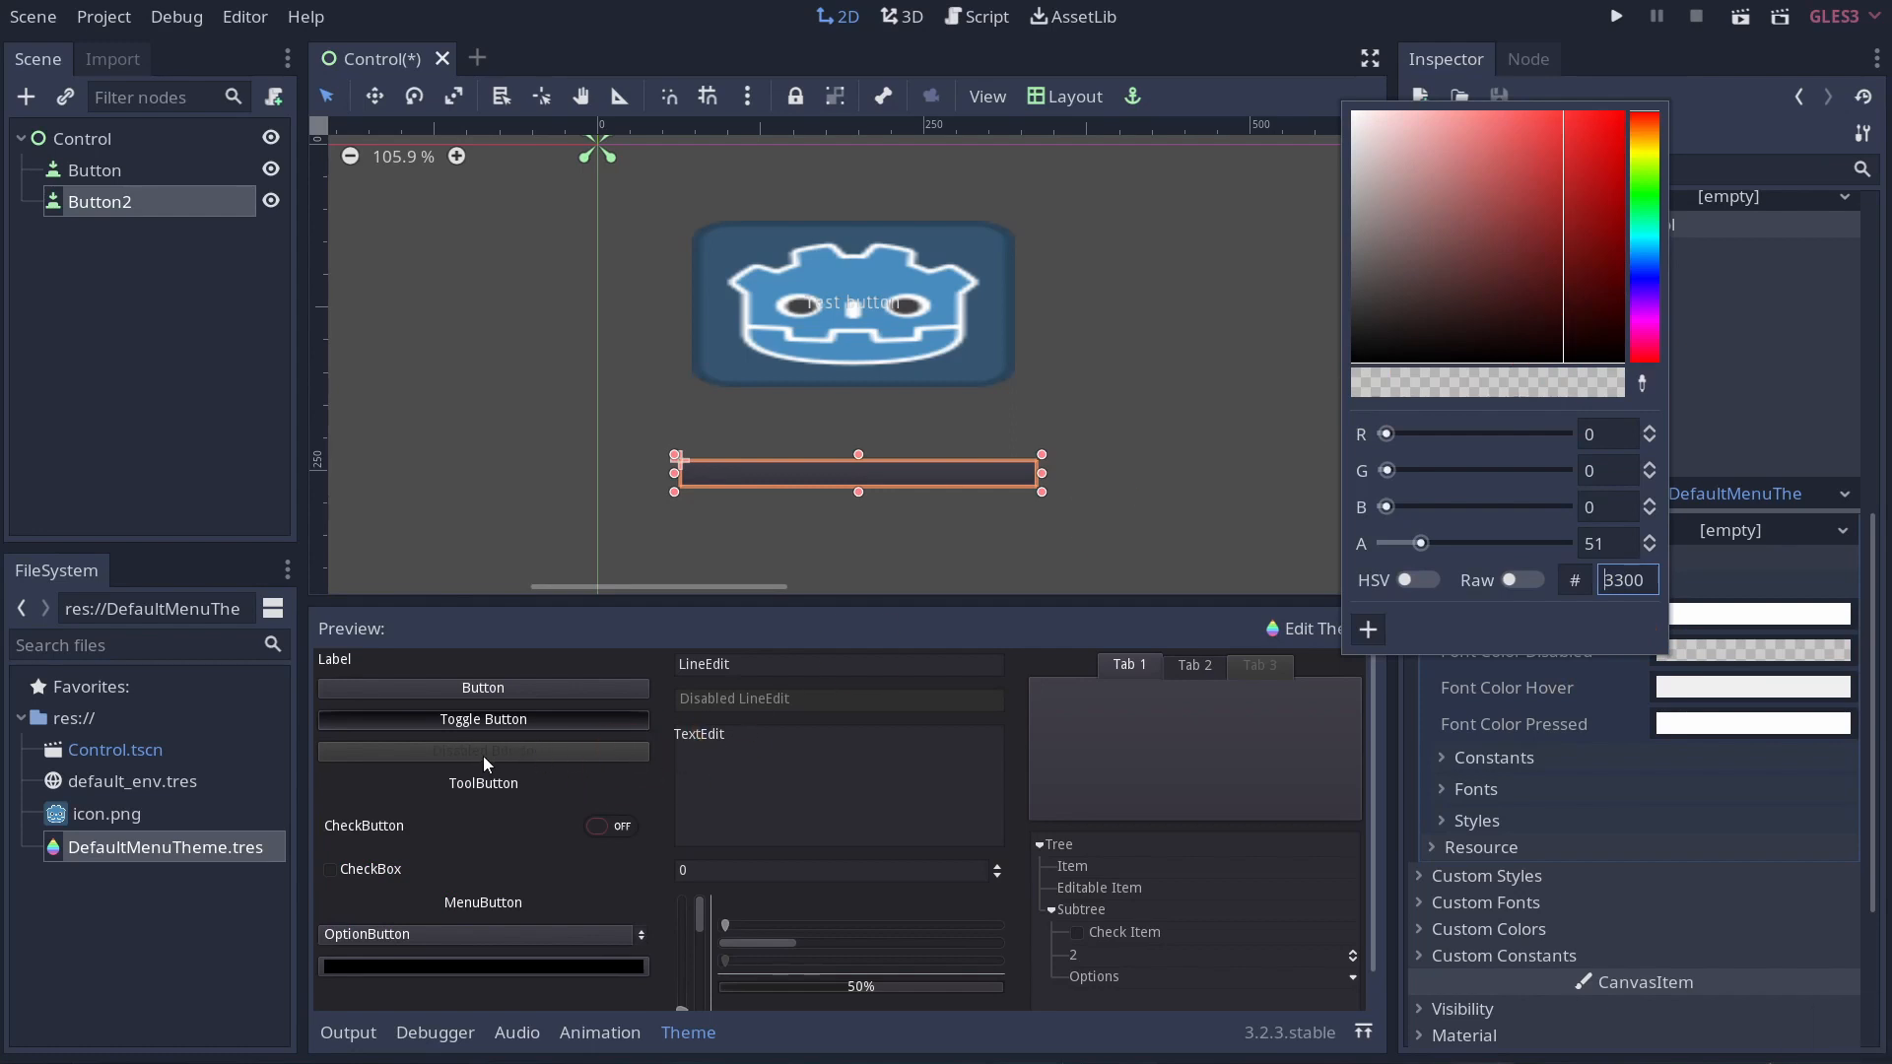
left_click(1374, 298)
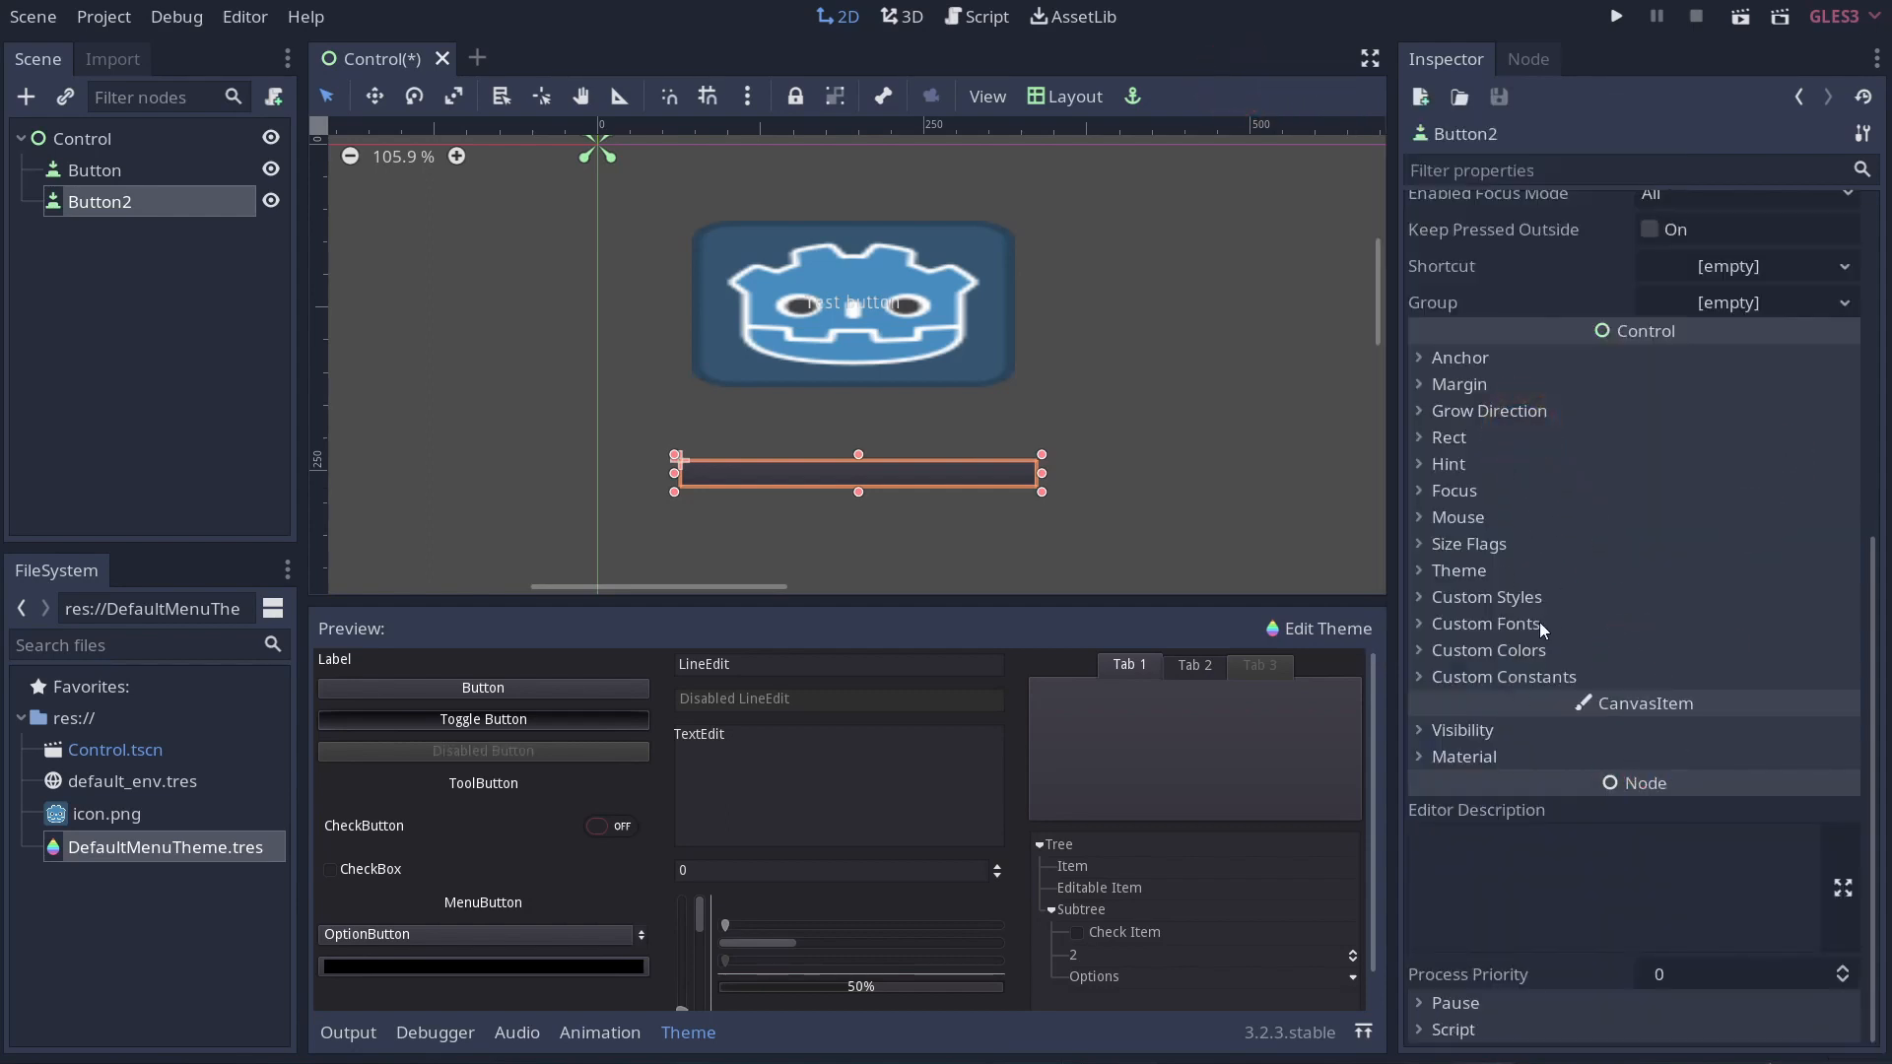
left_click(1458, 569)
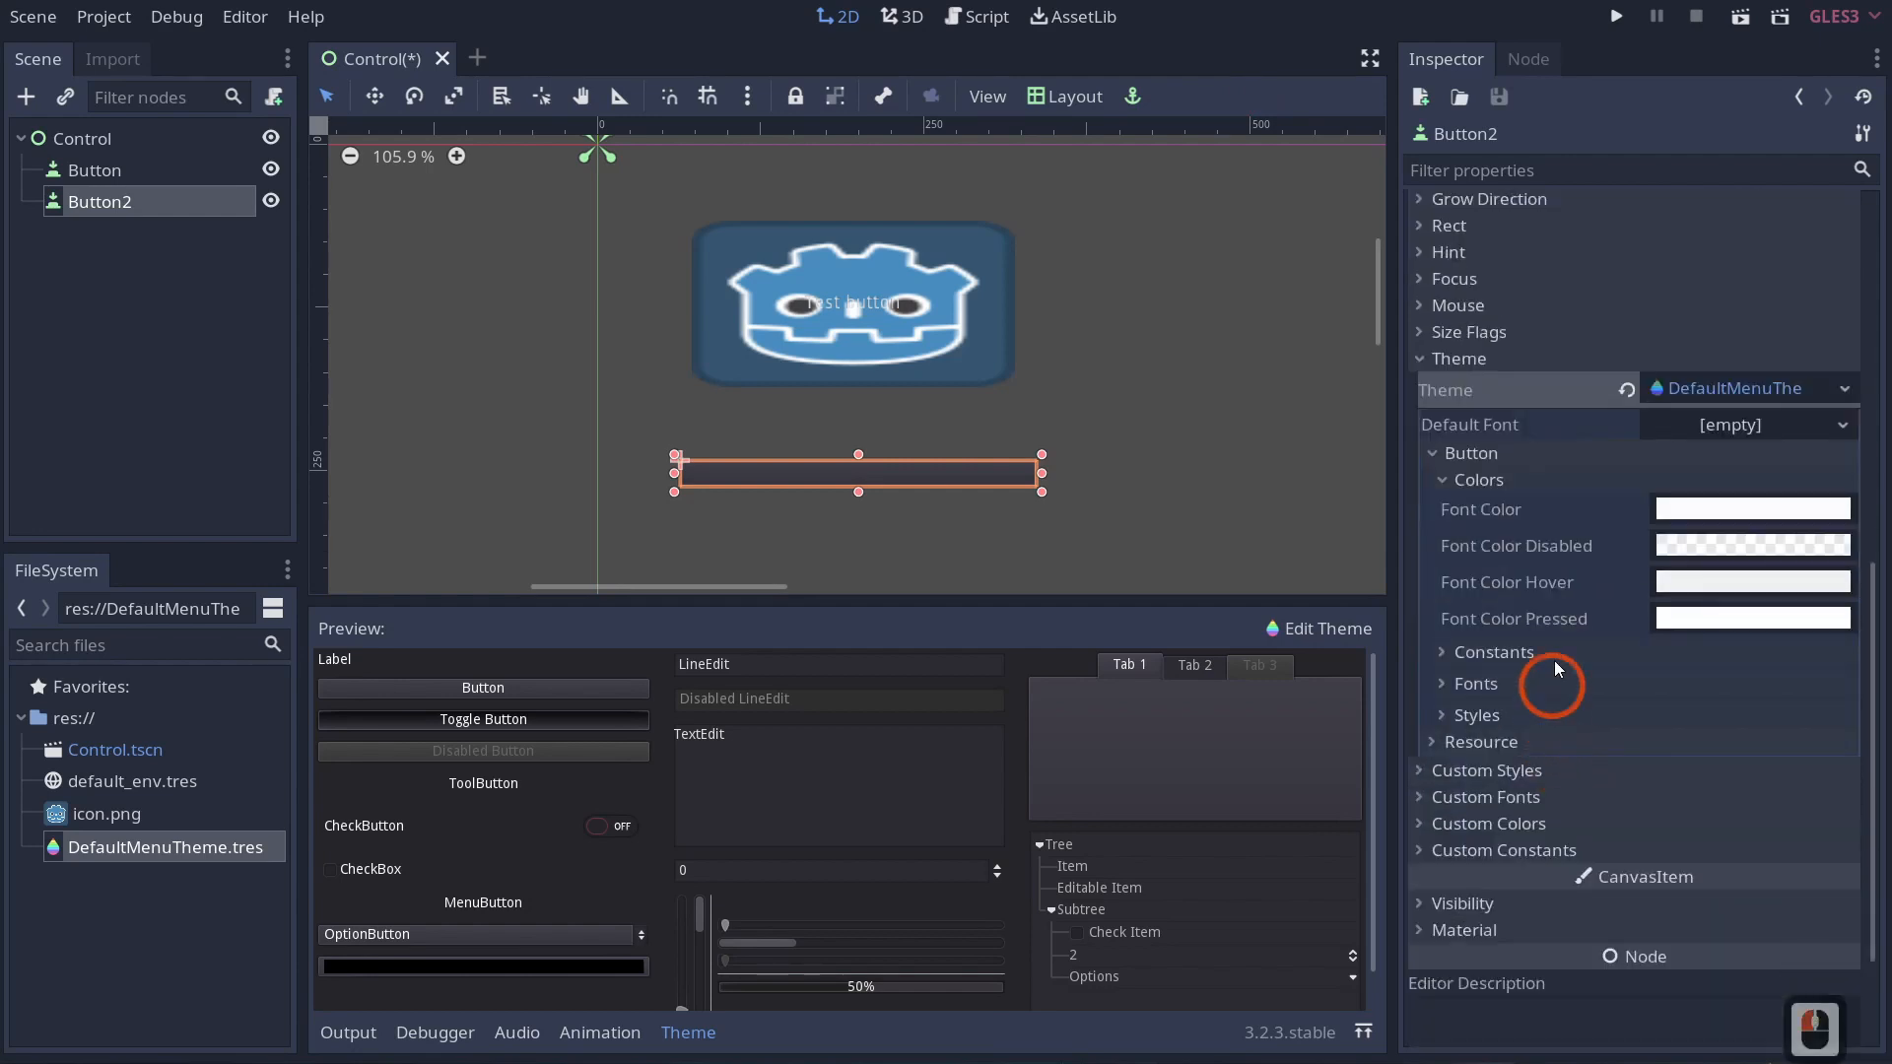
left_click(1492, 652)
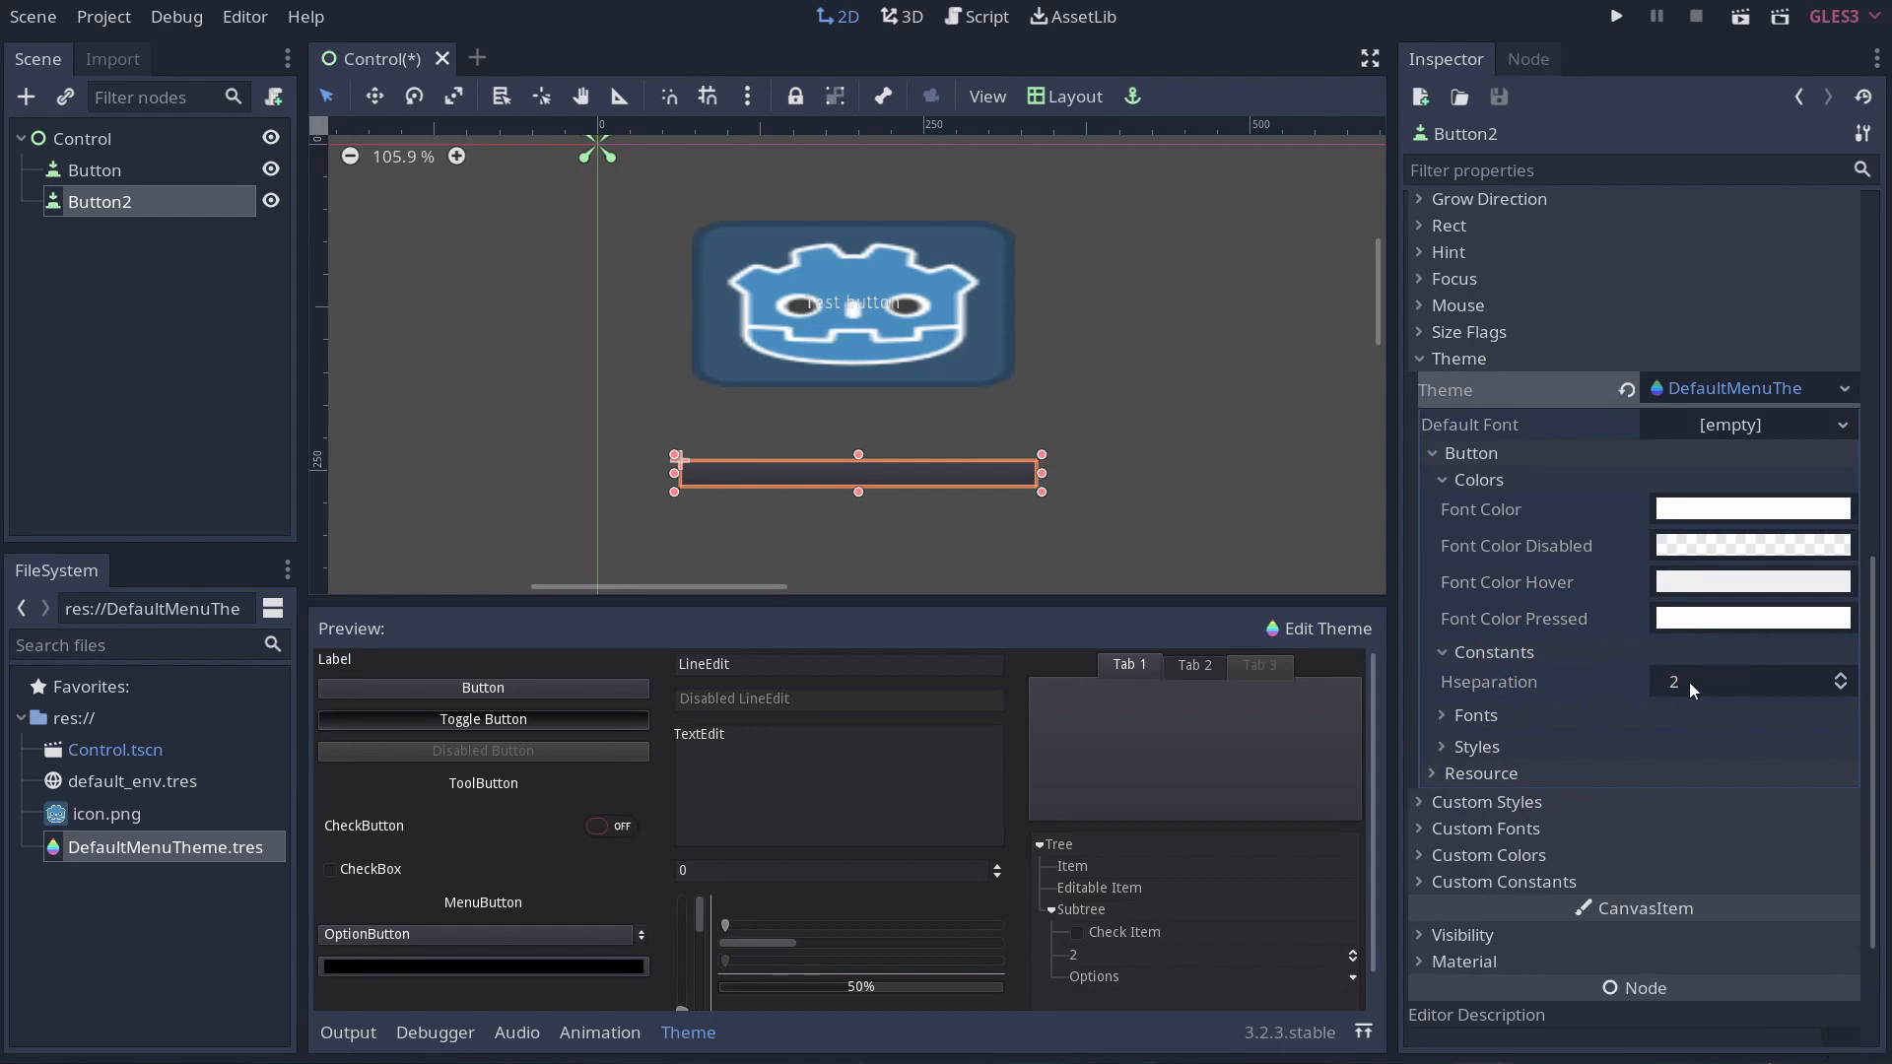
left_click(1839, 674)
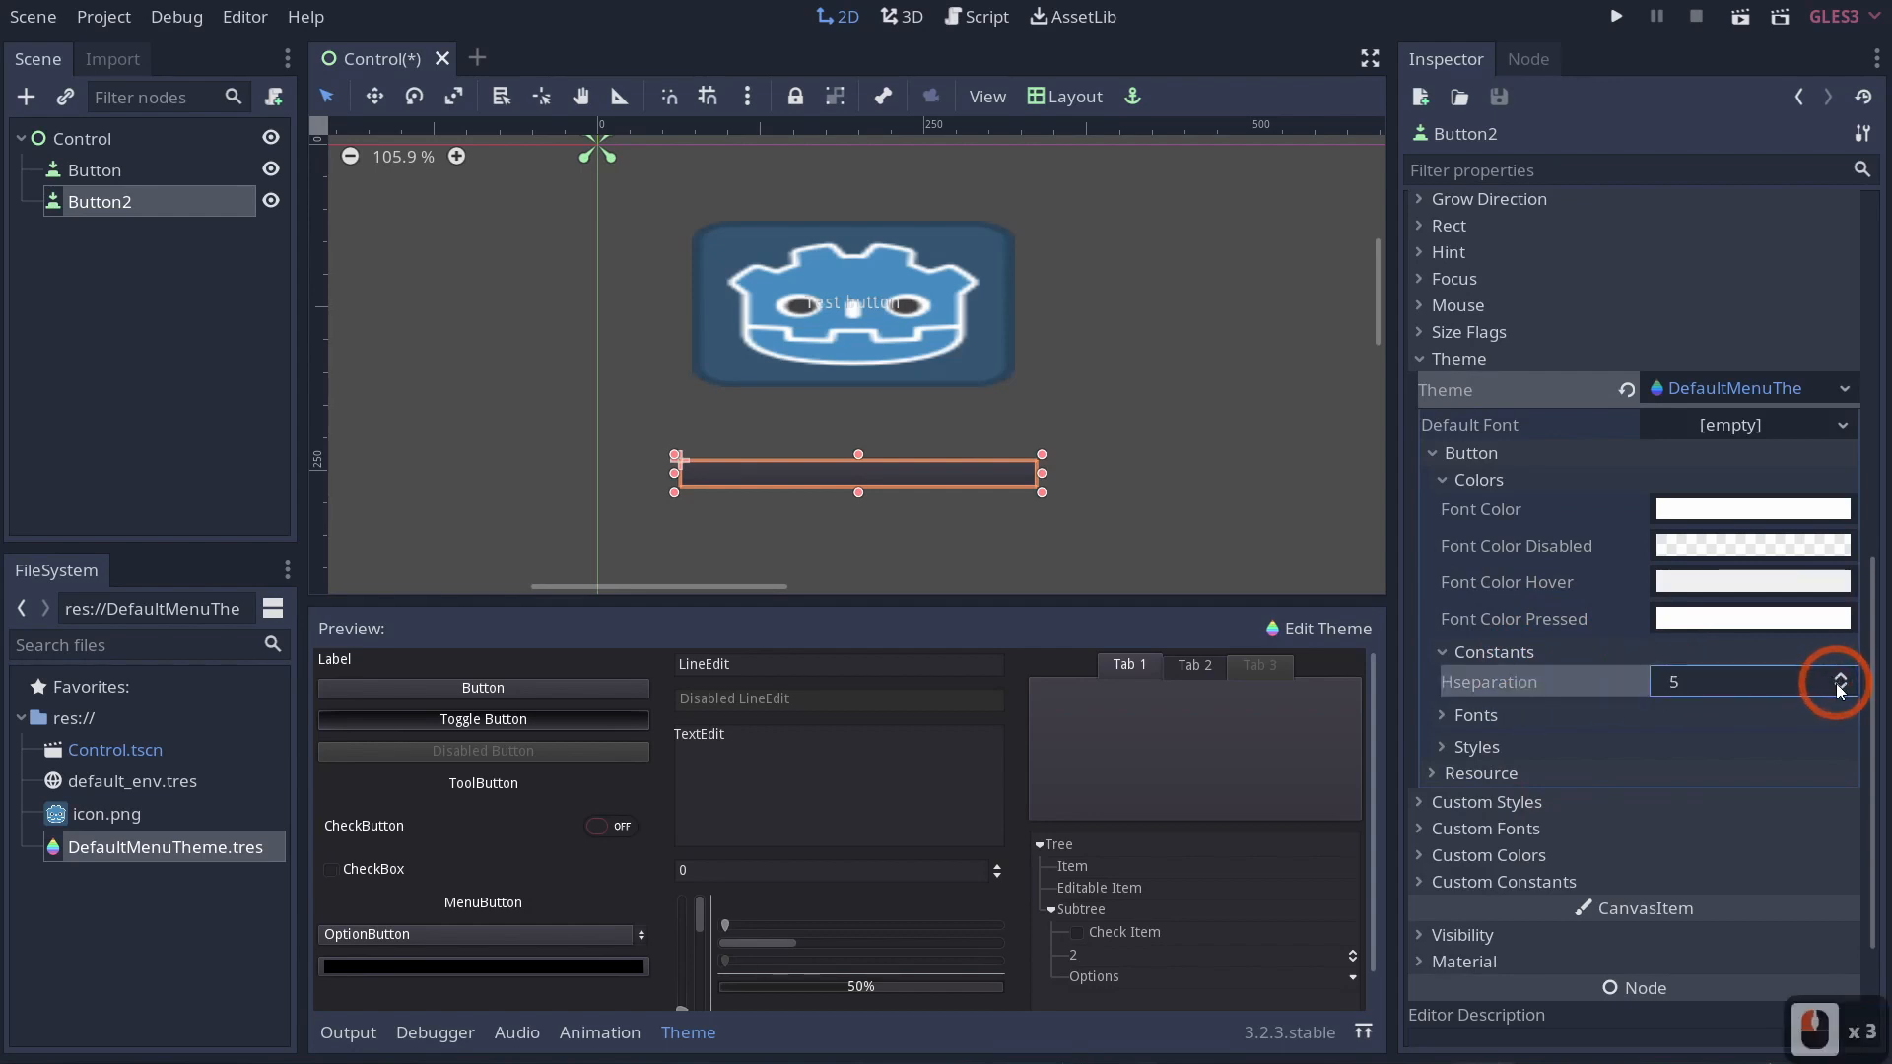
left_click(1832, 688)
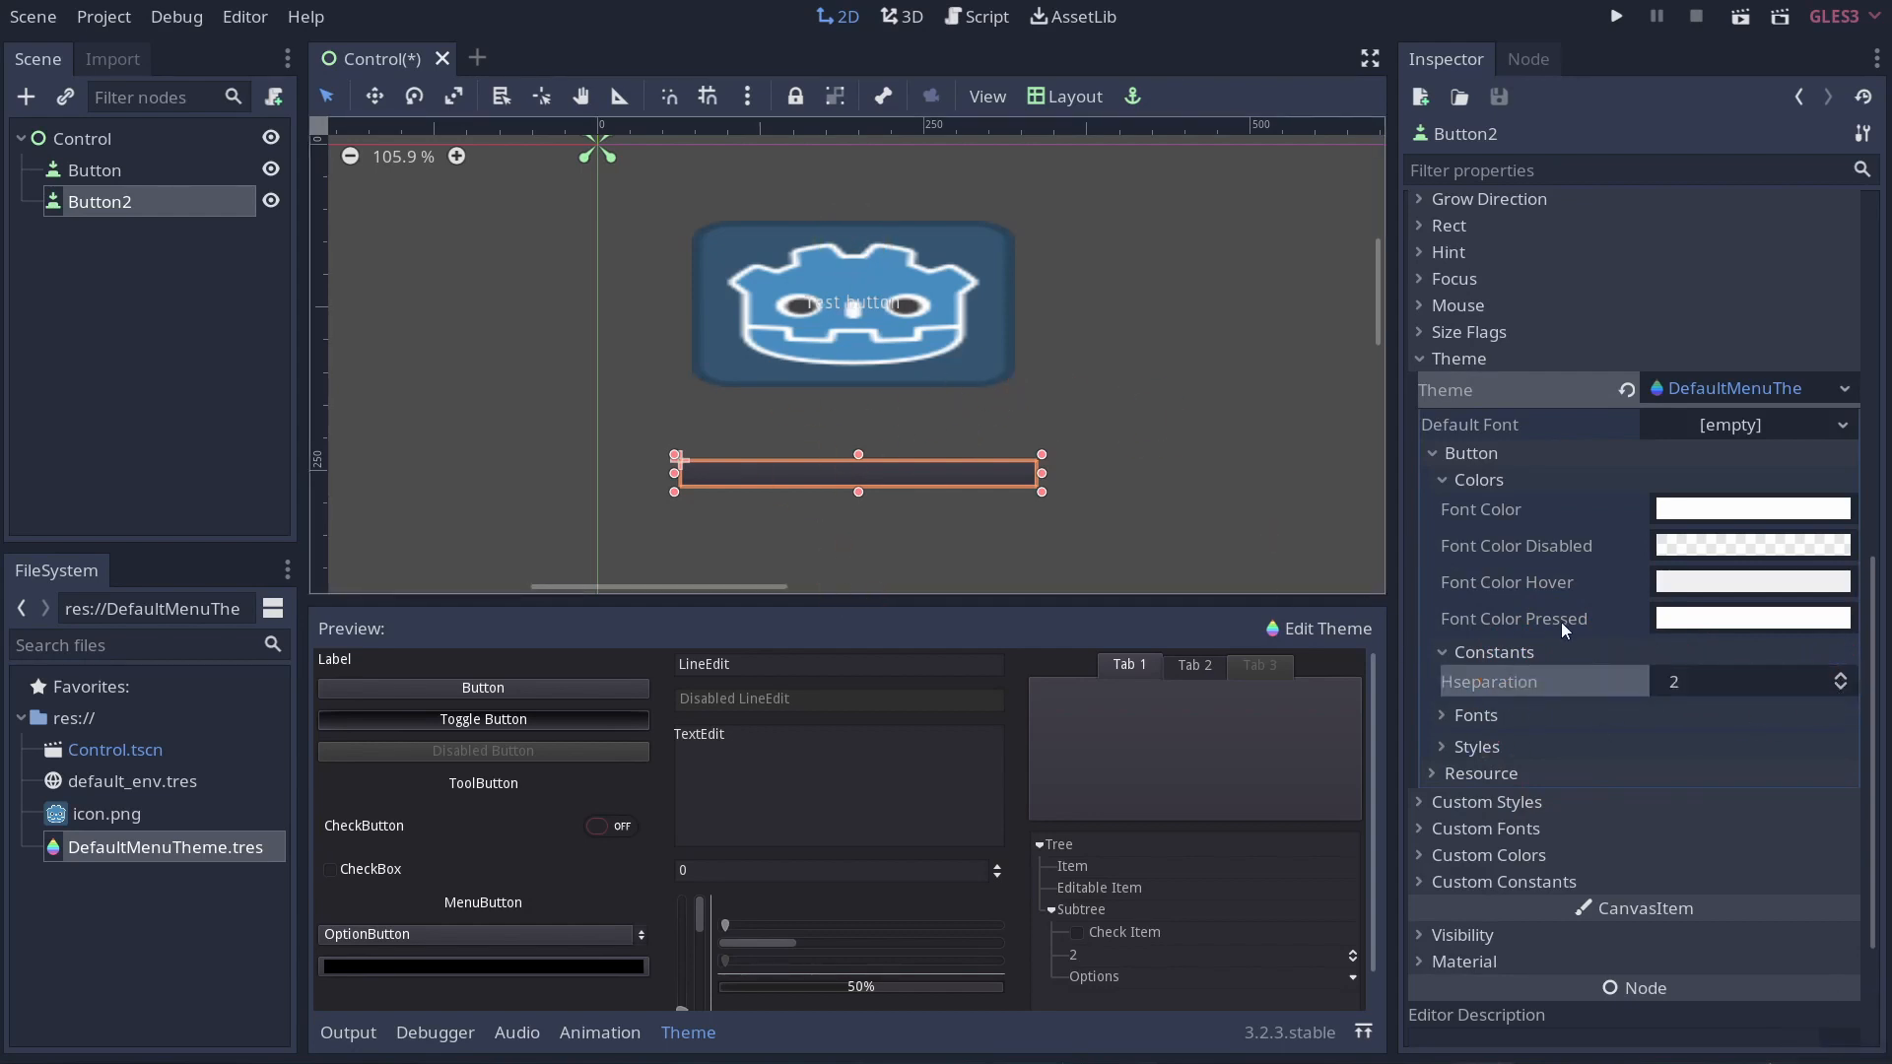
mouse_move(1563, 627)
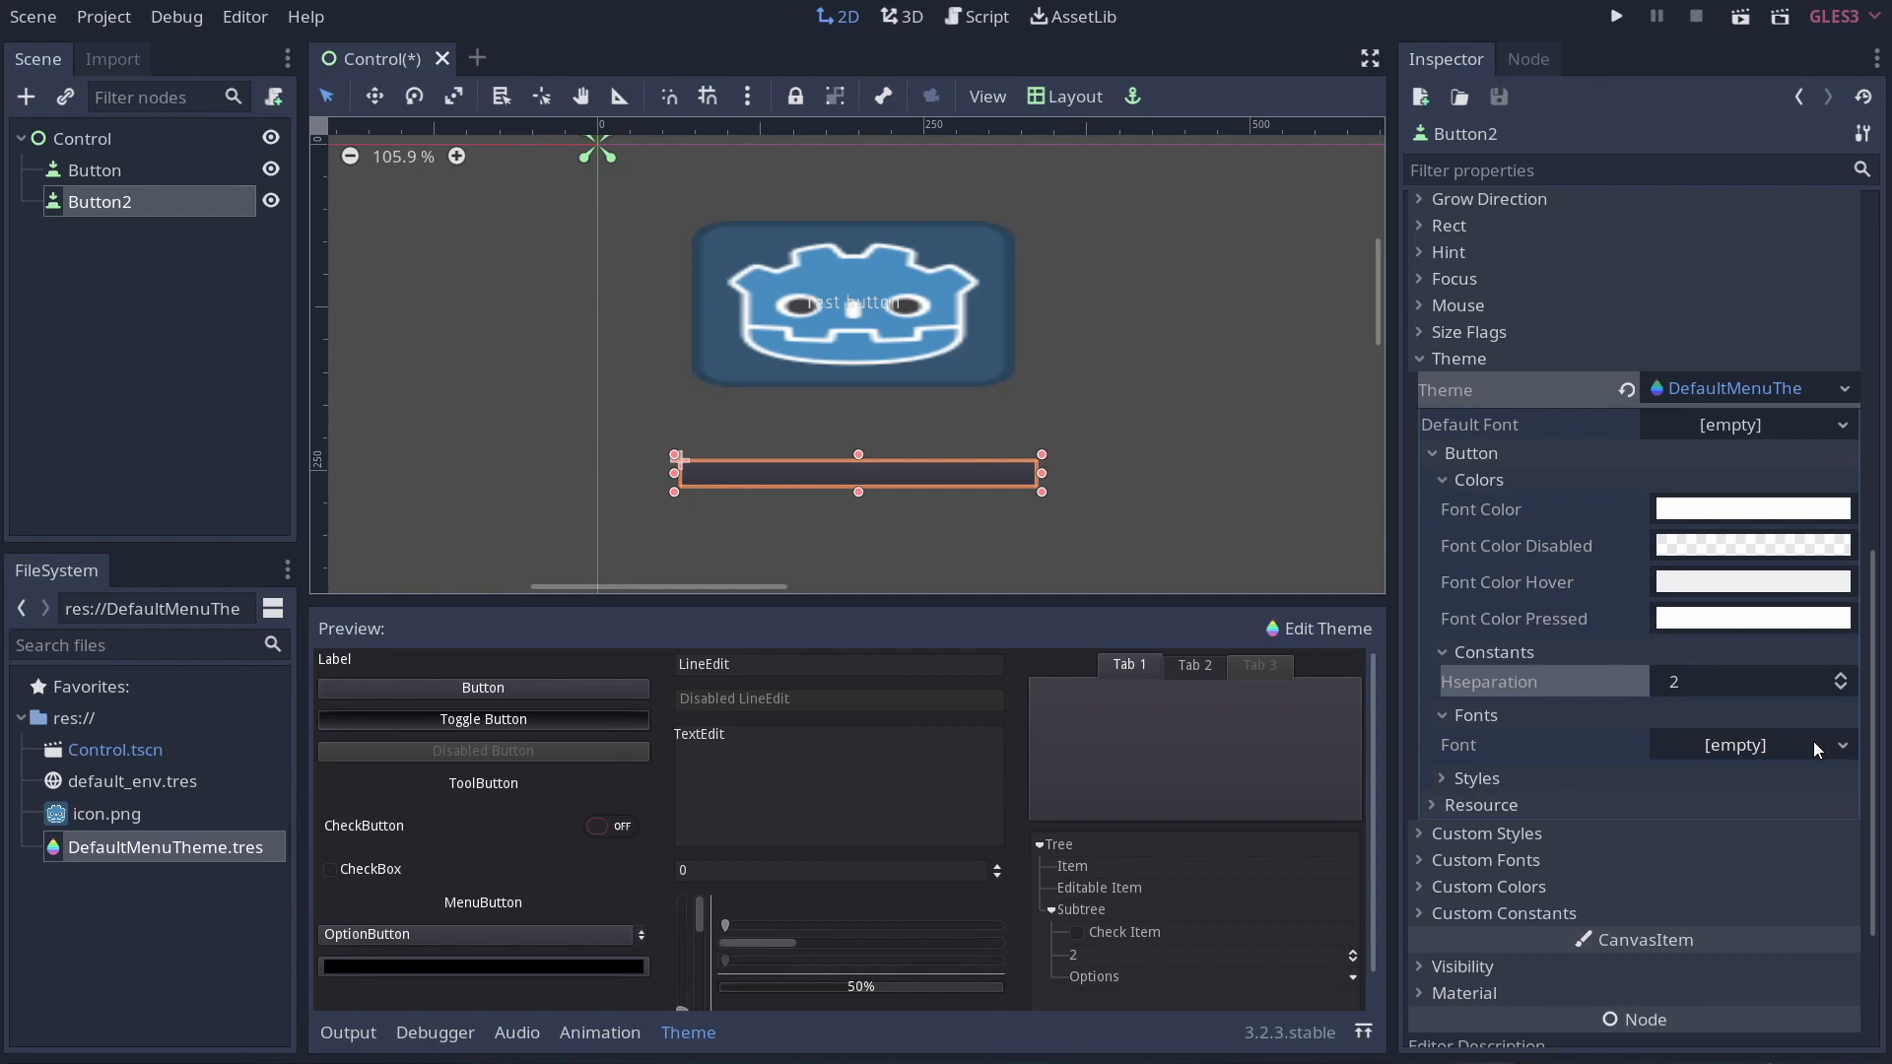
mouse_move(1810, 755)
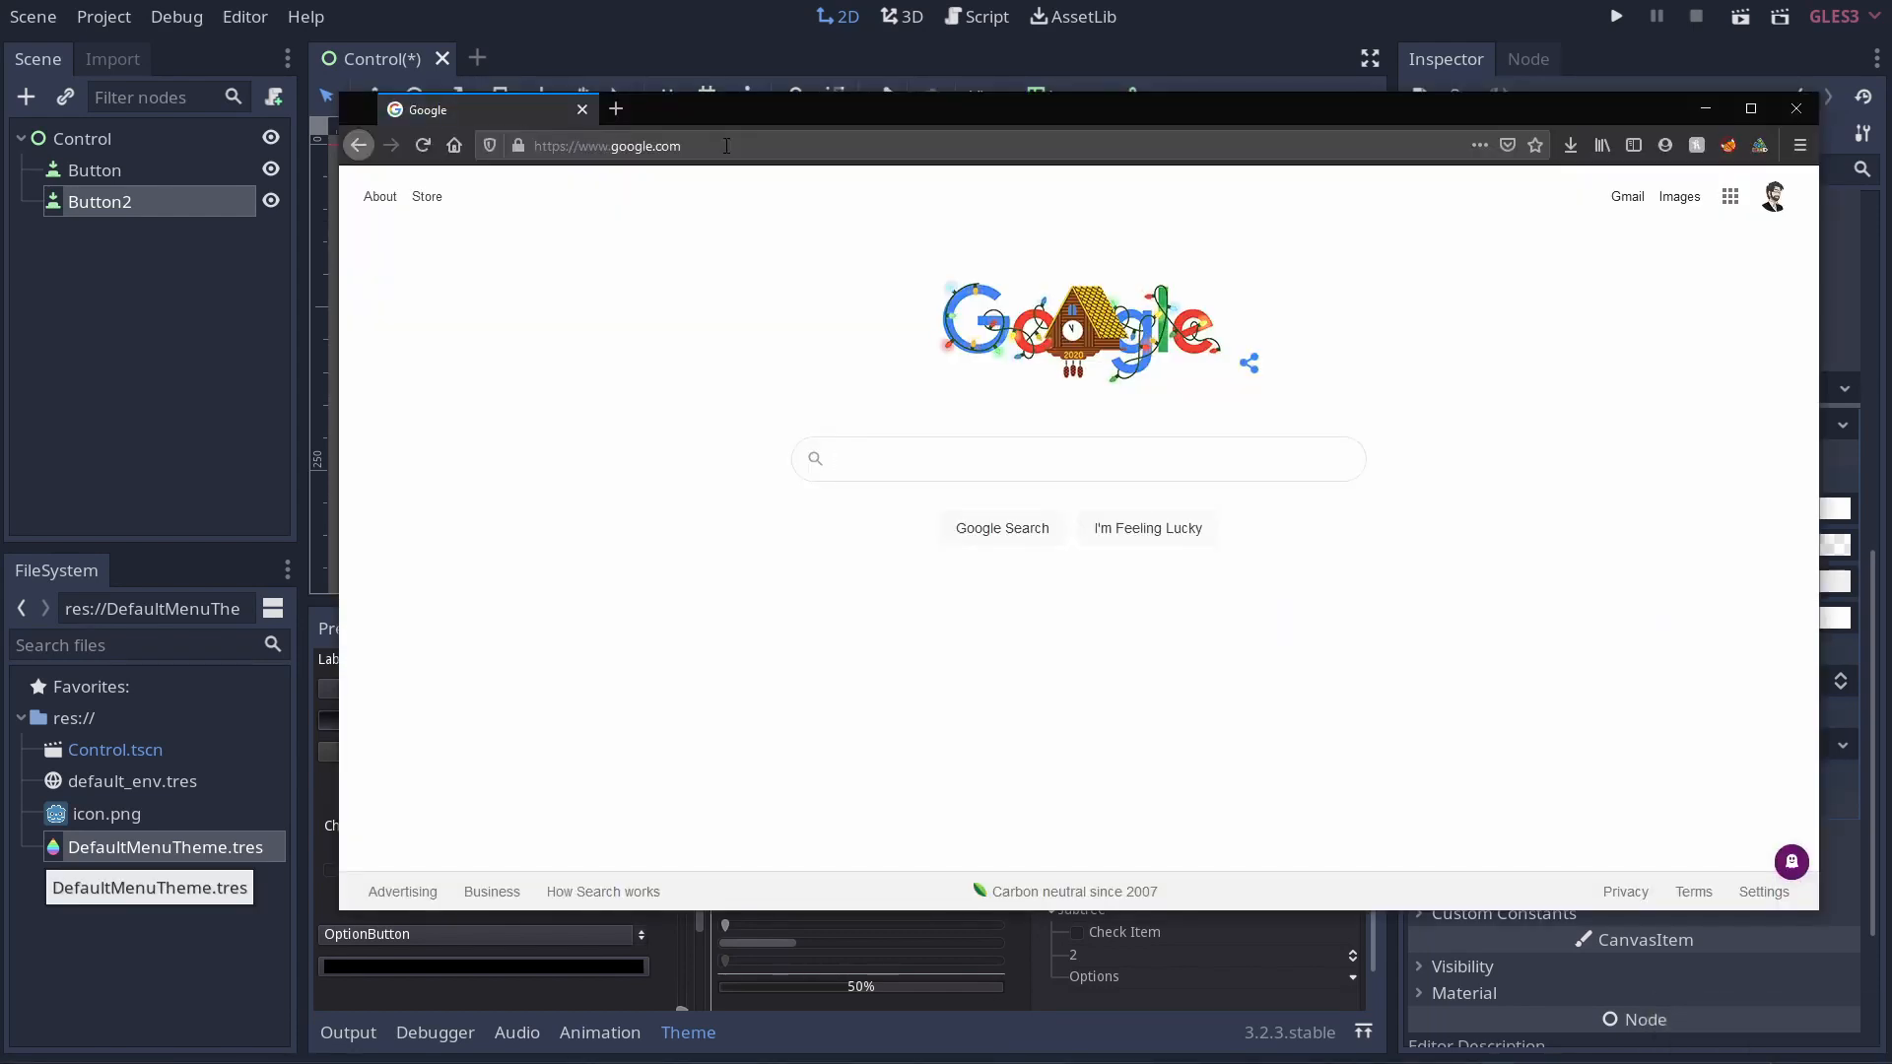
Find DaFont in the browser and download little_cupcakes.zip with Save File.
type("dafont")
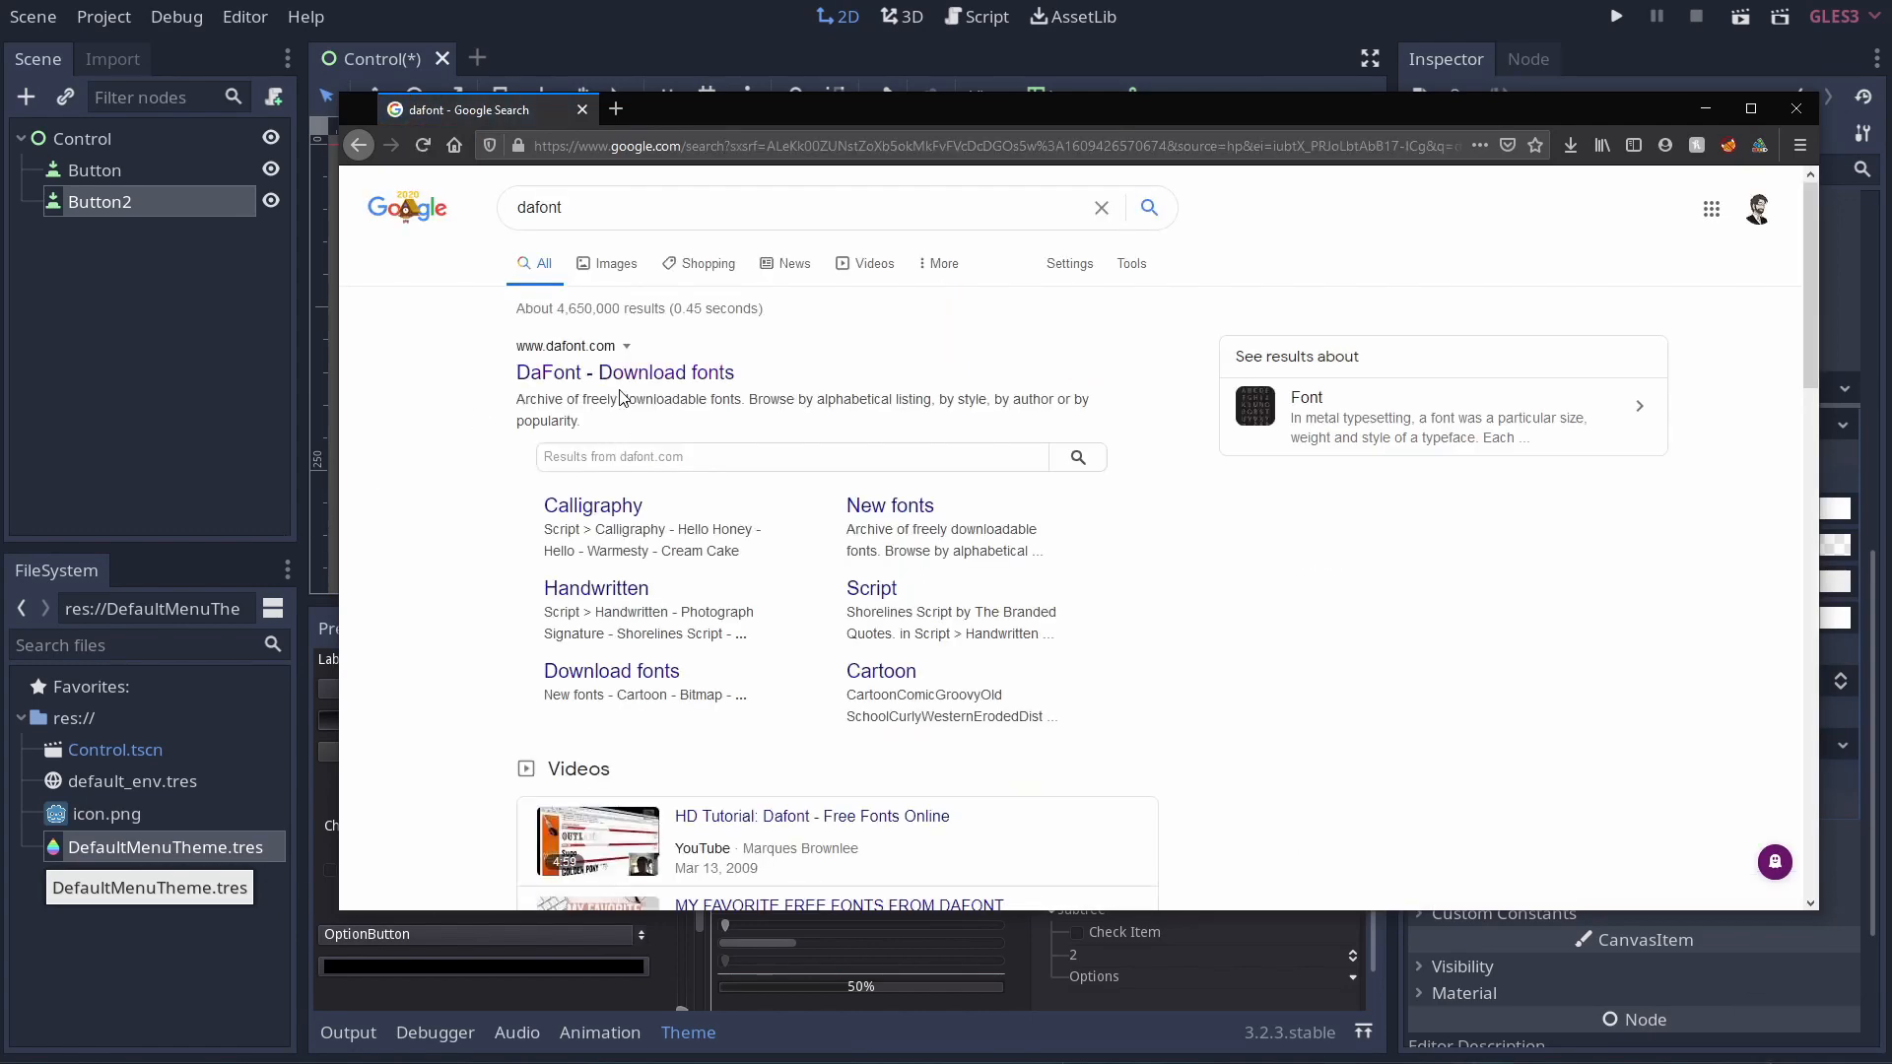
left_click(625, 372)
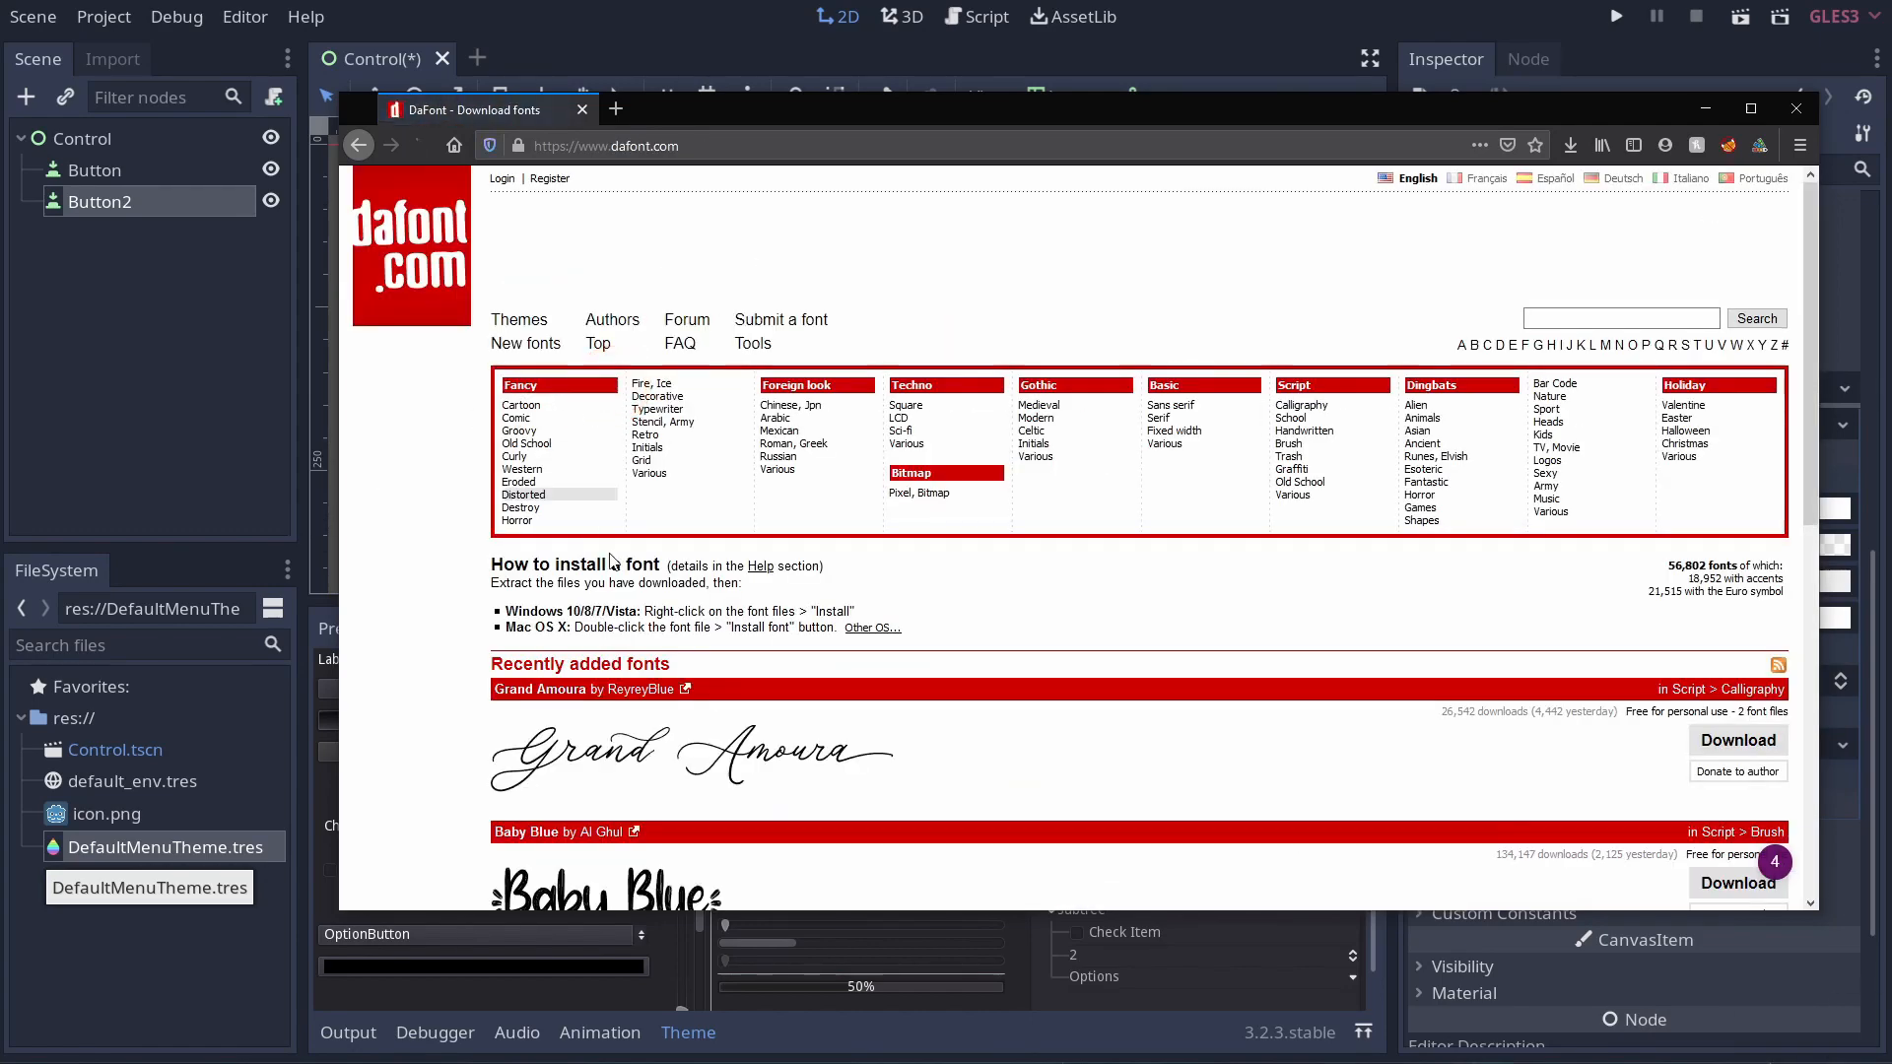
scroll("down", 3)
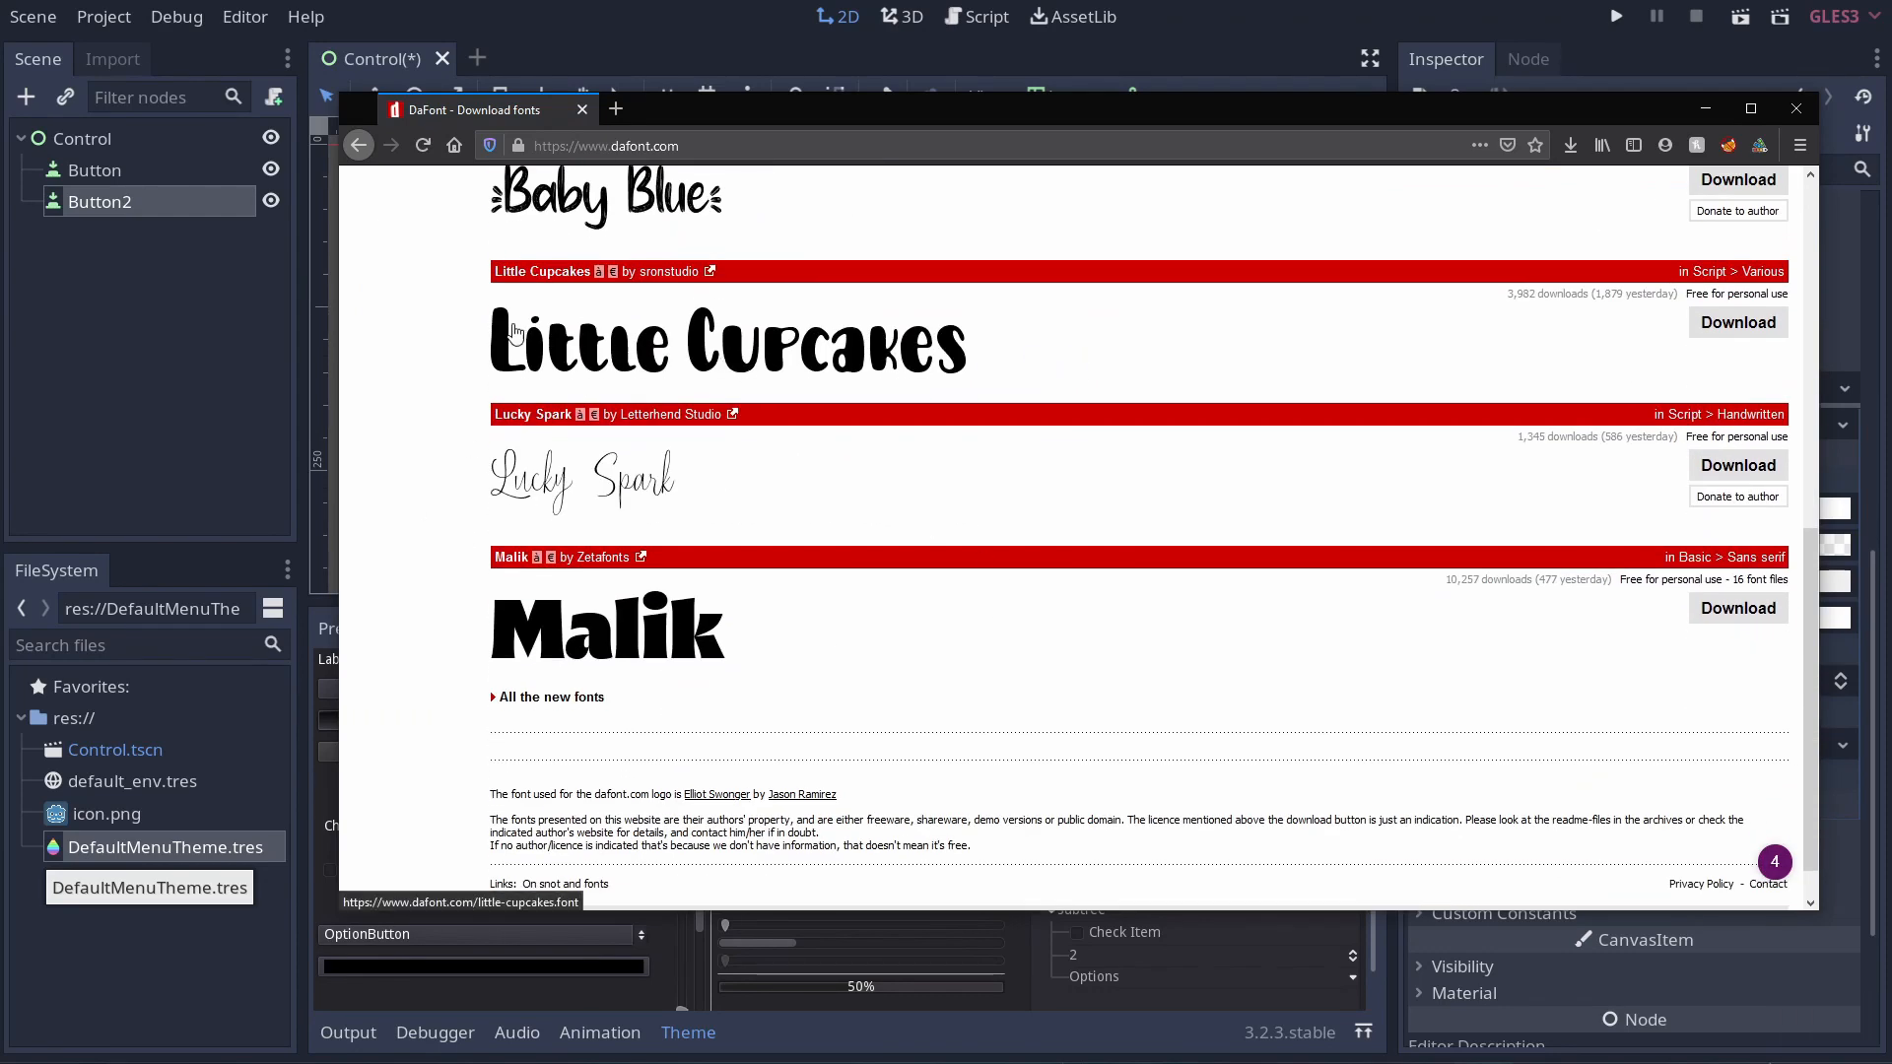
left_click(1736, 322)
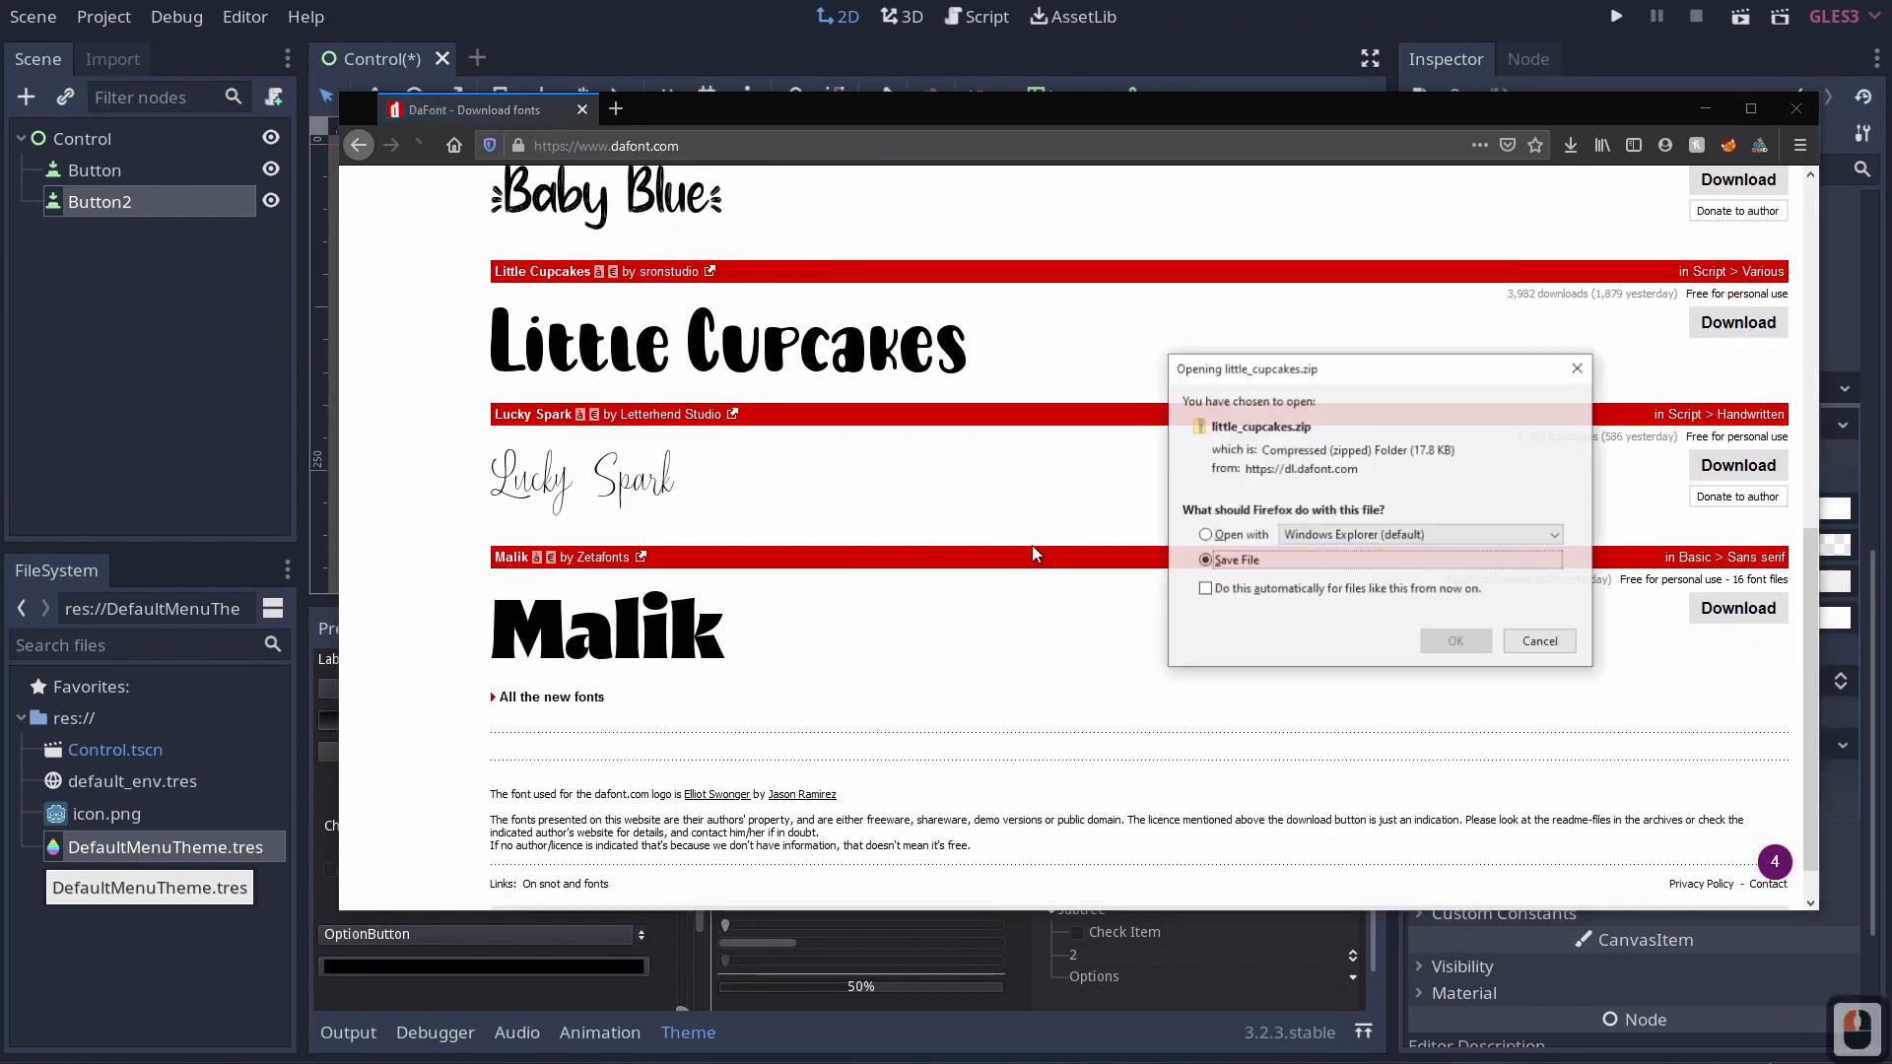
left_click(1454, 640)
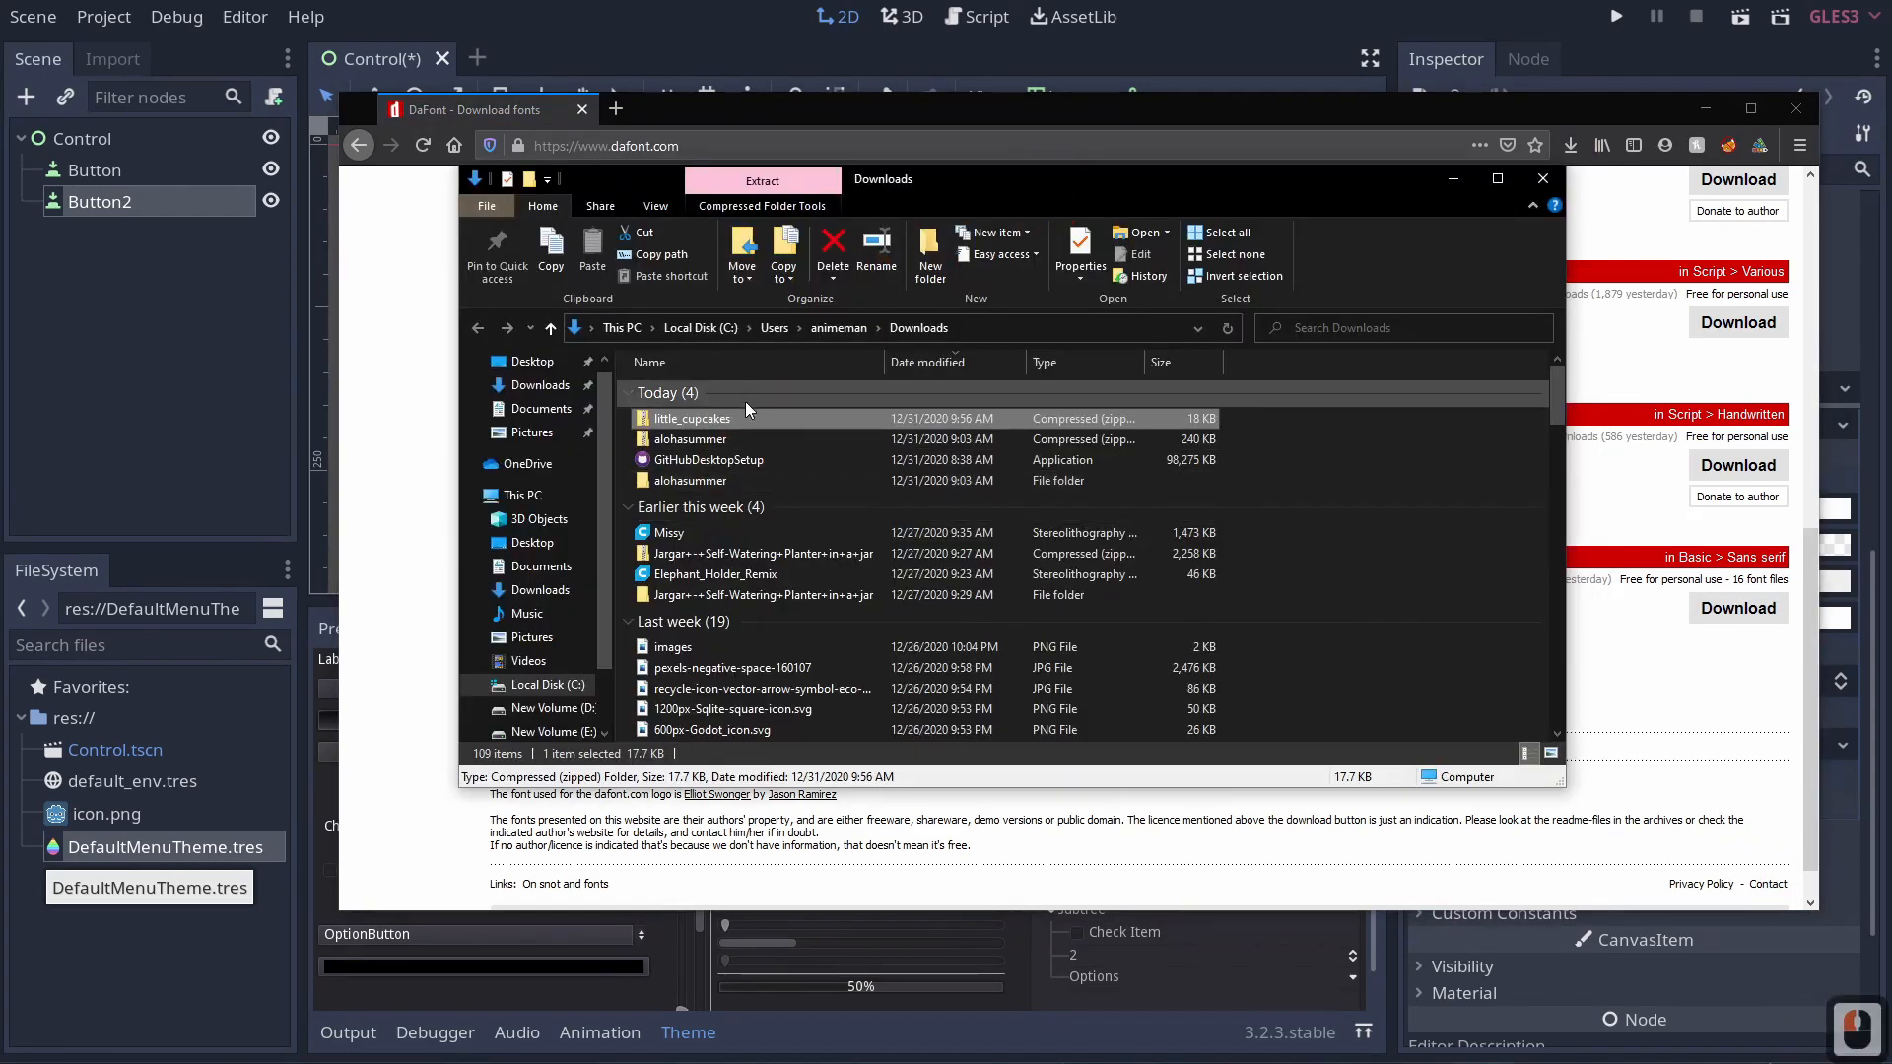
Extract the little_cupcakes zip into the suggested little_cupcakes folder with Extract All.
right_click(692, 418)
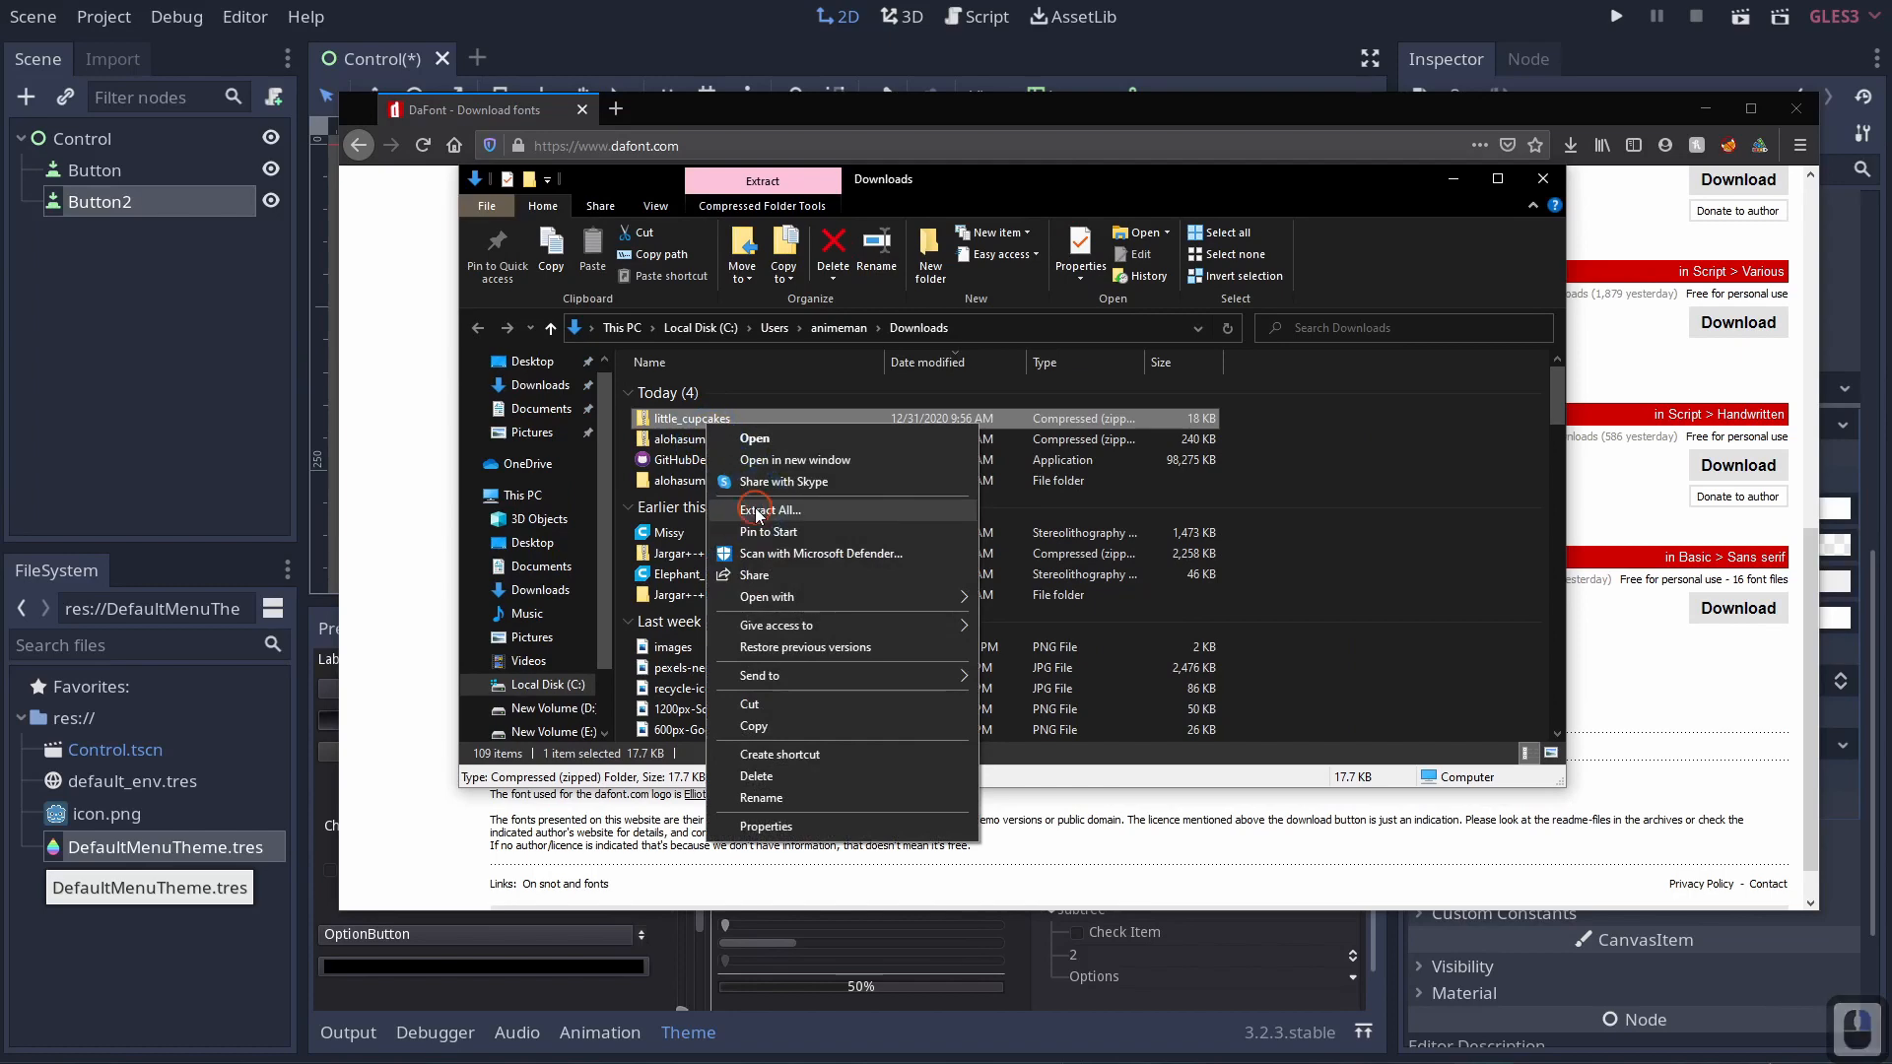
left_click(768, 509)
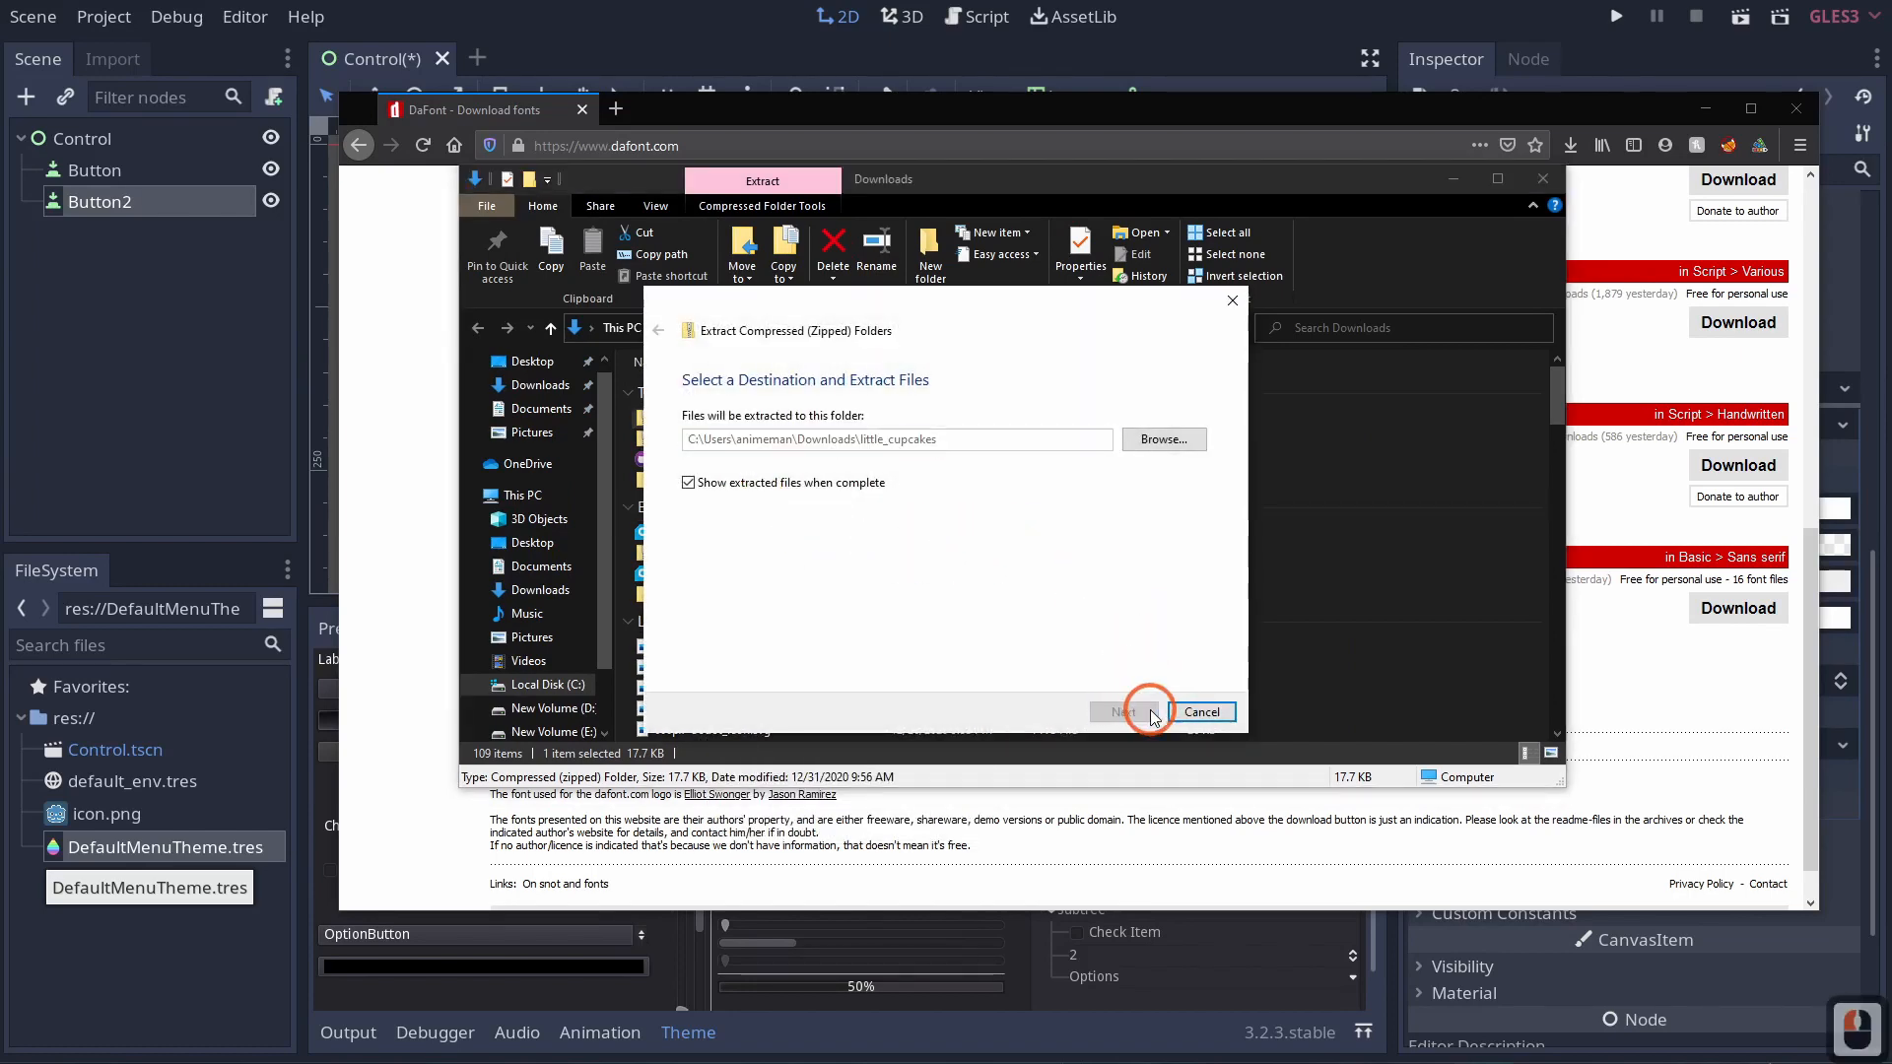
left_click(1116, 712)
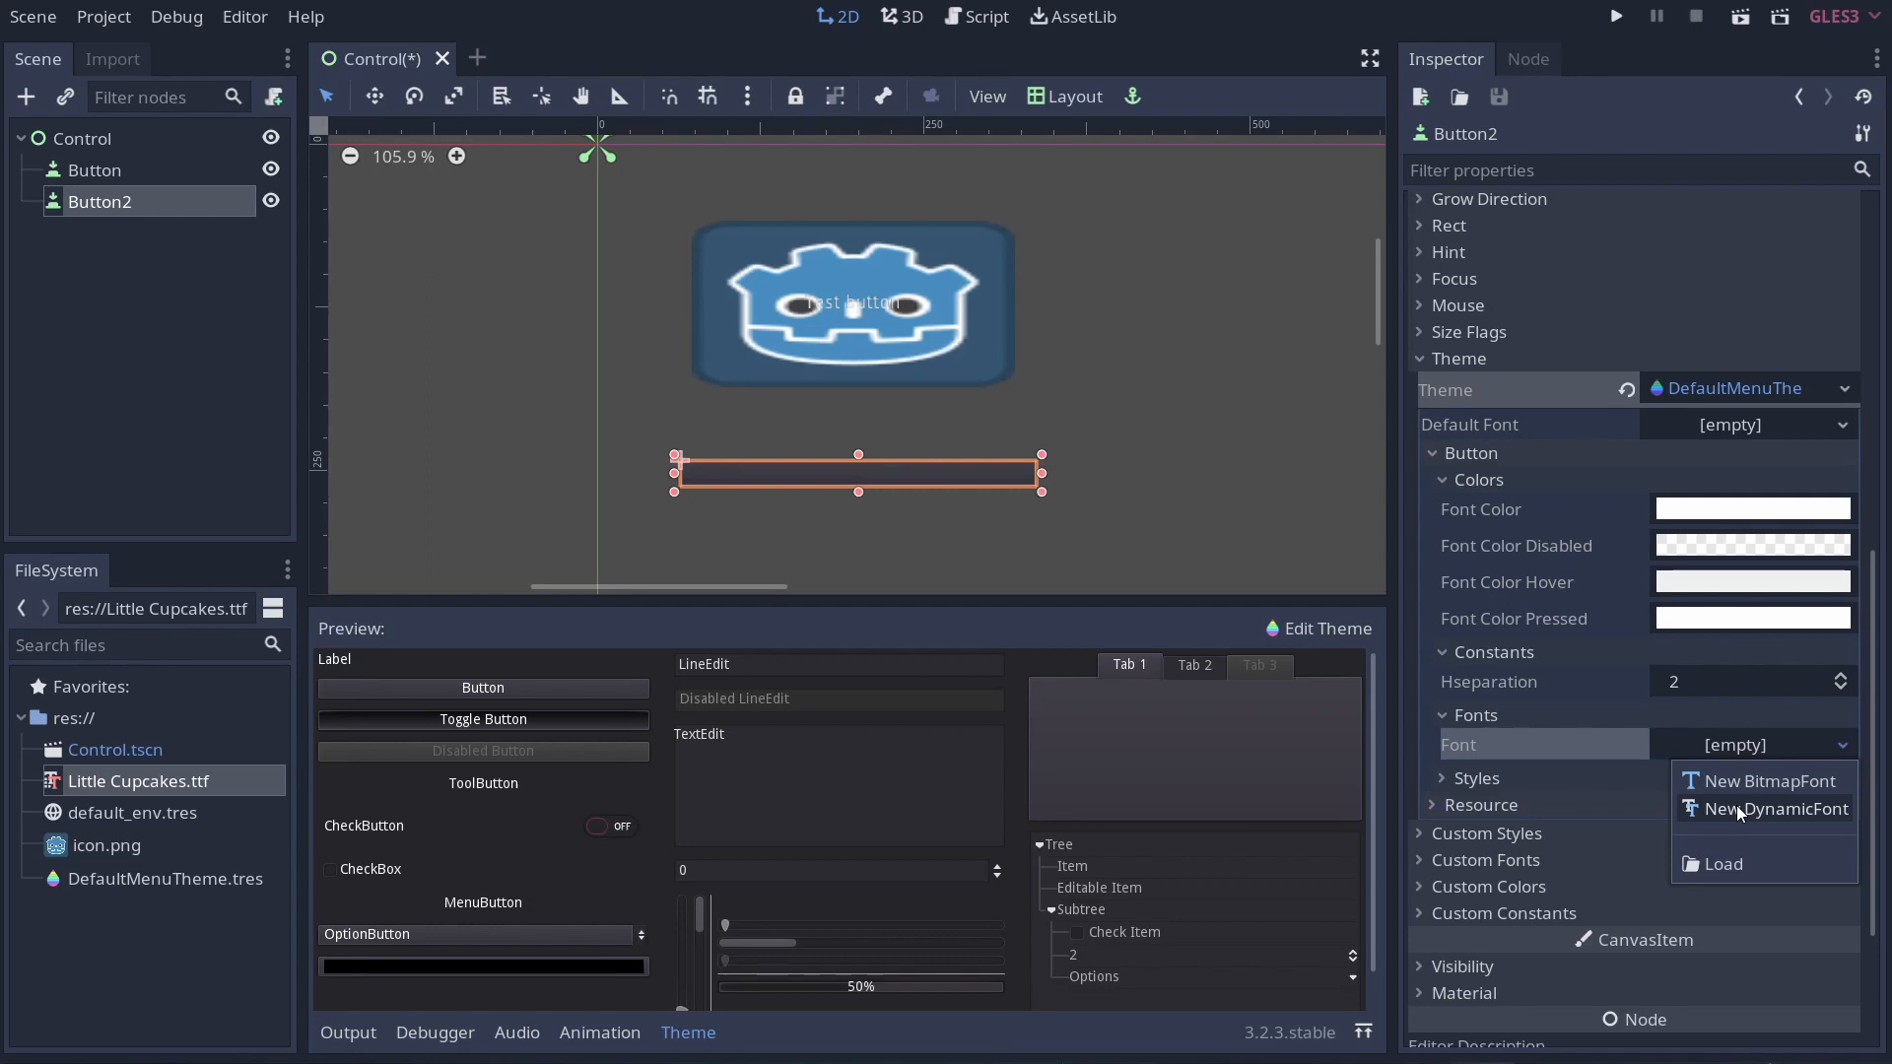
Give the Button font a new DynamicFont using Little Cupcakes.ttf at size 17 with an outline.
left_click(1774, 808)
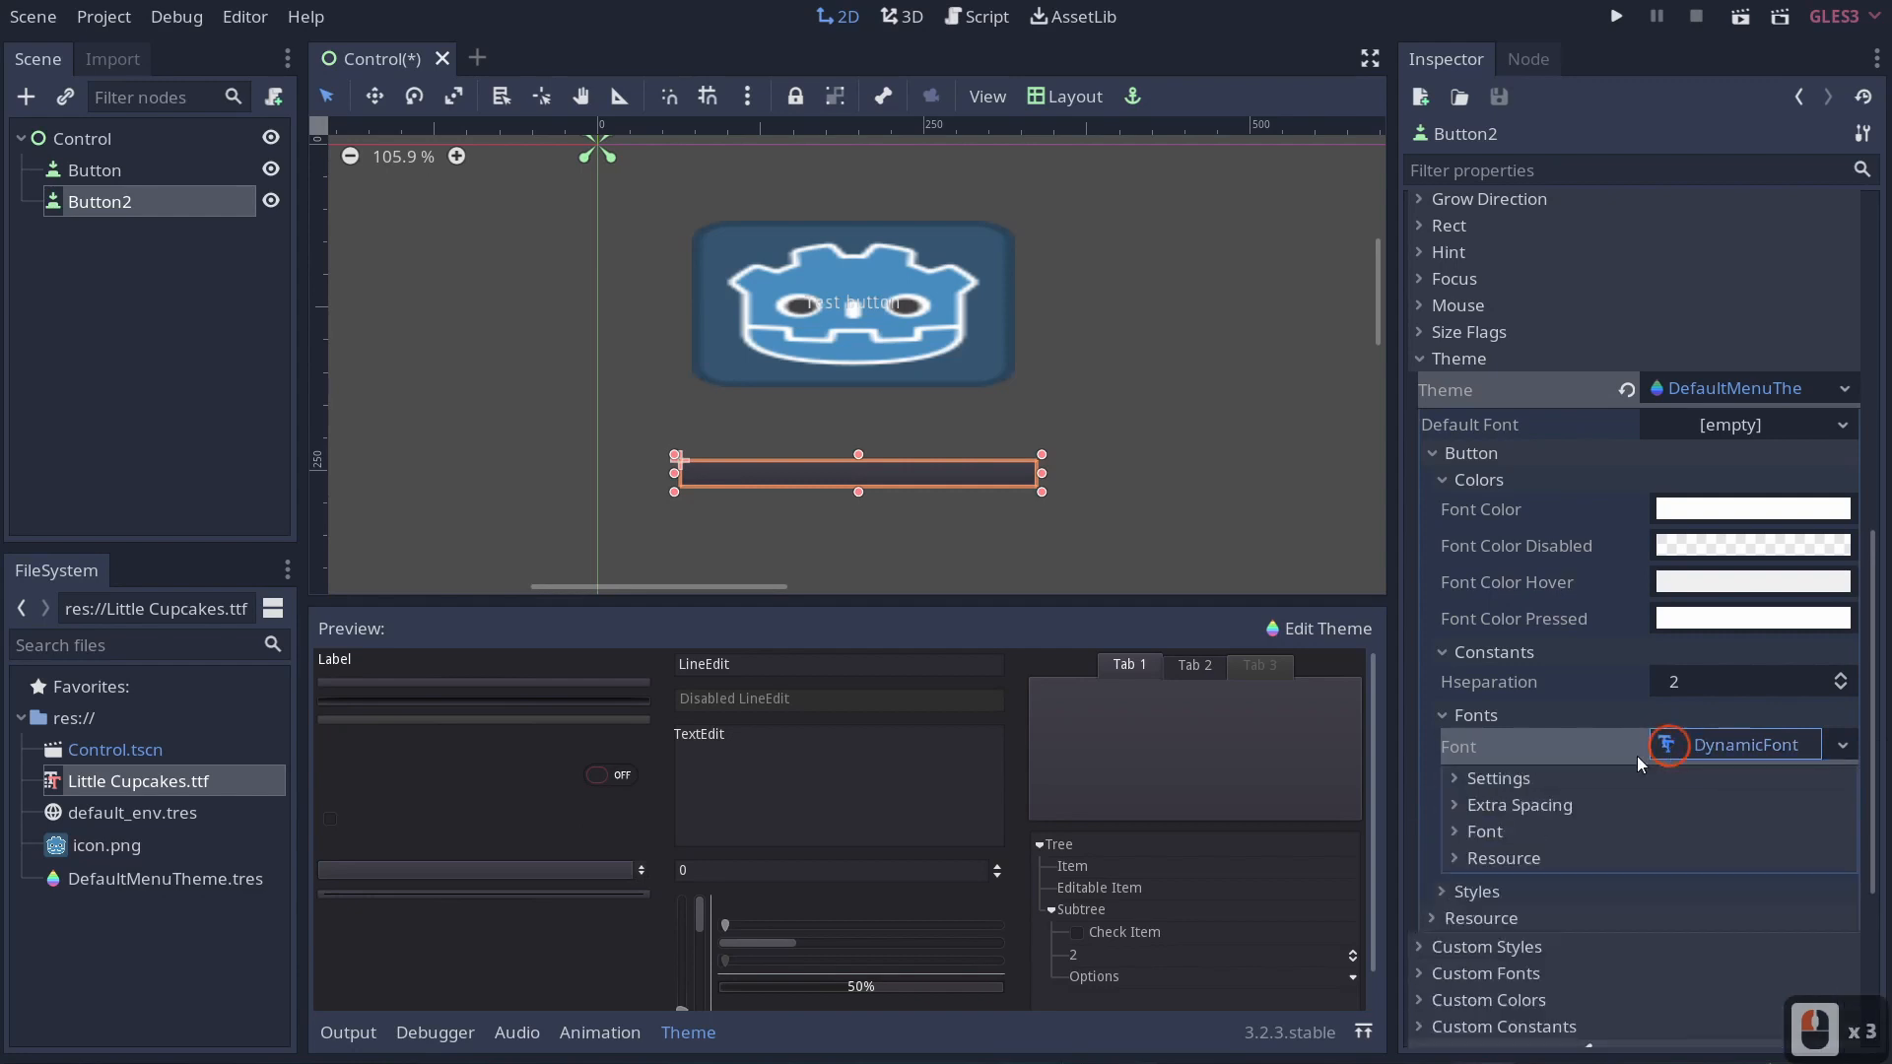
left_click(1498, 776)
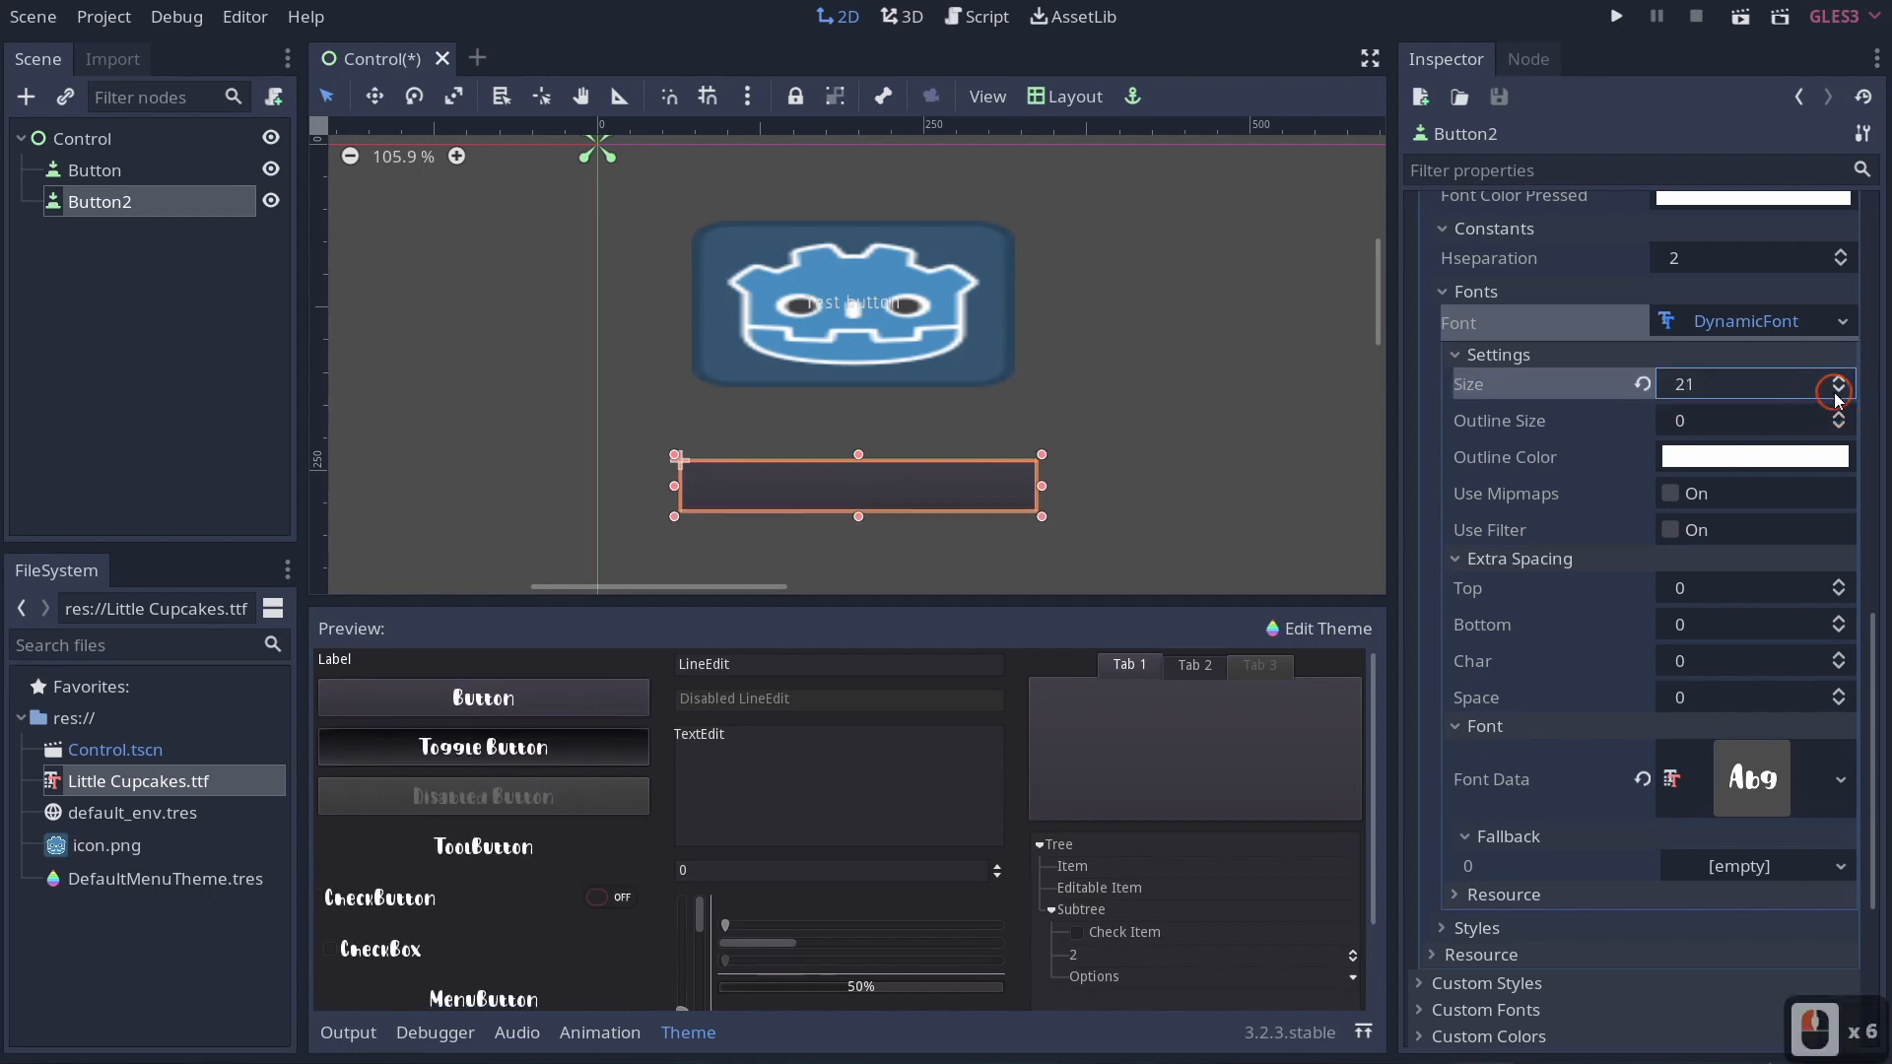
left_click(1841, 390)
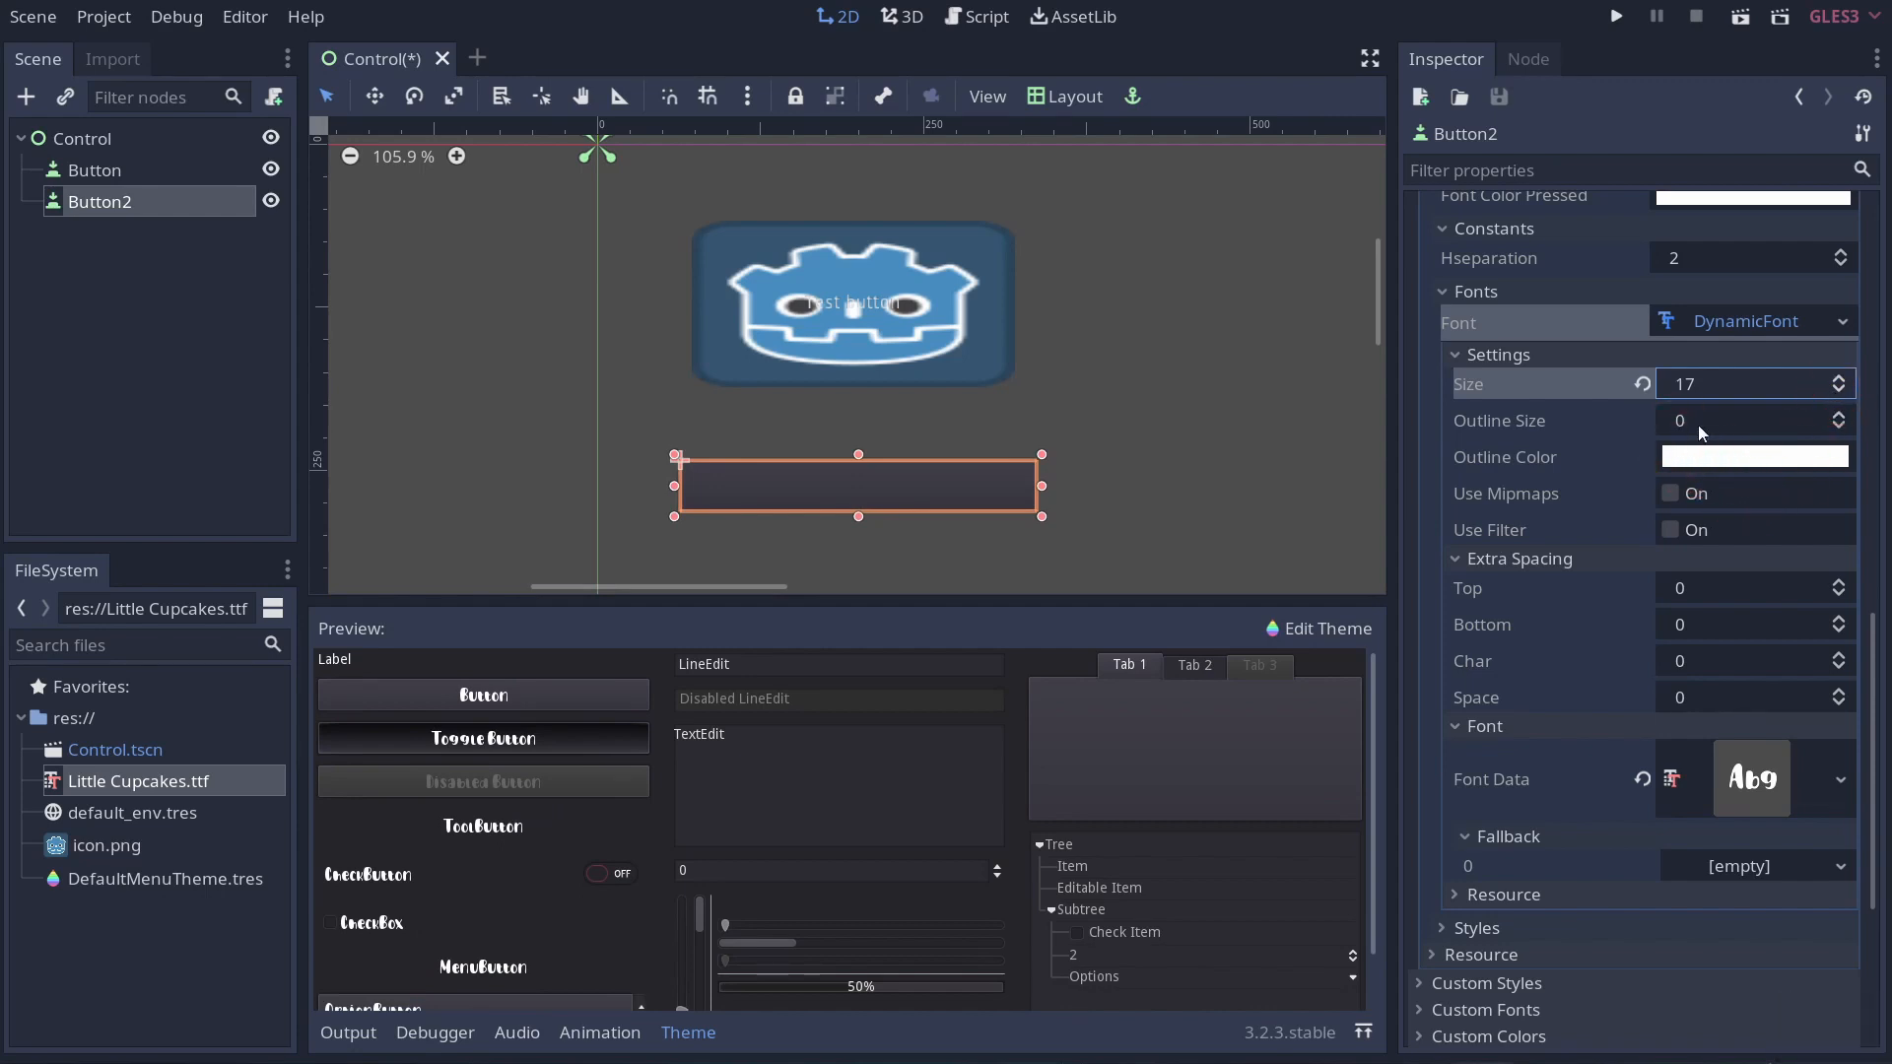
left_click(1841, 416)
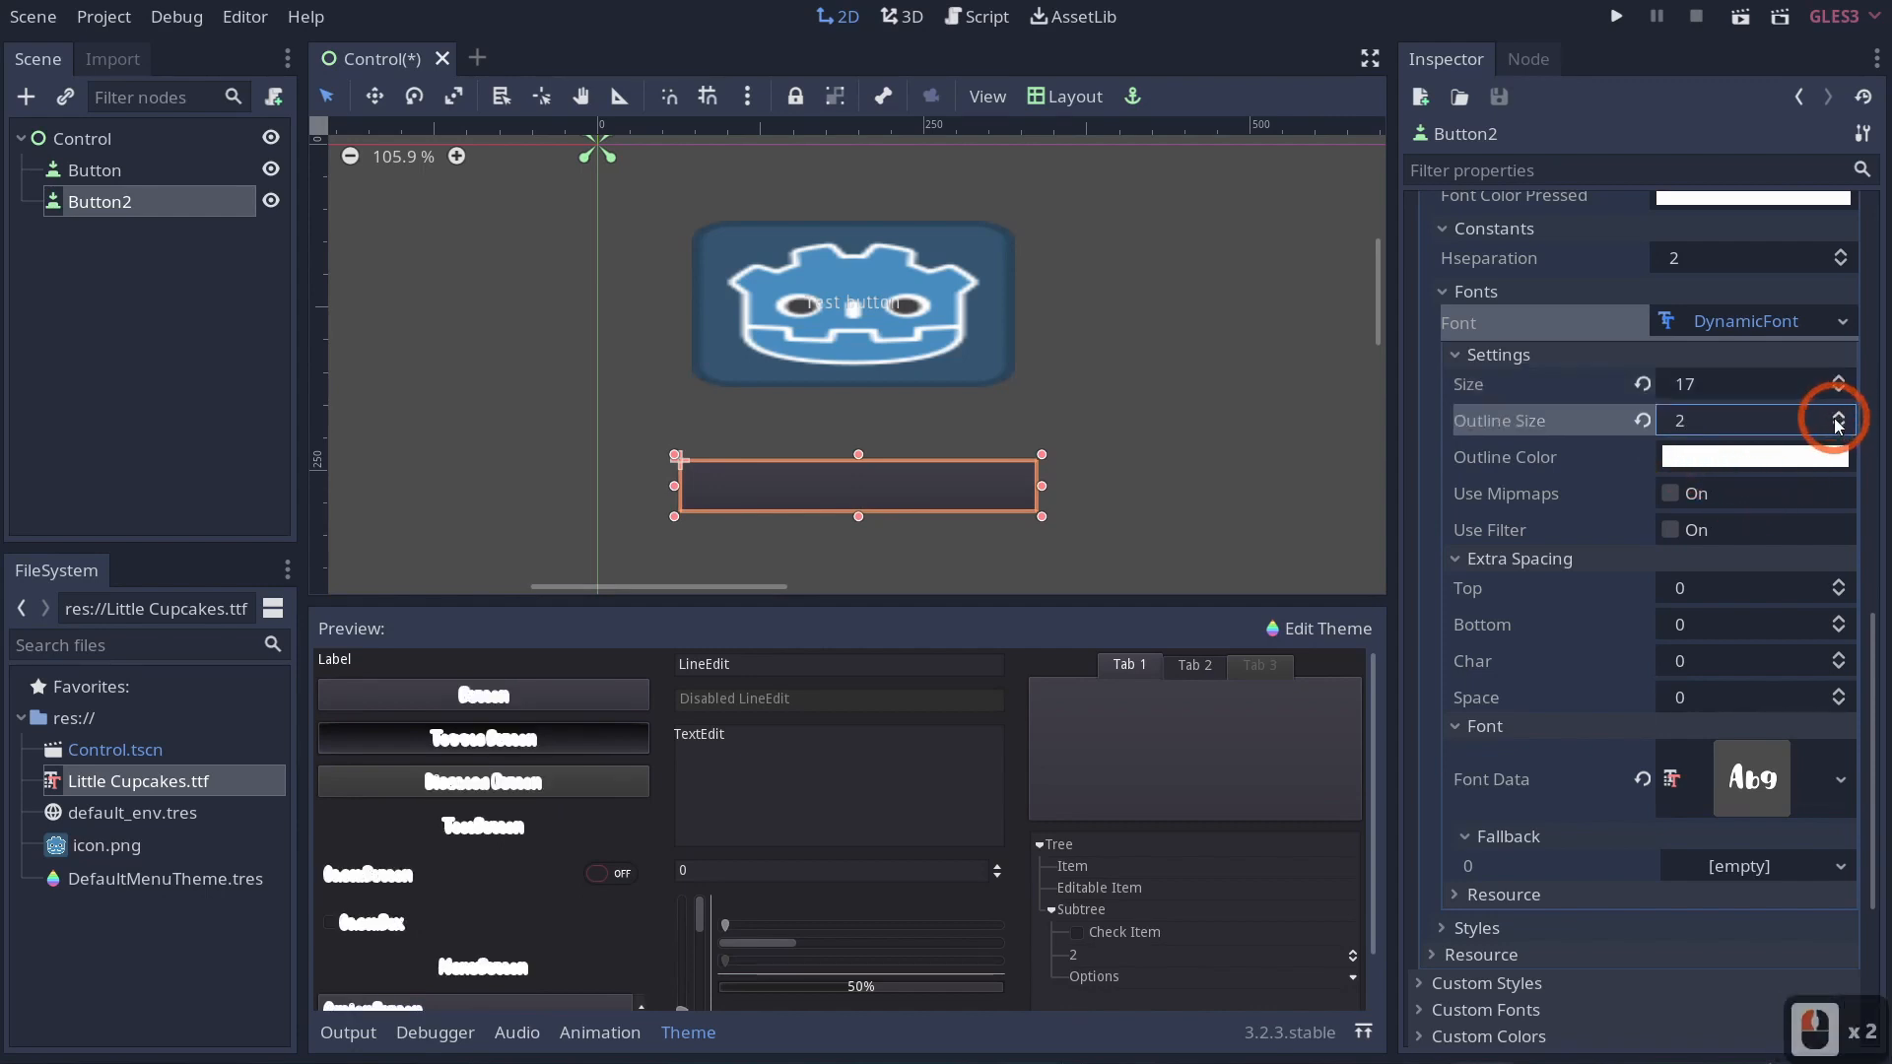
left_click(1754, 455)
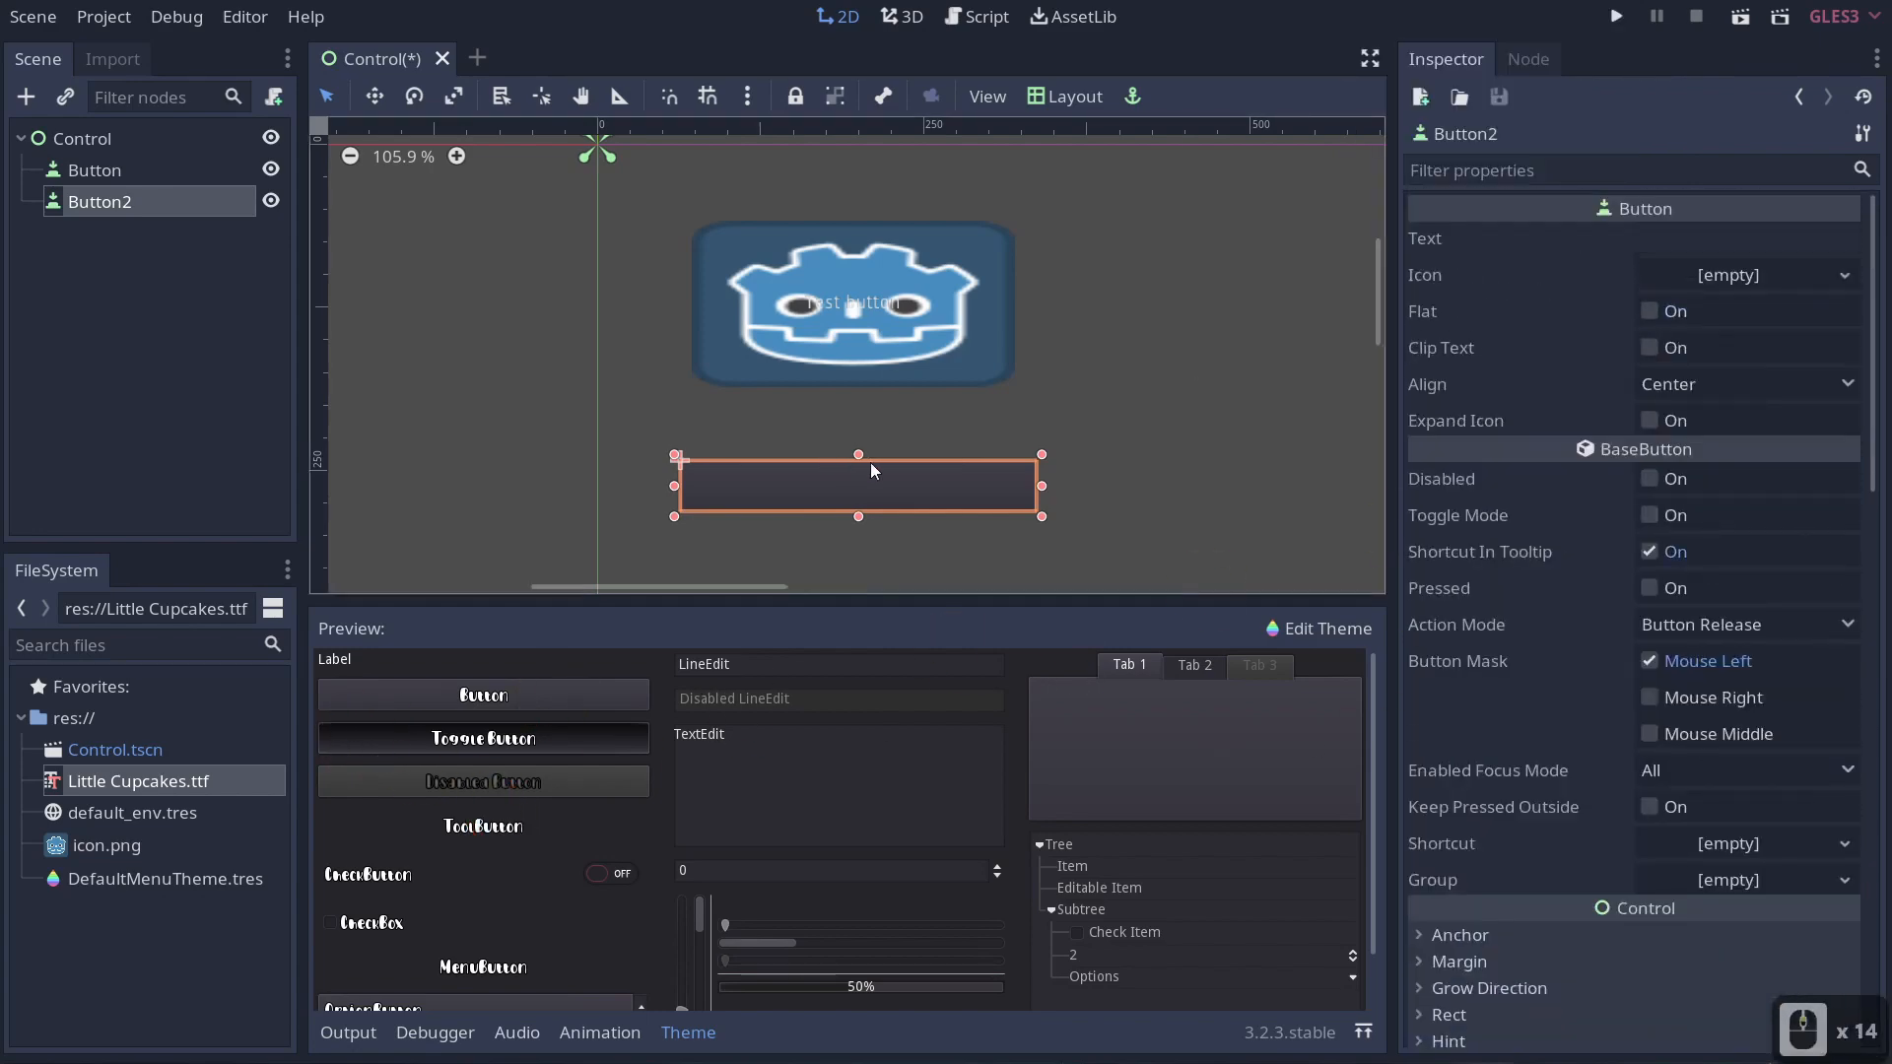
Set Button2's Text property to 'how it would look' so it renders in the theme font.
left_click(1745, 238)
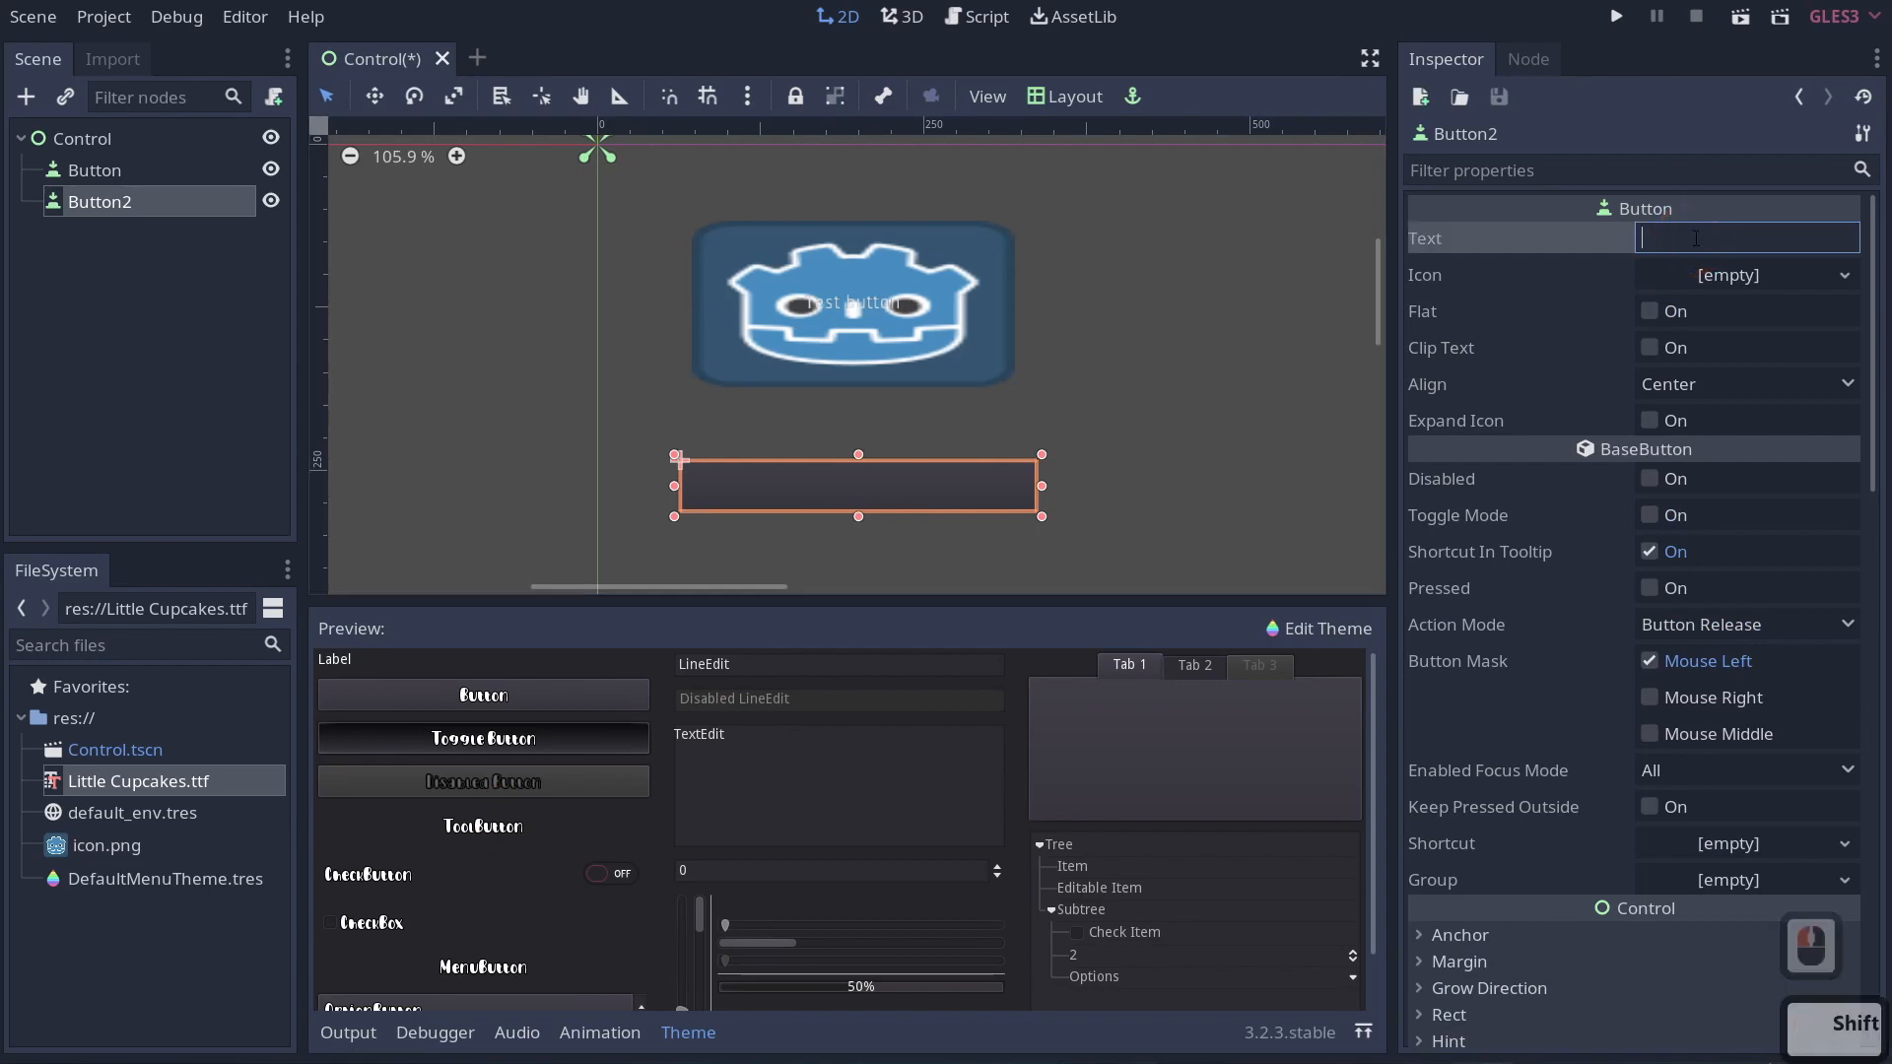
type("Text")
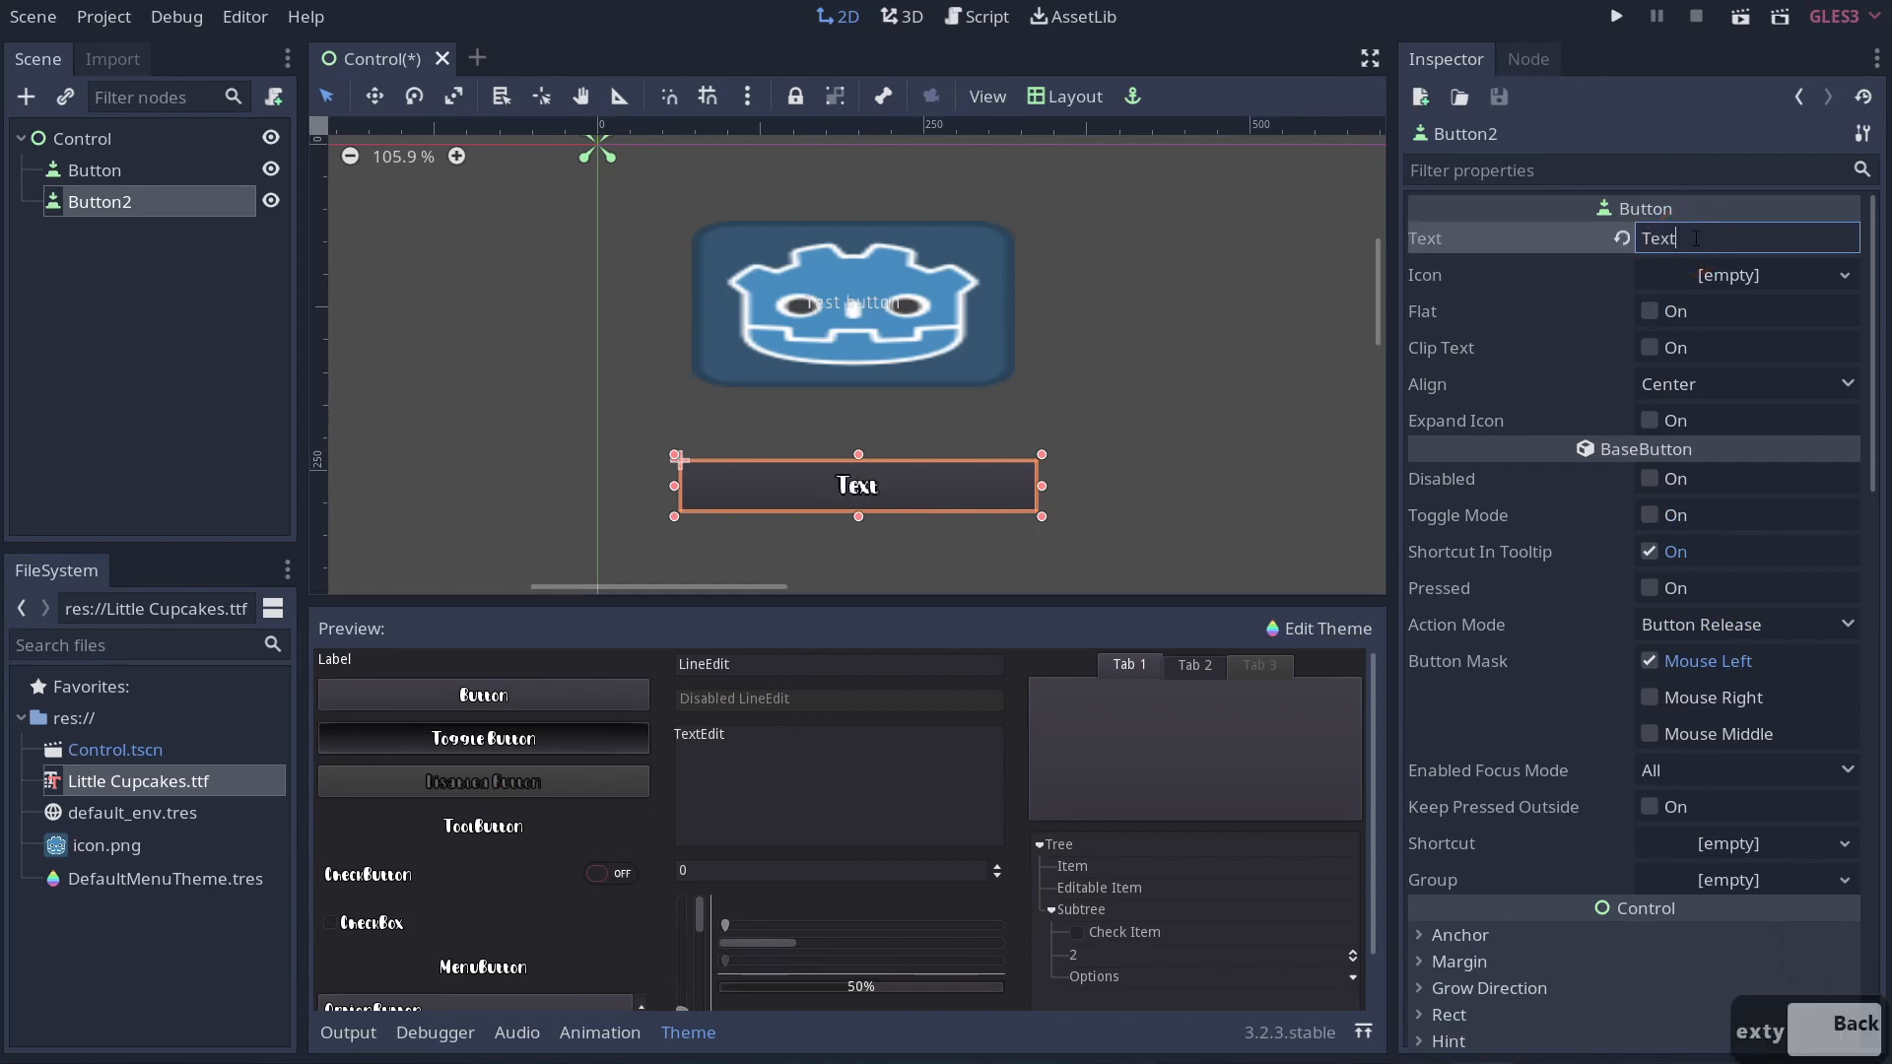
type("how")
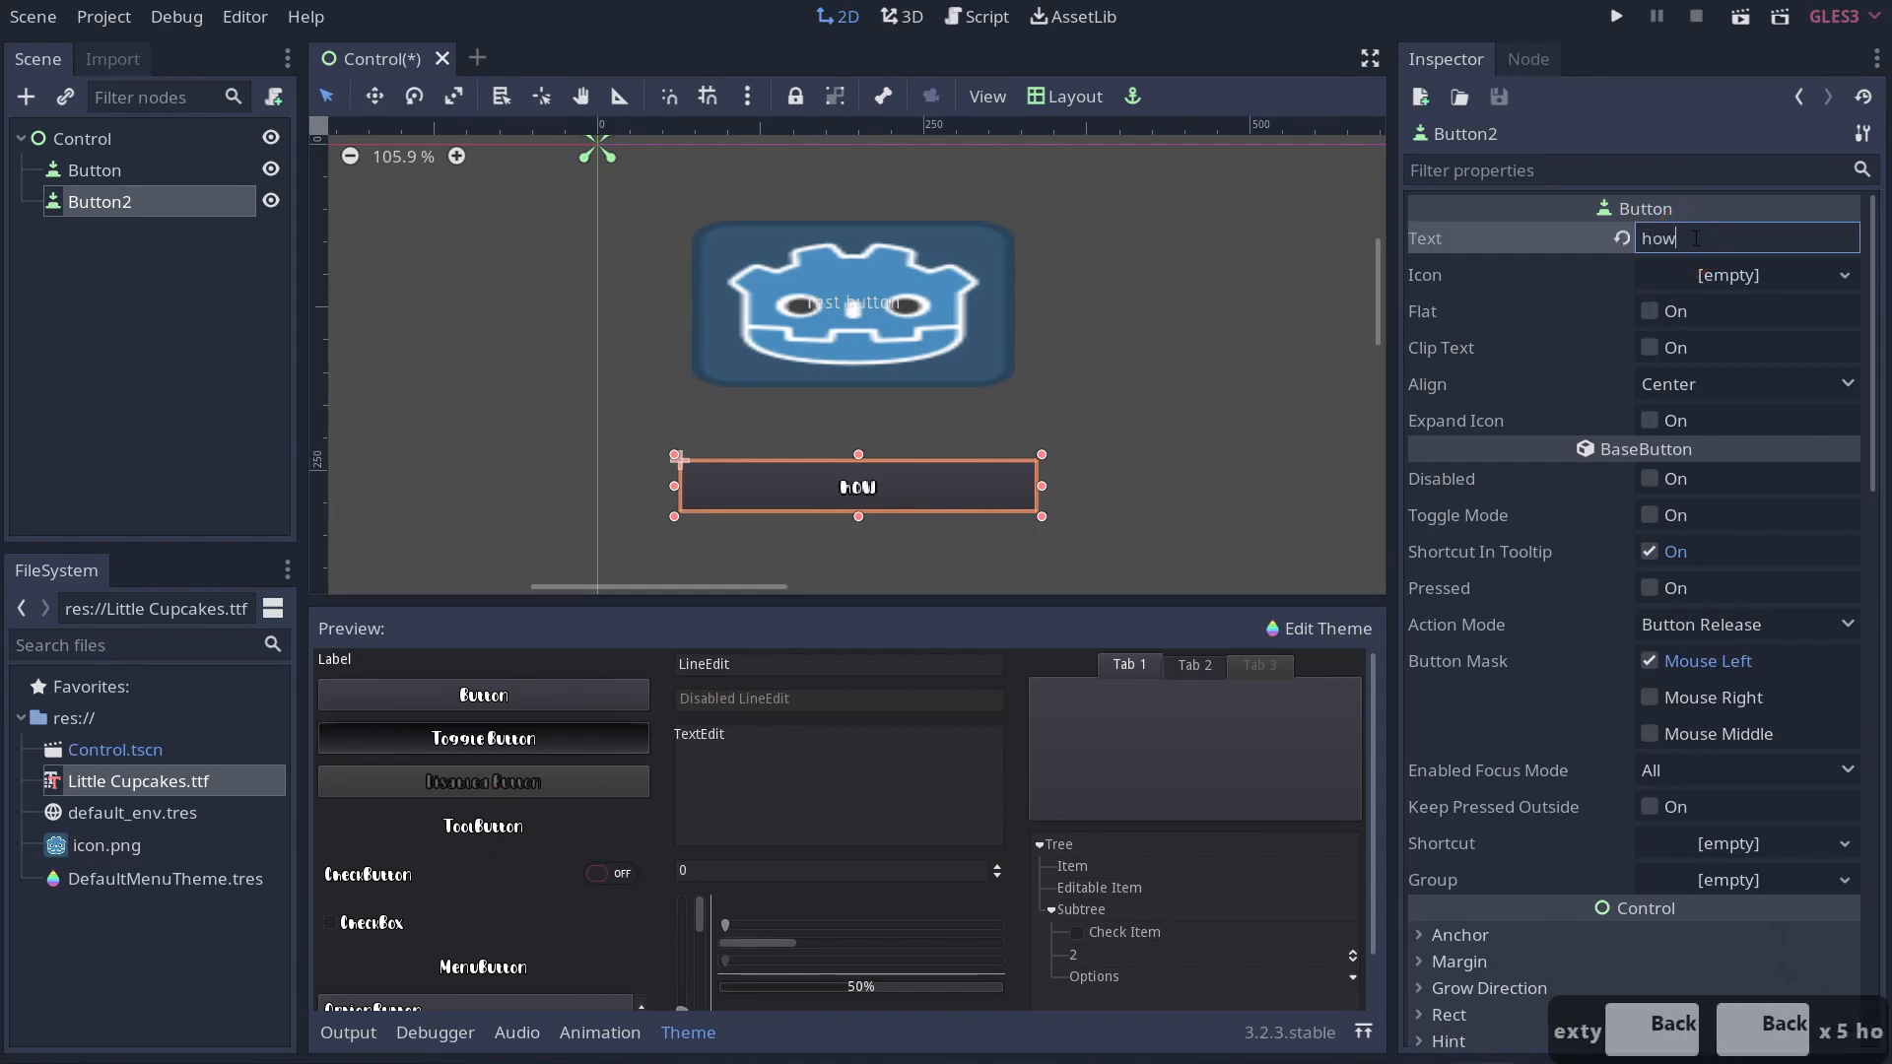
type("it would look")
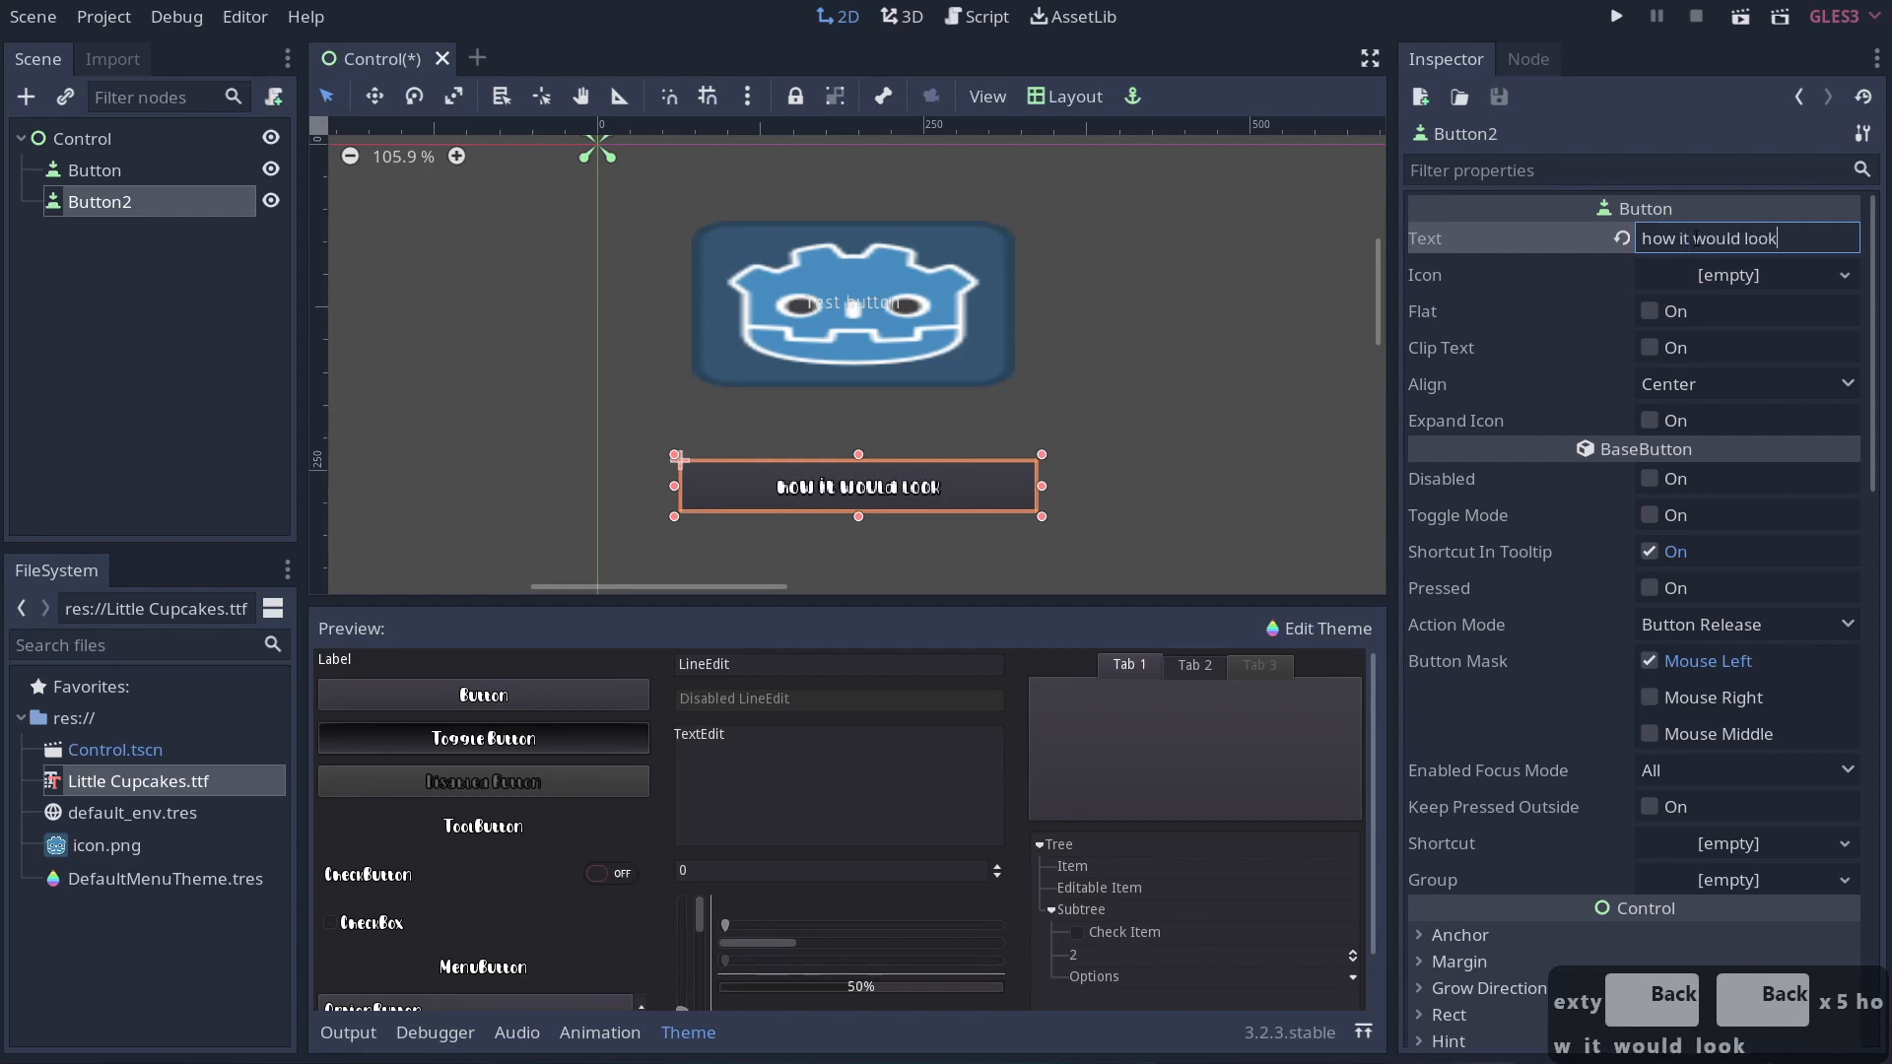
scroll("down", 3)
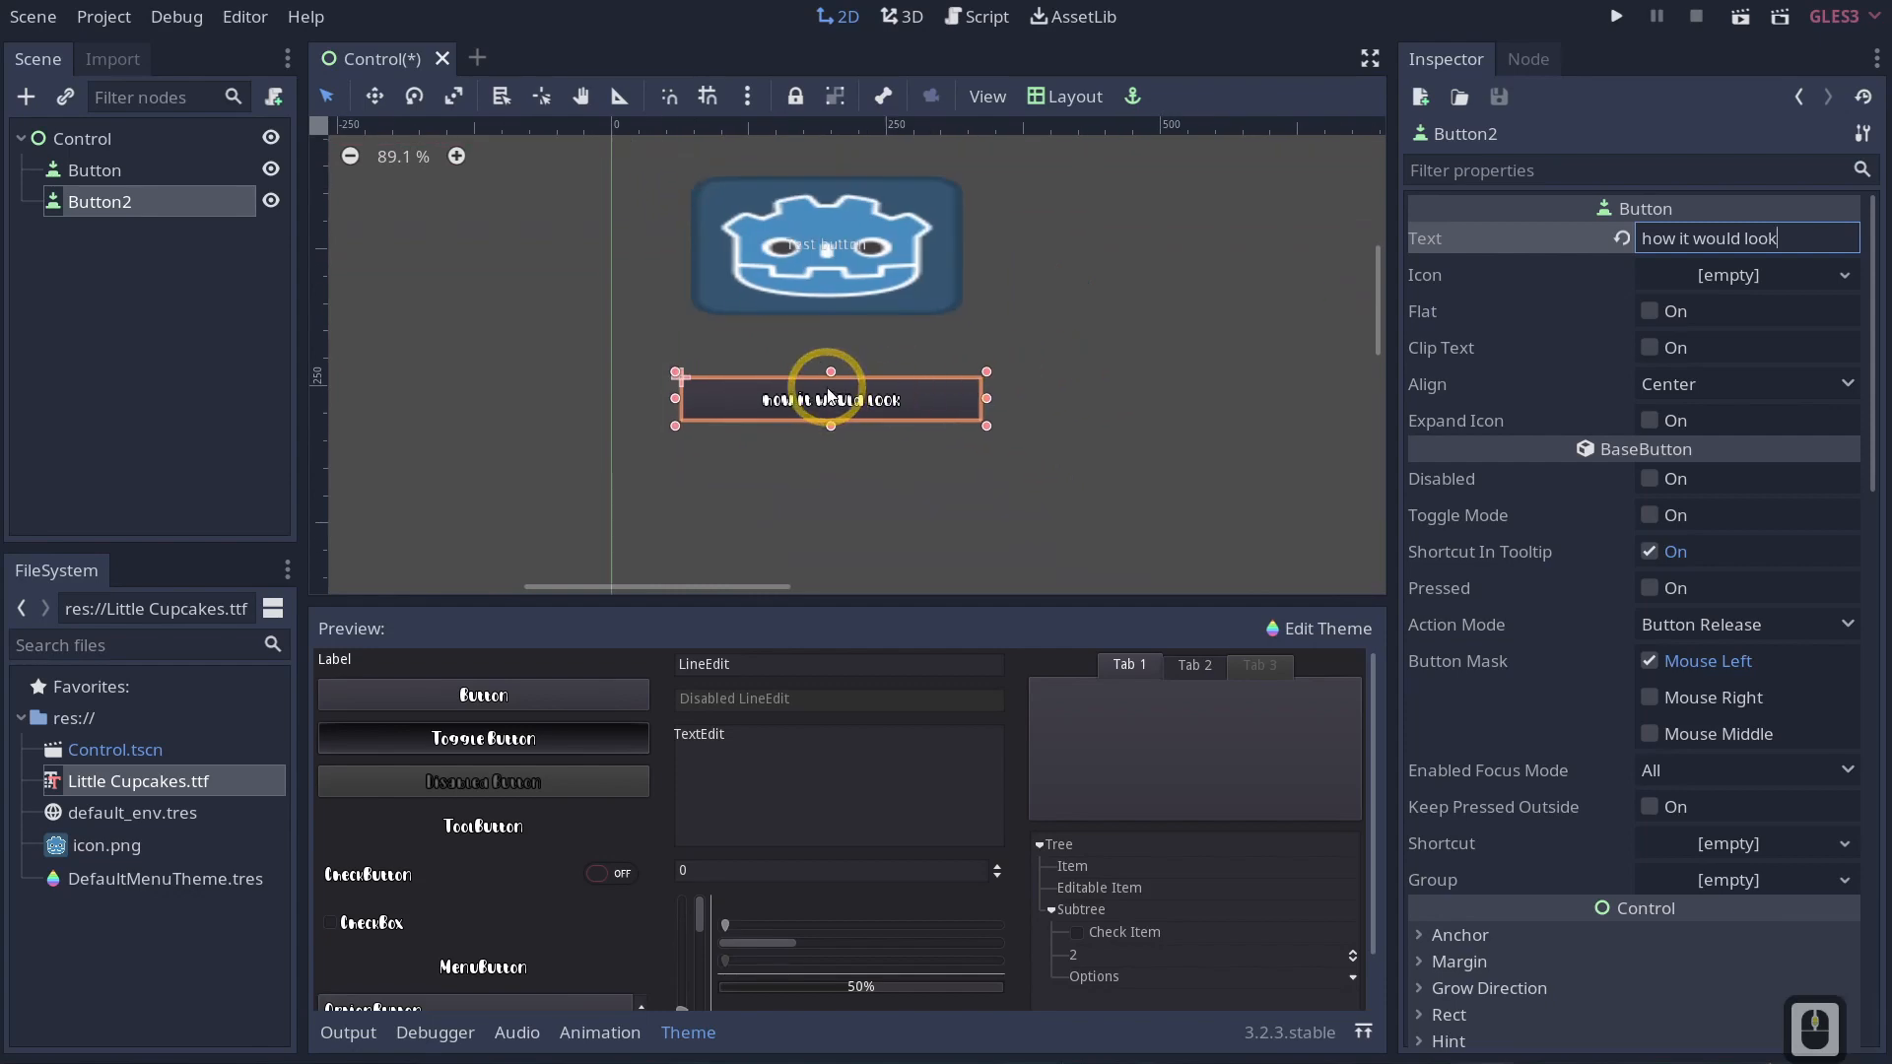
Toggle Use Filter on the Little Cupcakes DynamicFont to compare, leaving filtering enabled.
scroll("down", 3)
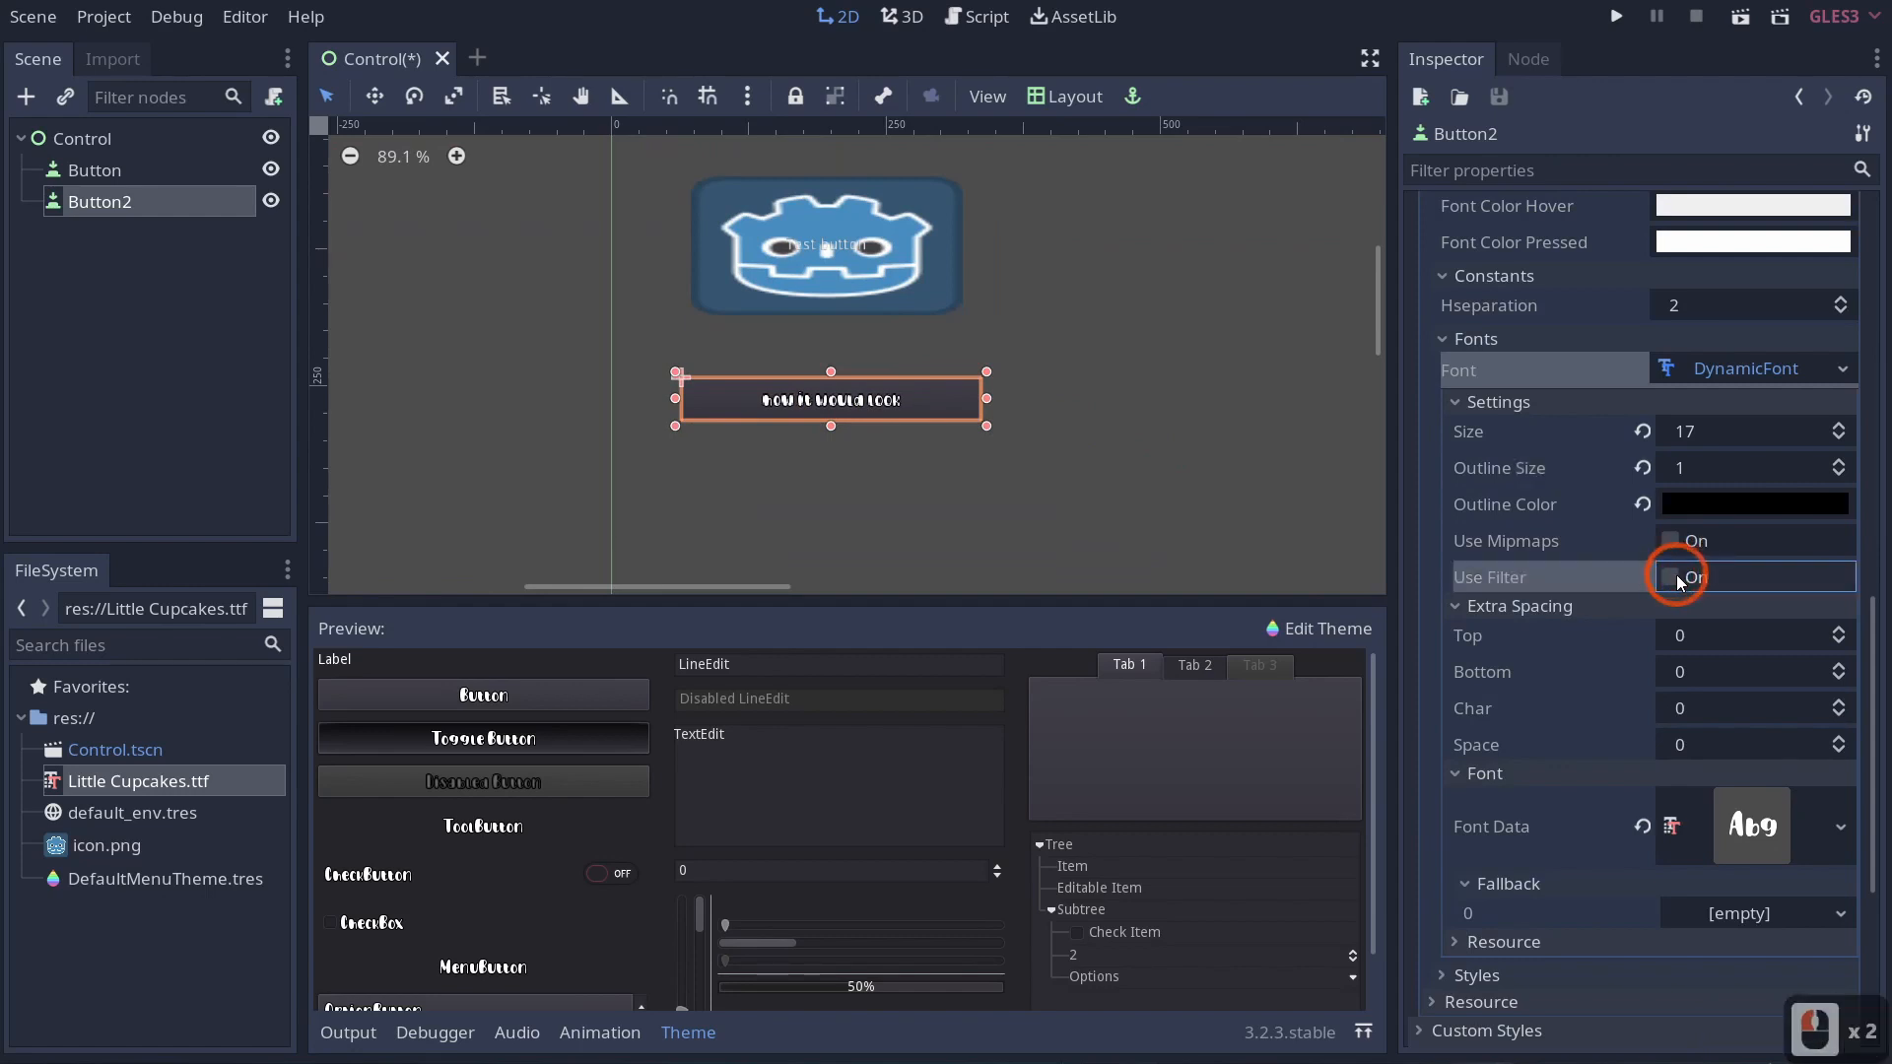
left_click(1669, 578)
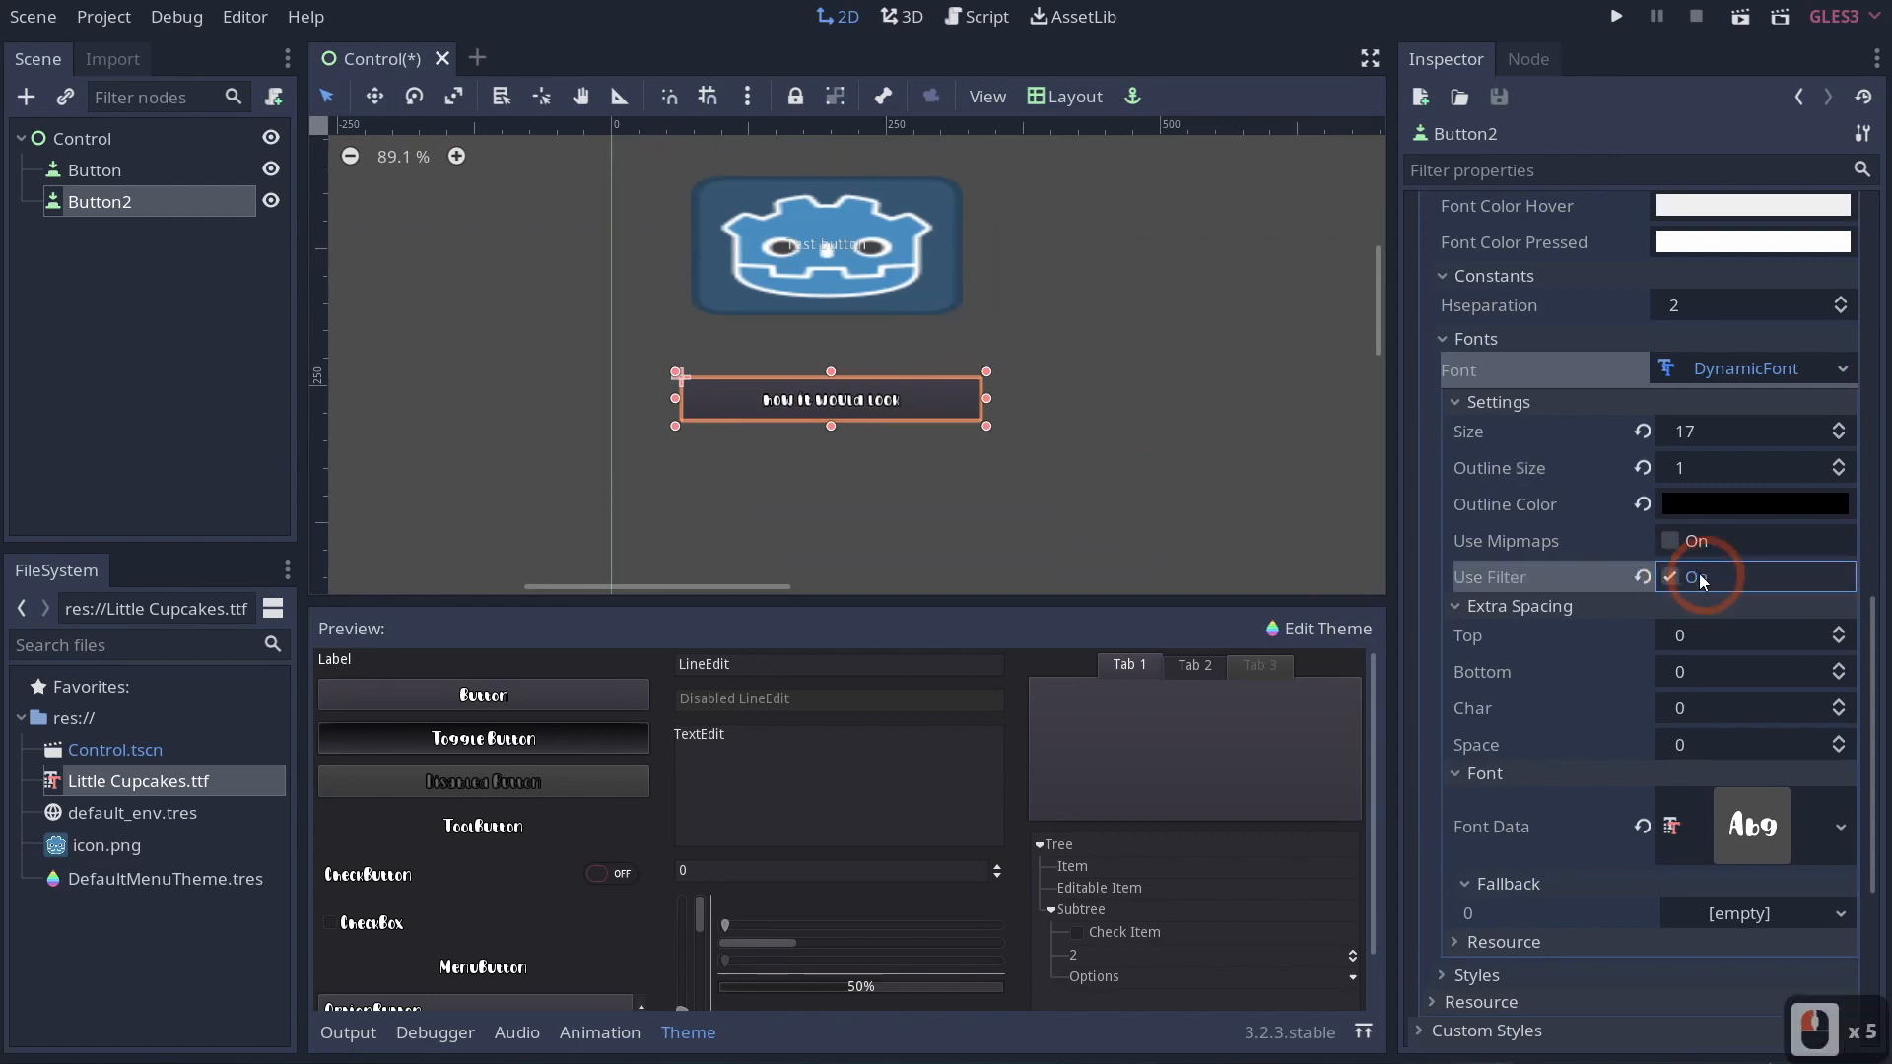
left_click(1671, 578)
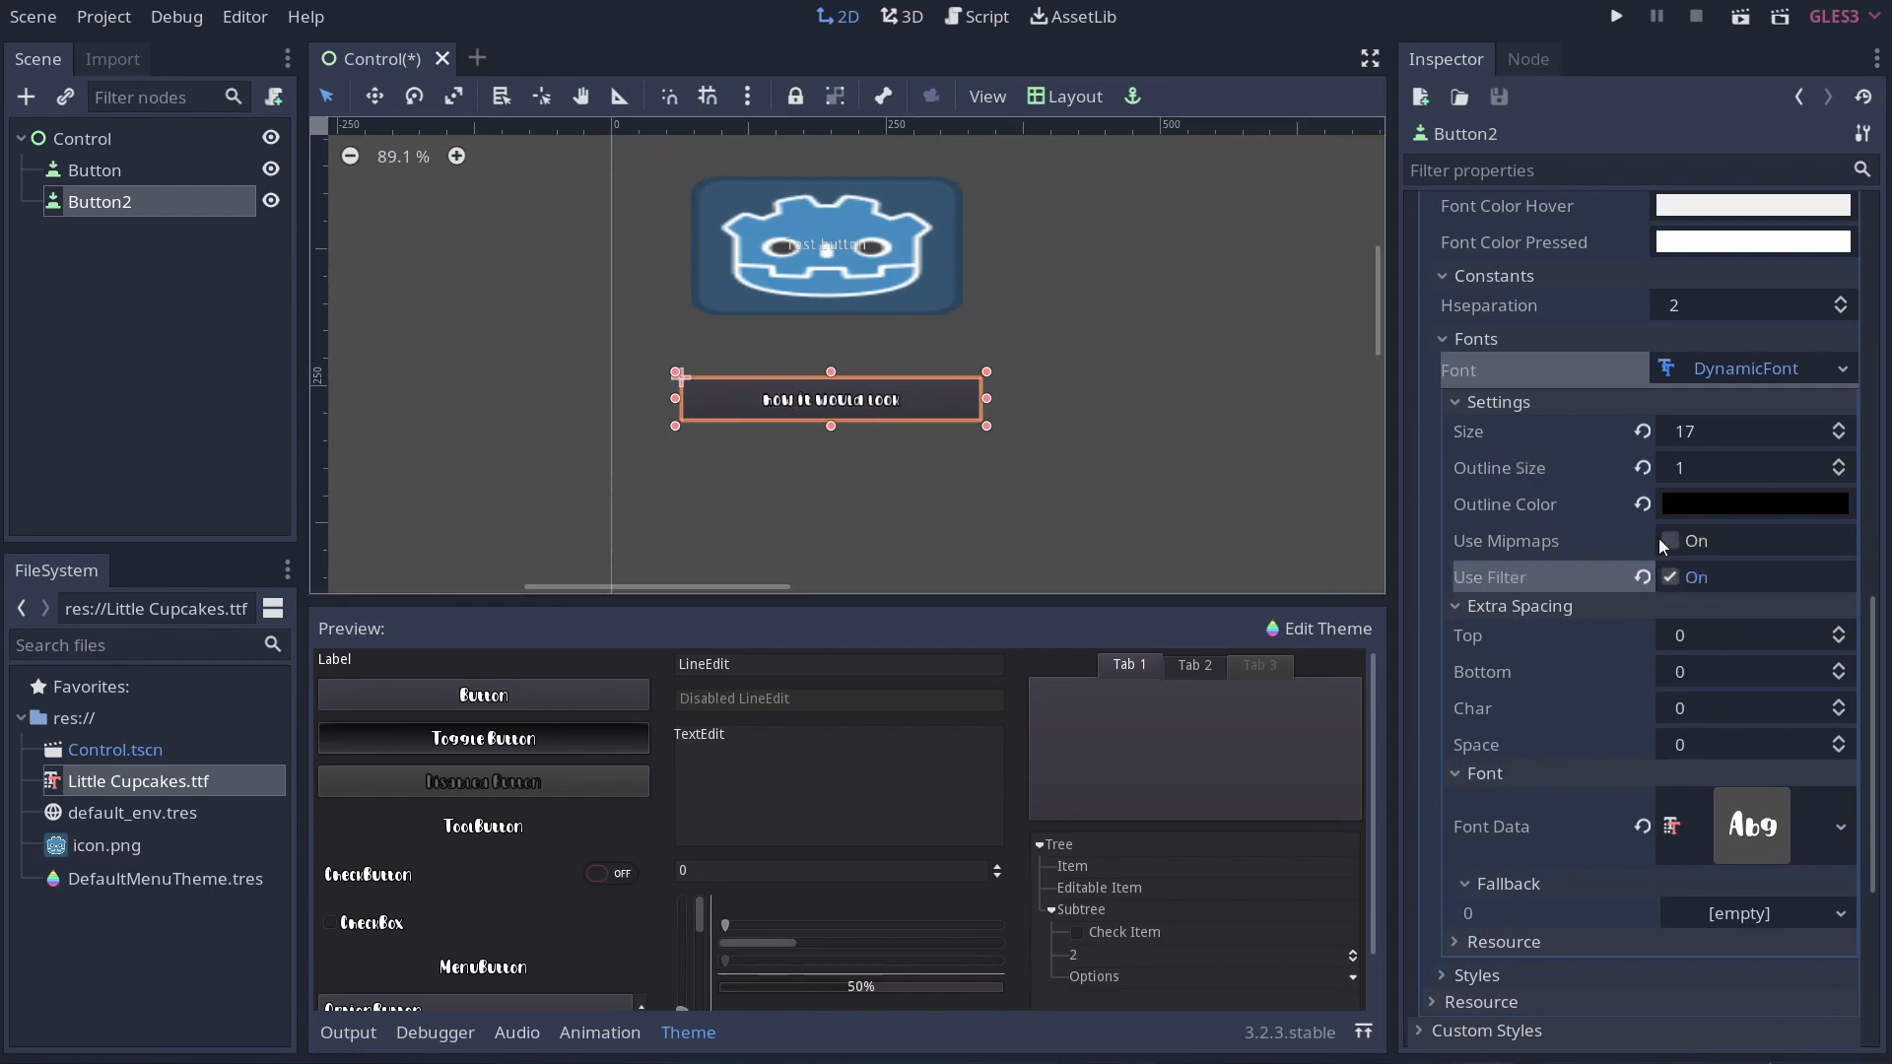
left_click(1669, 578)
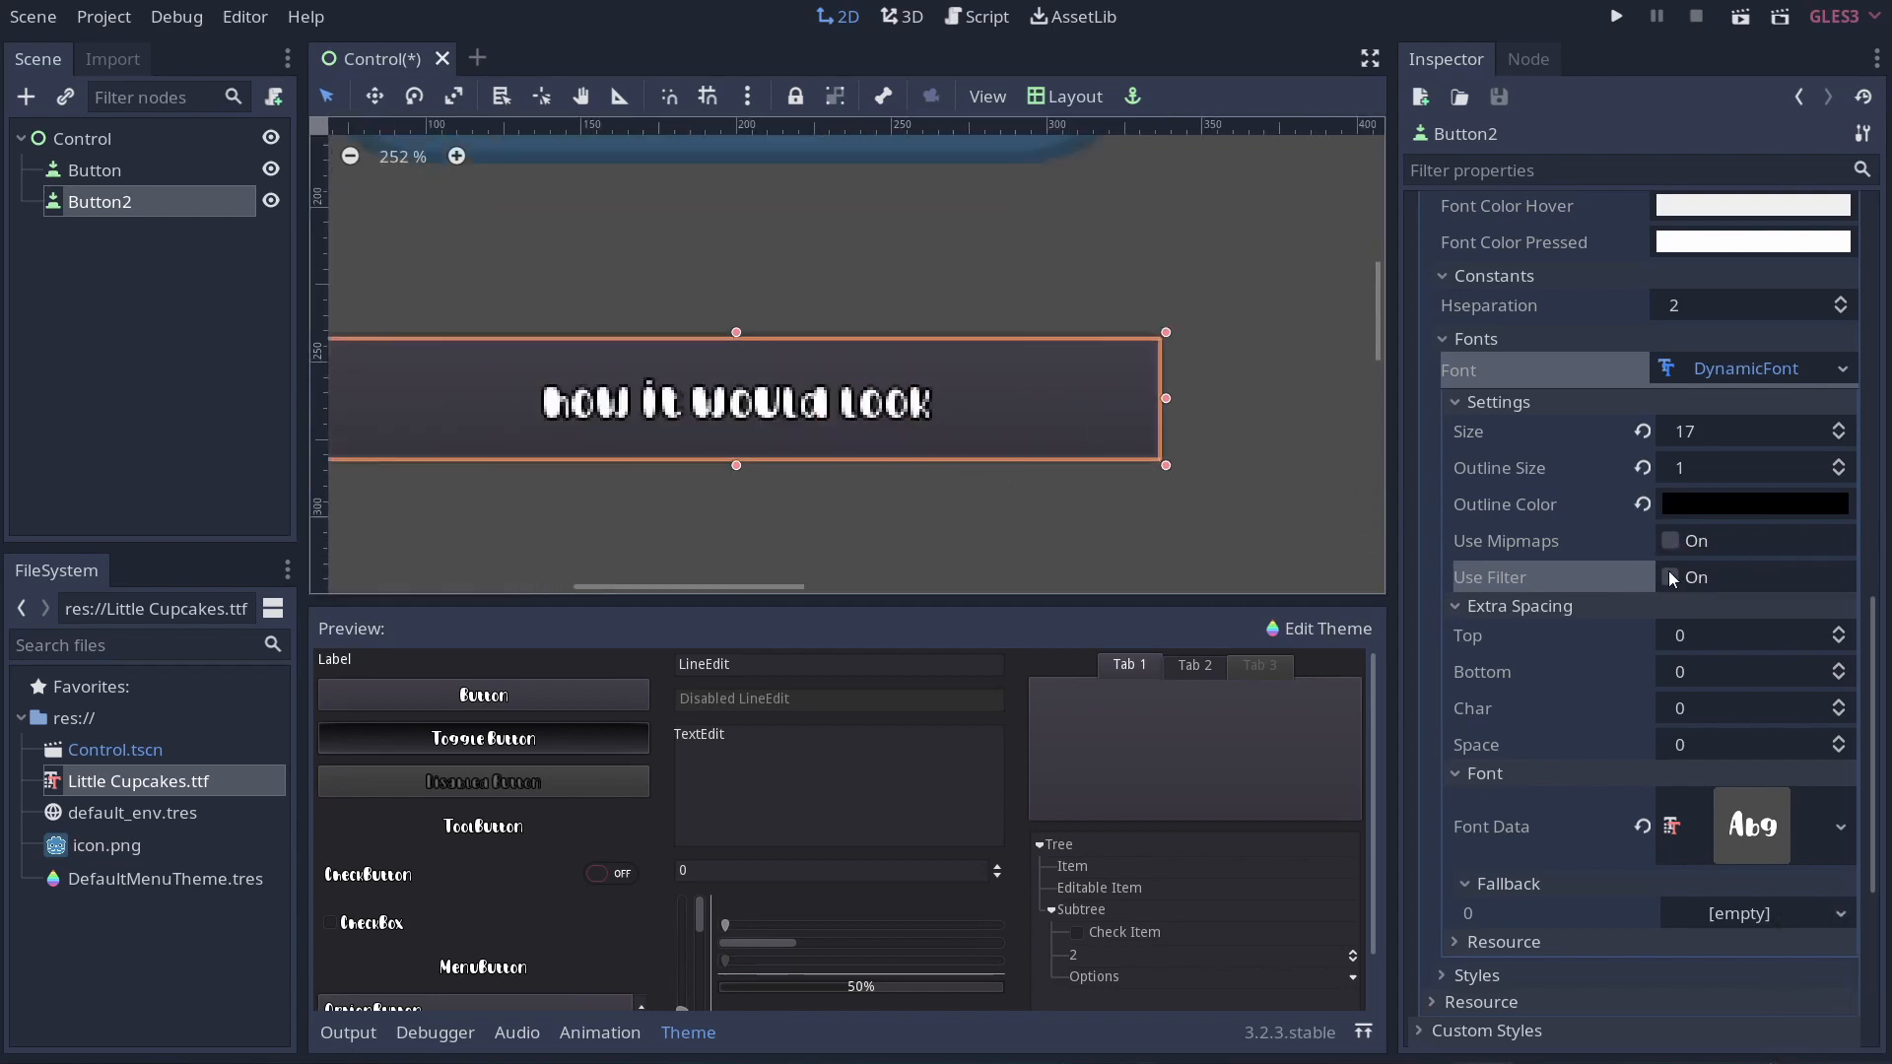
left_click(1671, 577)
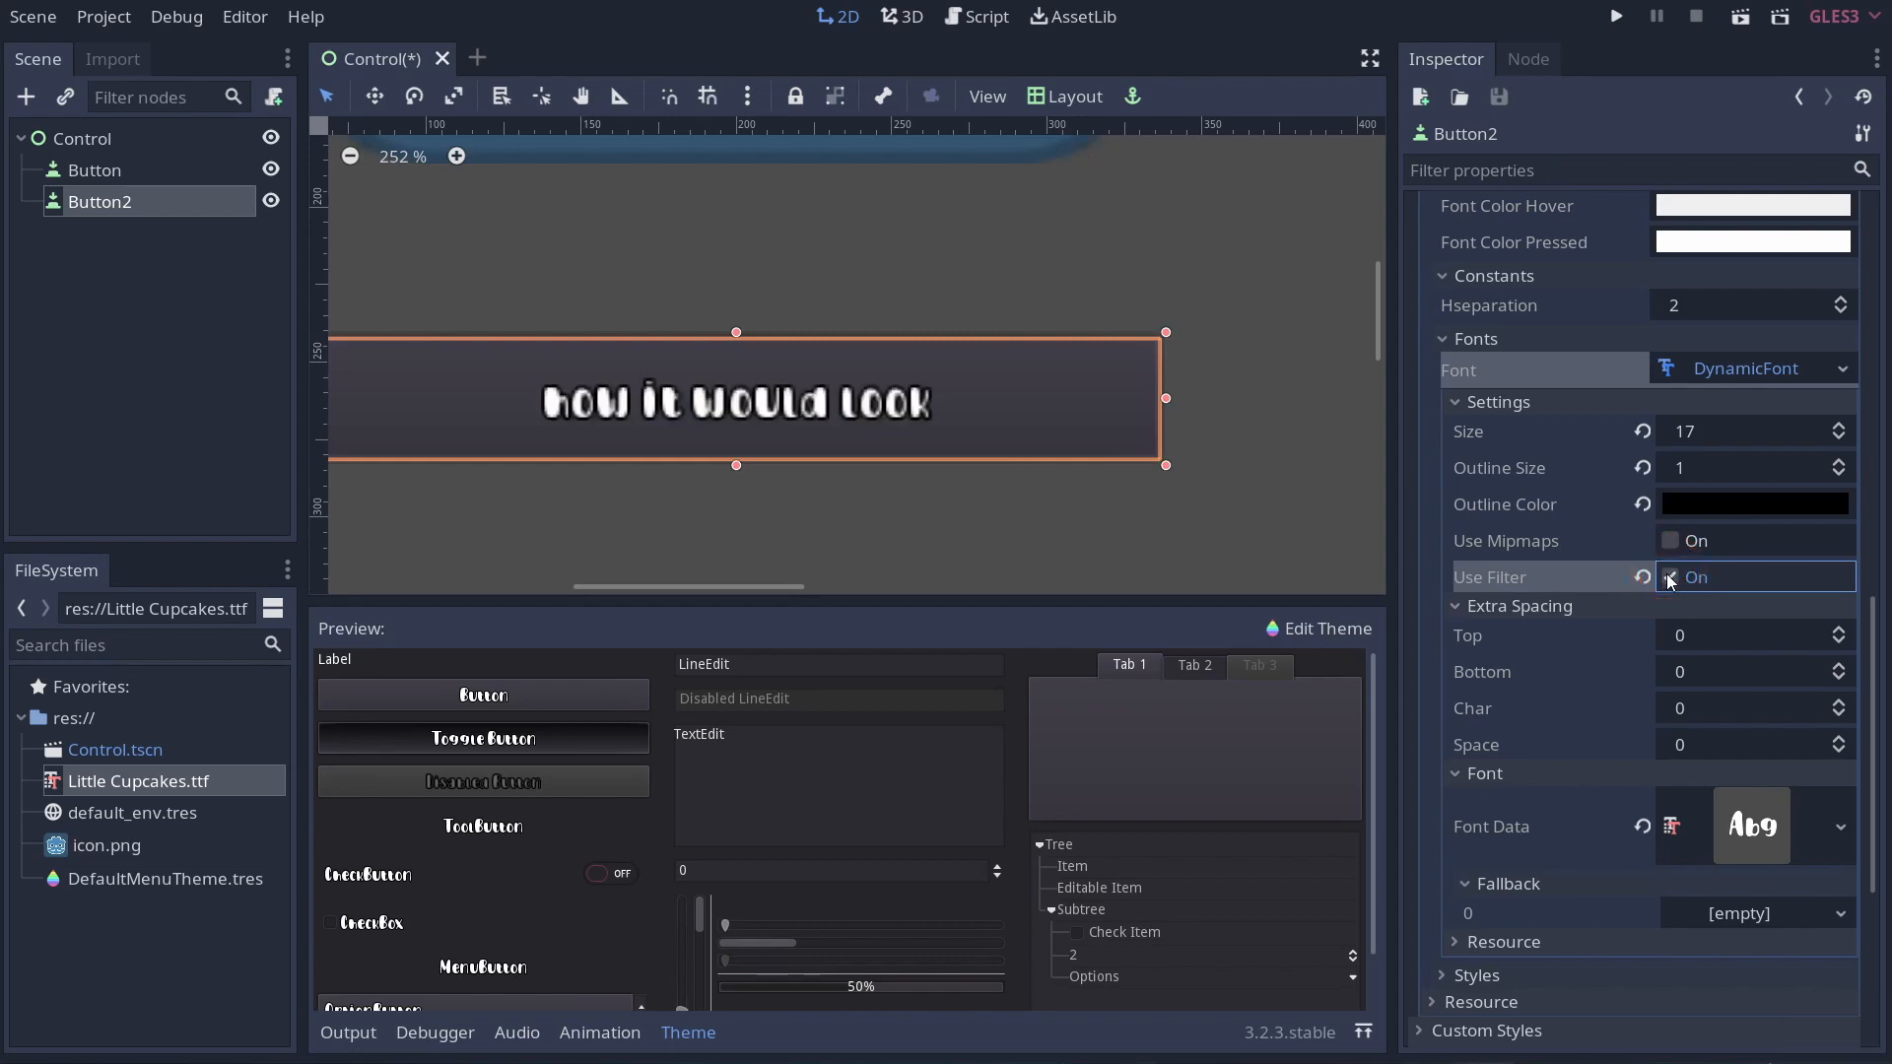
left_click(1671, 577)
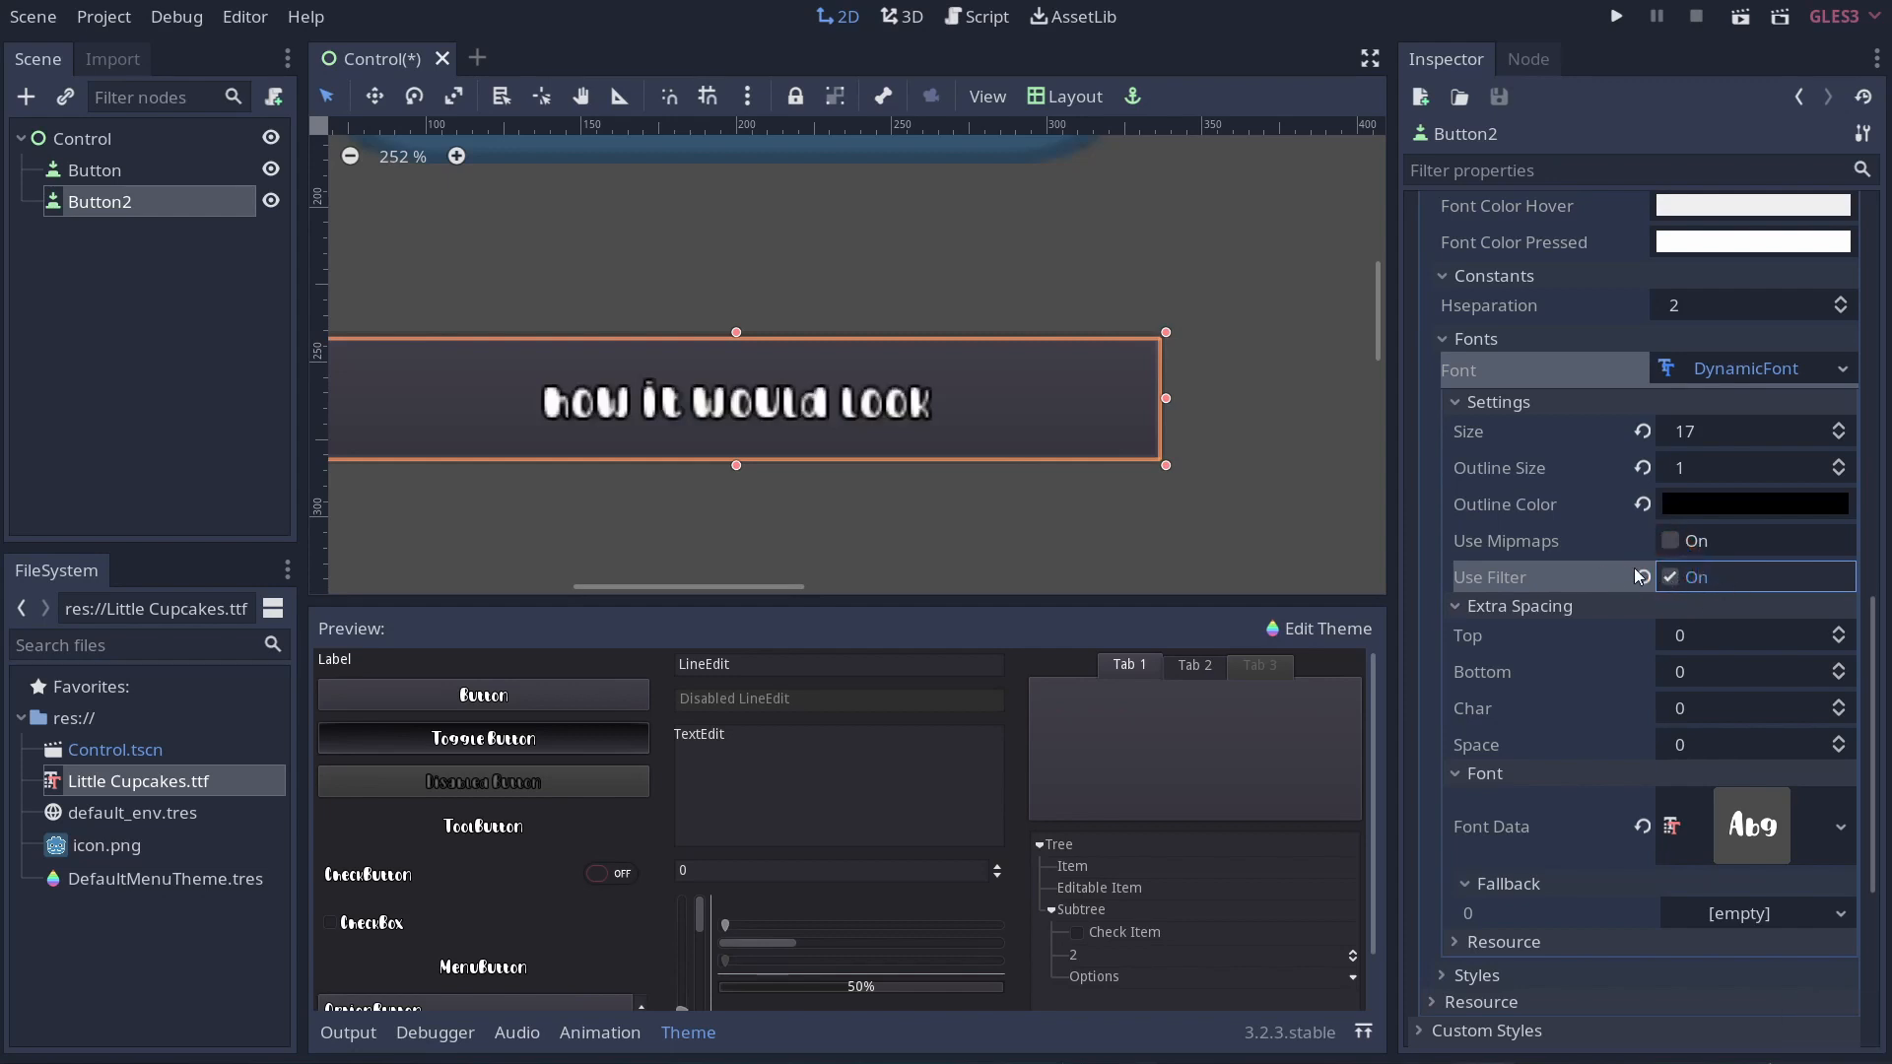
mouse_move(1789, 643)
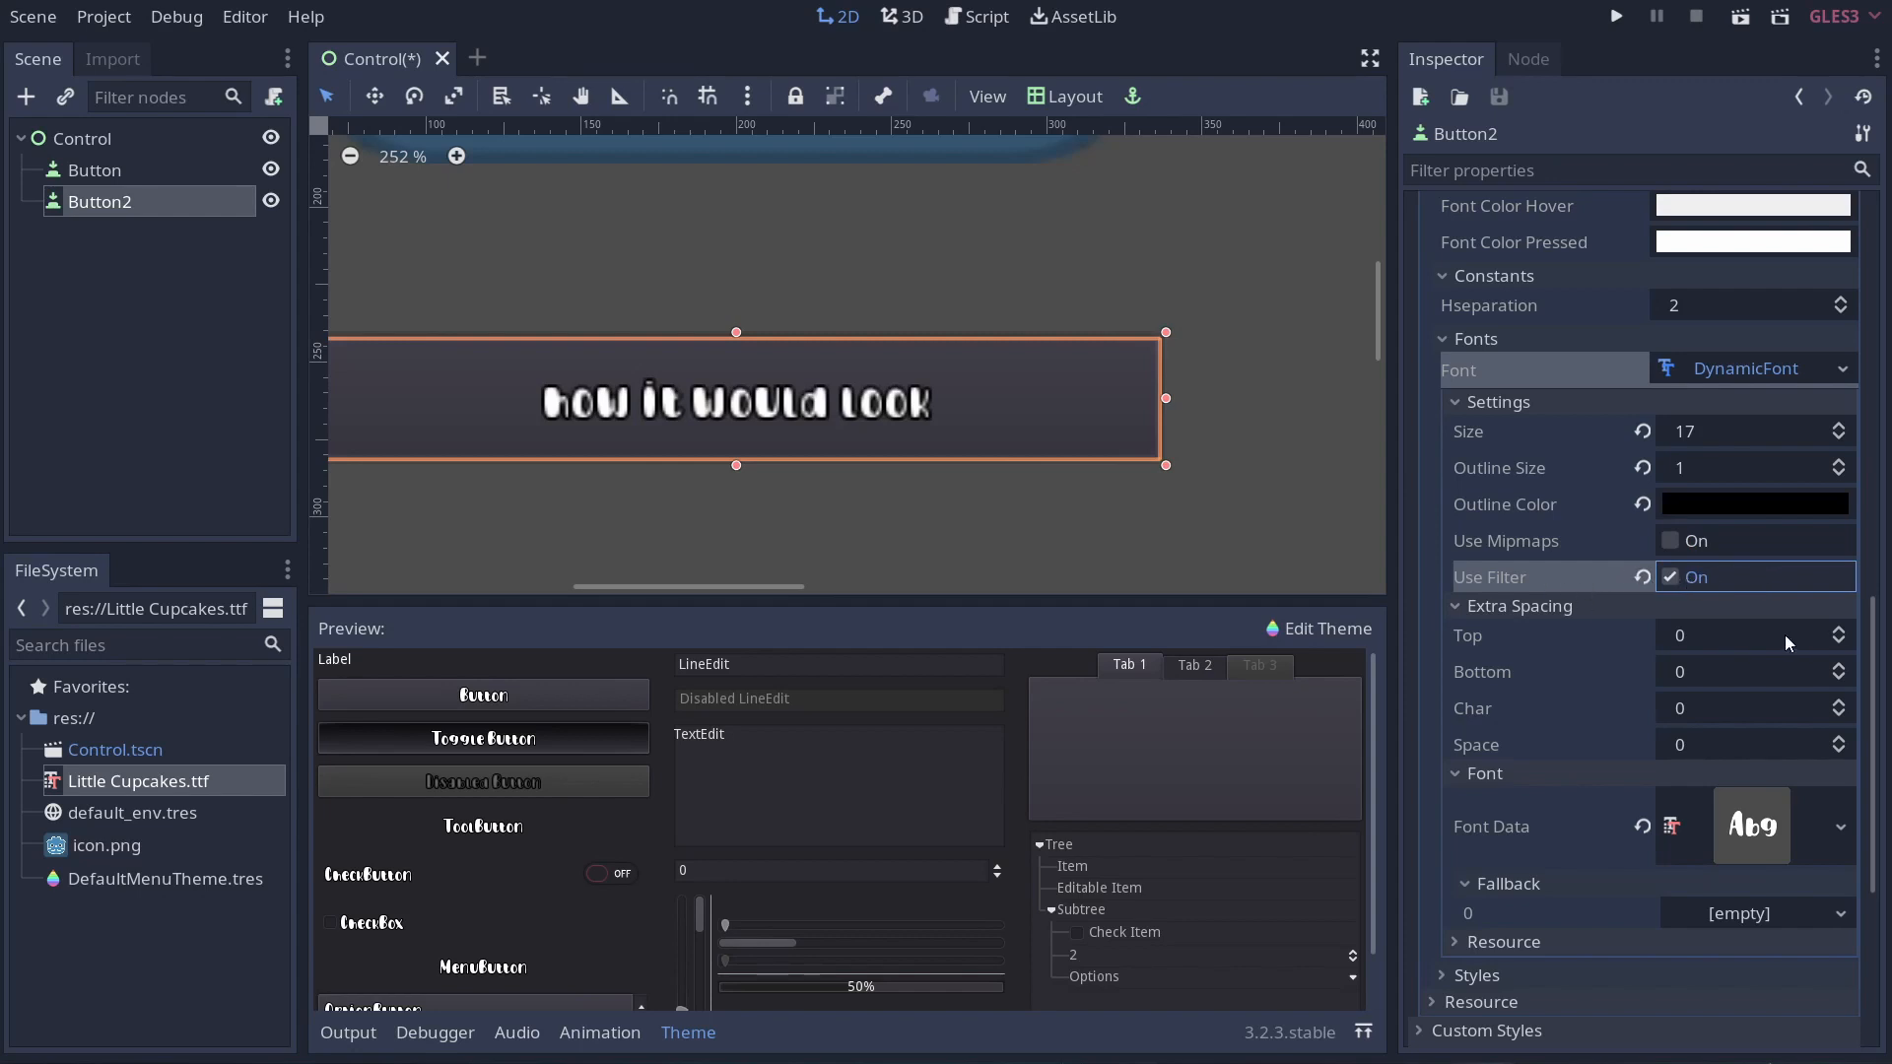
scroll("down", 3)
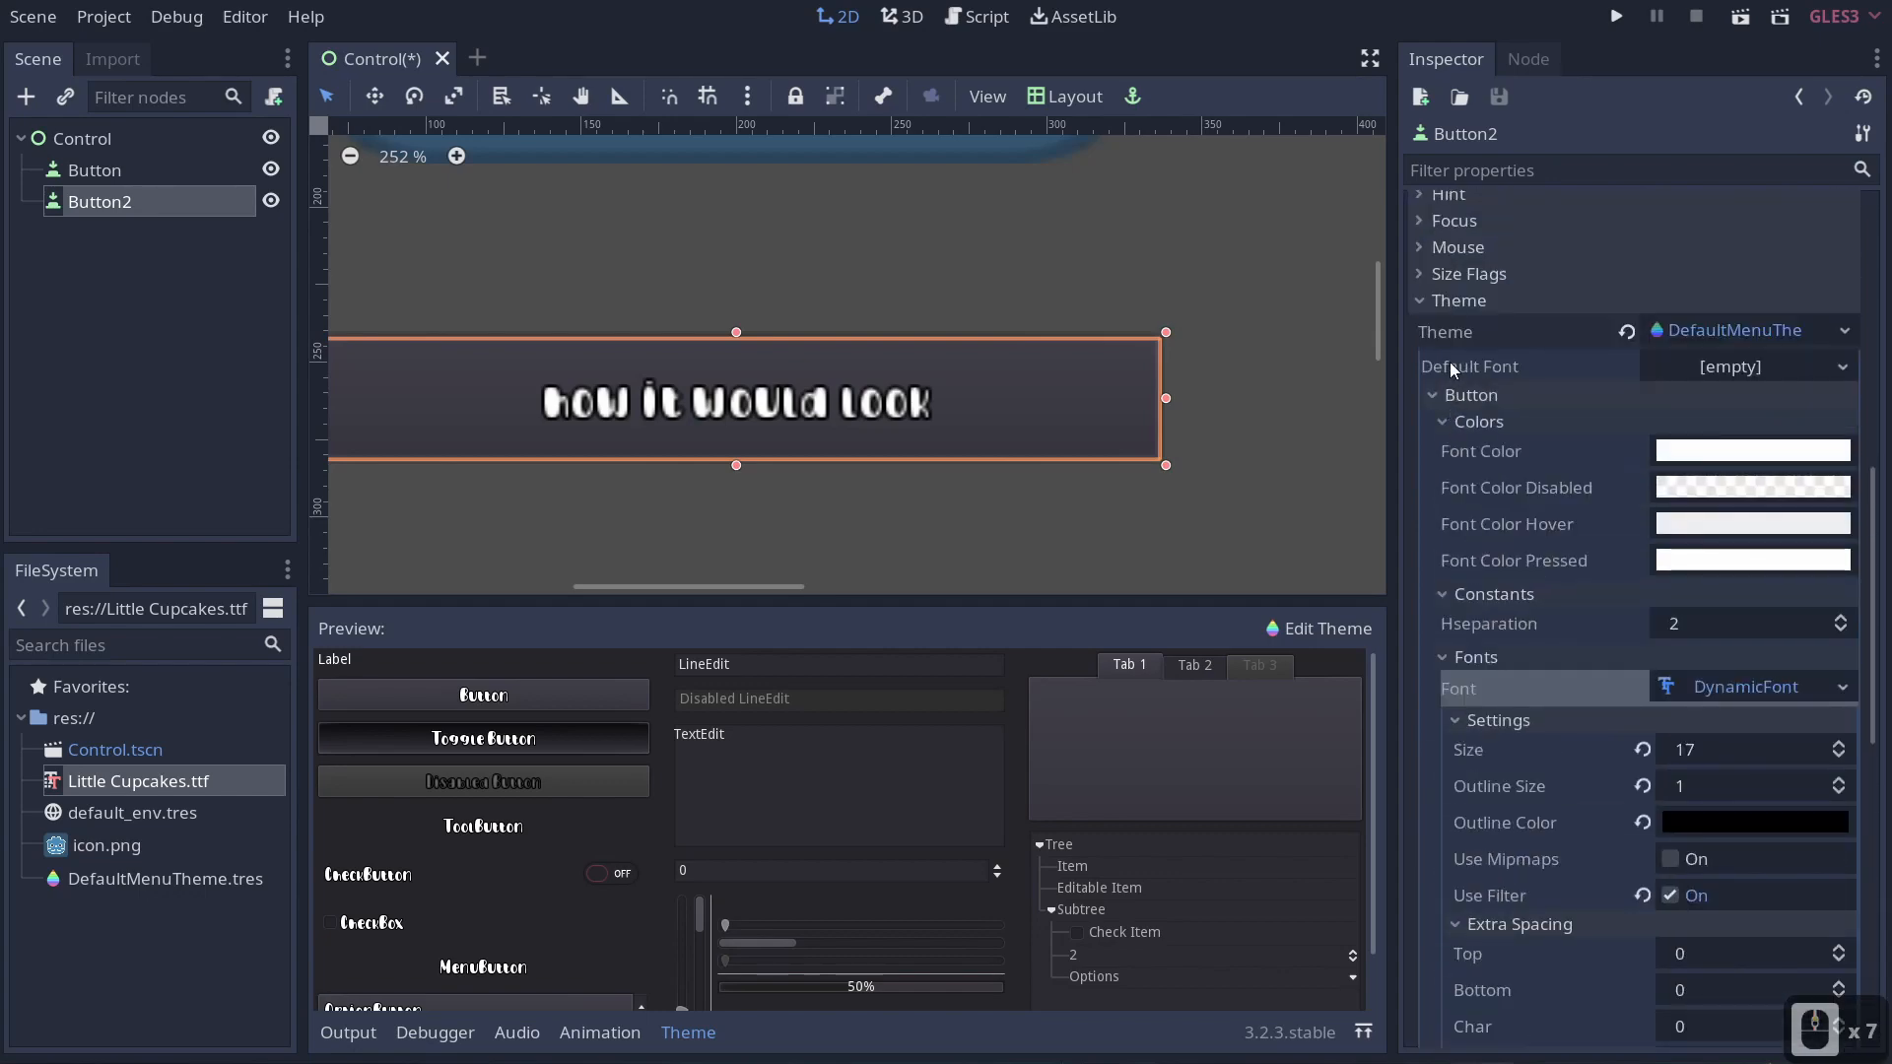
Collapse the theme's Button Fonts and show the five empty Styles slots with Pressed's stylebox choices.
scroll("down", 3)
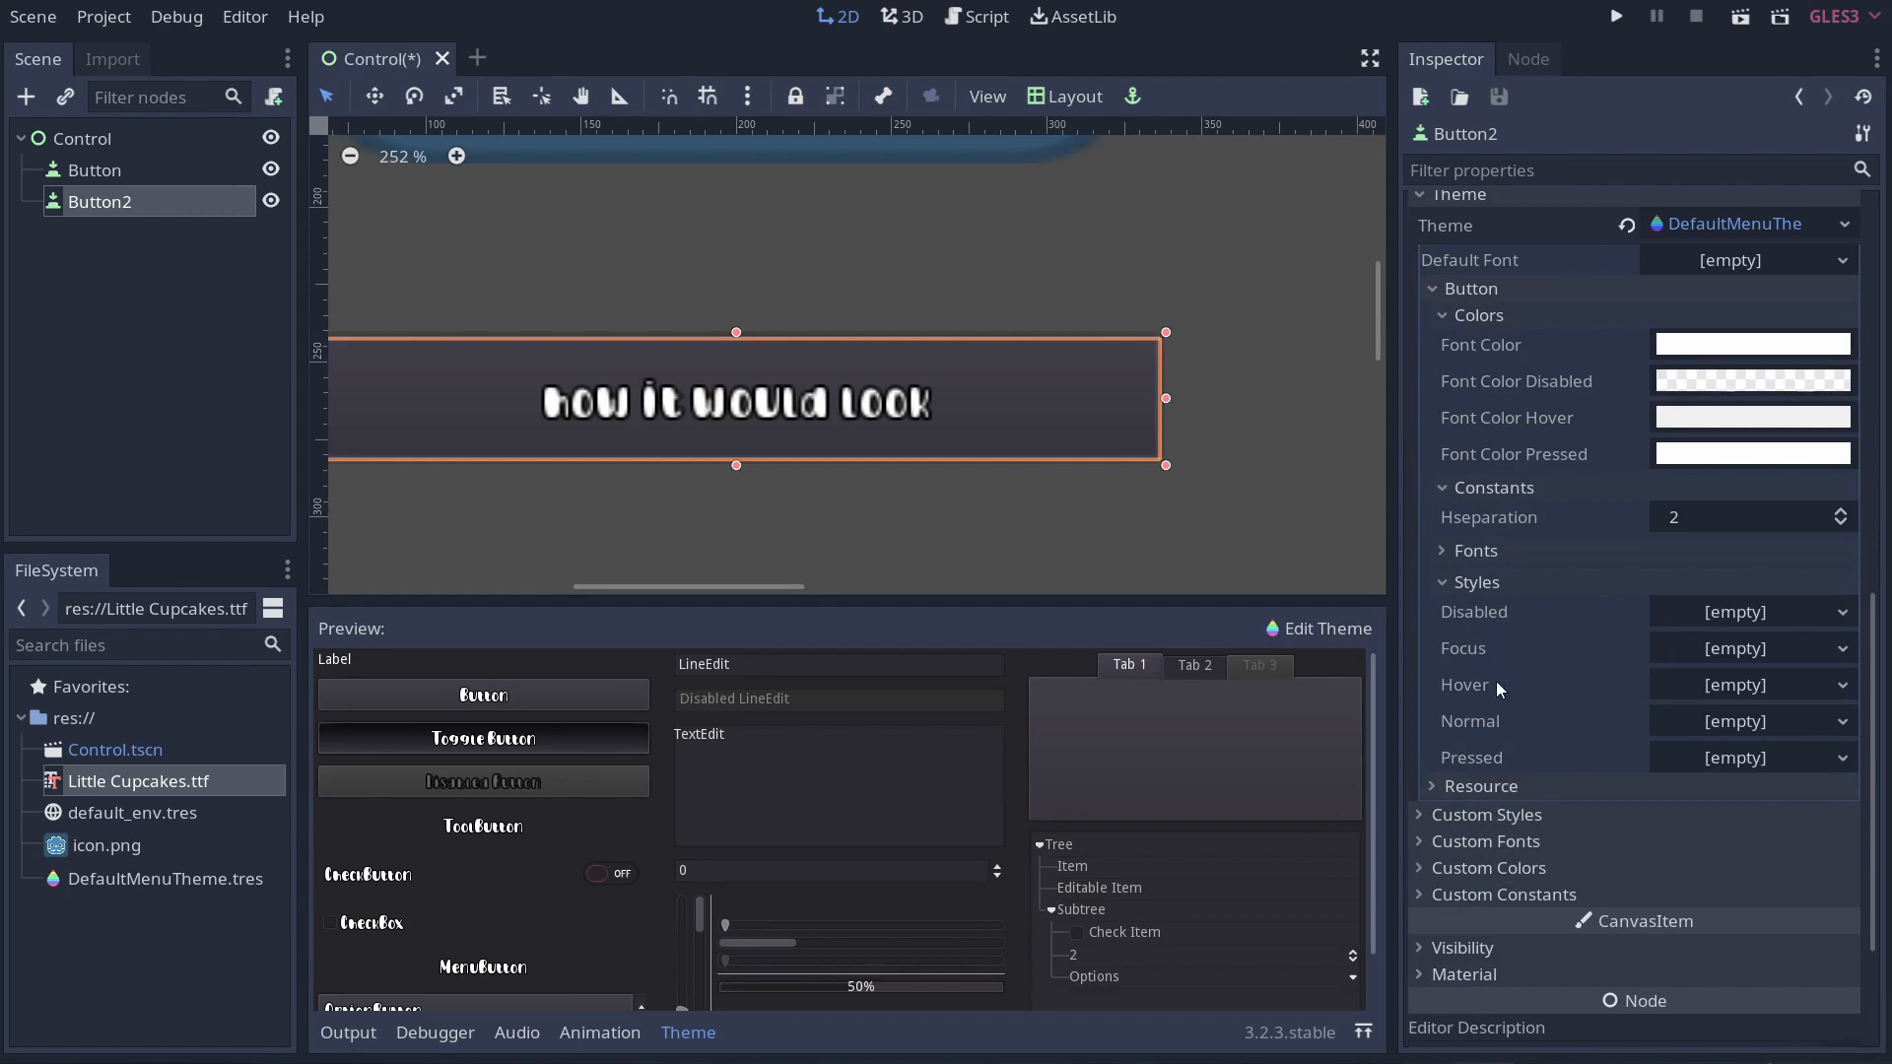
mouse_move(1494, 820)
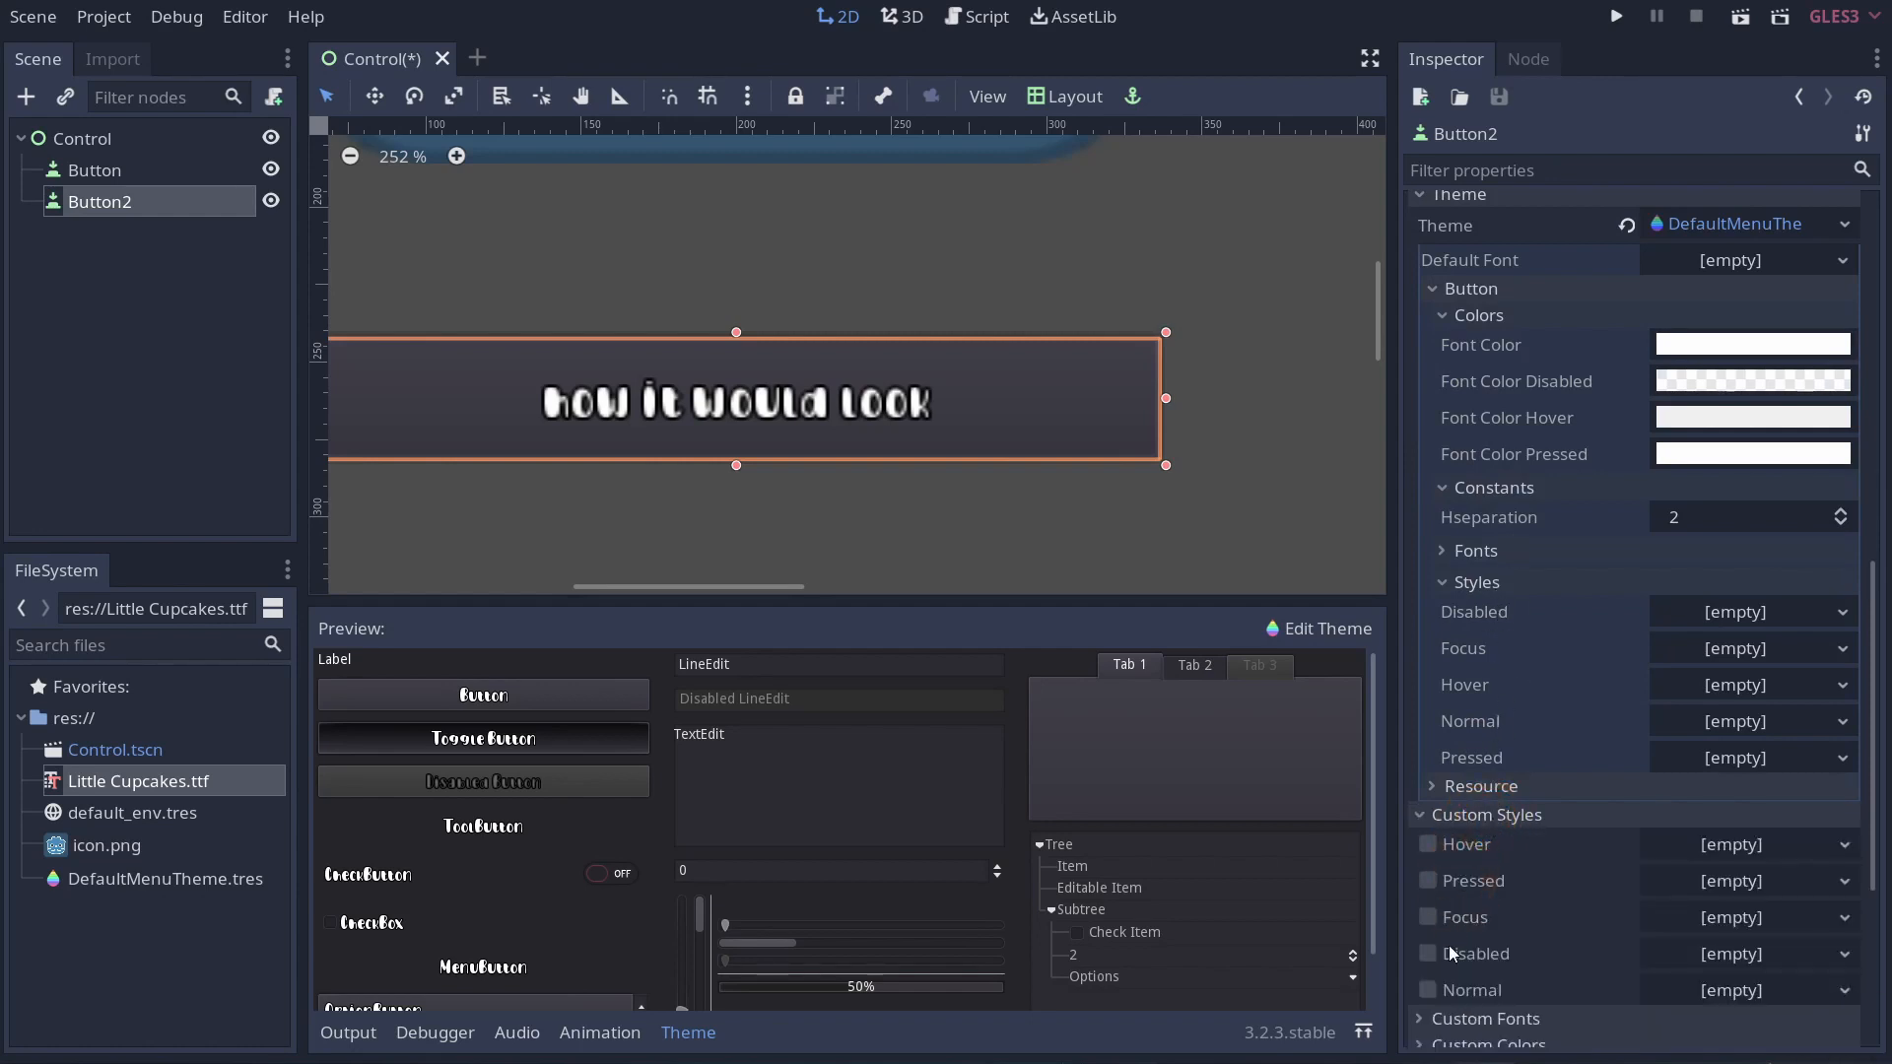
mouse_move(1526, 879)
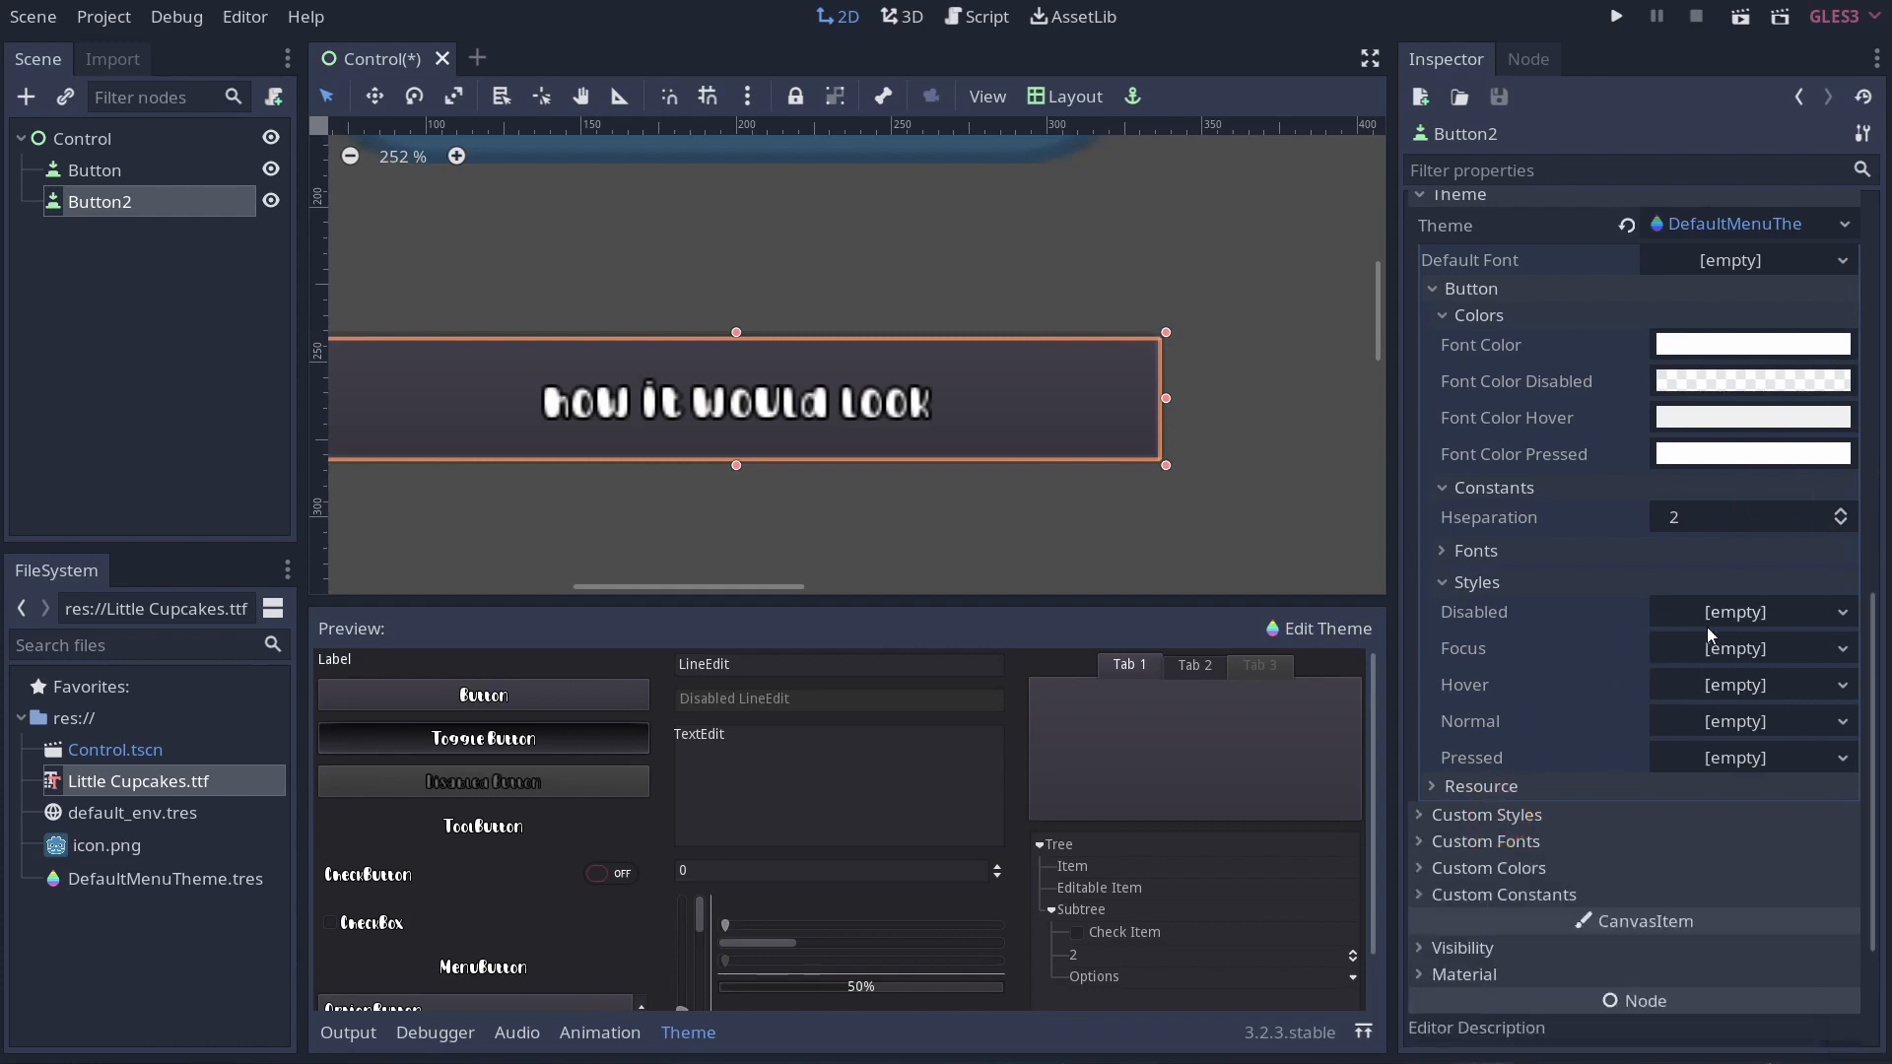
mouse_move(1658, 776)
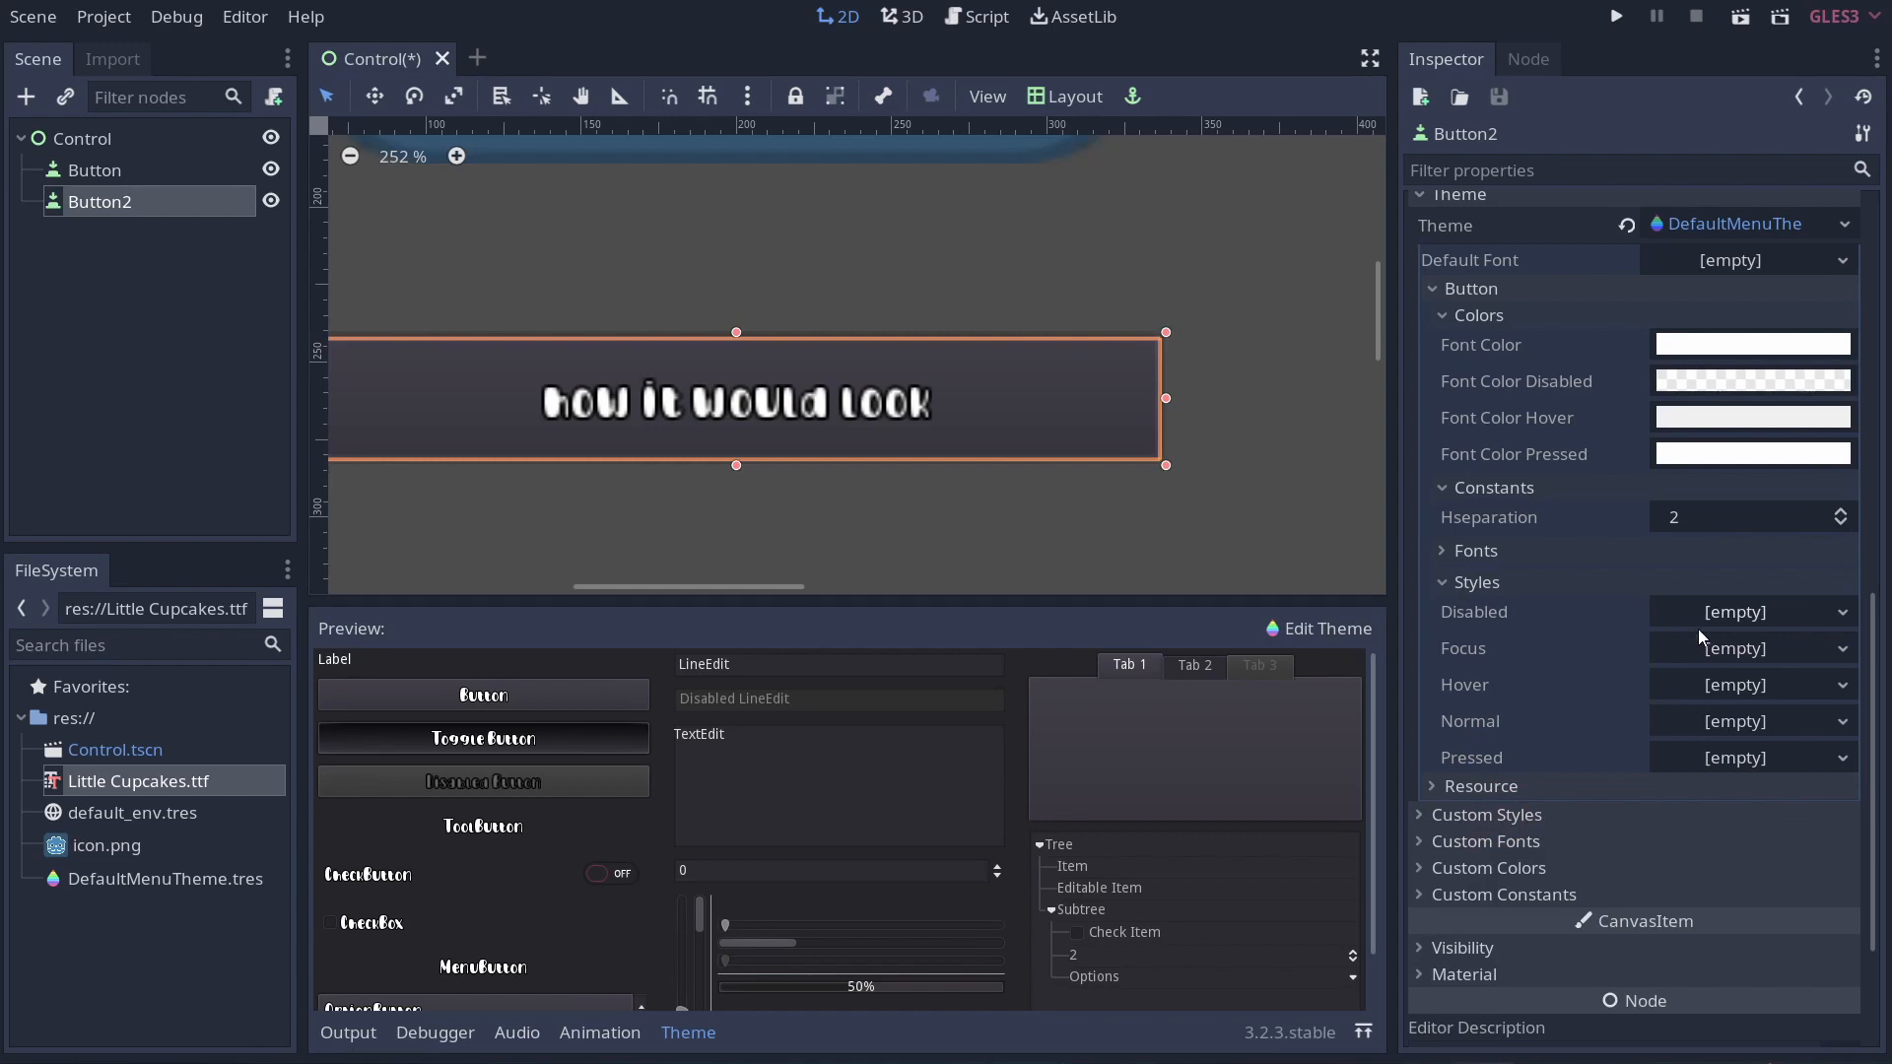
left_click(1751, 756)
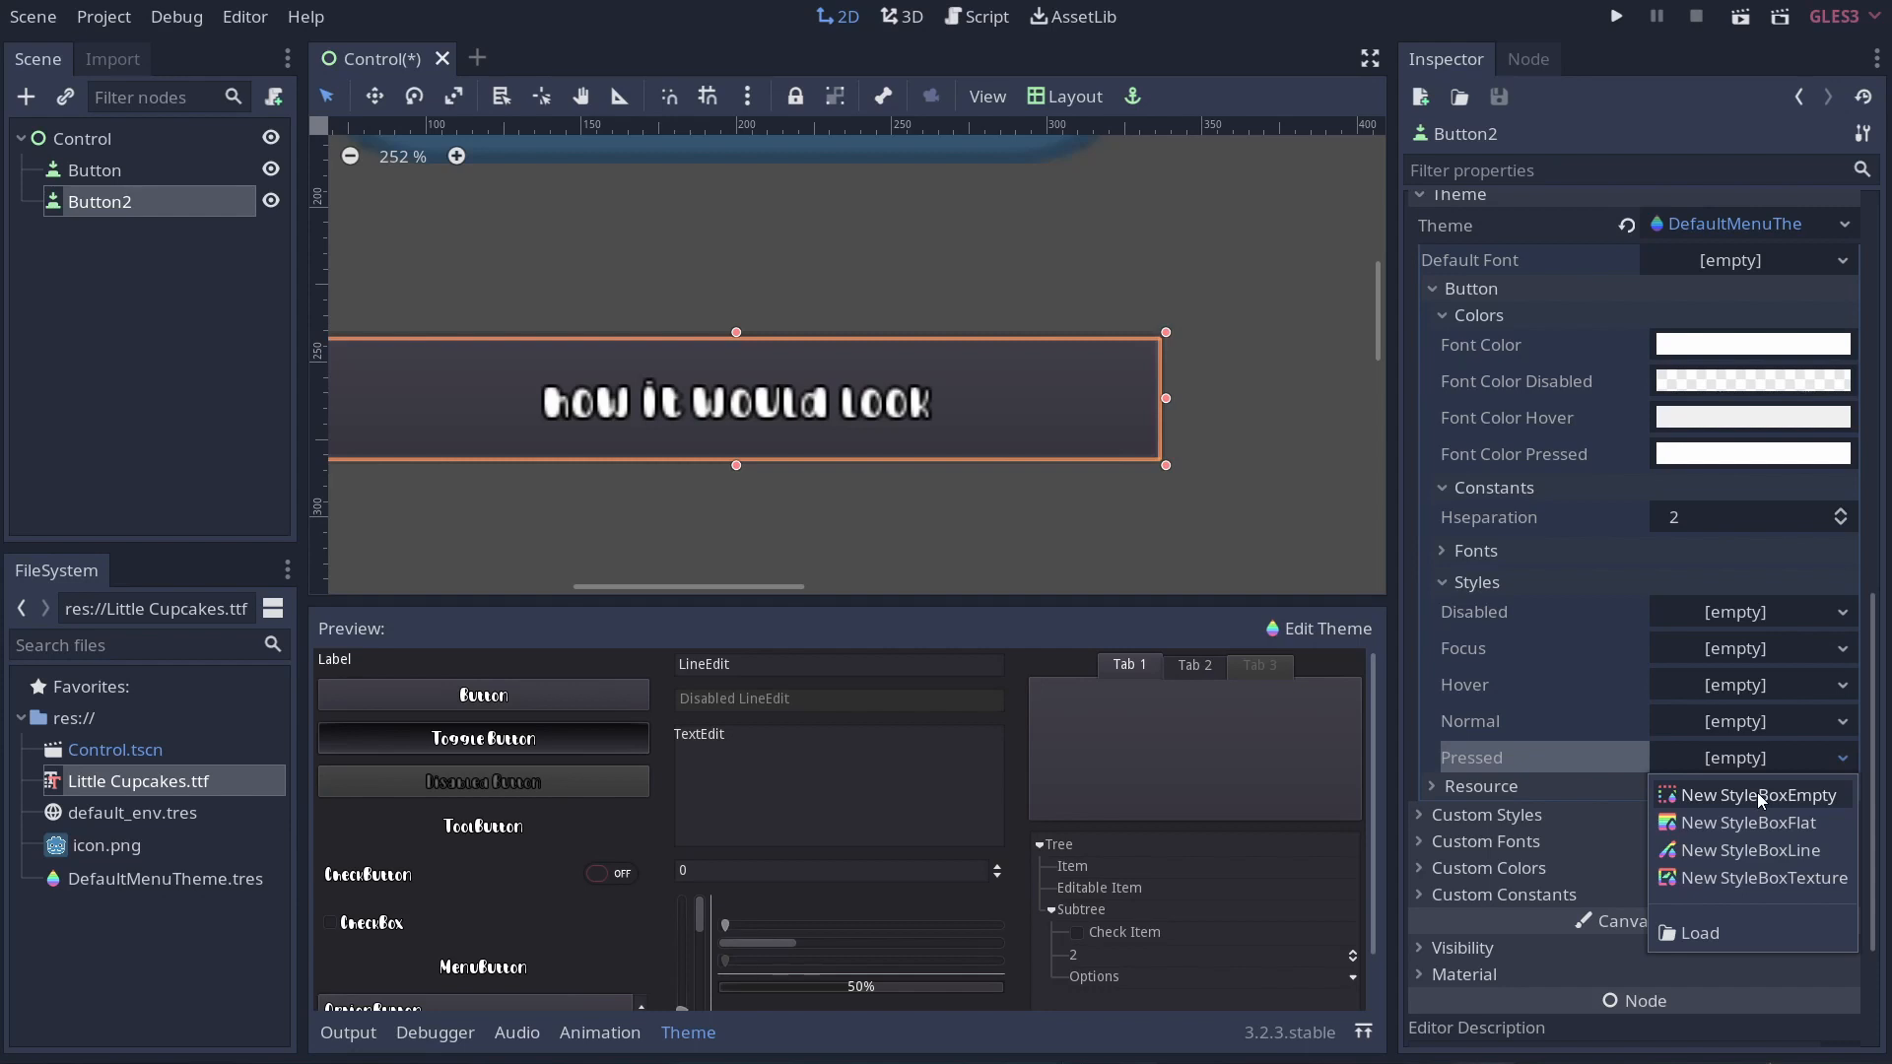
mouse_move(1764, 891)
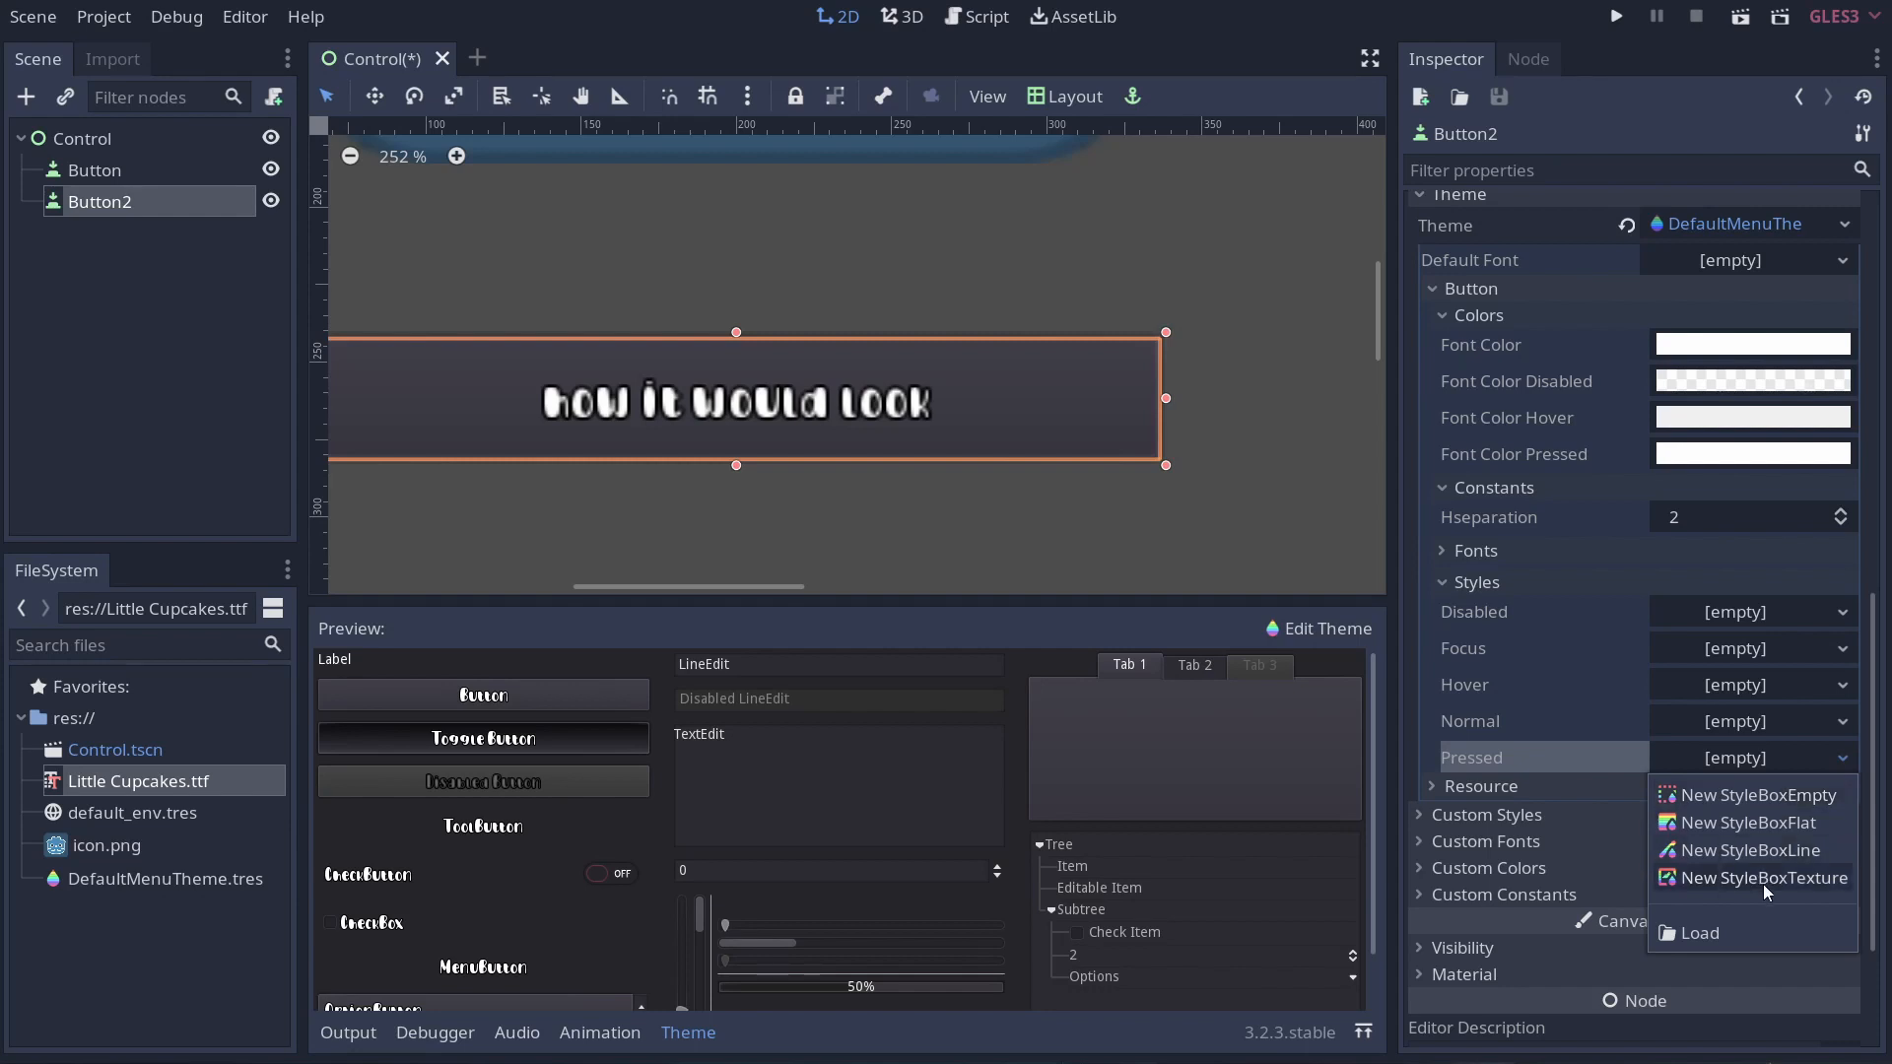
Assign new StyleBoxTextures to the Pressed and Normal button styles and edit the Normal one.
left_click(1762, 877)
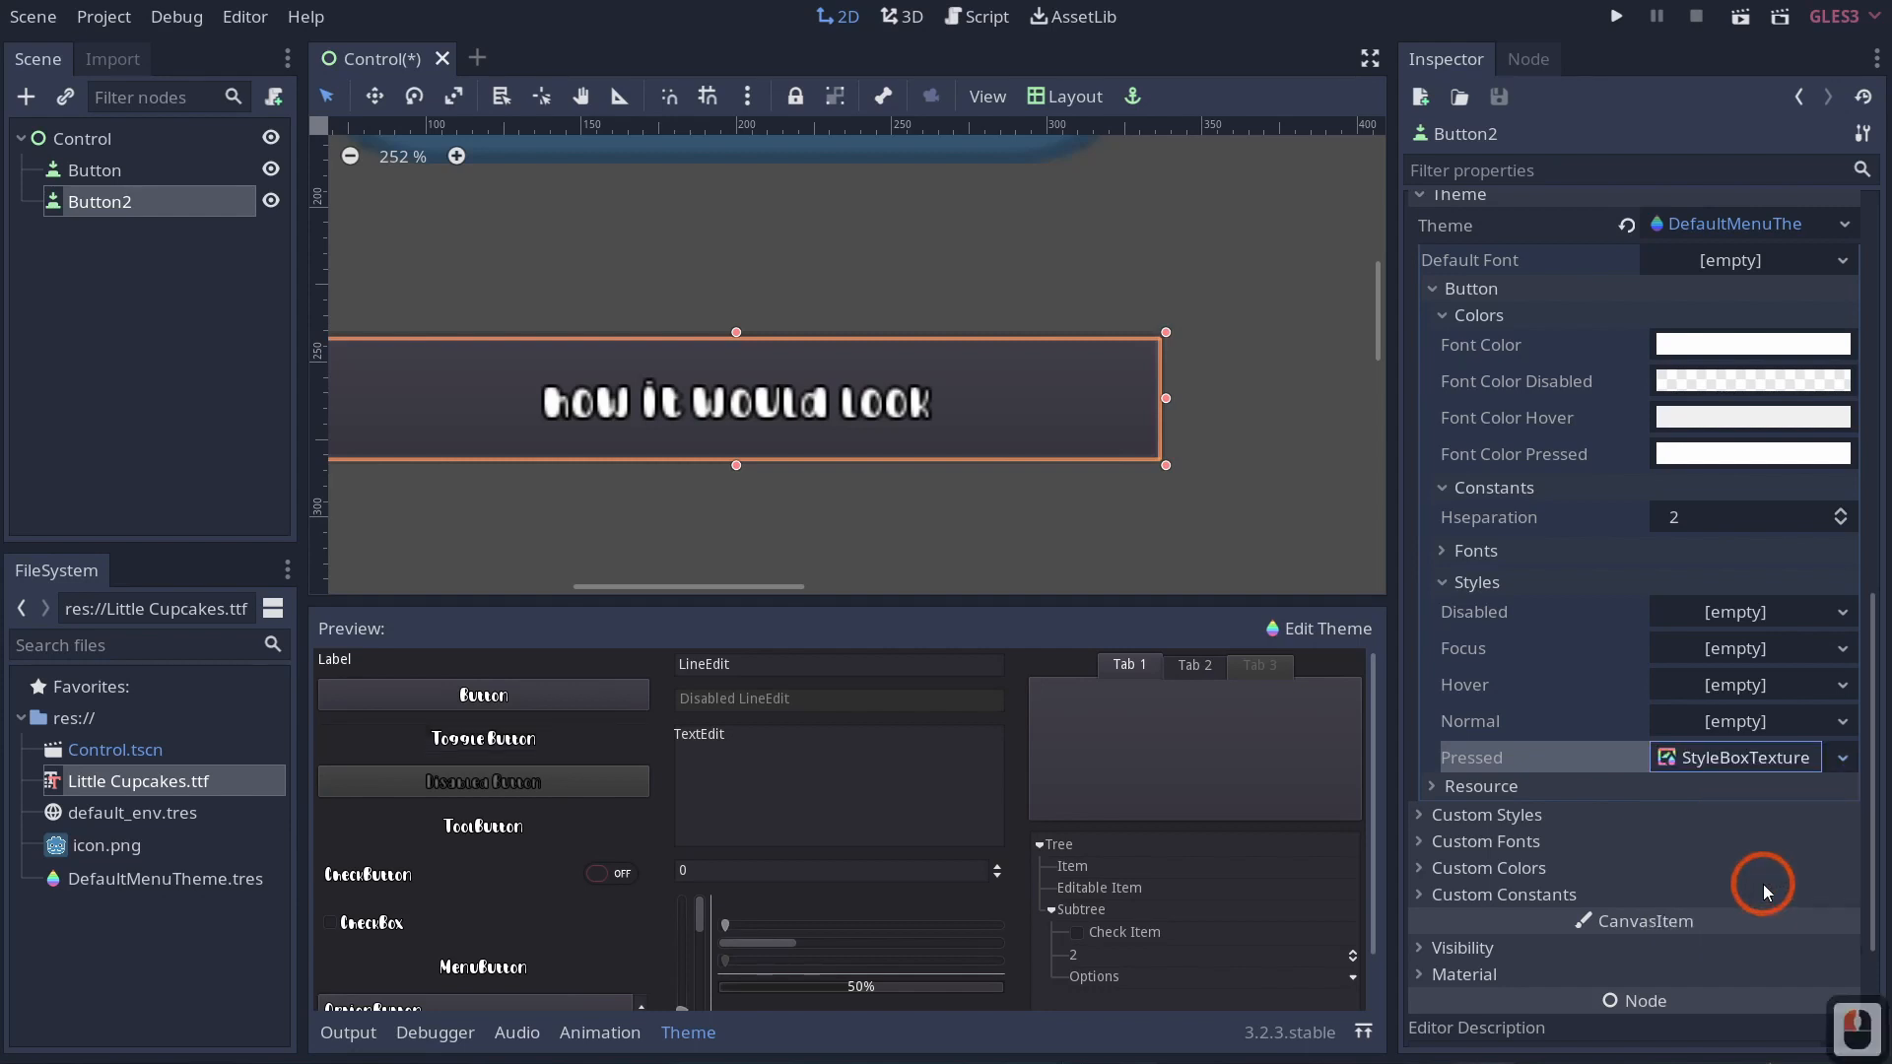
left_click(1843, 757)
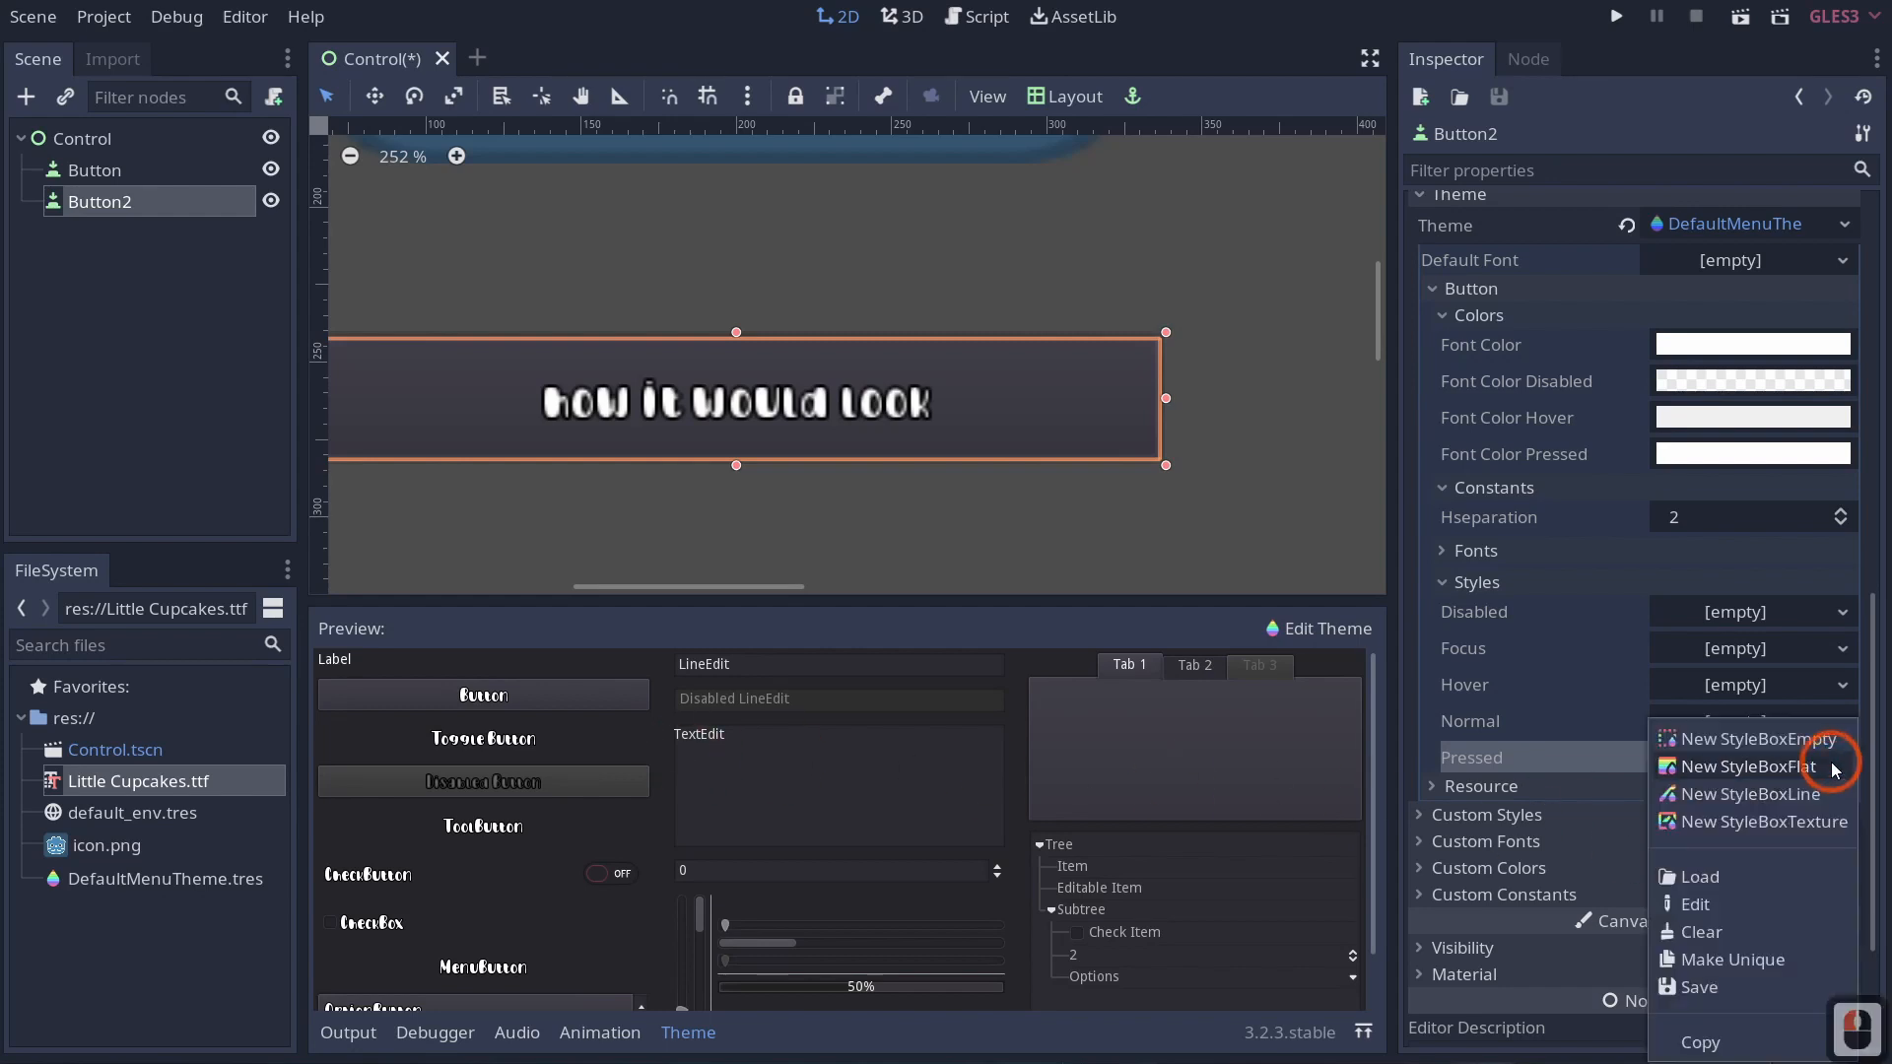
mouse_move(1701, 932)
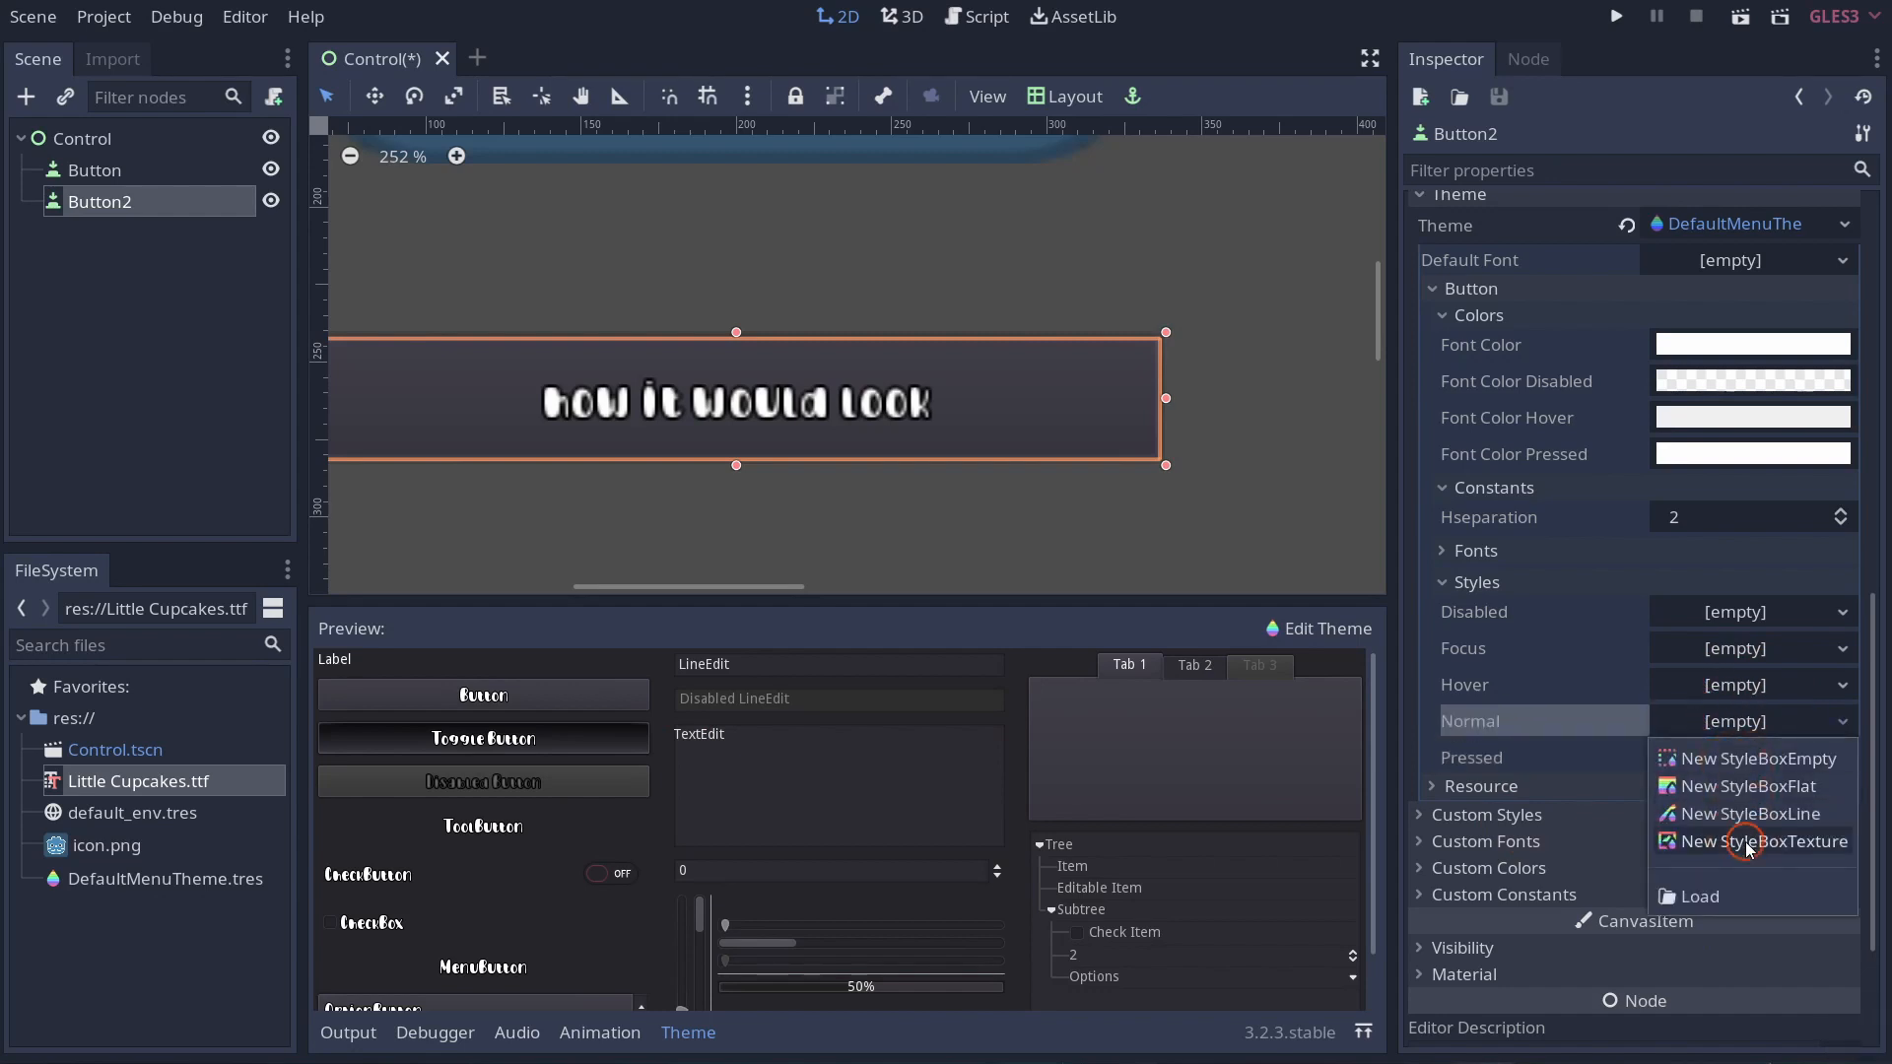
left_click(1750, 842)
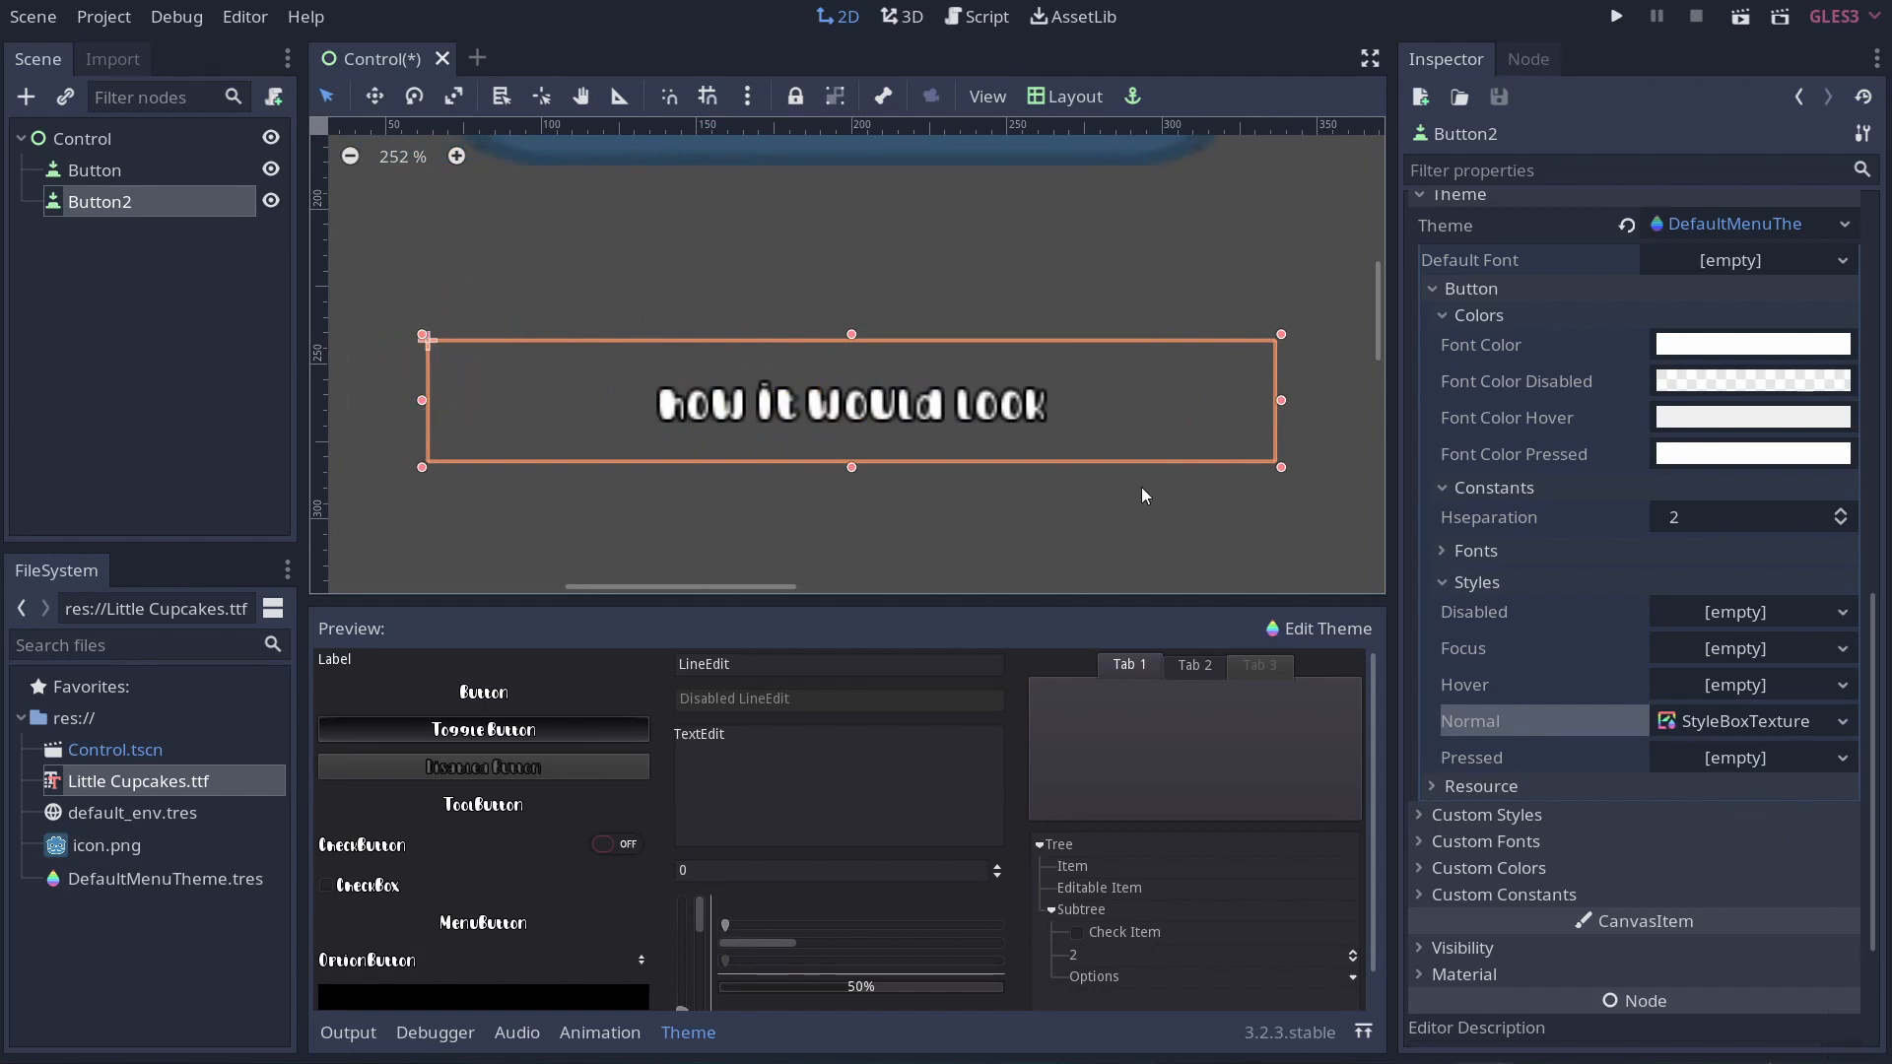
mouse_move(1758, 730)
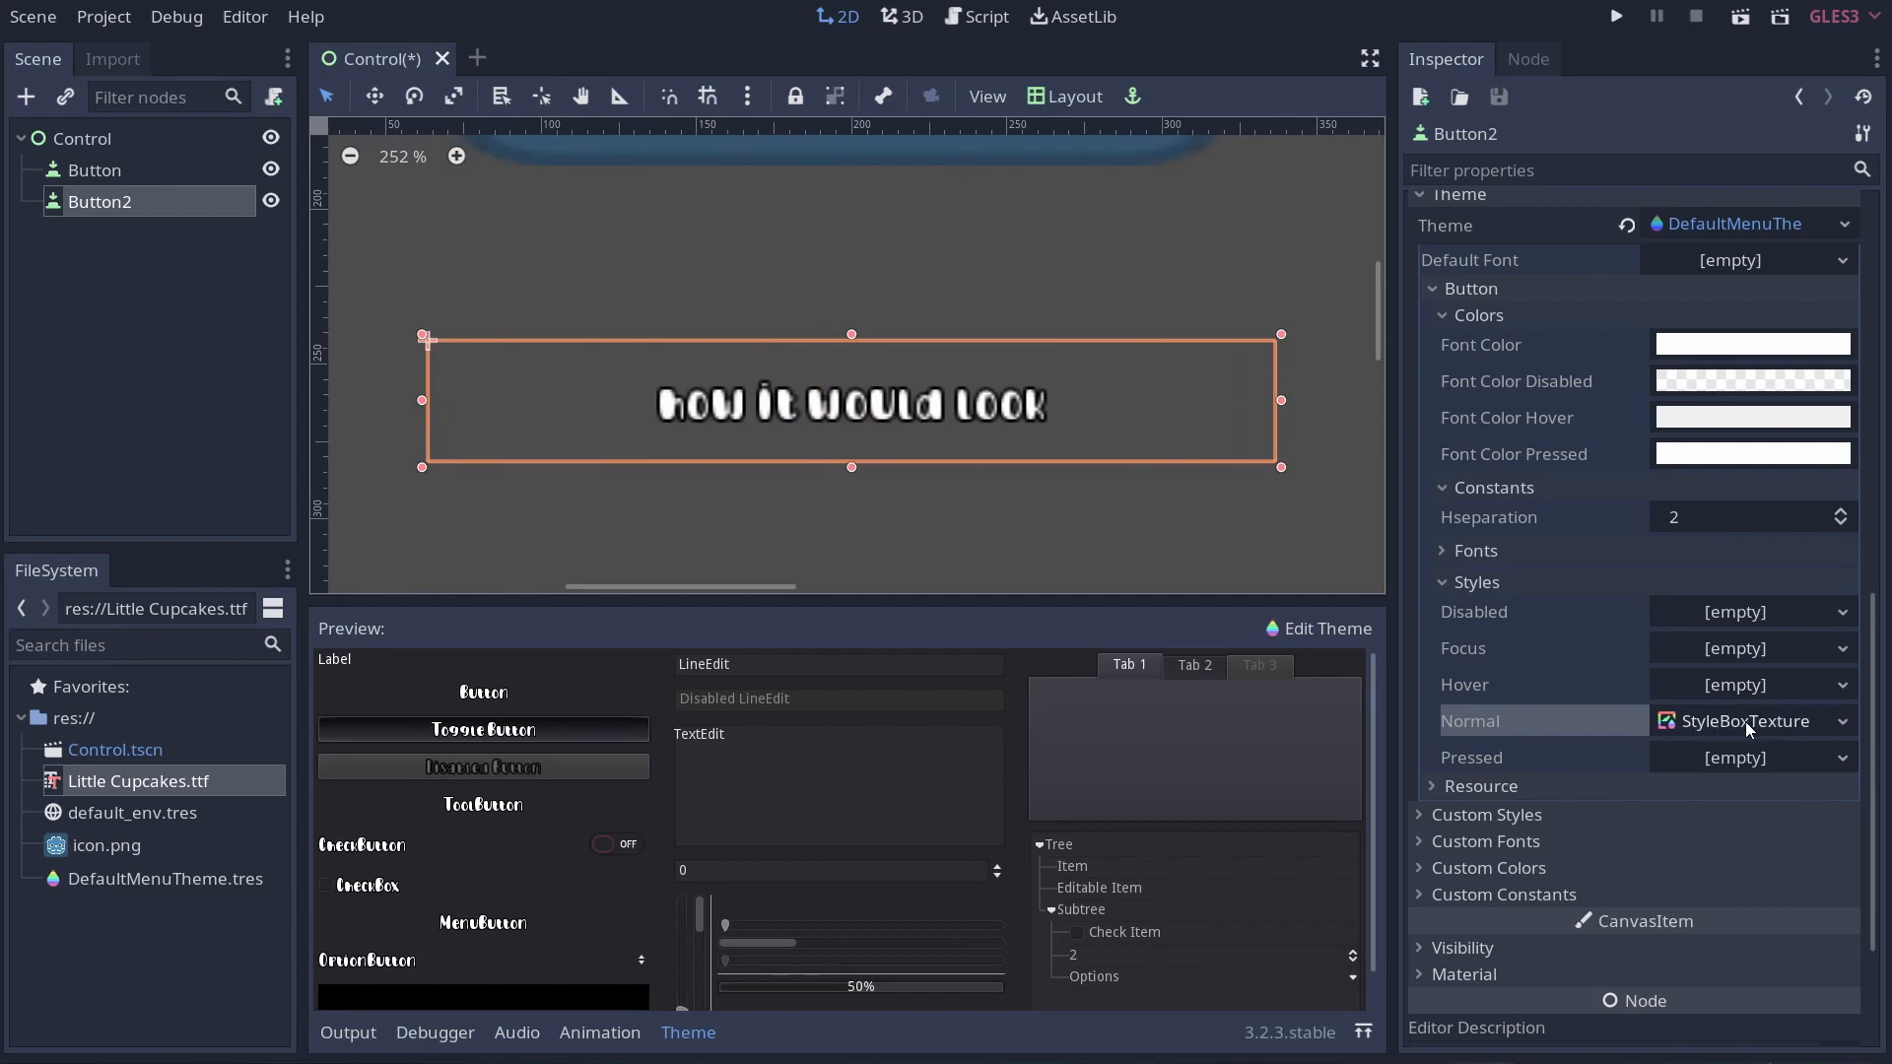
left_click(1843, 722)
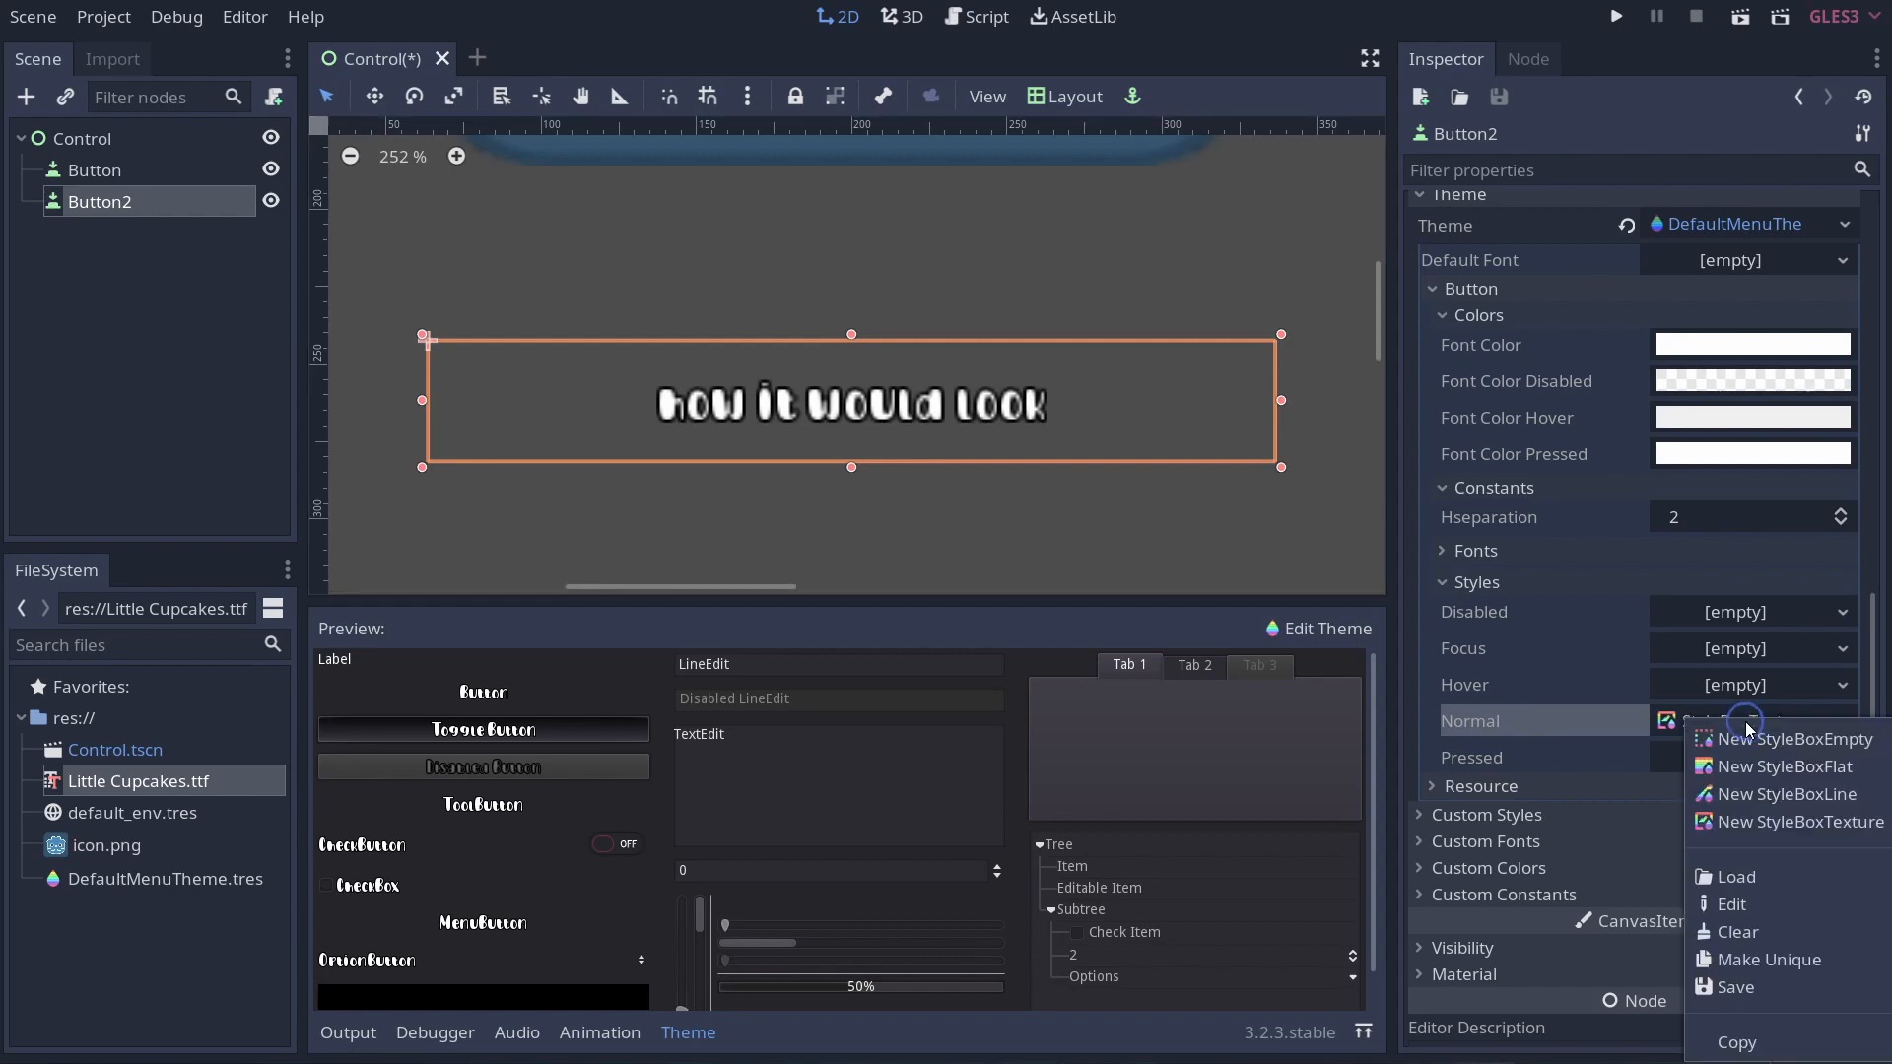
left_click(1798, 822)
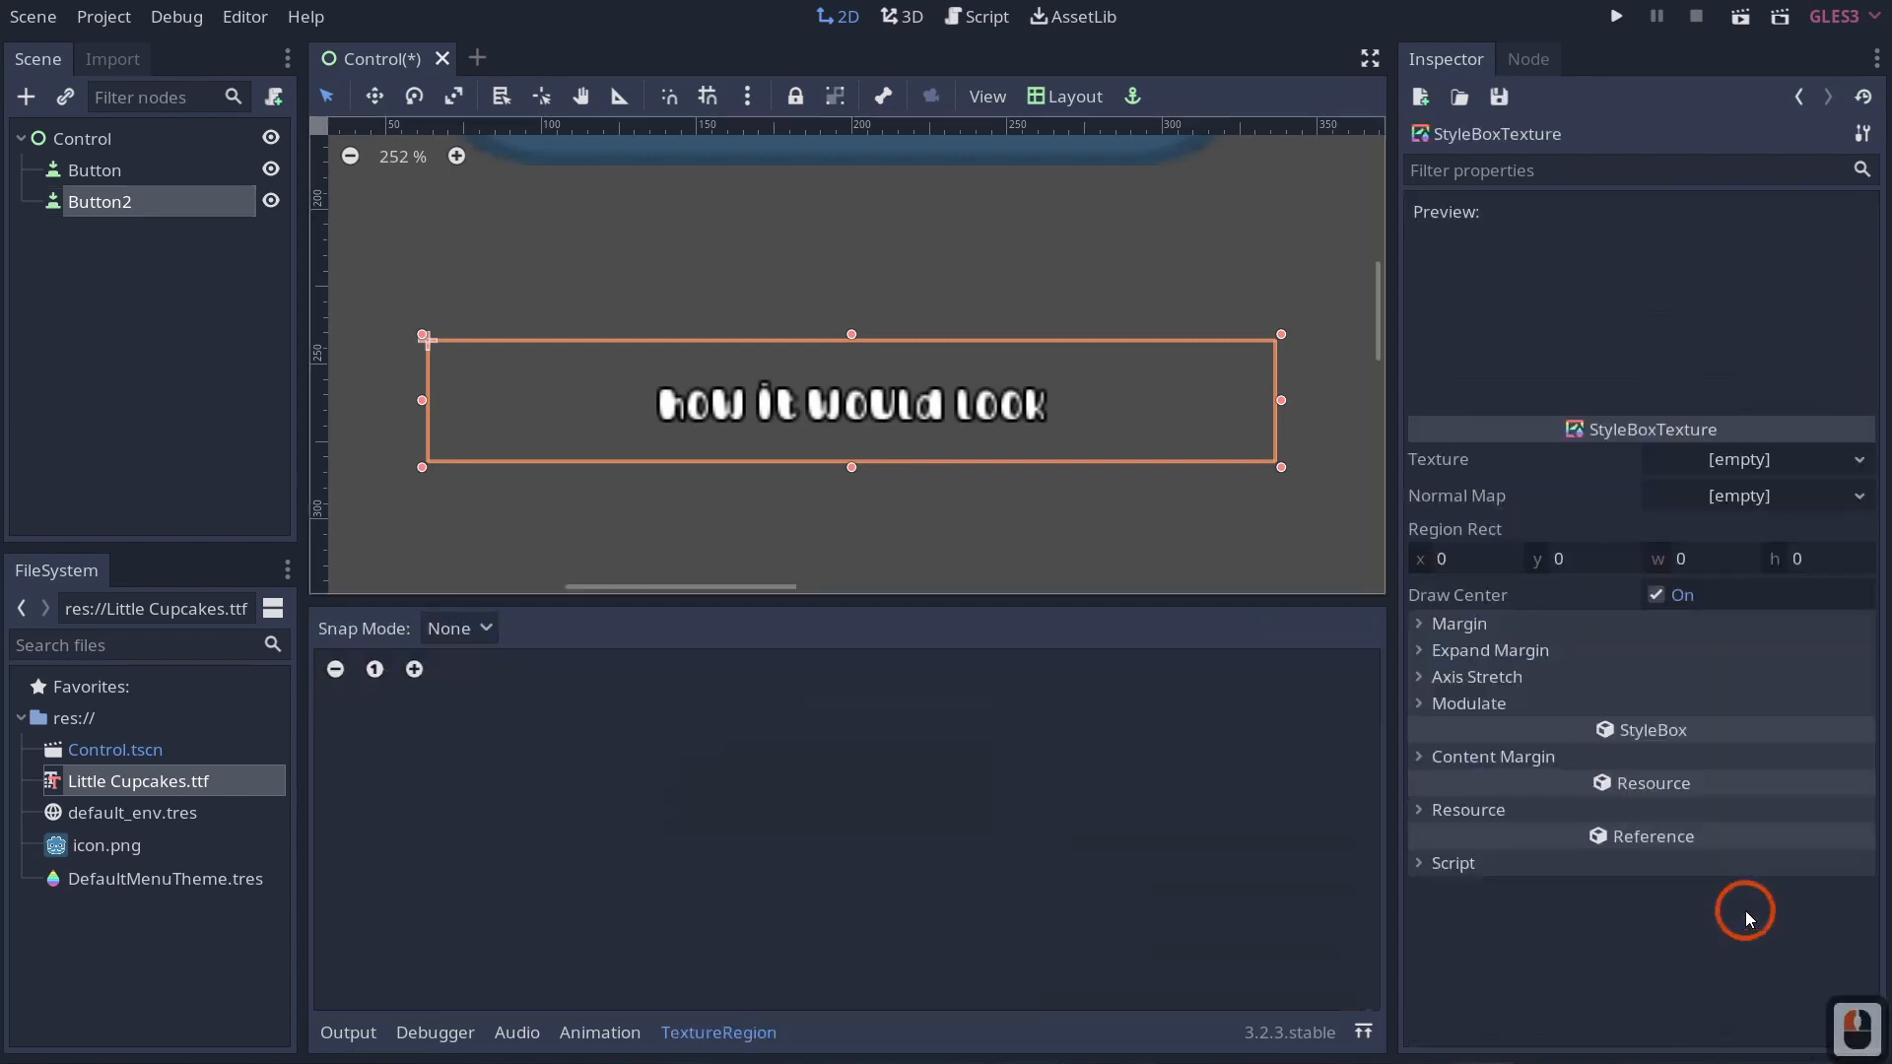
mouse_move(1697, 472)
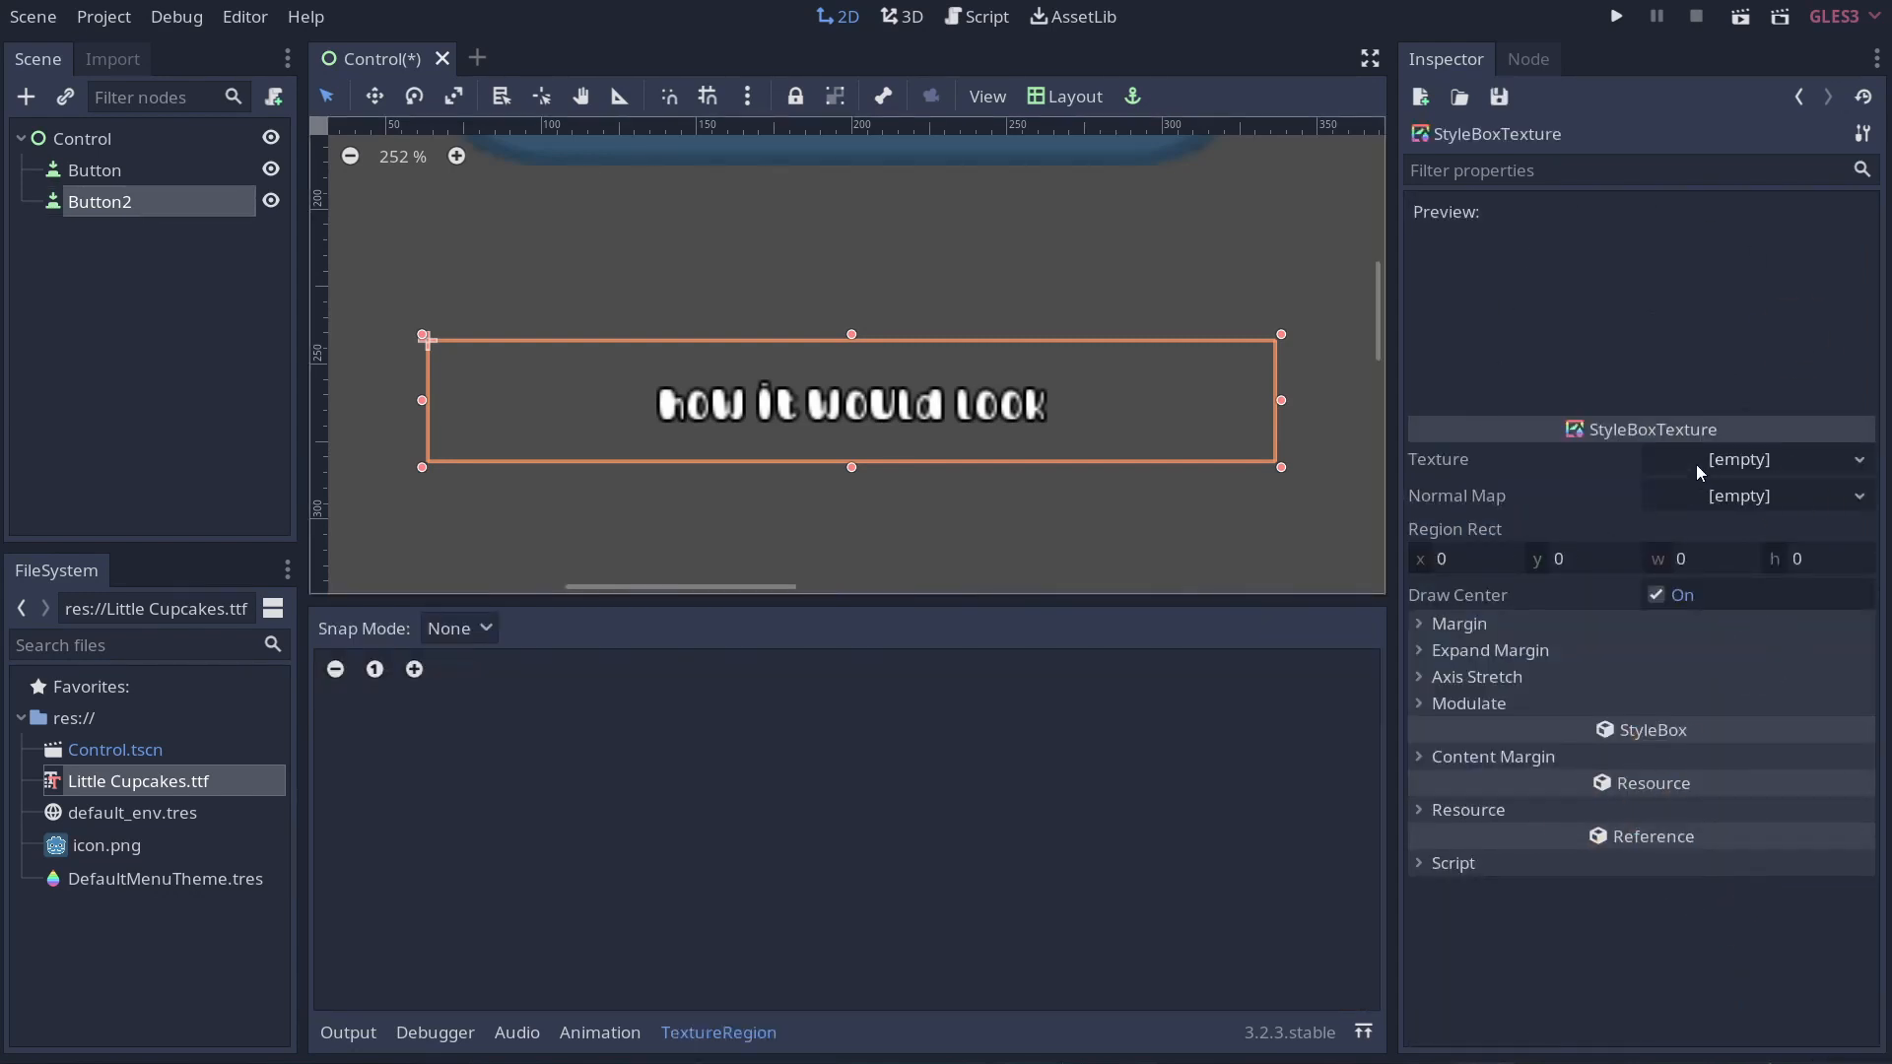
mouse_move(1722, 471)
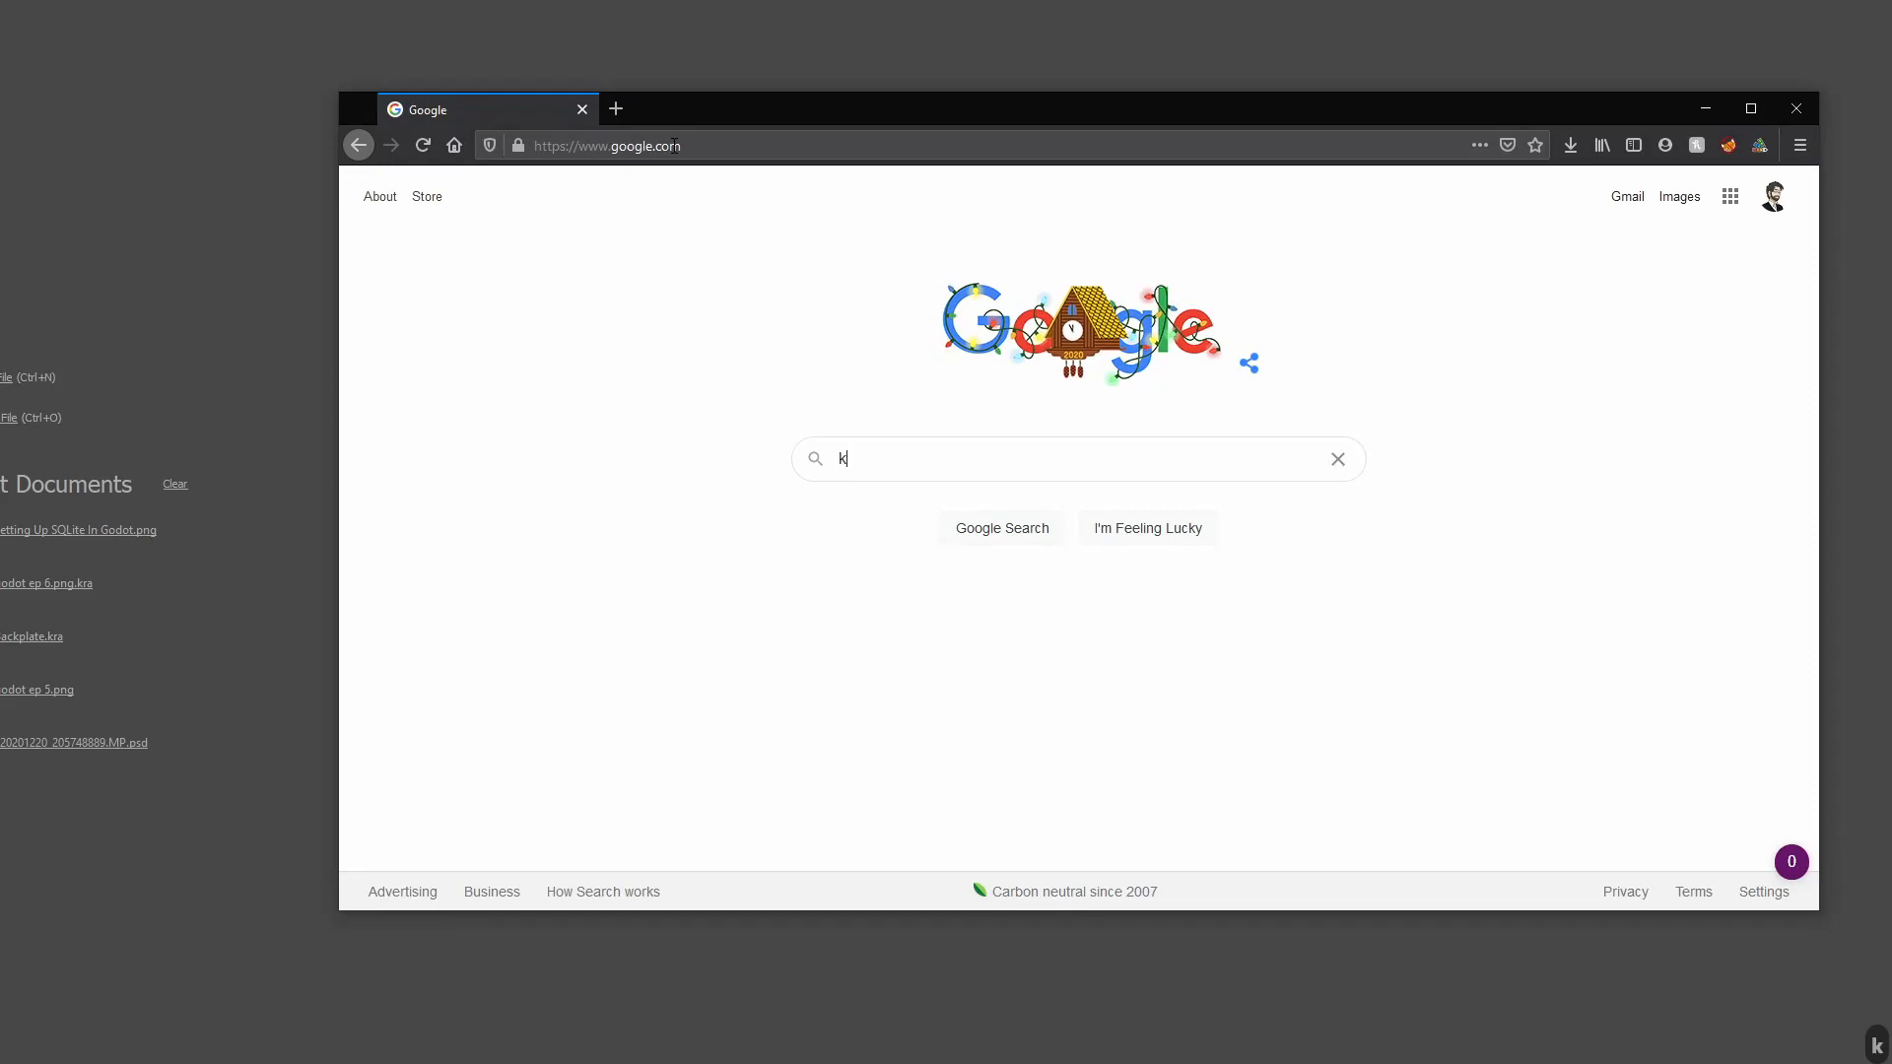
Search Google for krita, reach krita.org's download page, then minimize Firefox to show Krita.
type("rita")
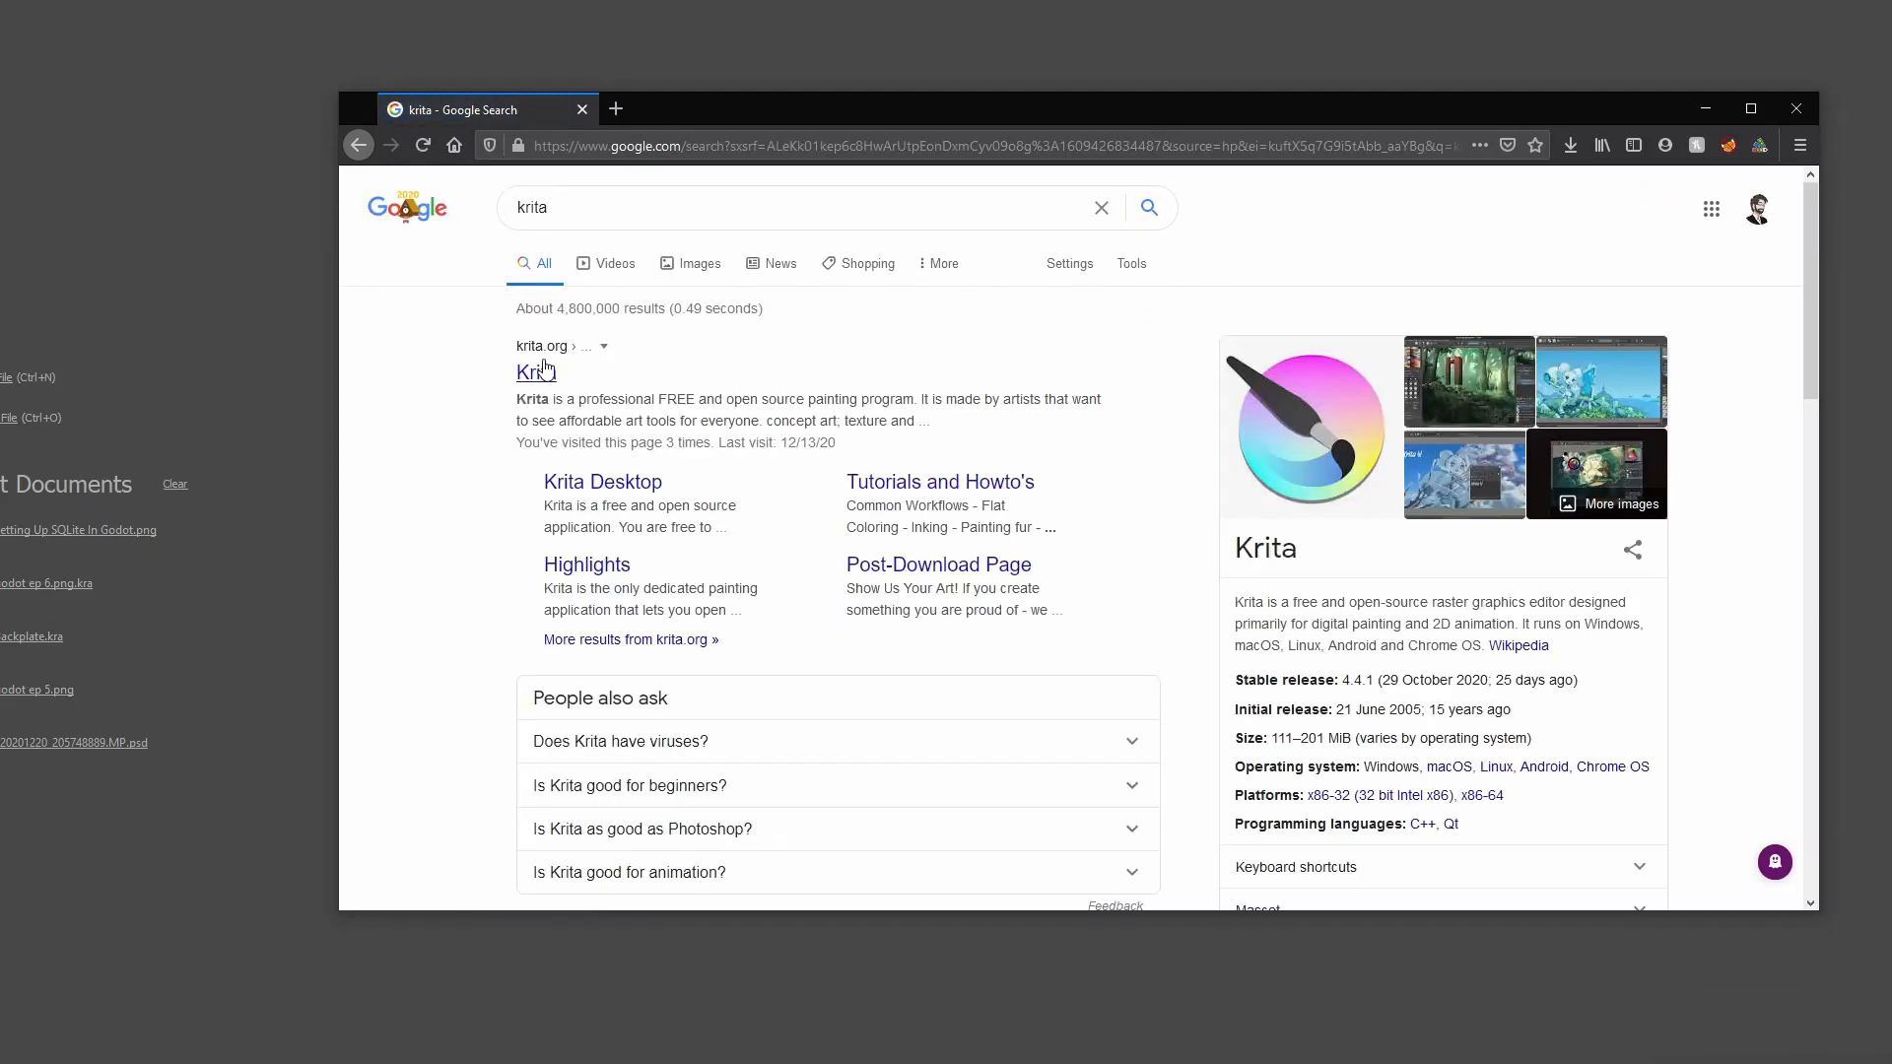
left_click(534, 373)
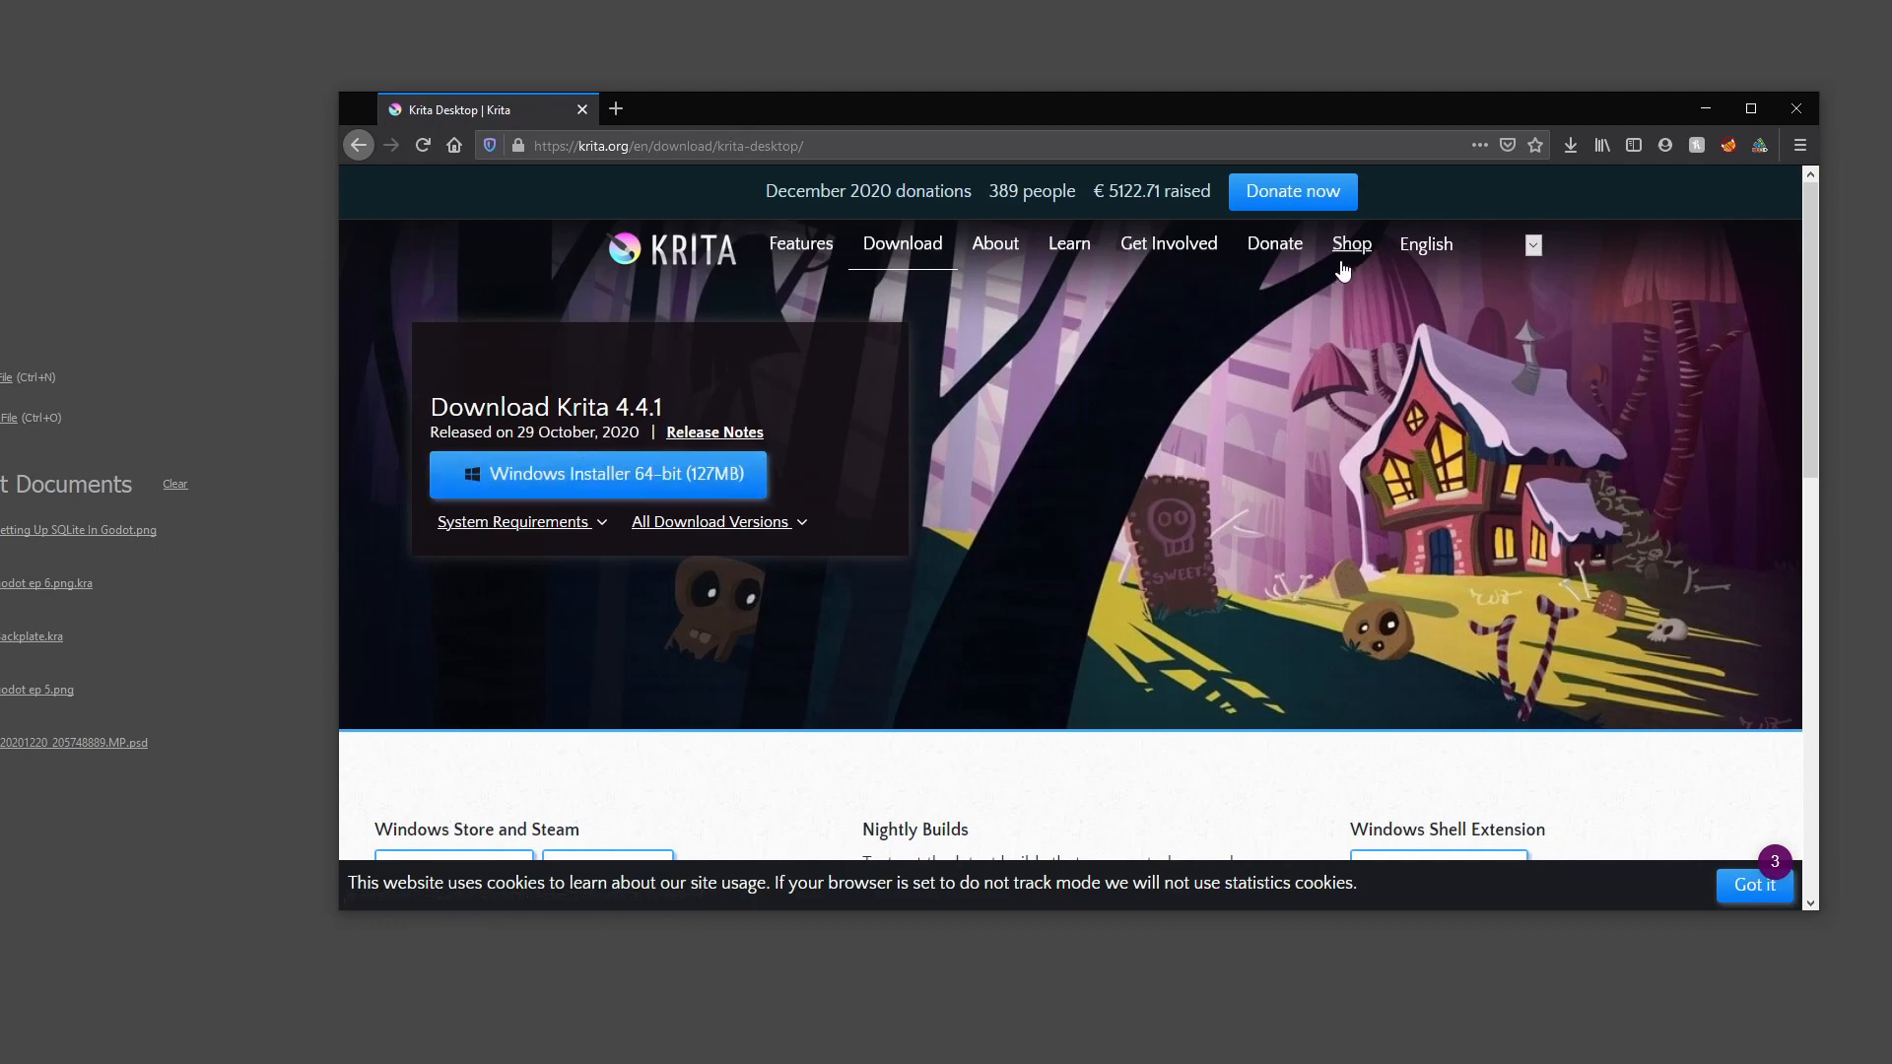
mouse_move(1703, 109)
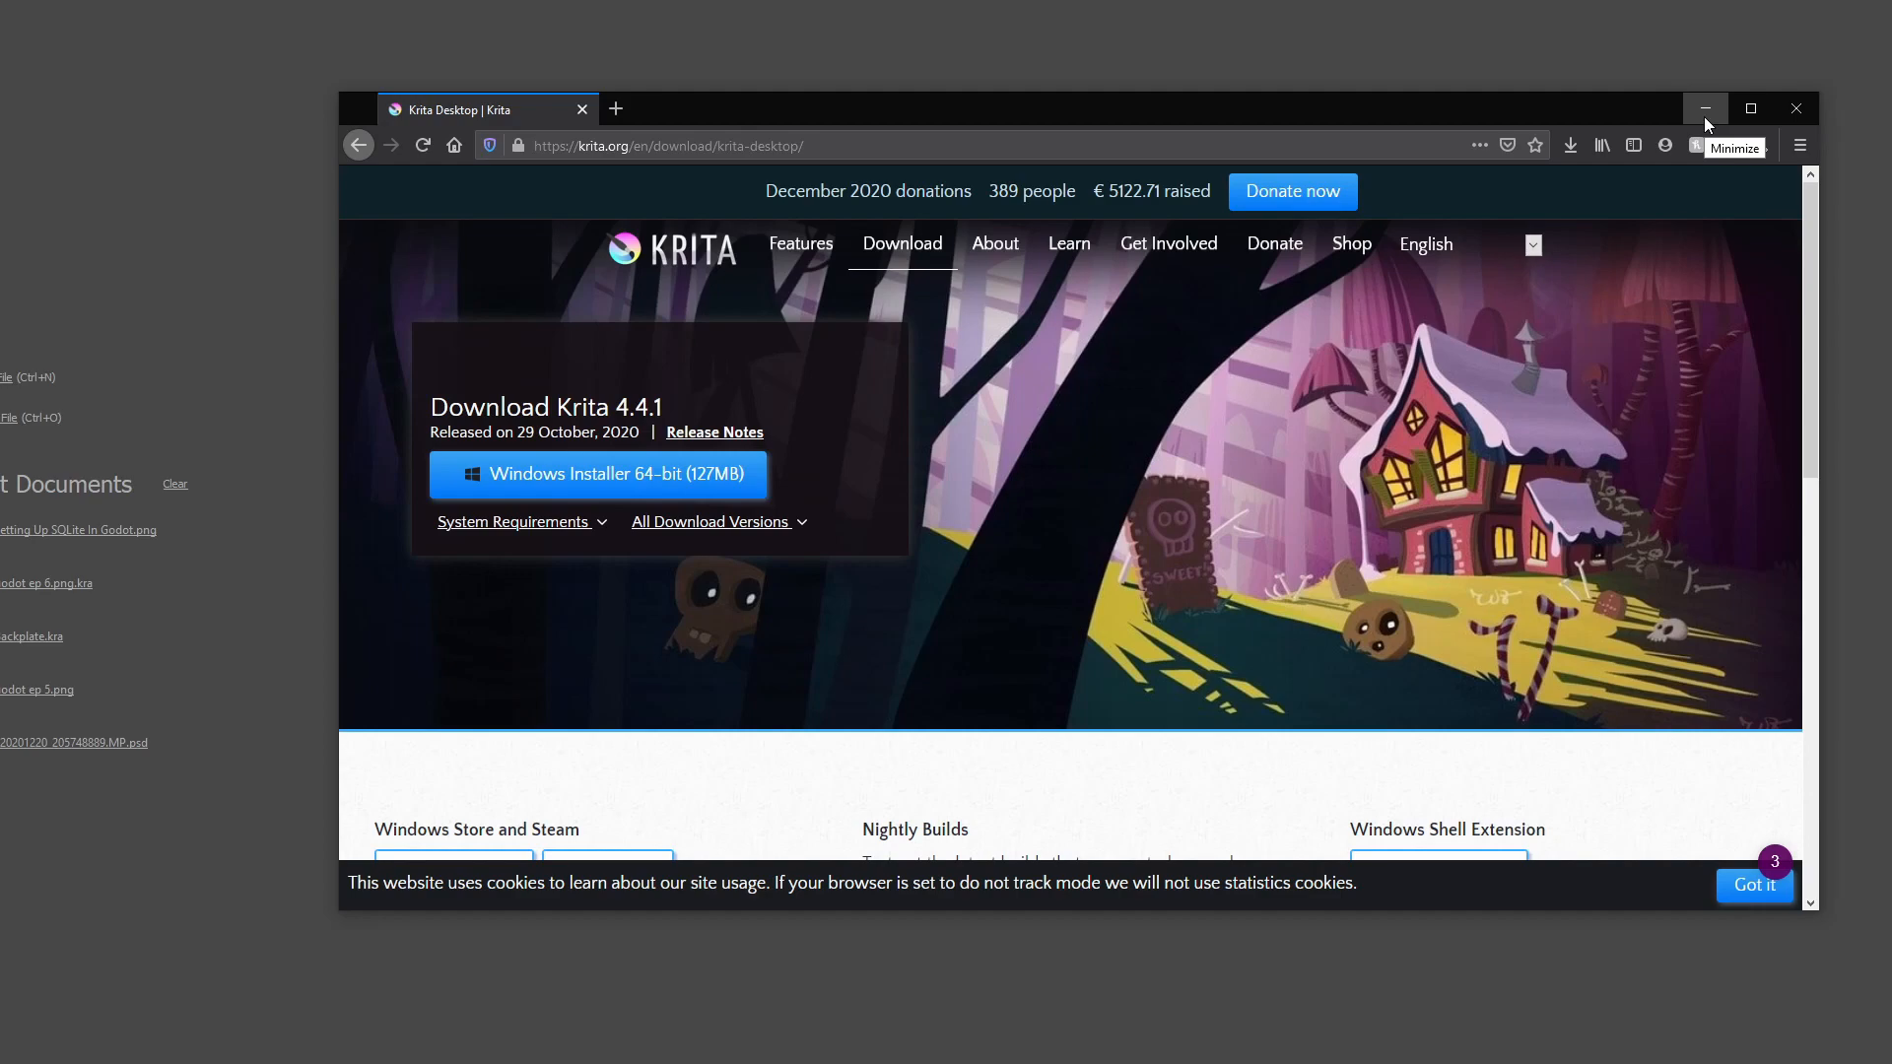
left_click(1705, 108)
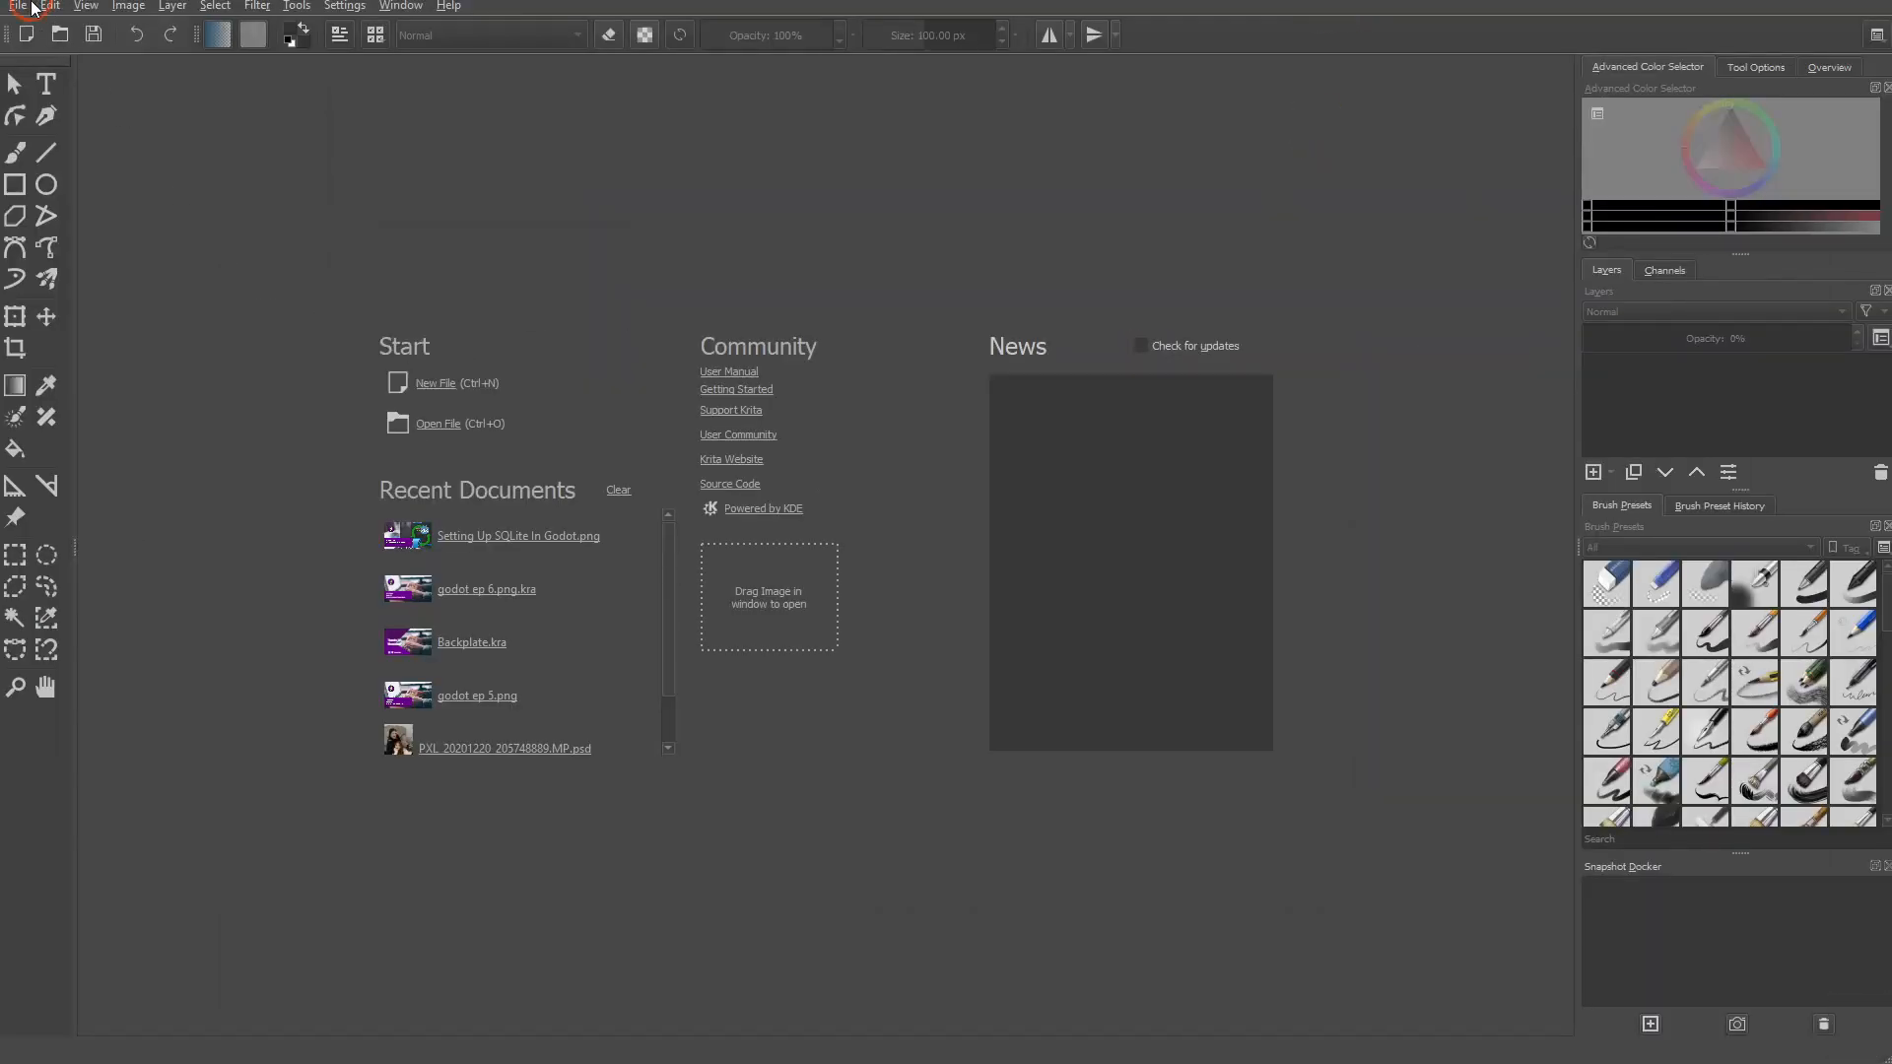
Create a new 30×30 pixel image in Krita.
left_click(433, 383)
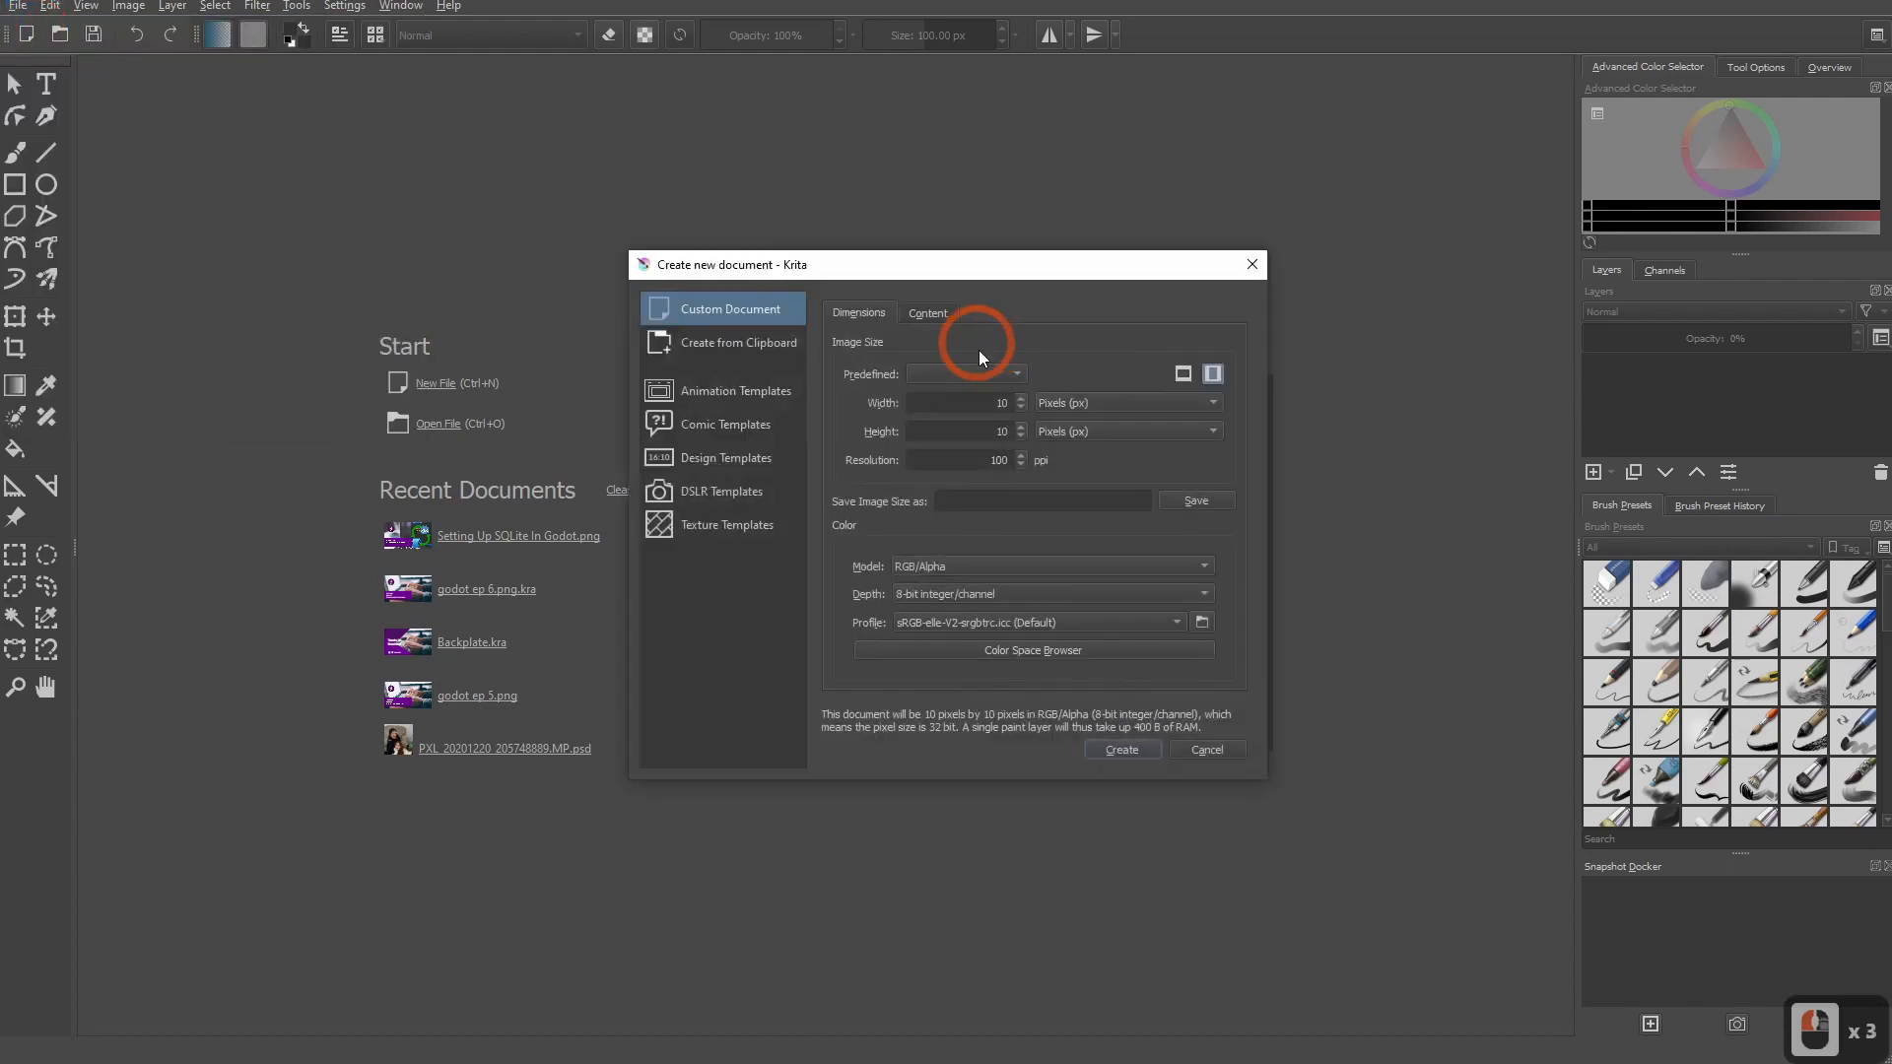
left_click(960, 402)
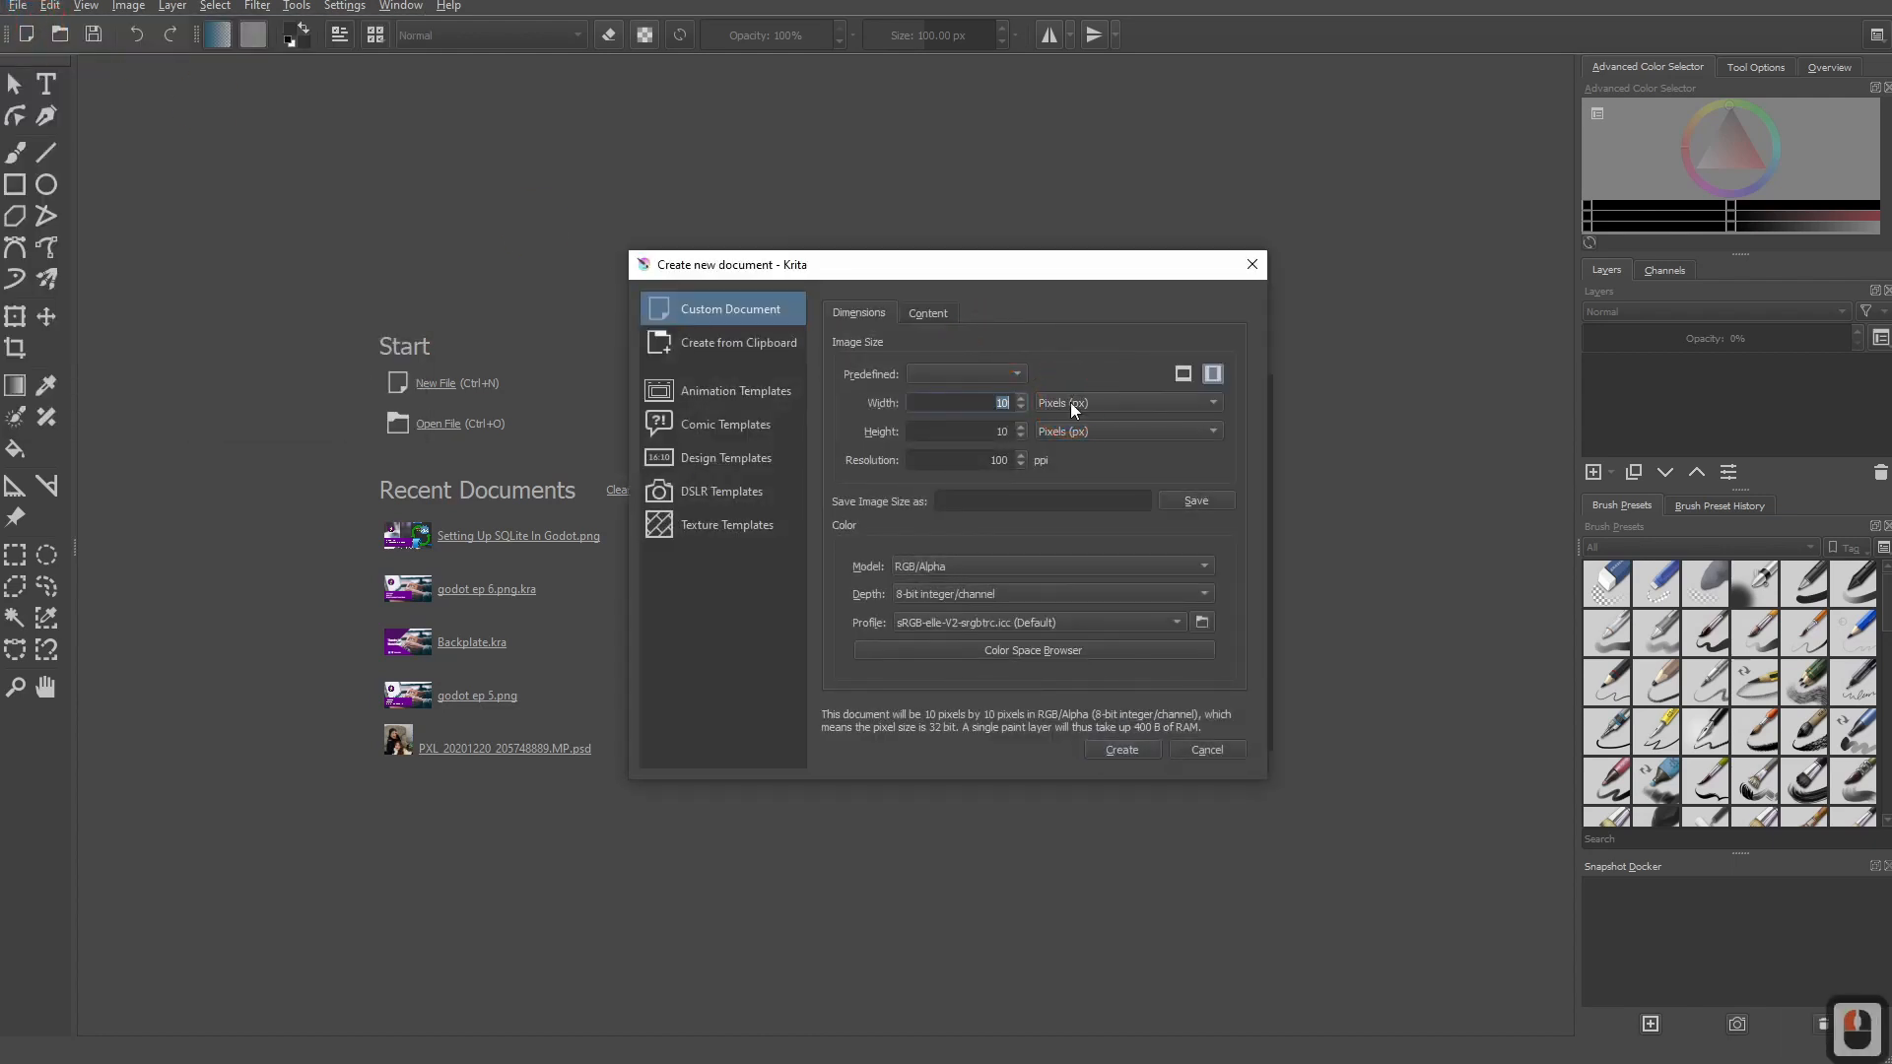
type("30")
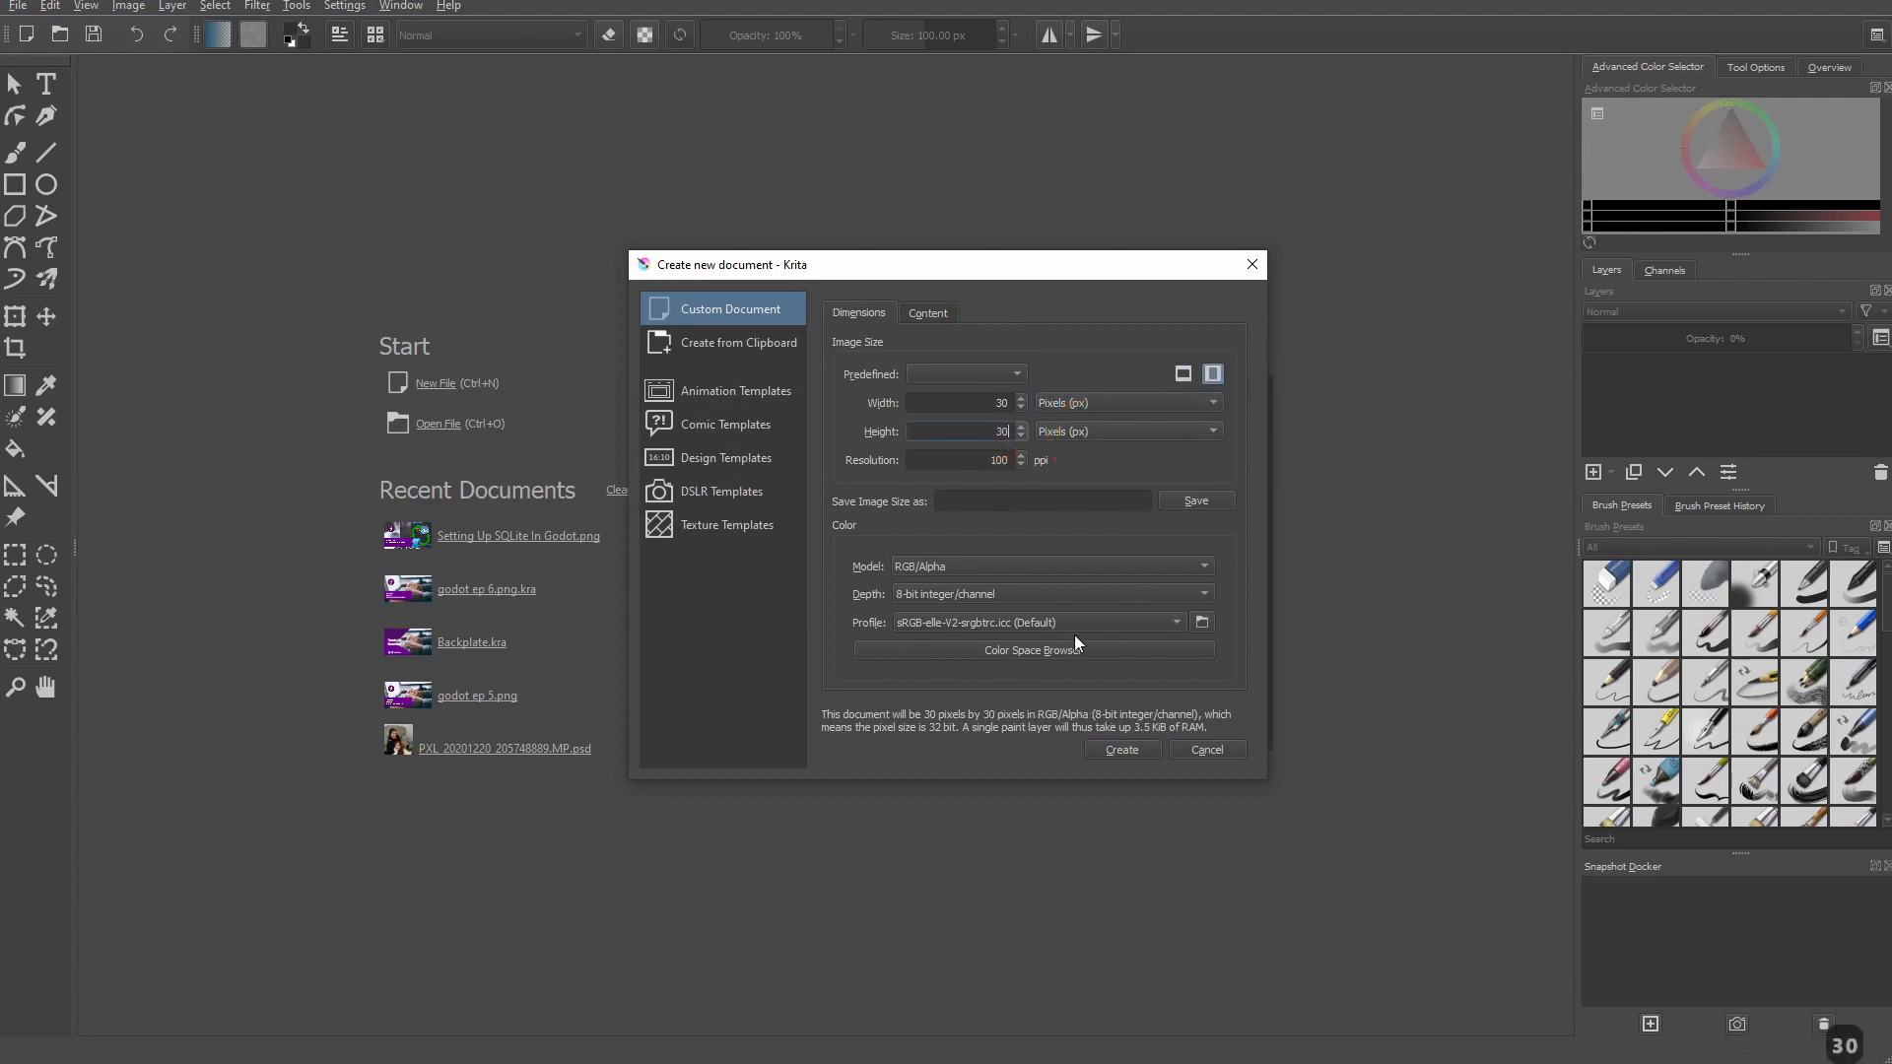
left_click(1204, 749)
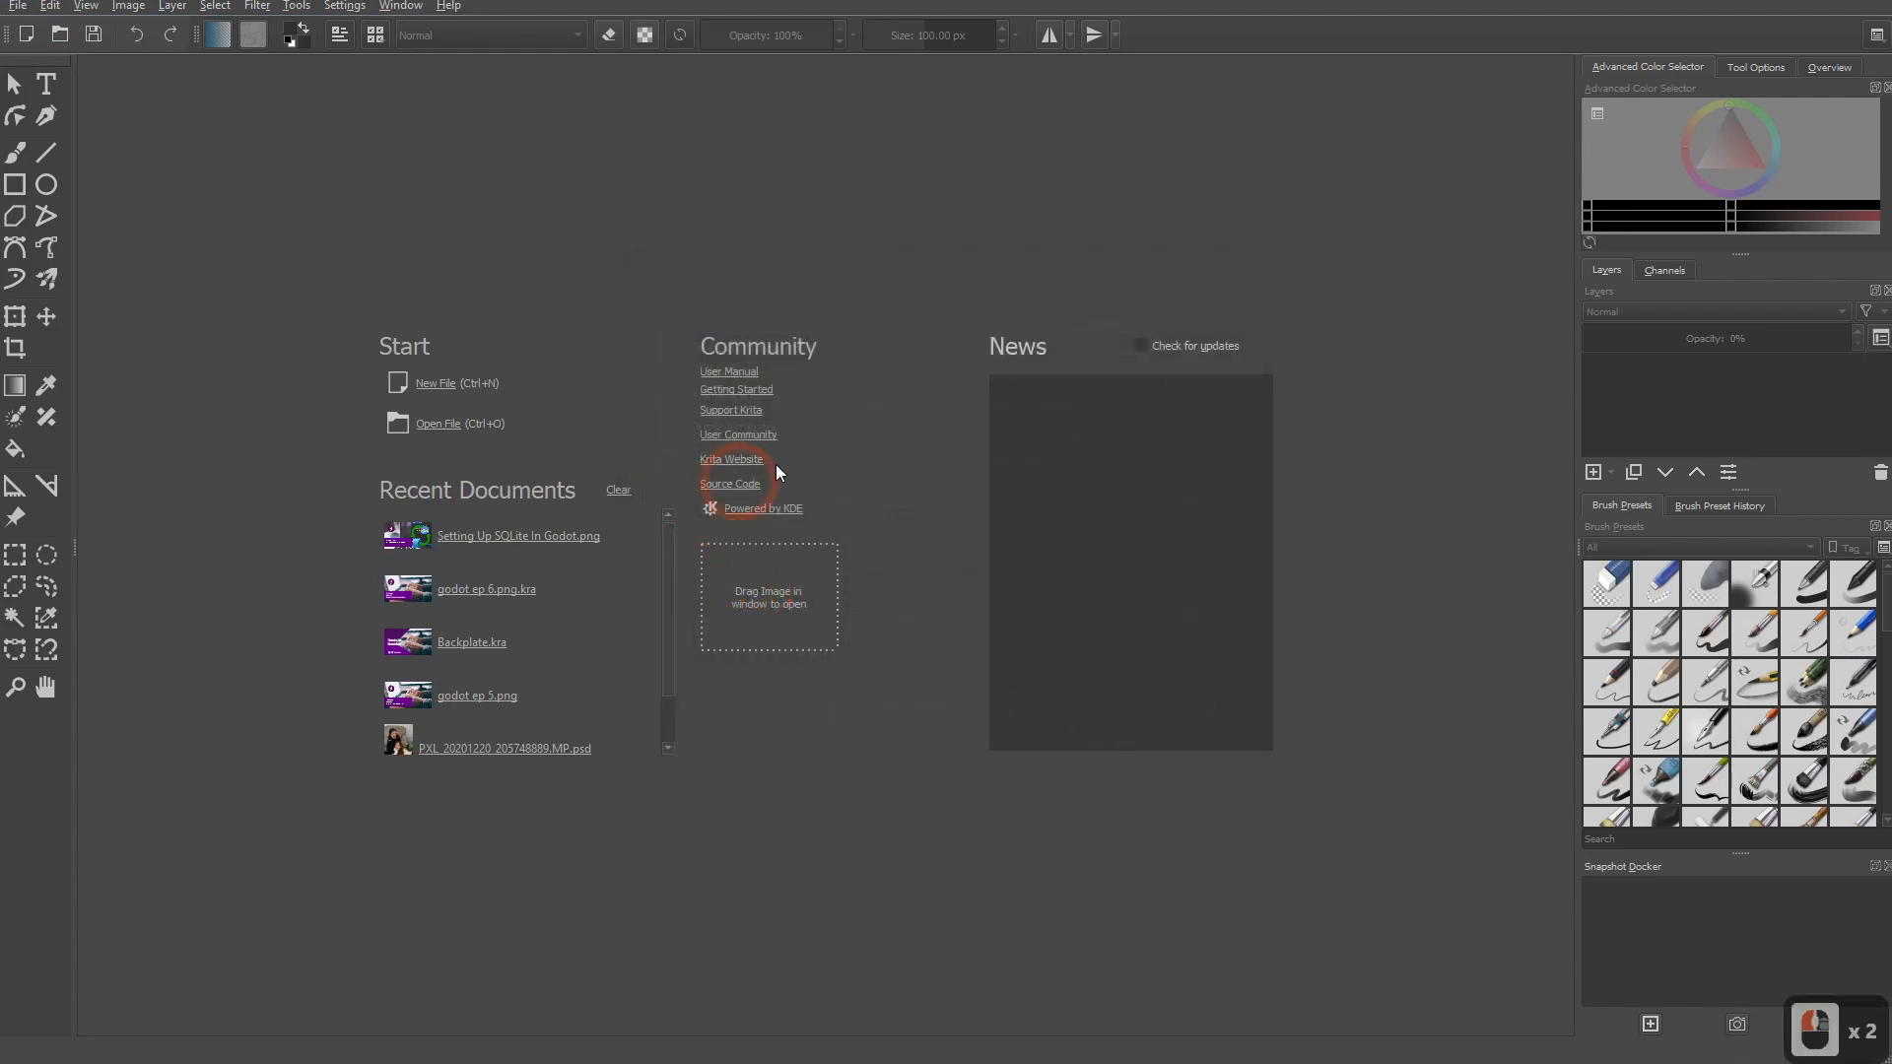
left_click(436, 382)
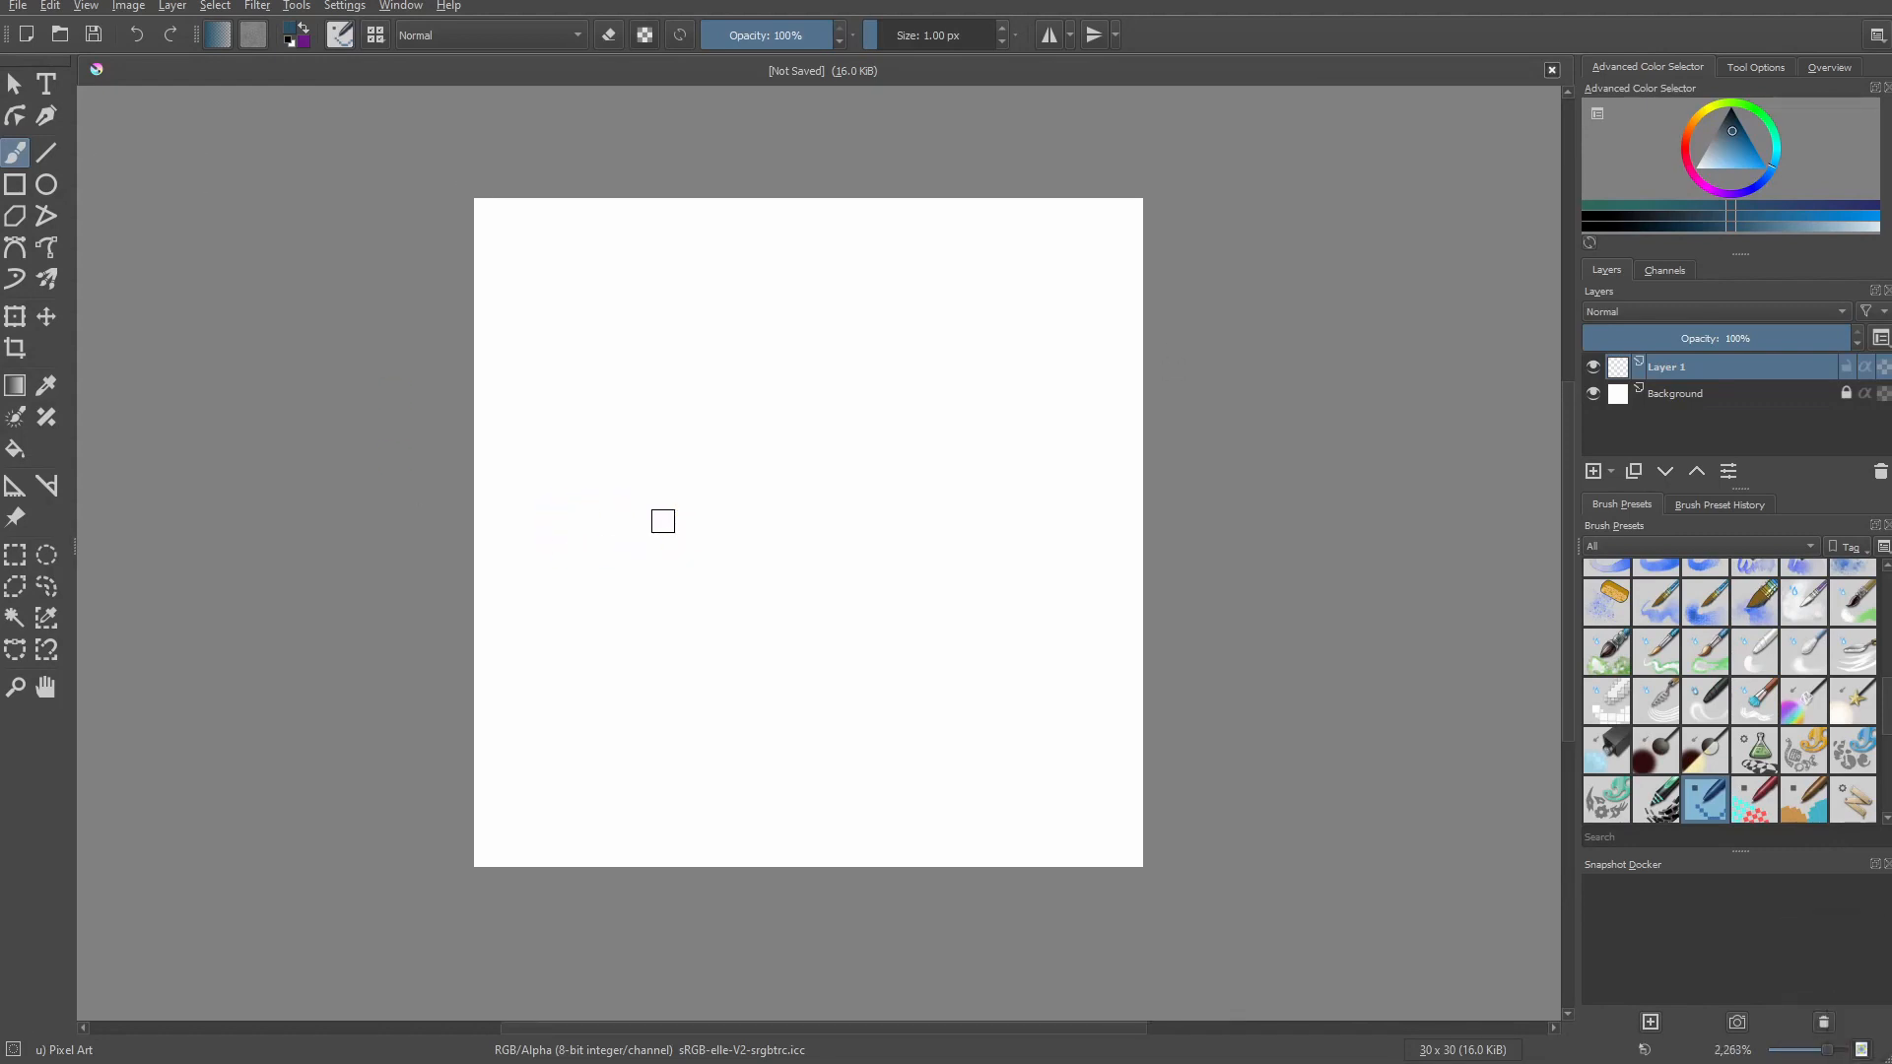
mouse_move(796, 543)
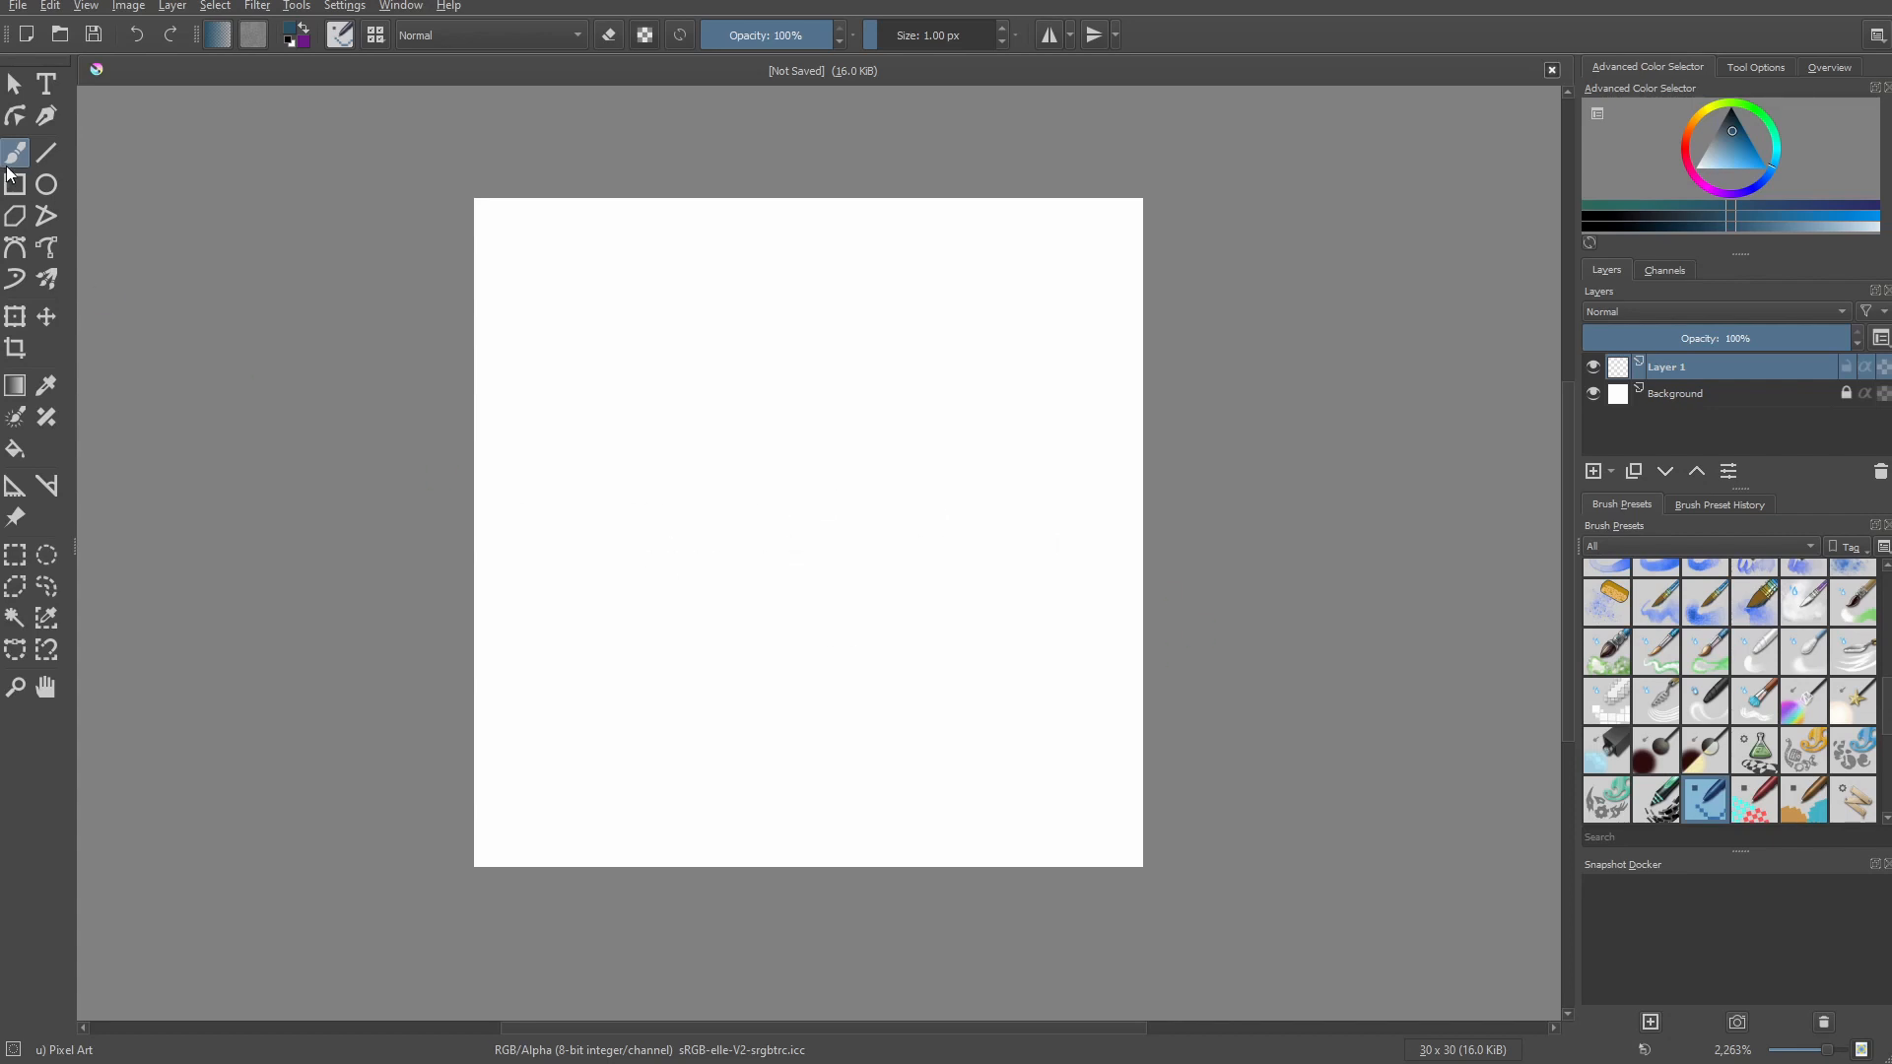
mouse_move(18, 163)
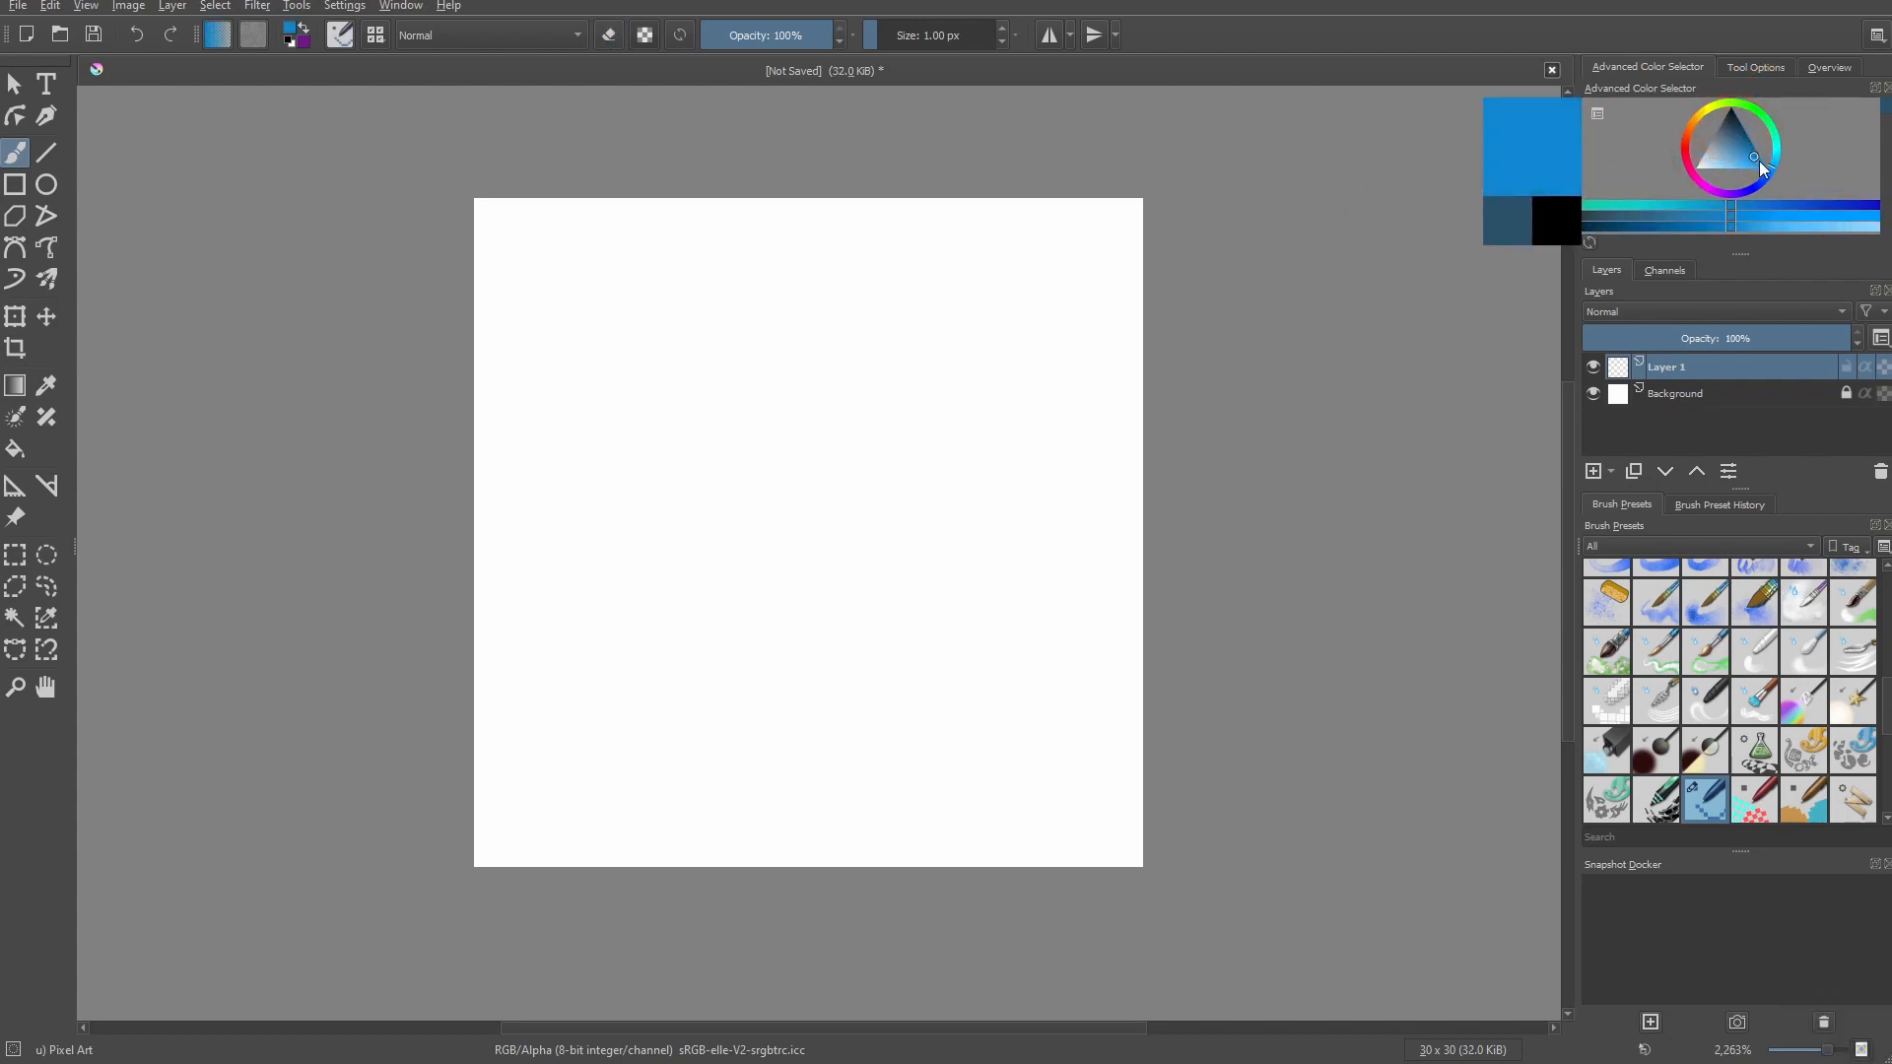
Choose a blue colour, test a few brush strokes and undo them.
left_click_drag(1035, 395, 1108, 351)
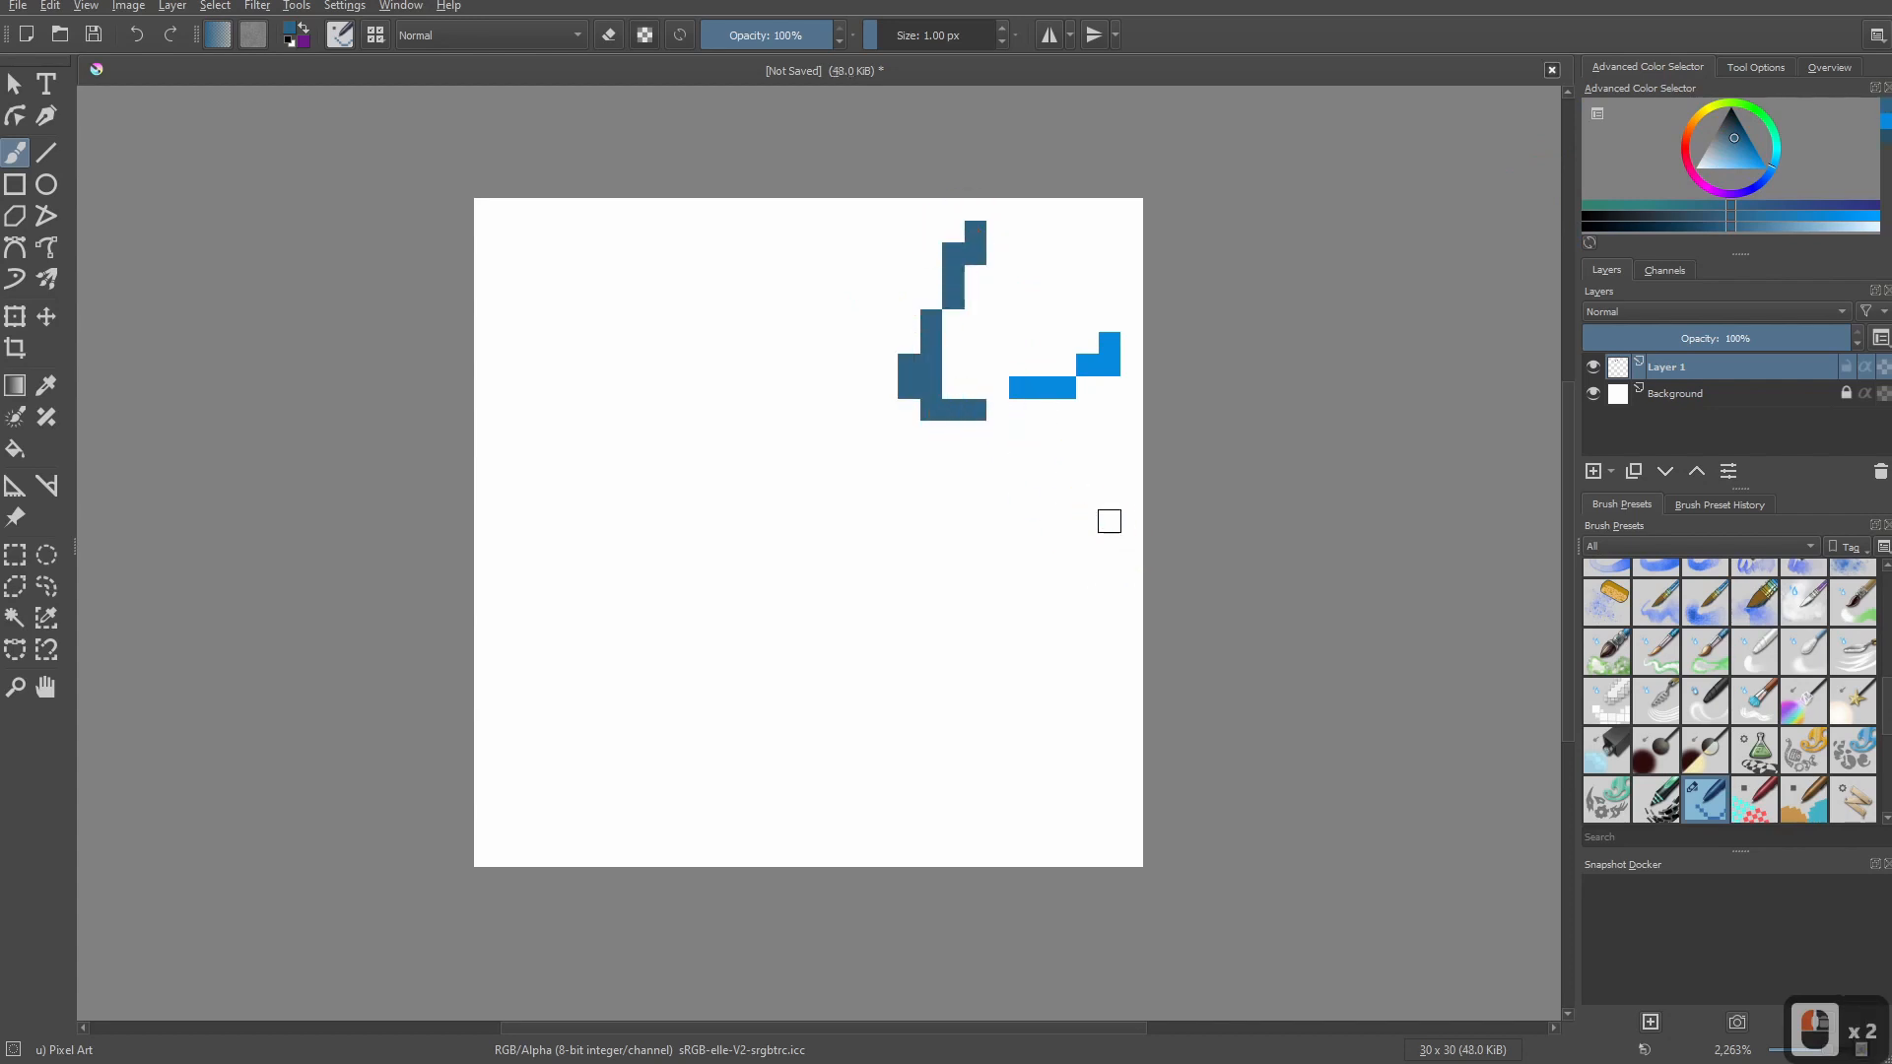
key("ctrl+z")
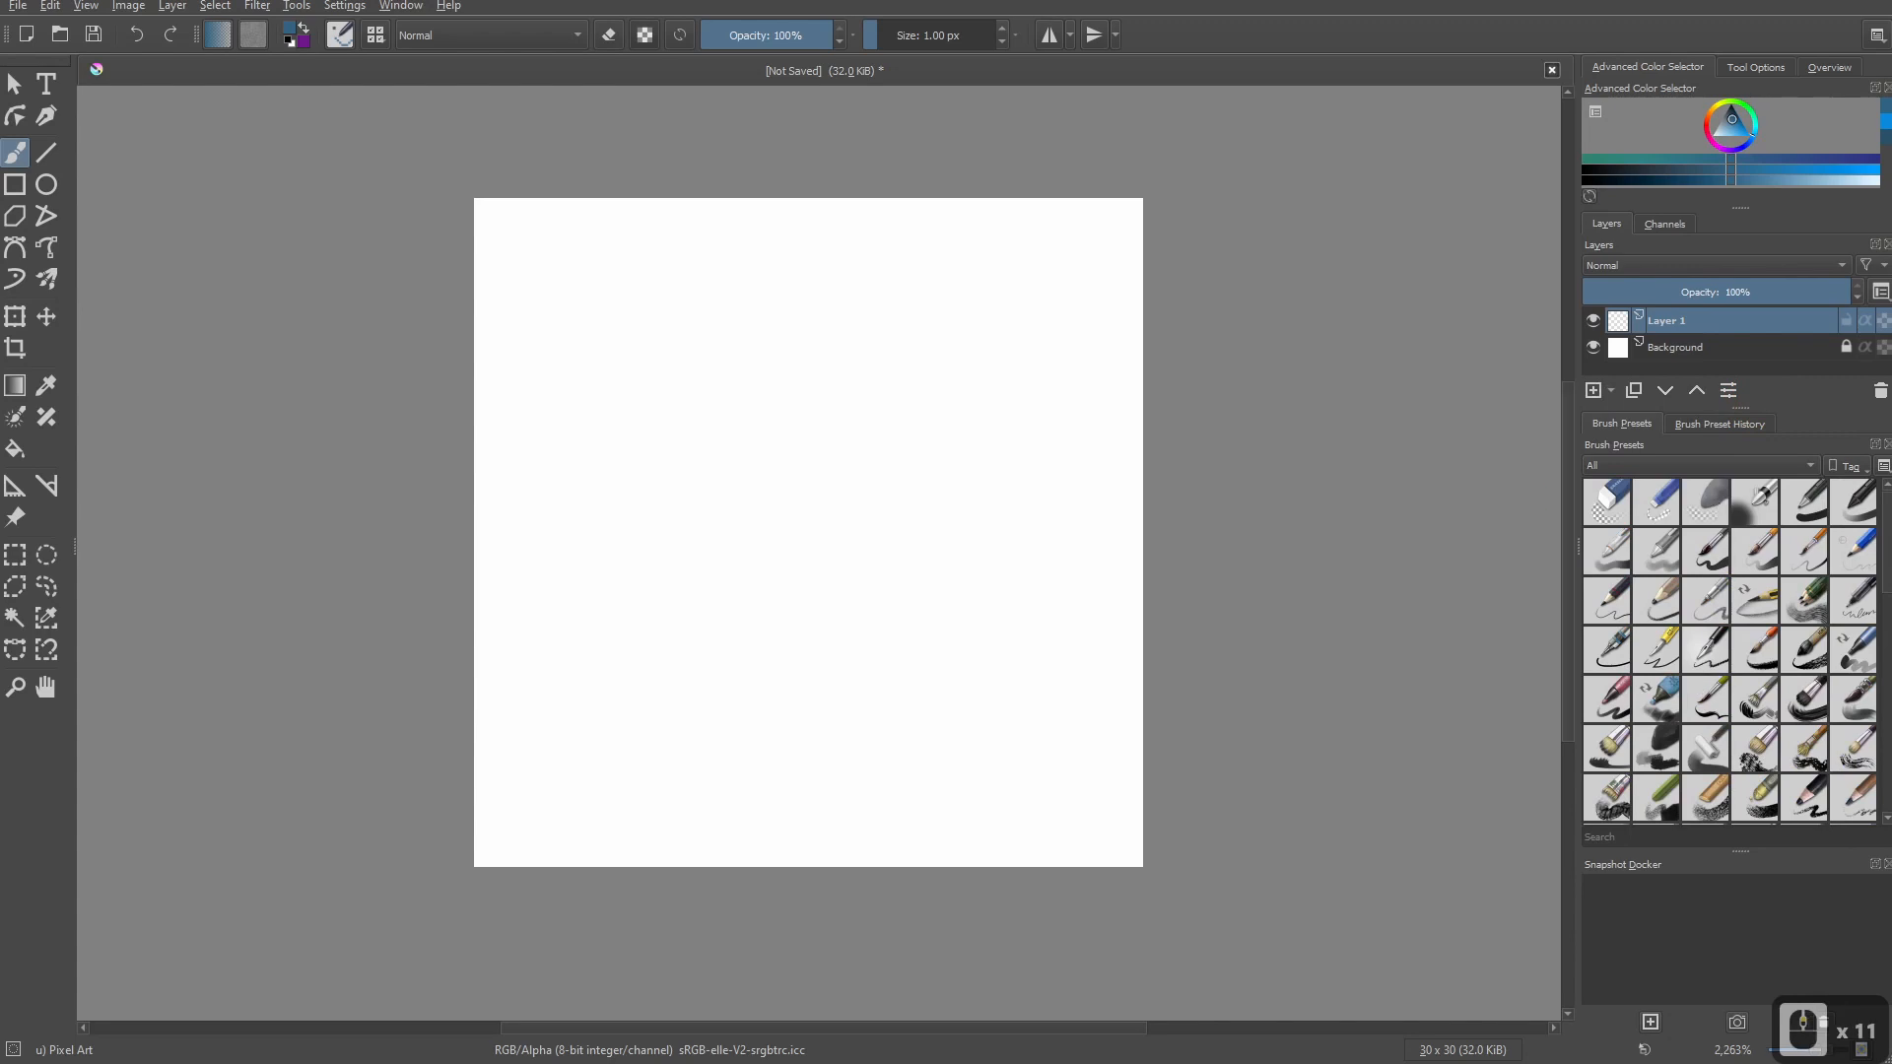
scroll("down", 3)
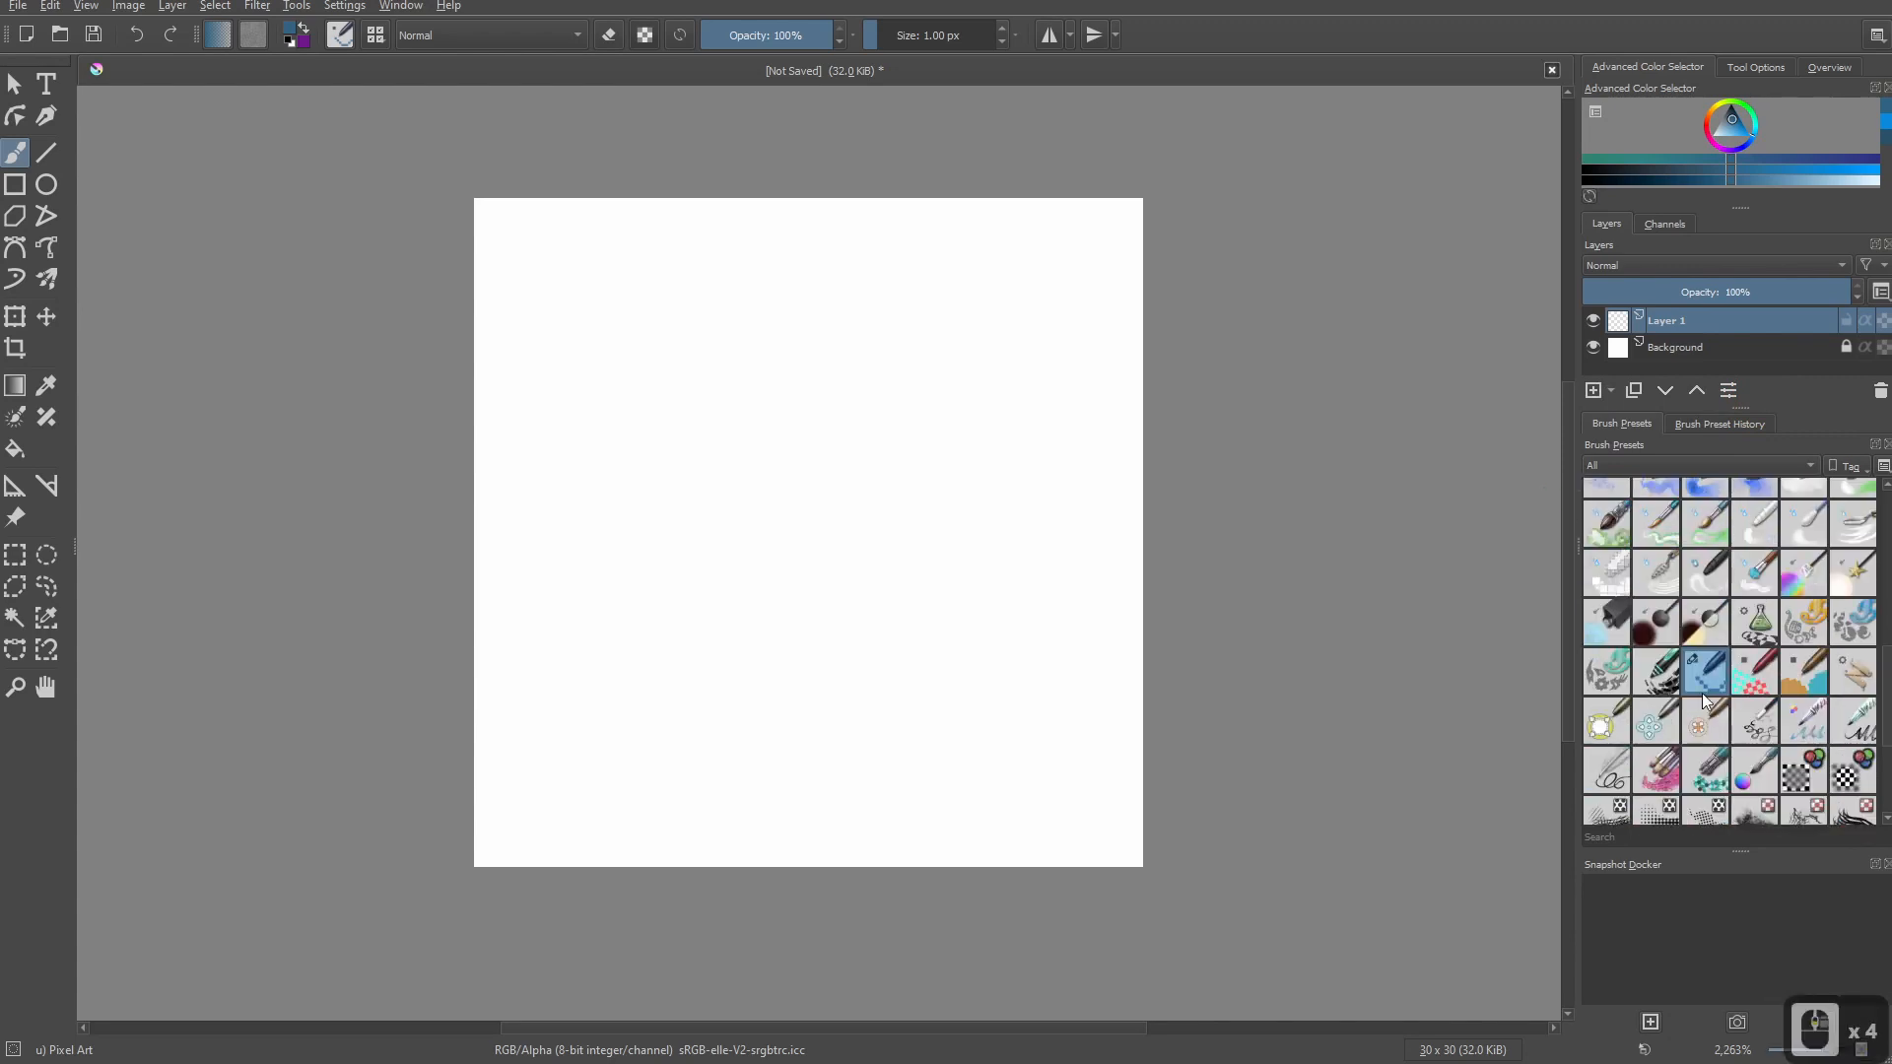
Fill the canvas with medium blue and paint a darker blue 1 px strip along the bottom row.
left_click(1703, 672)
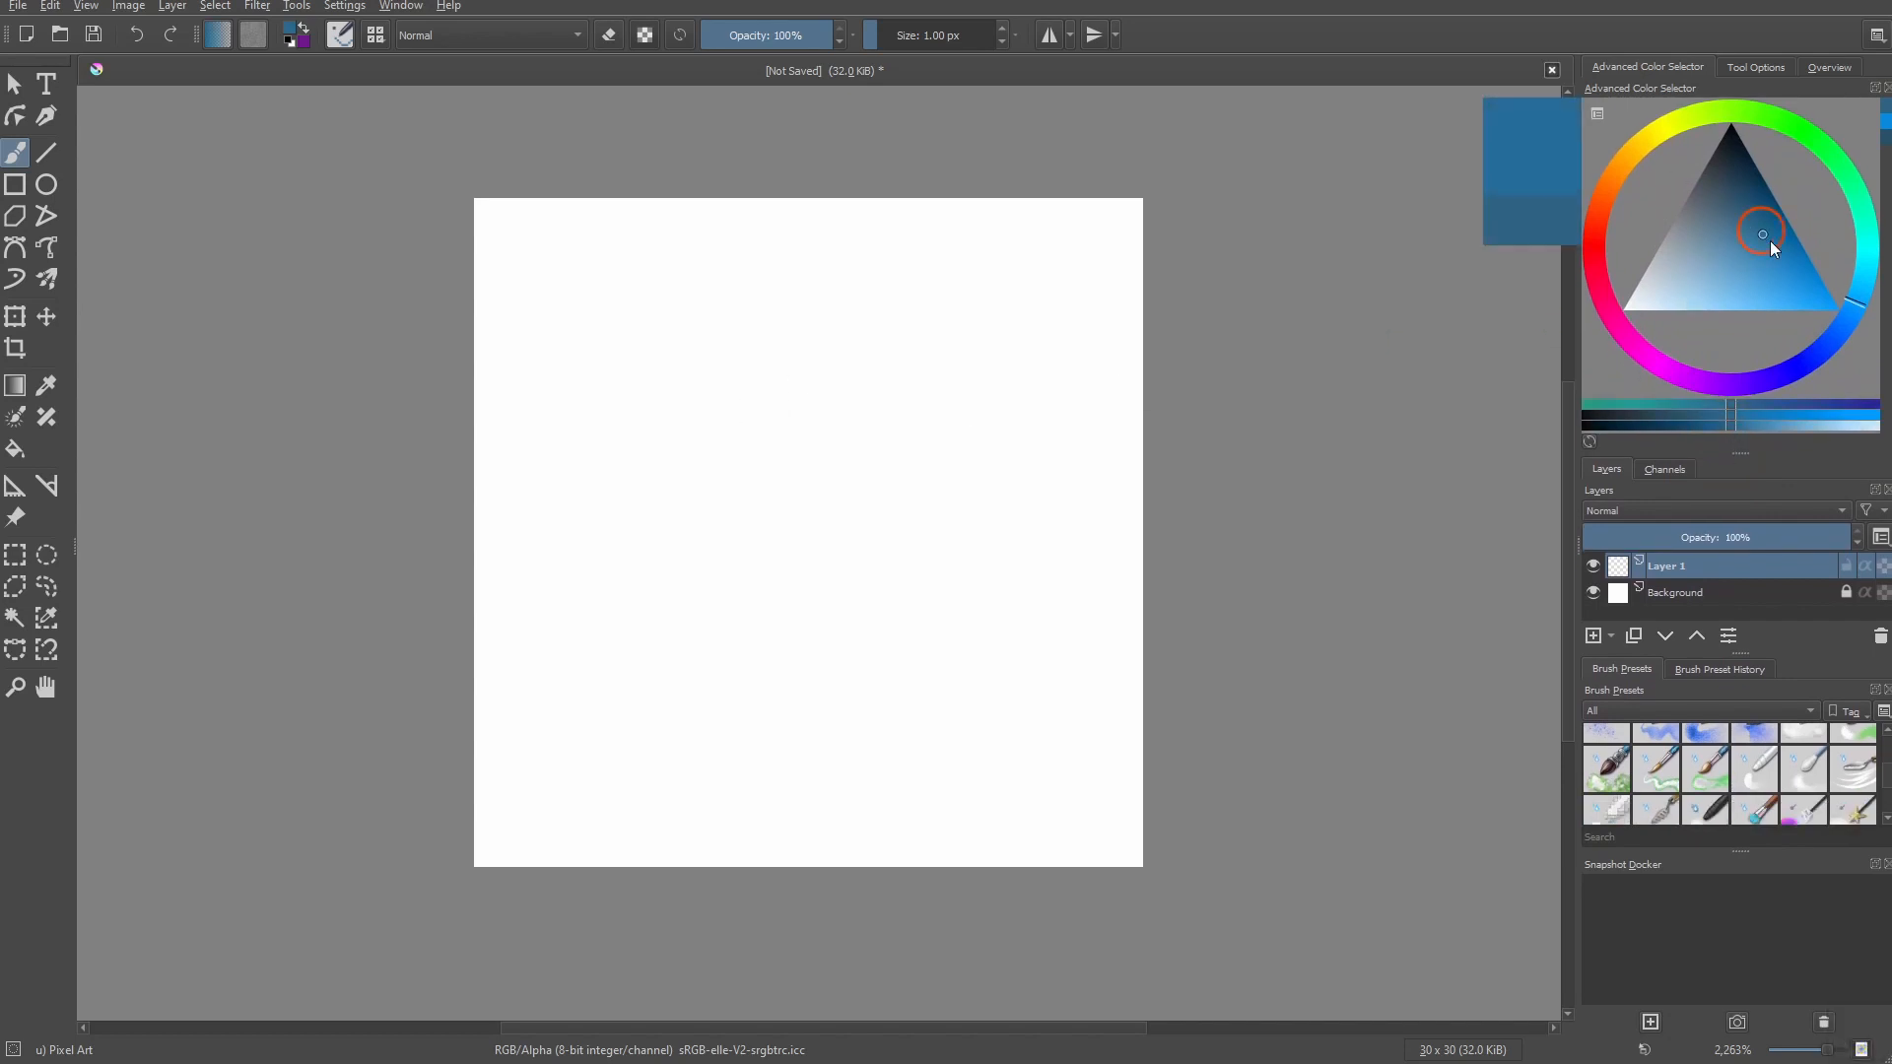
left_click(1733, 262)
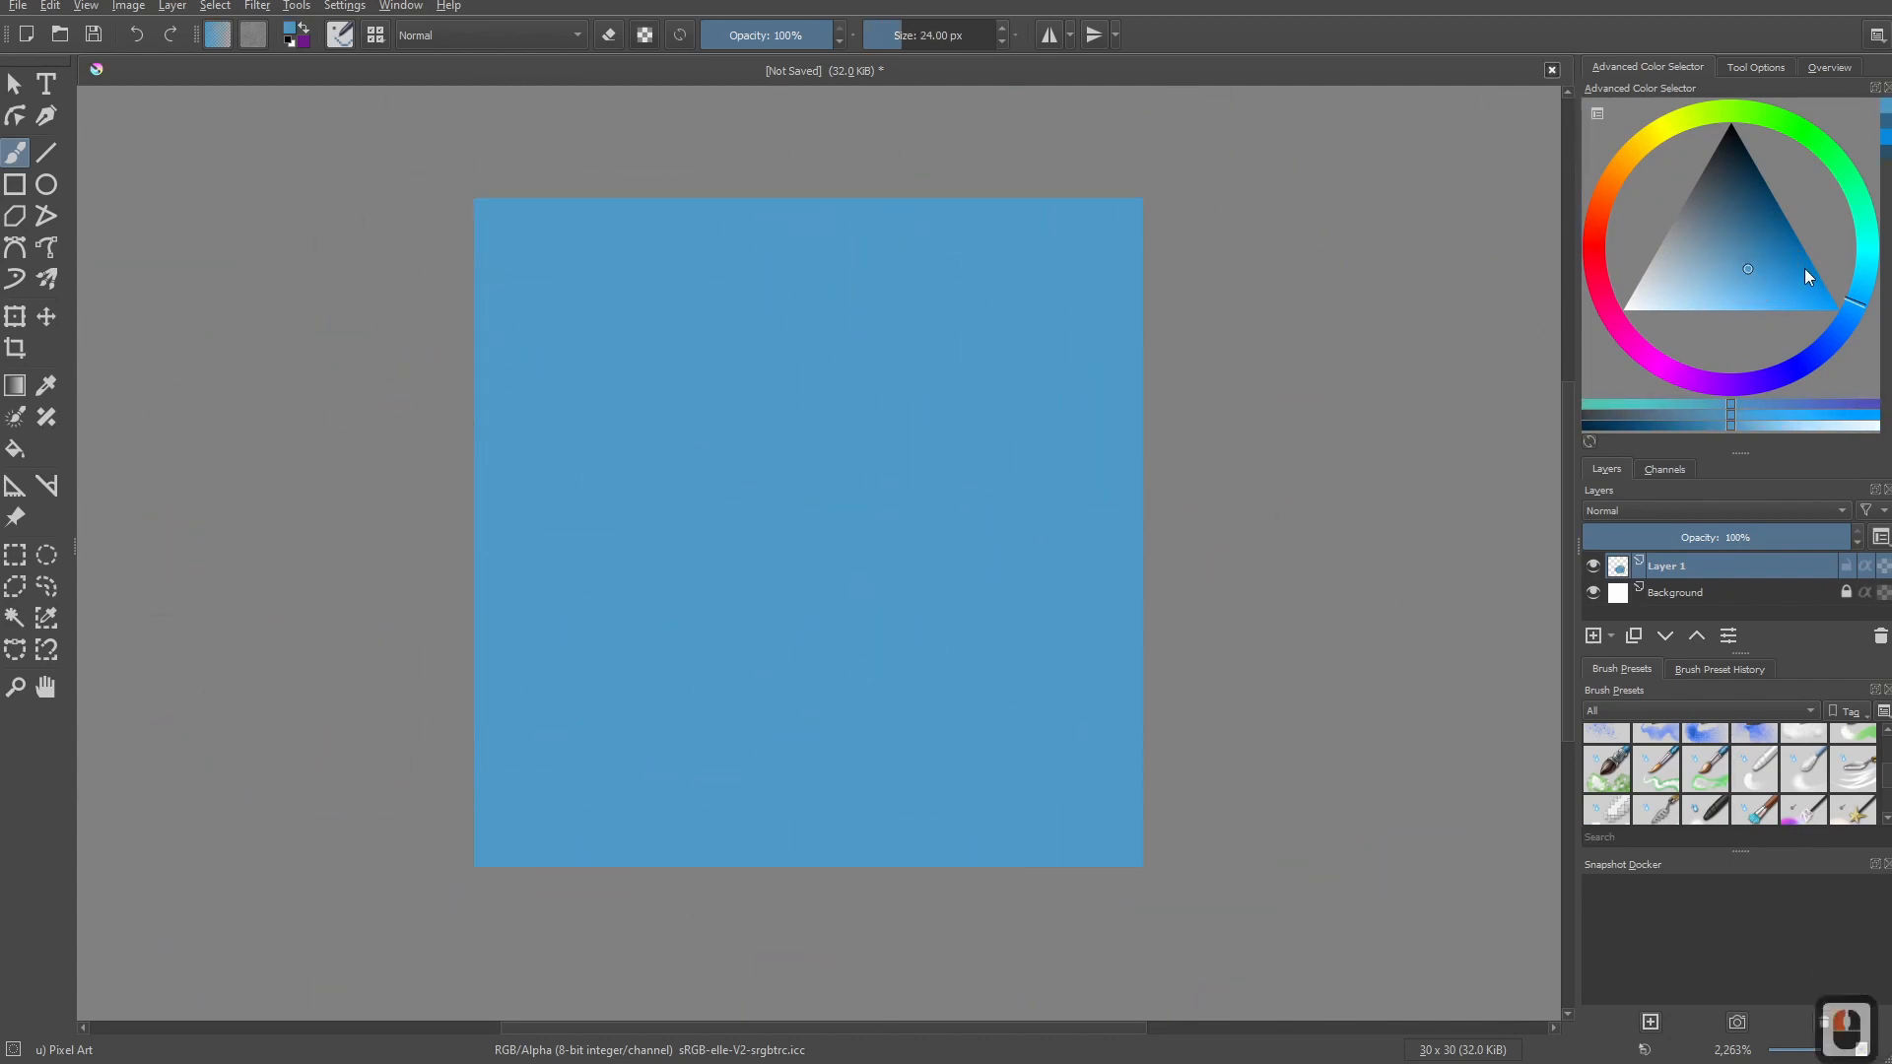
left_click(1747, 241)
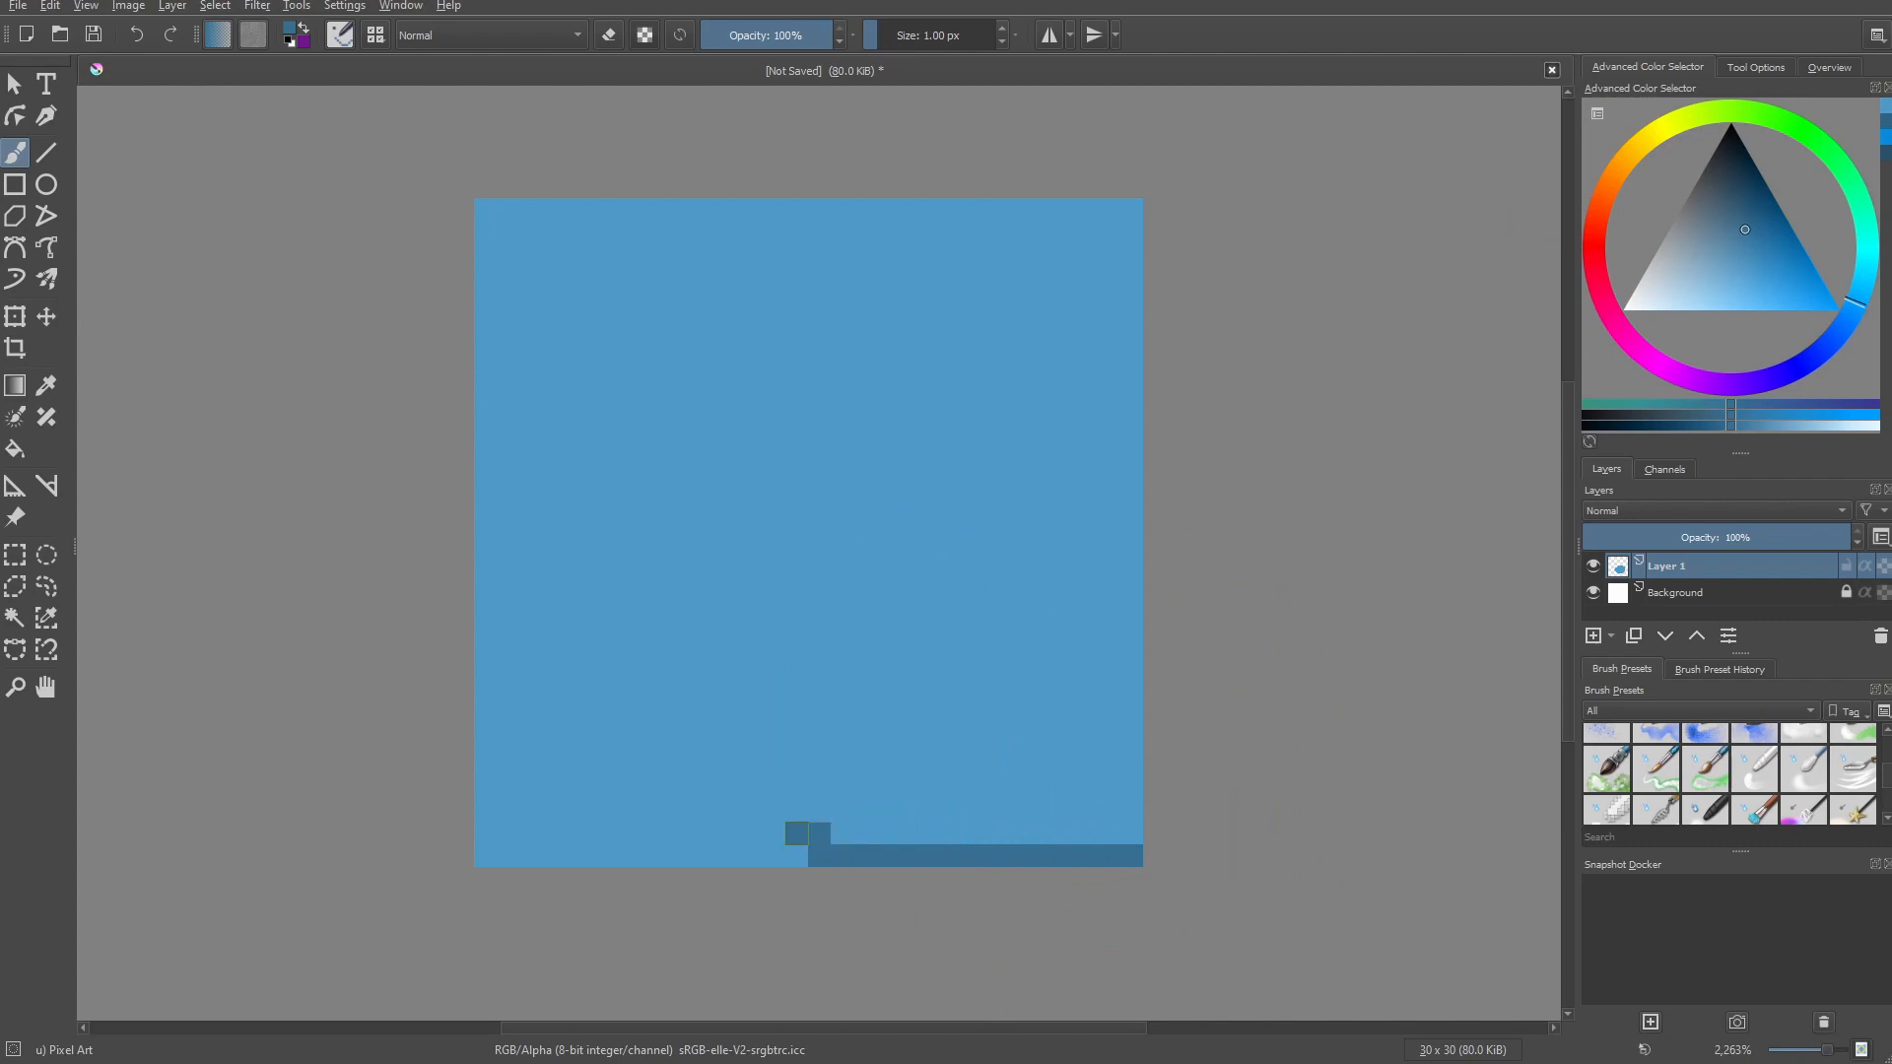
left_click_drag(797, 851, 530, 858)
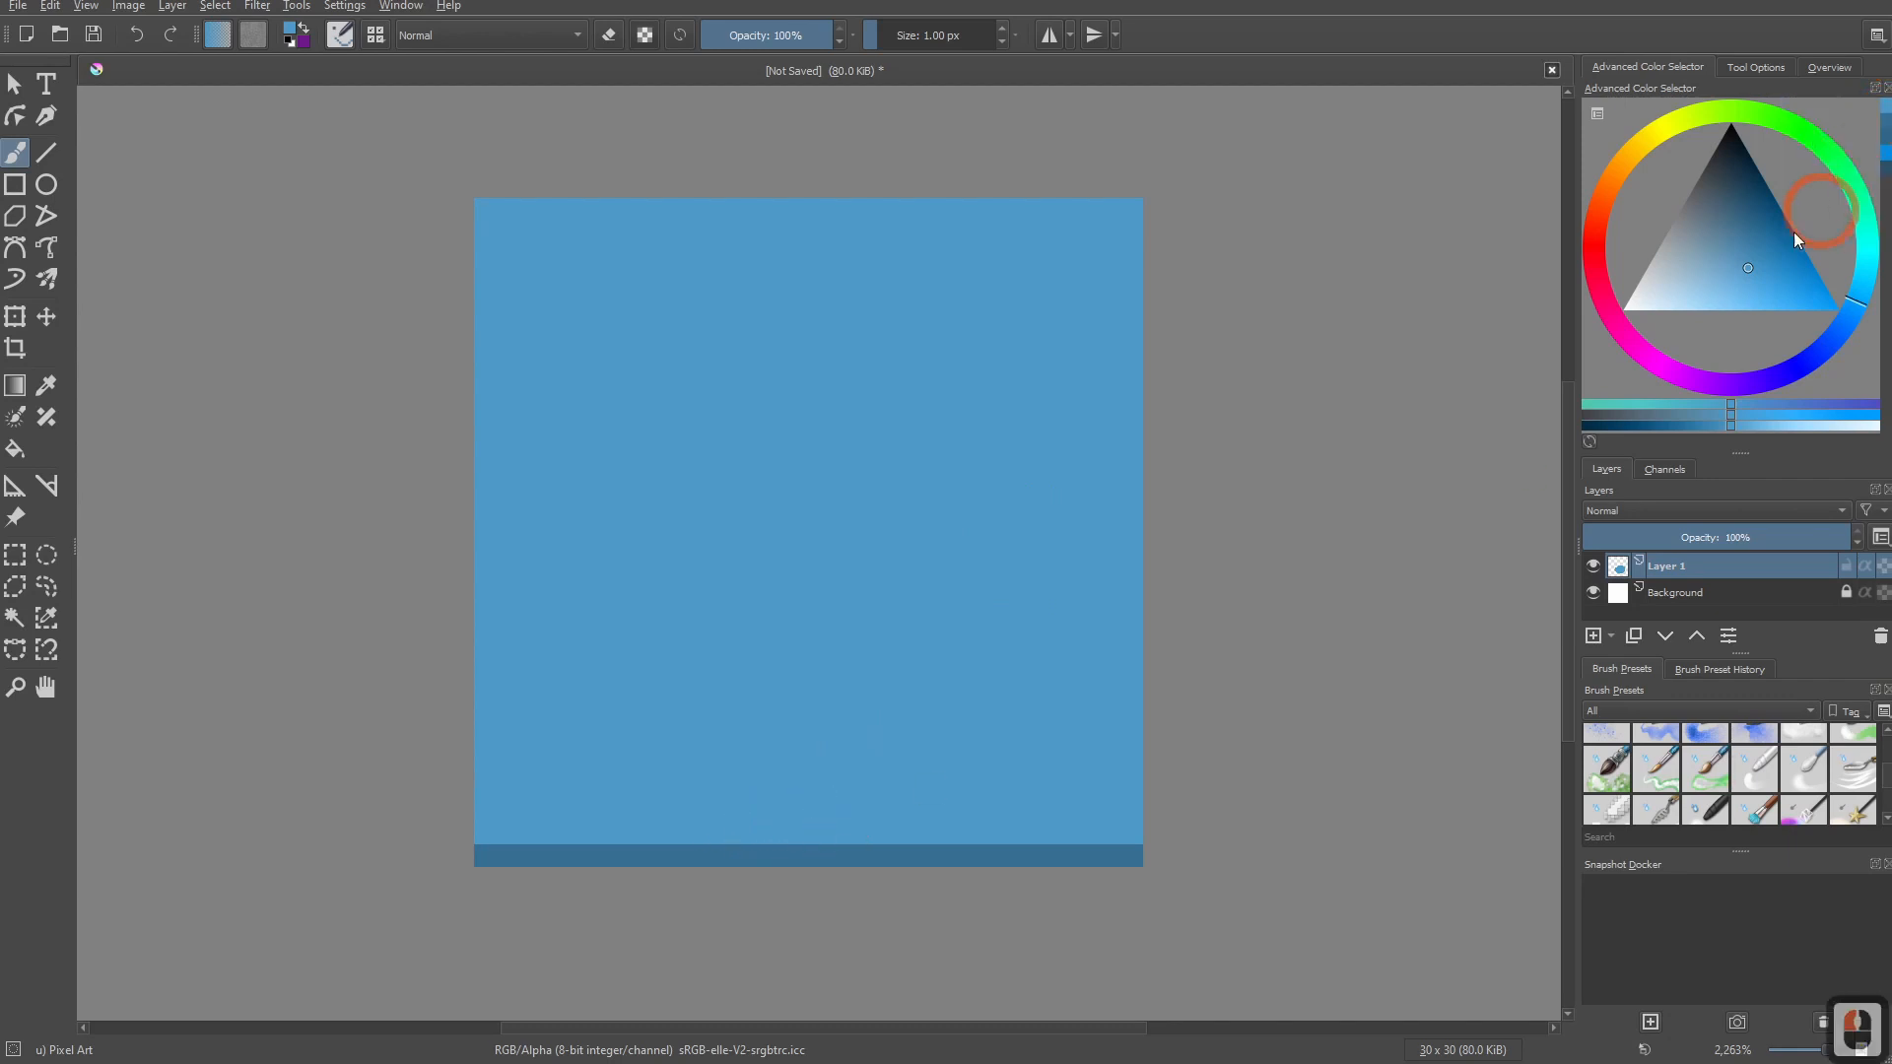
Paint a pale blue highlight line across the top row of the image.
left_click(1713, 290)
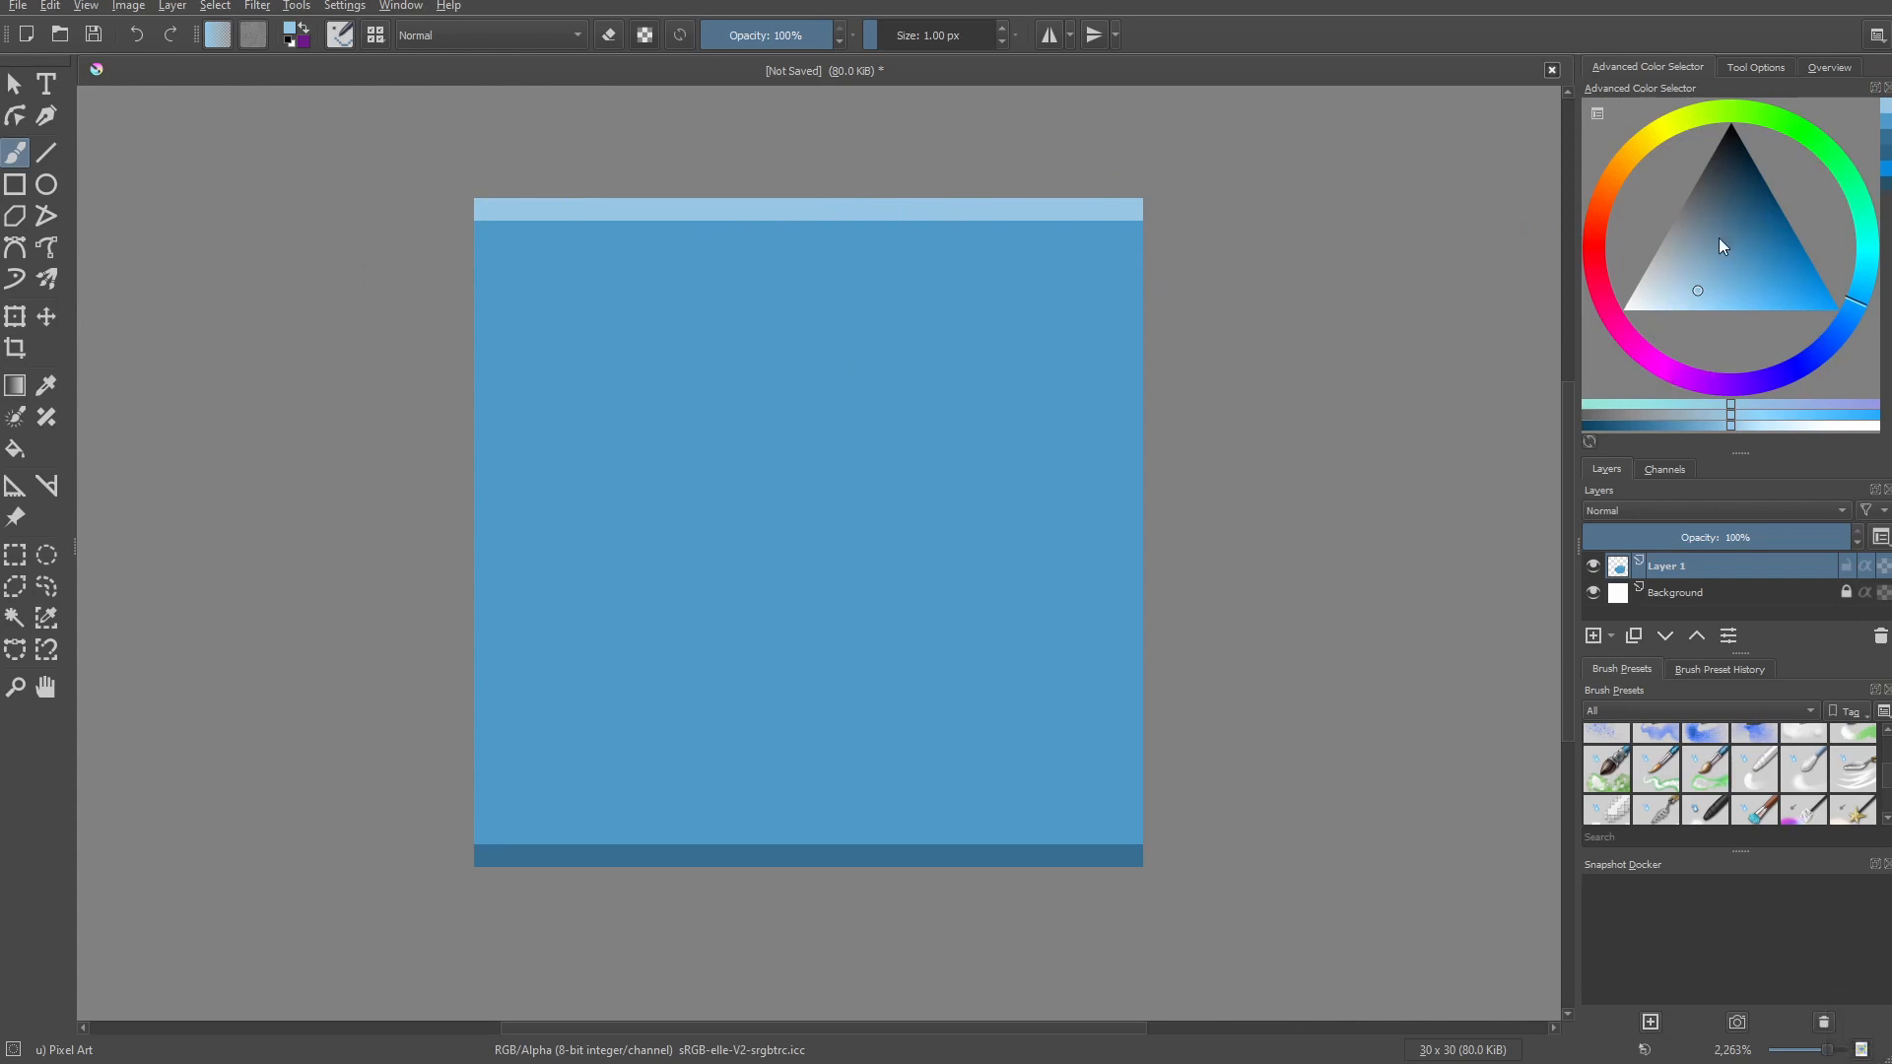
left_click(1723, 260)
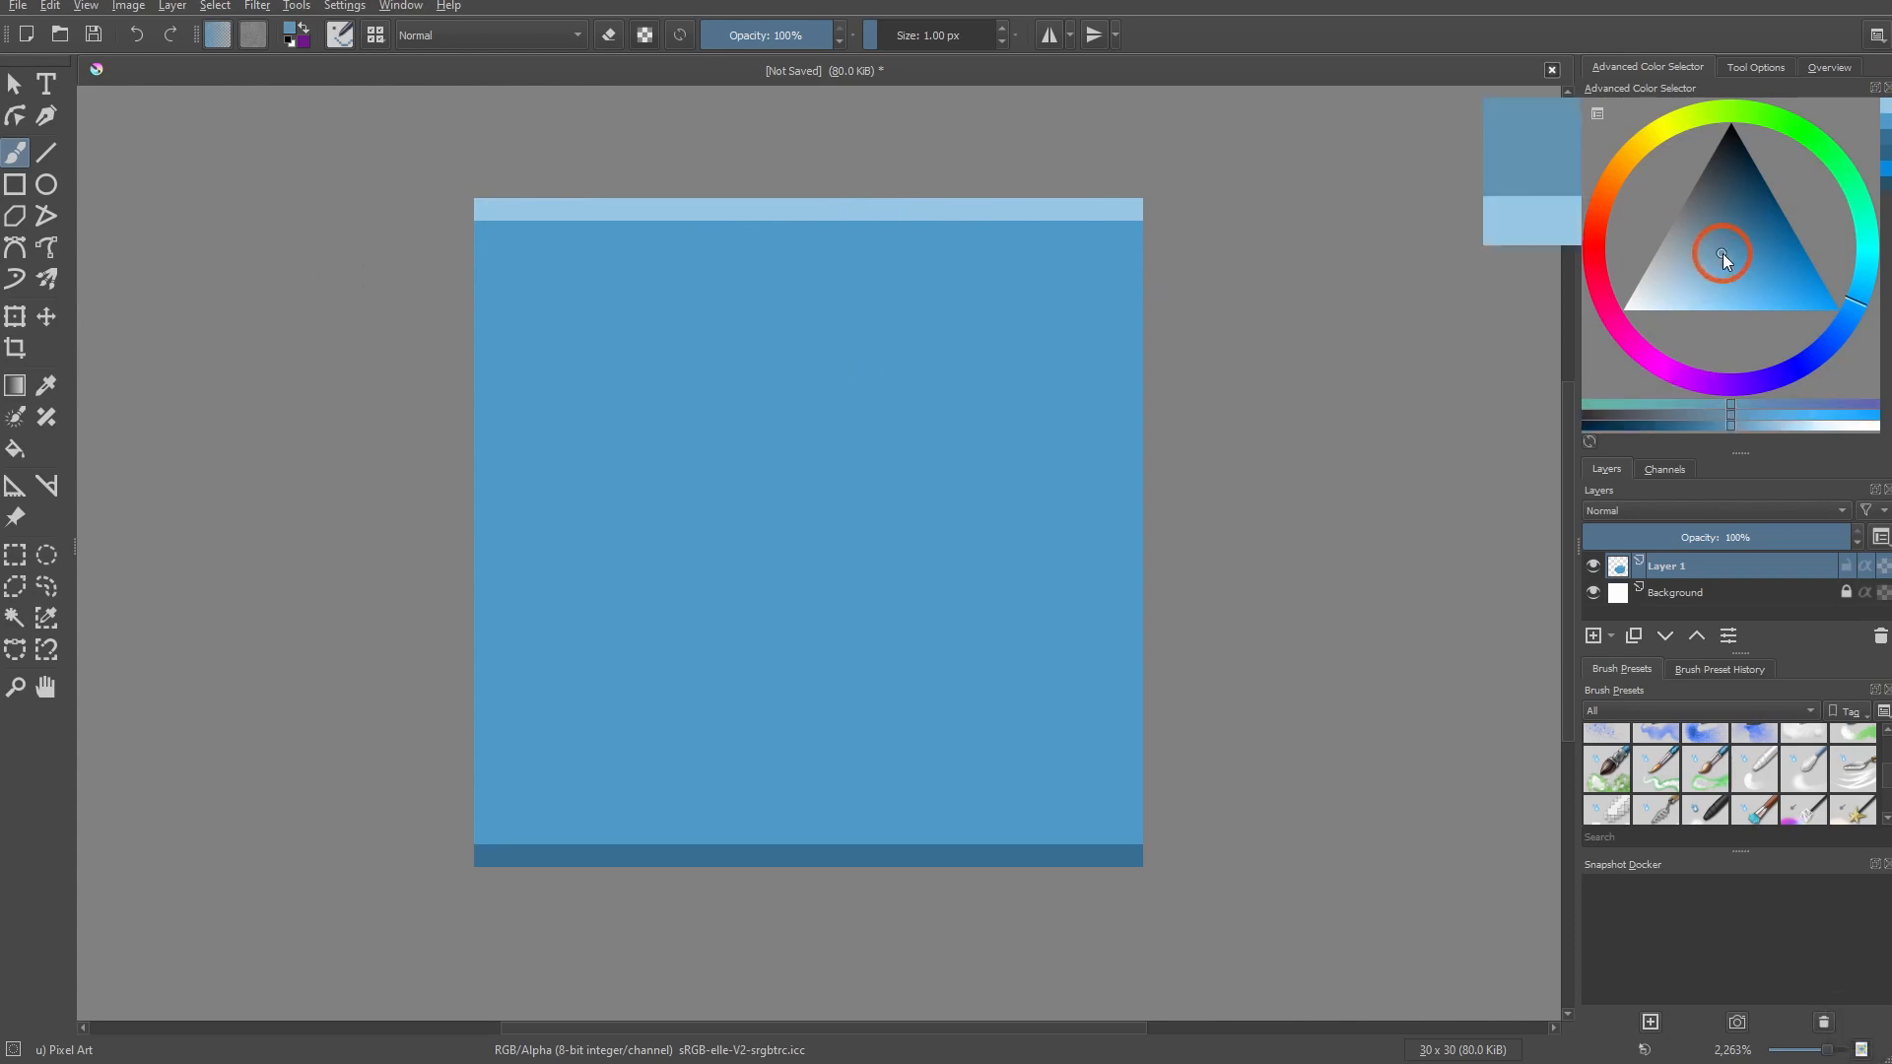
mouse_move(1136, 256)
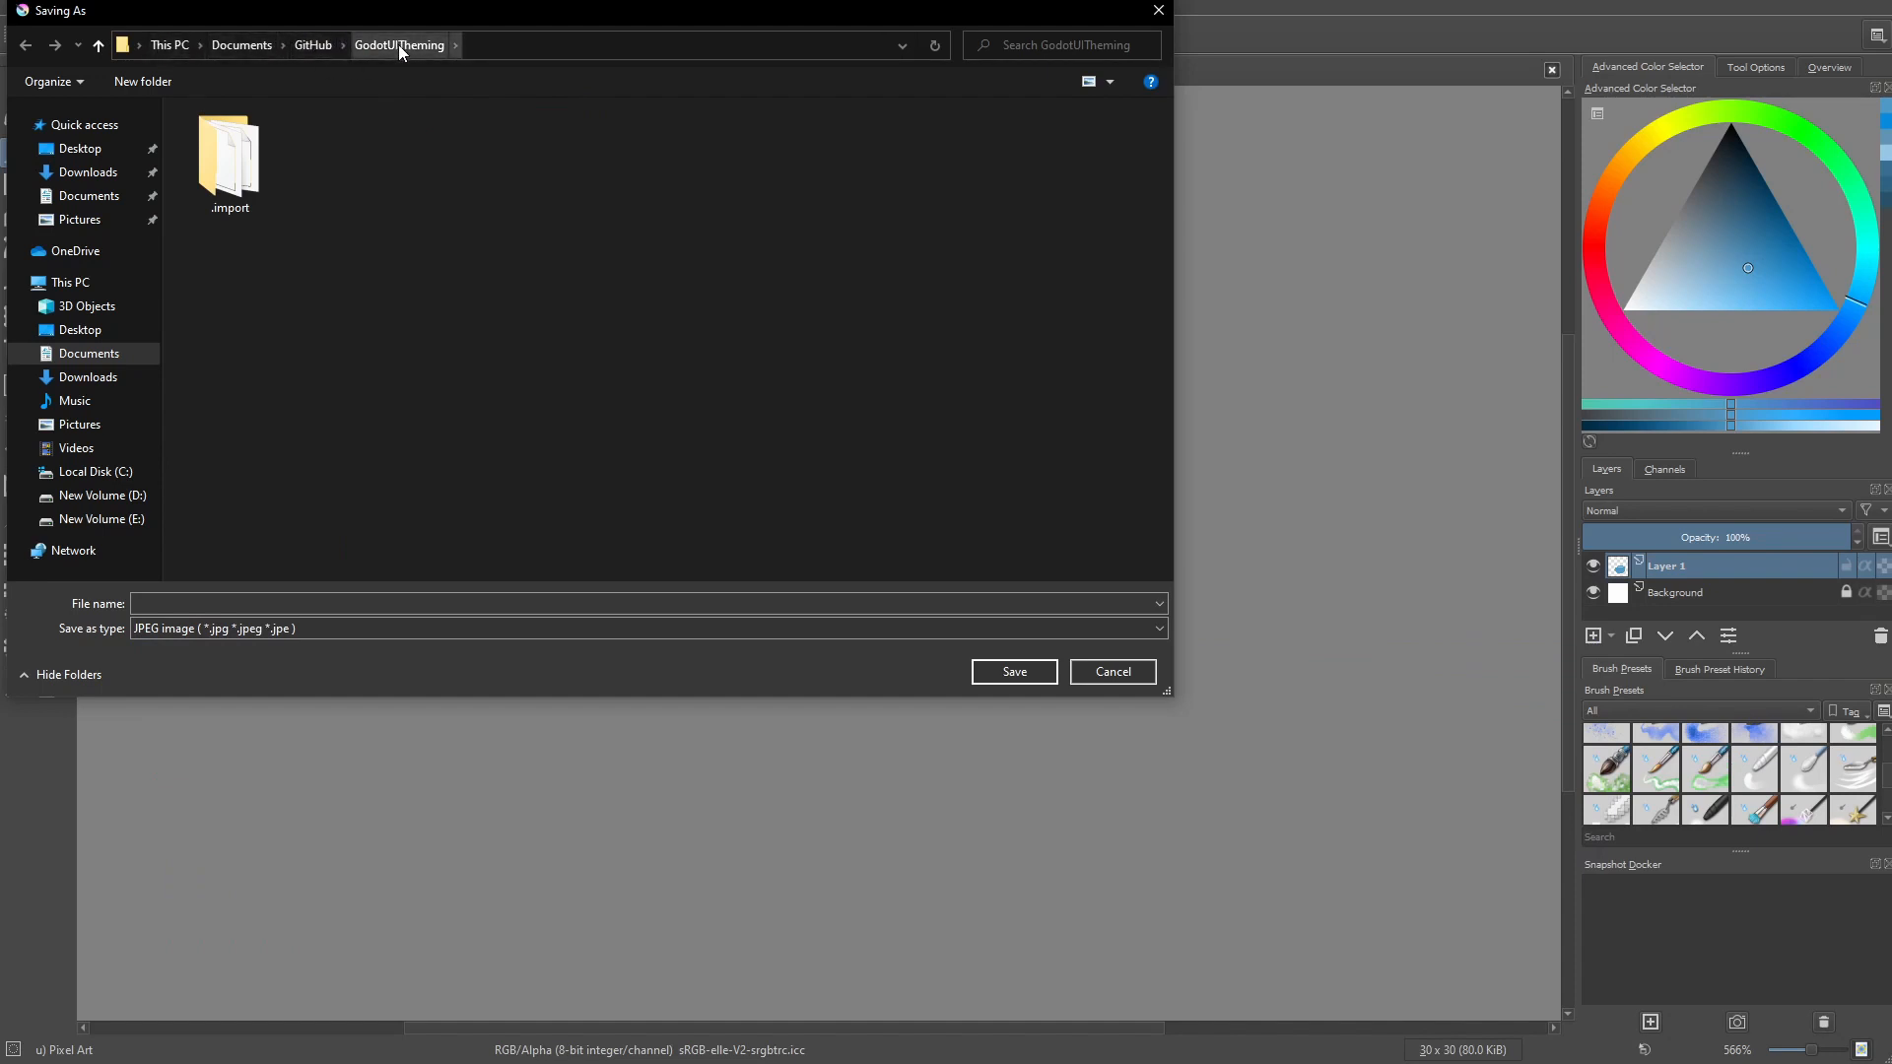
Save the image as Button_Normal.jpg in the GodotUITheming folder, confirming JPEG options.
type("Button_N")
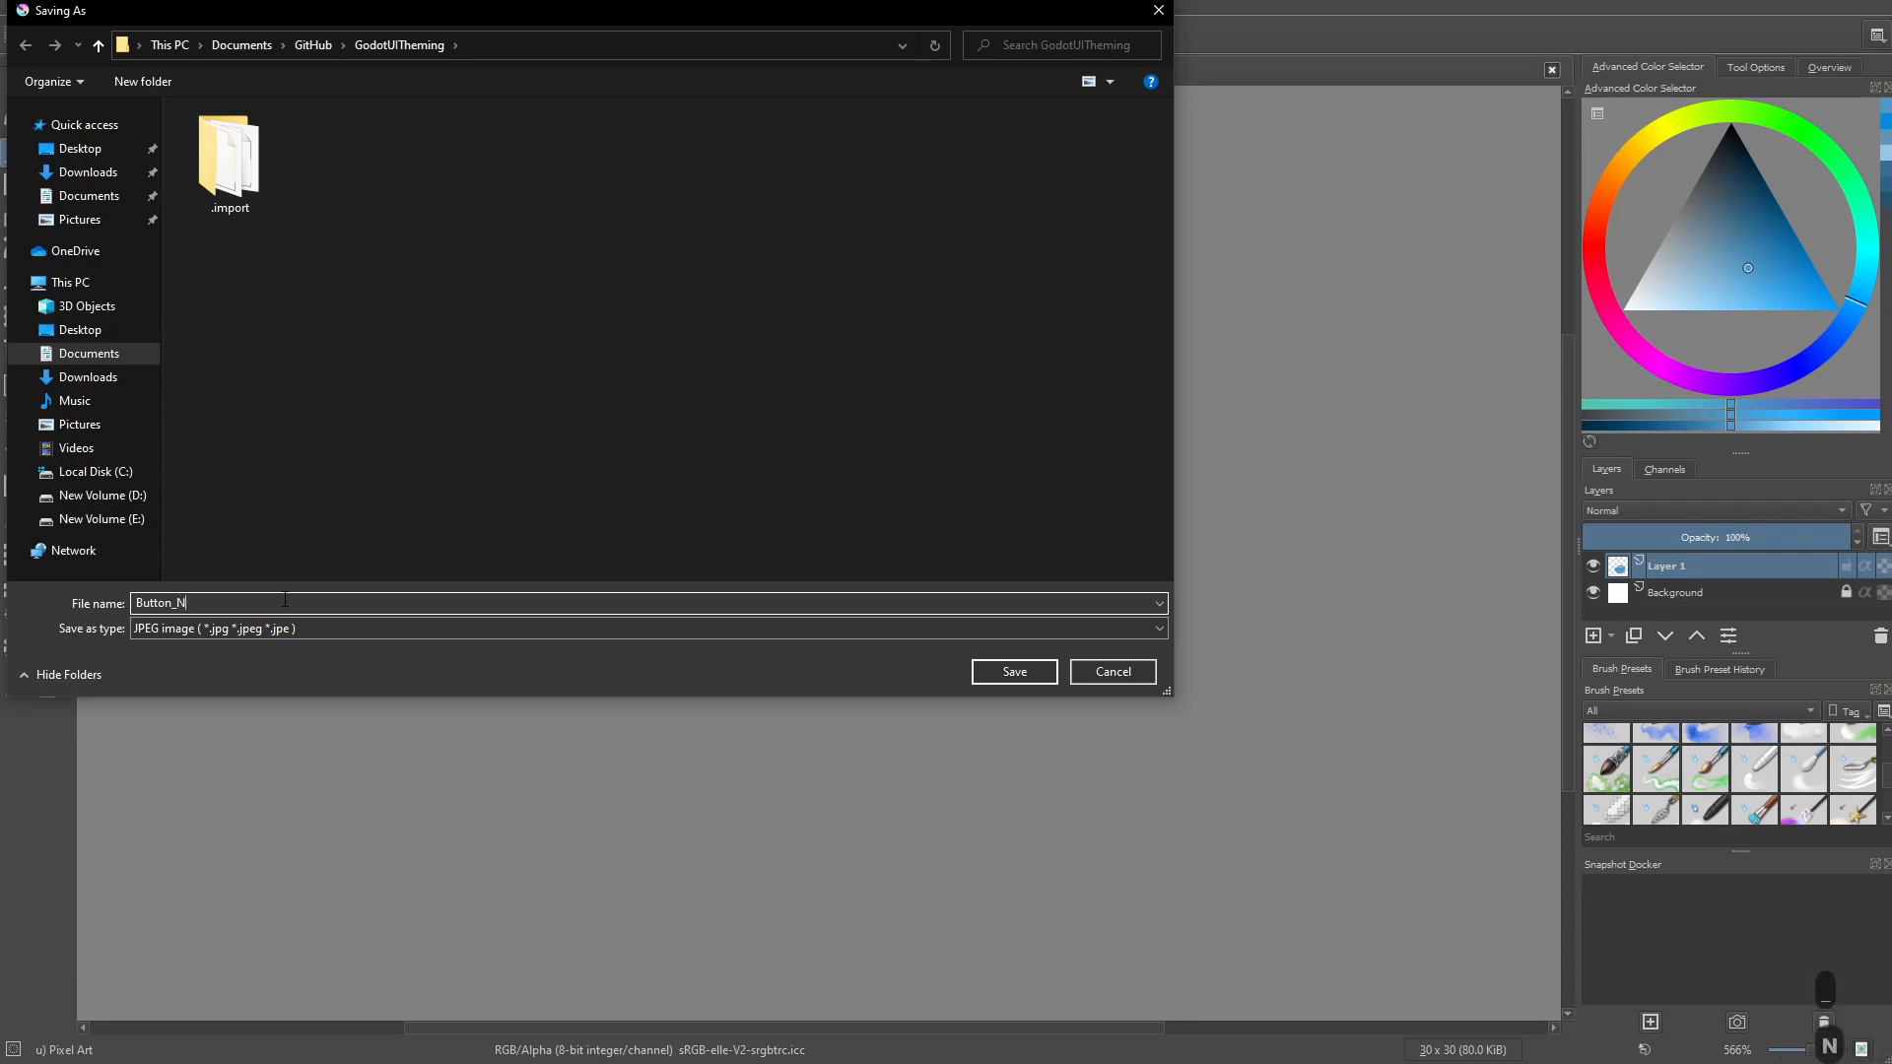
type("ormal")
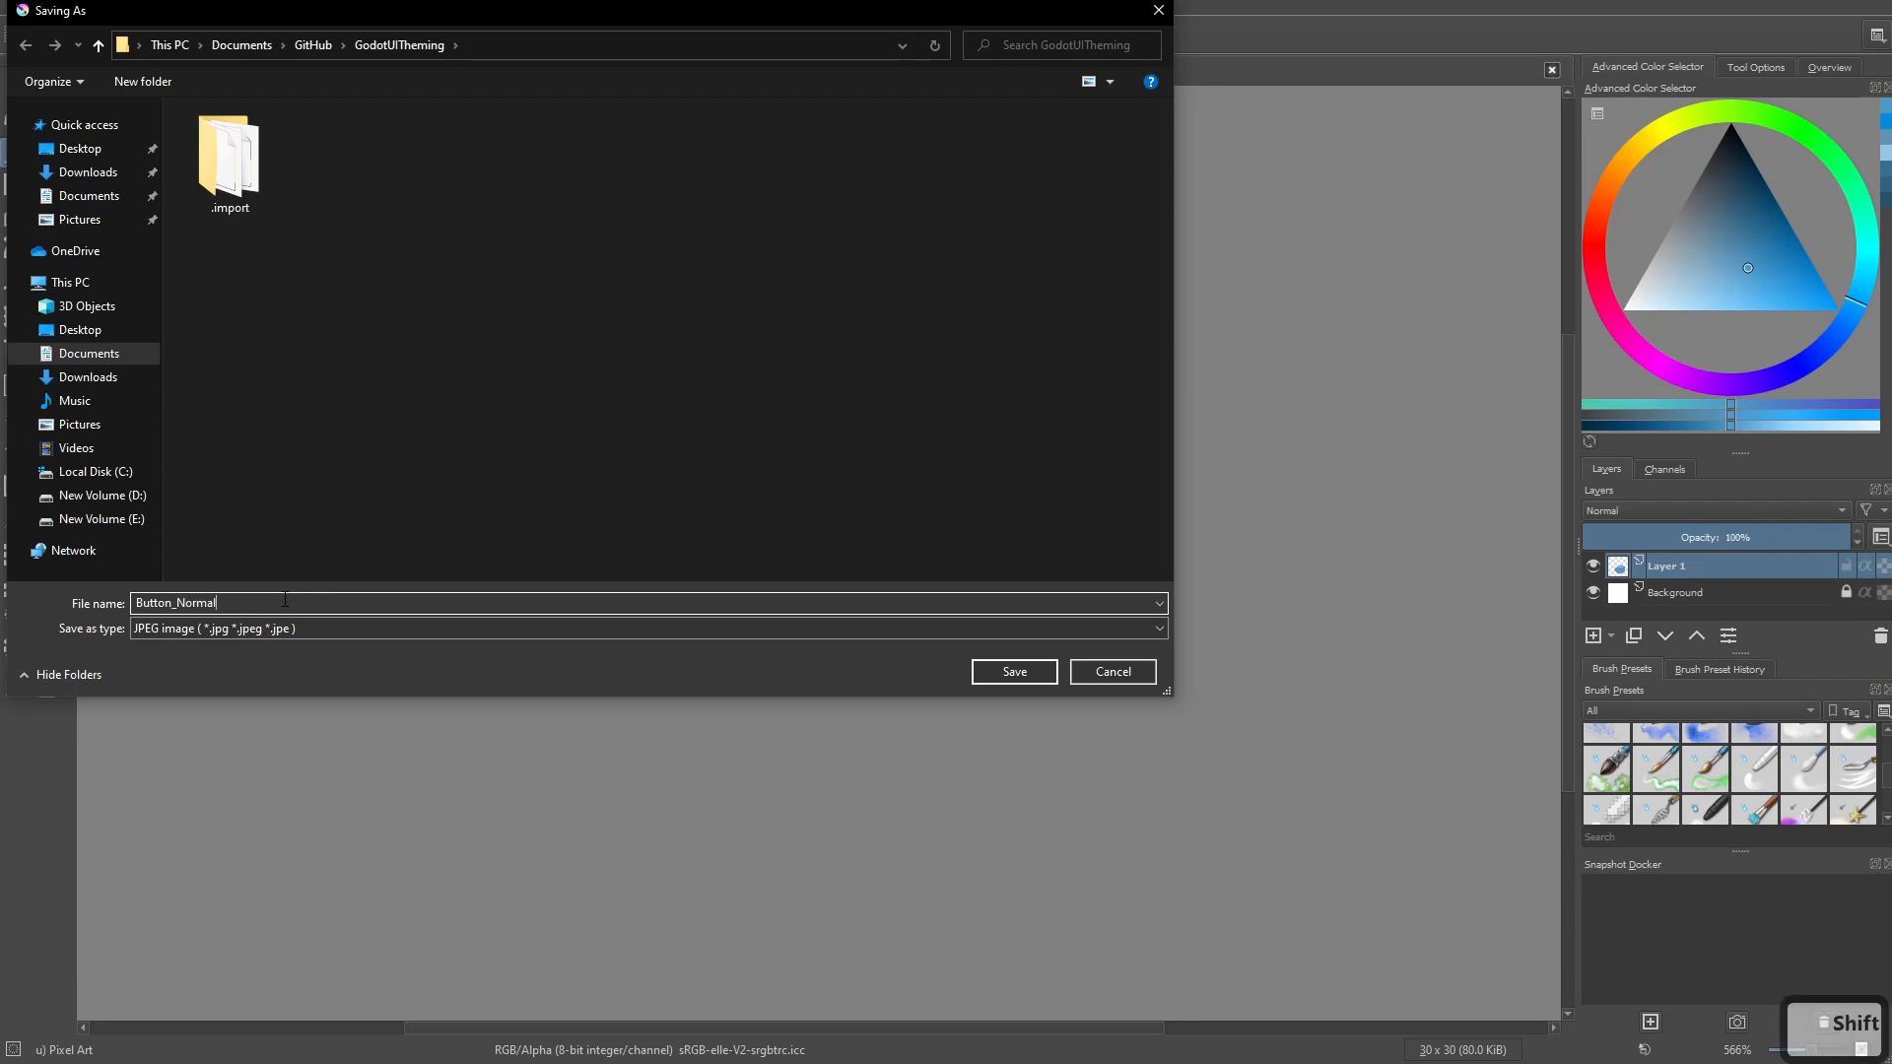
type(".jp")
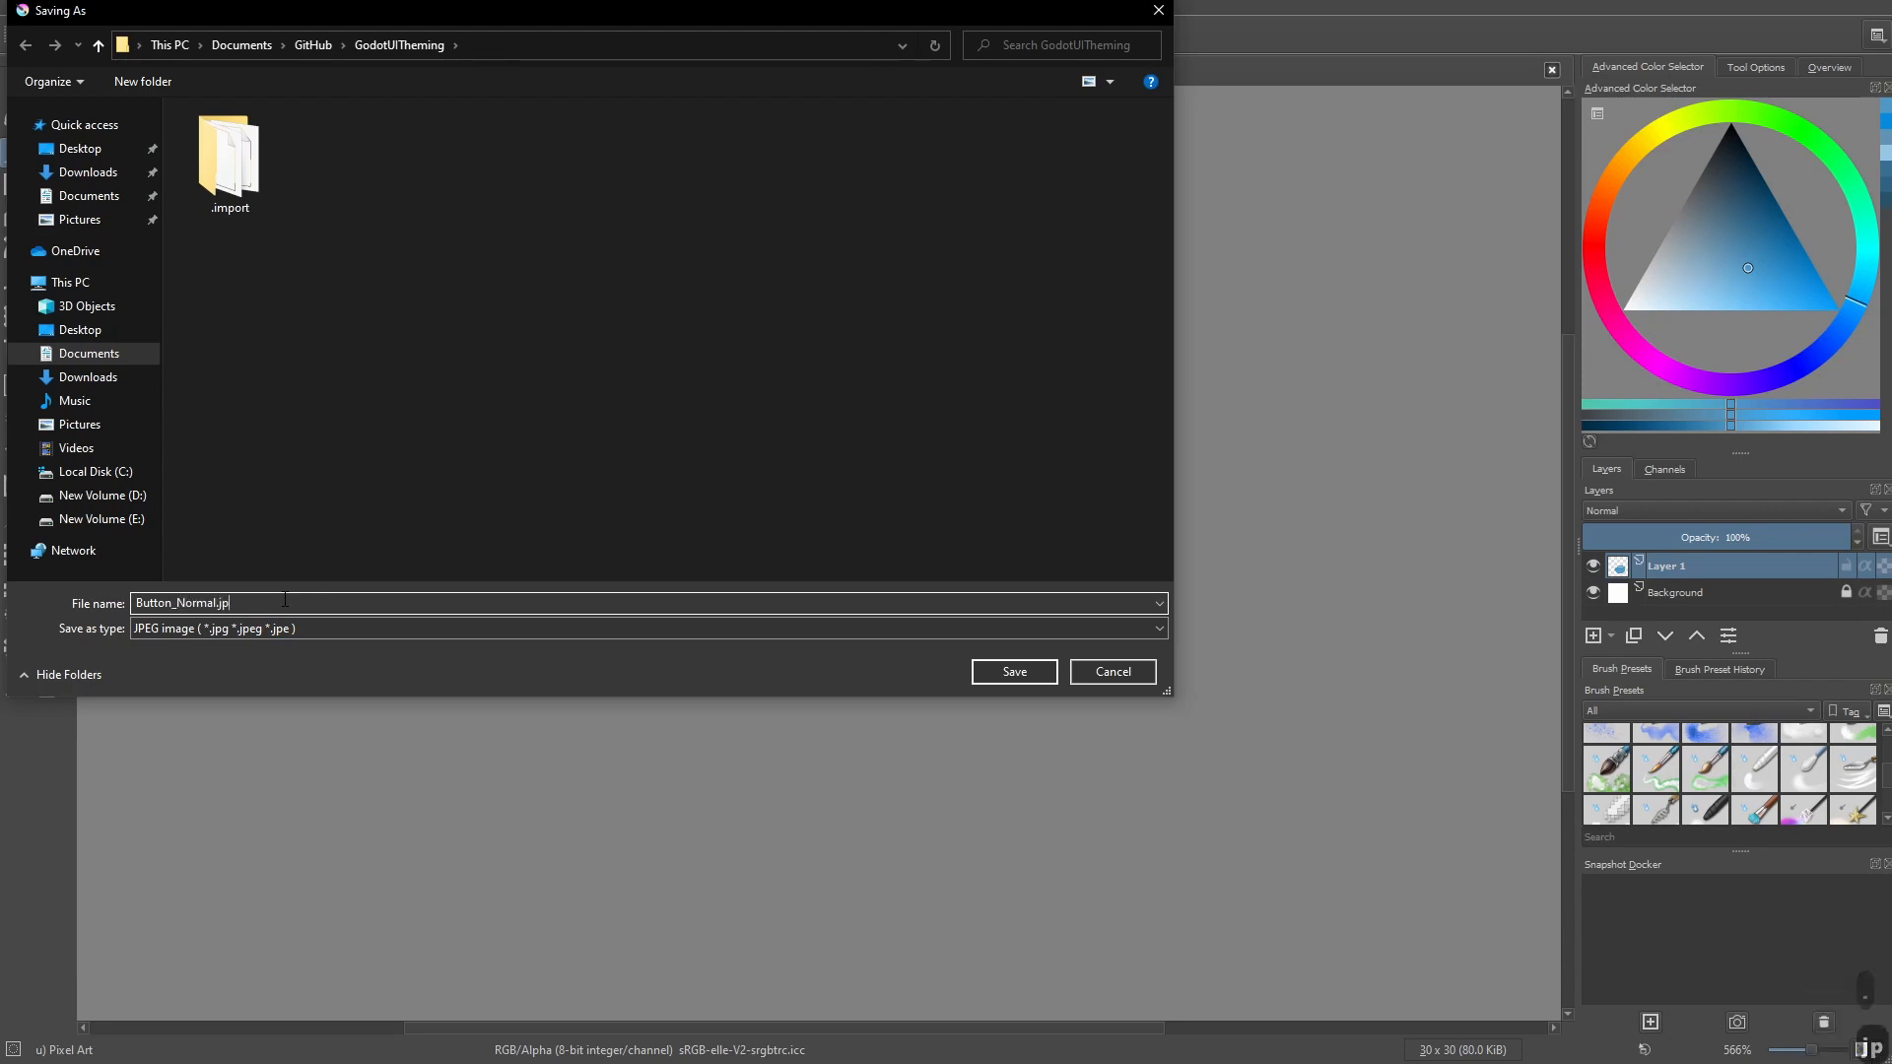
left_click(1011, 670)
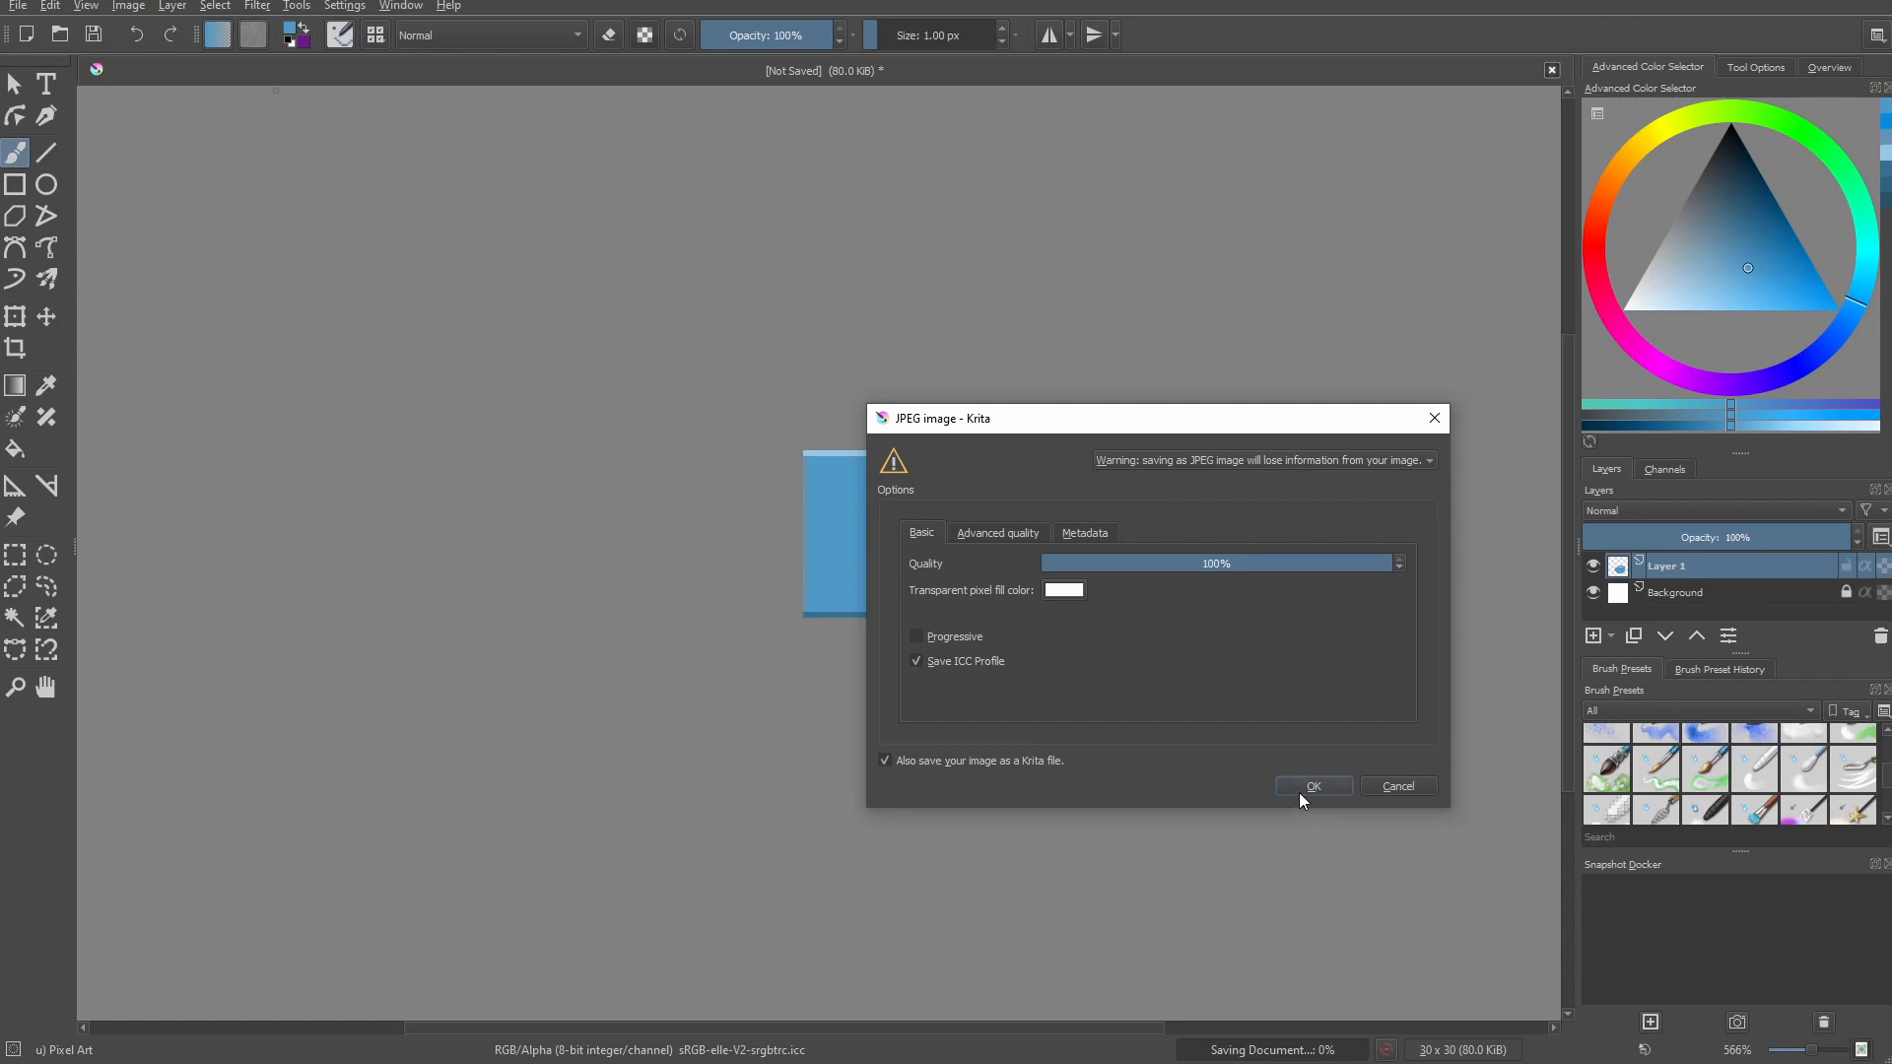
left_click(1313, 786)
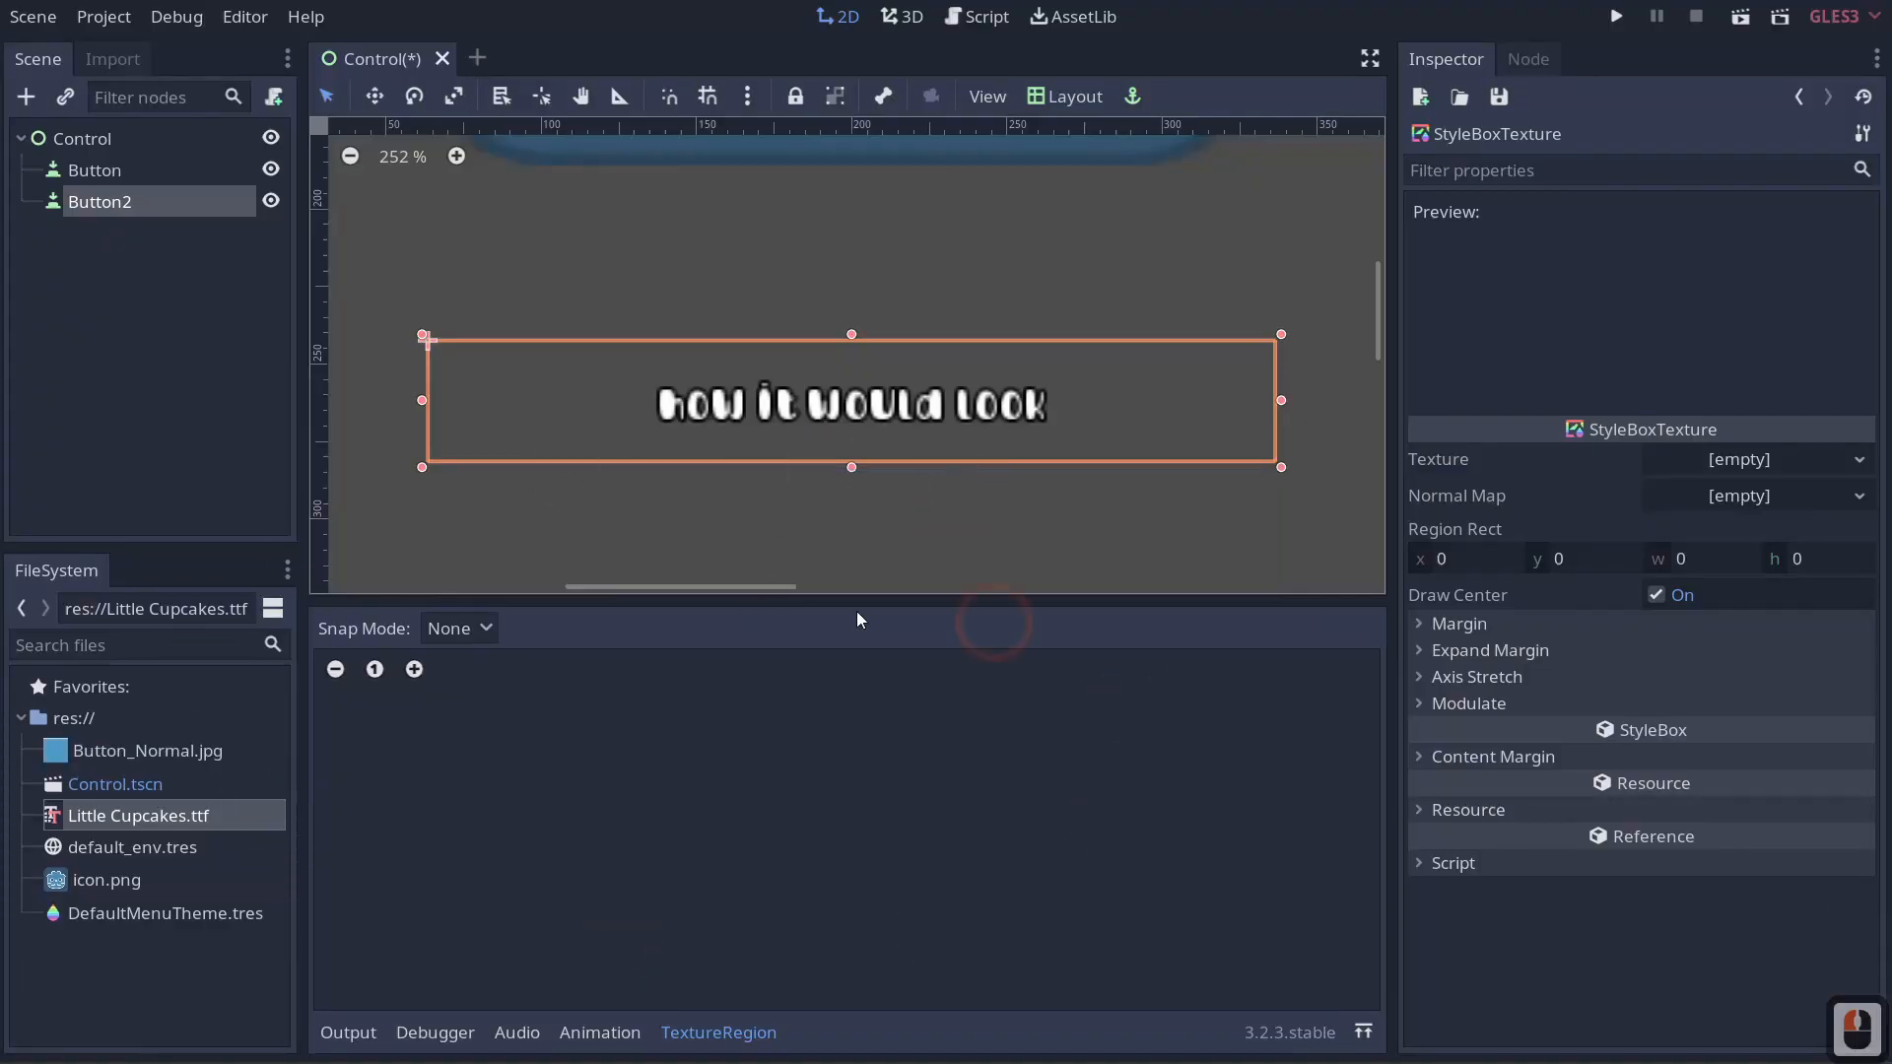
Assign Button_Normal.jpg as the Normal StyleBoxTexture's texture so Button2 turns blue.
left_click(147, 749)
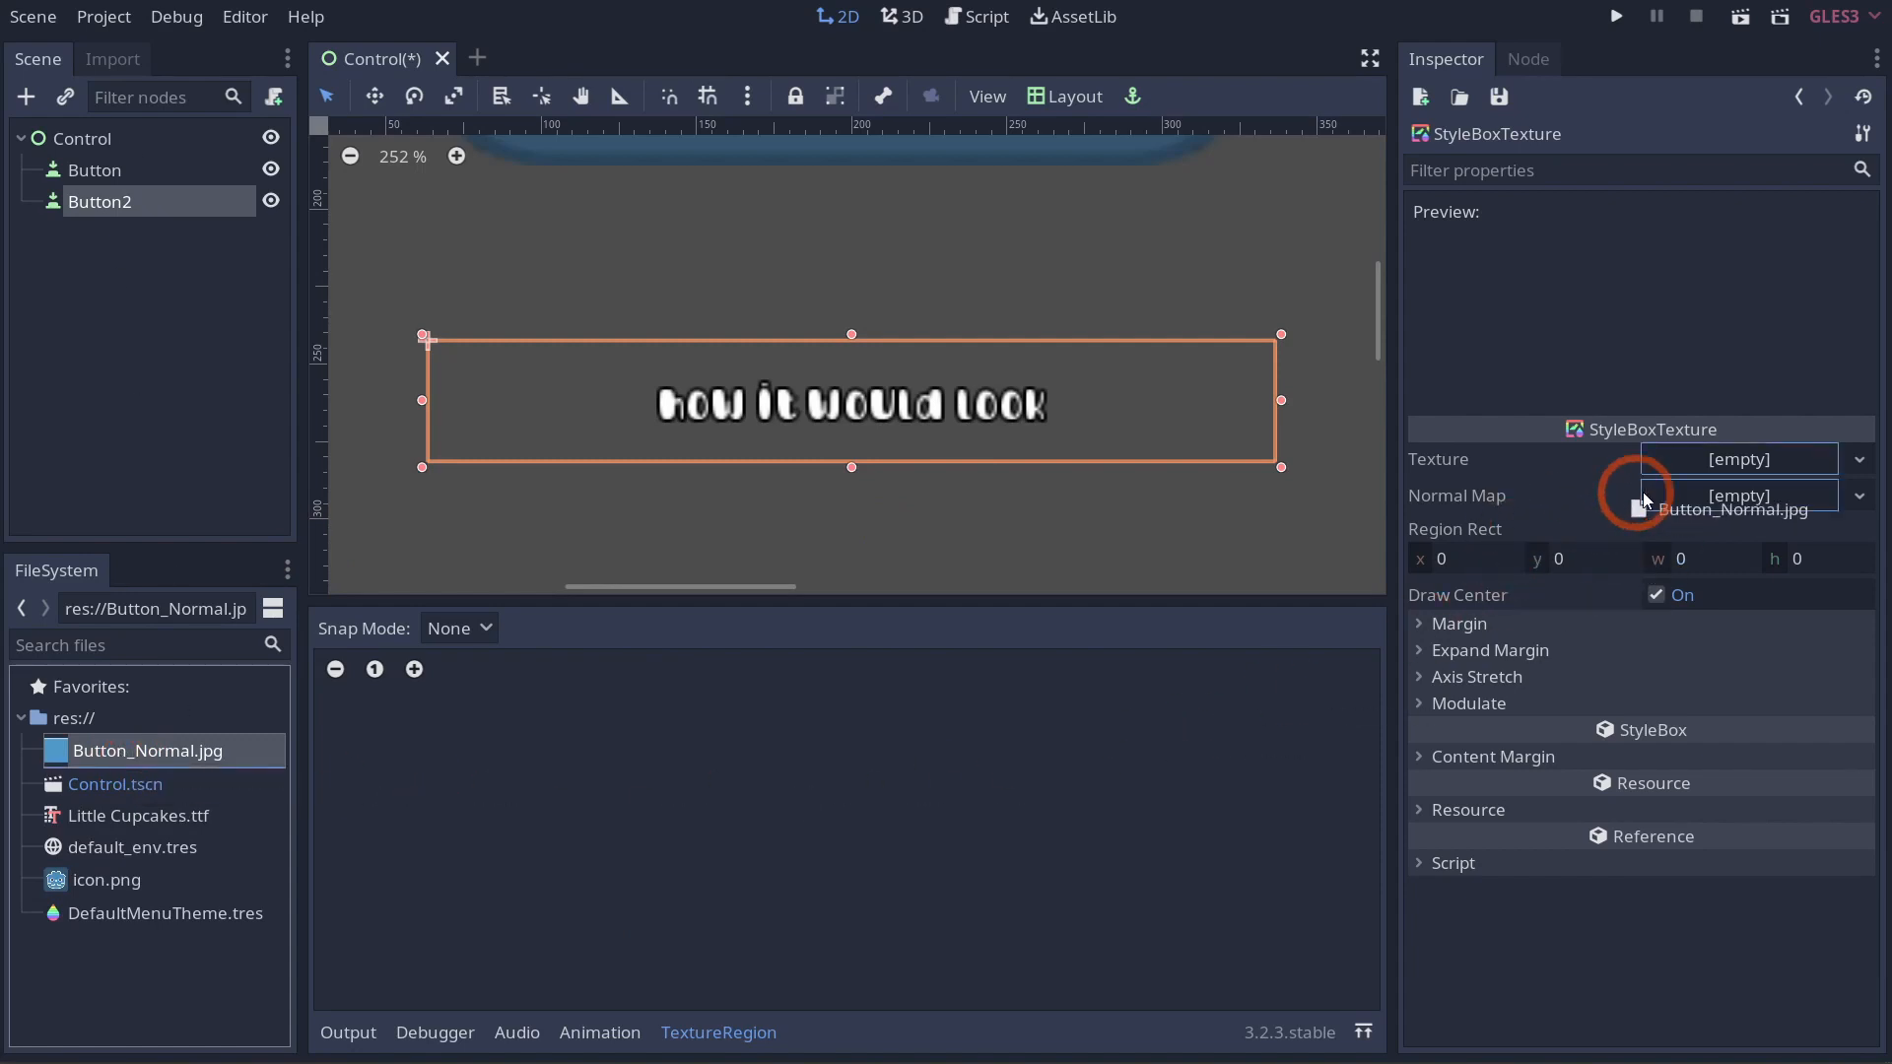
left_click(1636, 494)
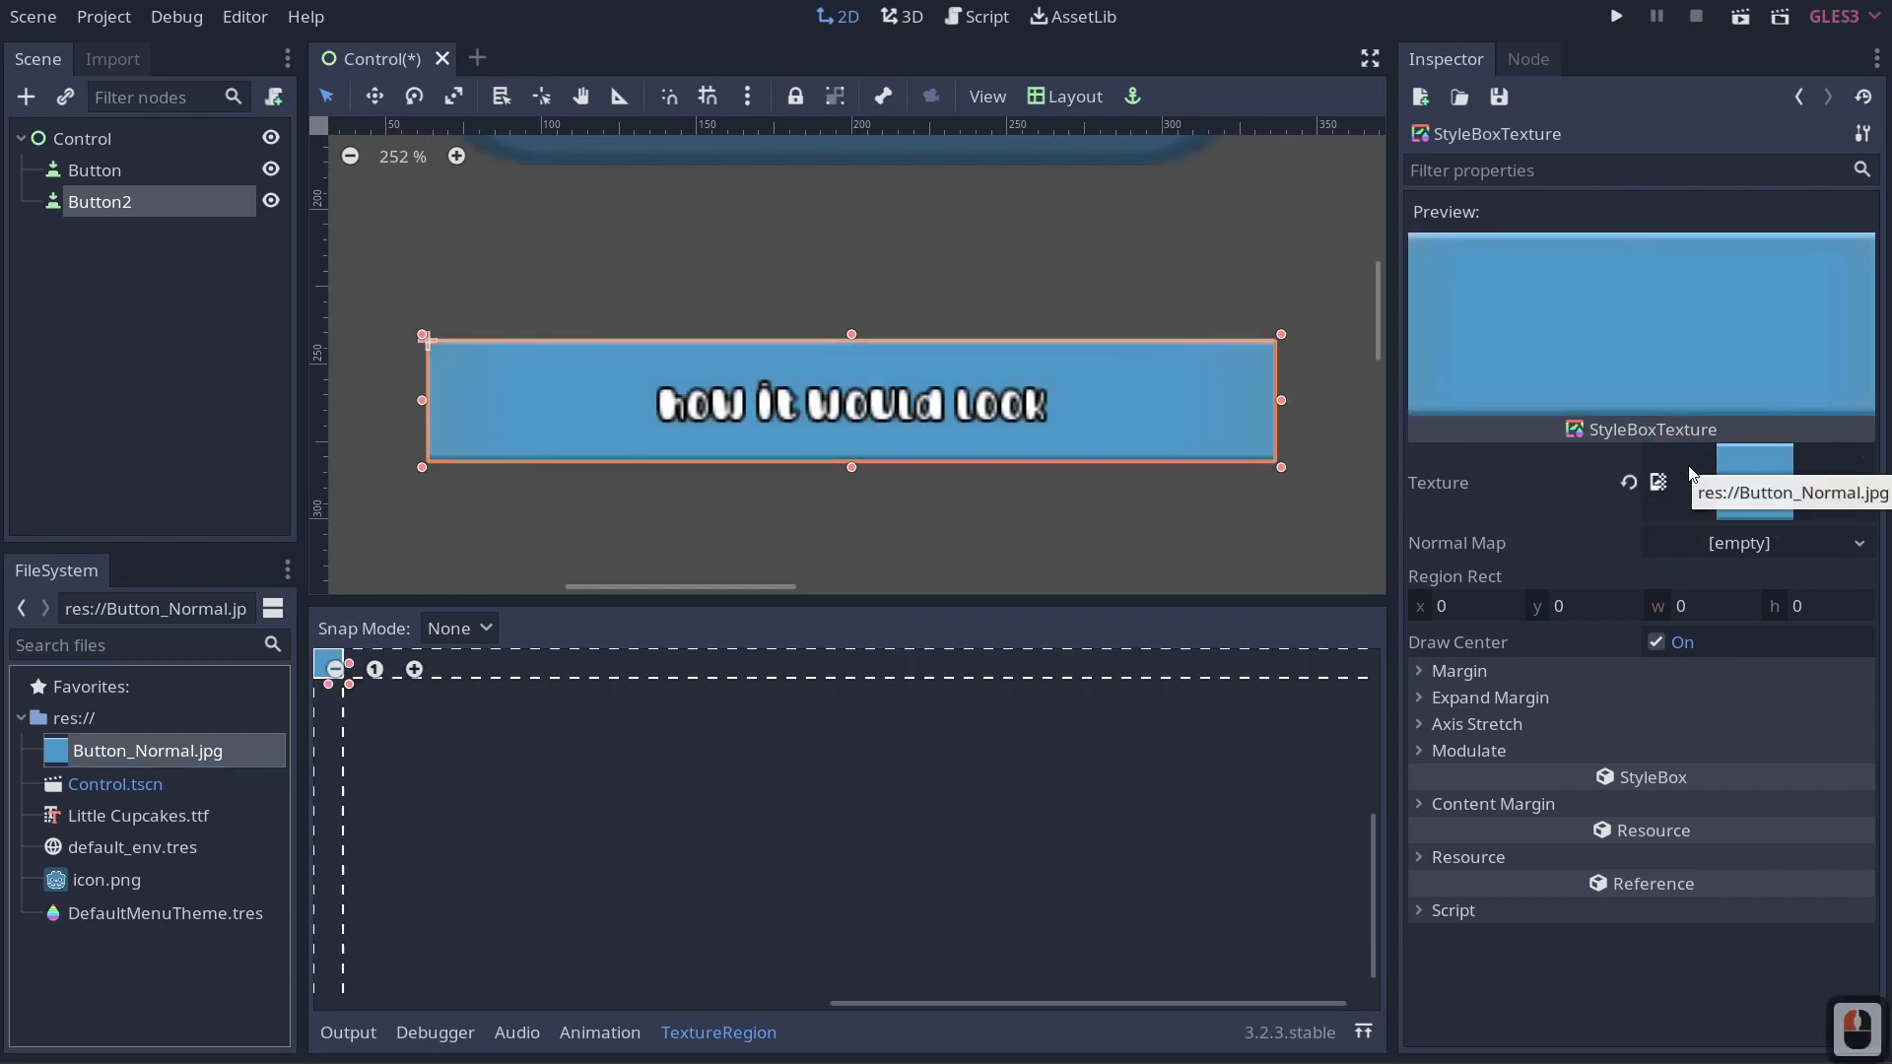
mouse_move(979, 512)
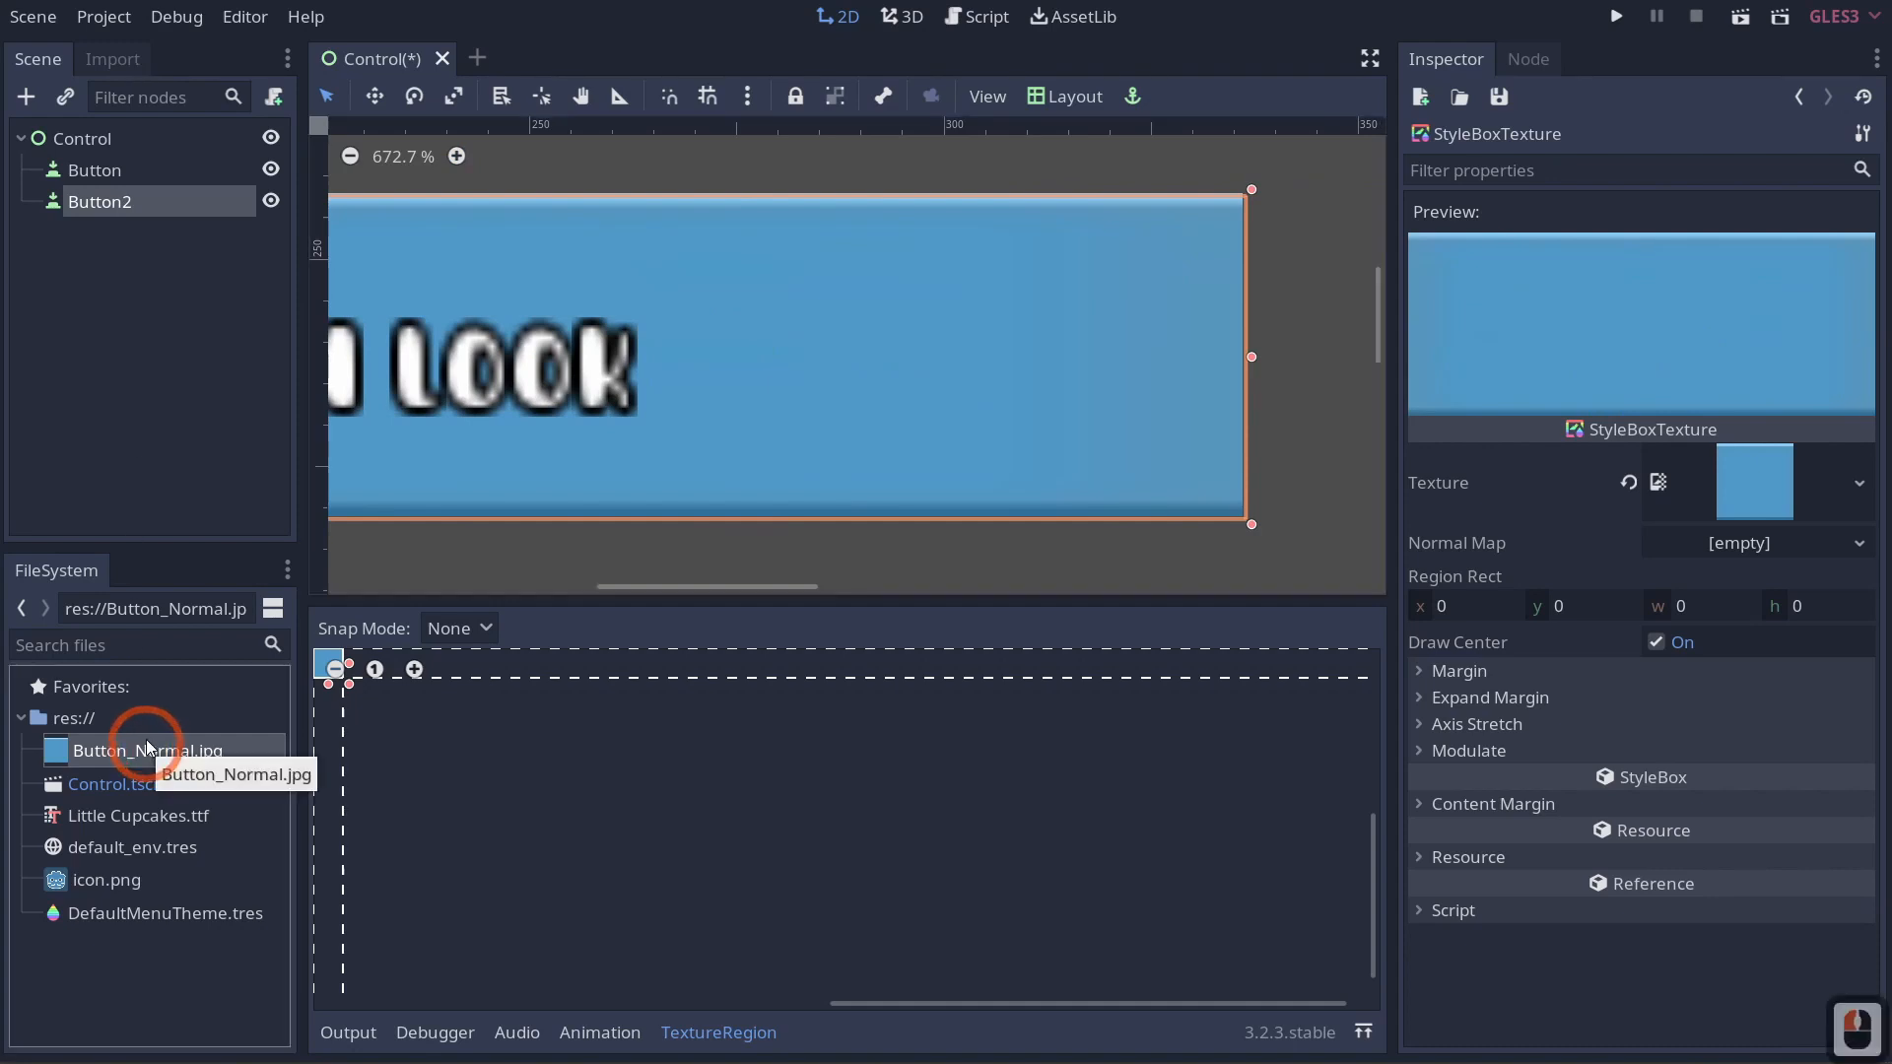
Show Button_Normal.jpg's import settings and zoom on the button's pixel edges in the 2D viewport.
left_click(110, 57)
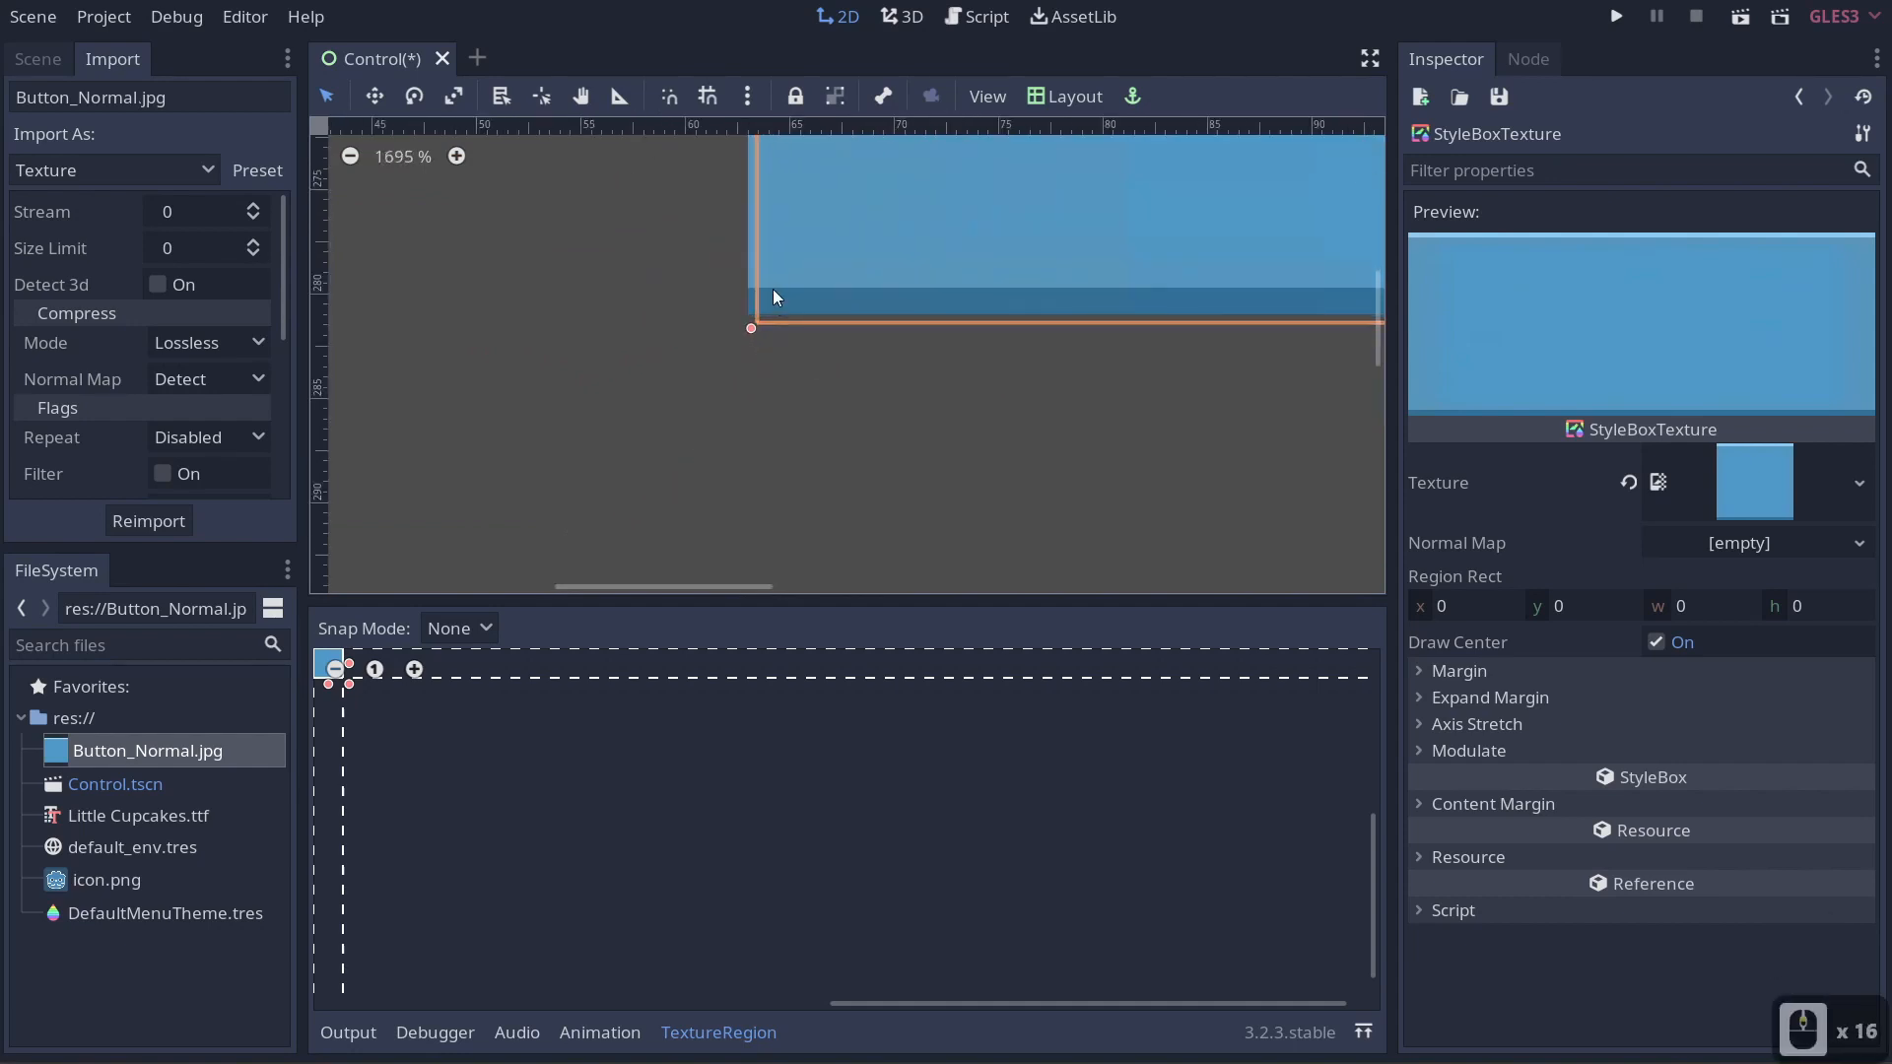
scroll("down", 3)
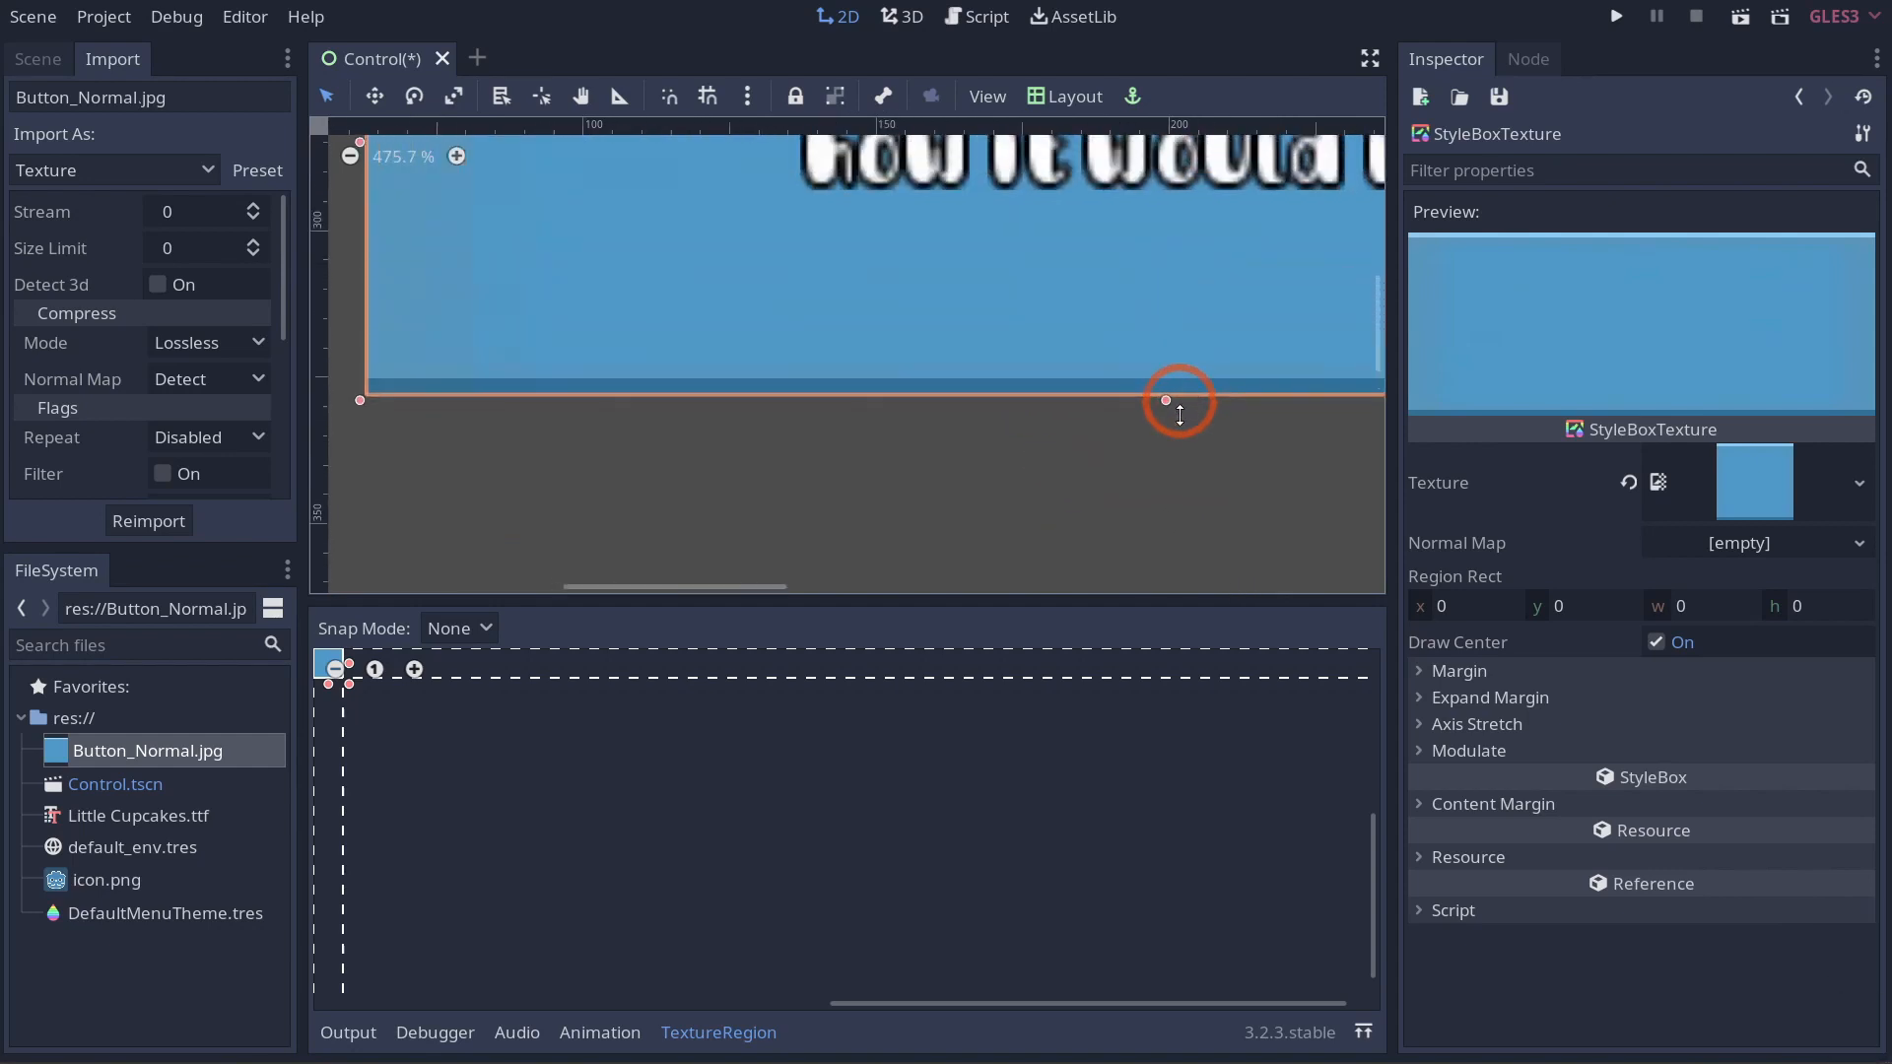
scroll("down", 3)
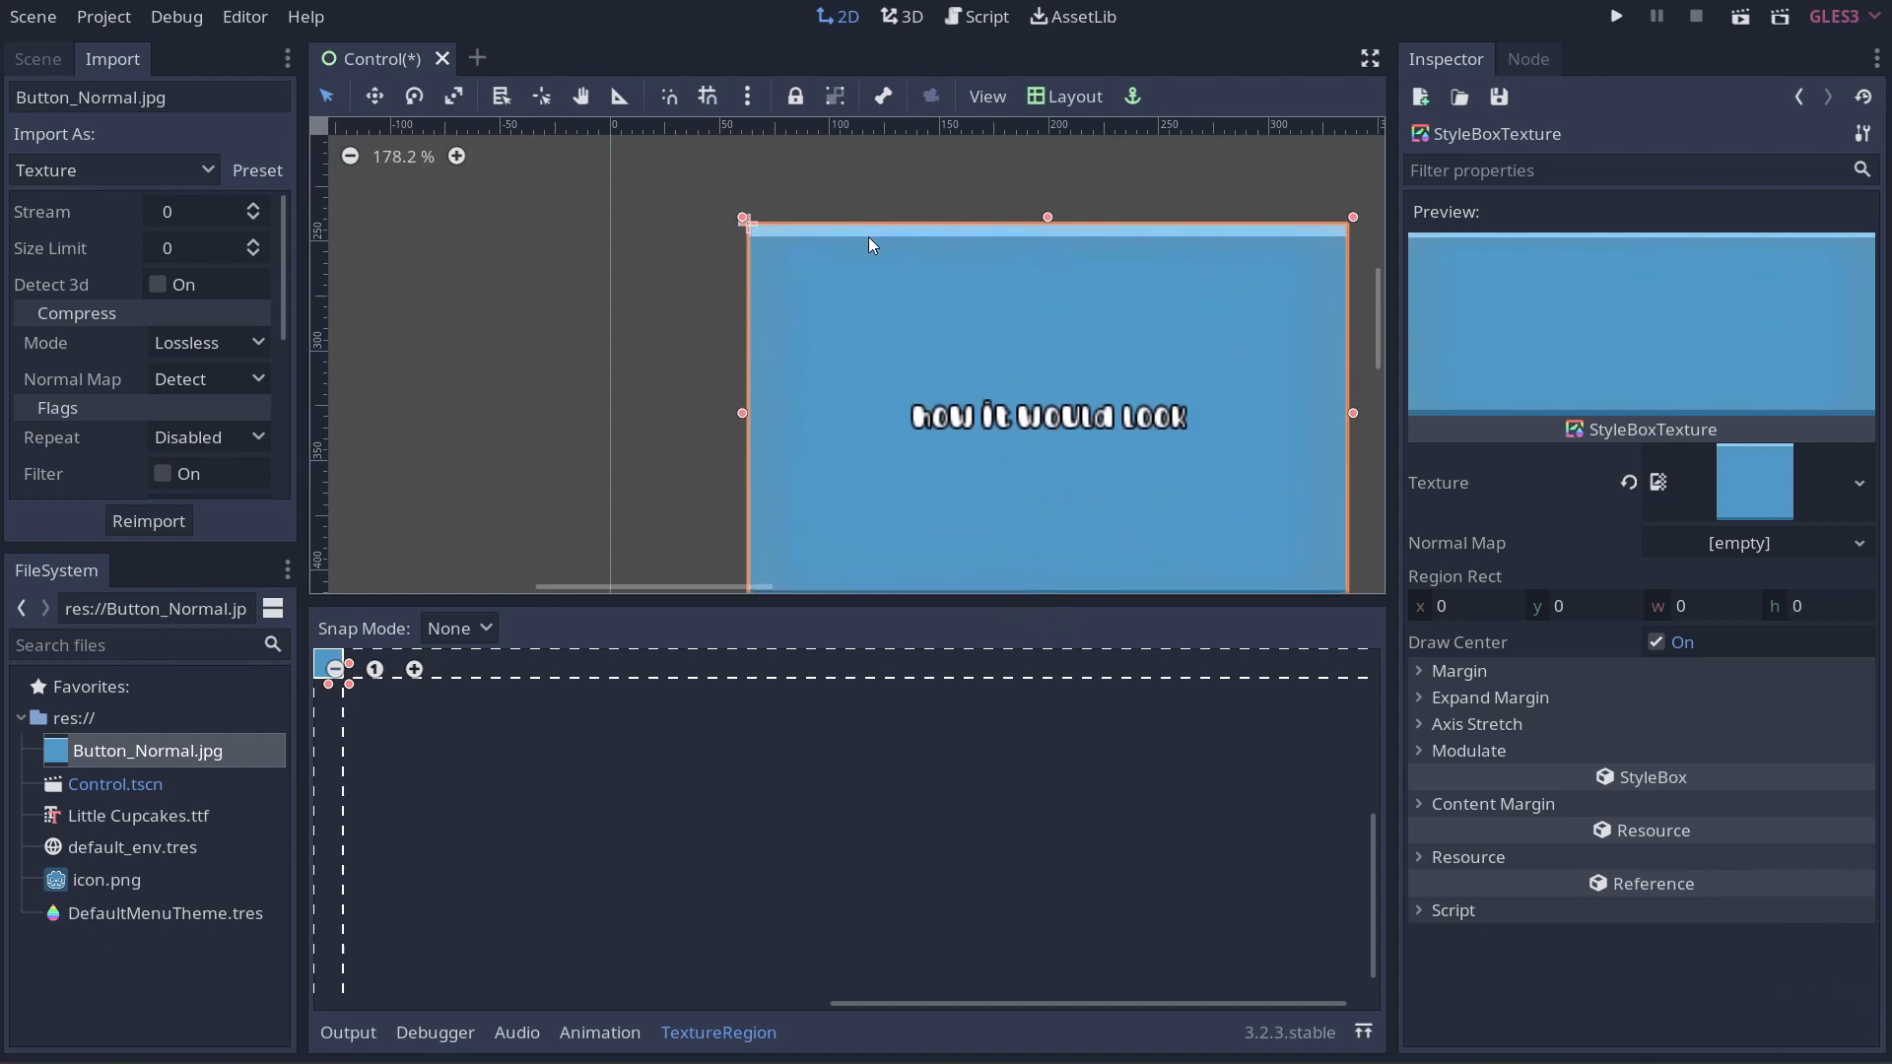
scroll("down", 3)
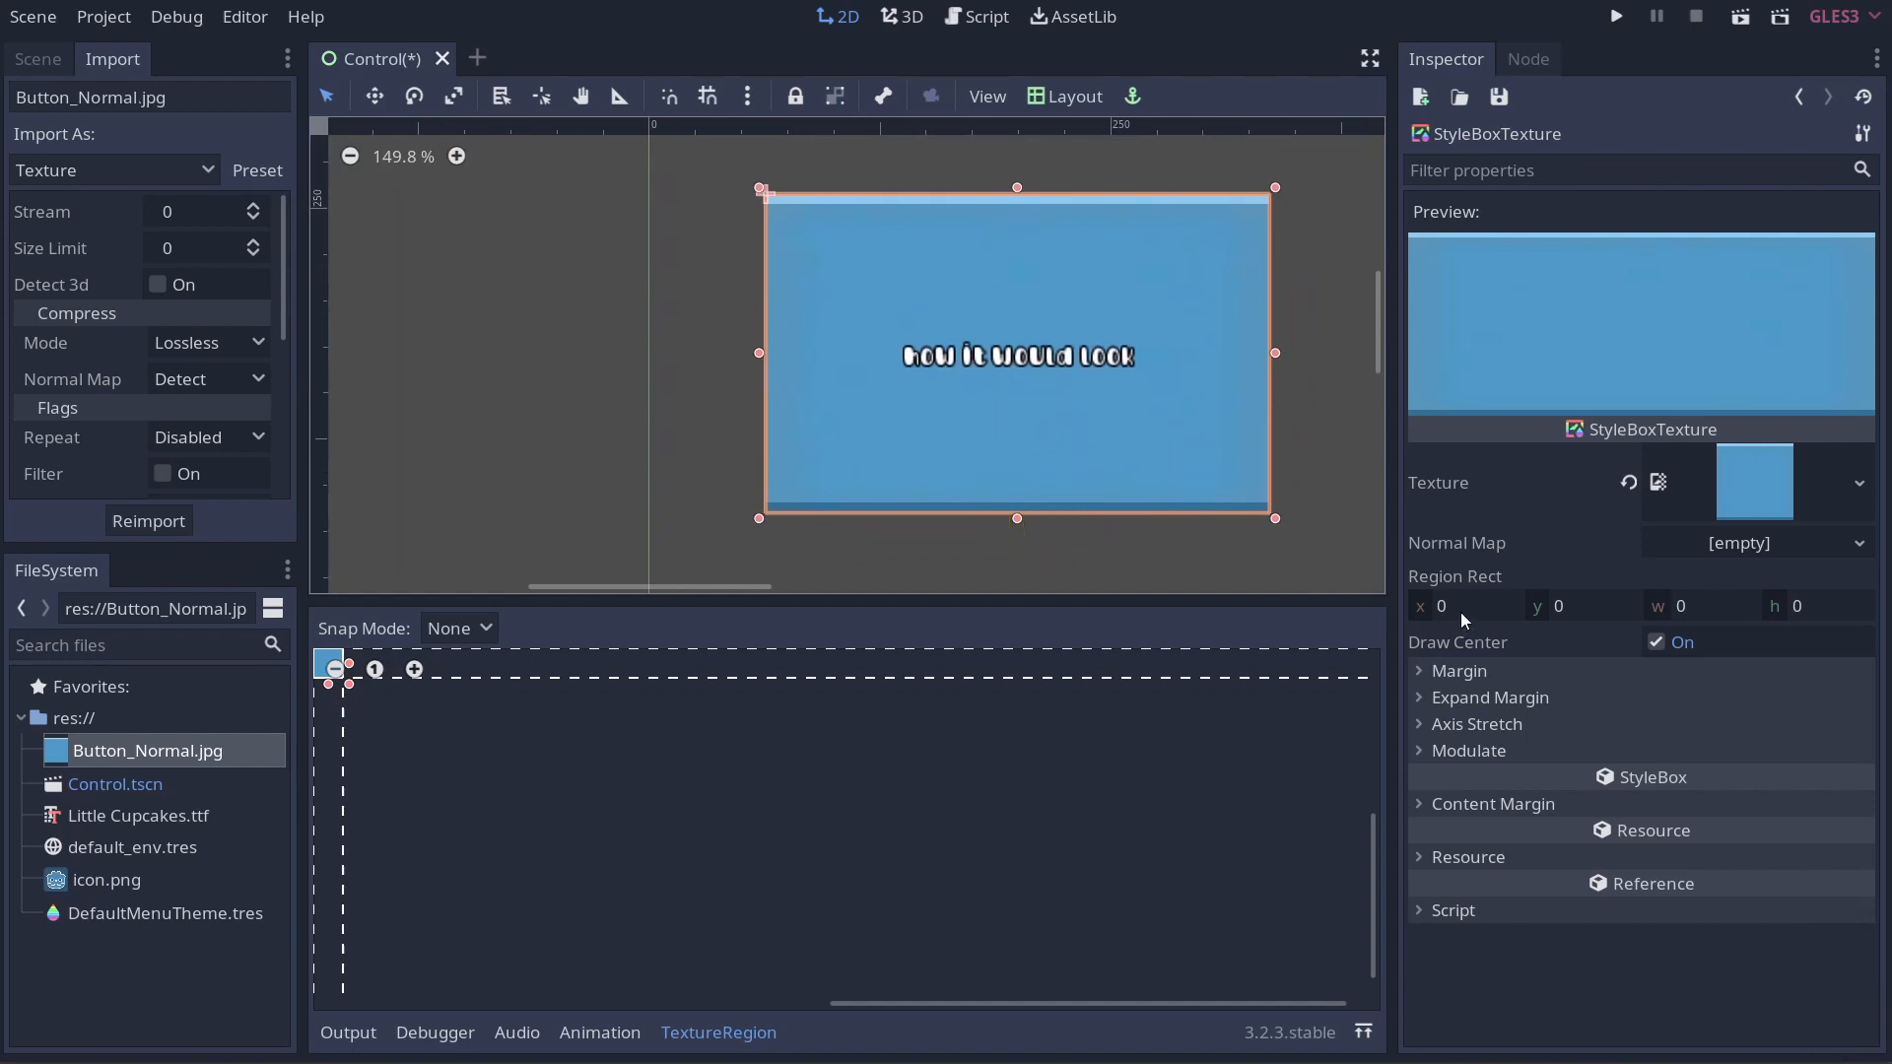
Expand the style's texture margins and raise Left, Right and Top to 1.
left_click(1458, 670)
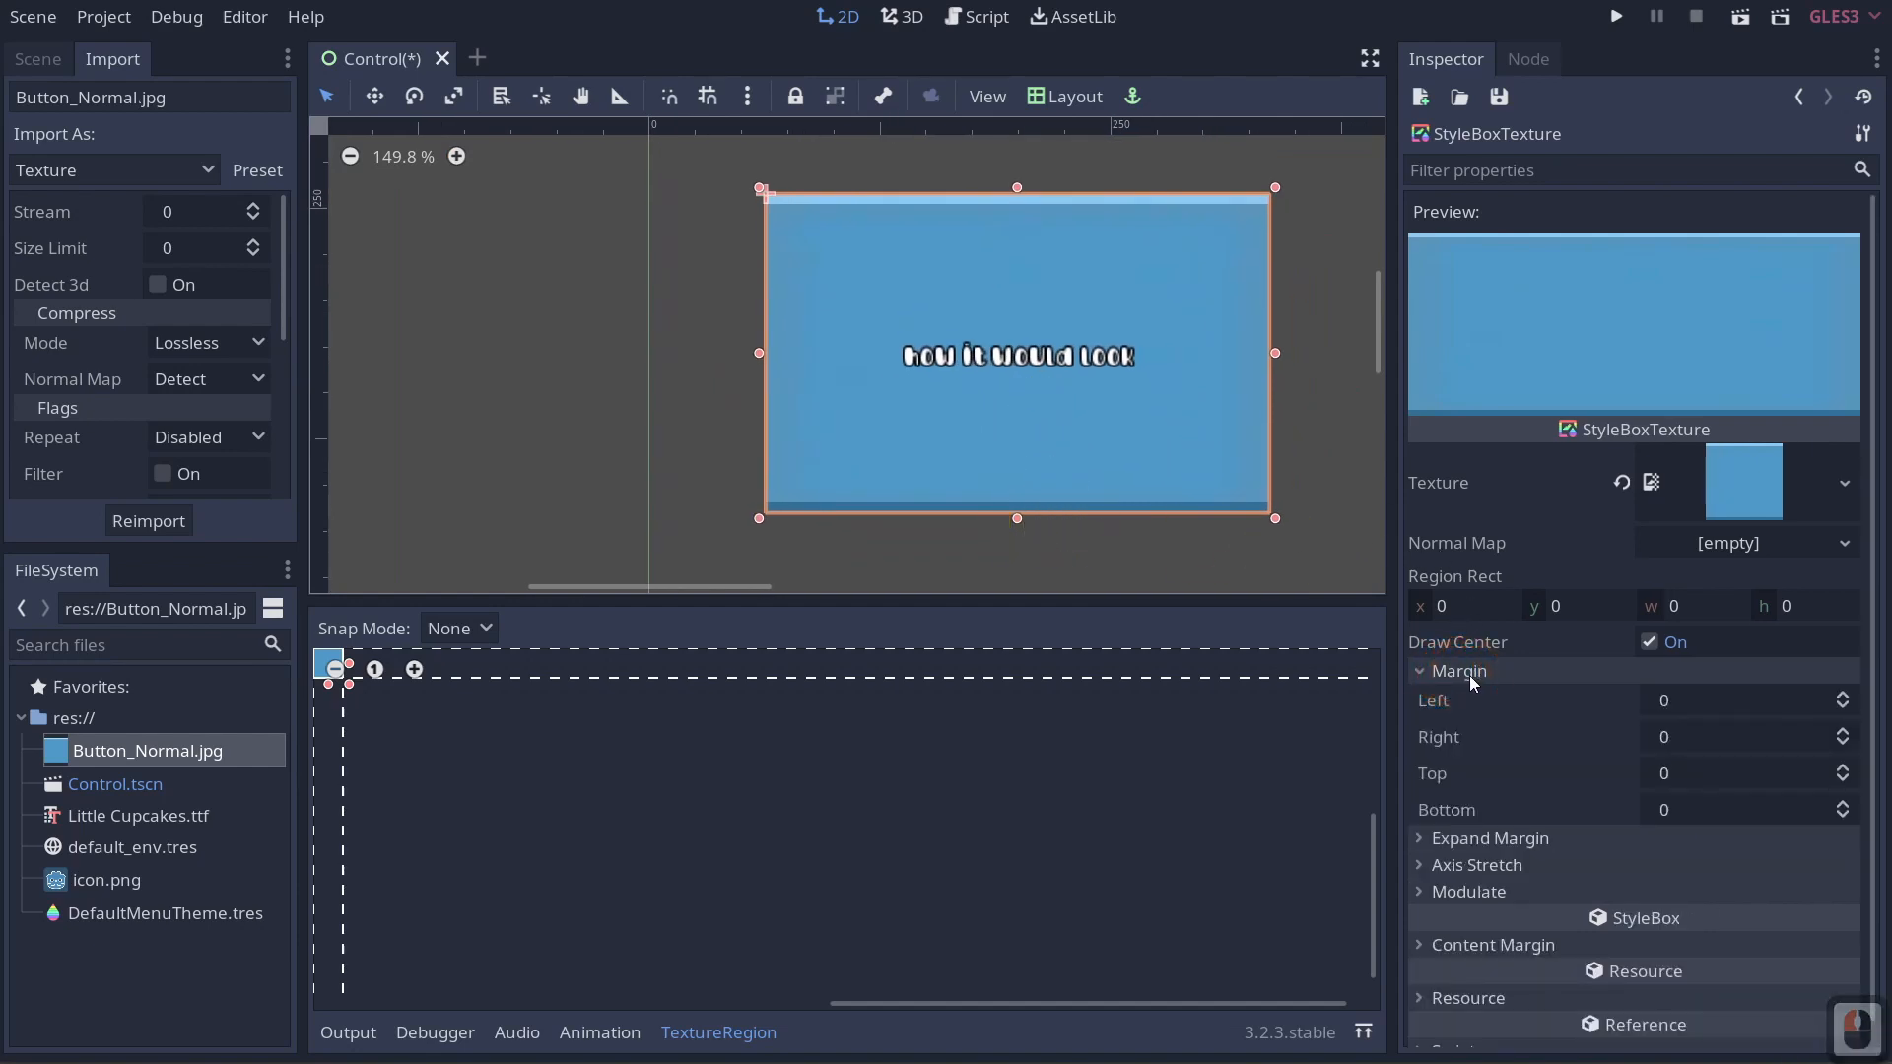
mouse_move(1843, 704)
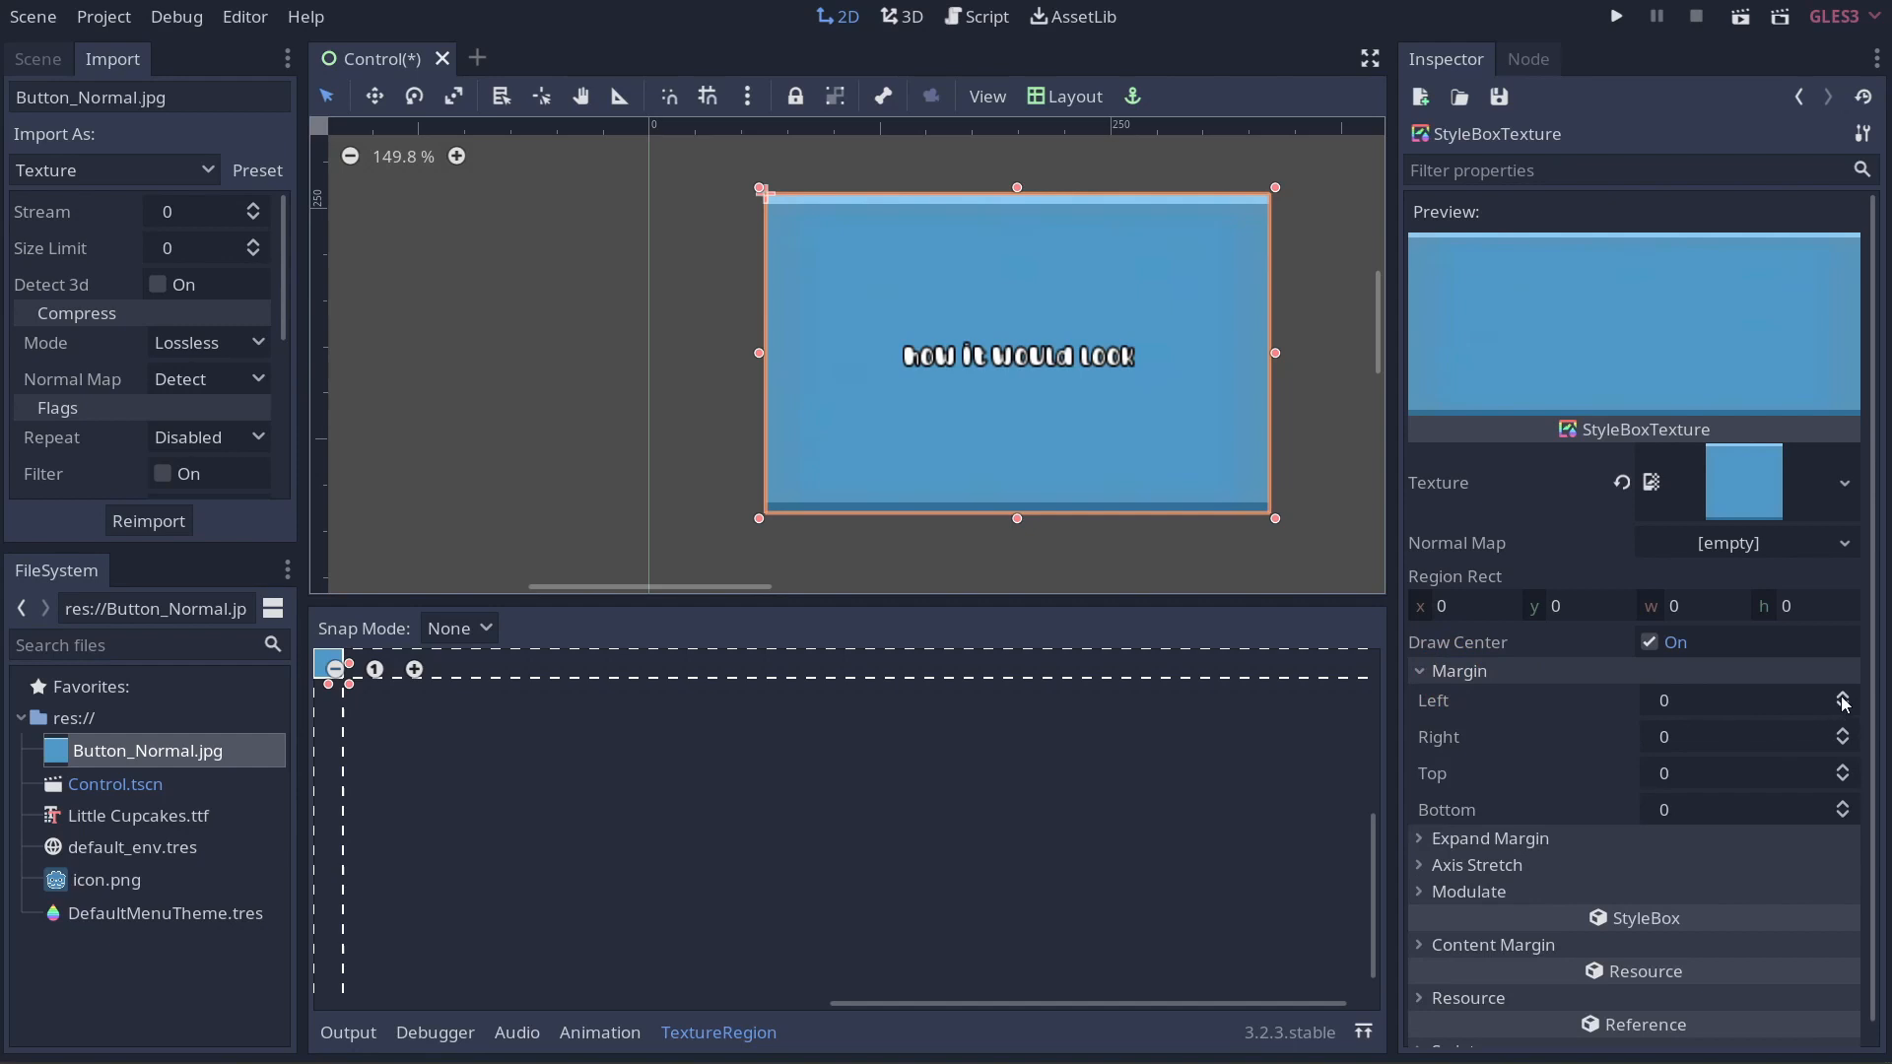
left_click(1843, 694)
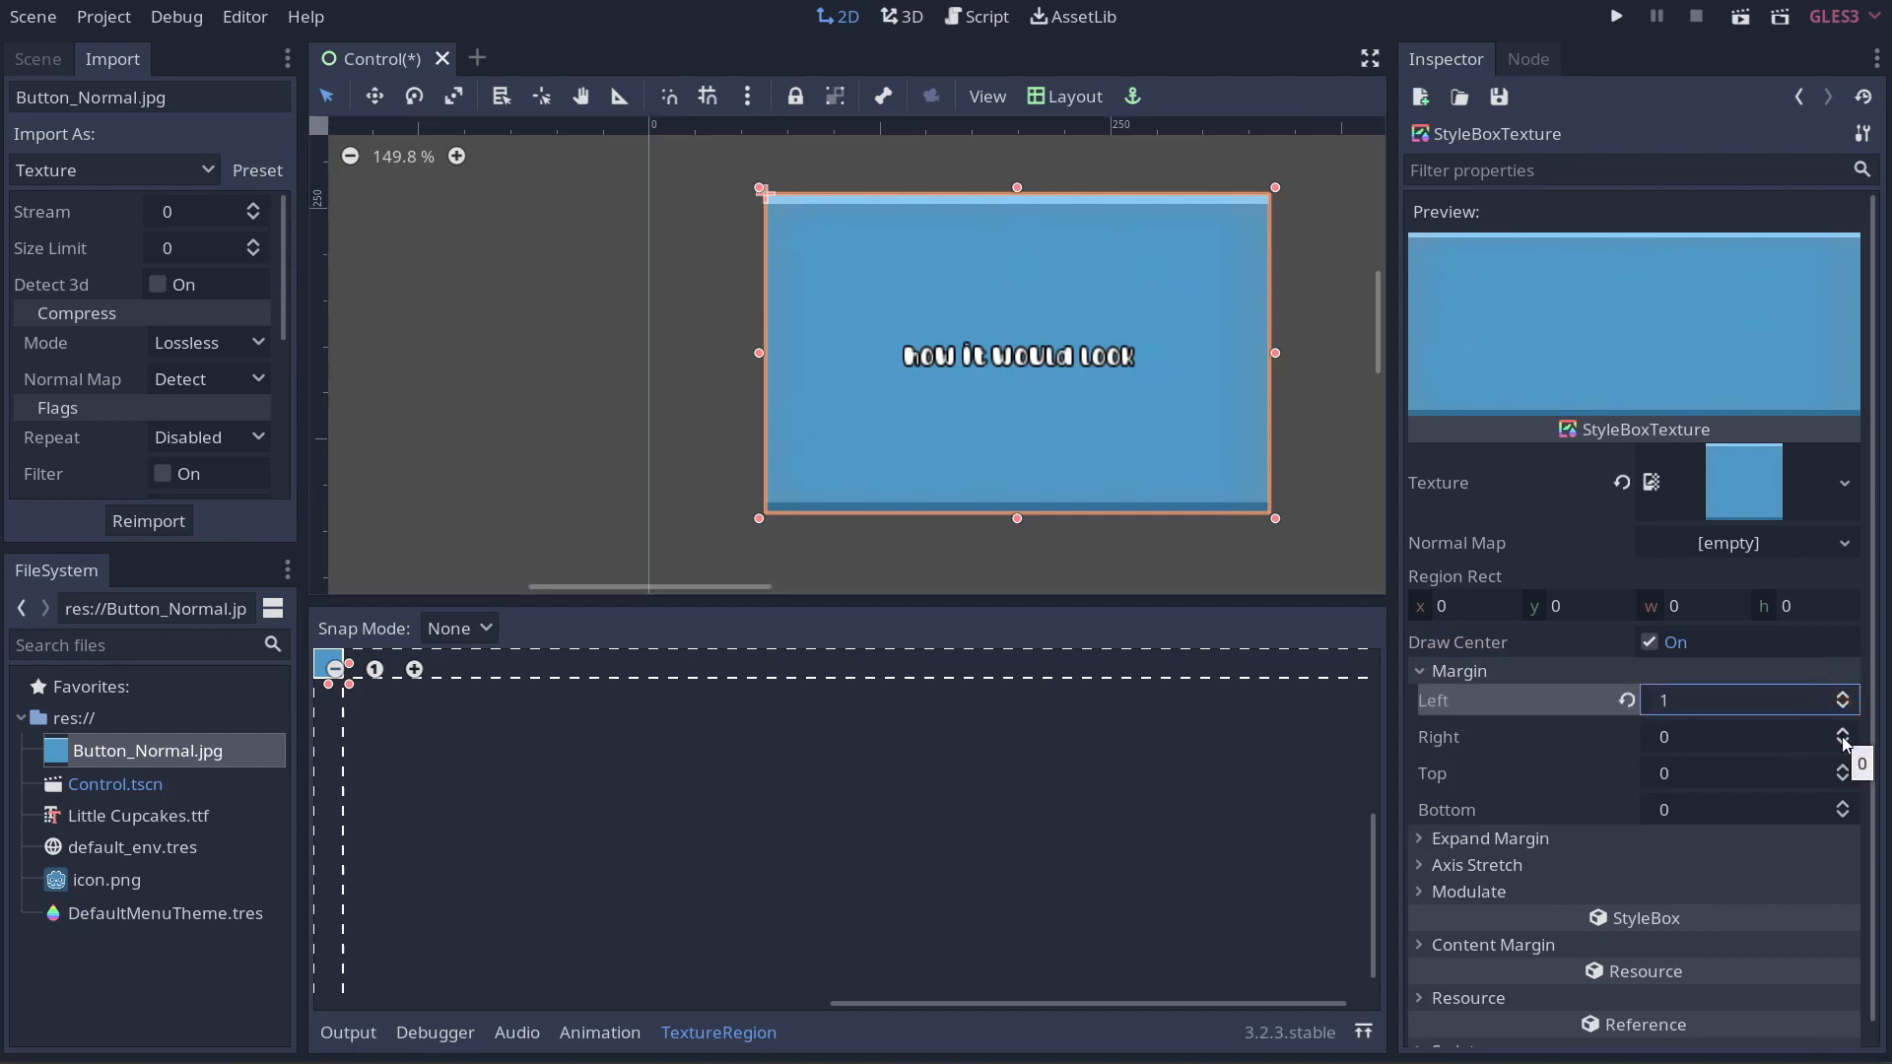
left_click(1843, 767)
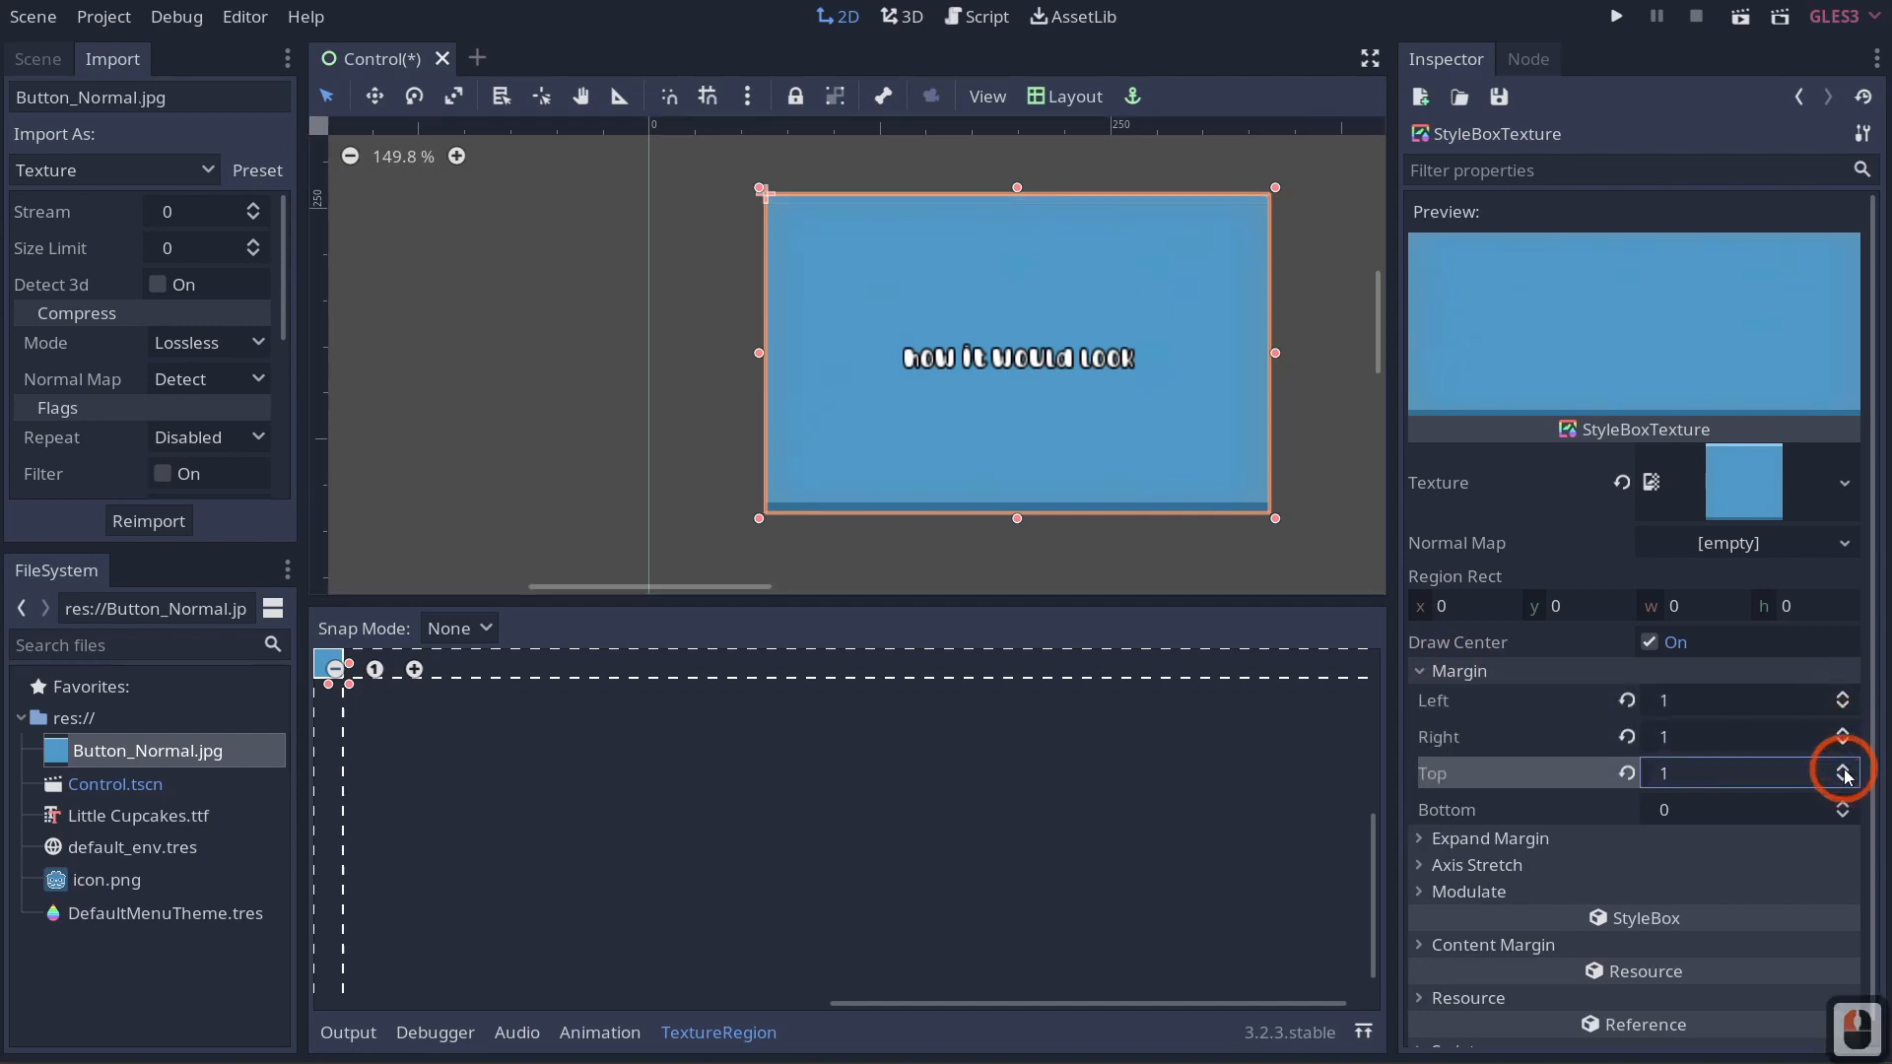
left_click(1750, 809)
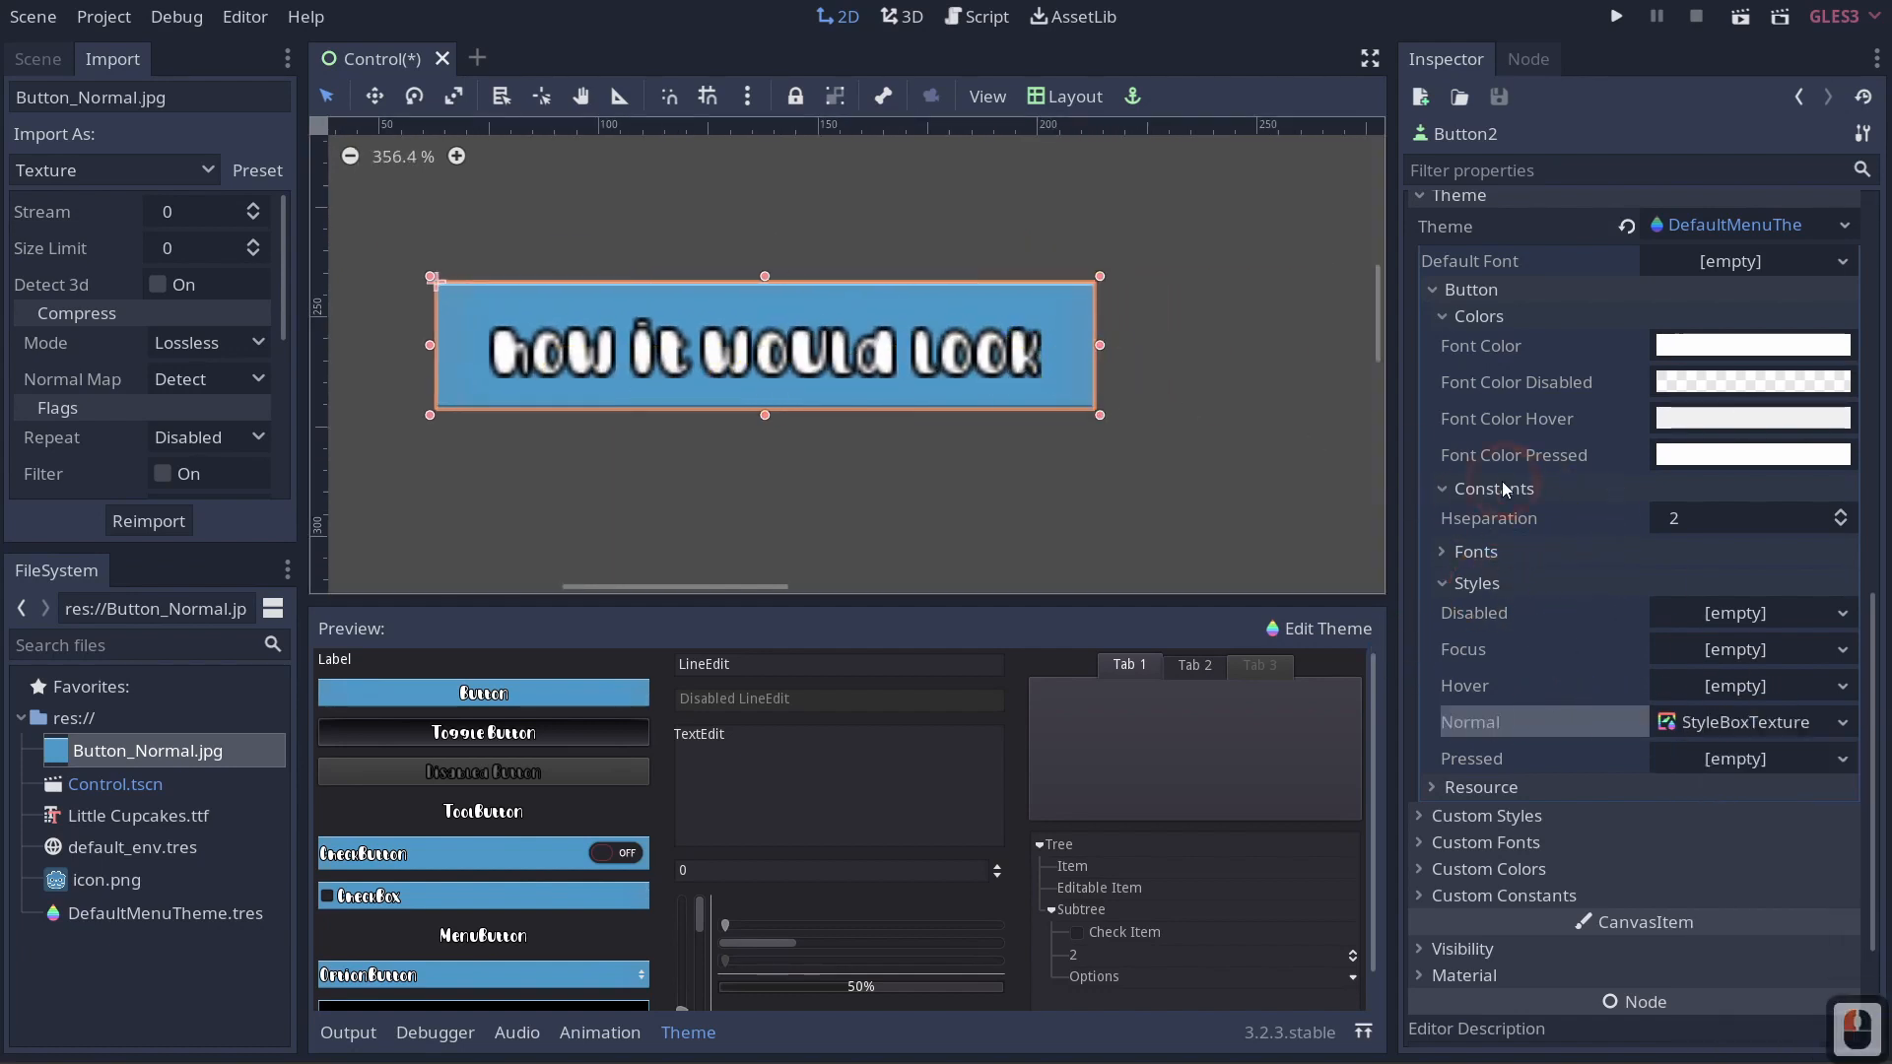
mouse_move(1082, 534)
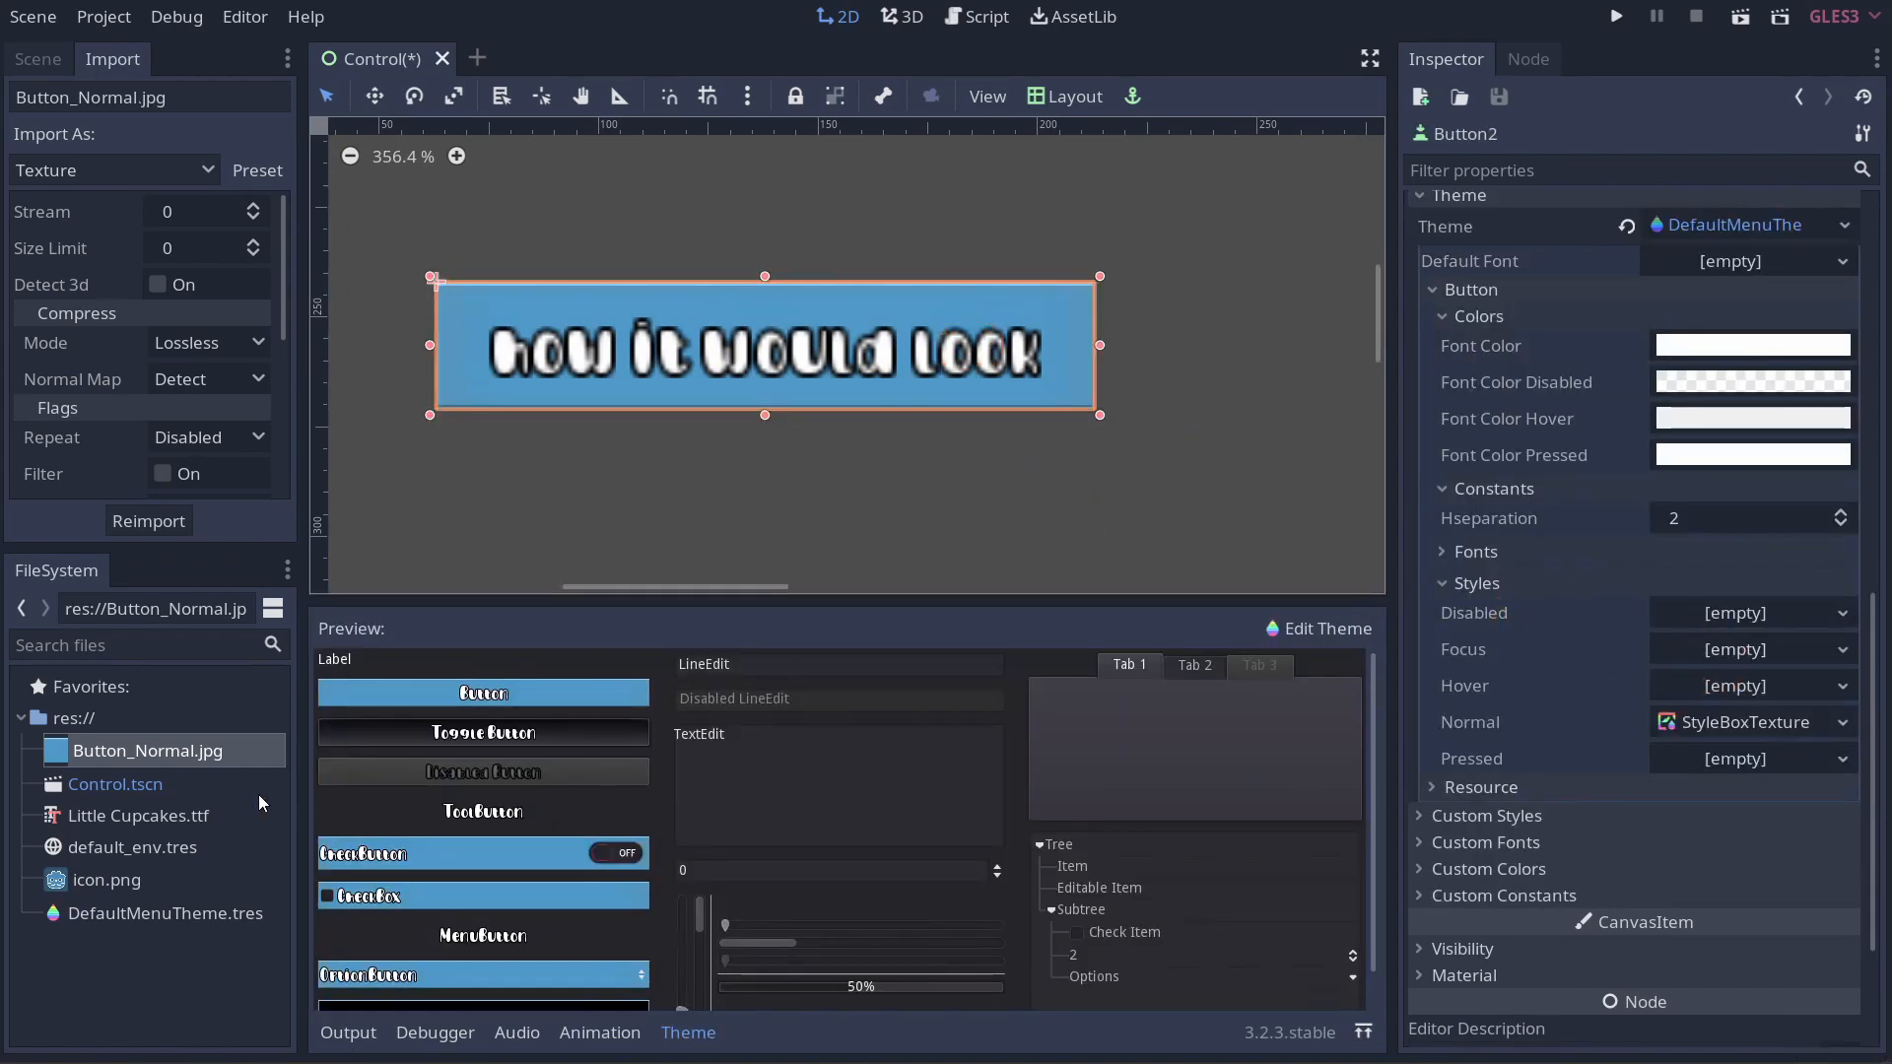
Edit DefaultMenuTheme.tres and try the preview Button, whose Pressed style is still empty.
left_click(166, 912)
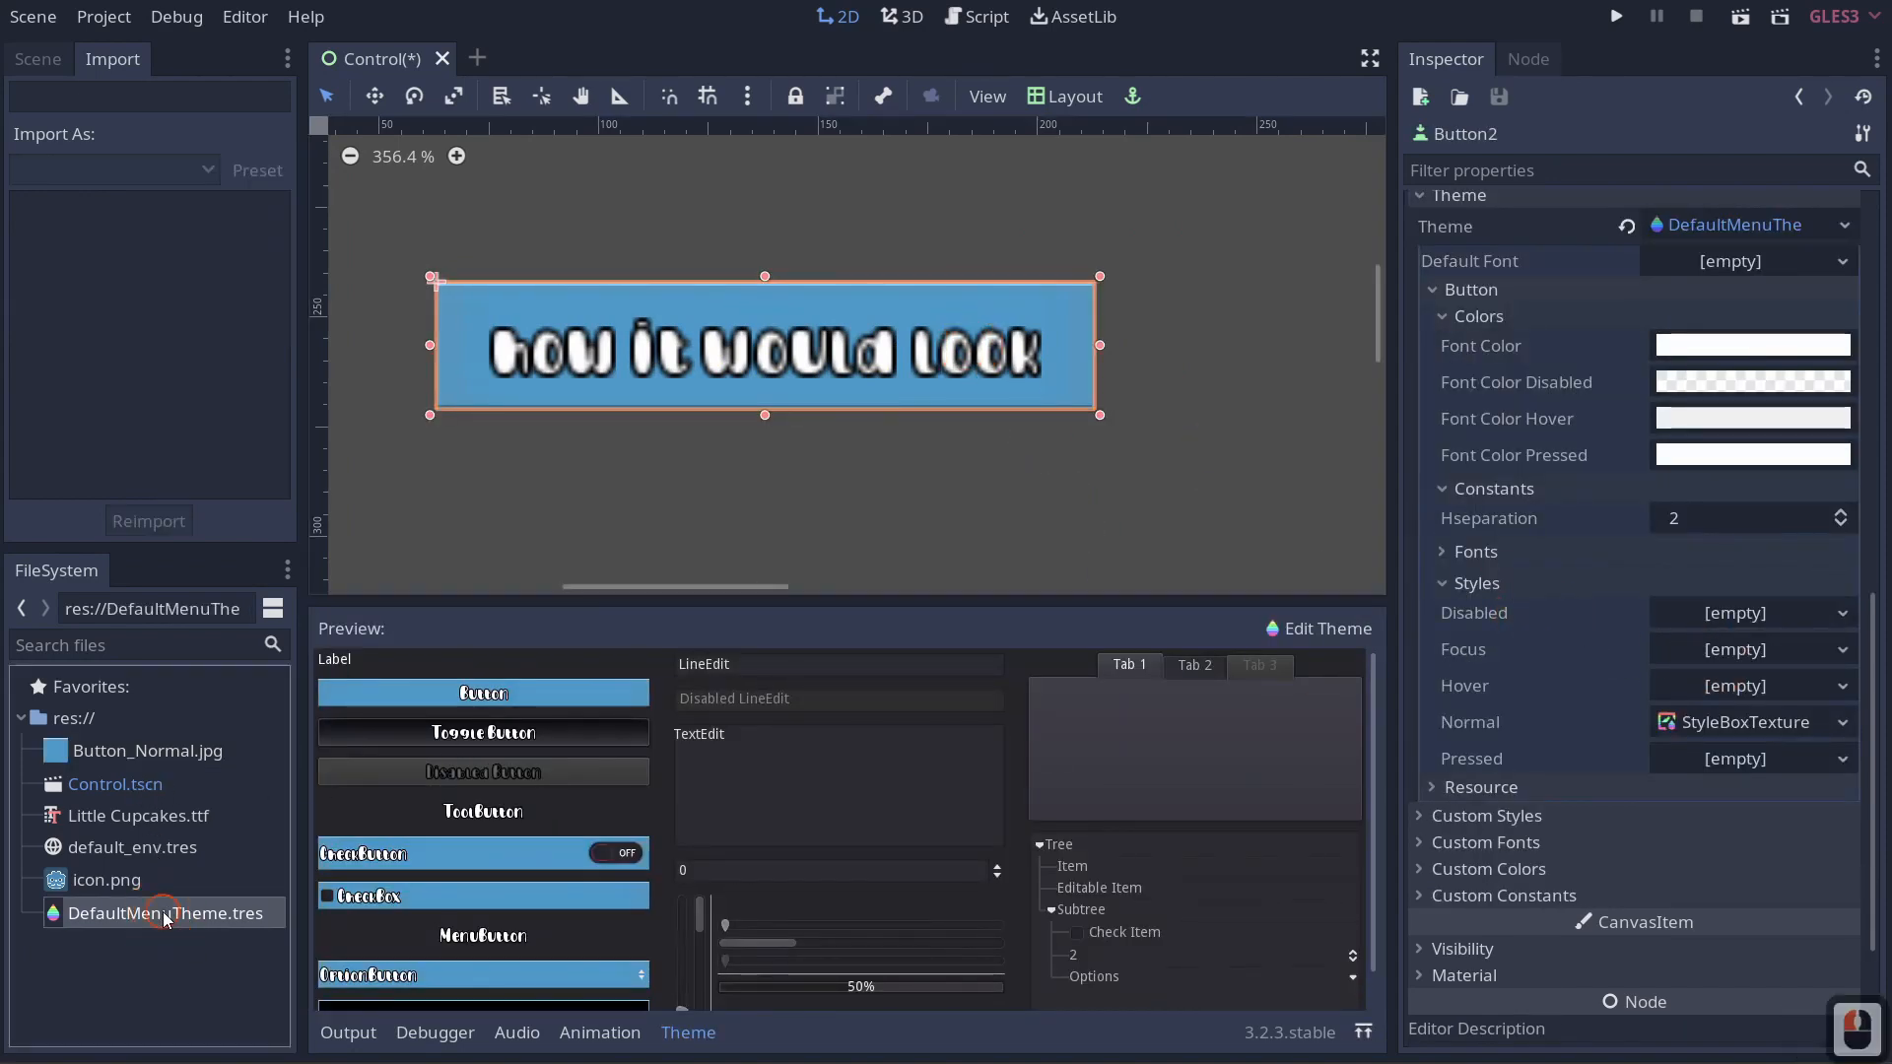
left_click(170, 913)
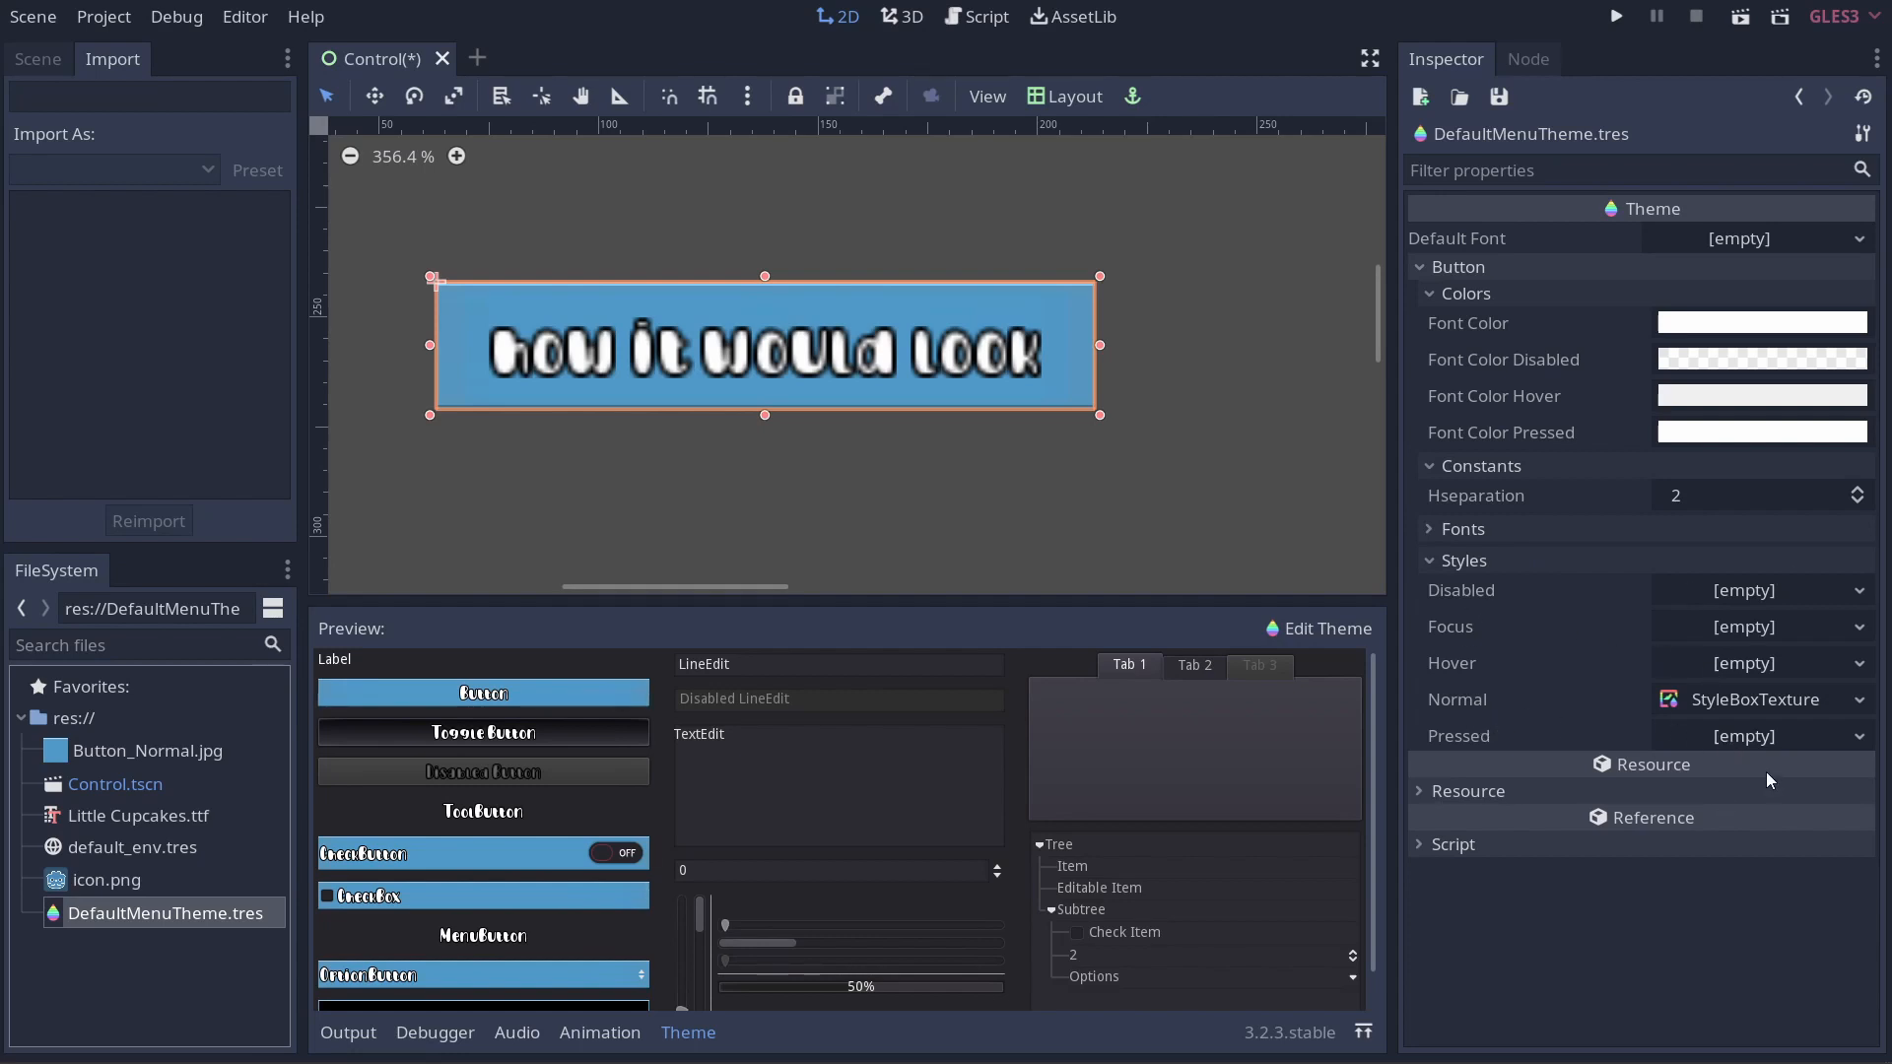
mouse_move(481, 692)
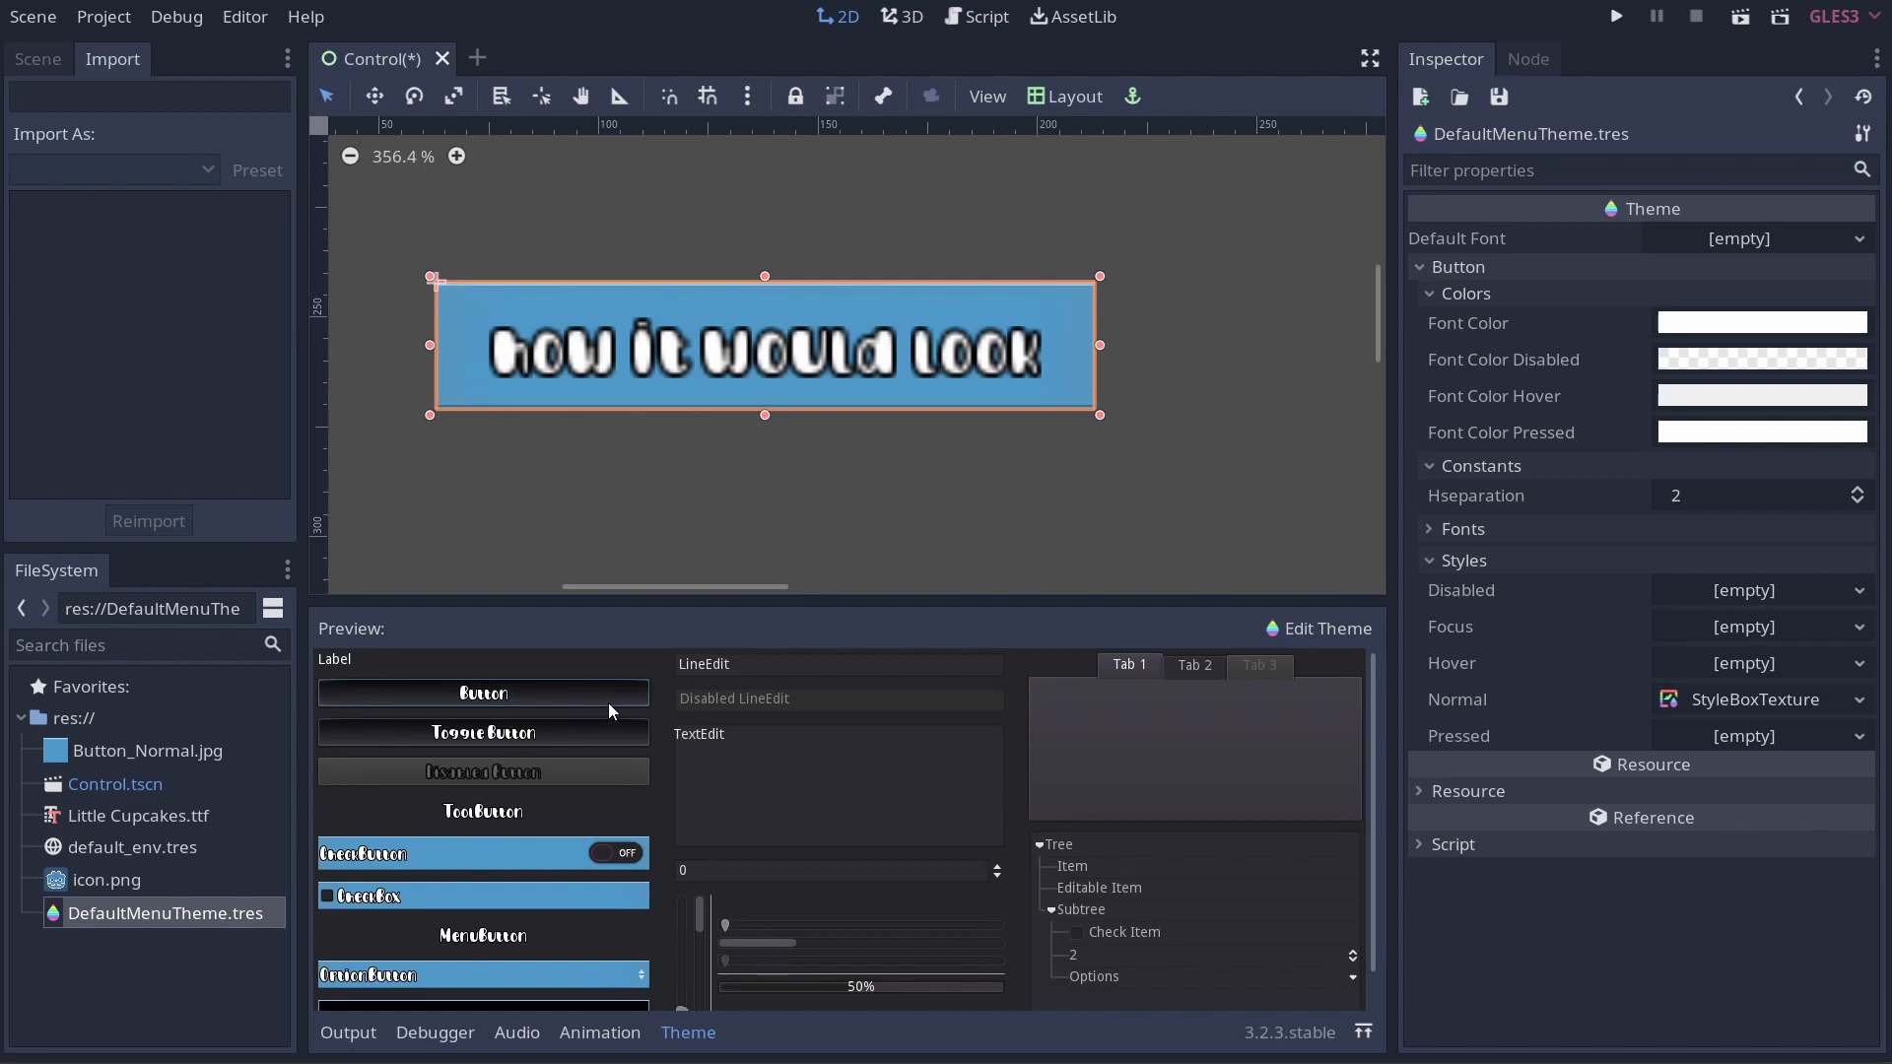
mouse_move(603, 700)
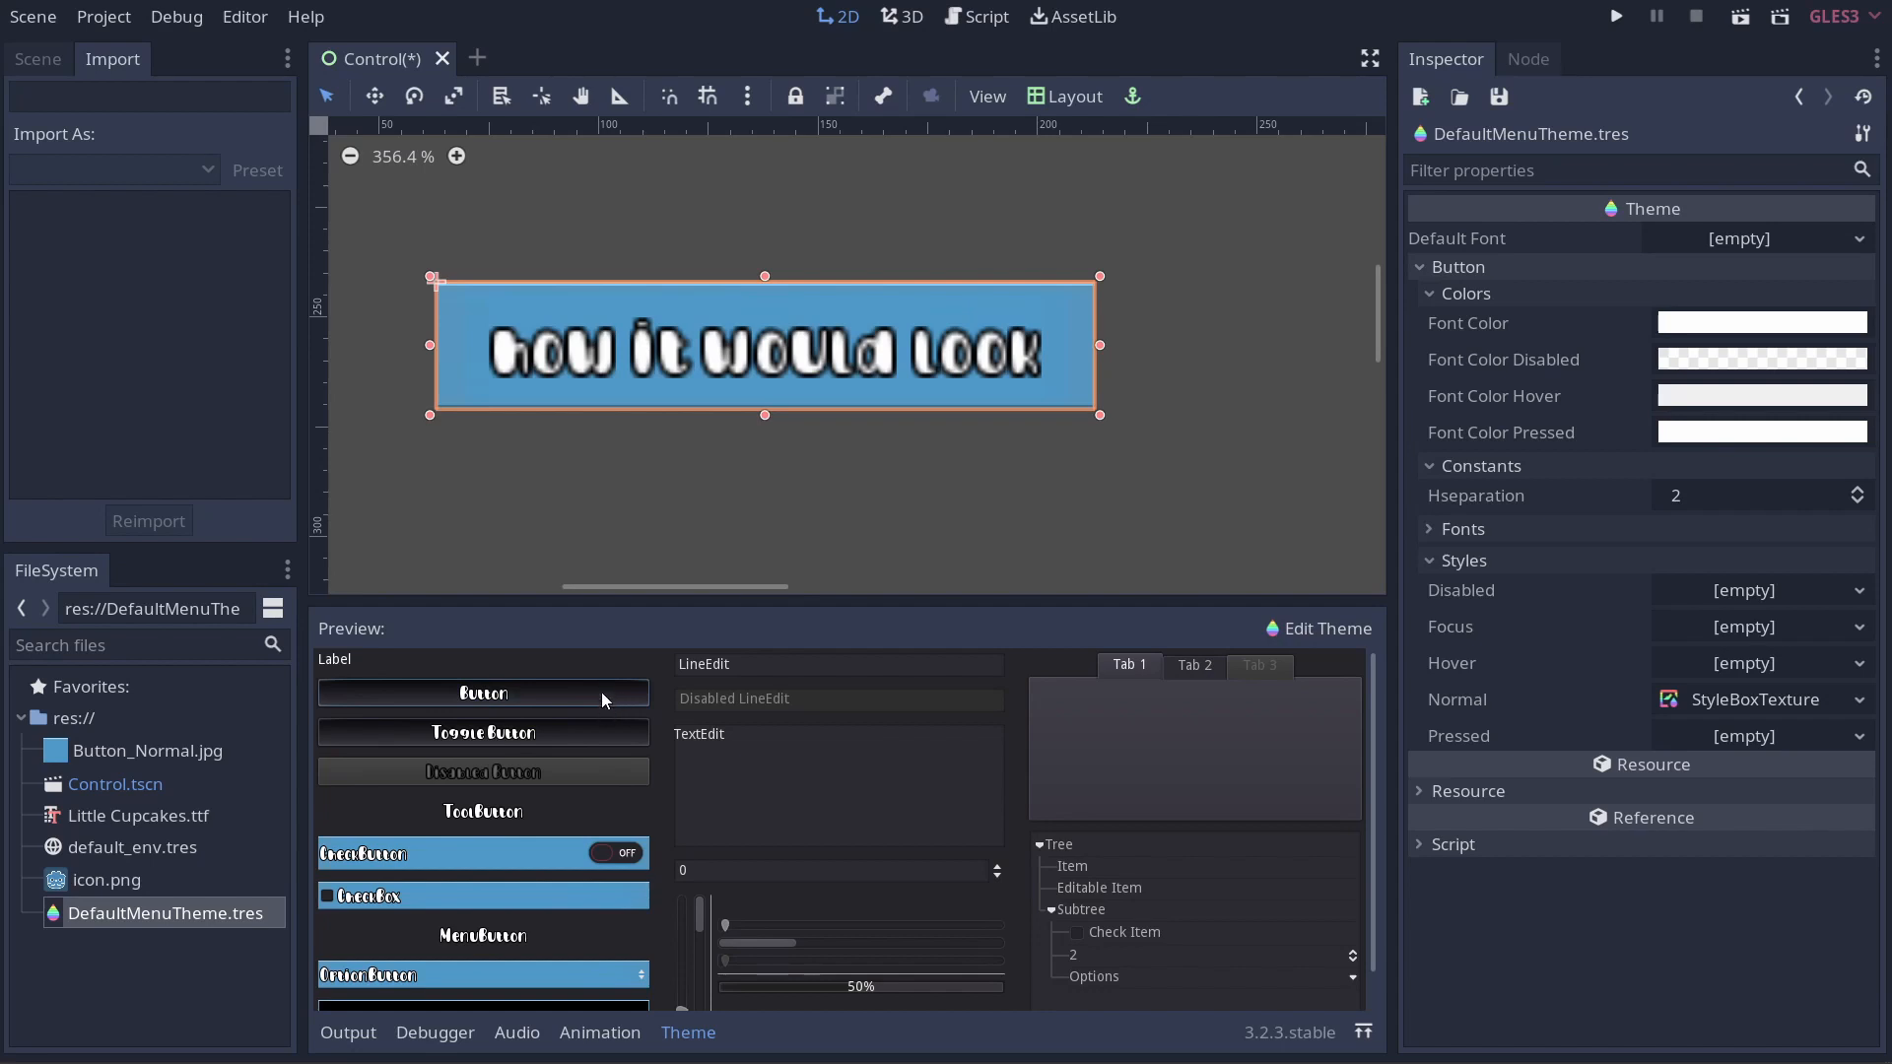
left_click(603, 692)
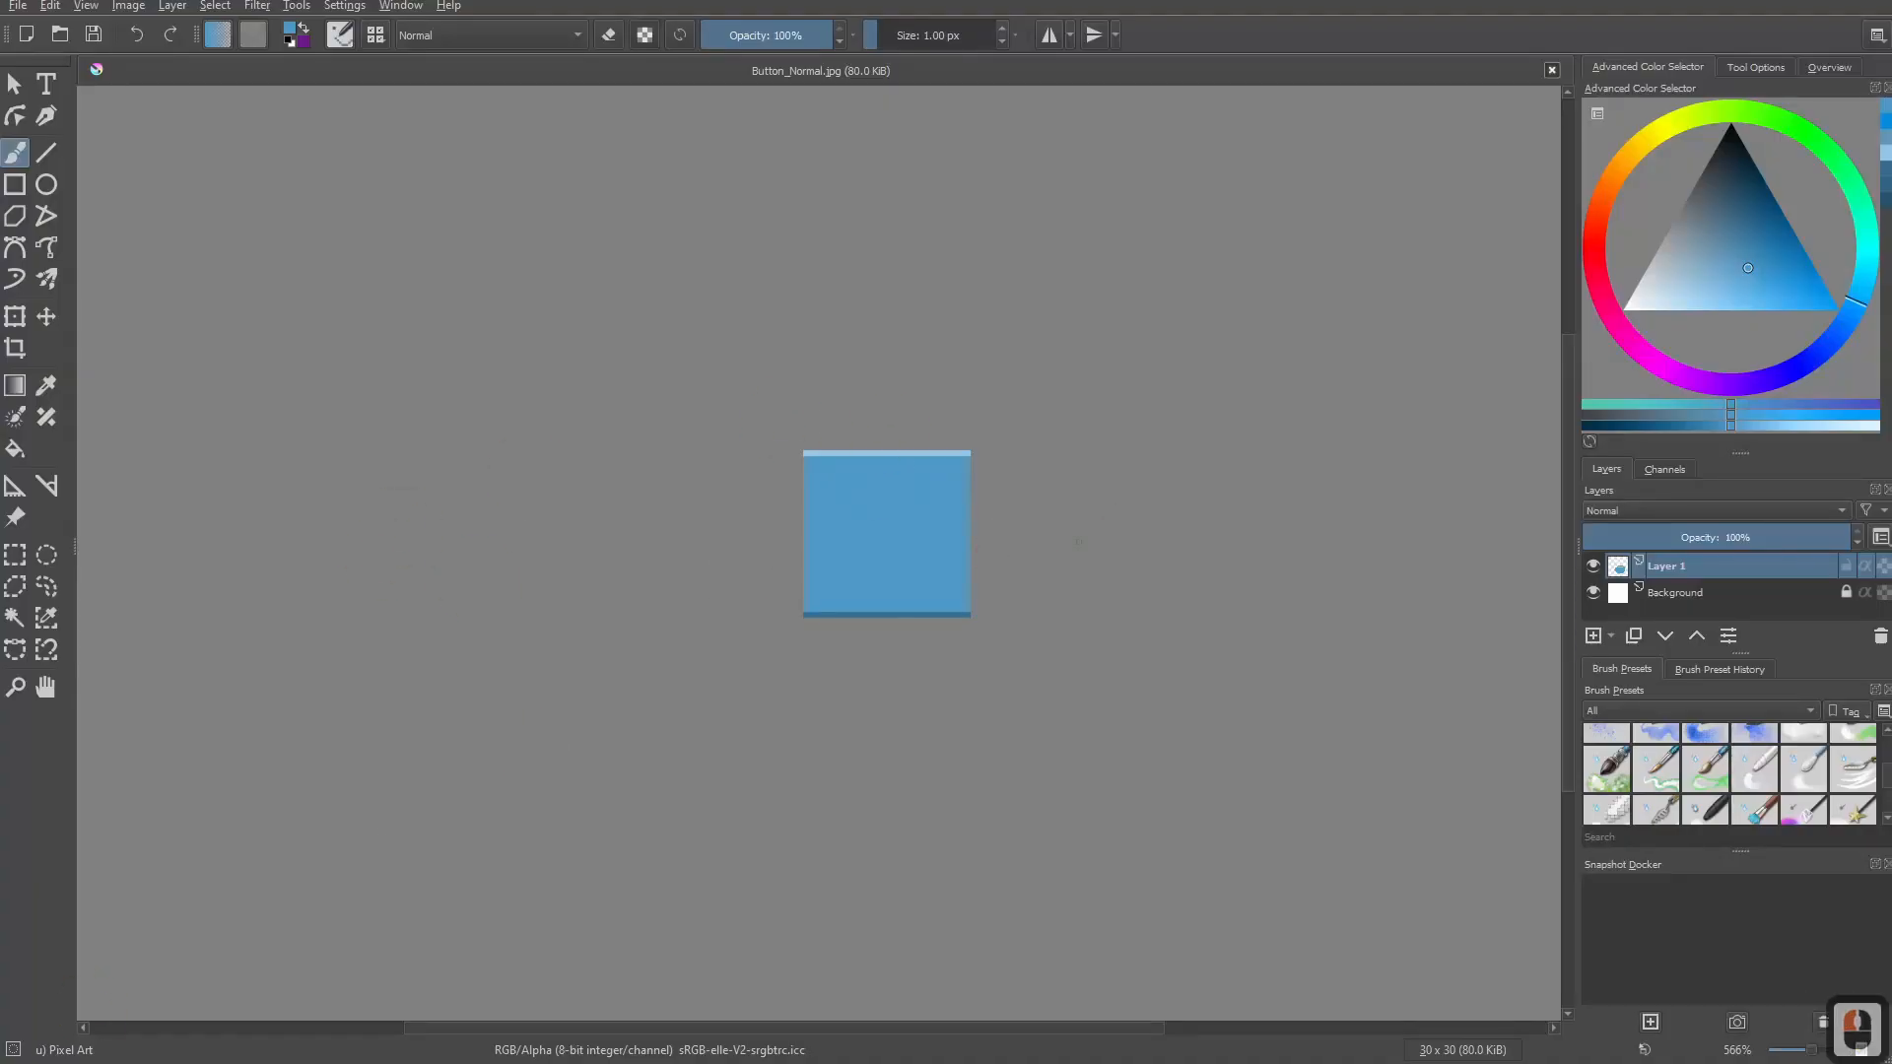
Fill the button image's centre with darker blue using the Fill tool, keeping its light edges.
scroll("down", 3)
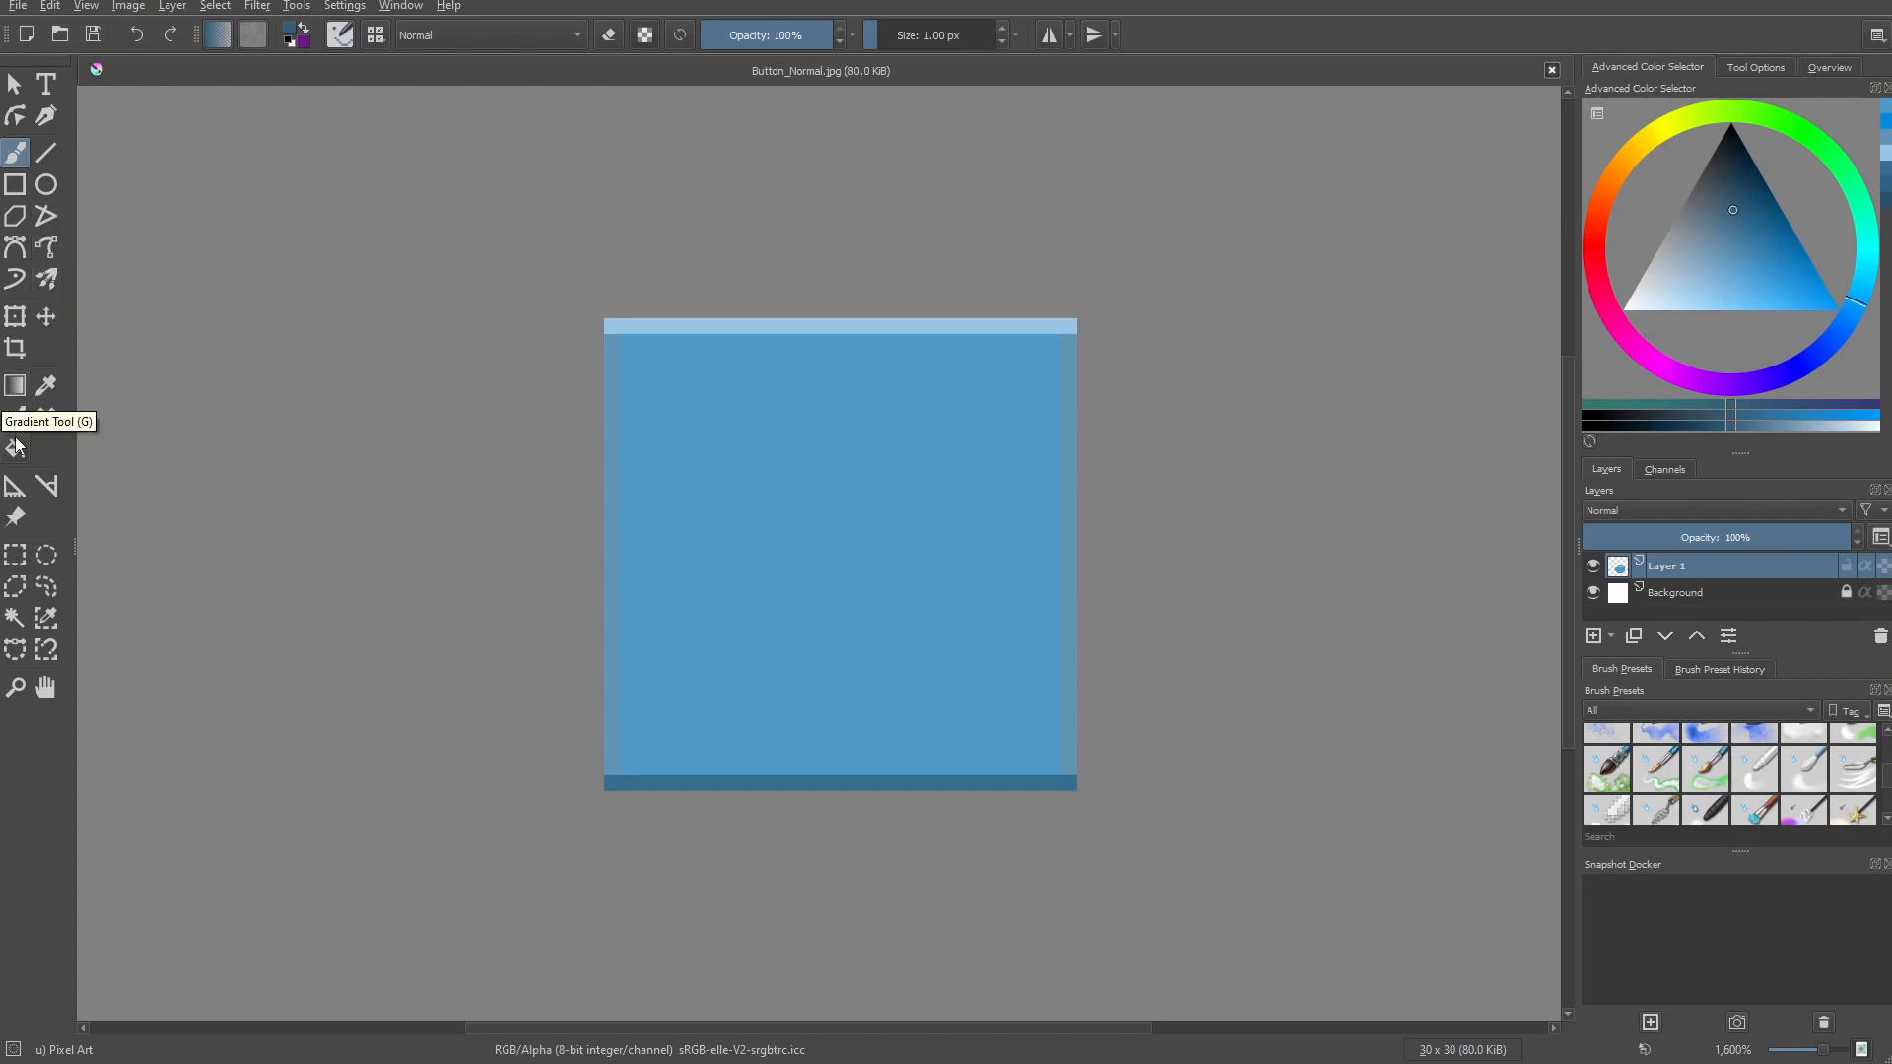
left_click(902, 519)
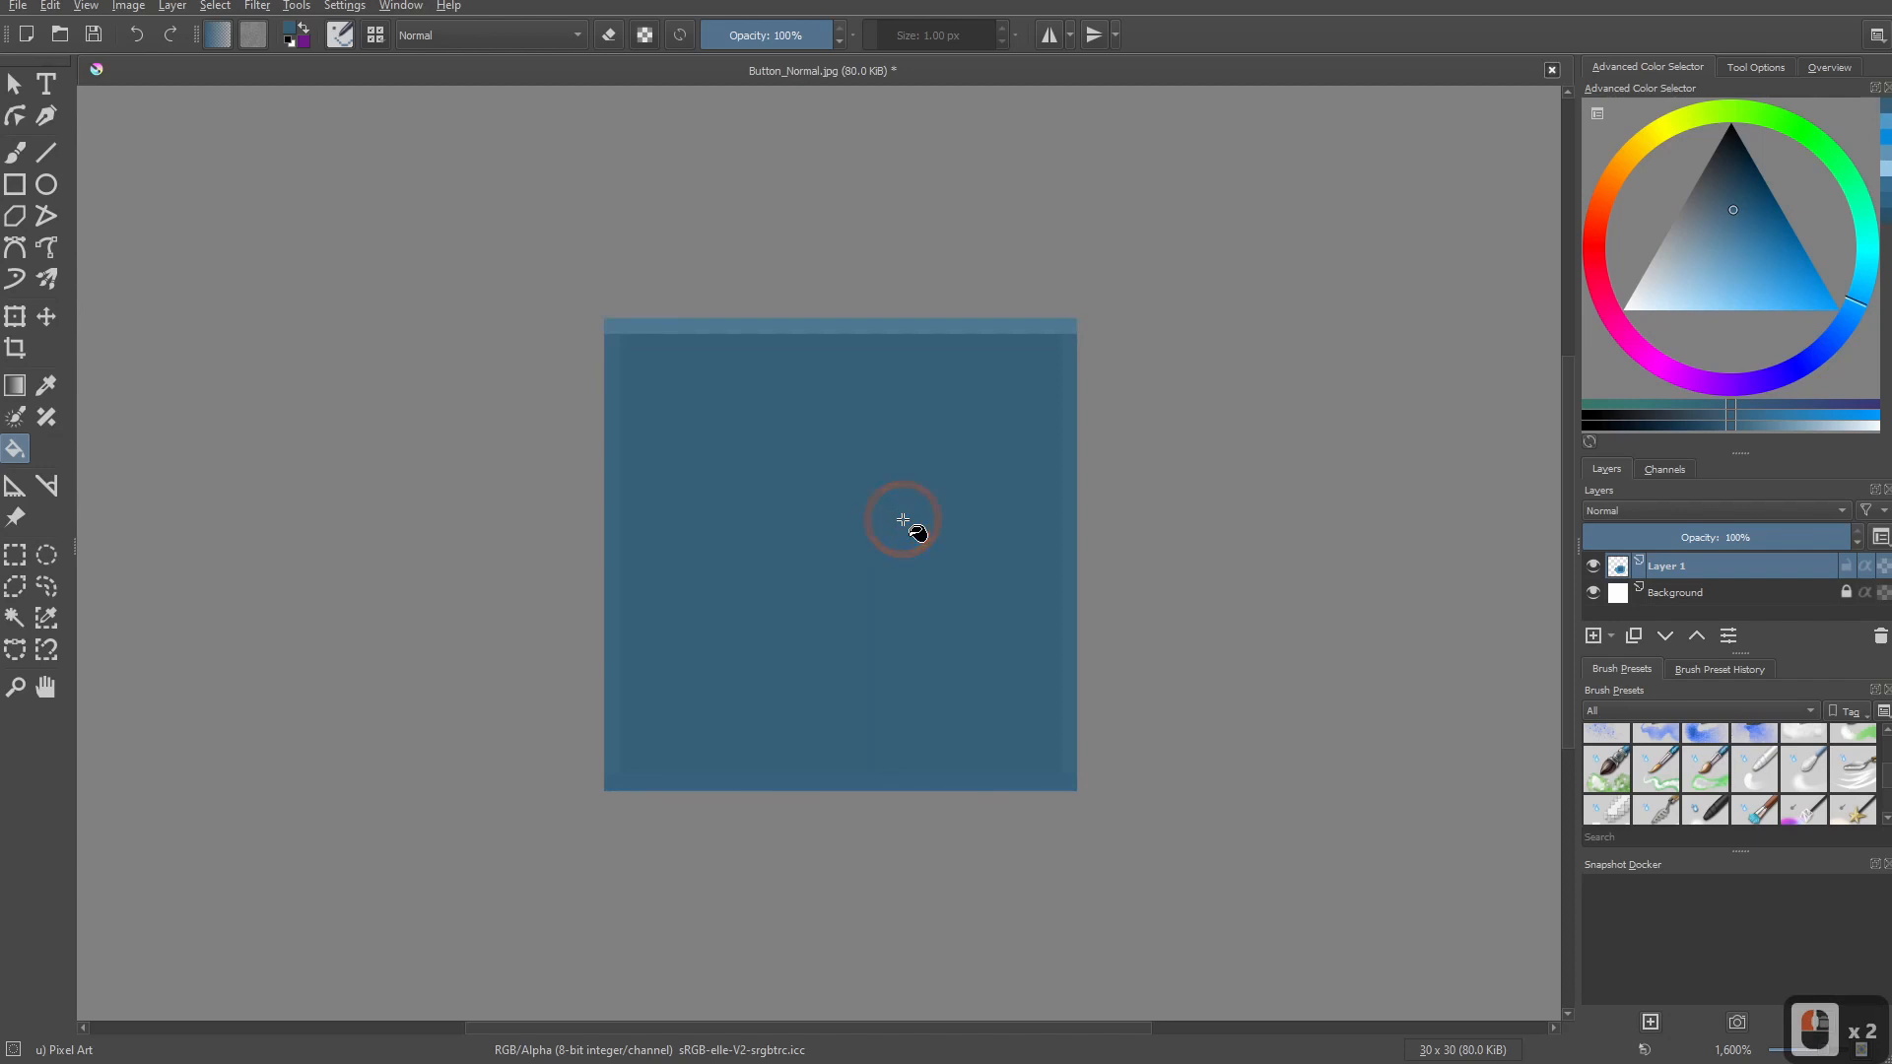
left_click(903, 518)
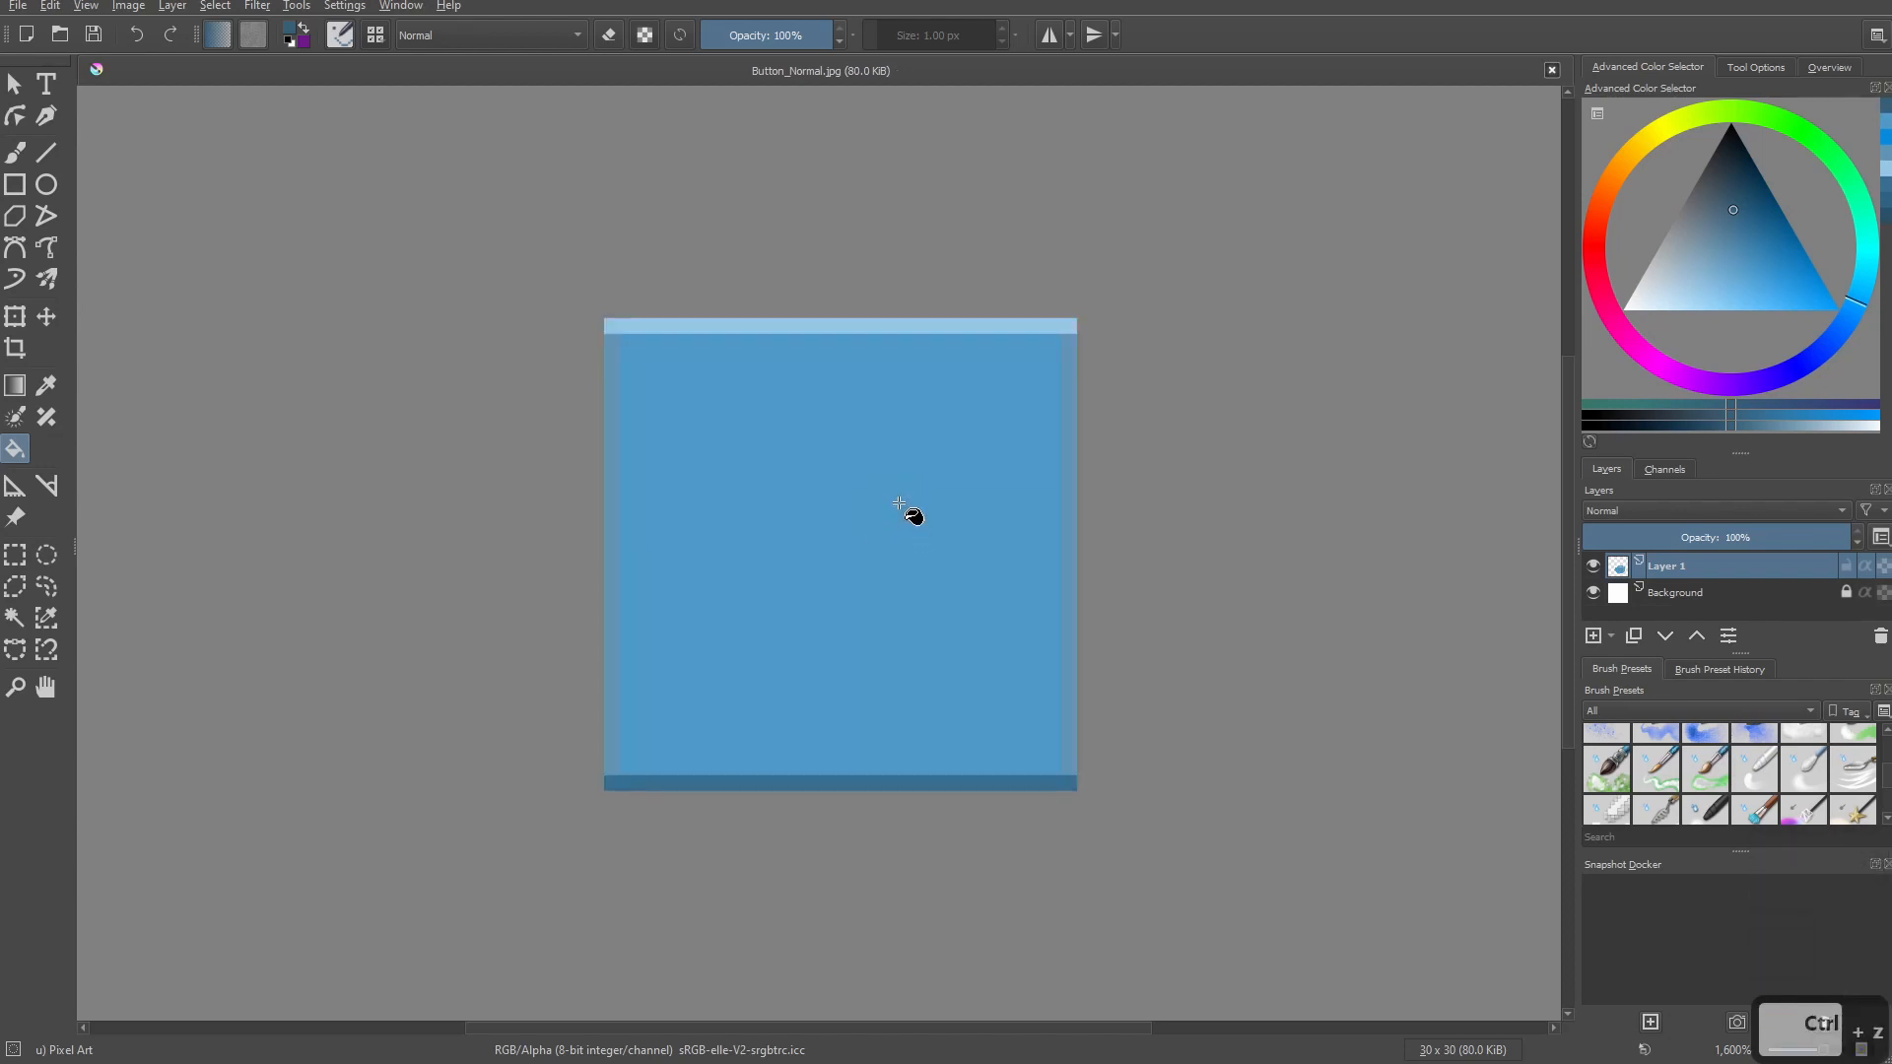
left_click(1754, 67)
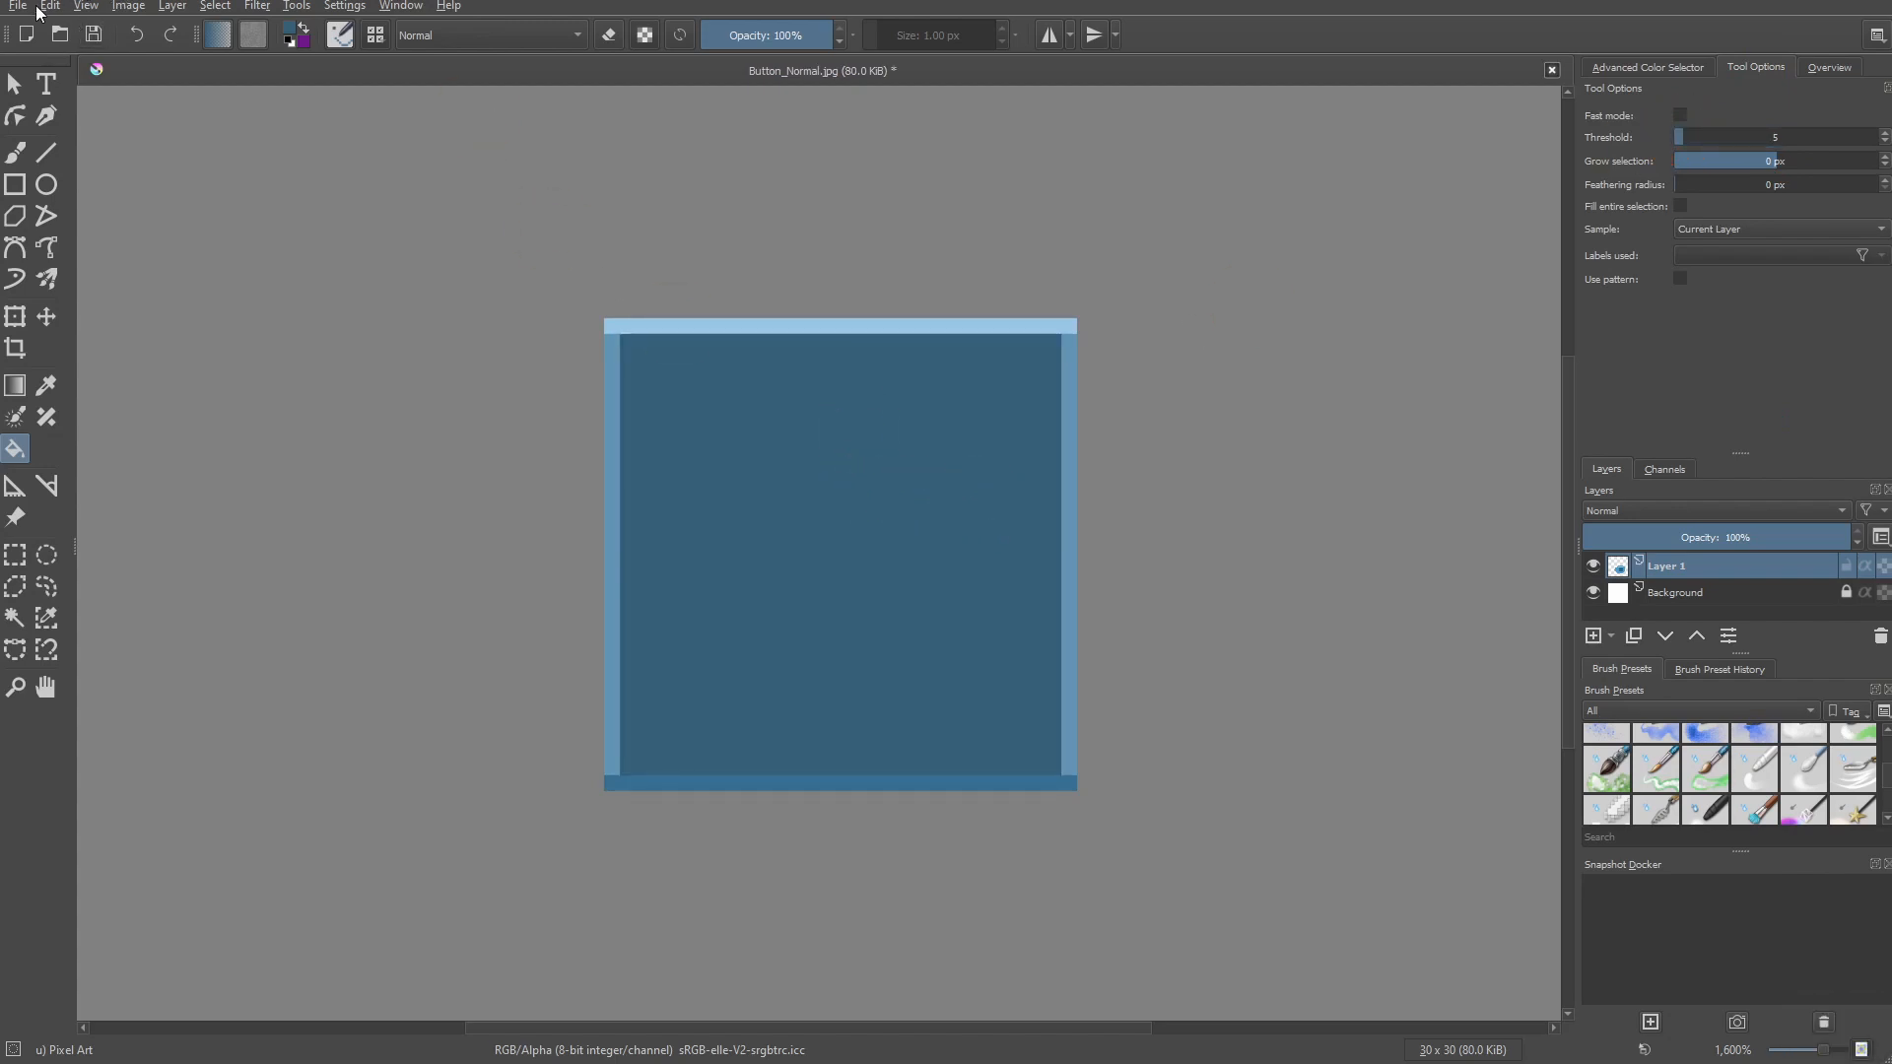
left_click(18, 6)
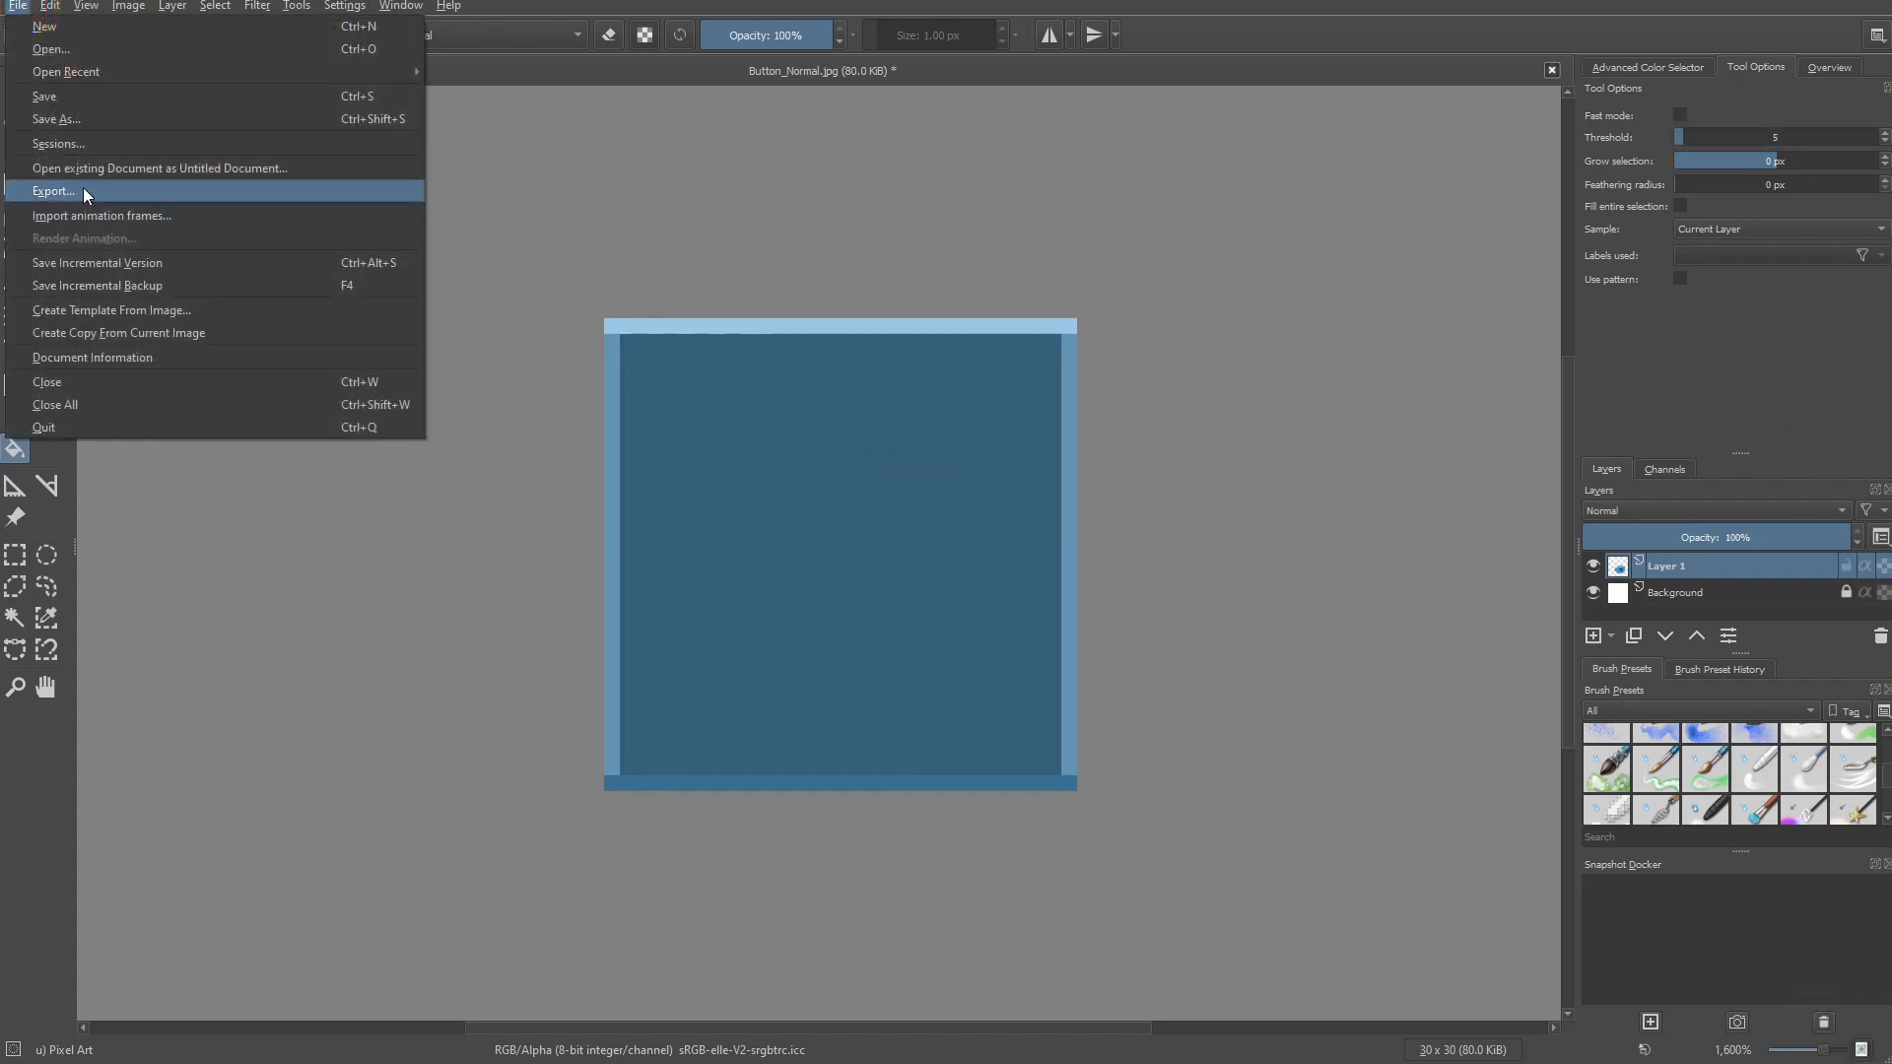
Export the darkened image as Button_Pressed.jpg, confirming the JPEG options.
left_click(53, 191)
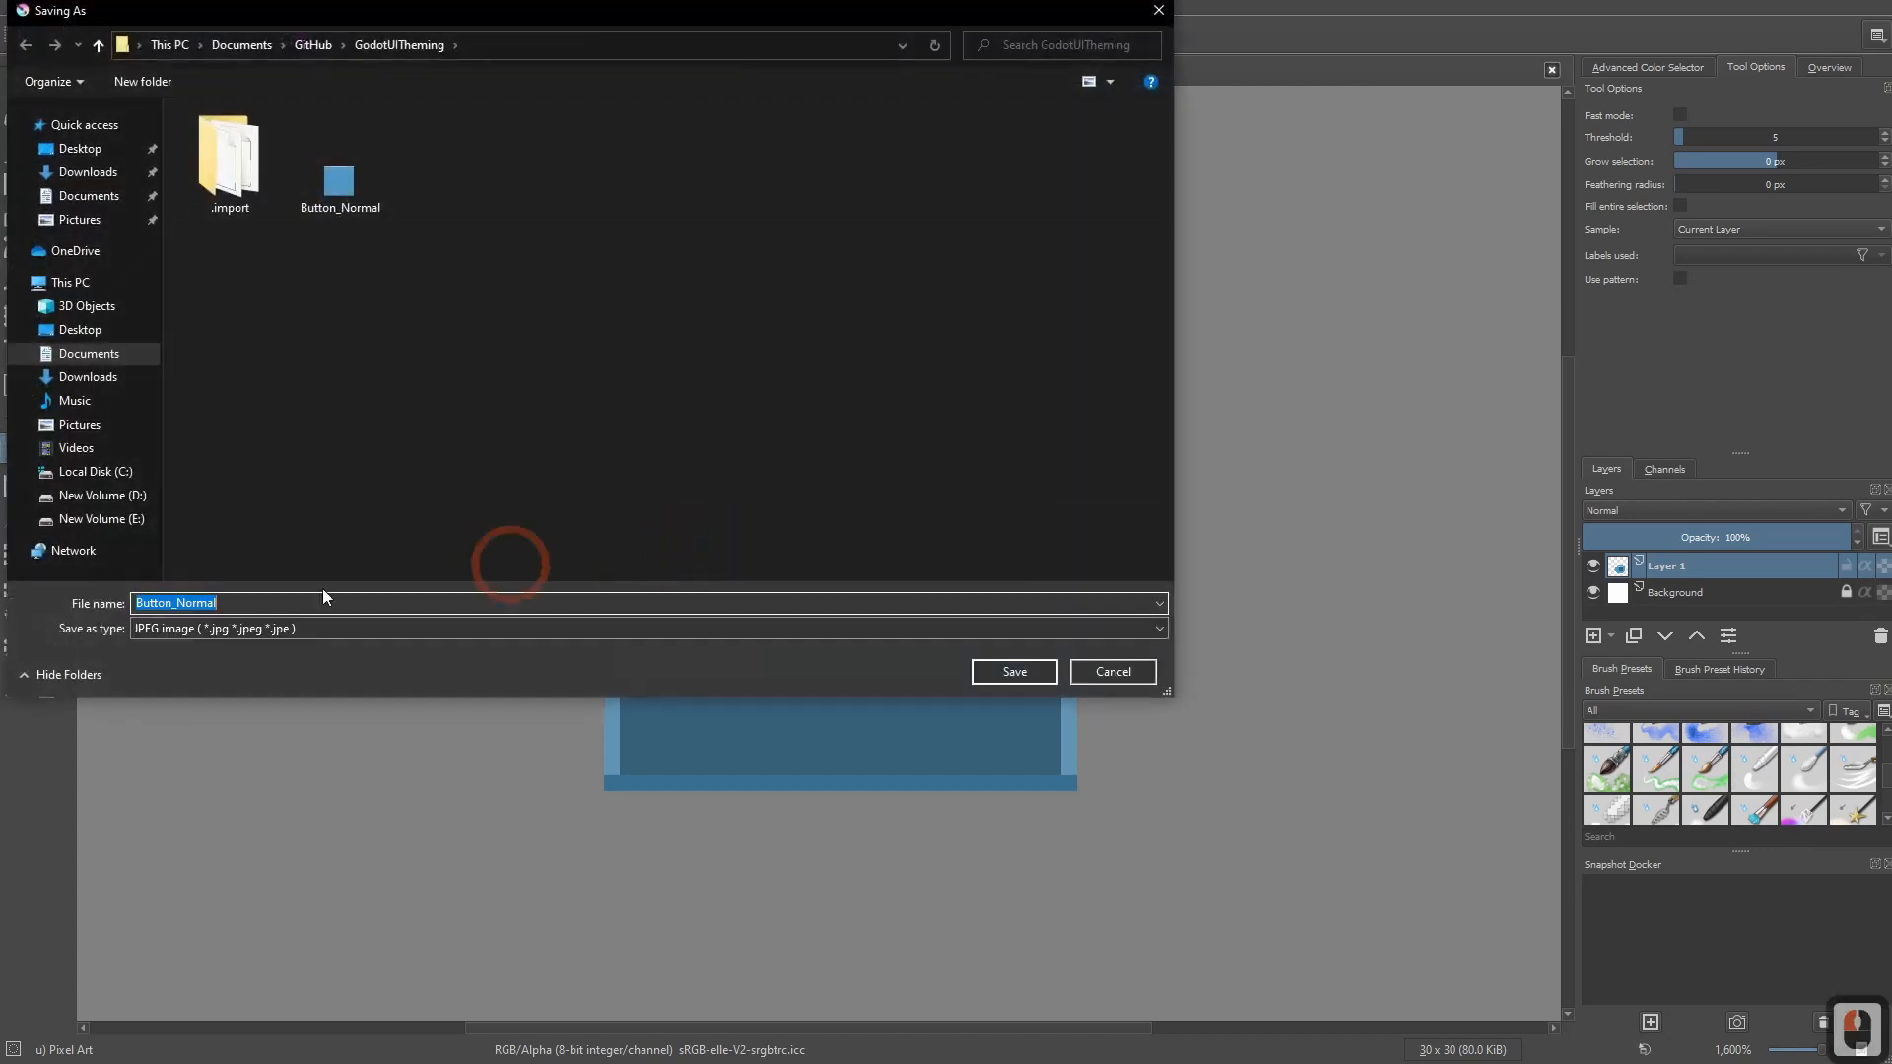
left_click(174, 603)
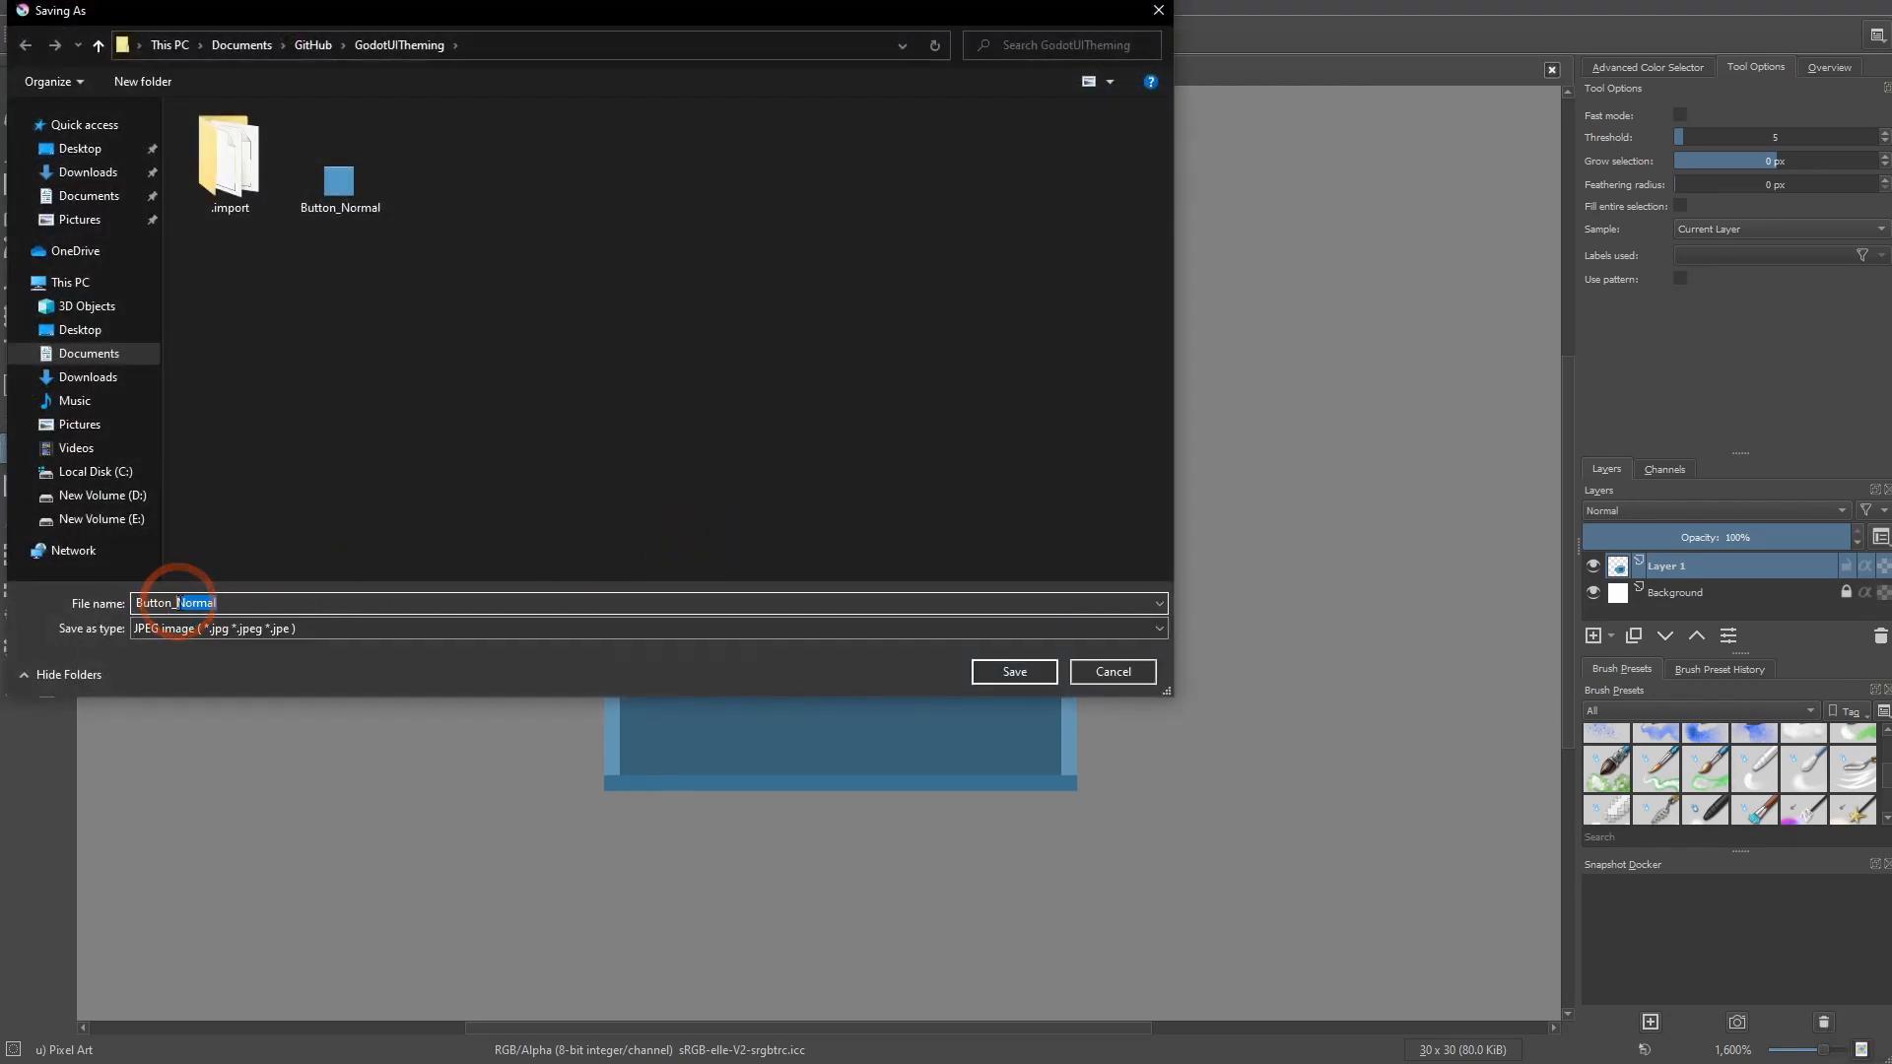
type("Button_Pressed")
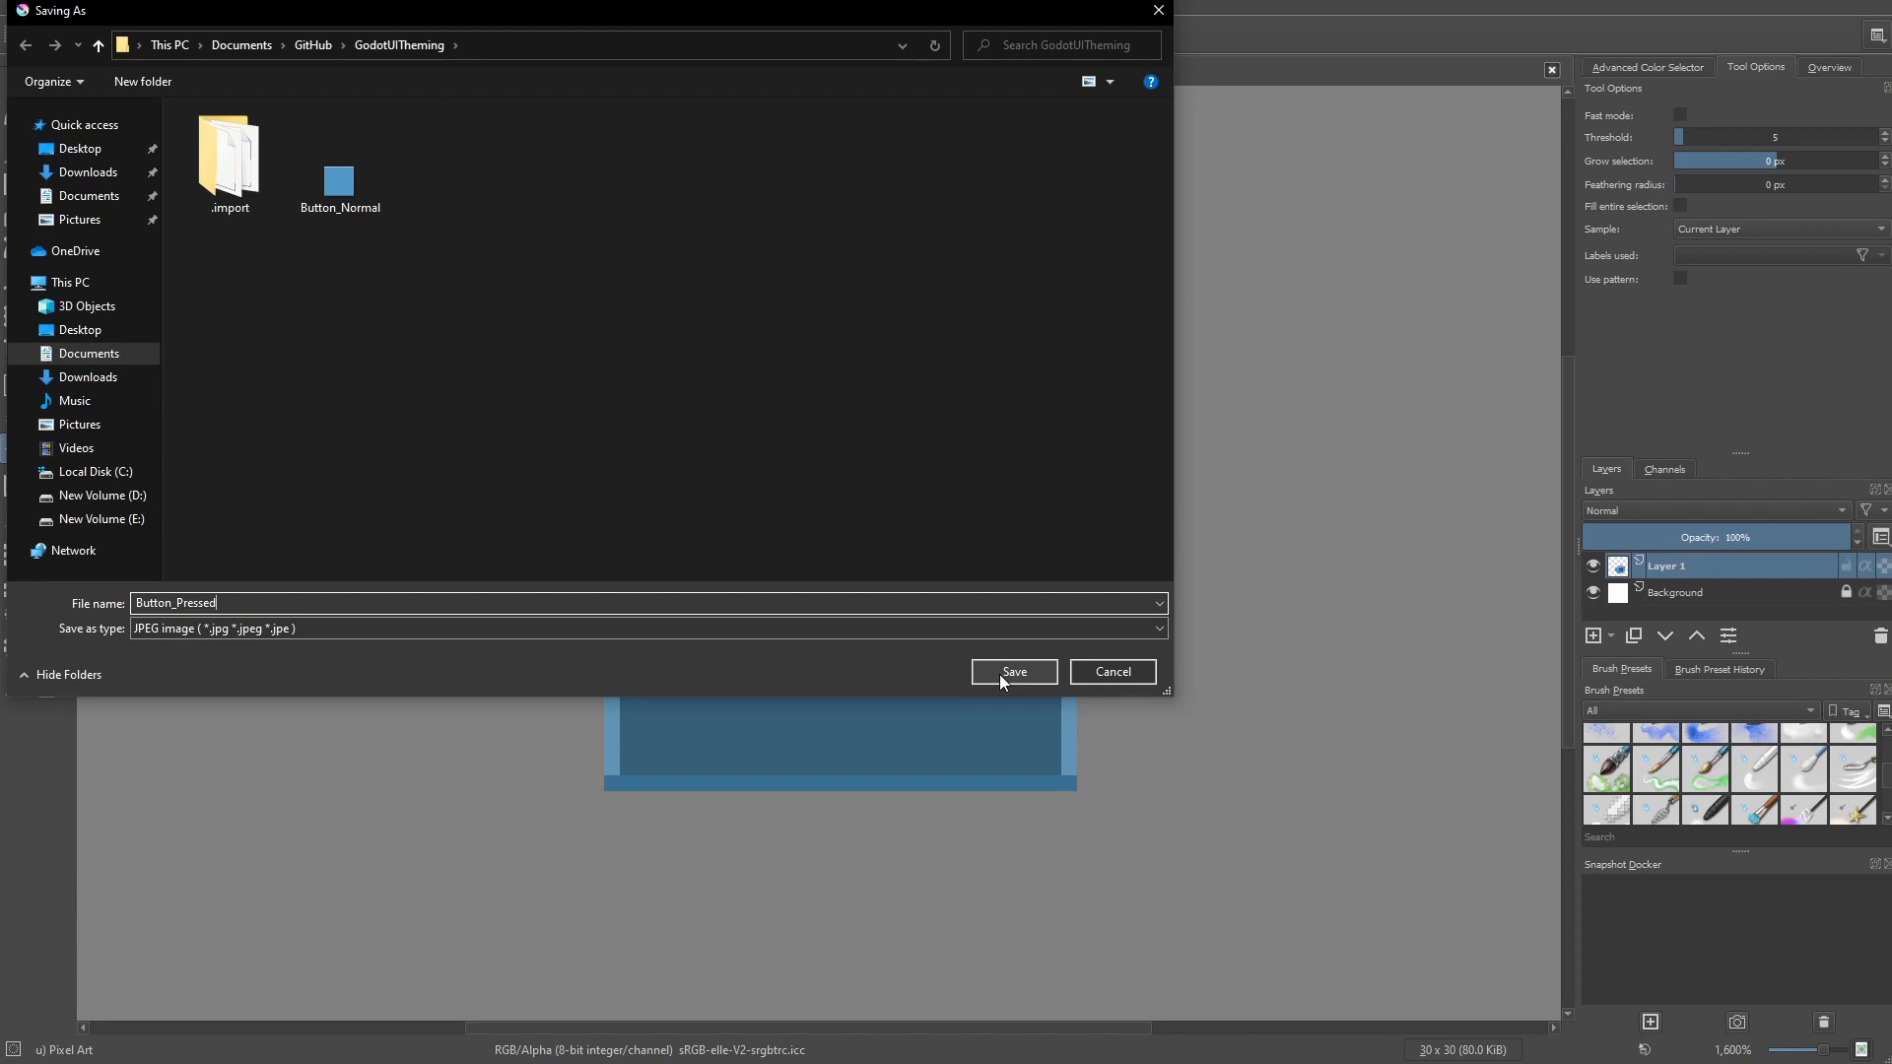
left_click(1013, 672)
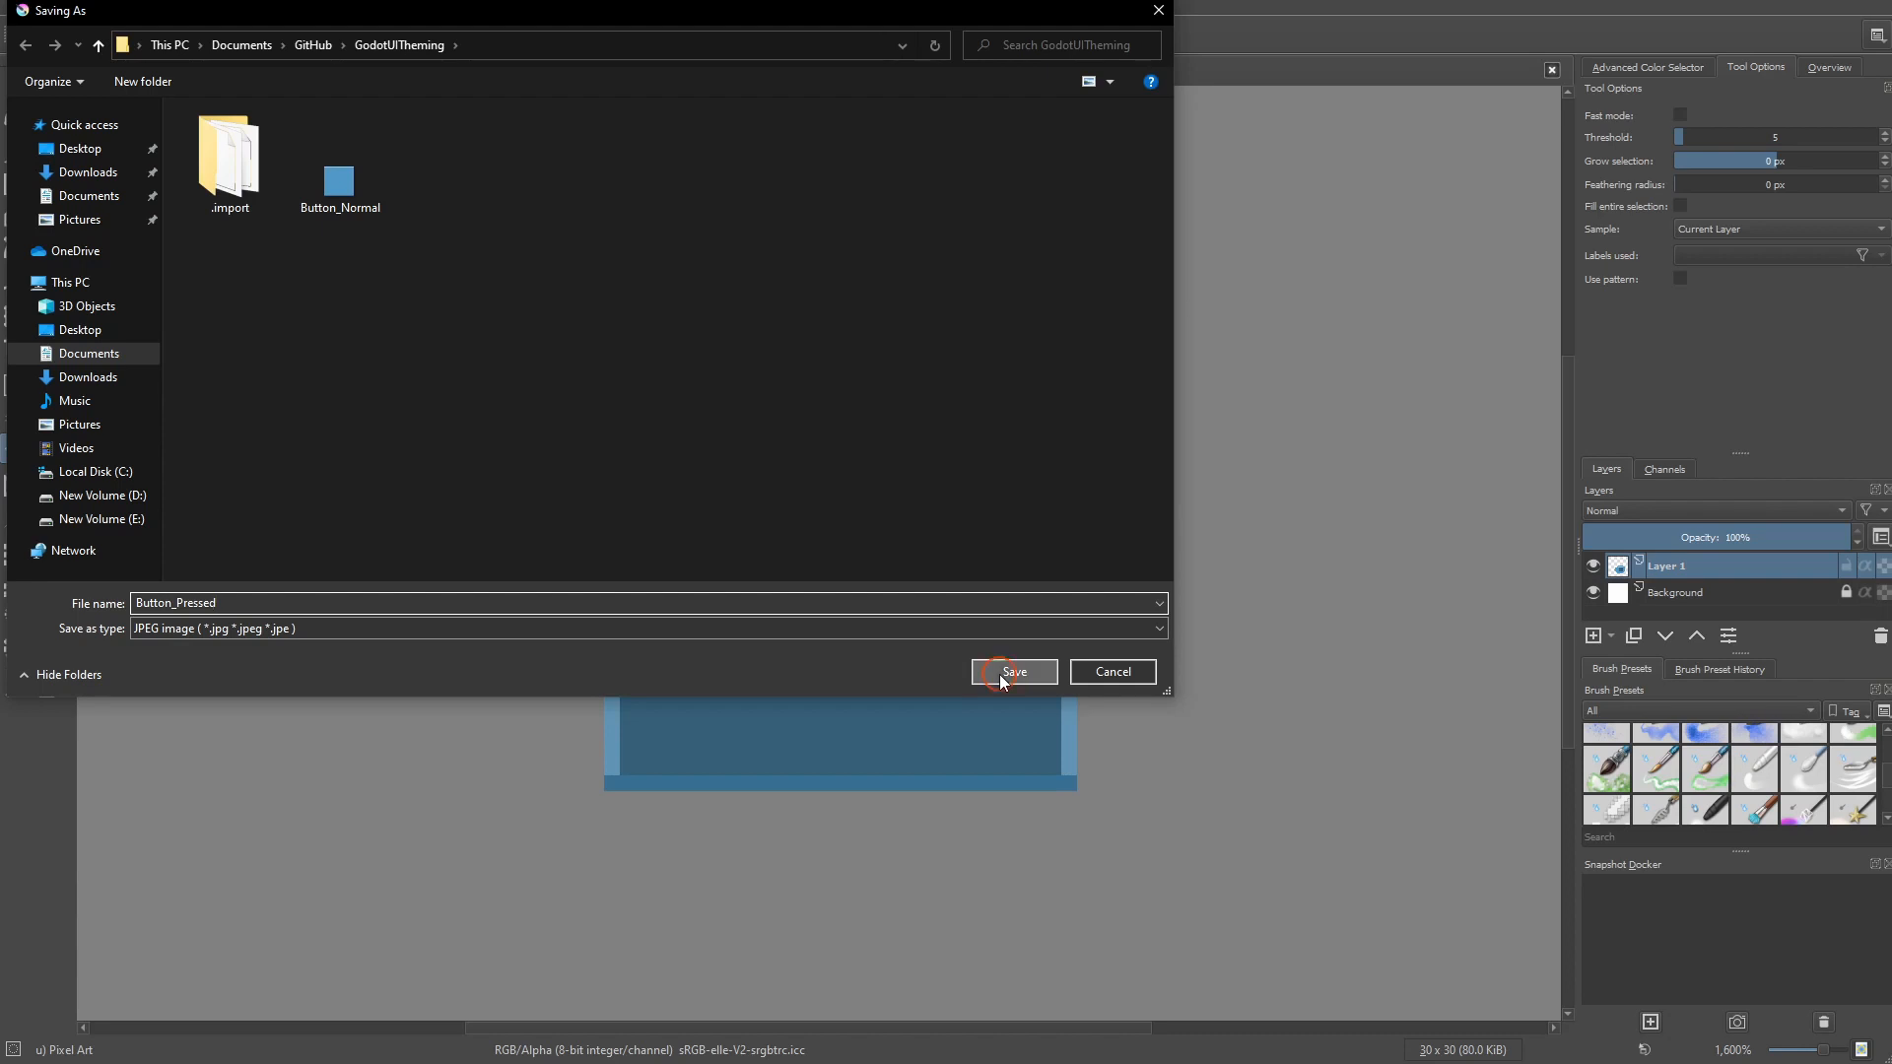
left_click(1013, 670)
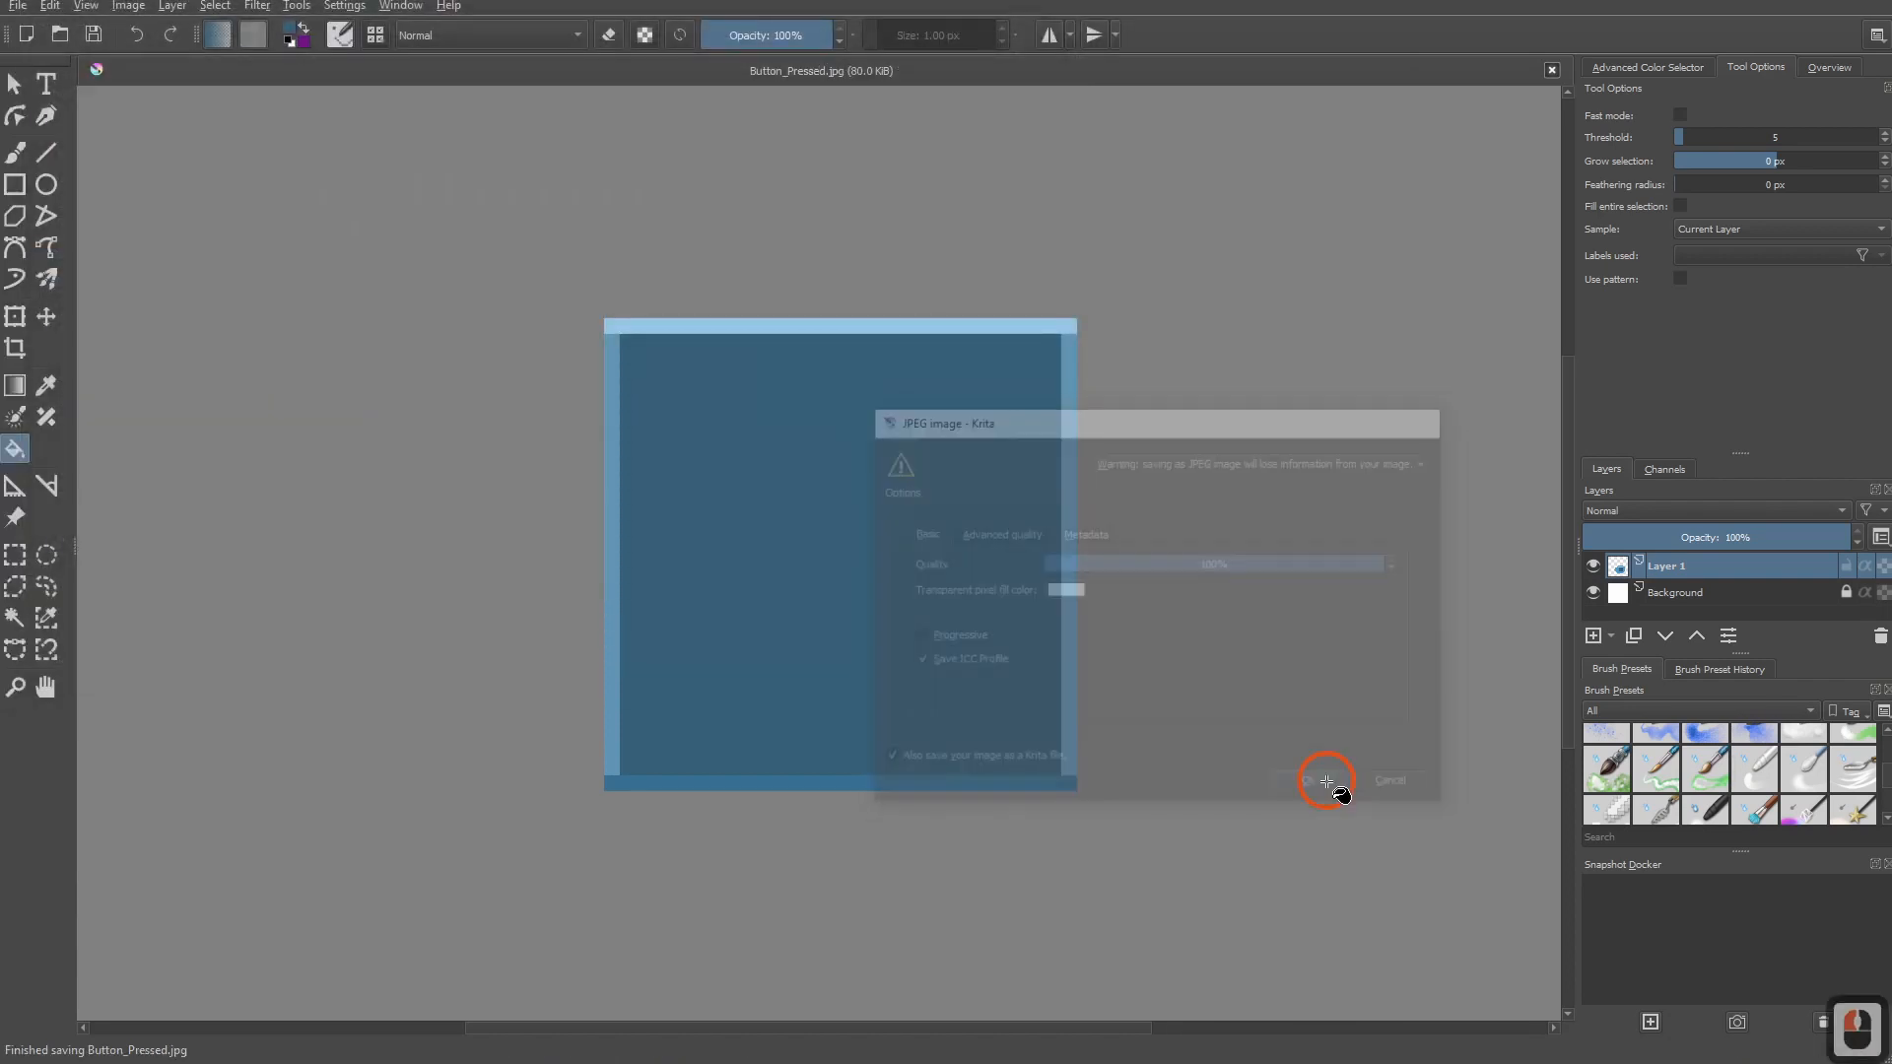
left_click(1297, 780)
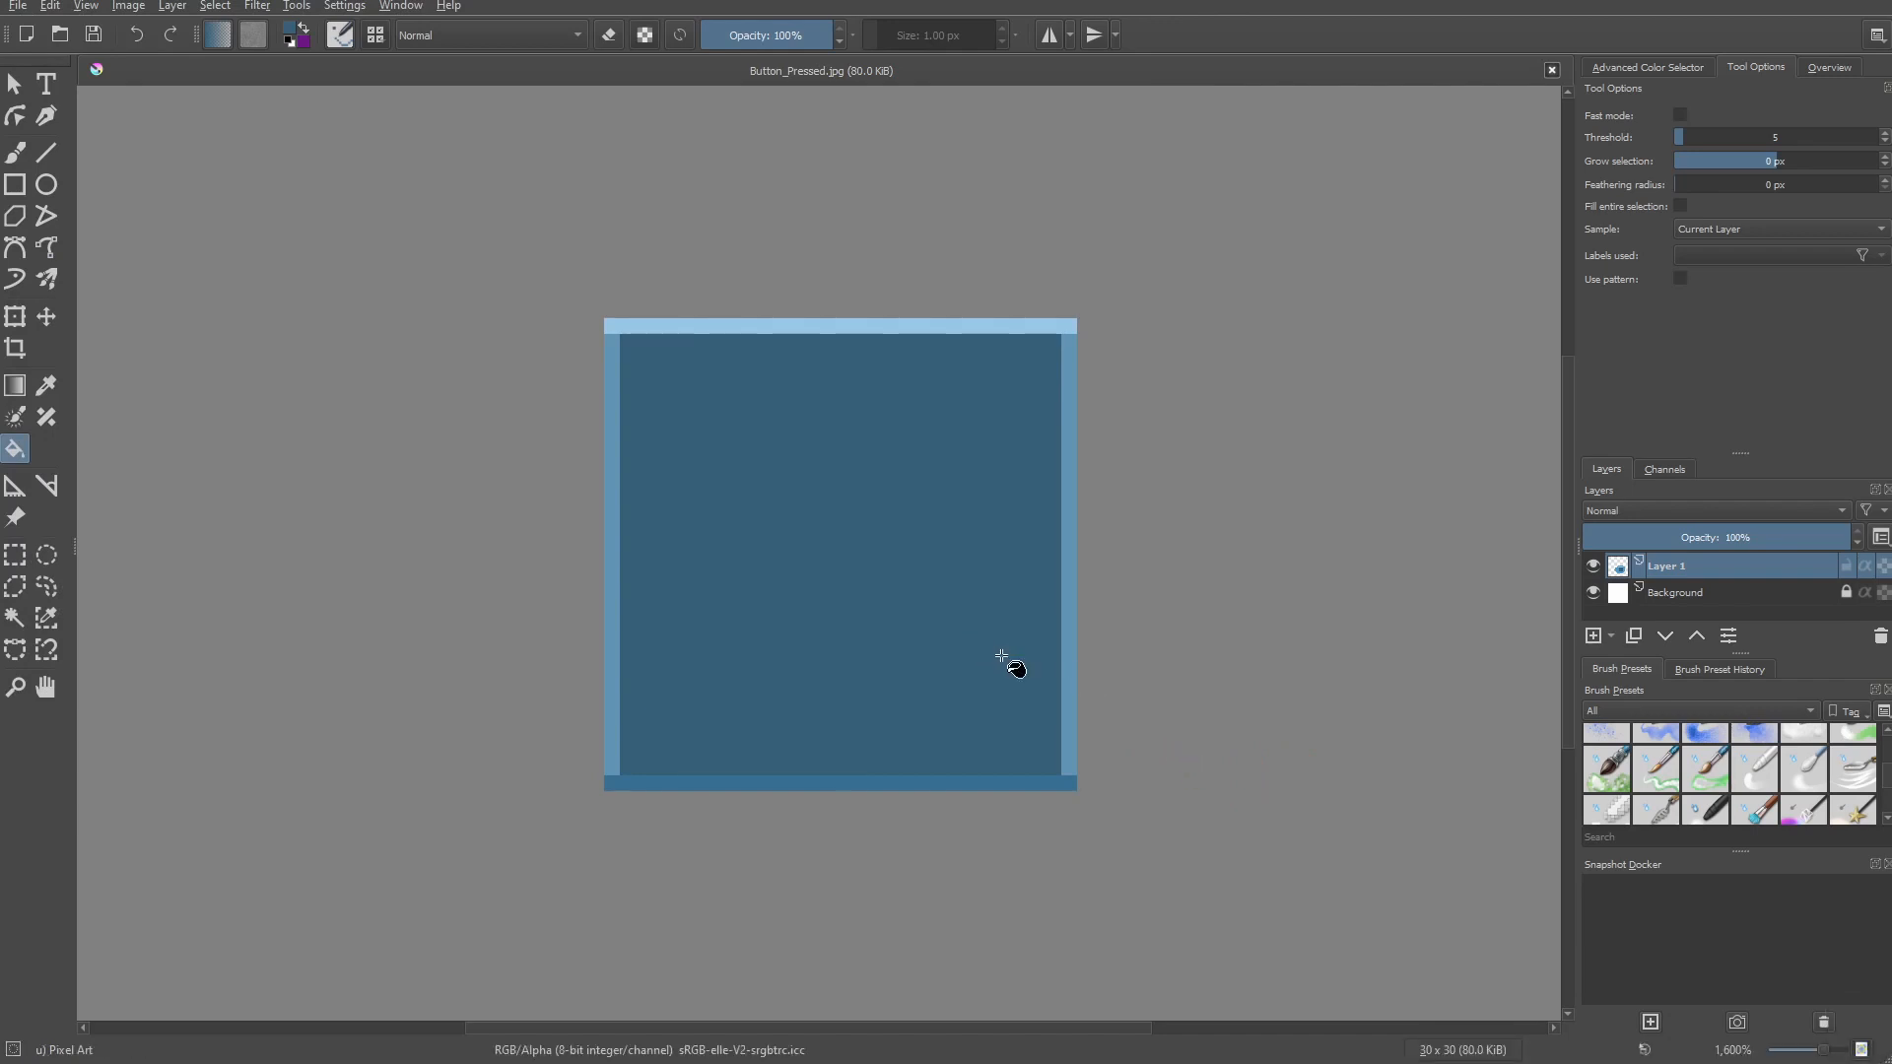
Duplicate the current layer and rename the copy to Pressed.
left_click(1005, 658)
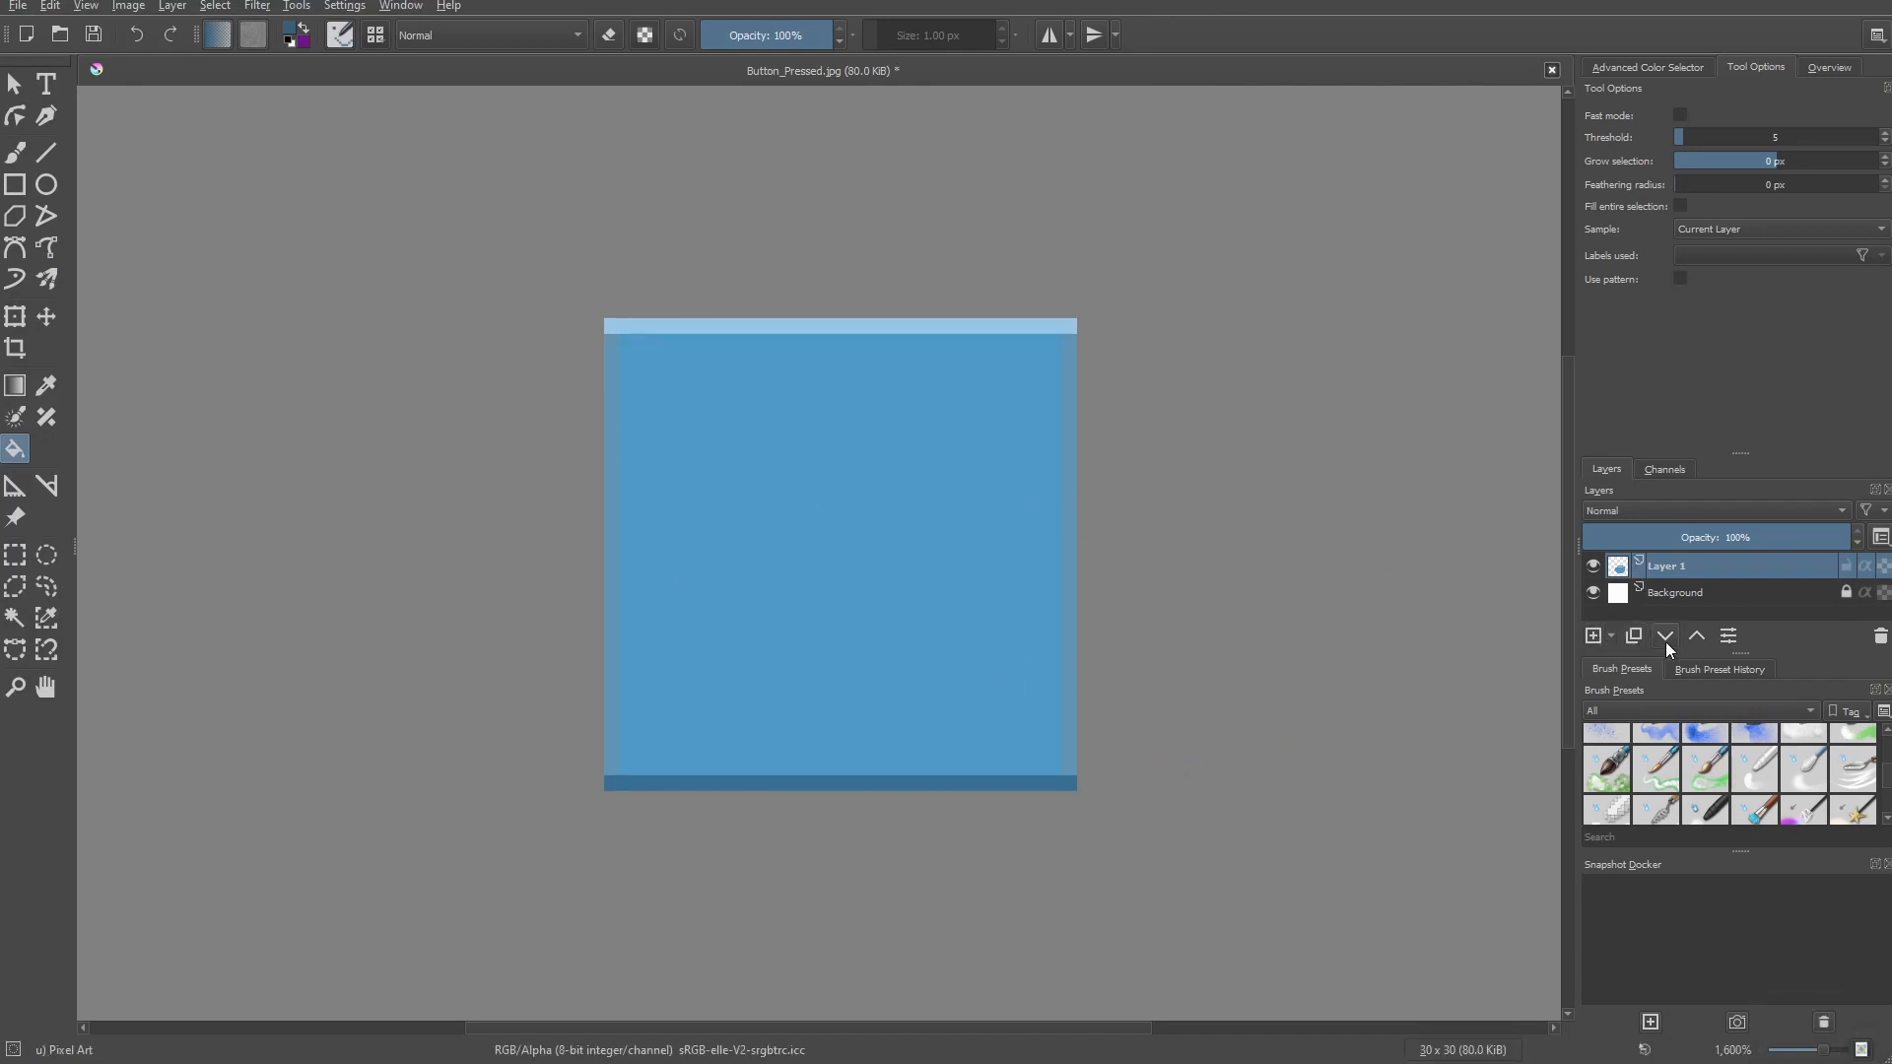
left_click(1632, 636)
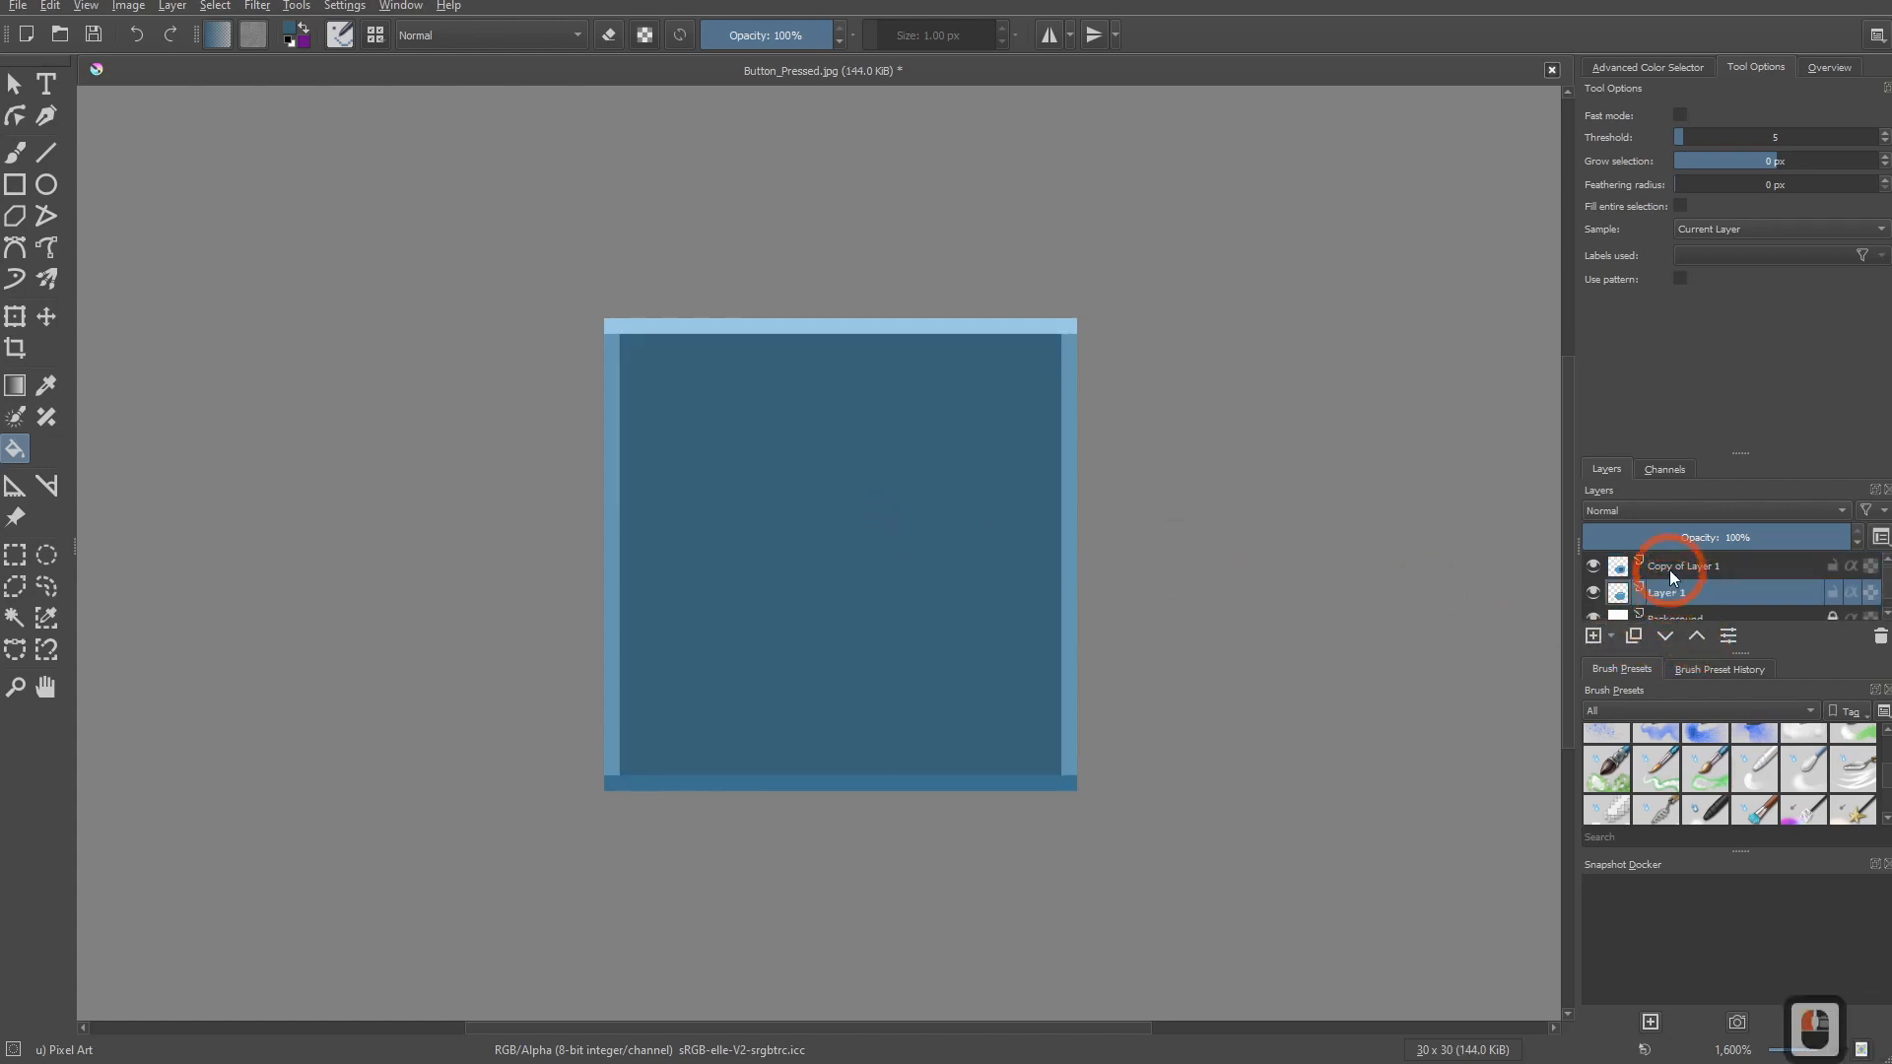
double_click(1677, 593)
type("Normal")
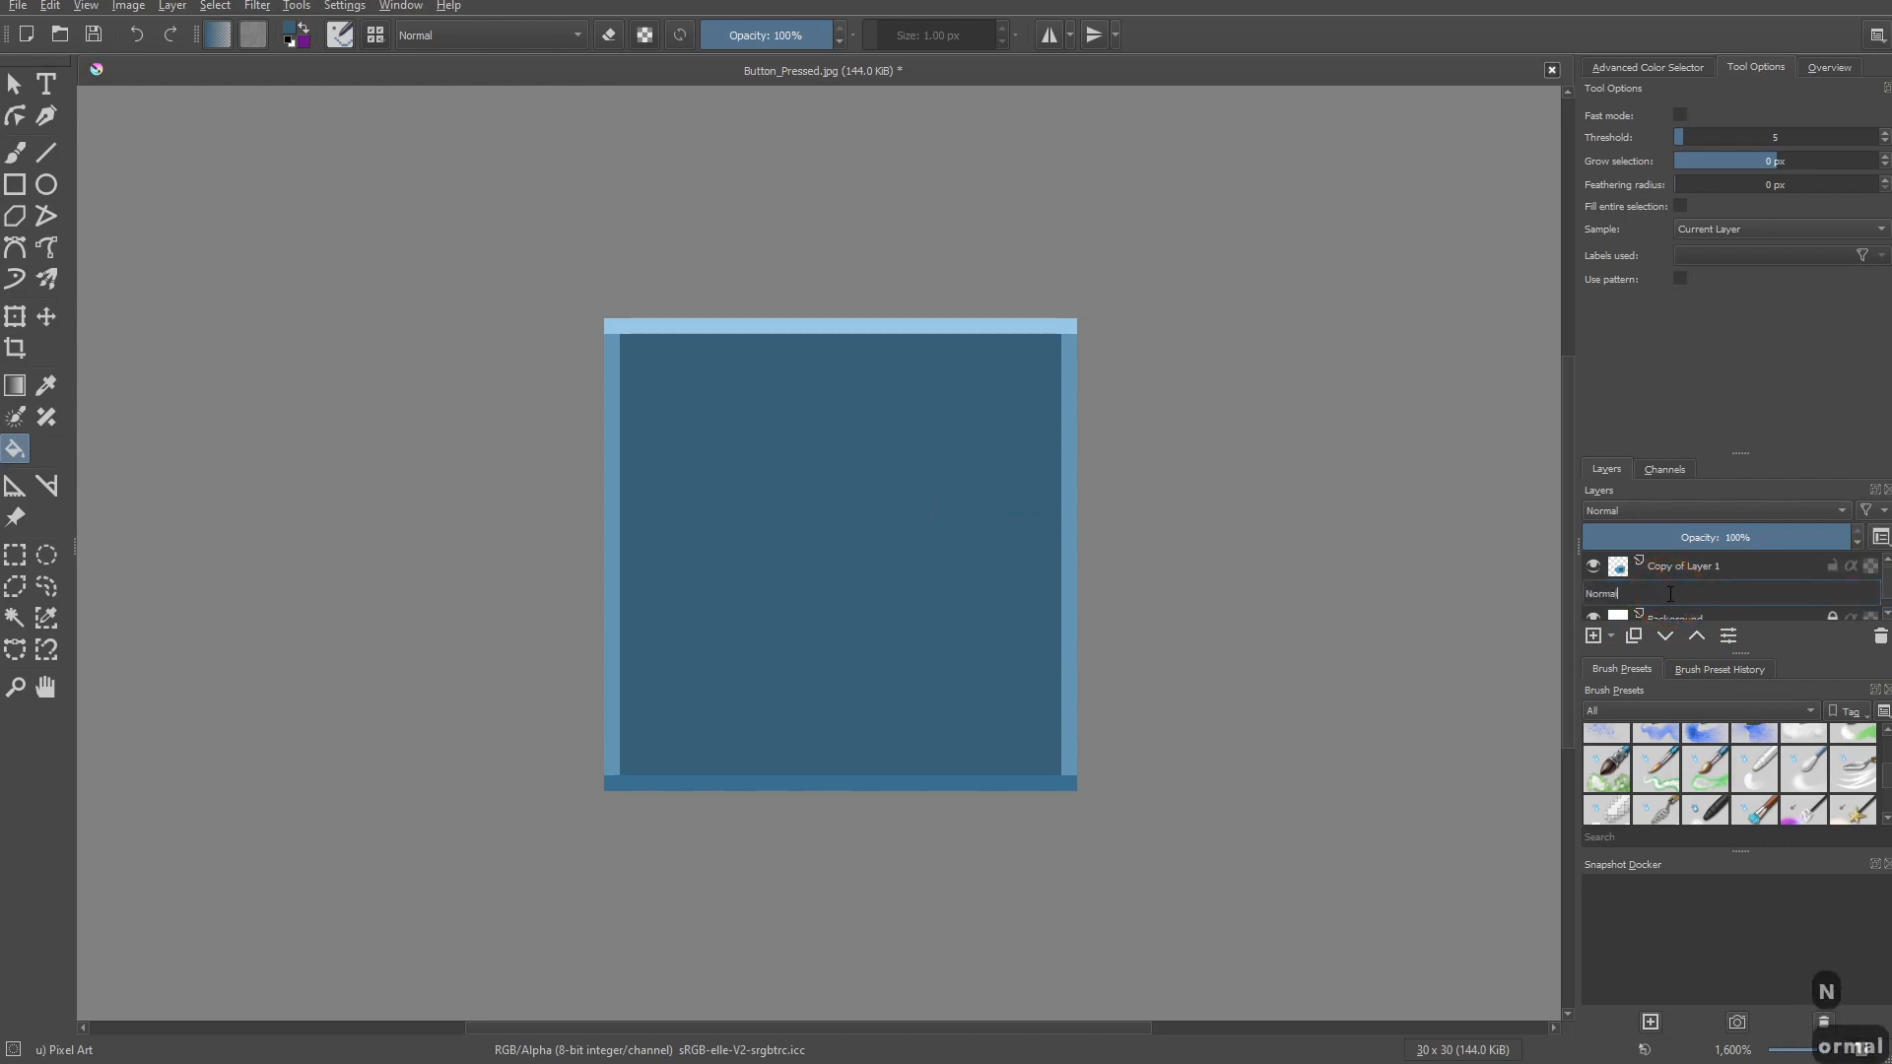
double_click(1681, 565)
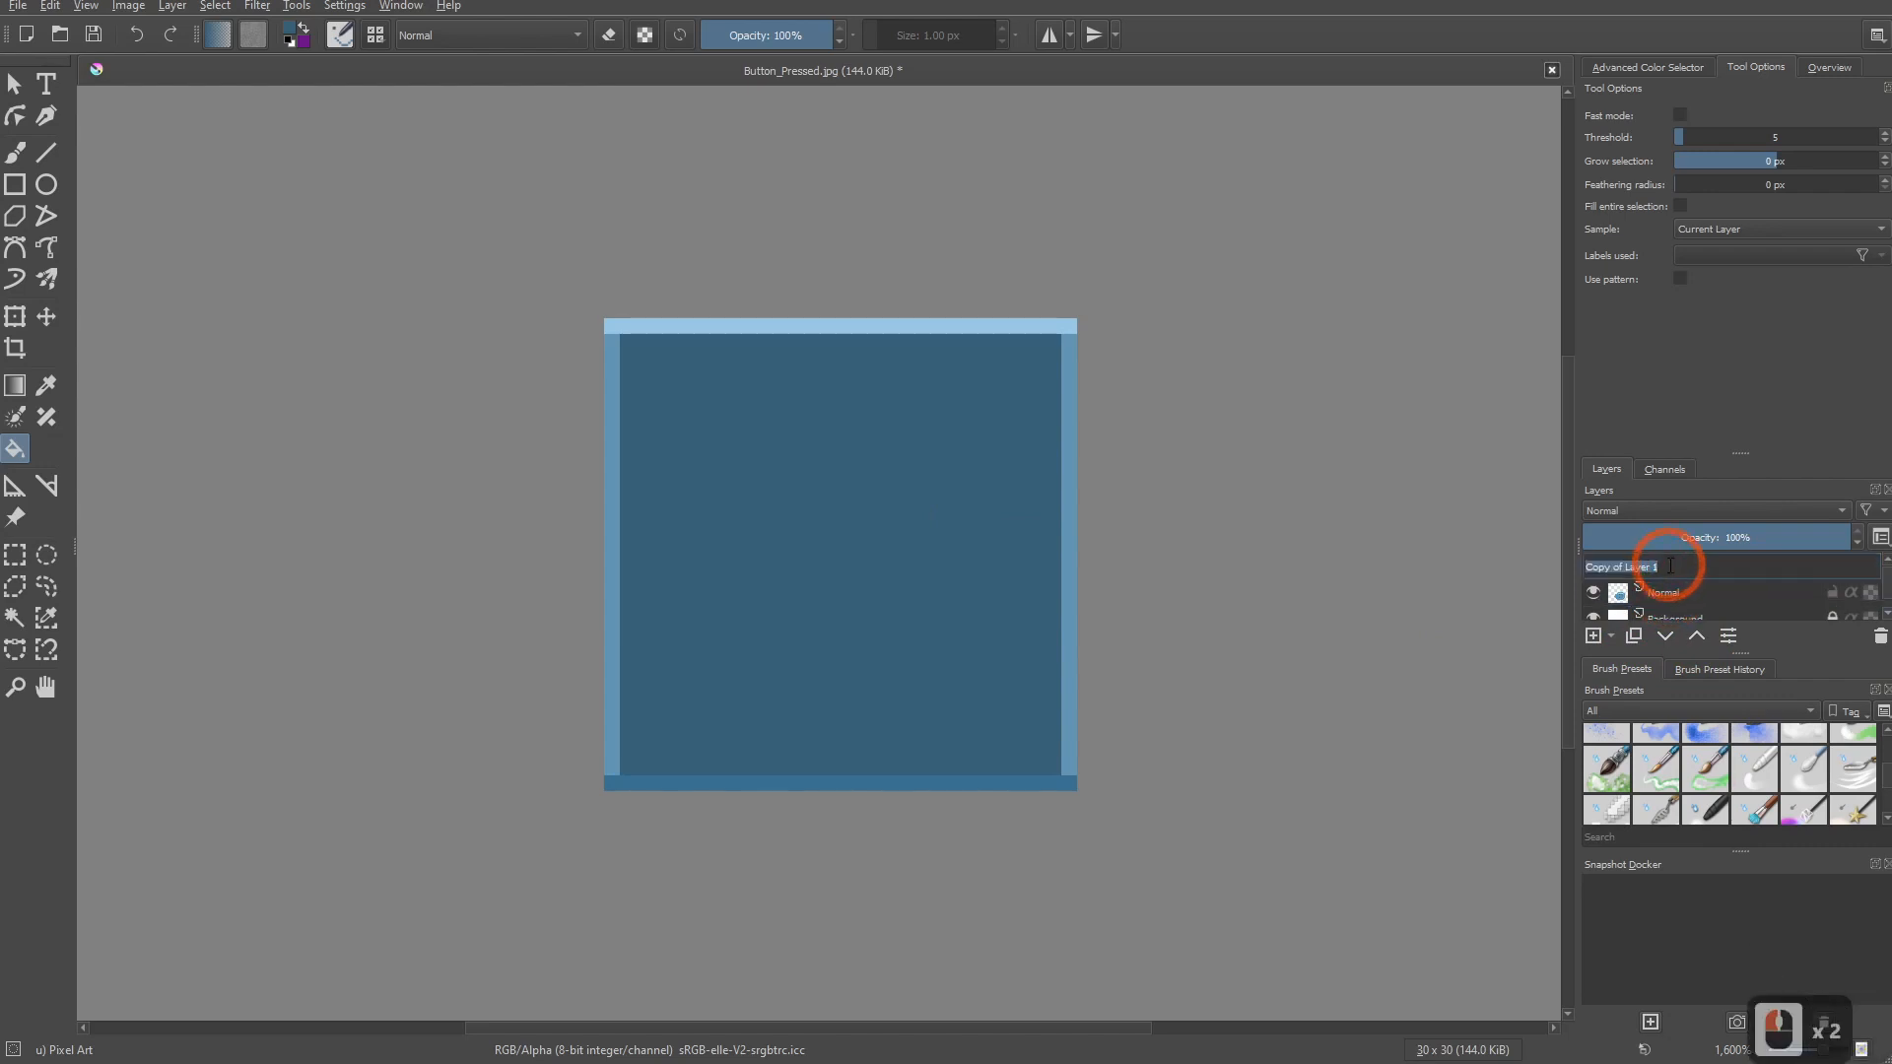
type("Pressed")
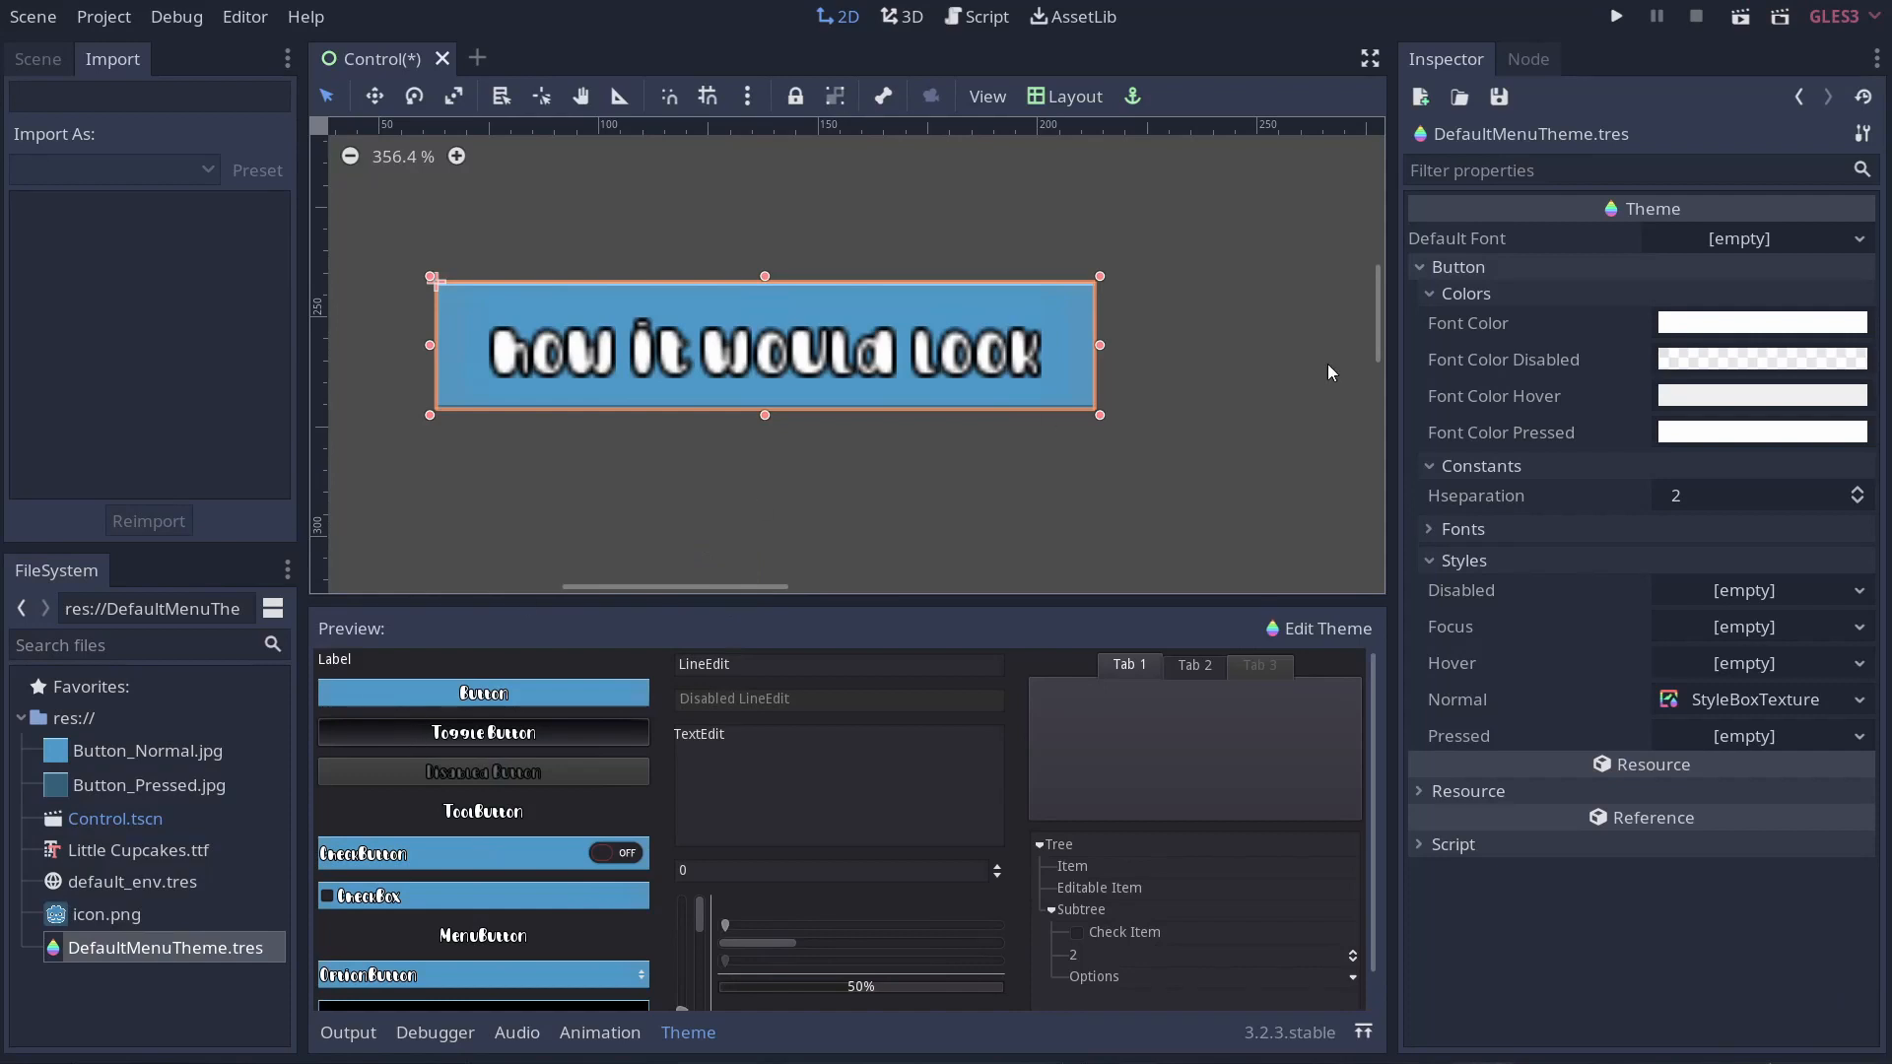
Disable Filter on Button_Pressed.jpg's import and edit the theme's new Pressed StyleBoxTexture.
left_click(153, 784)
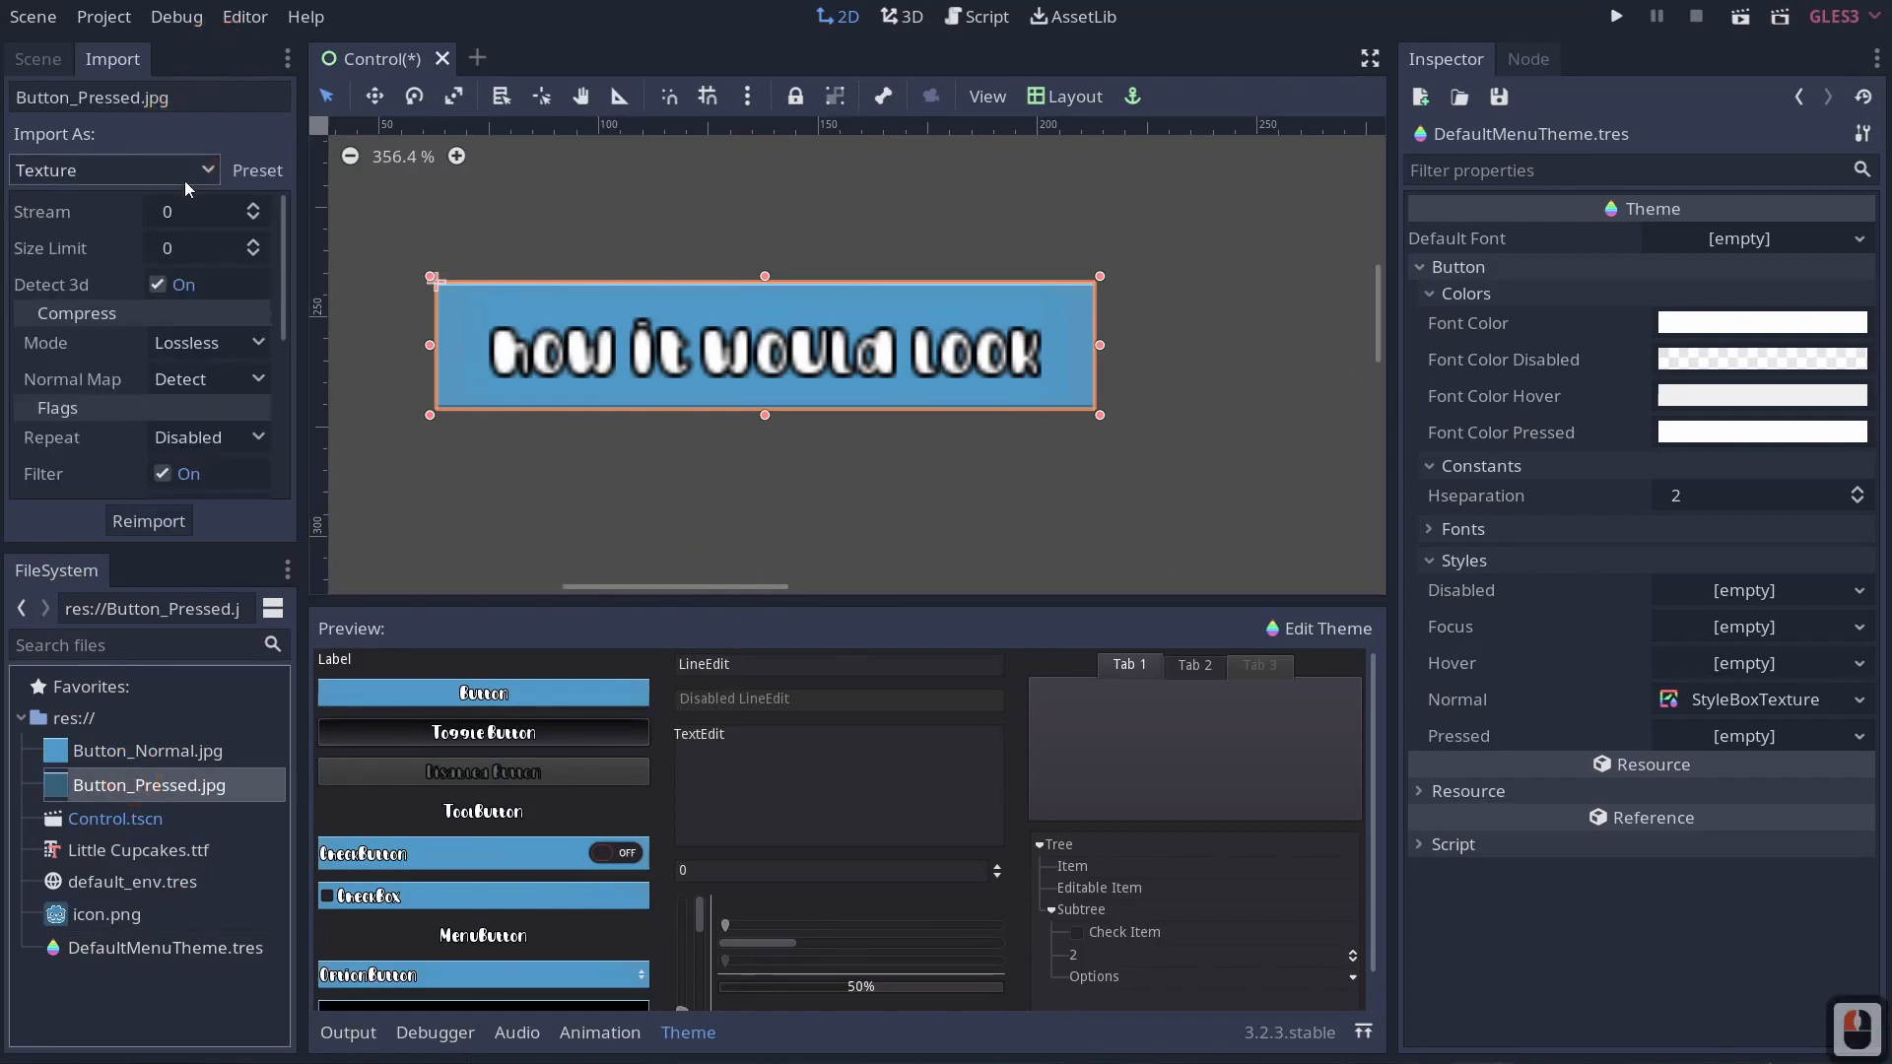
left_click(157, 473)
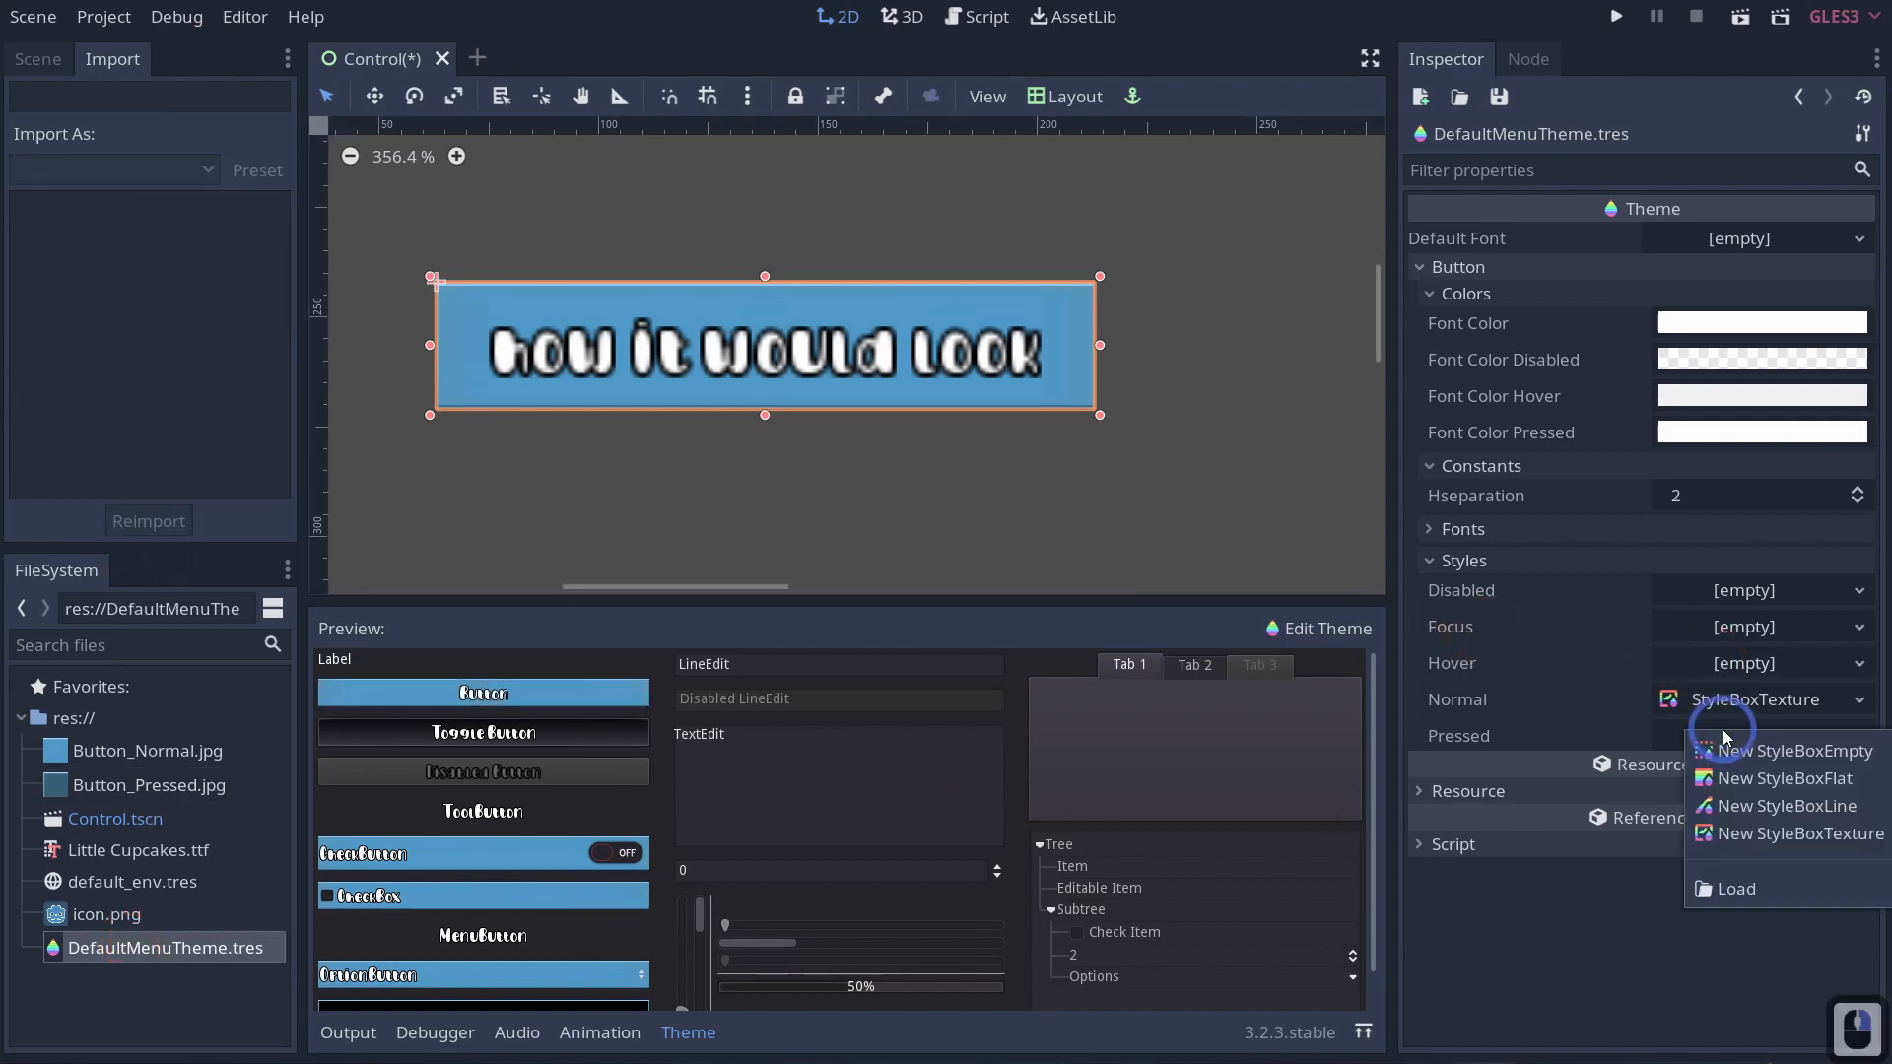
mouse_move(1746, 835)
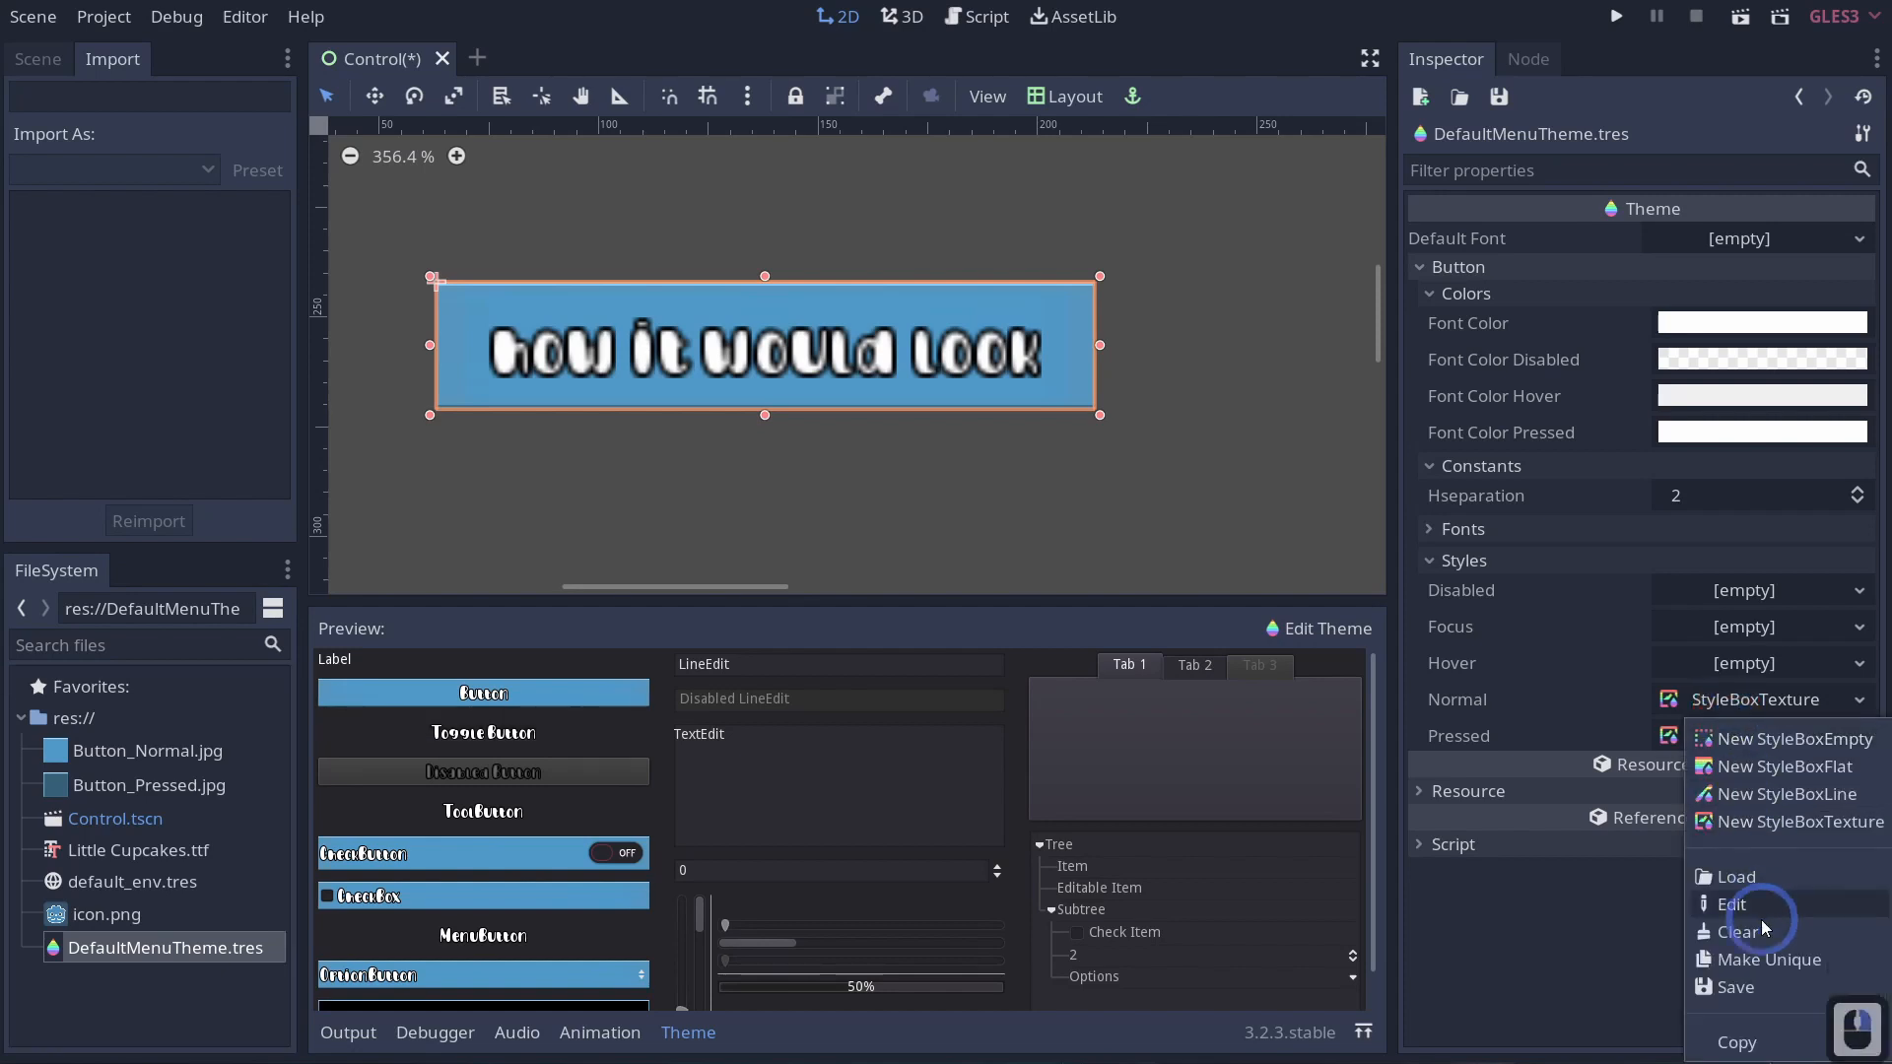
left_click(1731, 905)
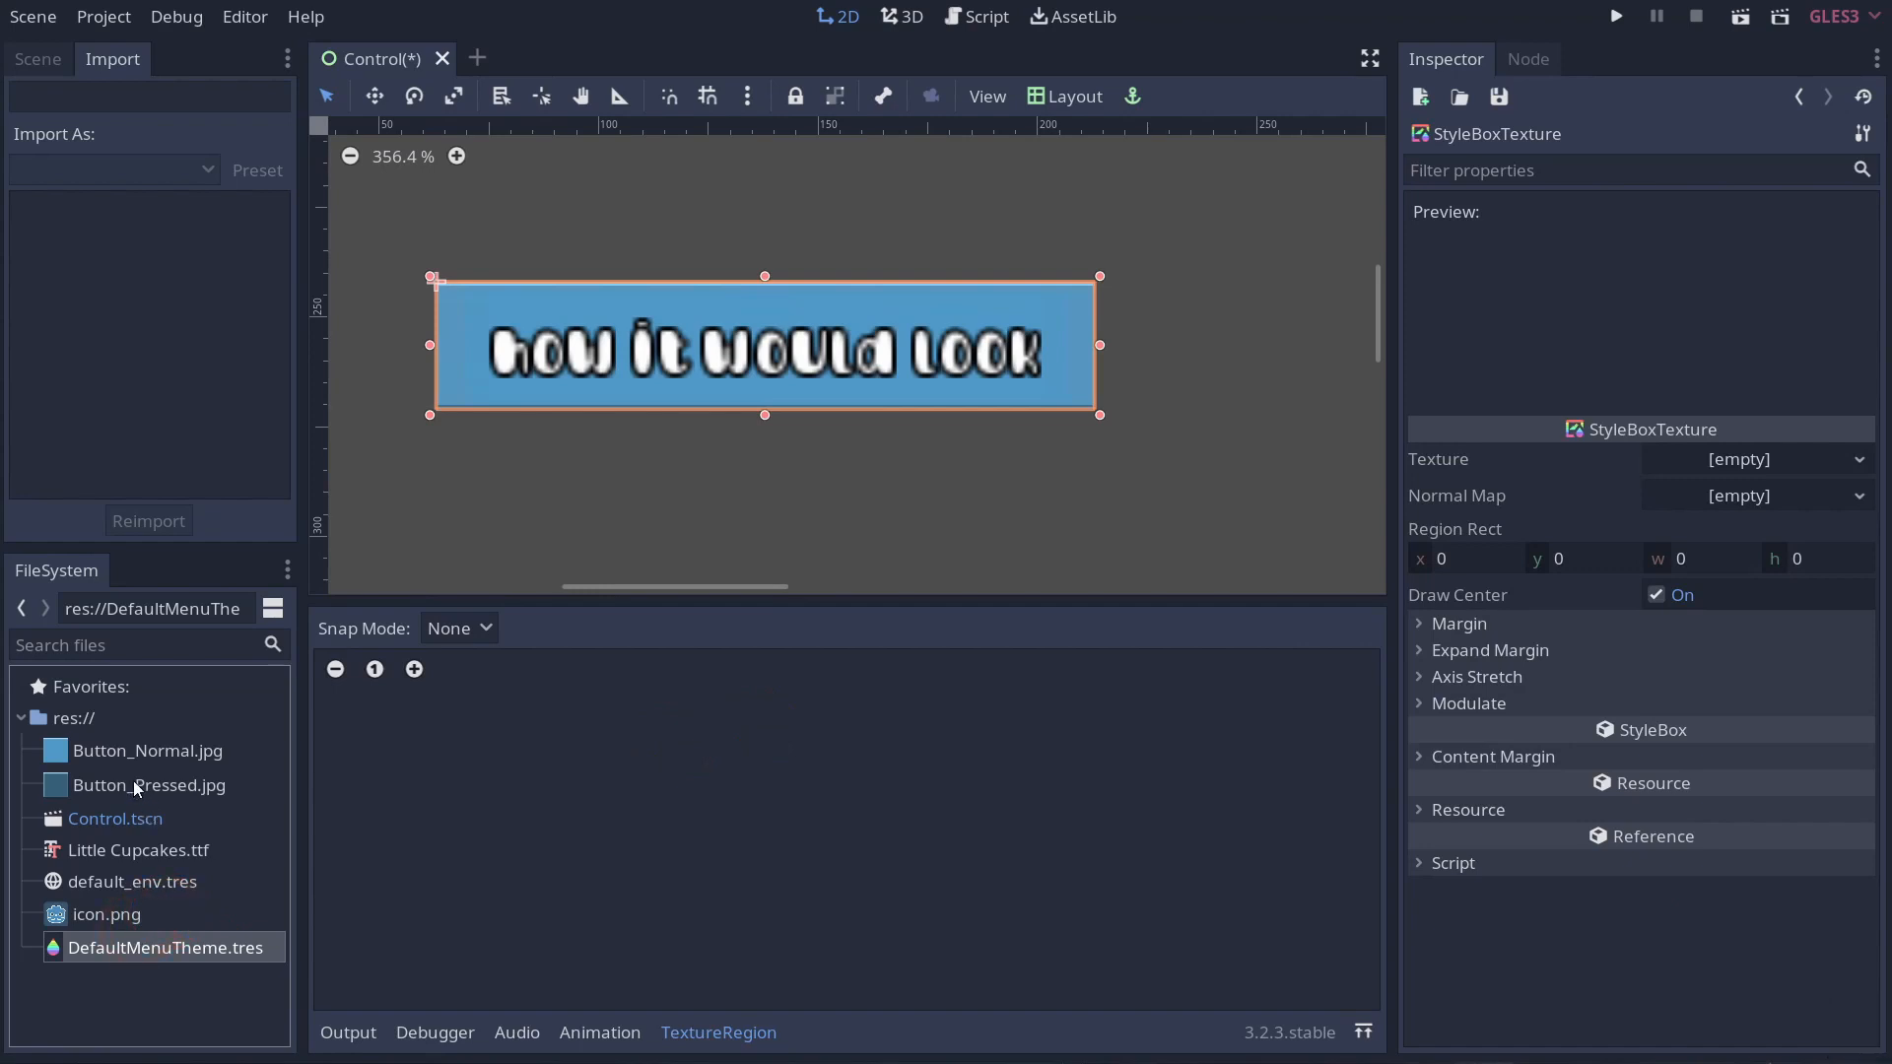
Assign Button_Pressed.jpg as the Pressed style's texture and test it on the preview toggle.
left_click(152, 785)
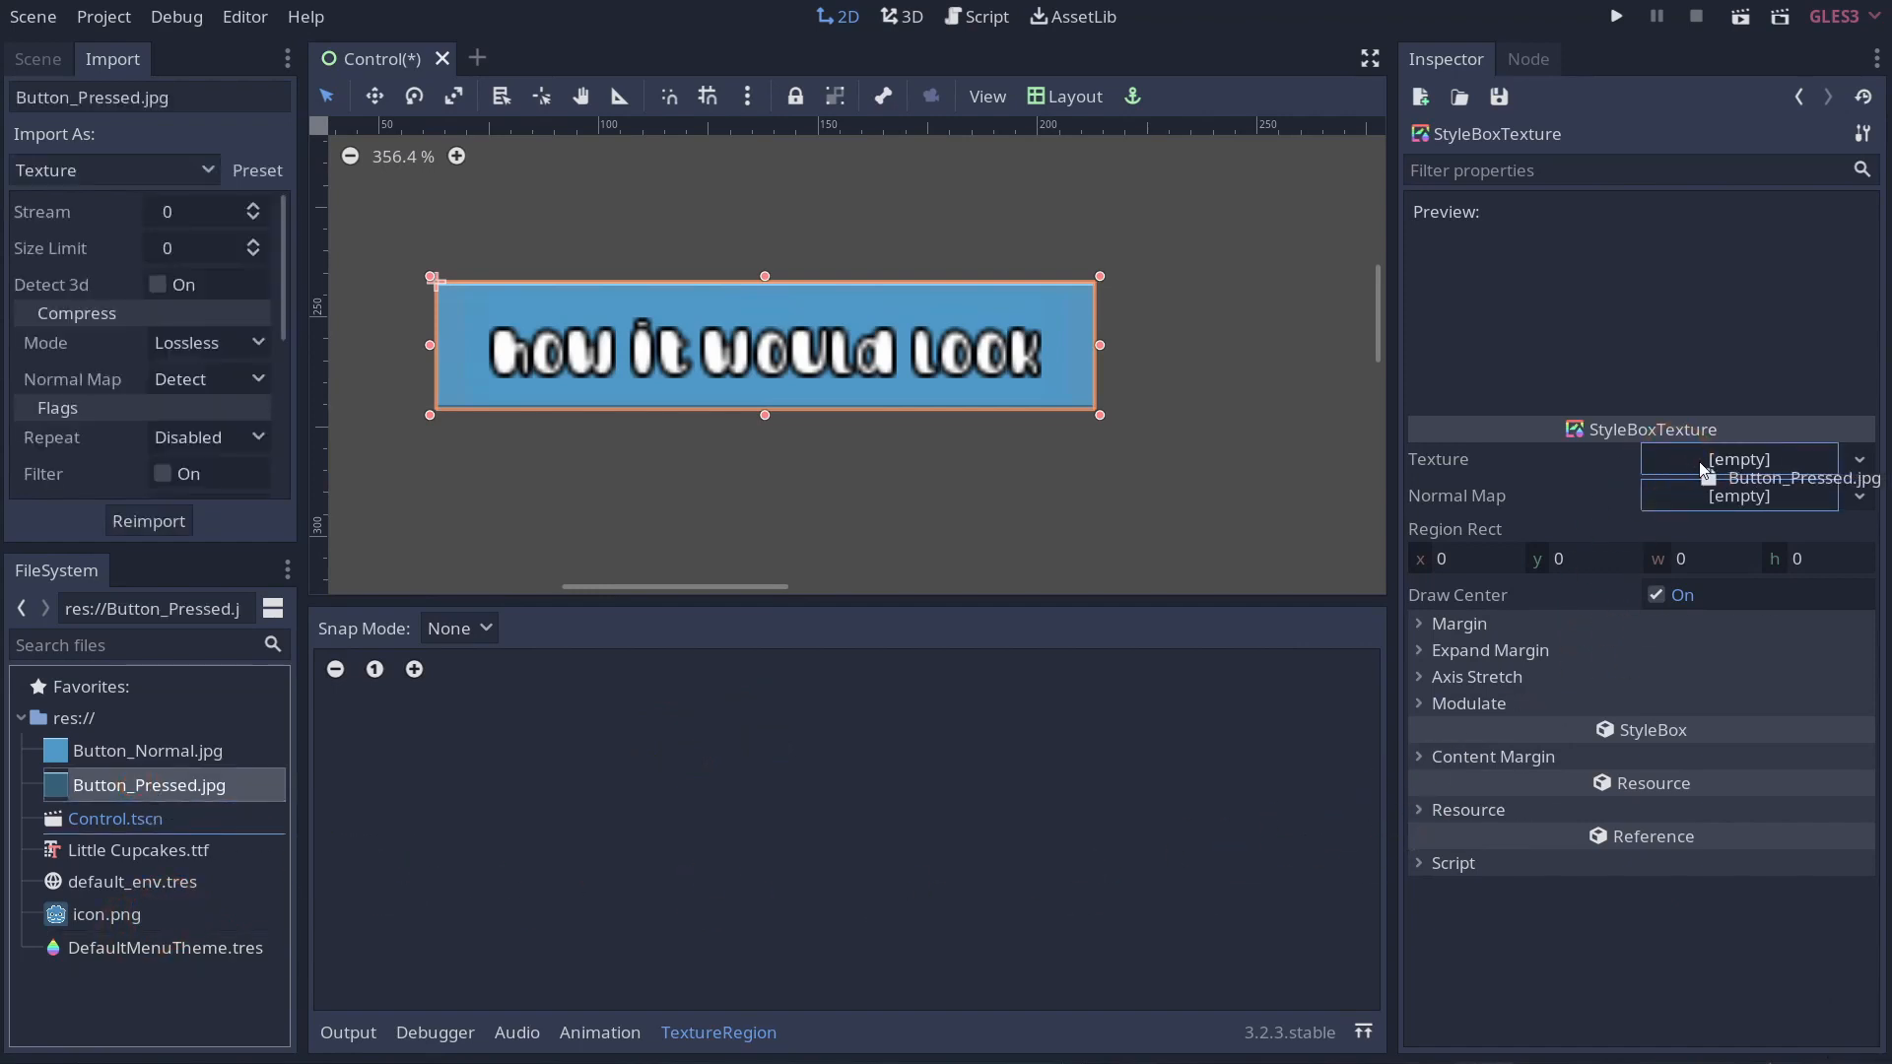
left_click(1797, 477)
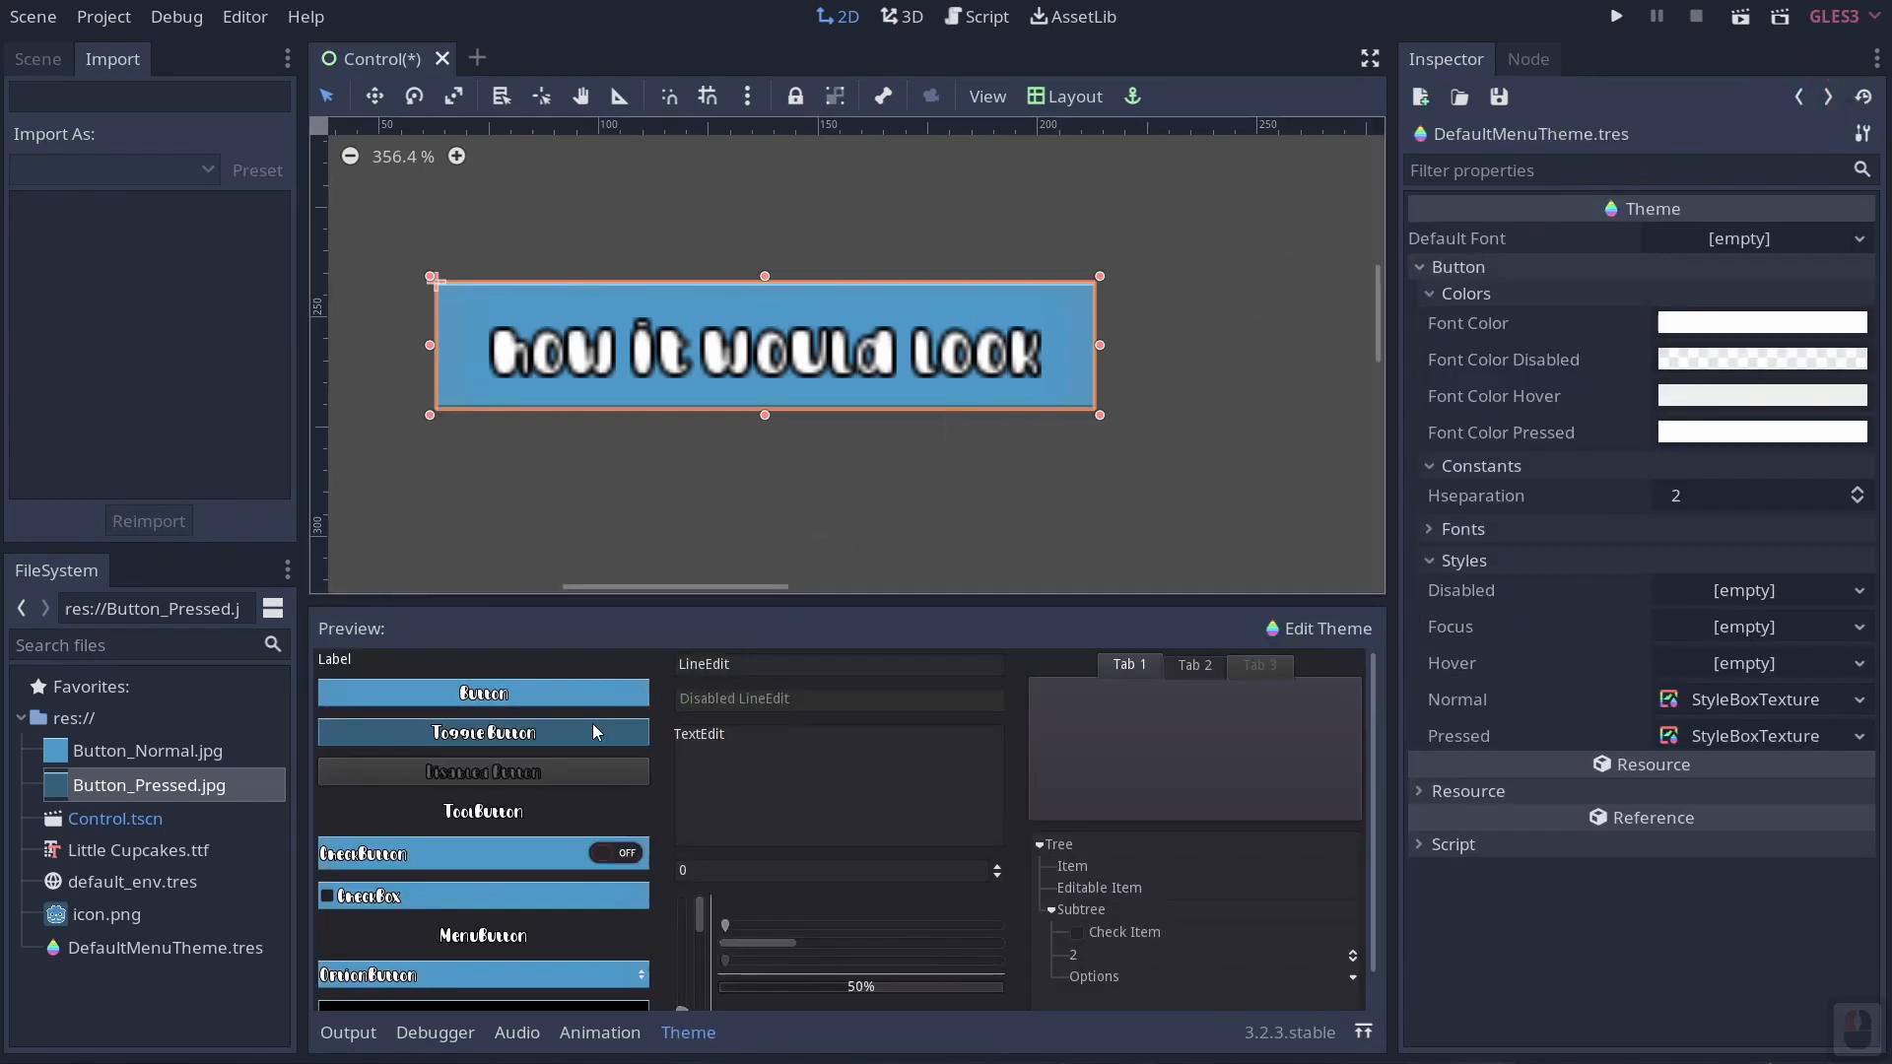
left_click(592, 699)
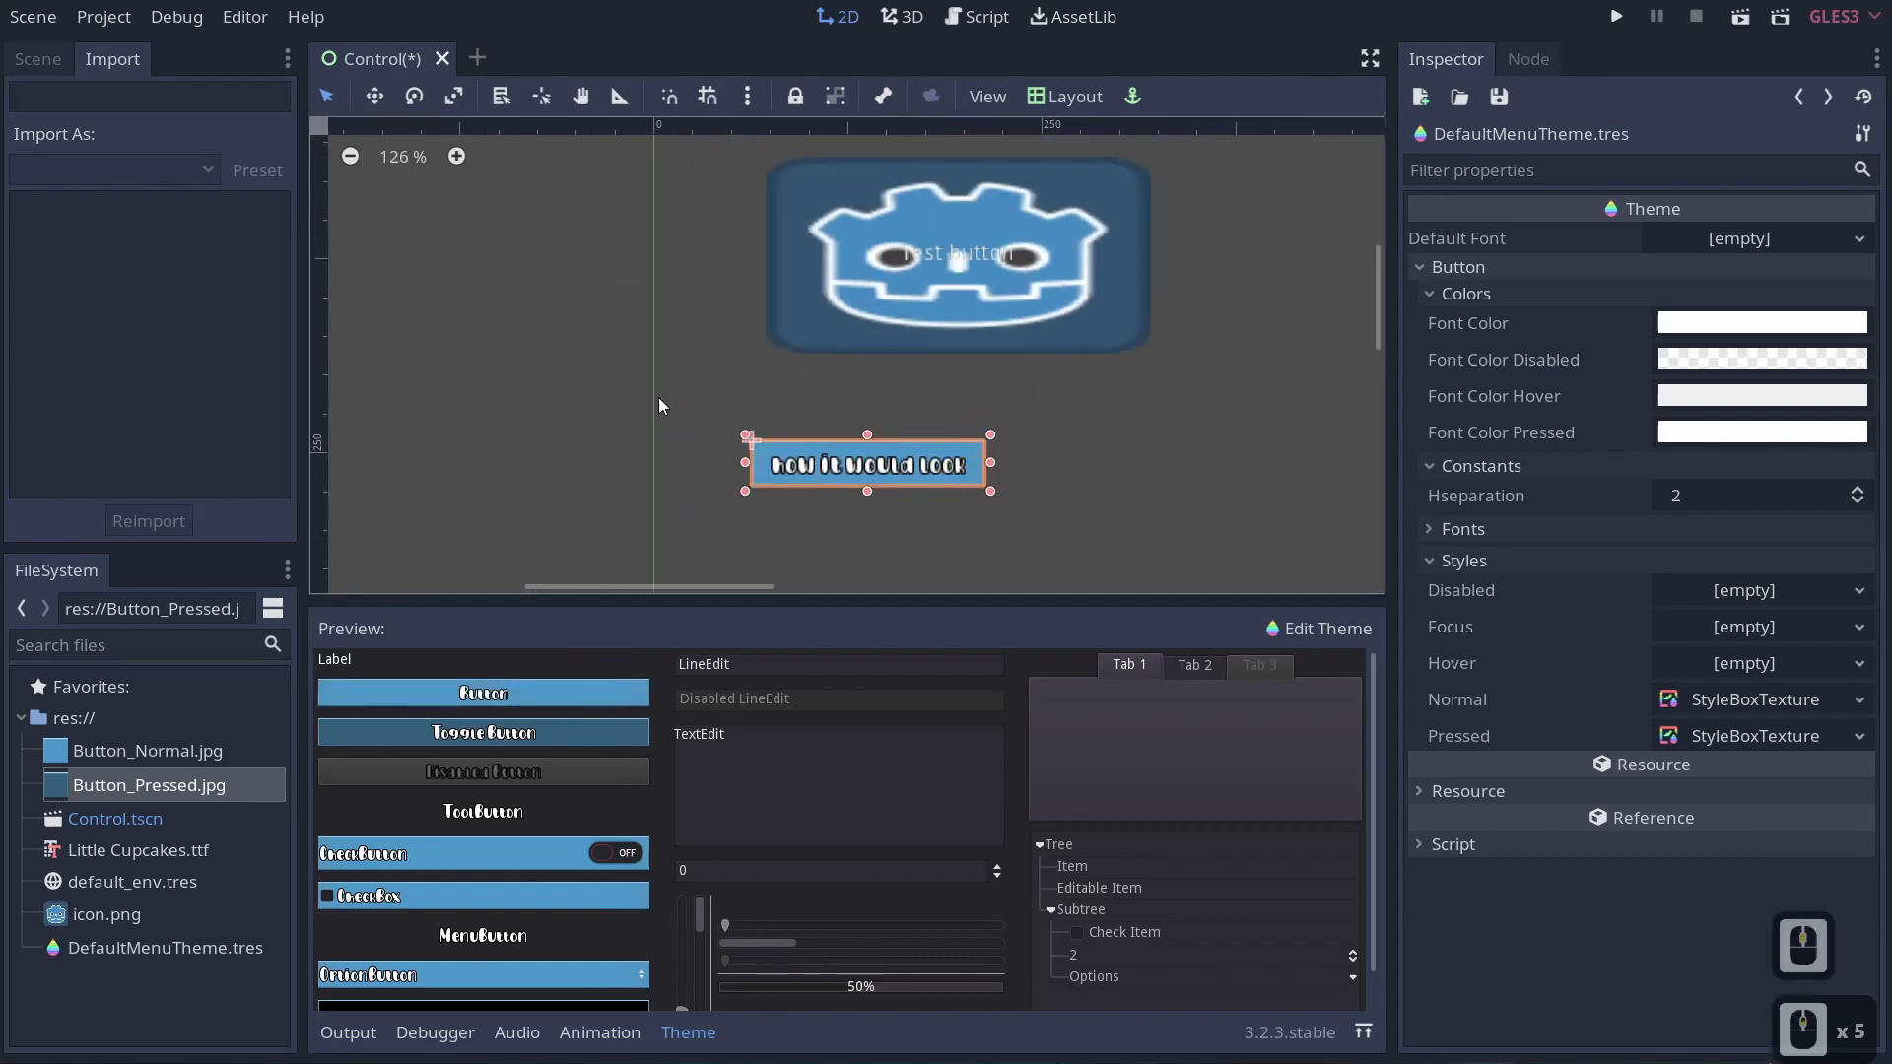
Select Button2 in the Scene tree and clear its Theme property.
left_click(37, 57)
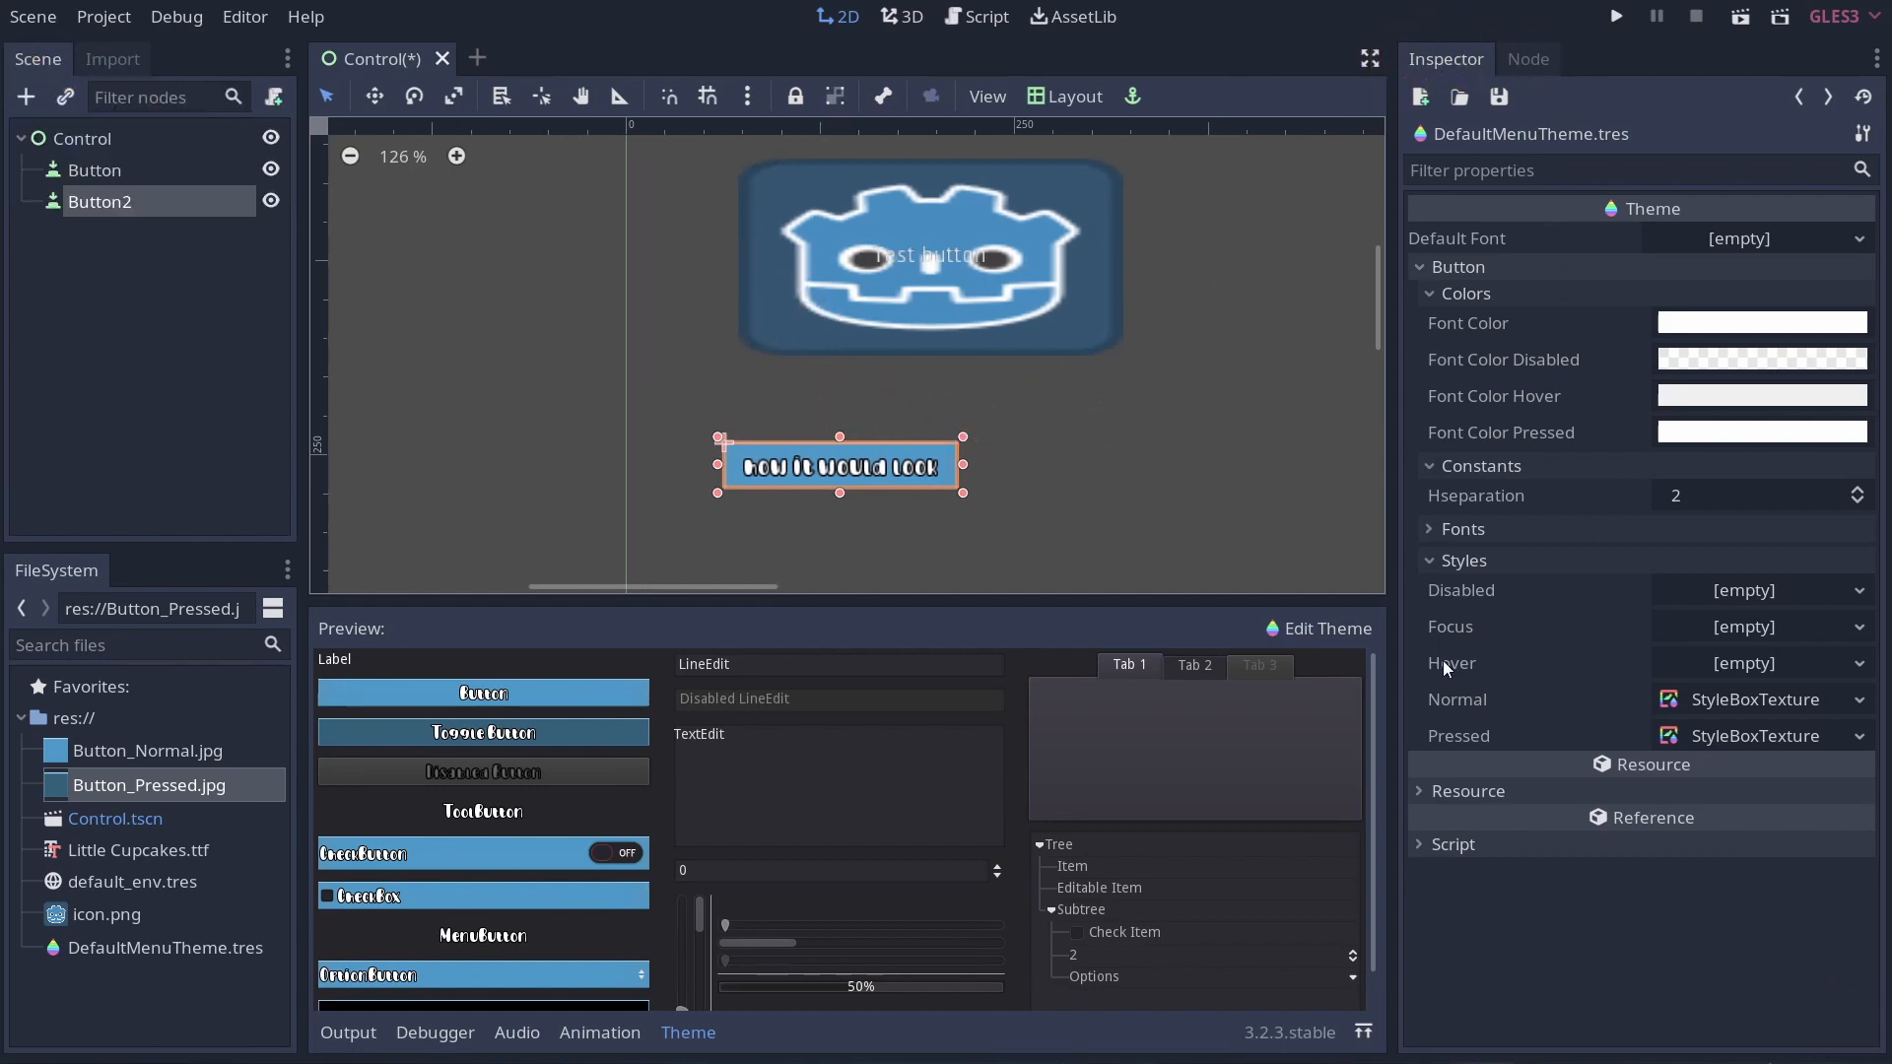
left_click(102, 201)
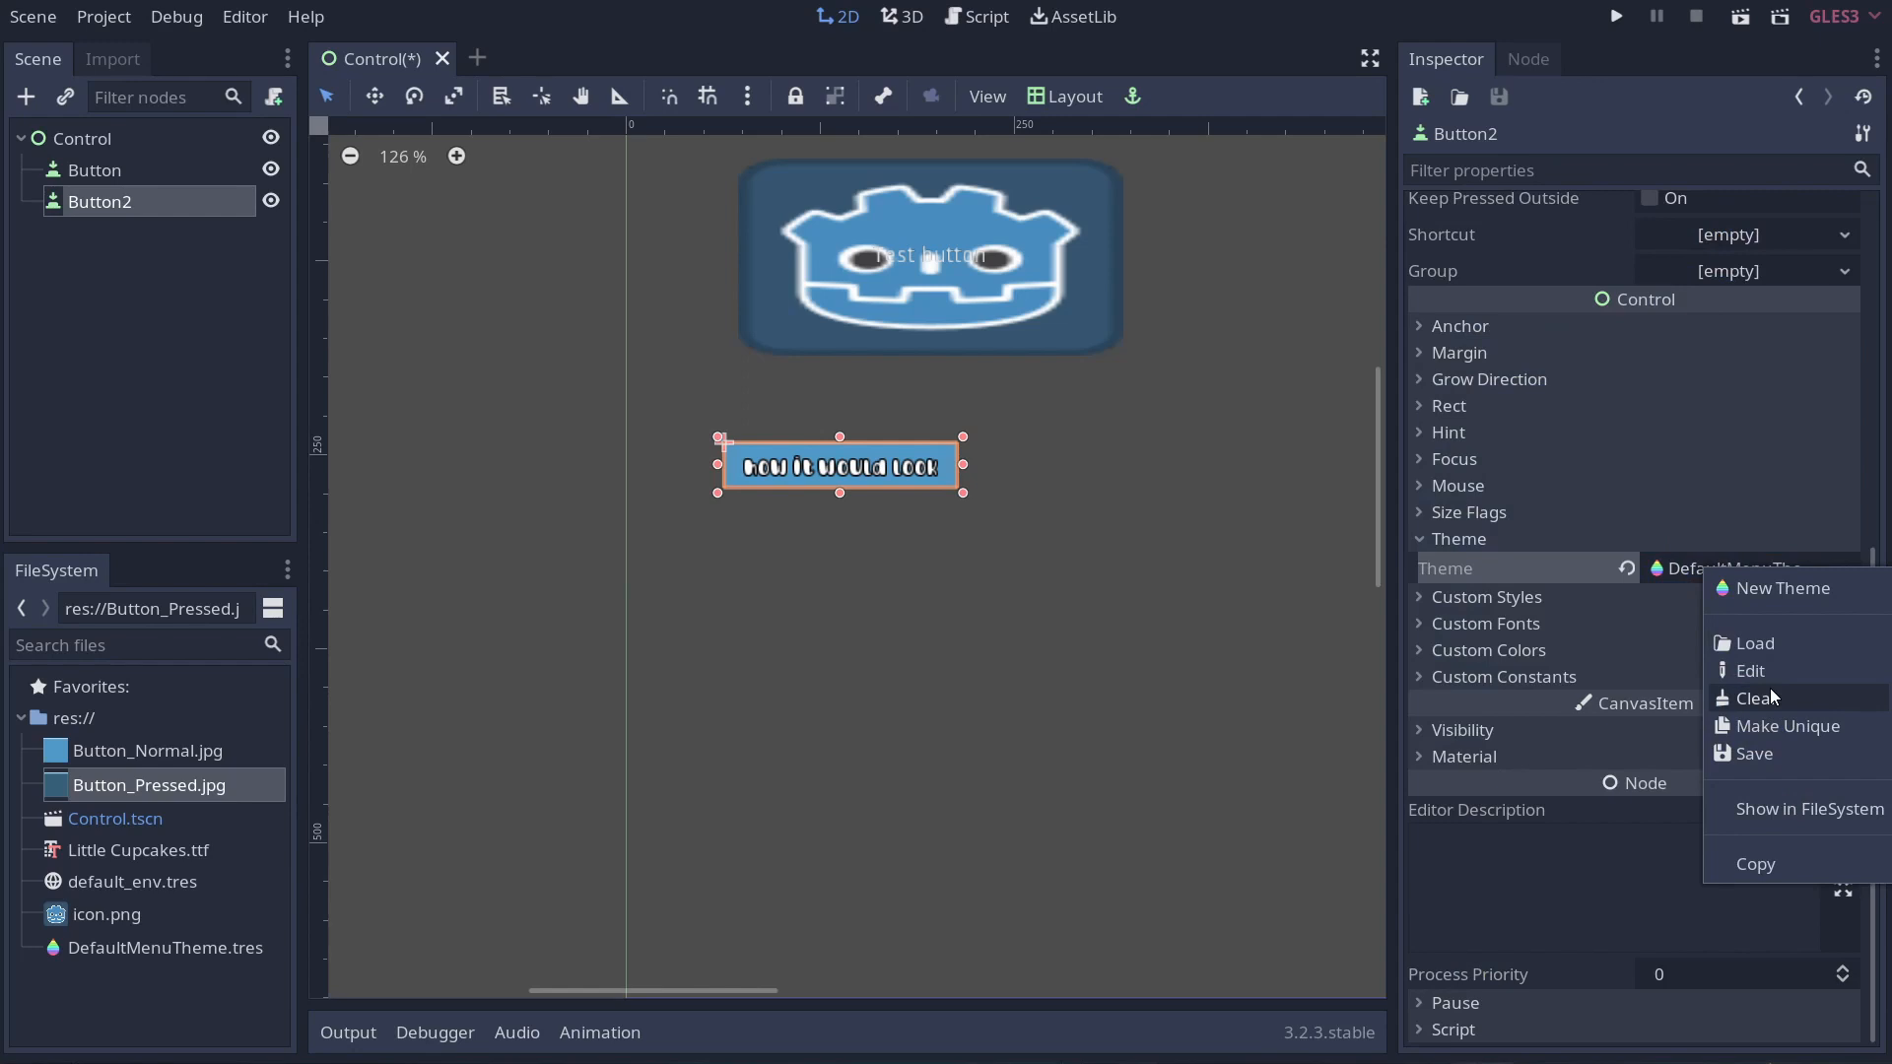
mouse_move(335, 991)
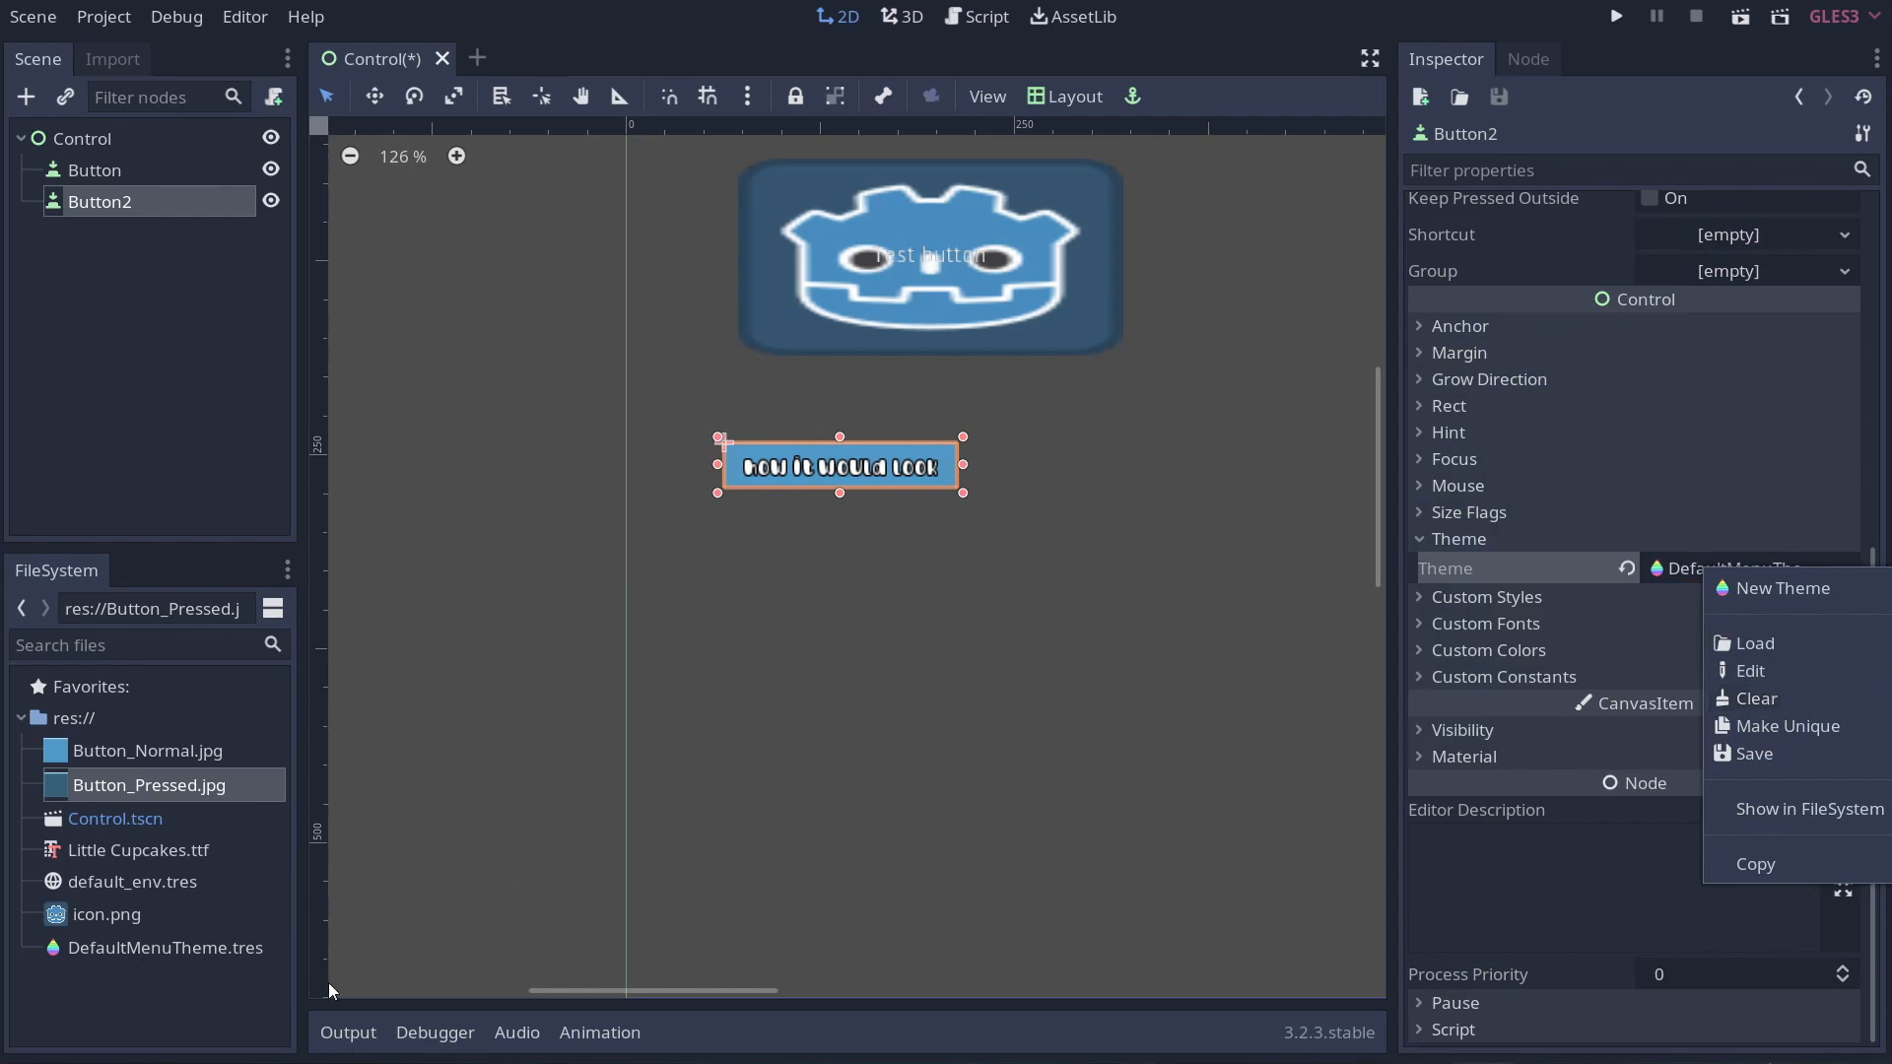
mouse_move(142, 972)
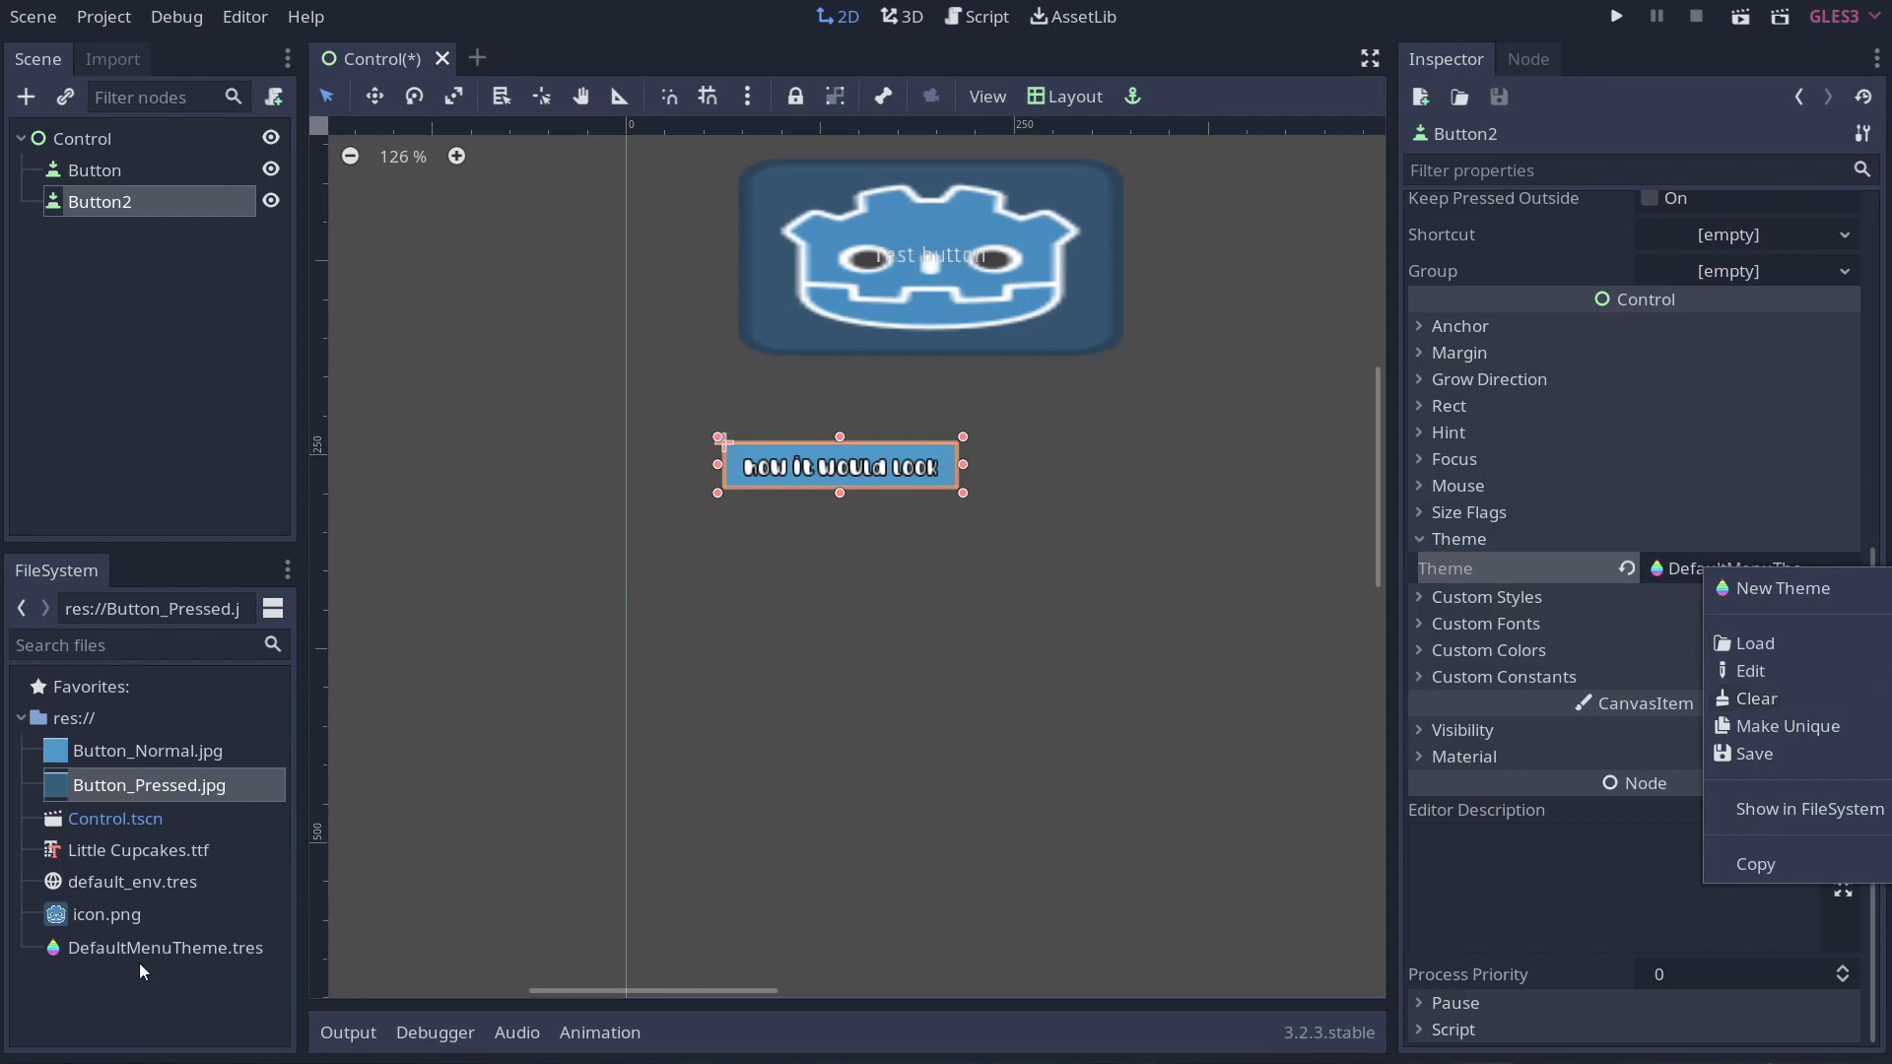
mouse_move(1750, 753)
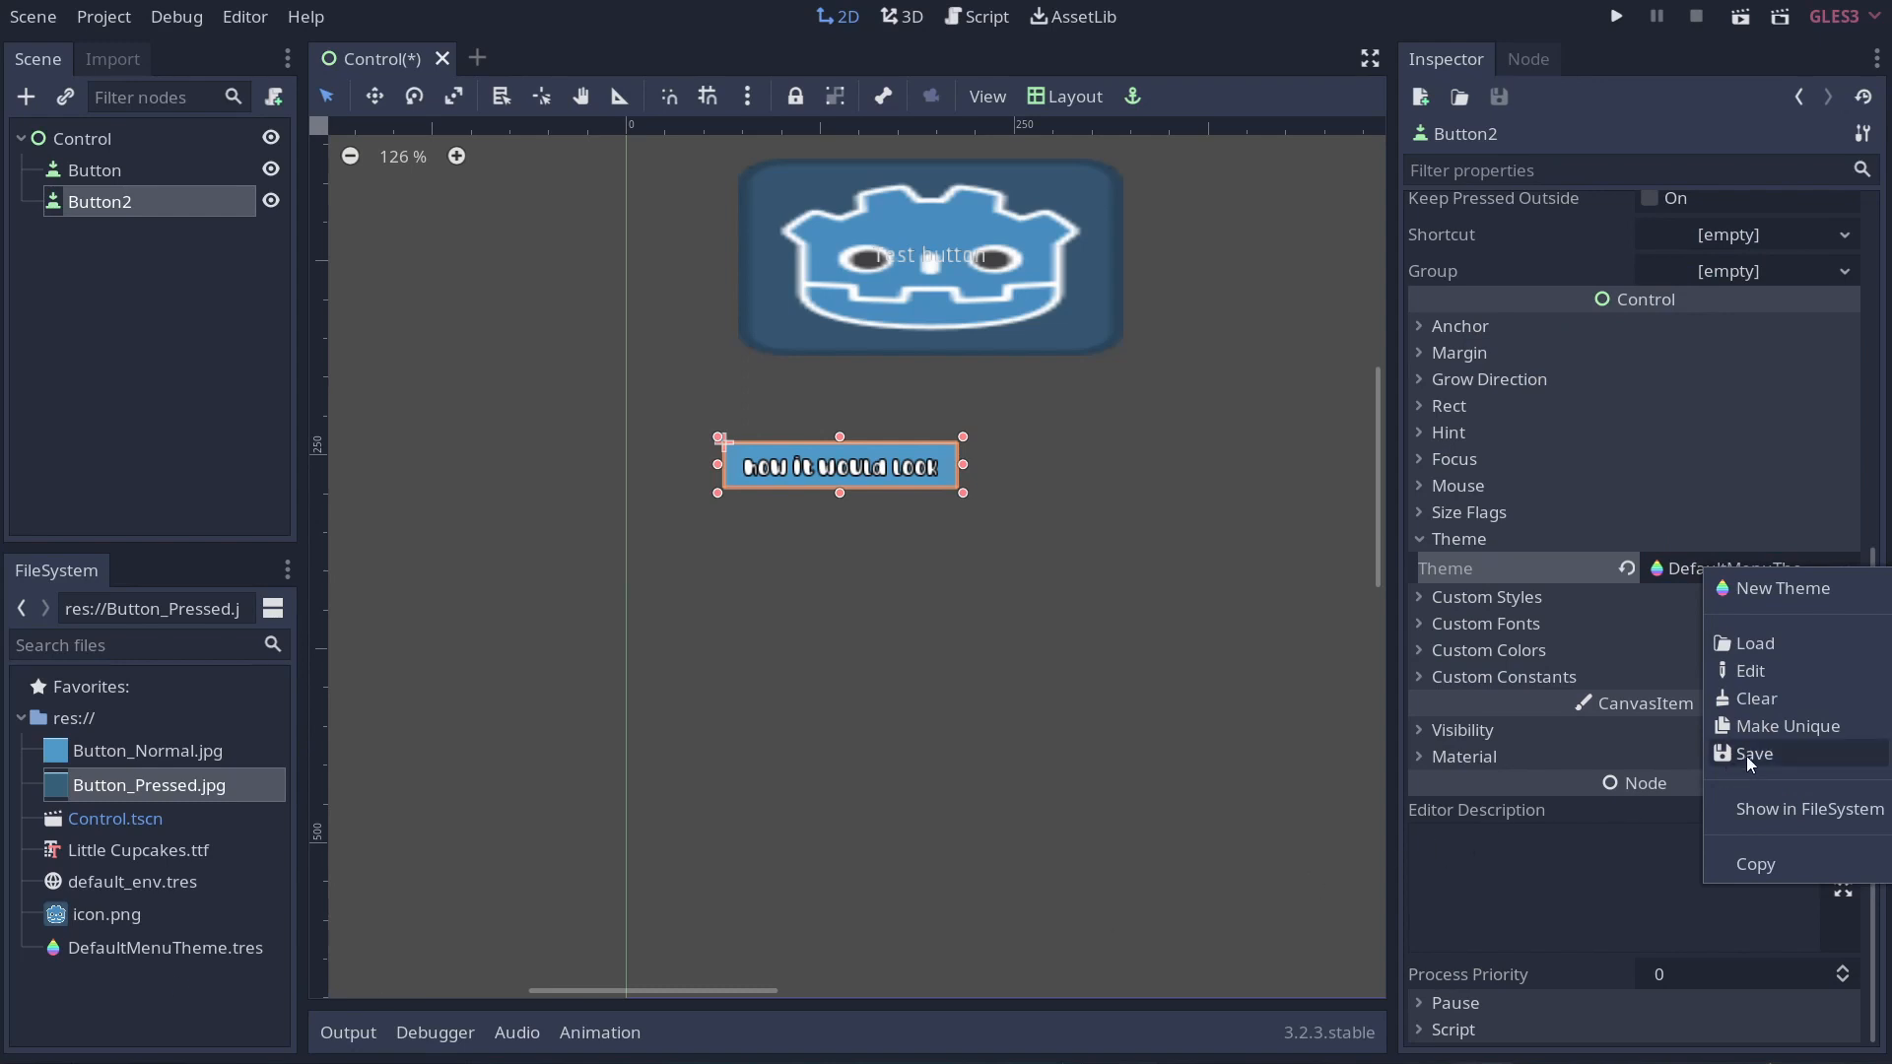
mouse_move(1750, 700)
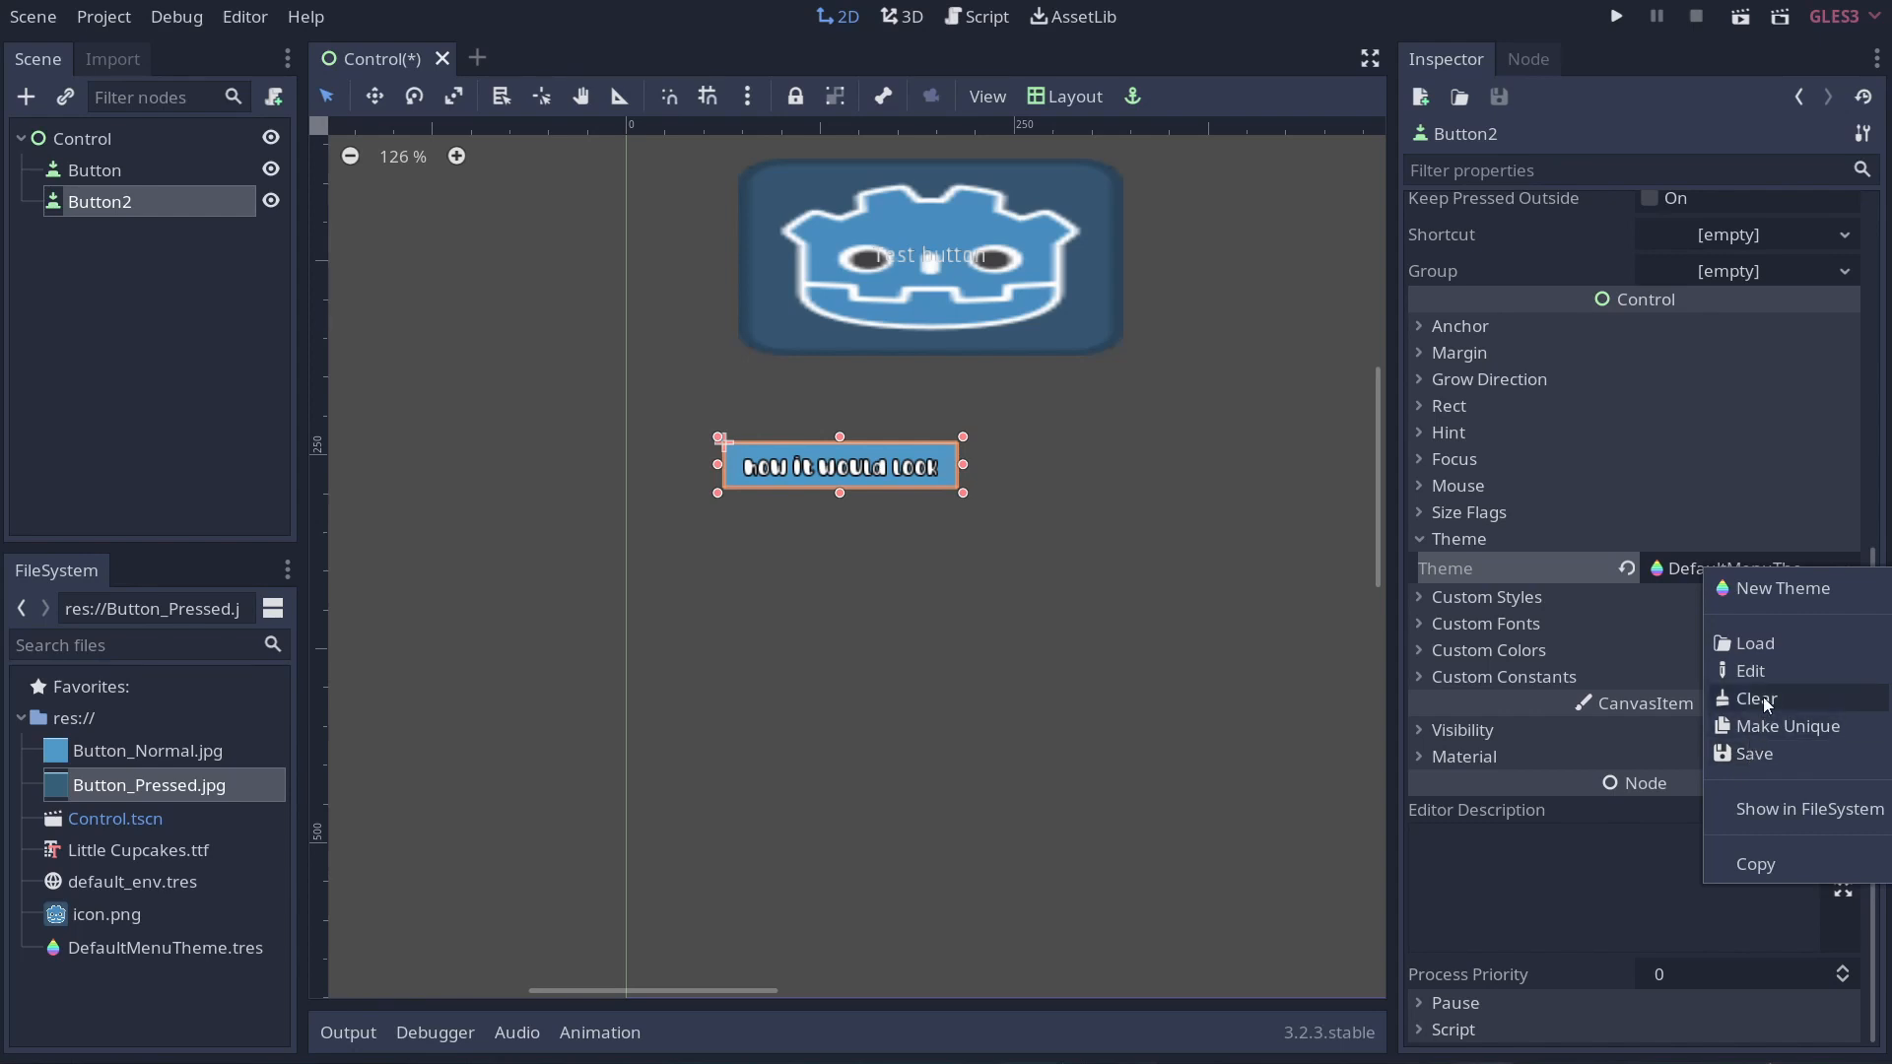
left_click(1750, 697)
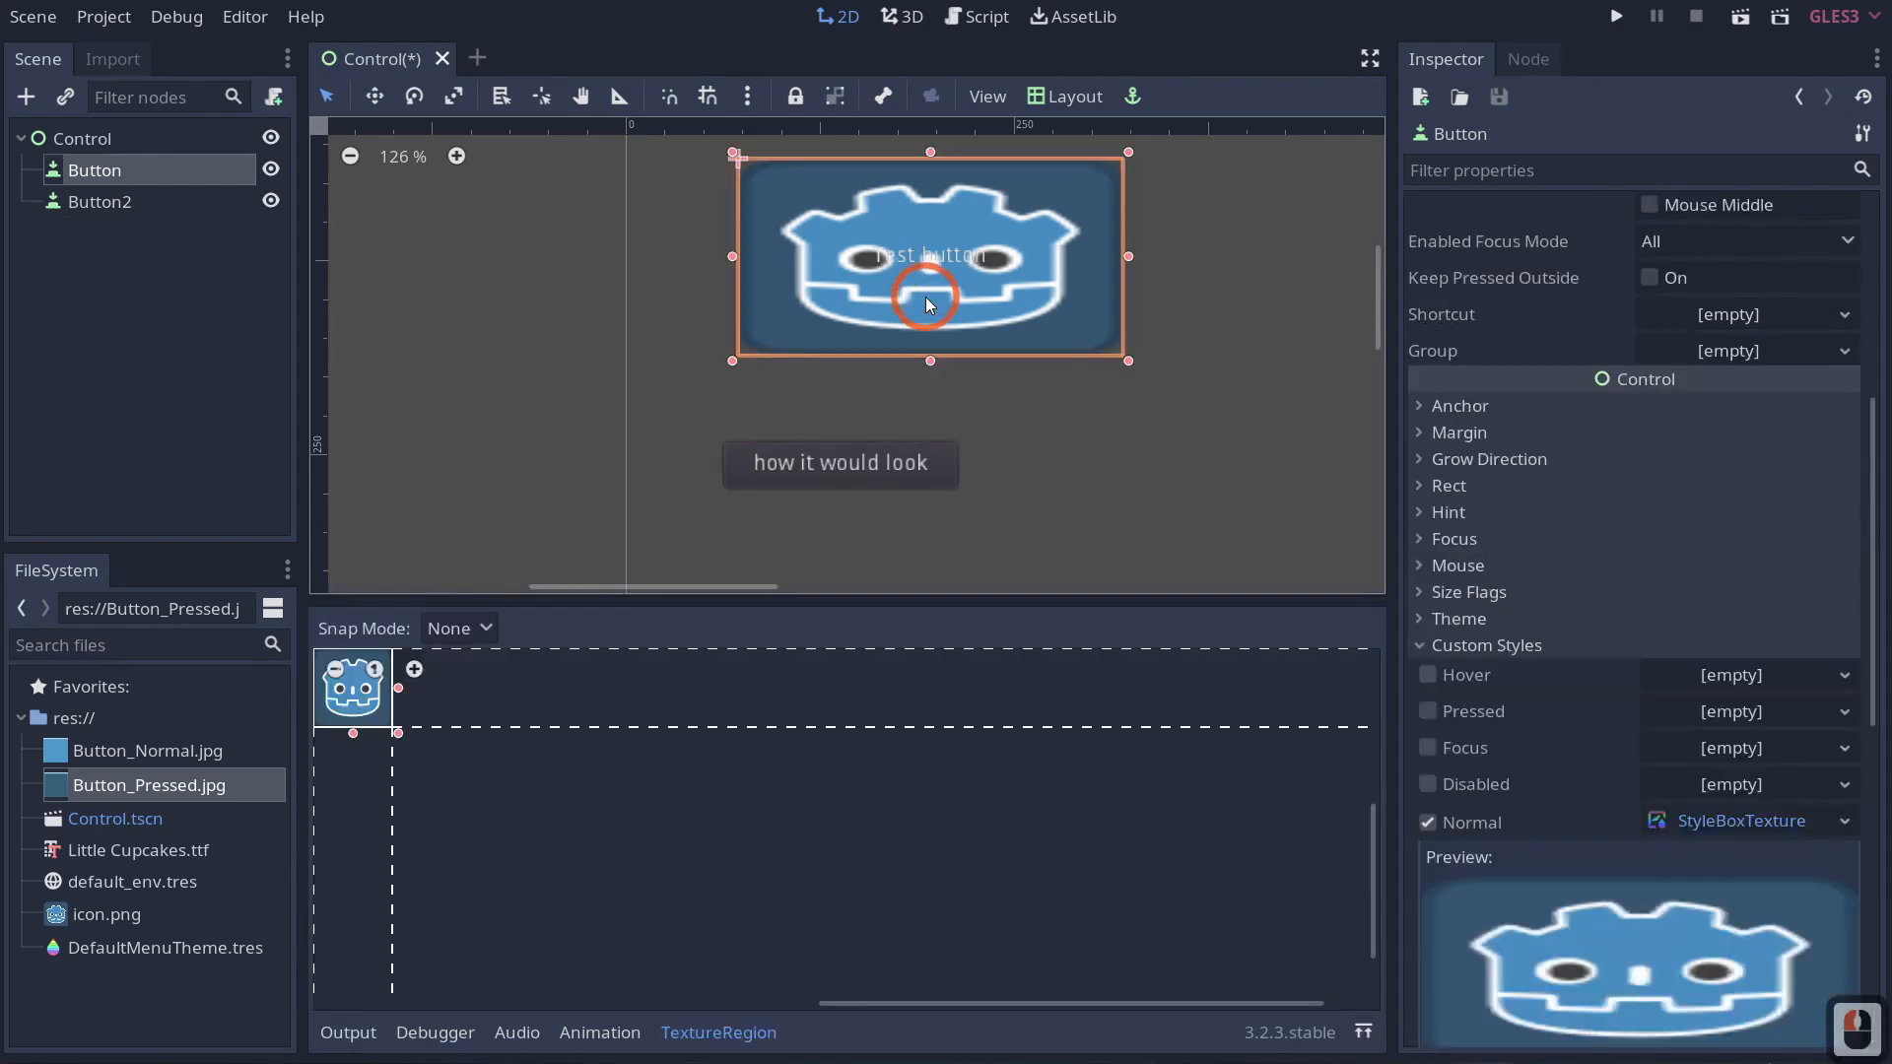
Clear Button's custom Normal style and give the Control root DefaultMenuTheme.
left_click(1429, 822)
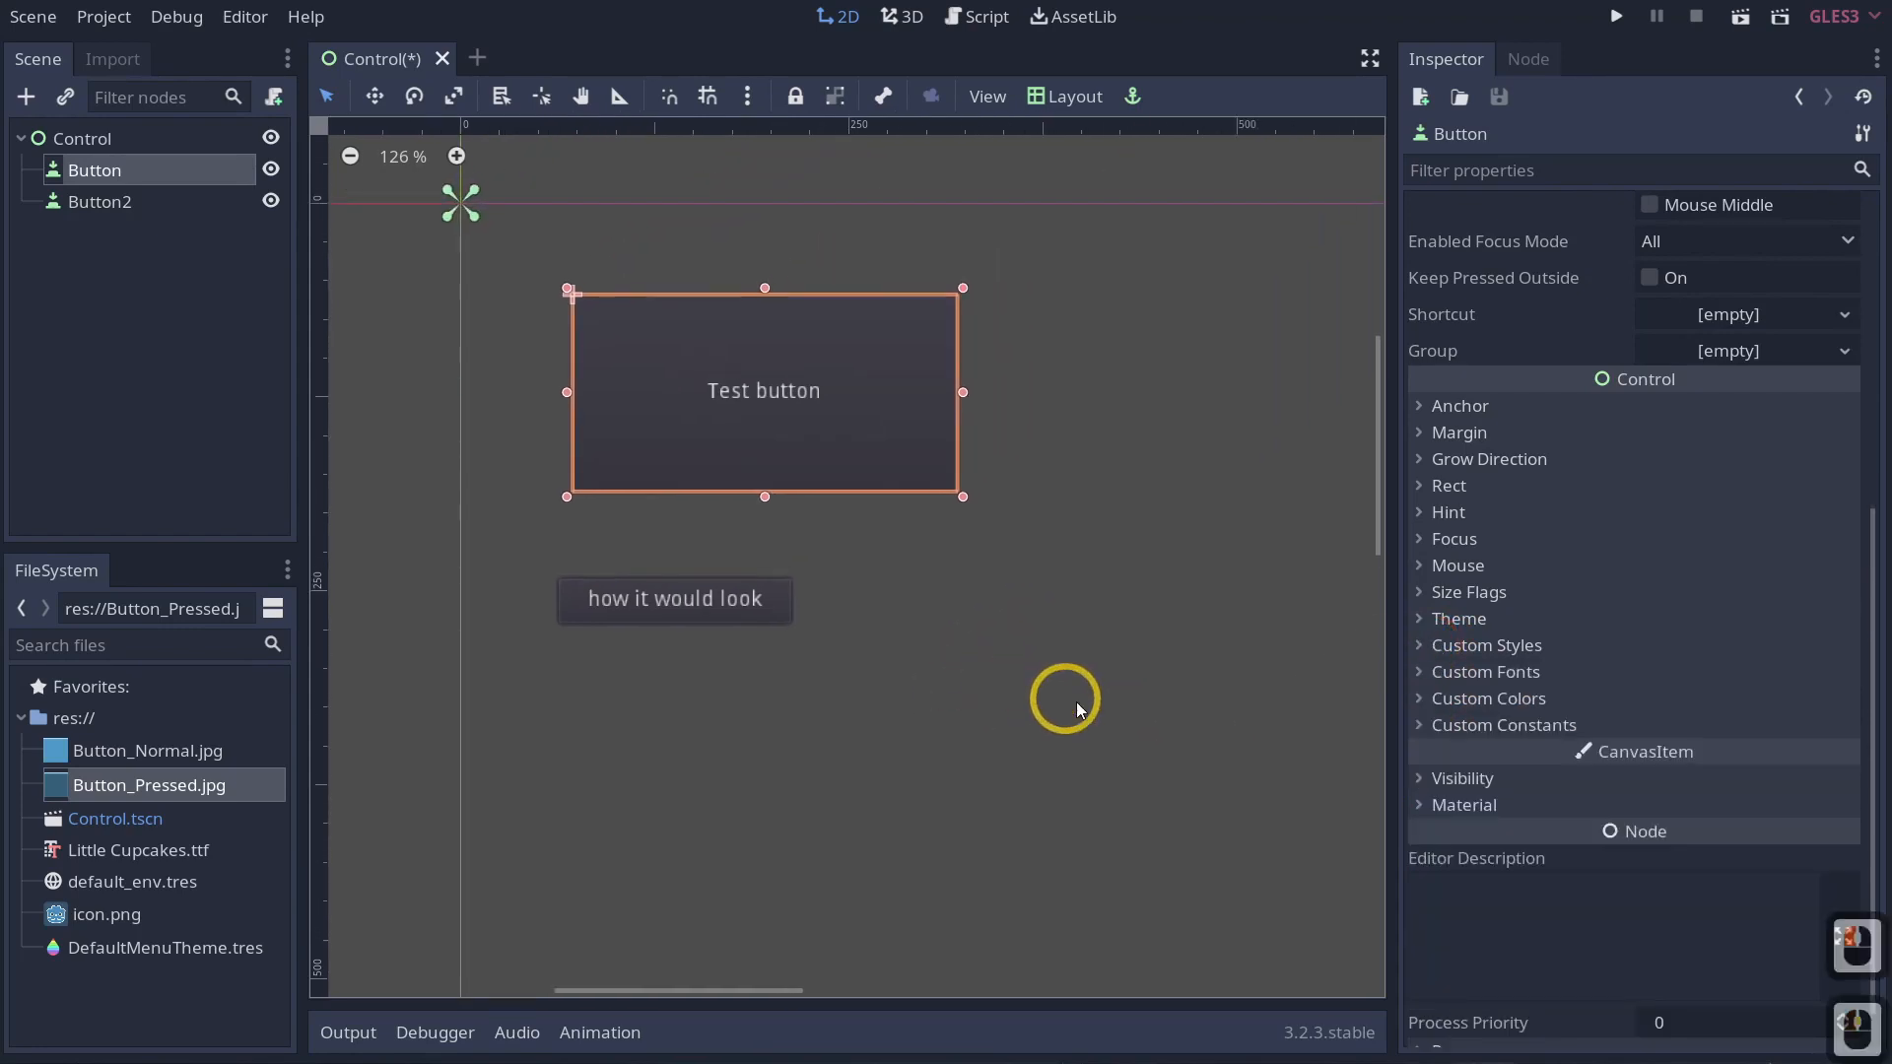
mouse_move(83, 138)
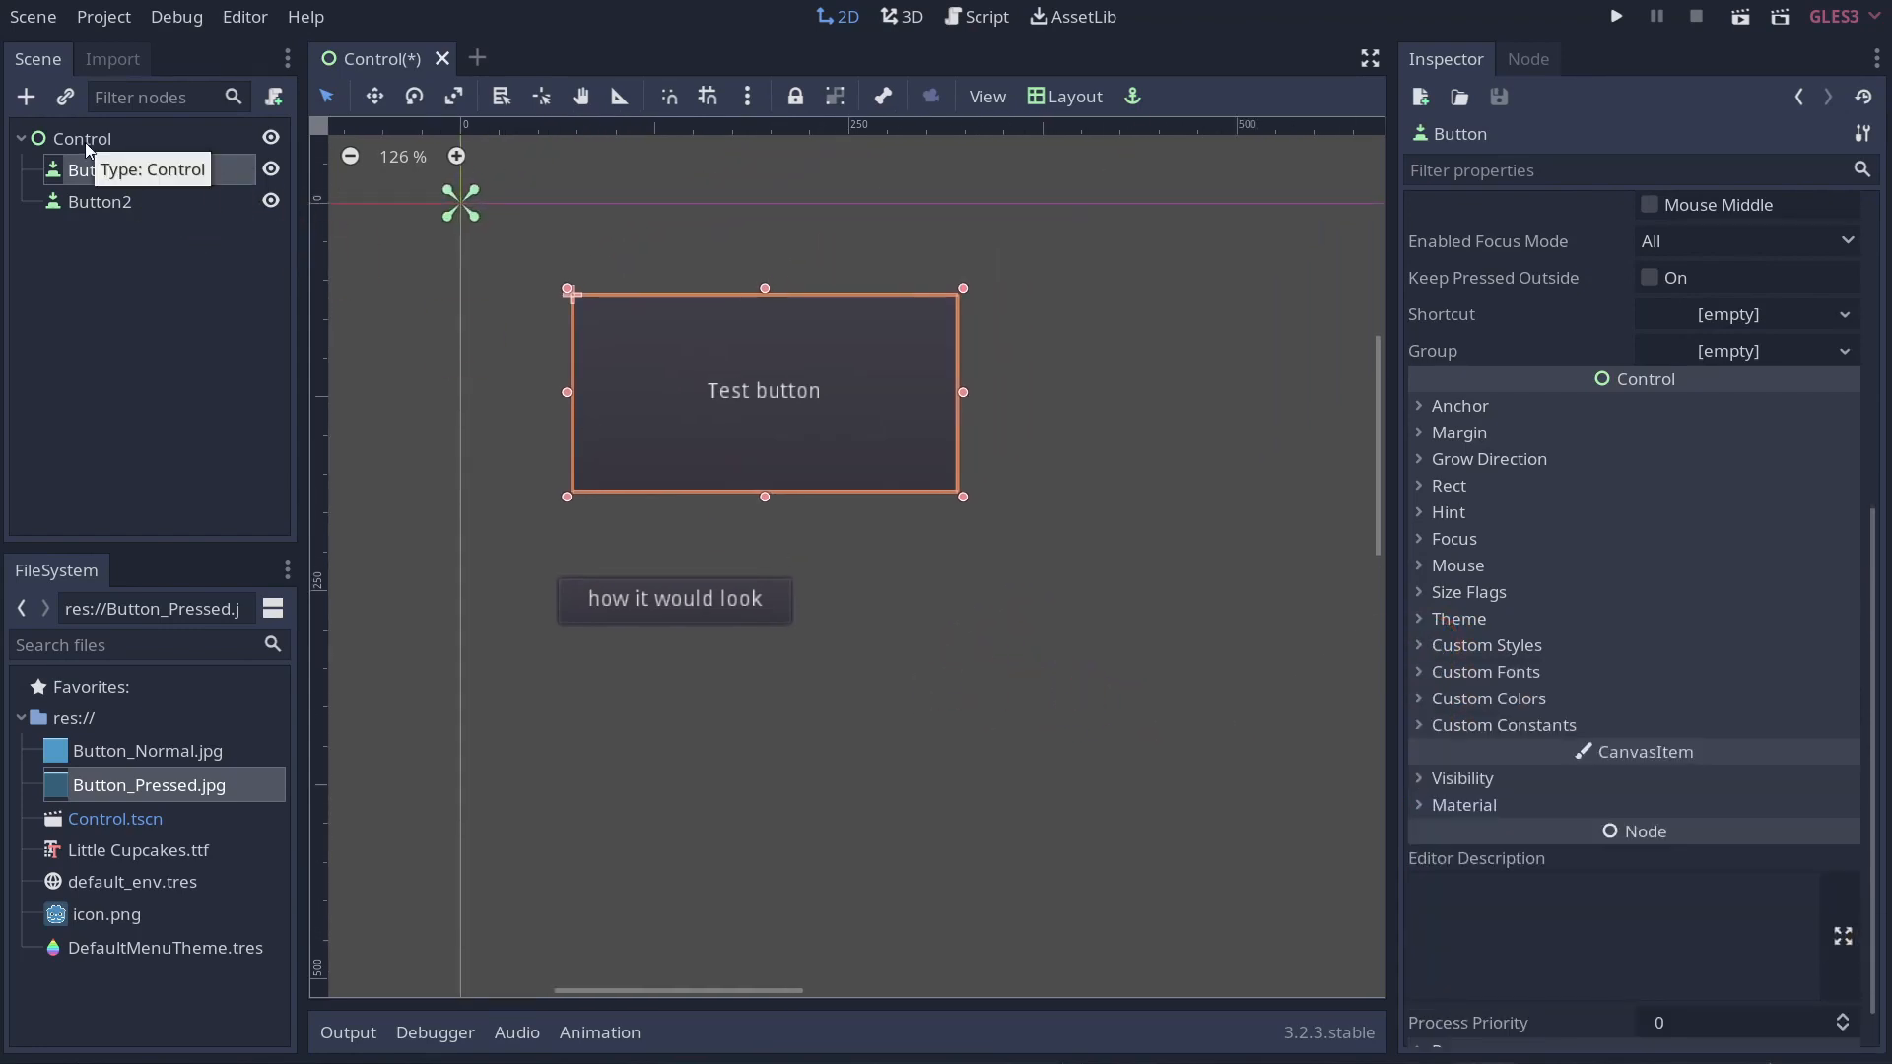
left_click(83, 138)
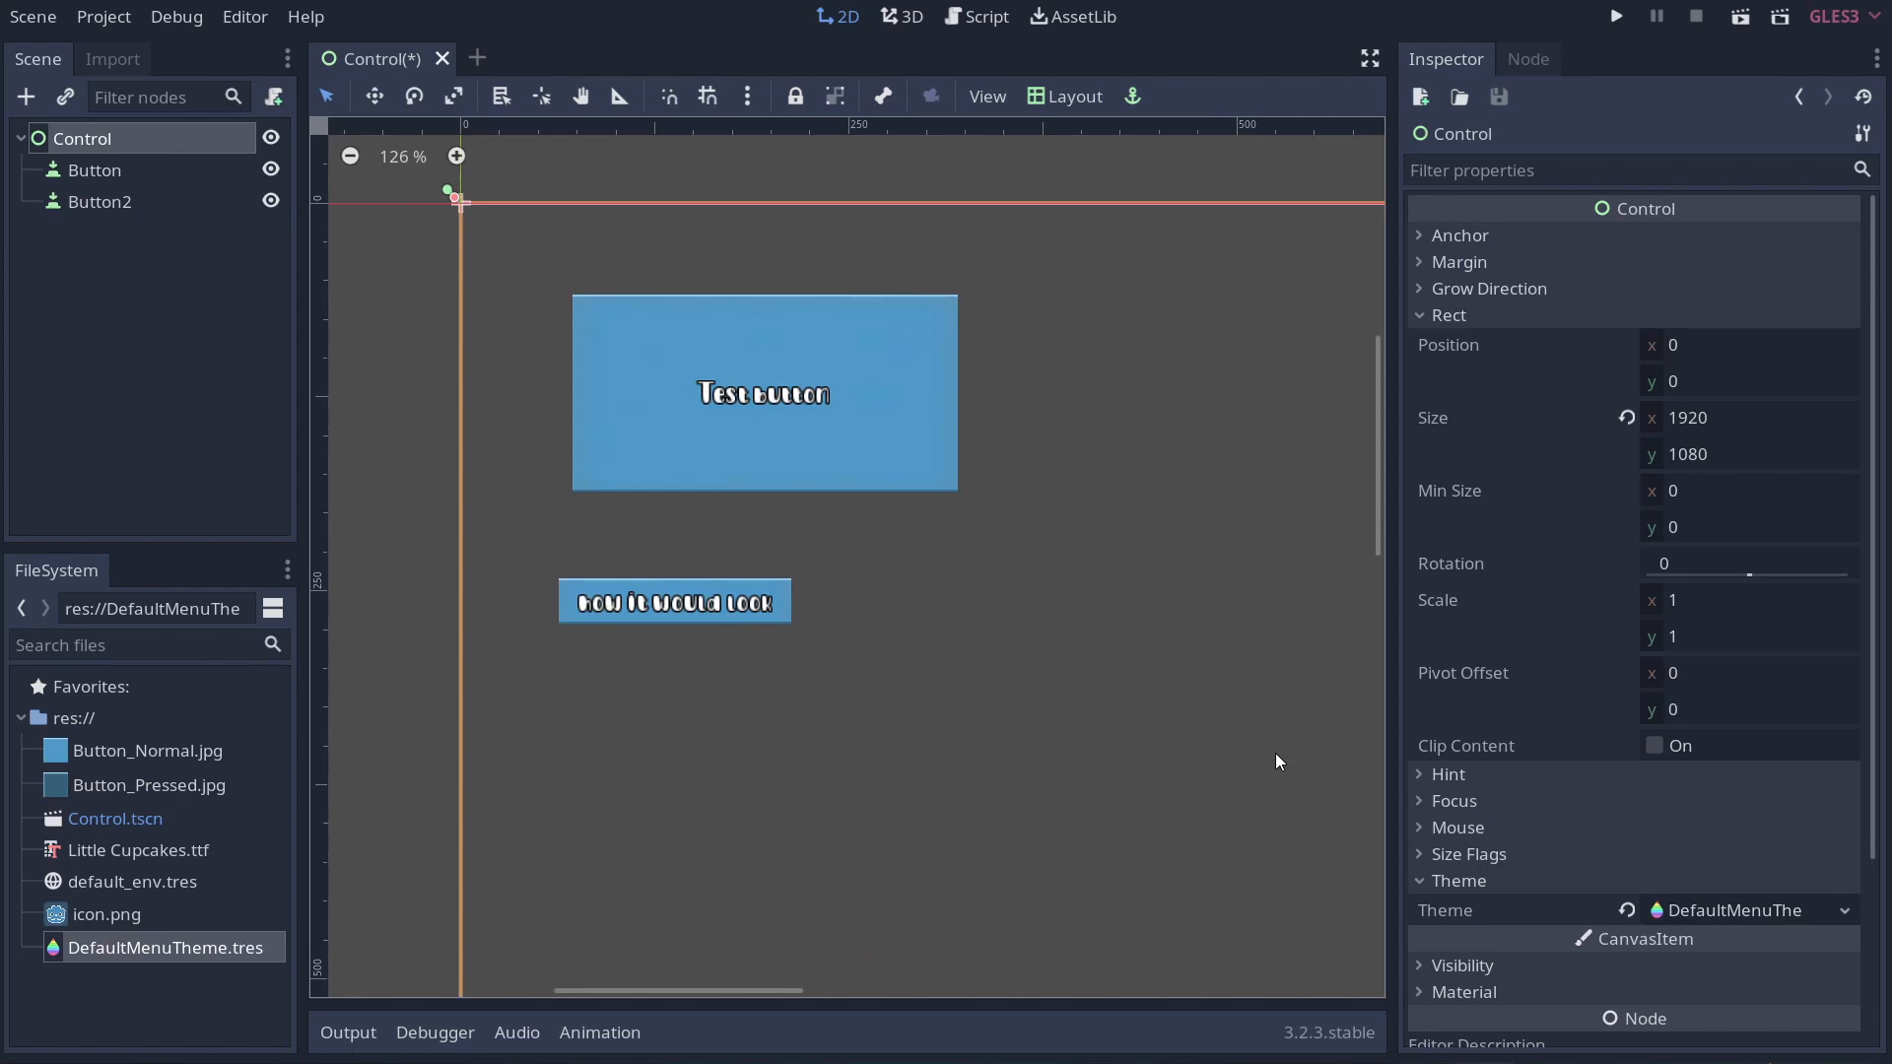
mouse_move(493, 331)
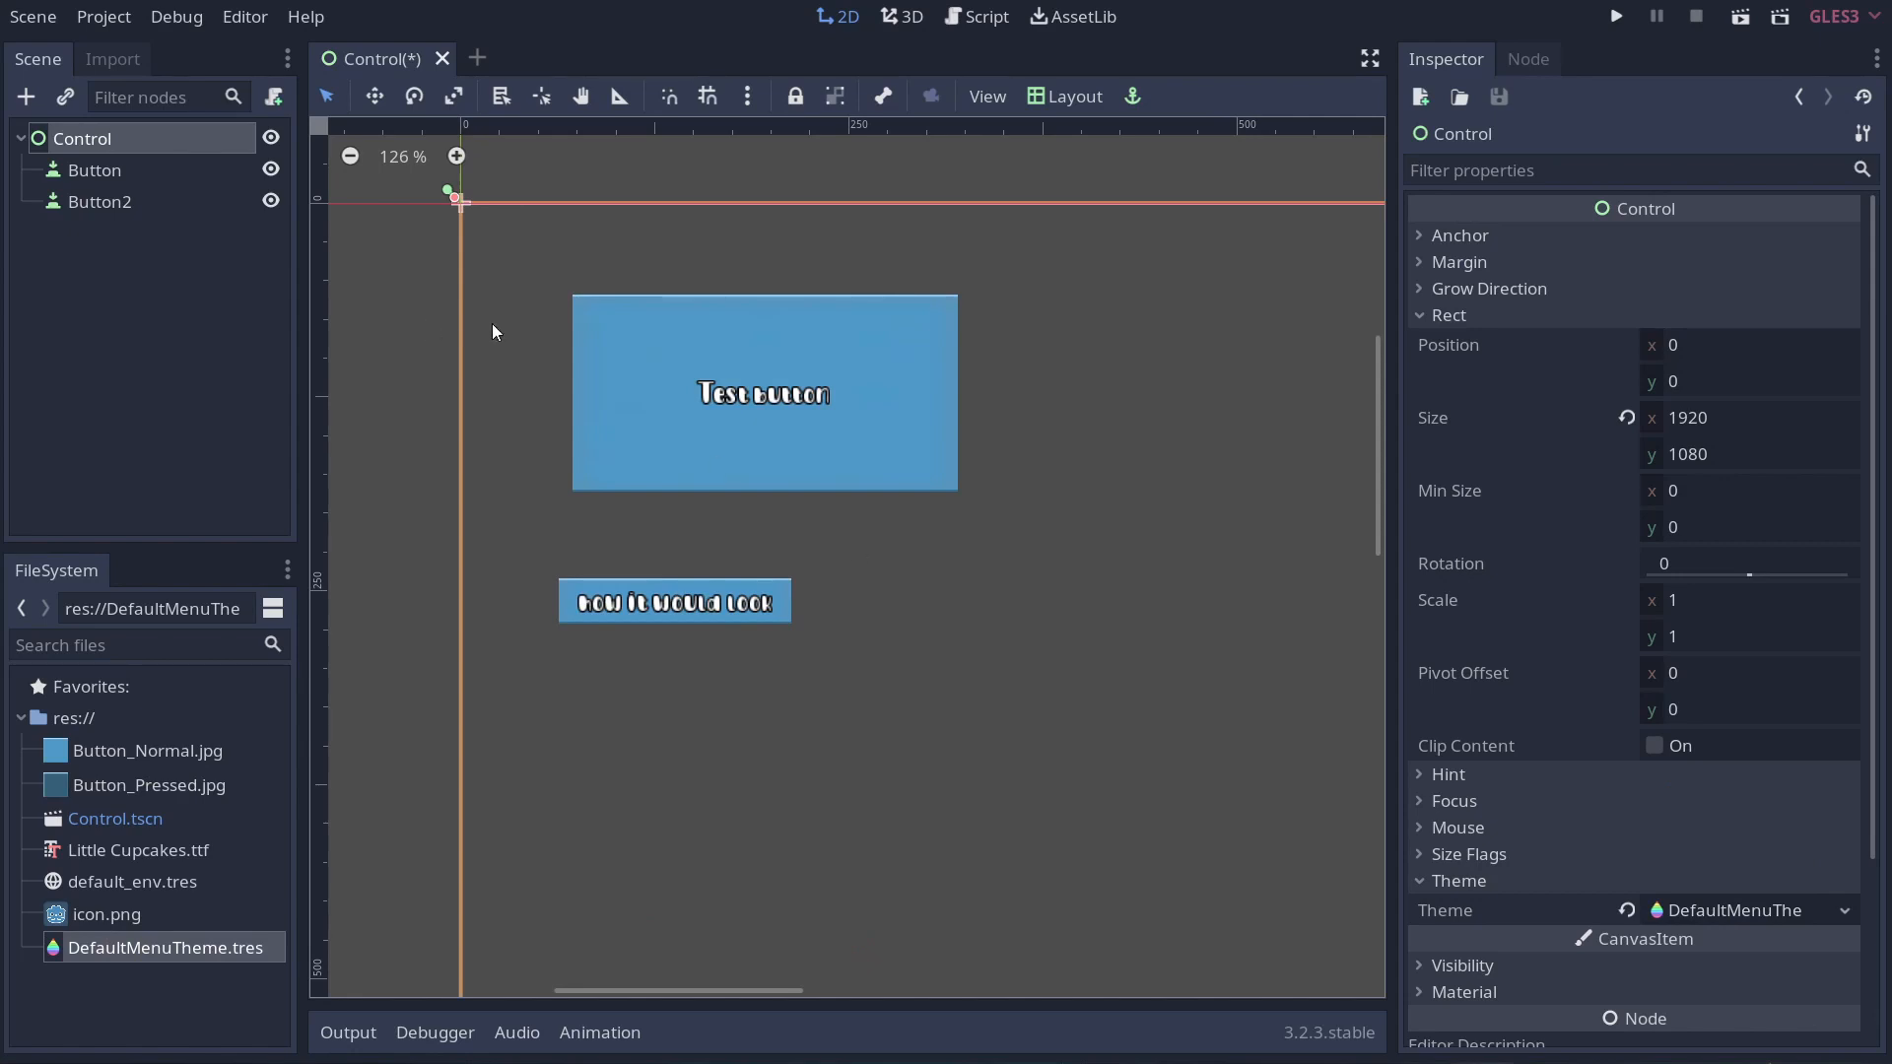
Add a child Button under Control, place it below the others and stretch it wider.
right_click(83, 138)
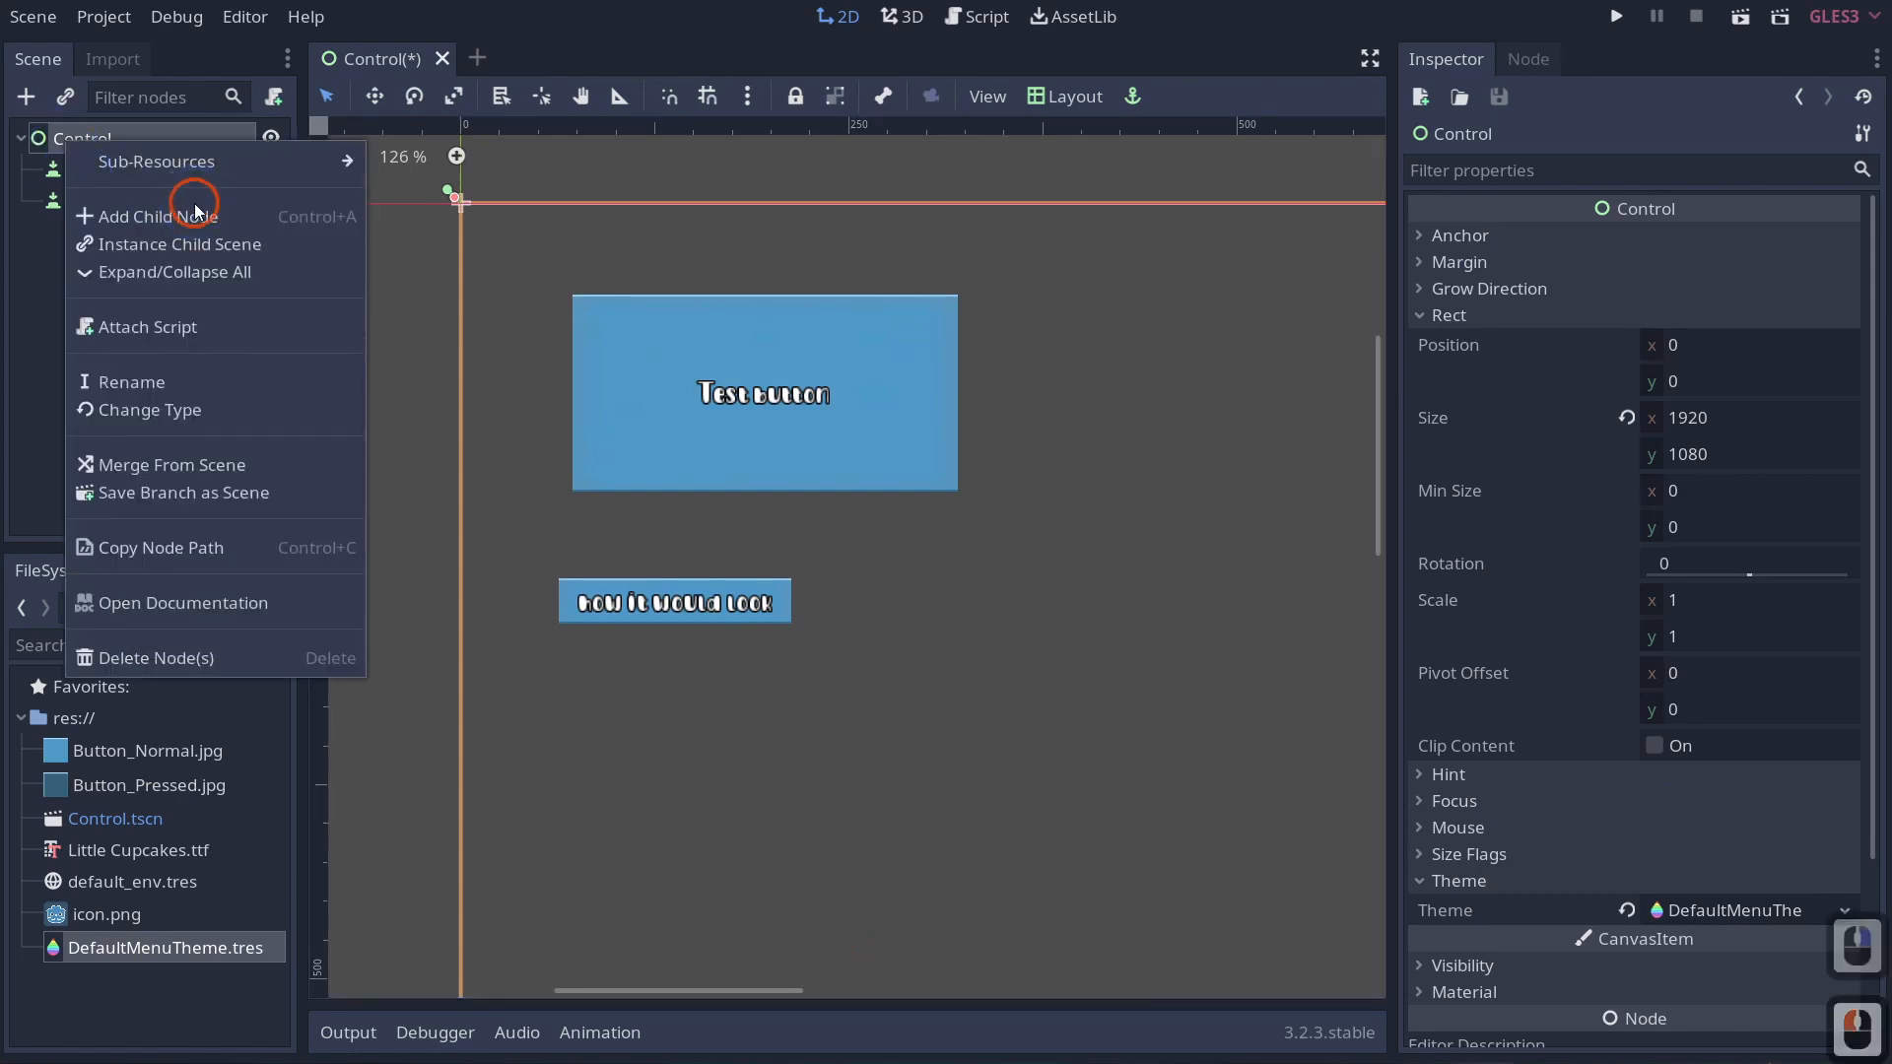
left_click(157, 216)
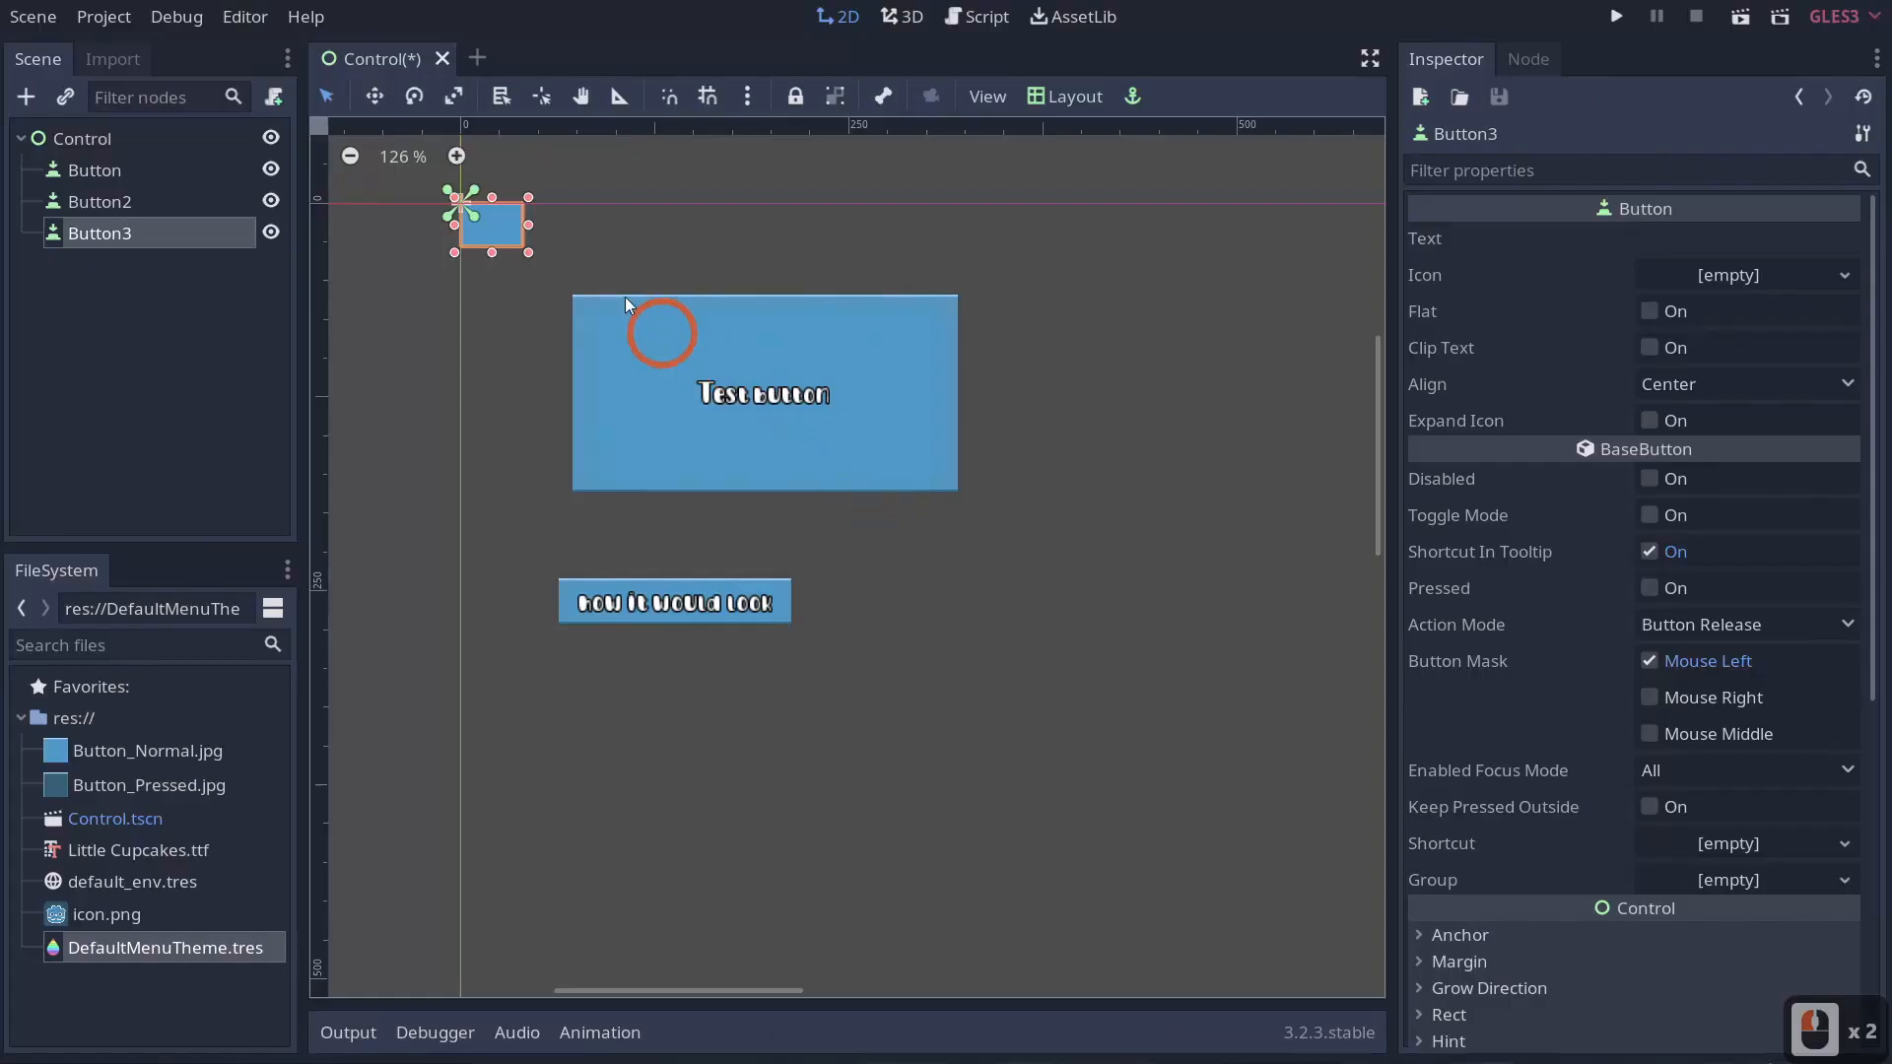
left_click_drag(489, 223, 627, 706)
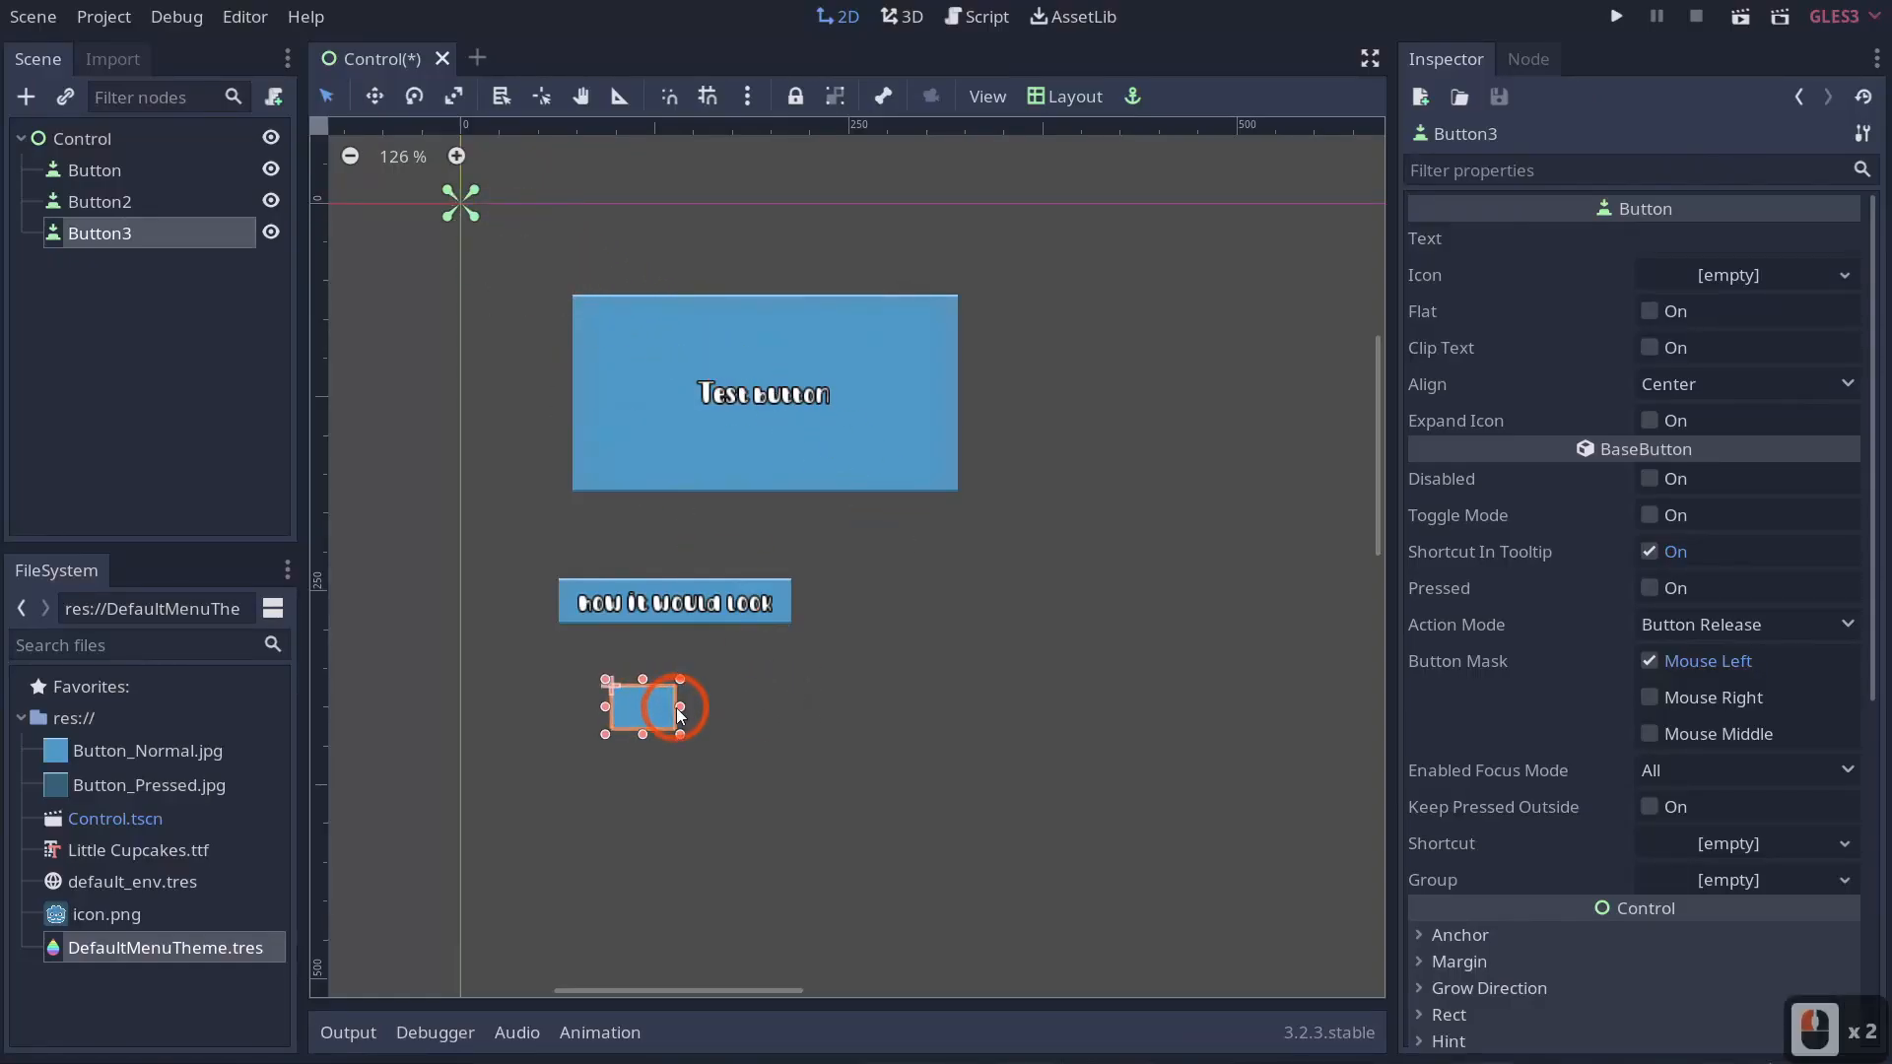
left_click_drag(711, 708, 942, 714)
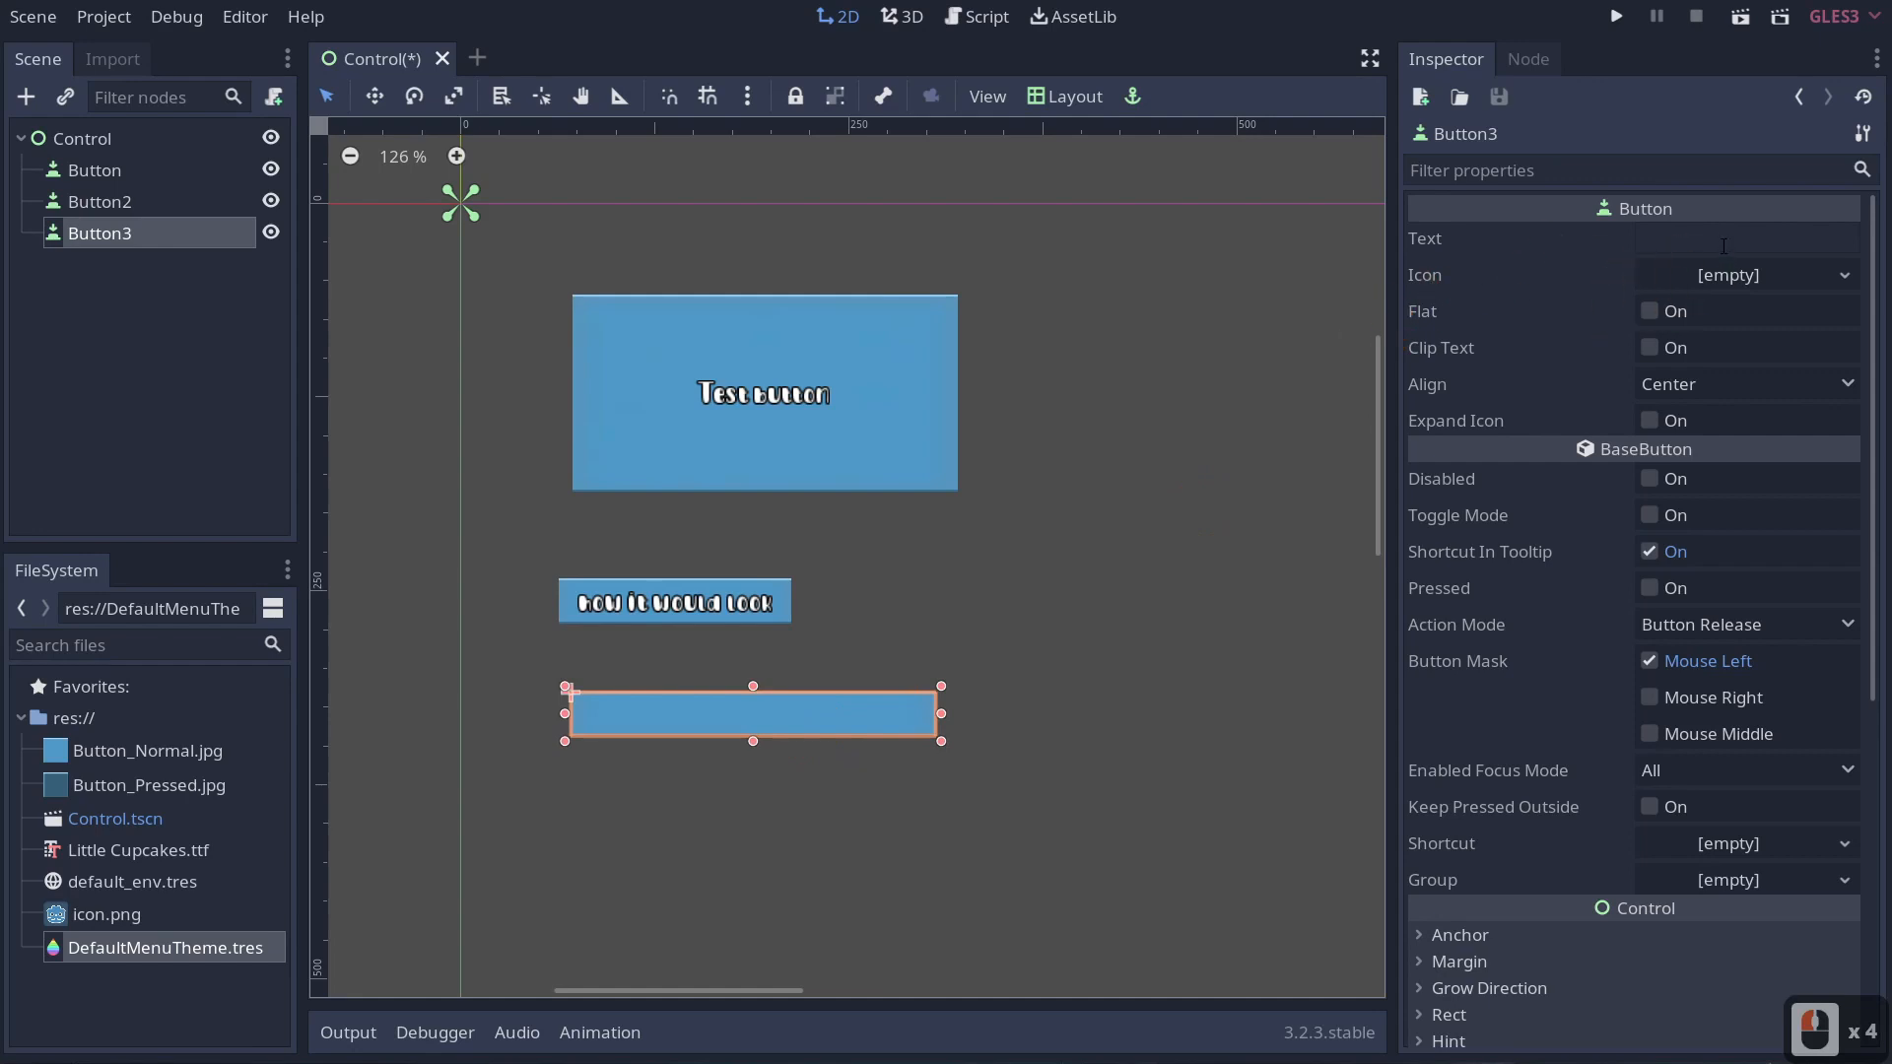
Label the new Button3 with the text Test.
type("test")
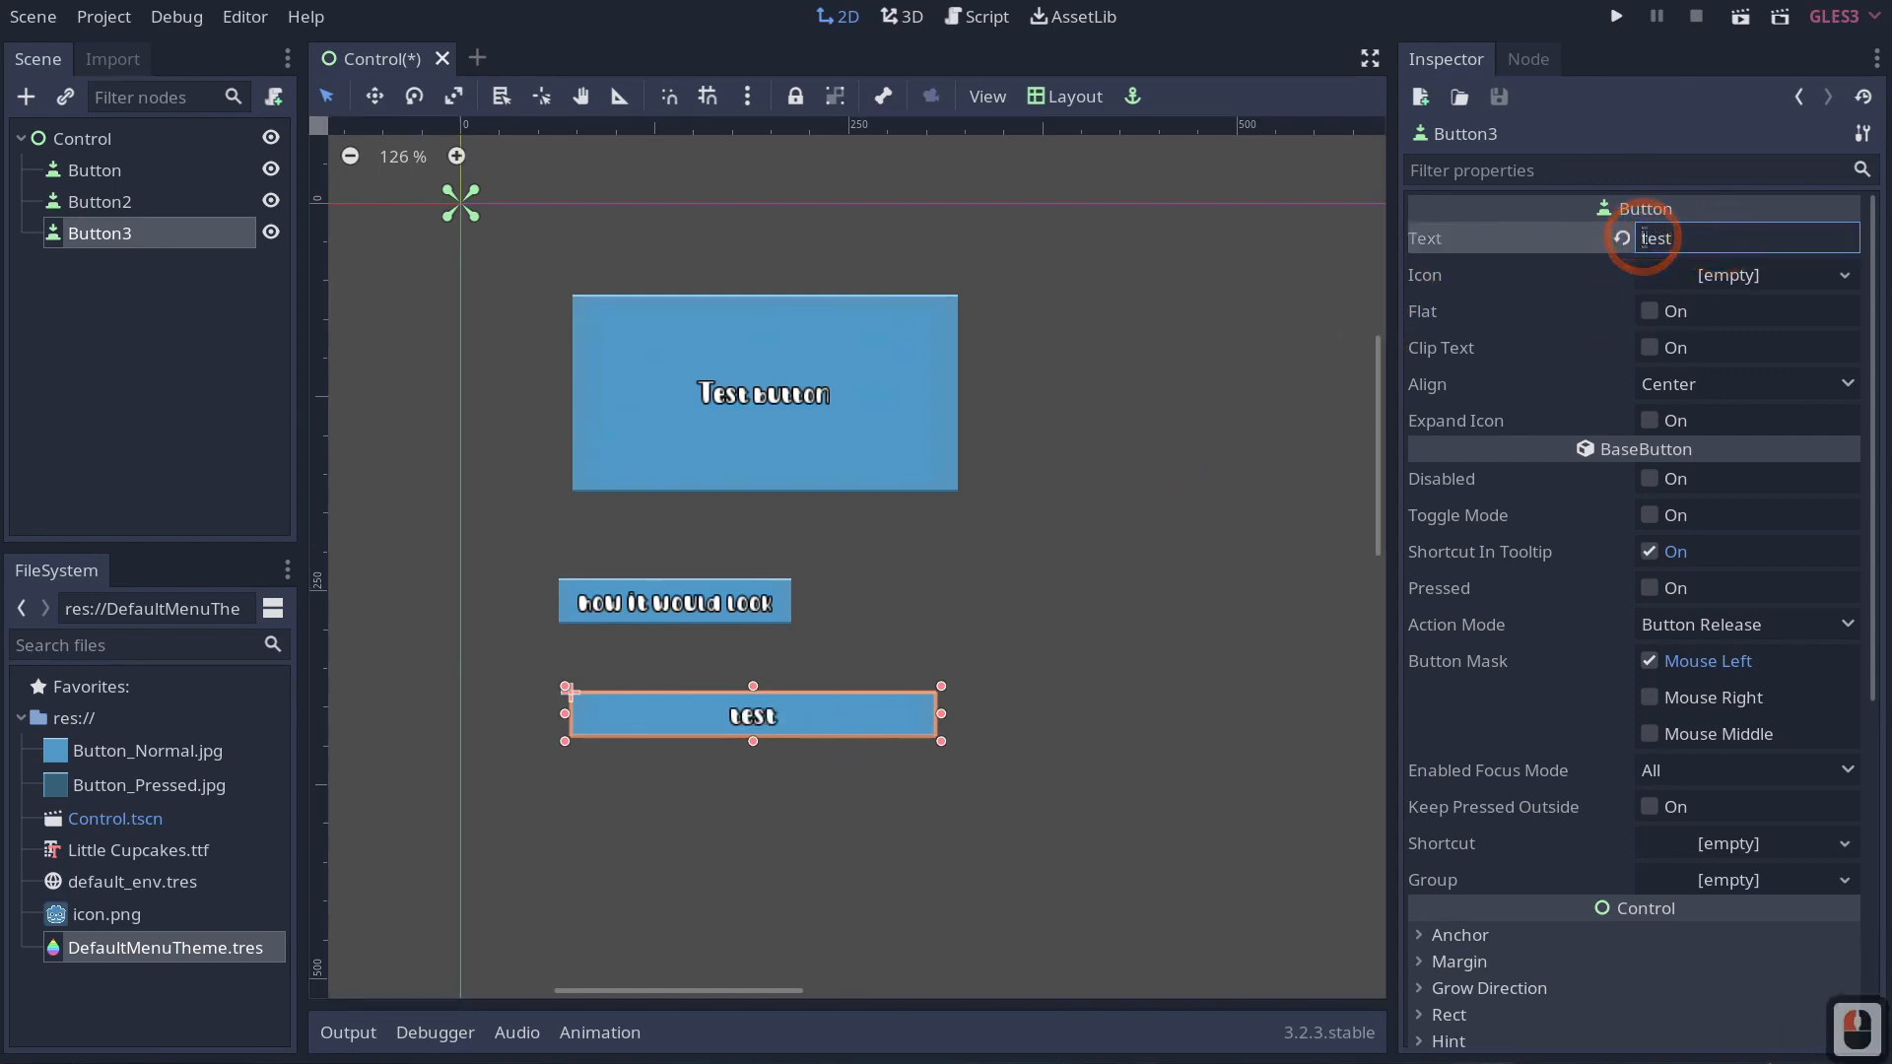
type("Test")
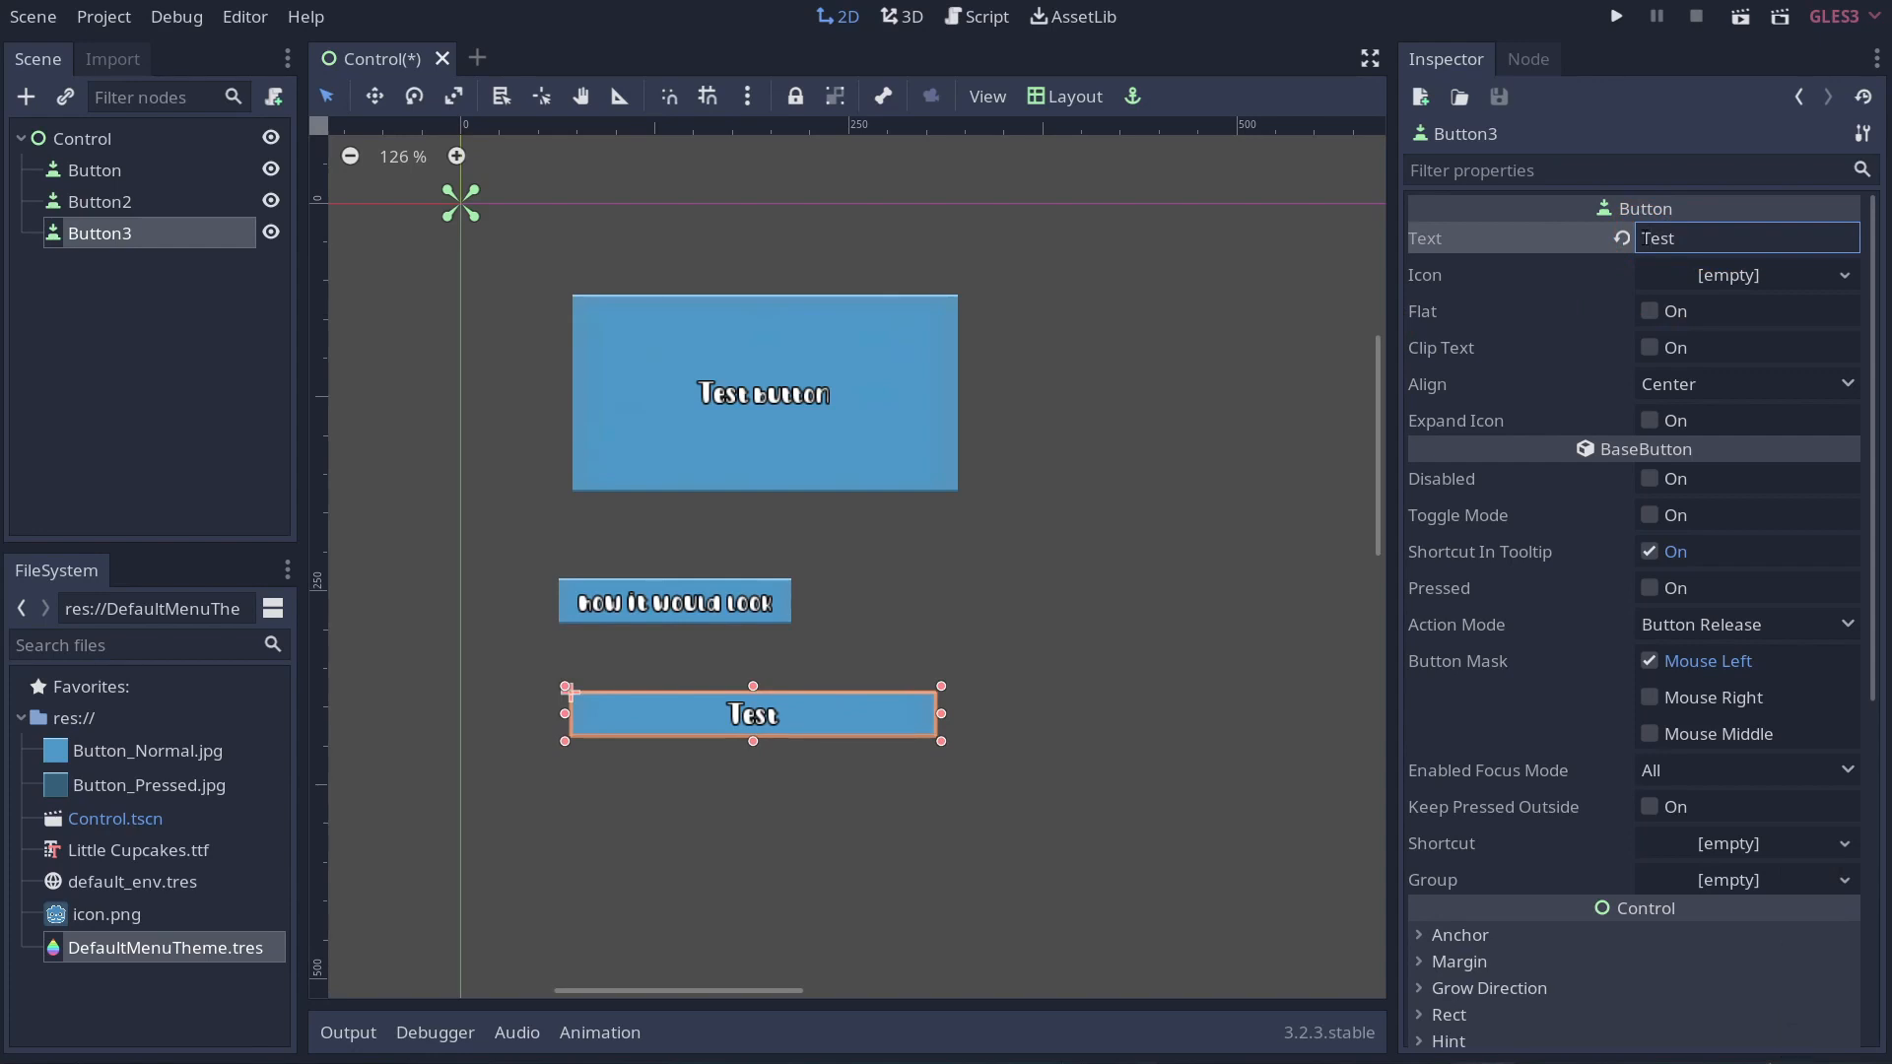
left_click(1748, 239)
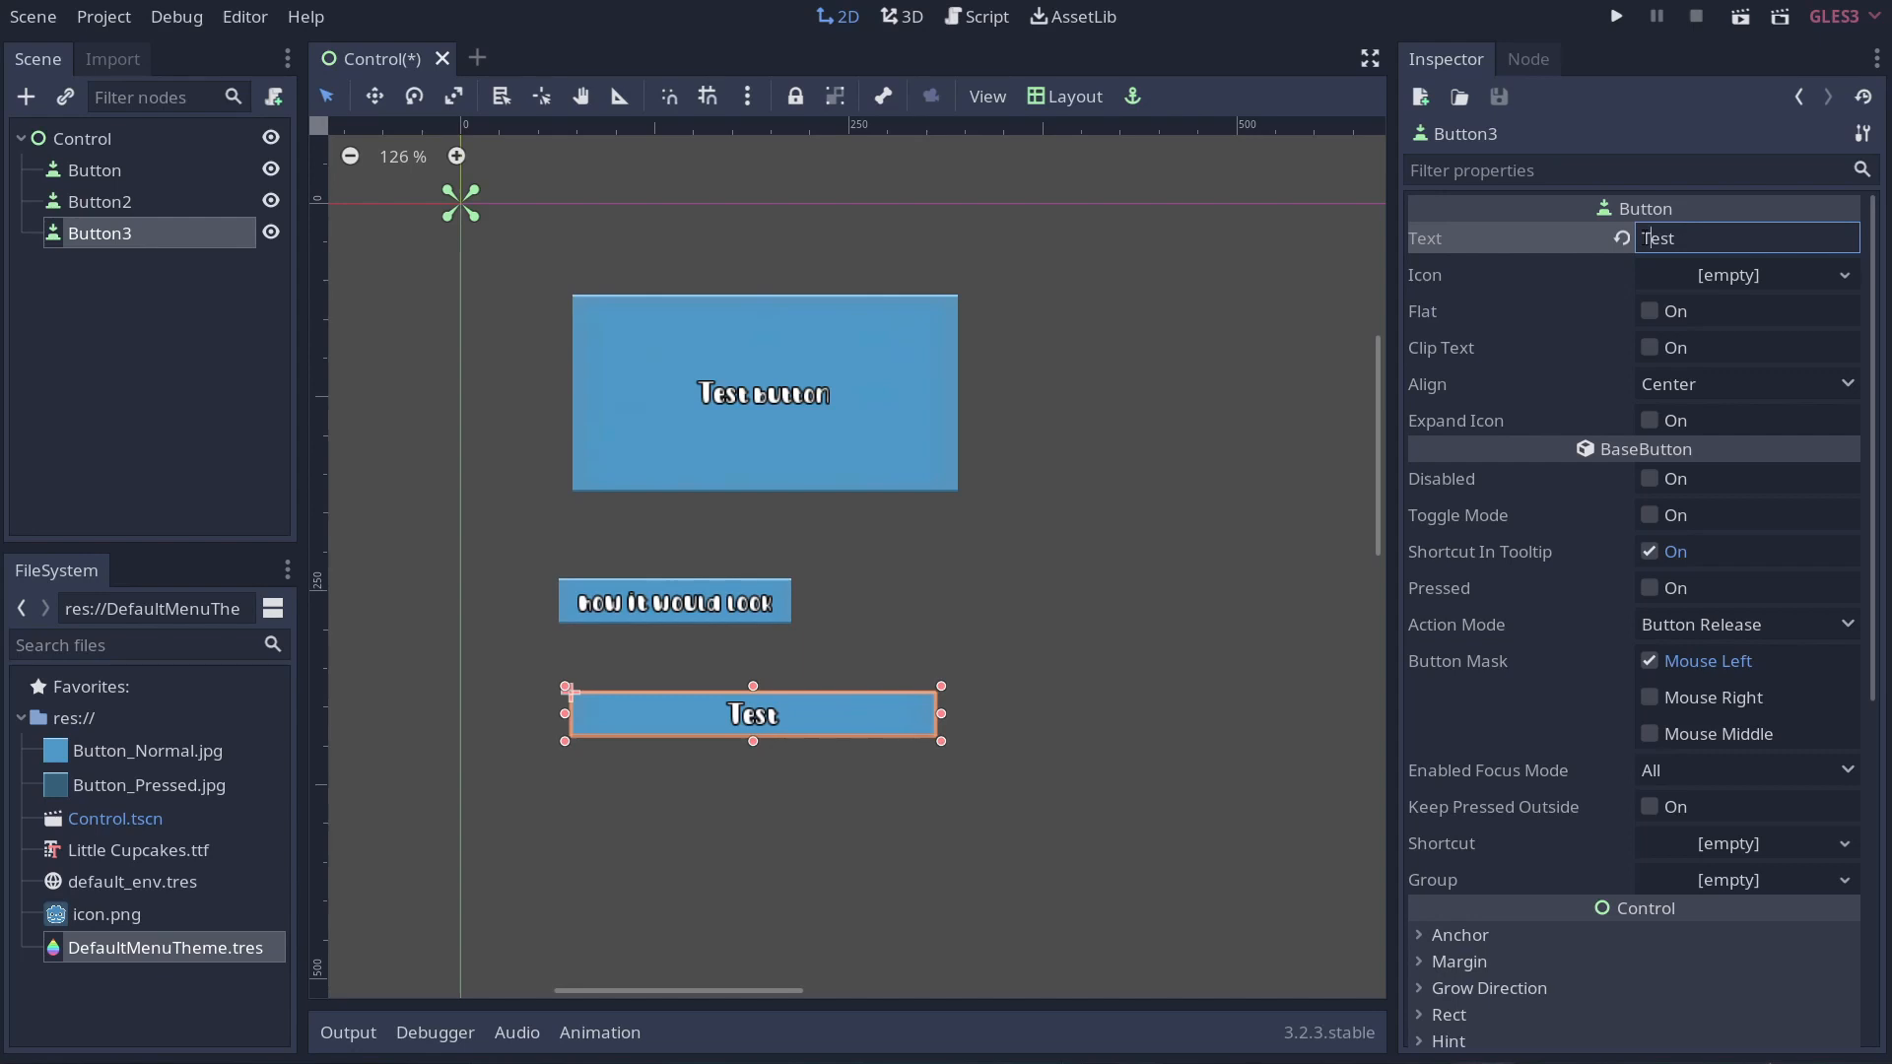